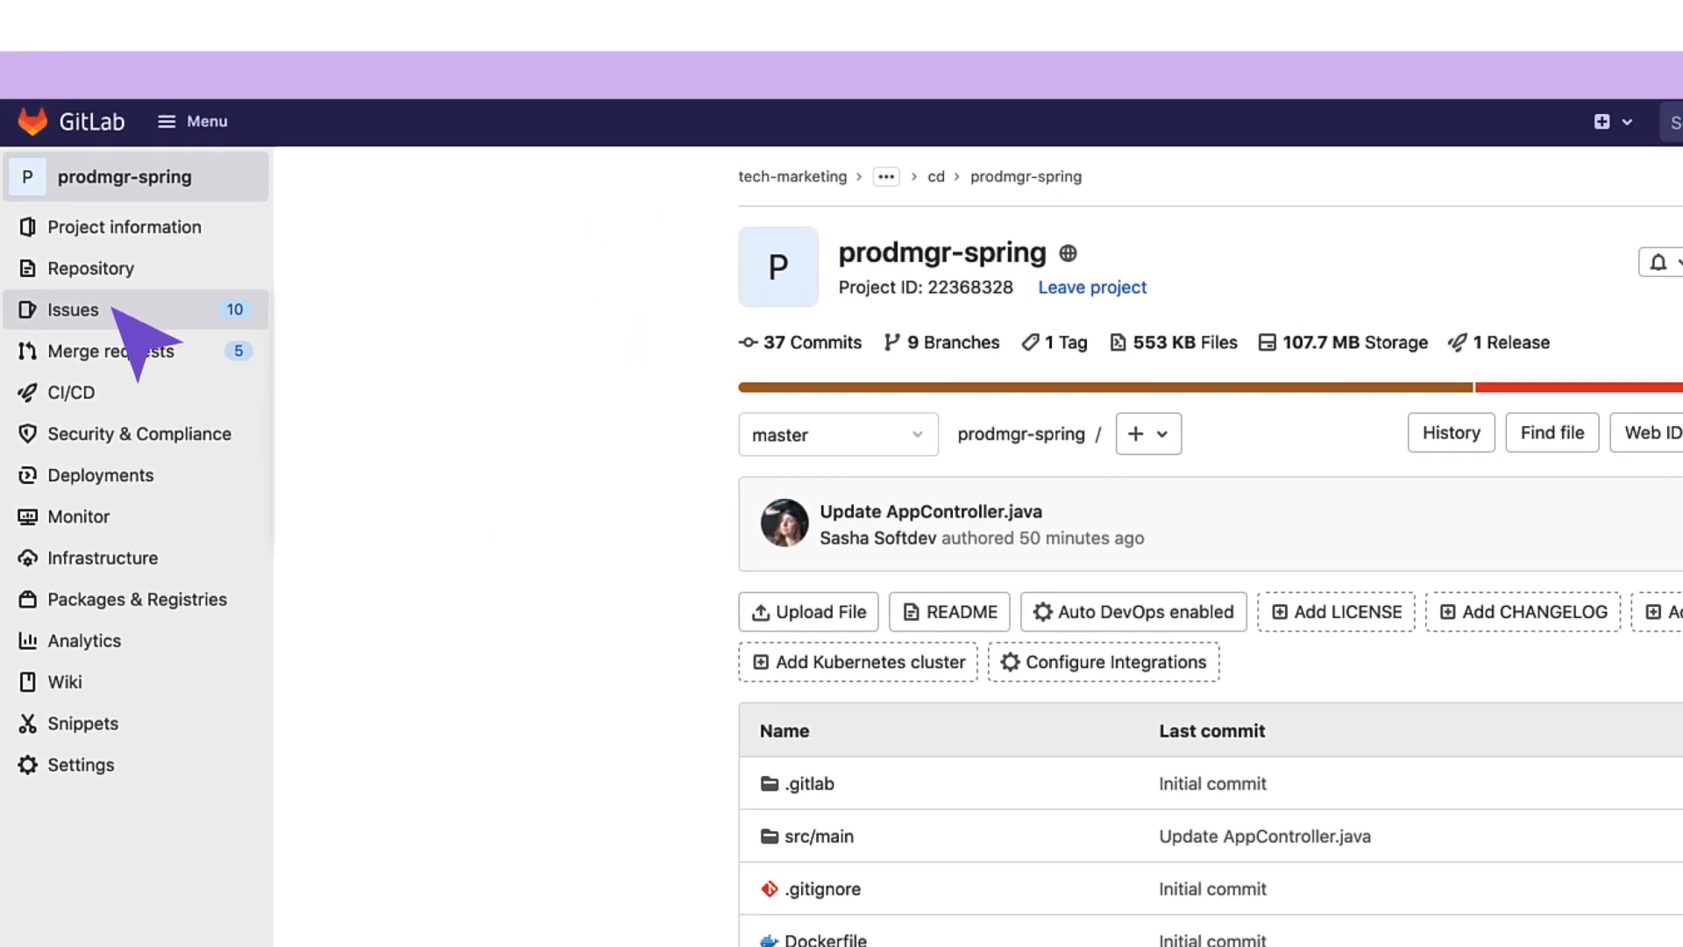
mouse_move(113, 349)
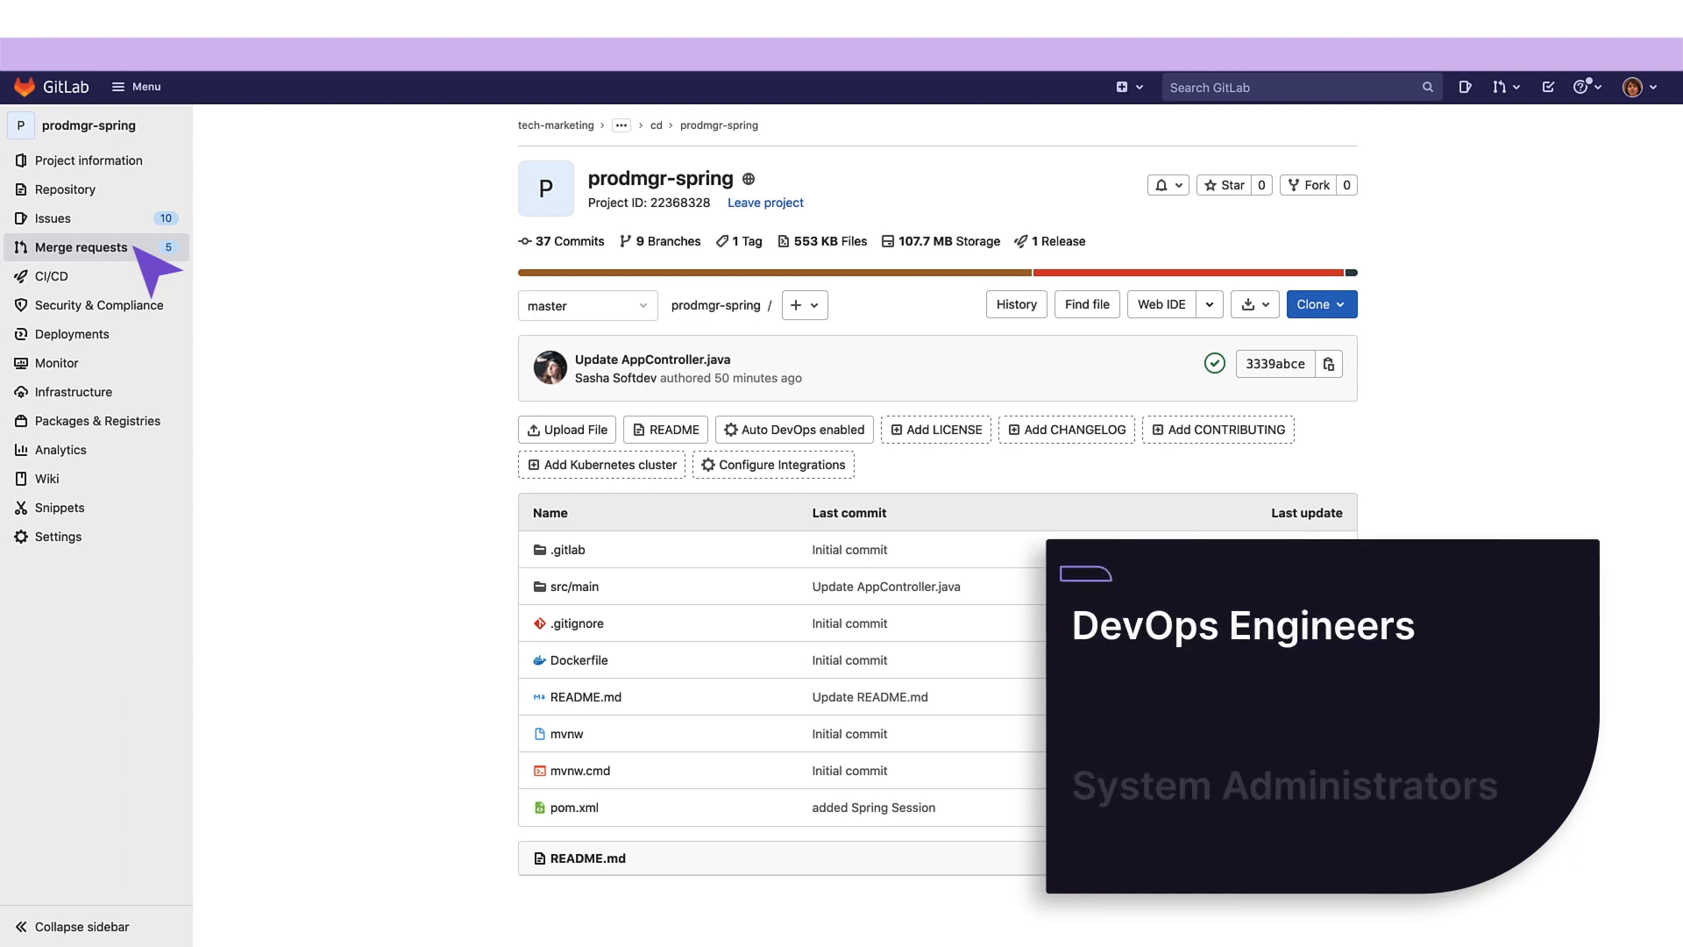
Step: Open the prodmgr-spring Issues list, showing its 10 open issues
left_click(52, 218)
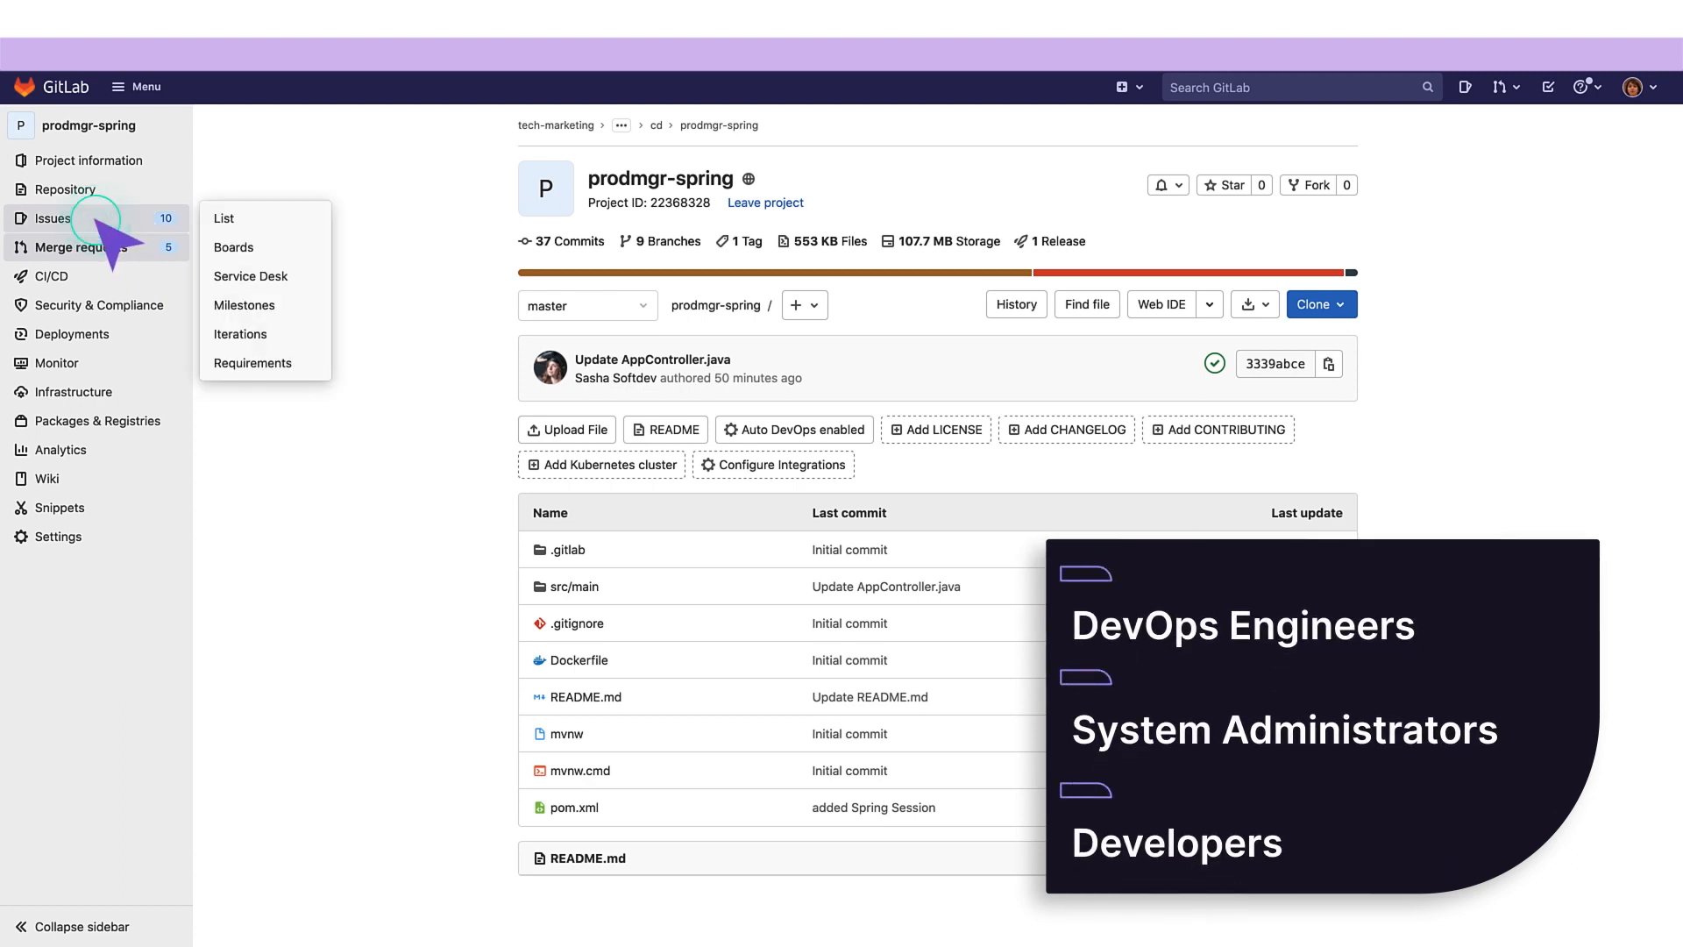
left_click(223, 218)
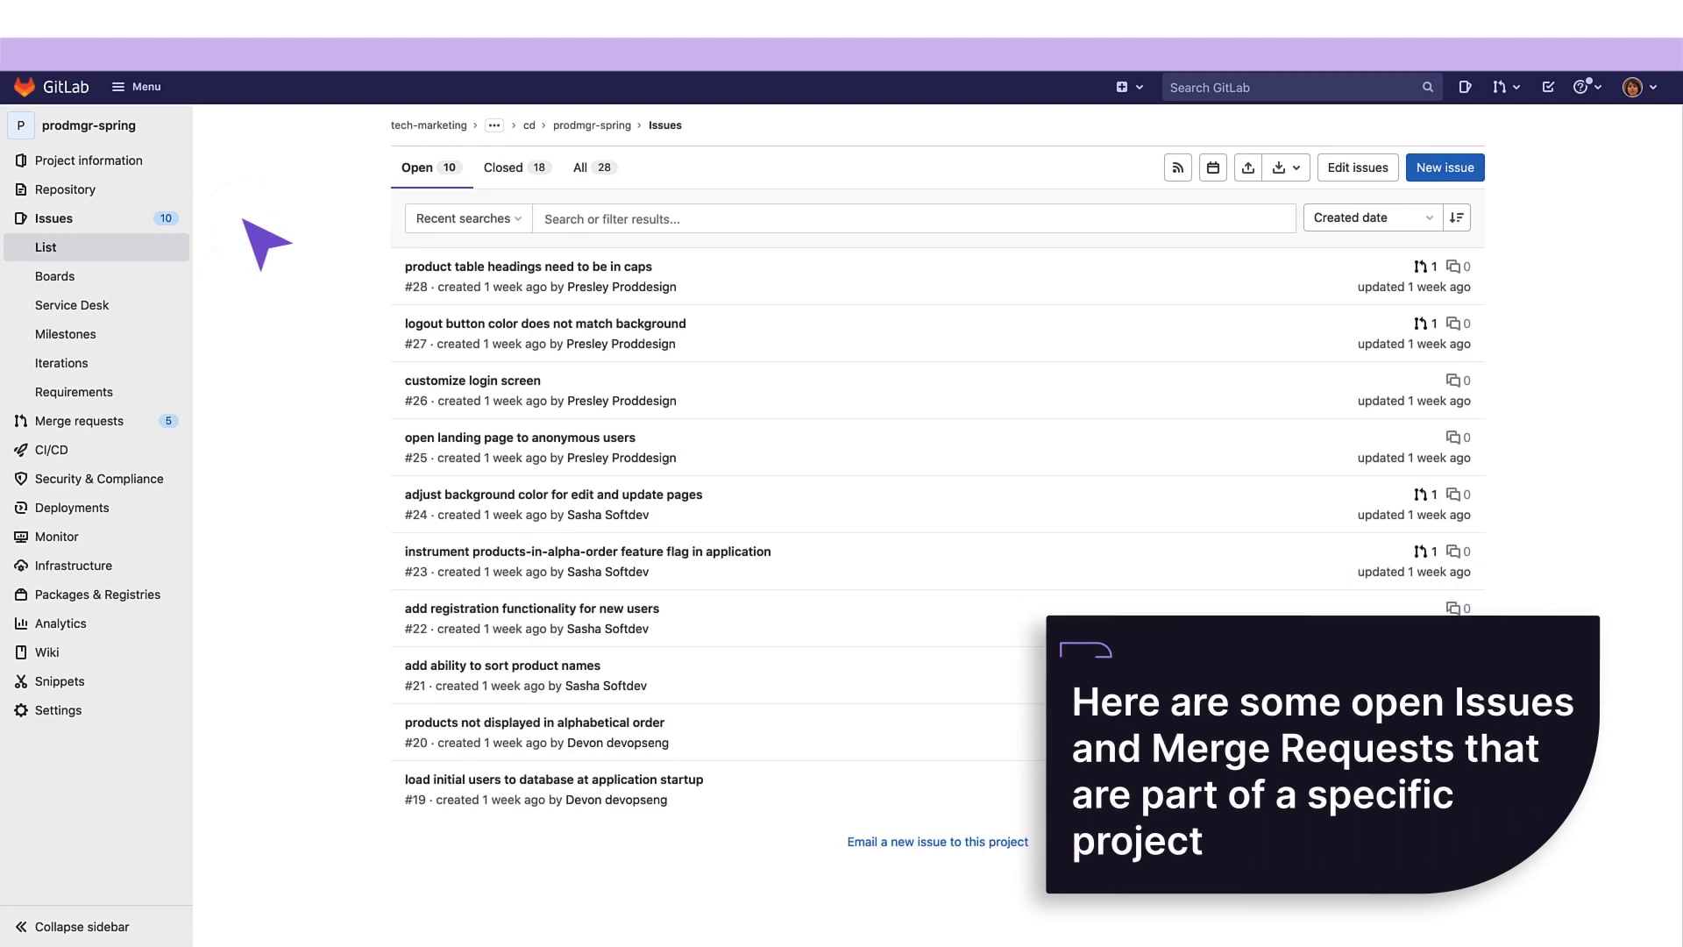
mouse_move(756, 810)
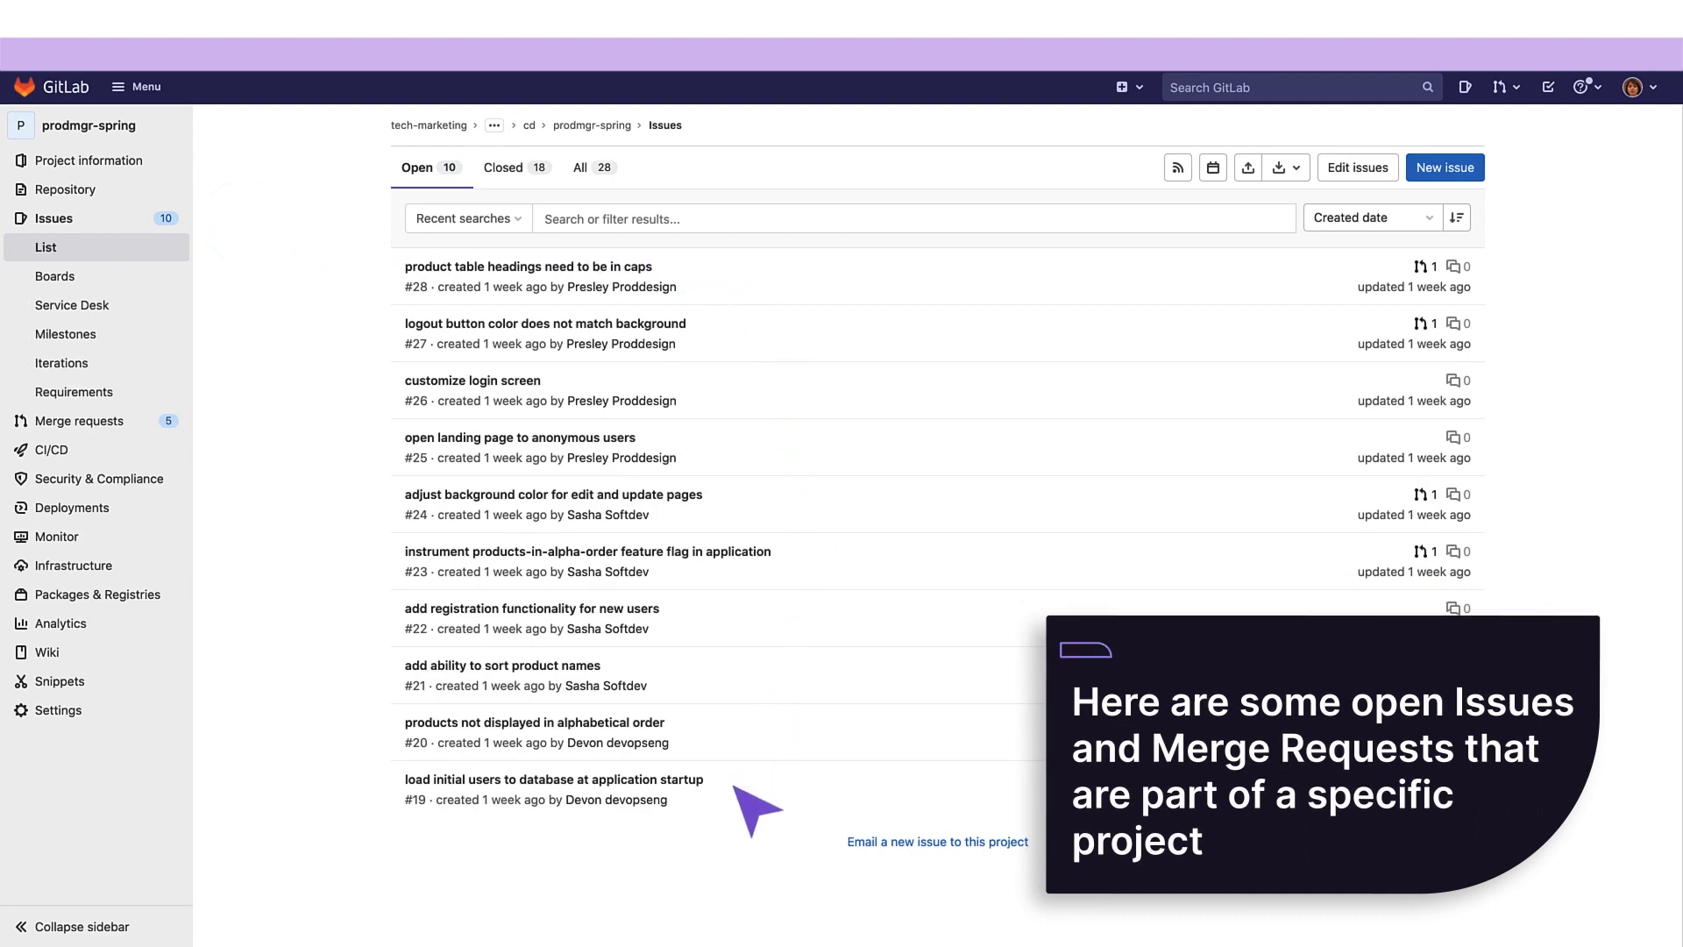
Step: Create milestone v1.0-RC2 with dates 2022-01-23 to 2022-02-22 and a release-candidate description
left_click(66, 334)
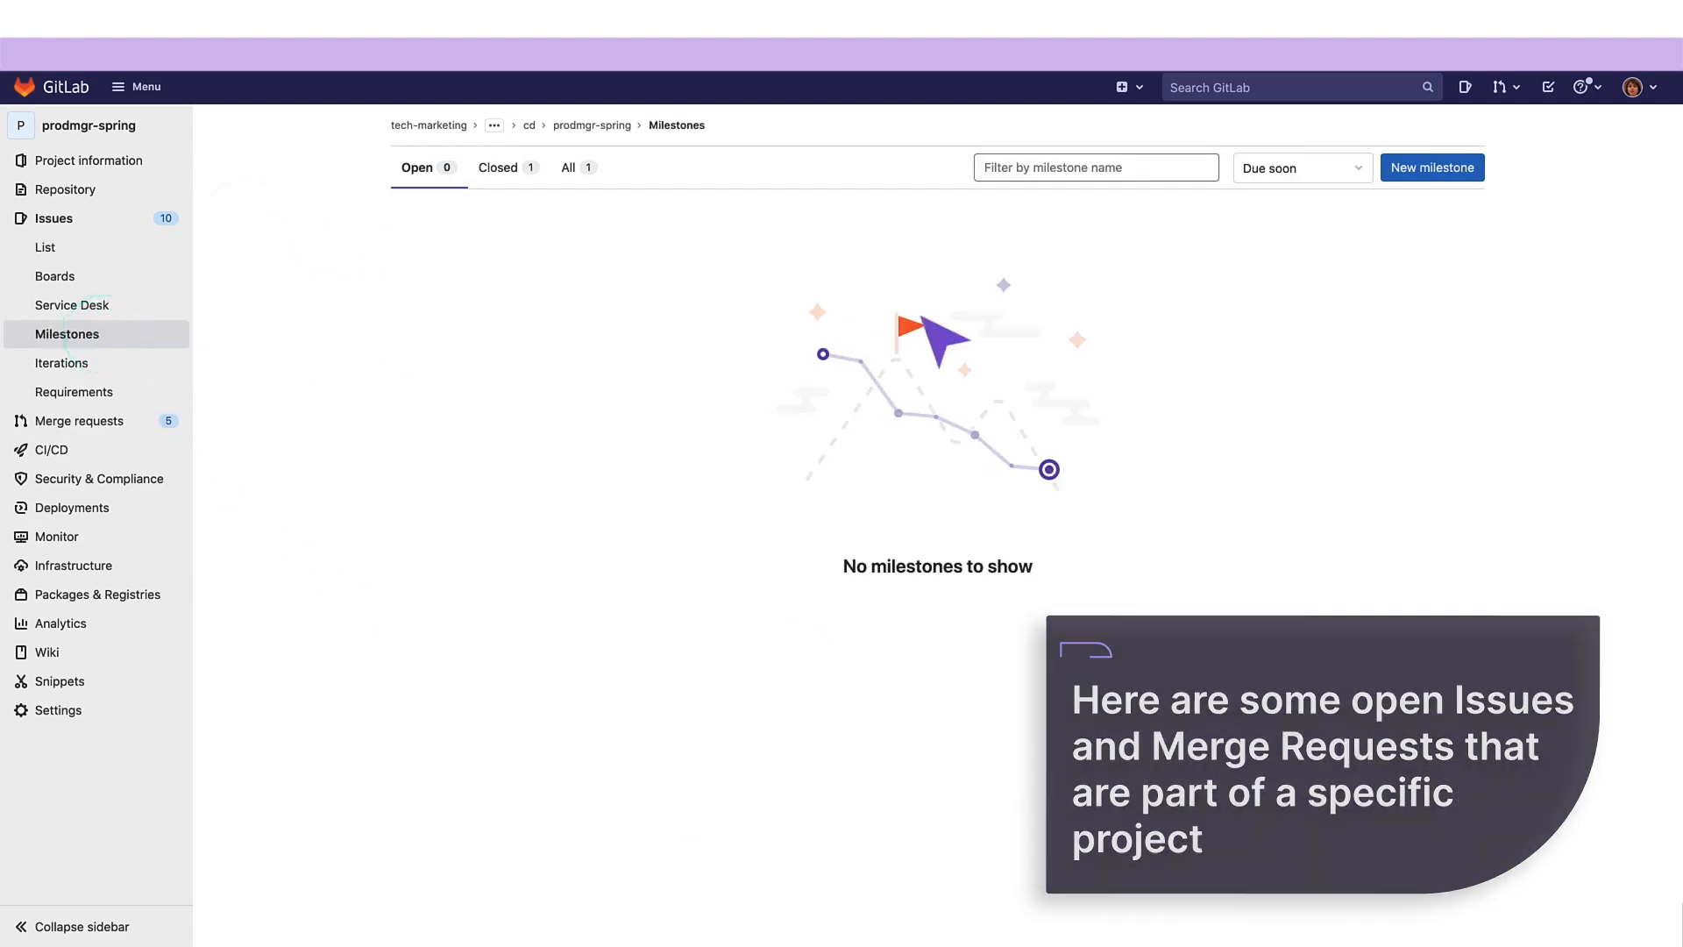
left_click(1431, 167)
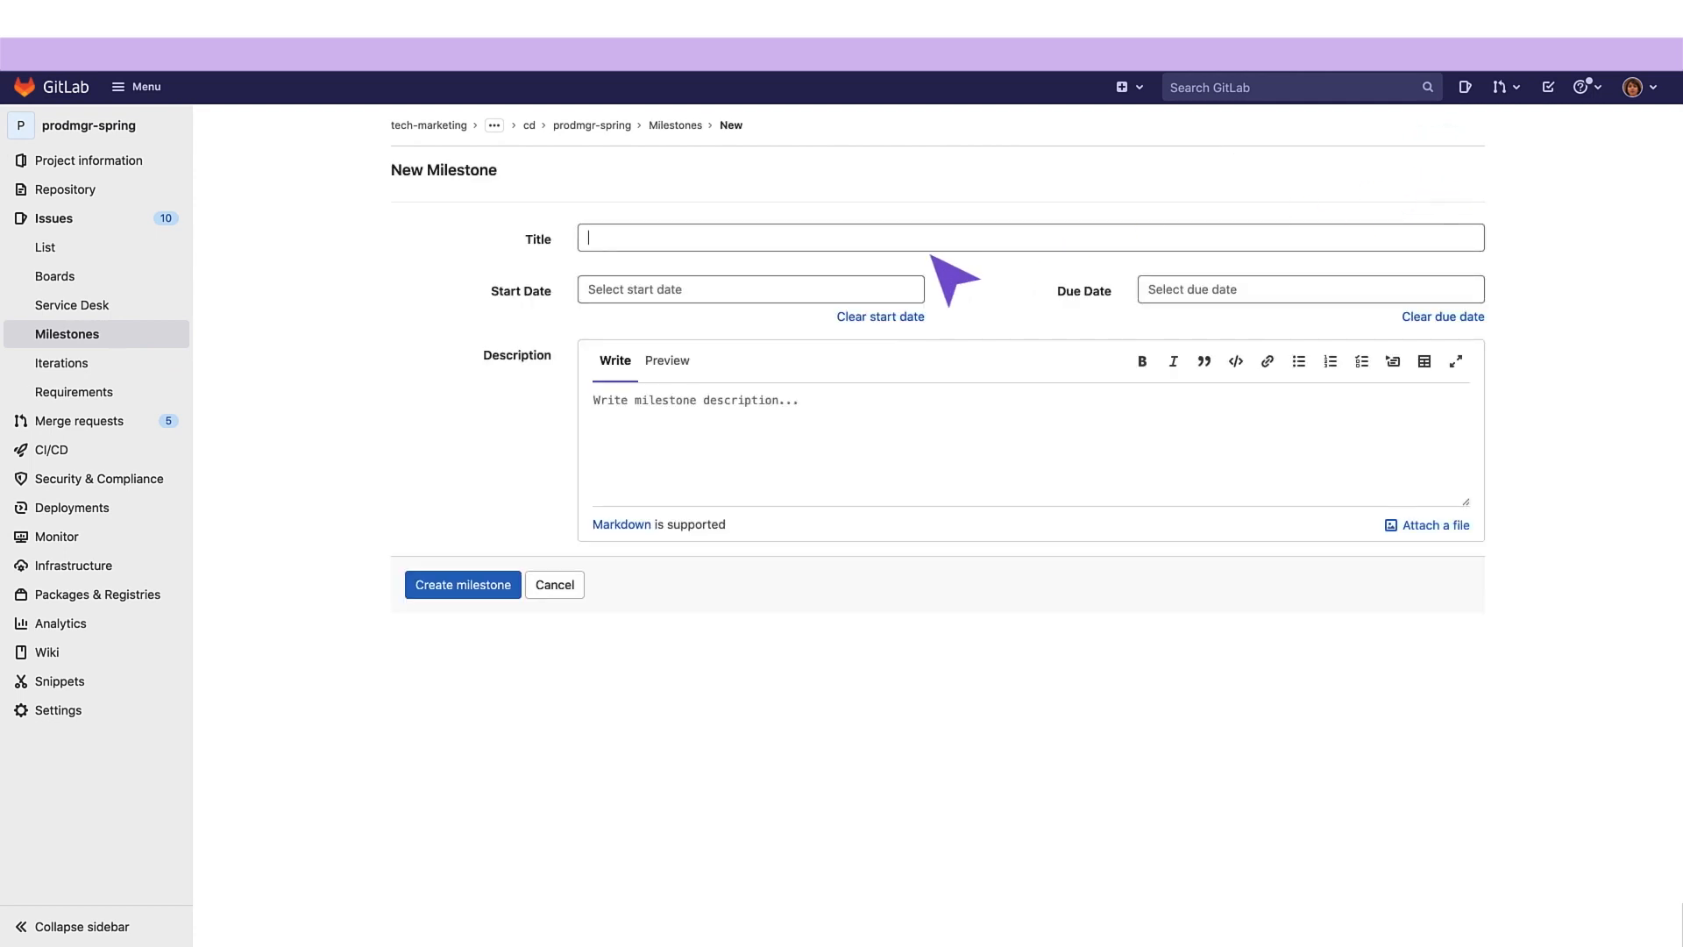
type("v1.0-RC2")
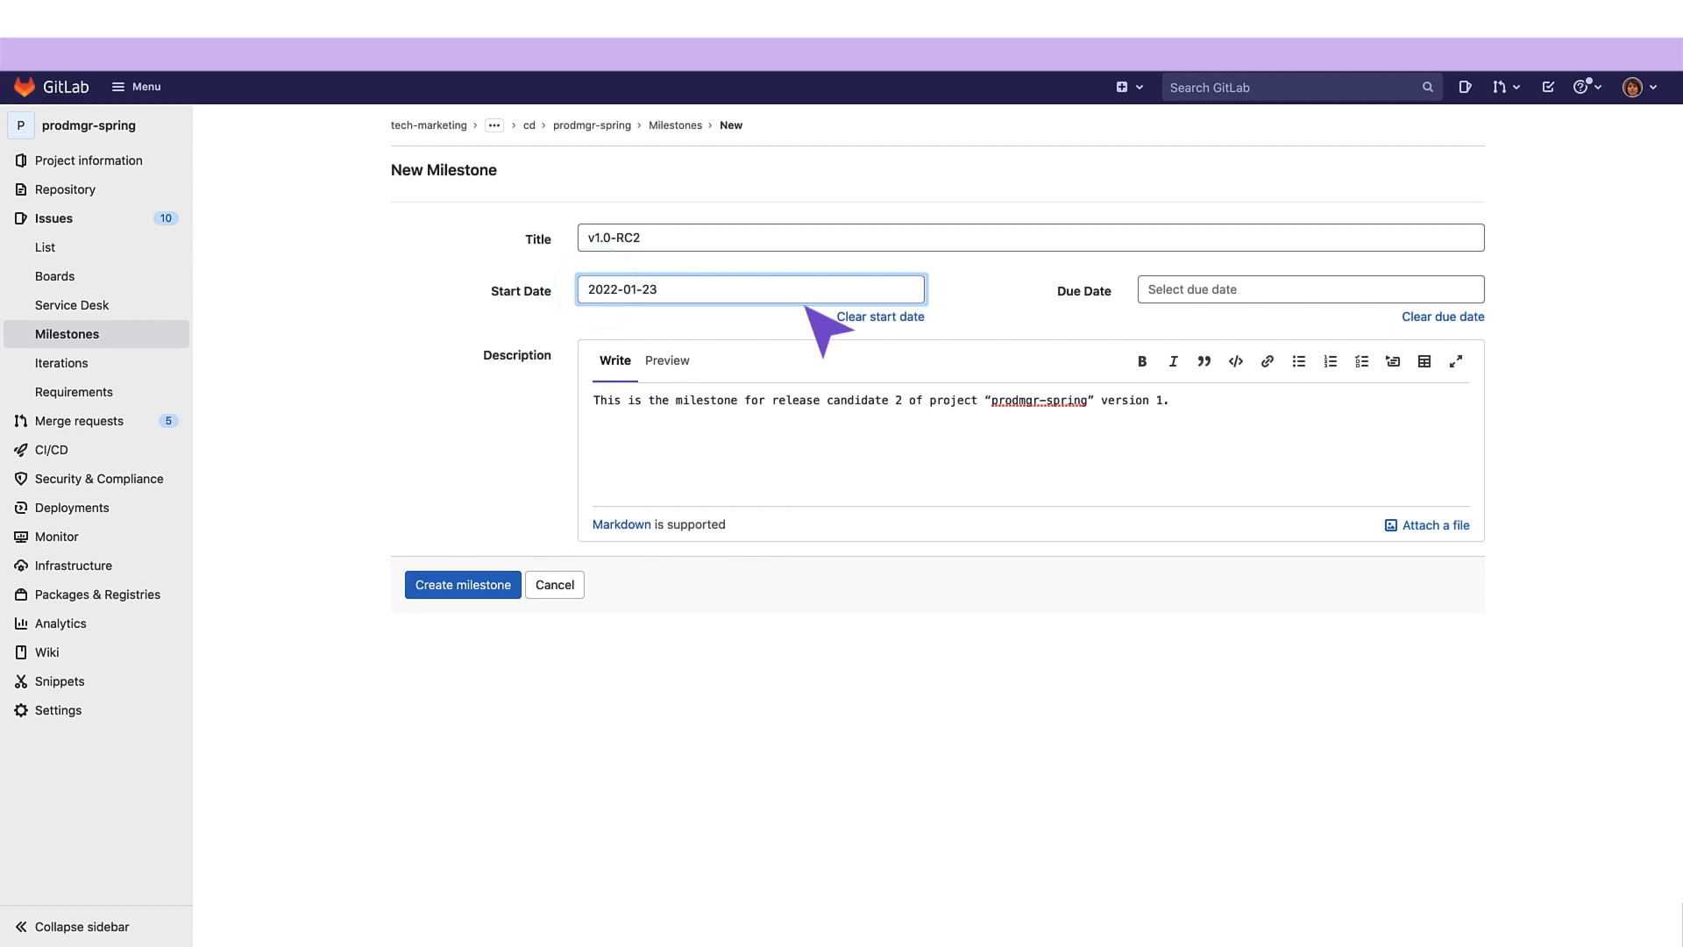
type("2022-02-22")
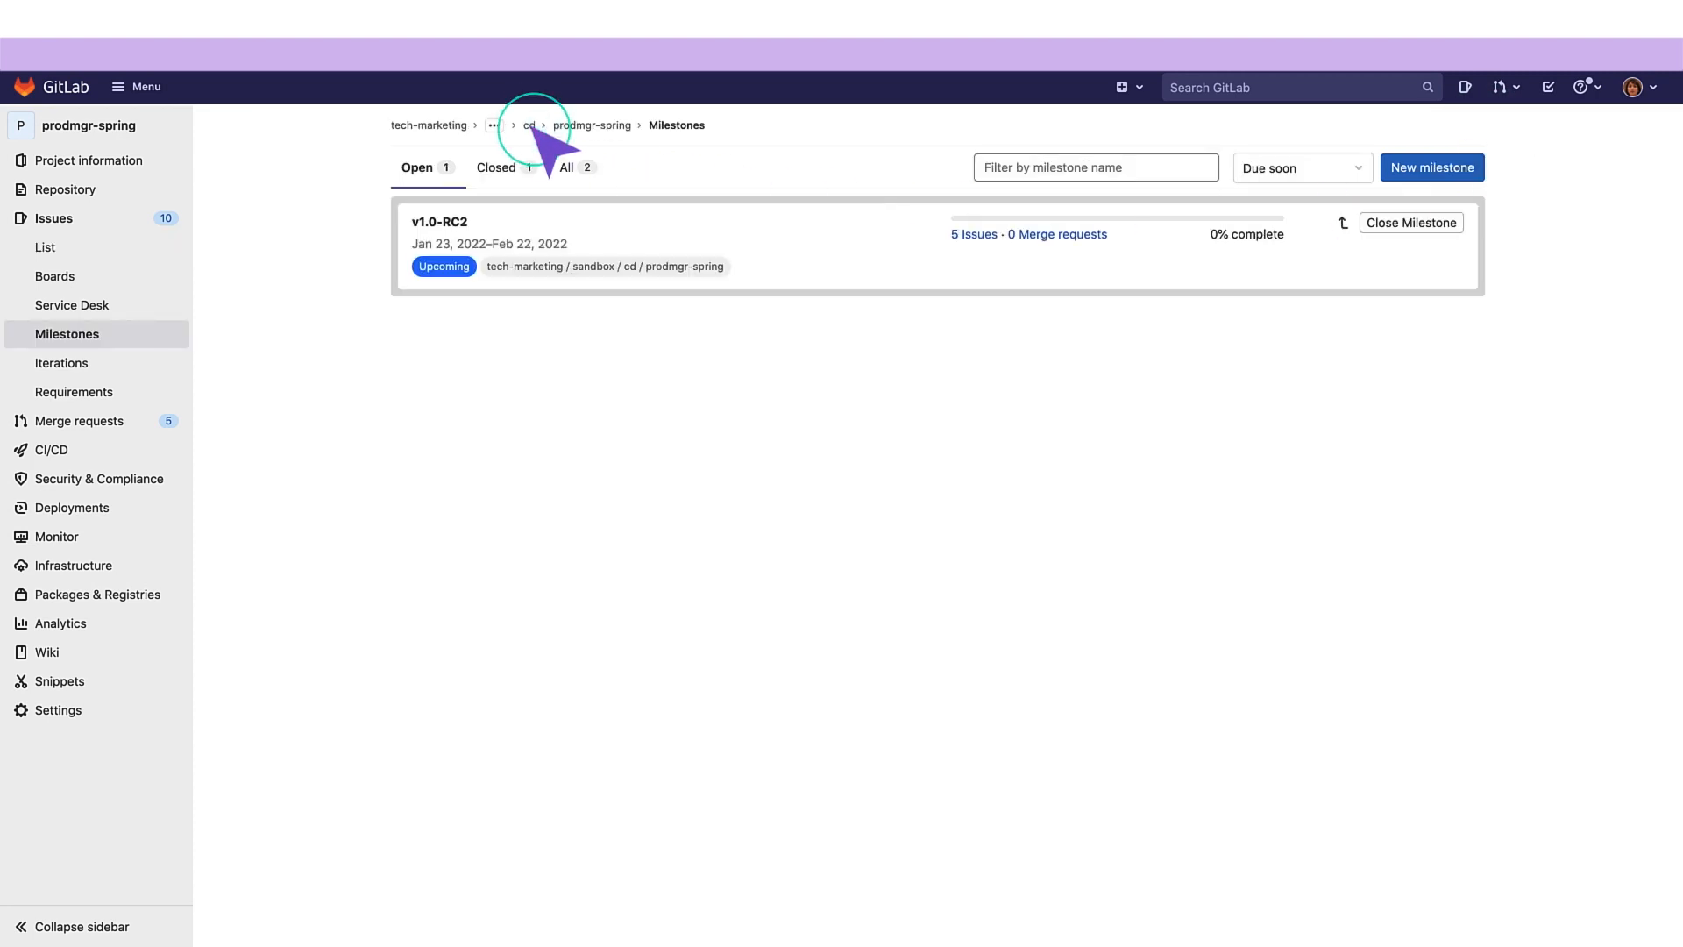
Step: Create the cd group's Front-end work epic and attach existing issues #24–#28
left_click(527, 125)
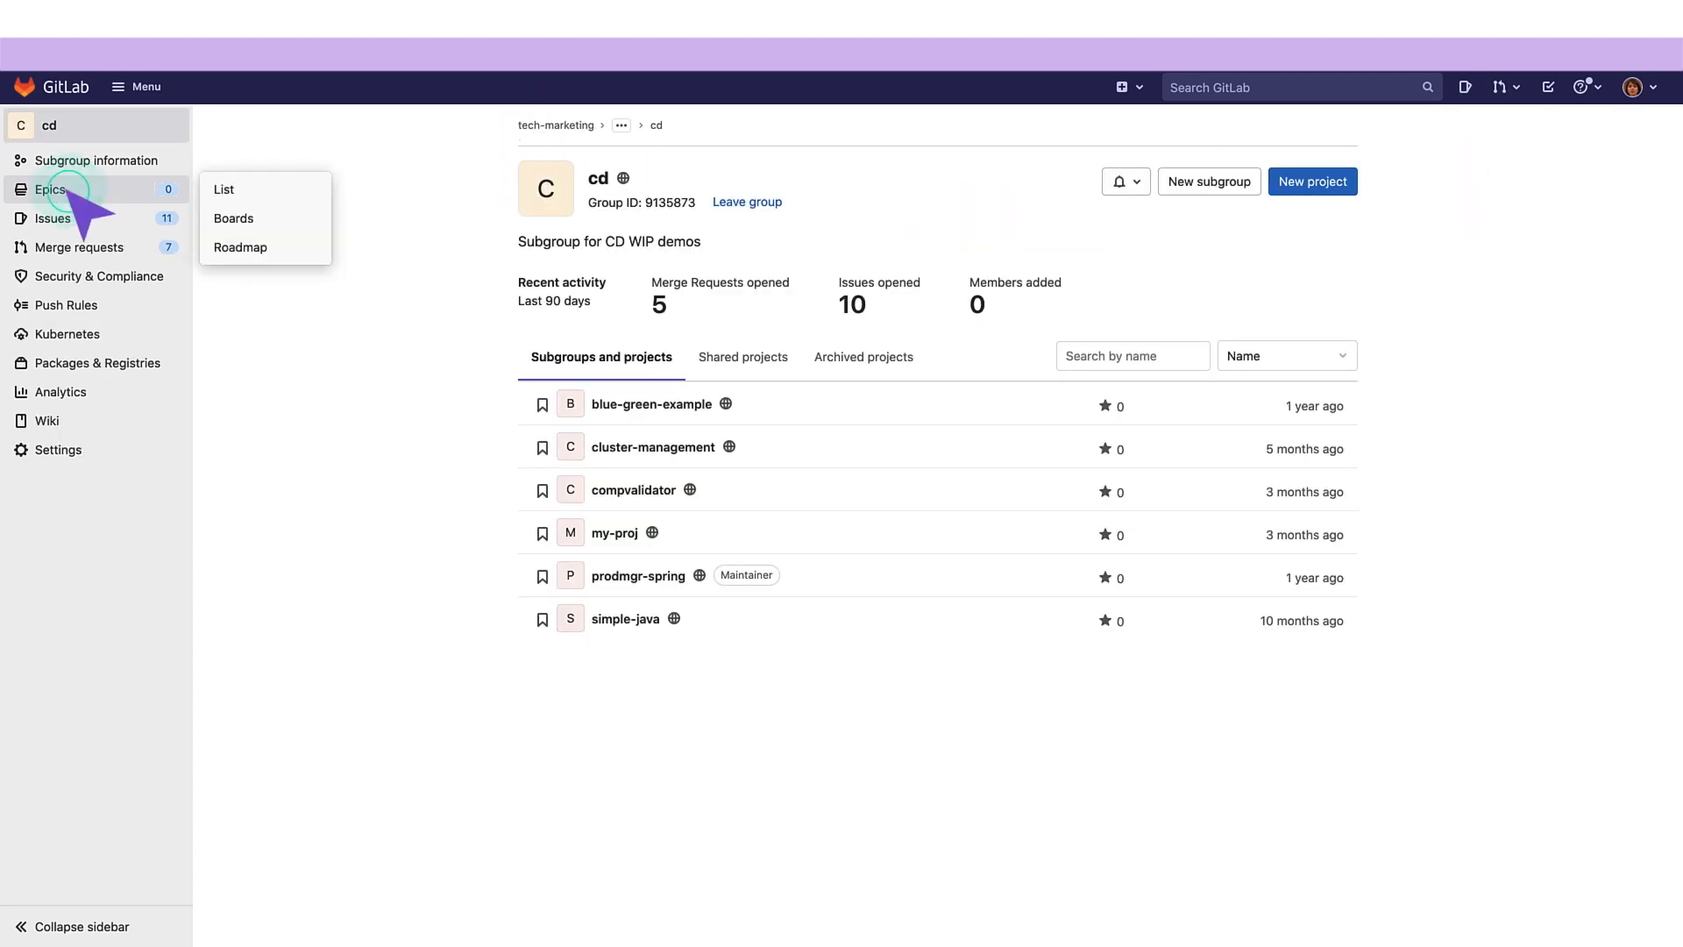
left_click(224, 189)
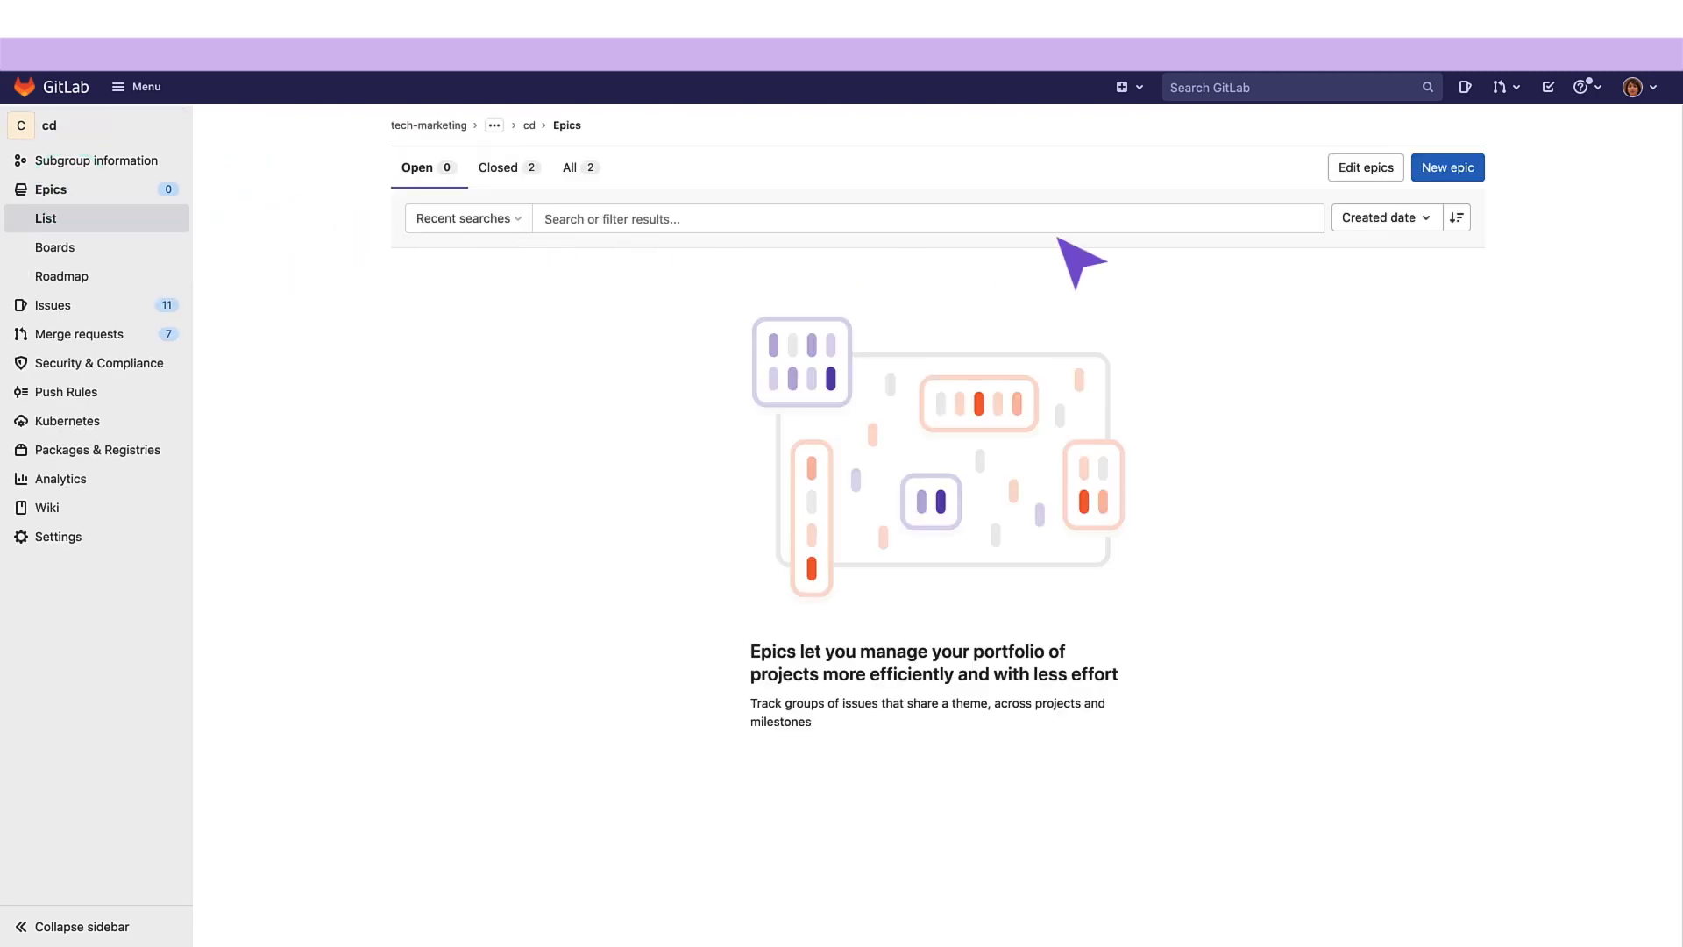
left_click(1447, 167)
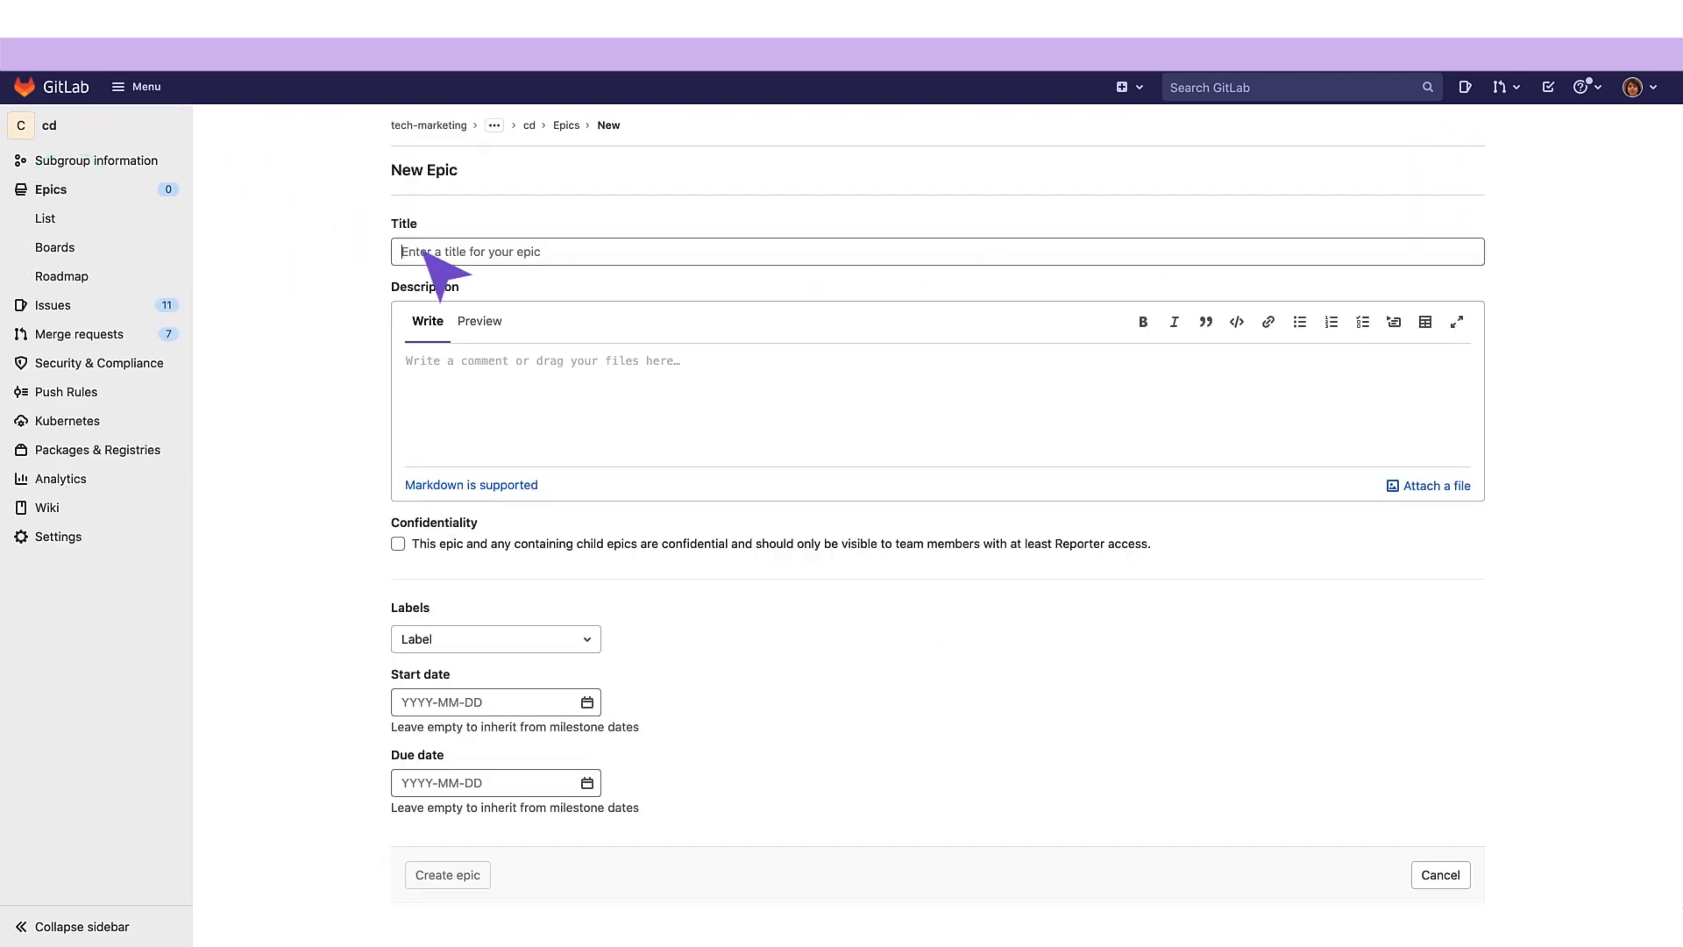
type("This epic groups all front-end related issues for projects and milestones.")
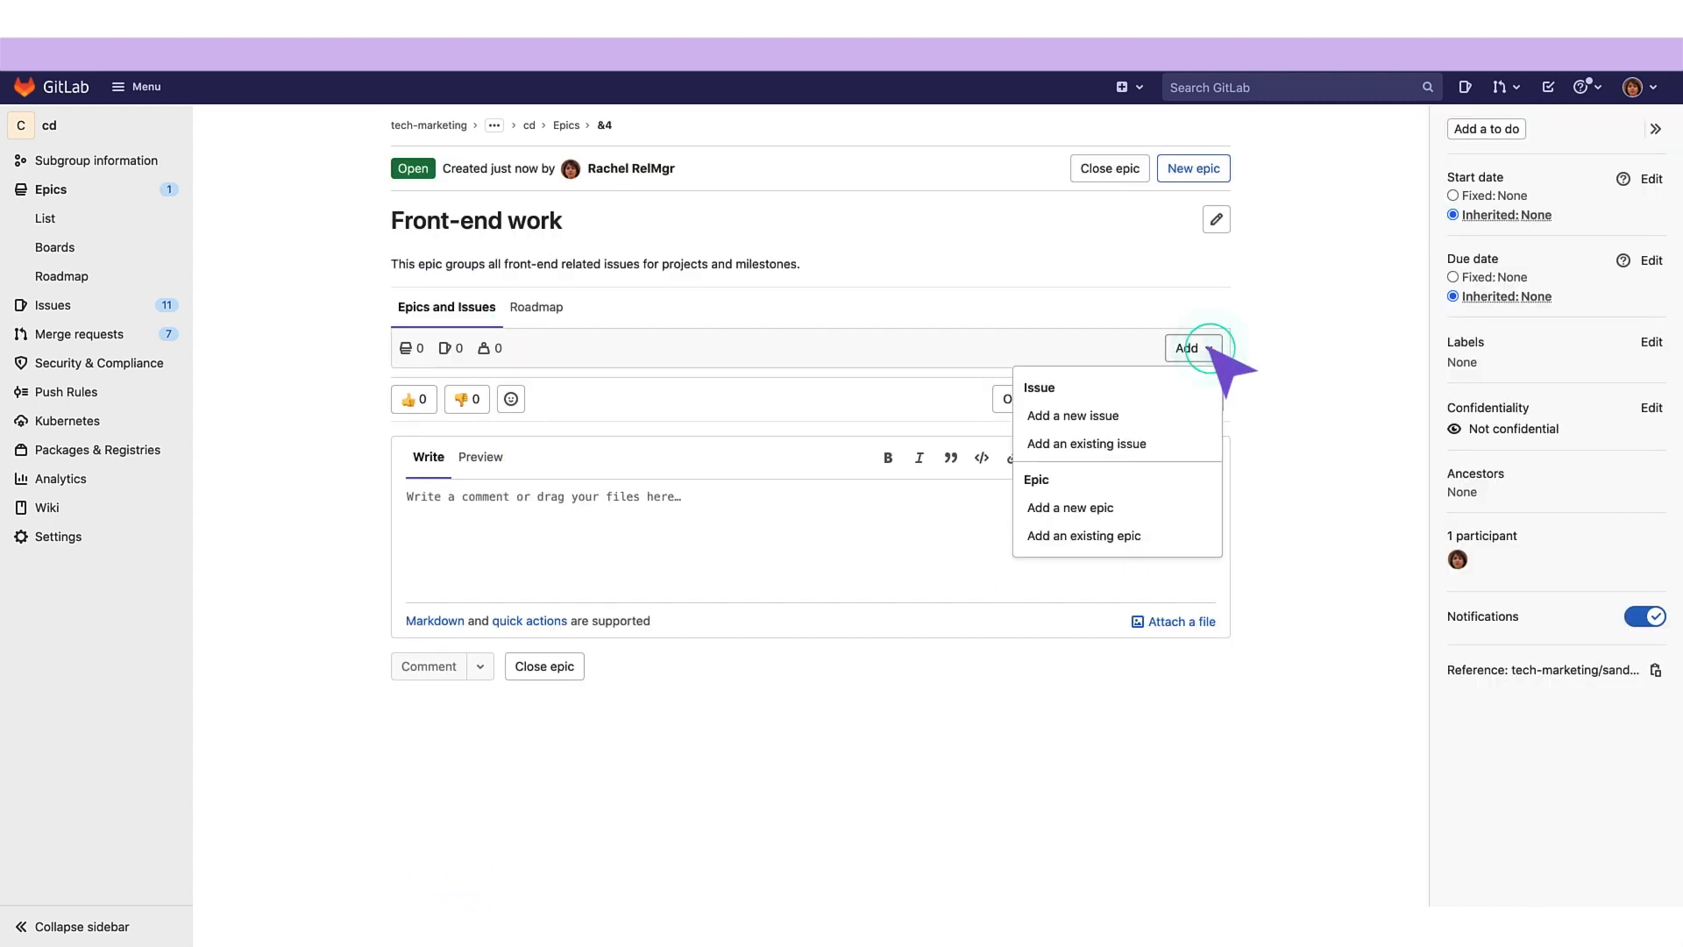
left_click(1086, 443)
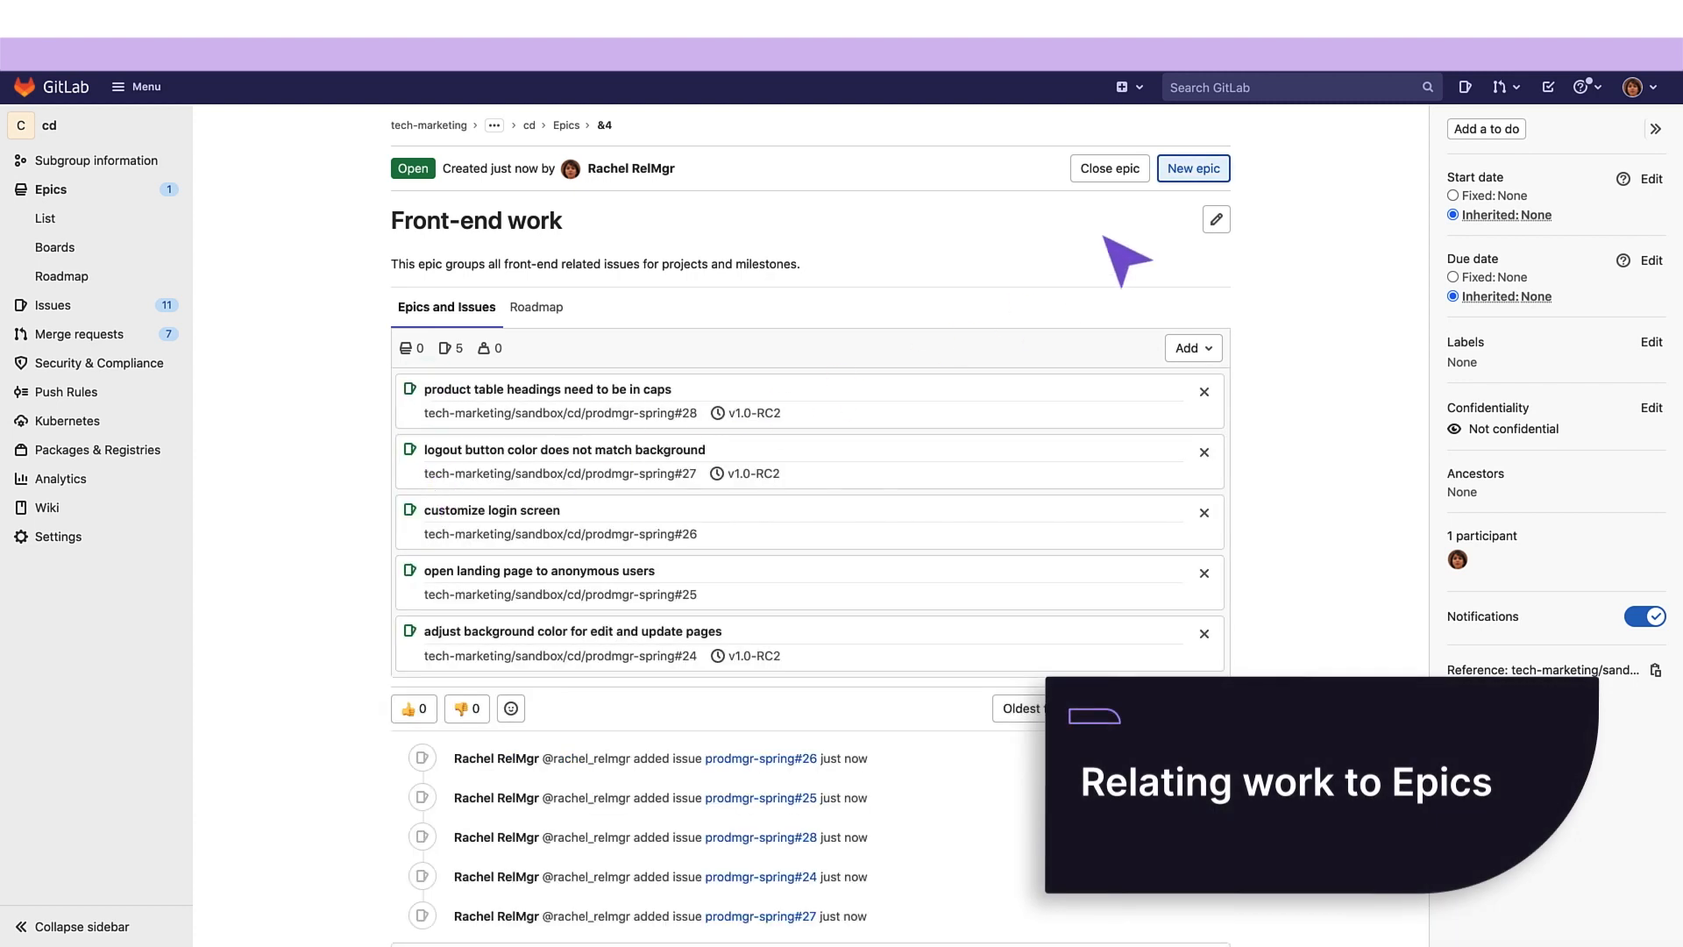
left_click(1192, 169)
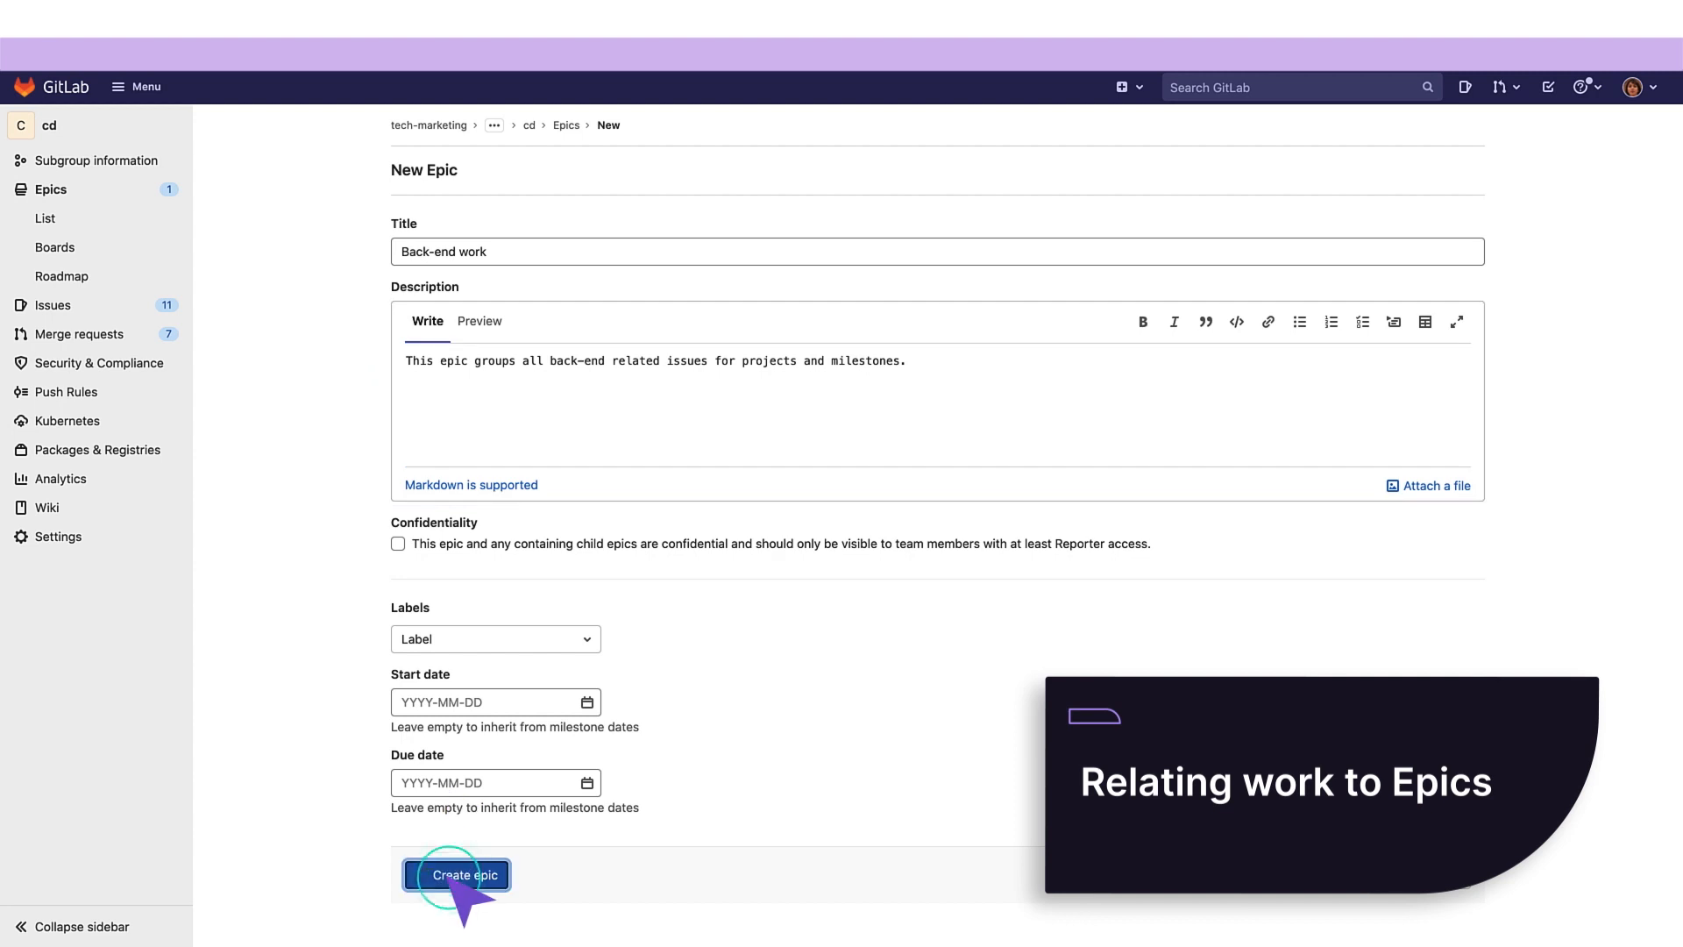
Step: Create the Back-end work epic and add issues #19 through #23 to it
left_click(455, 874)
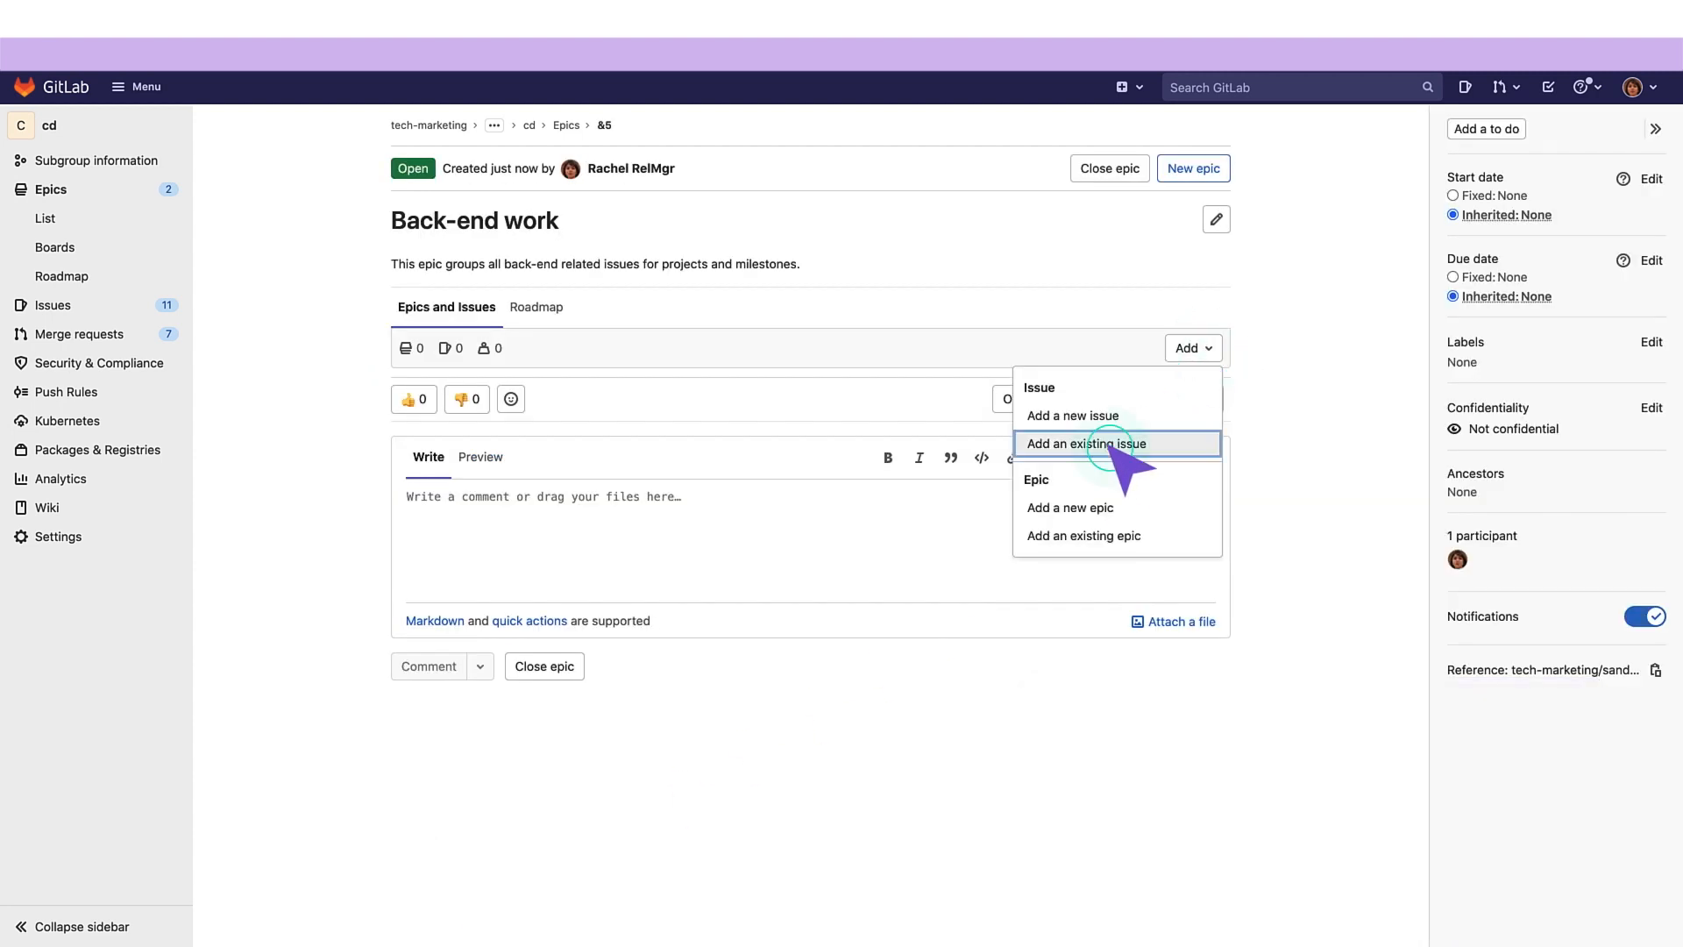
left_click(1087, 444)
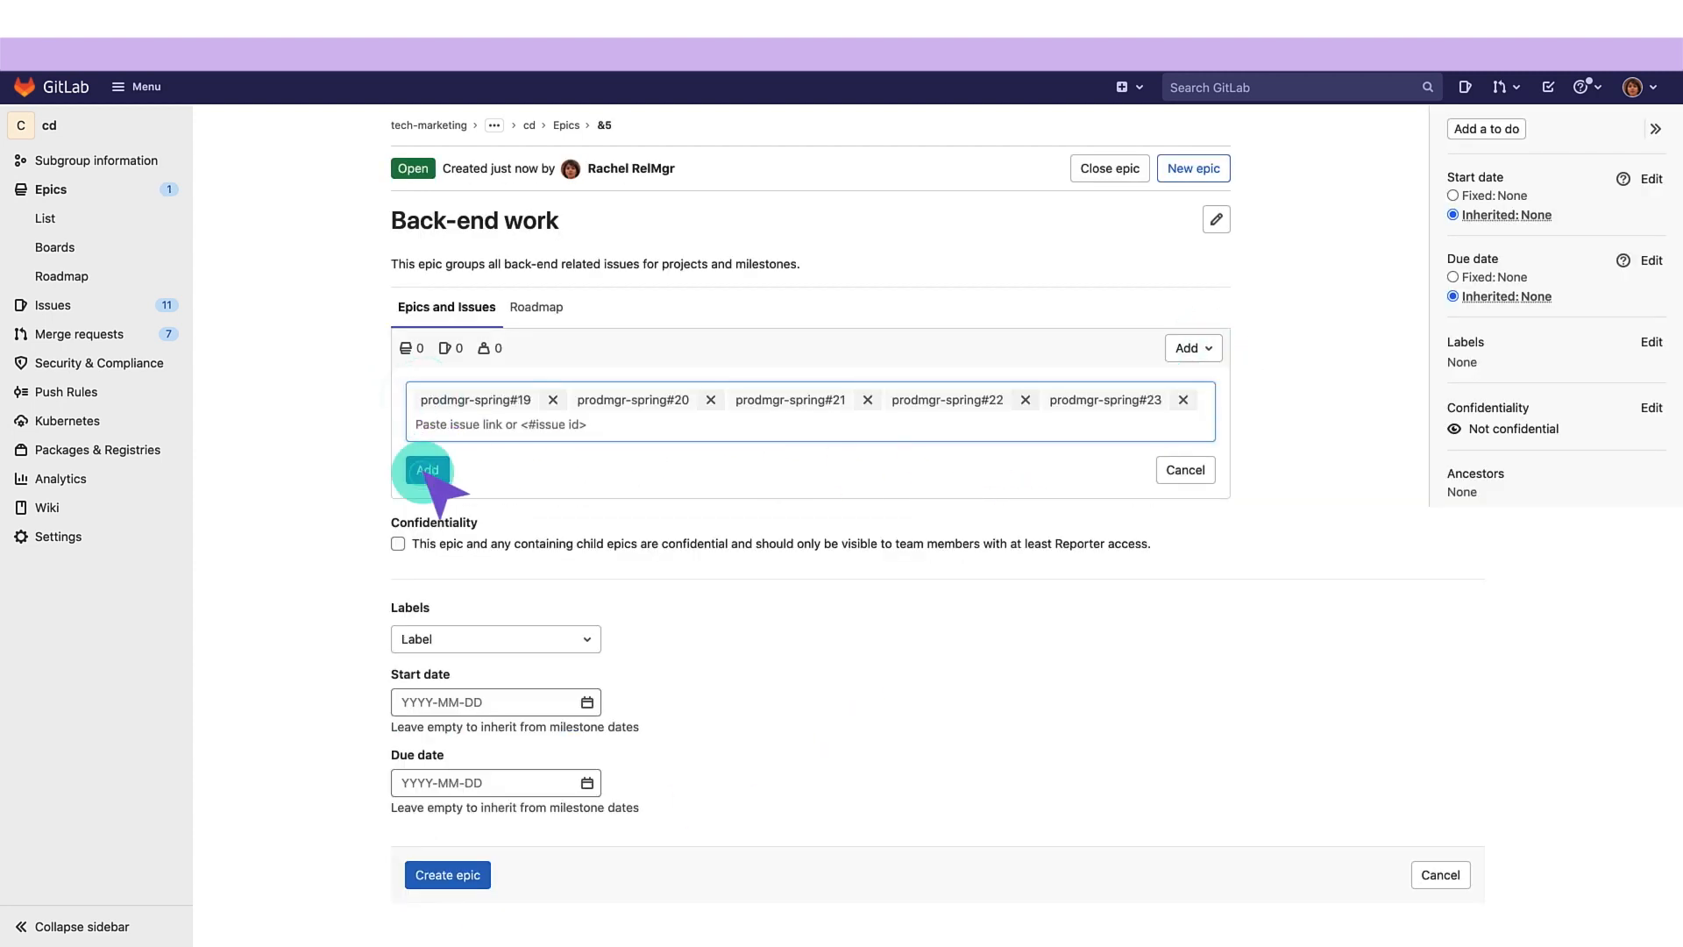
left_click(51, 219)
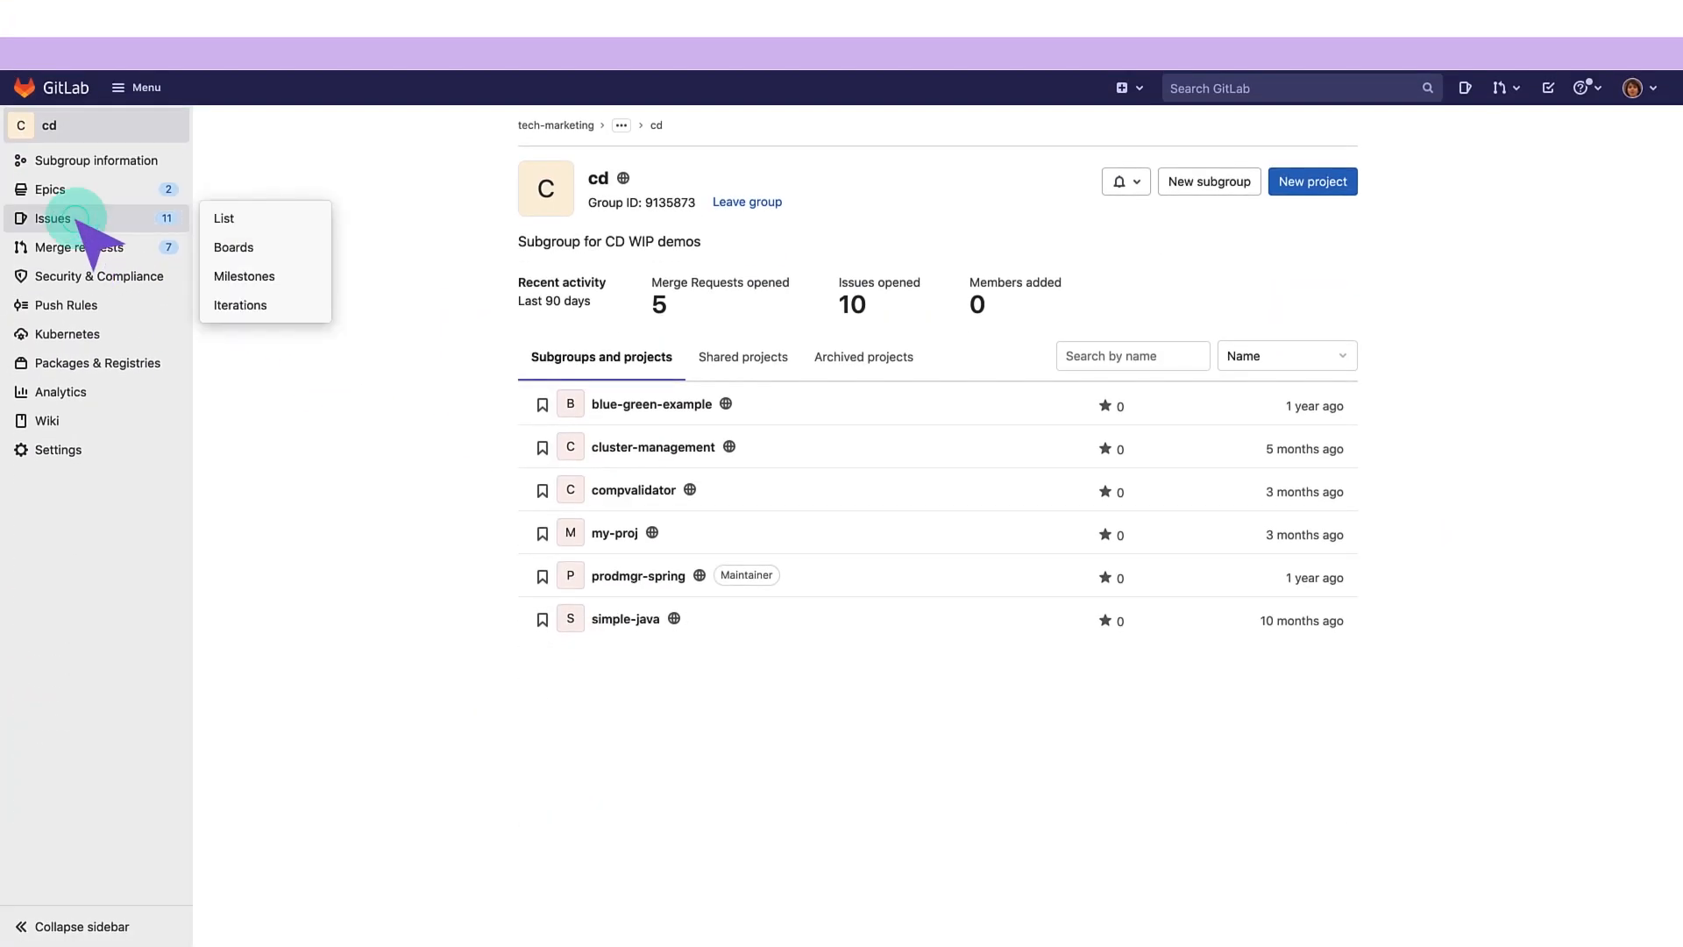
Step: Create iteration Sprint-1-cypress, 'This is the first 2-week sprint', for Jan 23–Feb 6, 2022
left_click(240, 305)
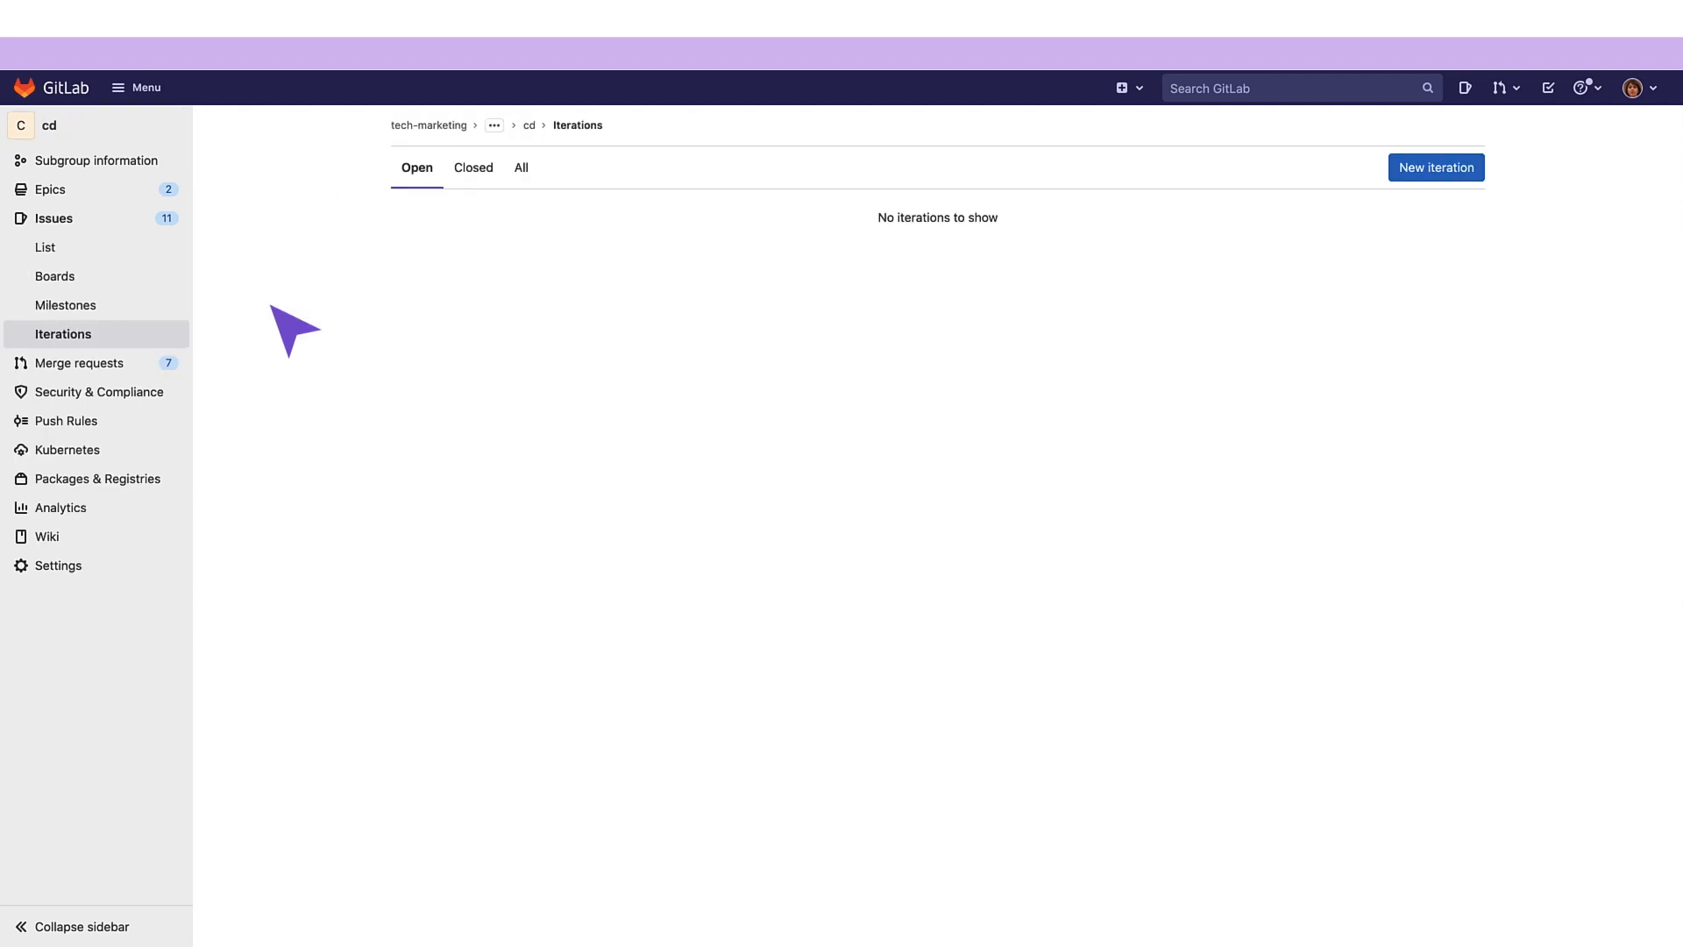
left_click(1436, 167)
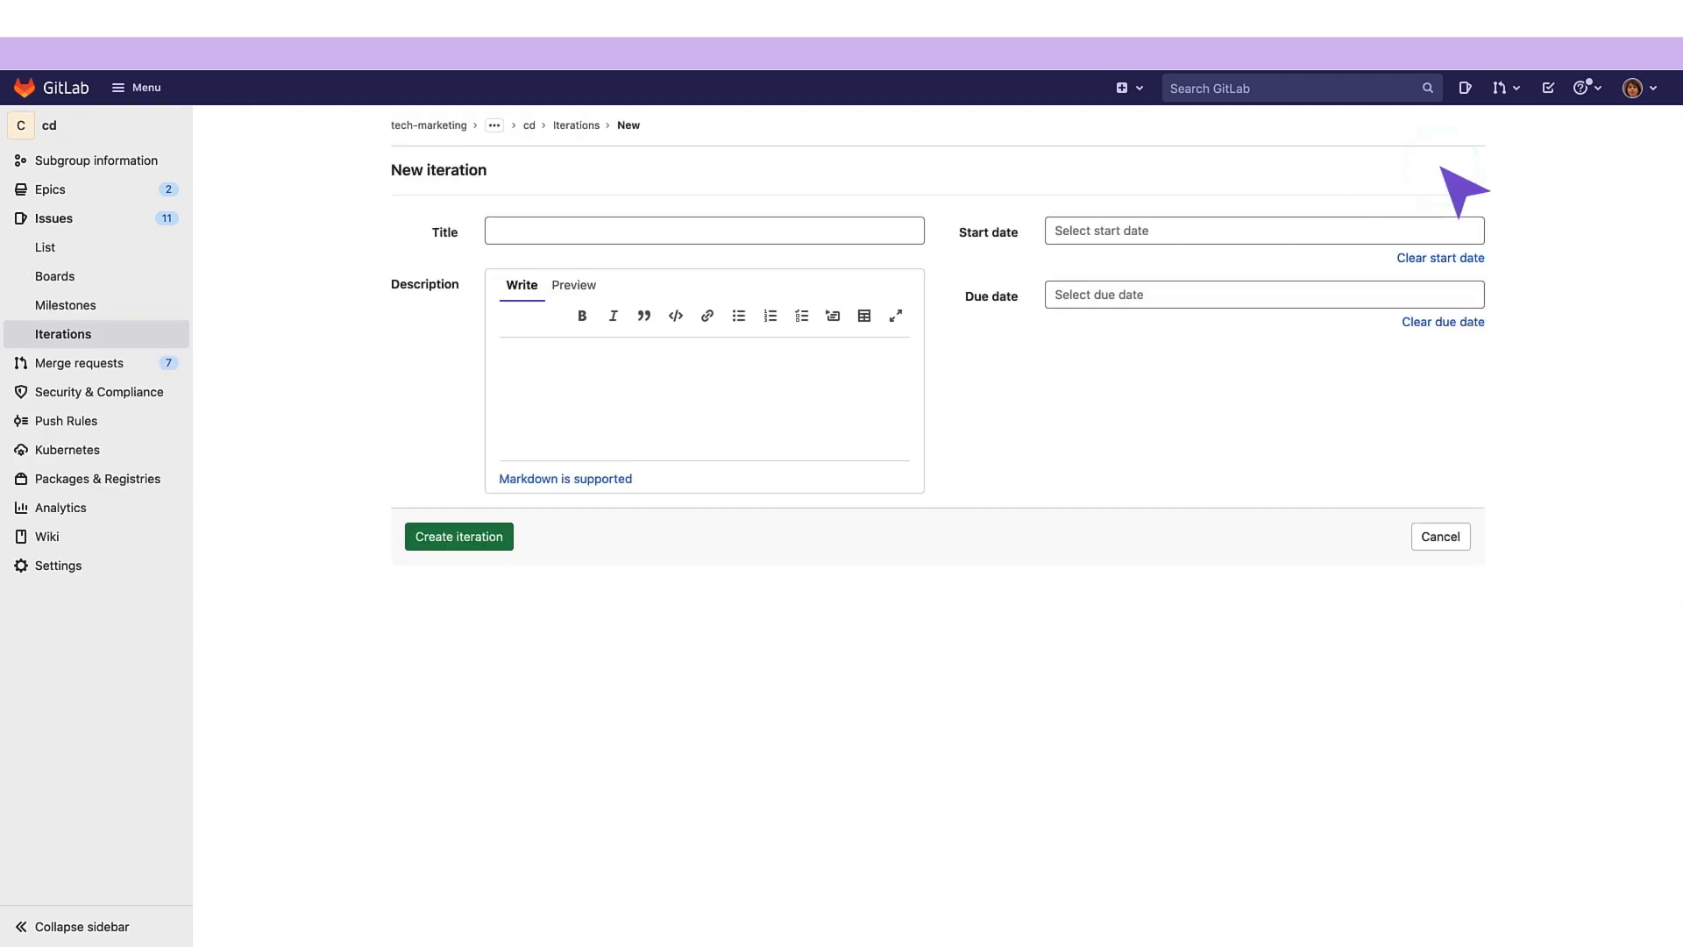
type("Sprint-1-cypress")
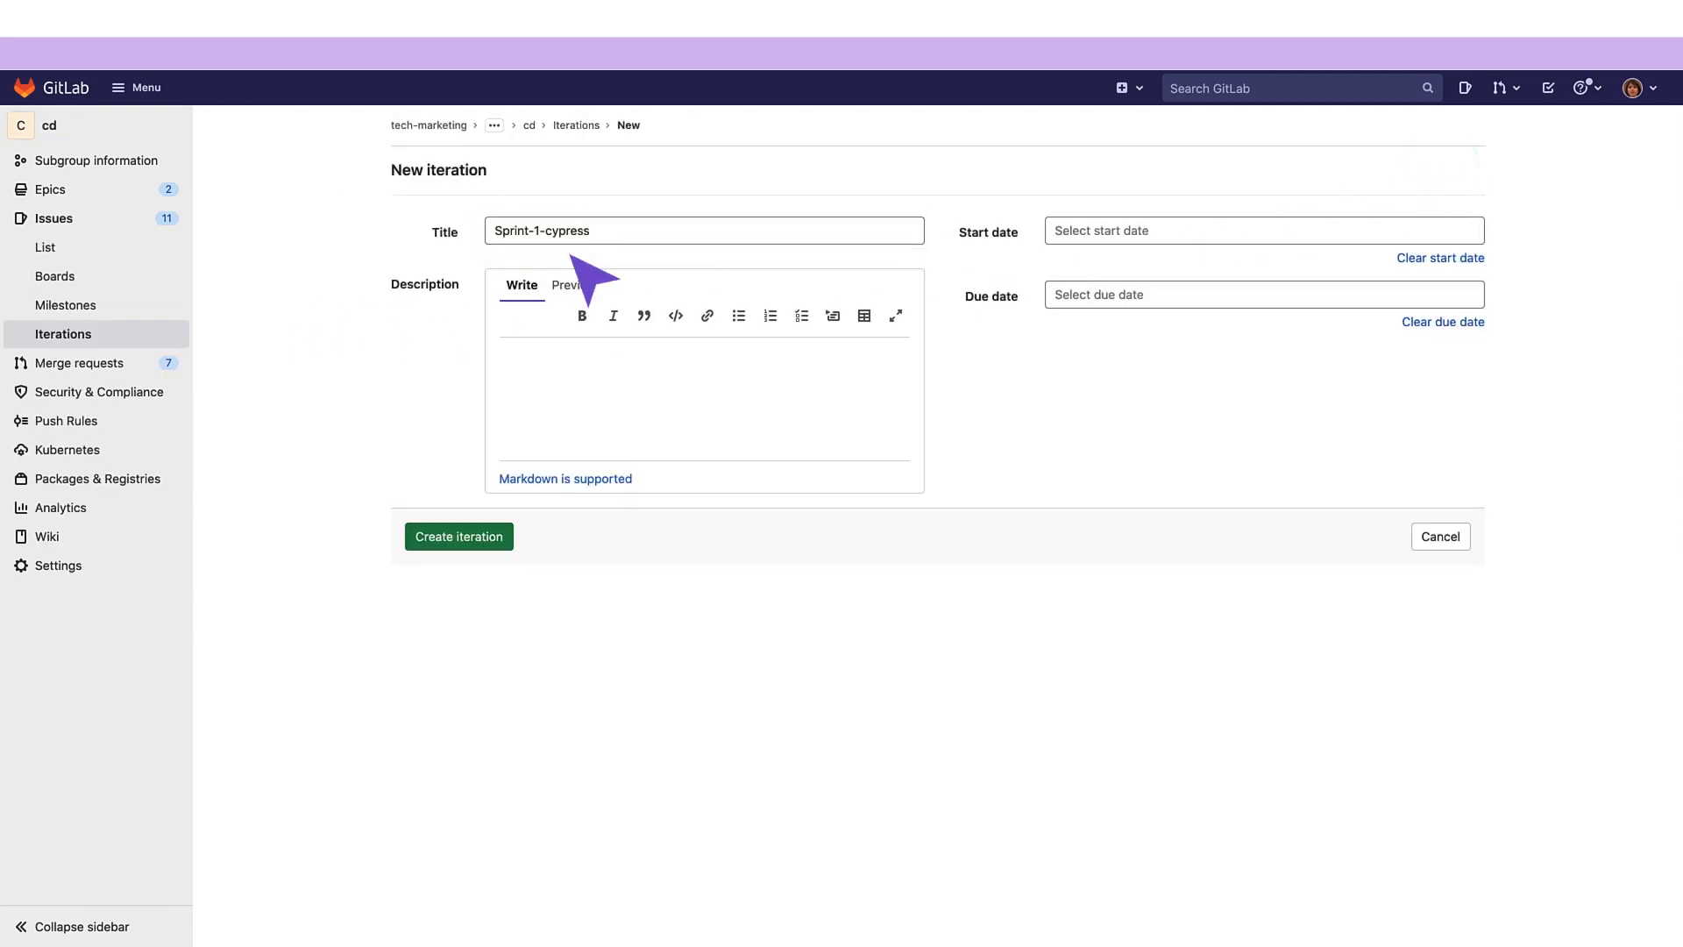
type("This is the first 2-week sprint")
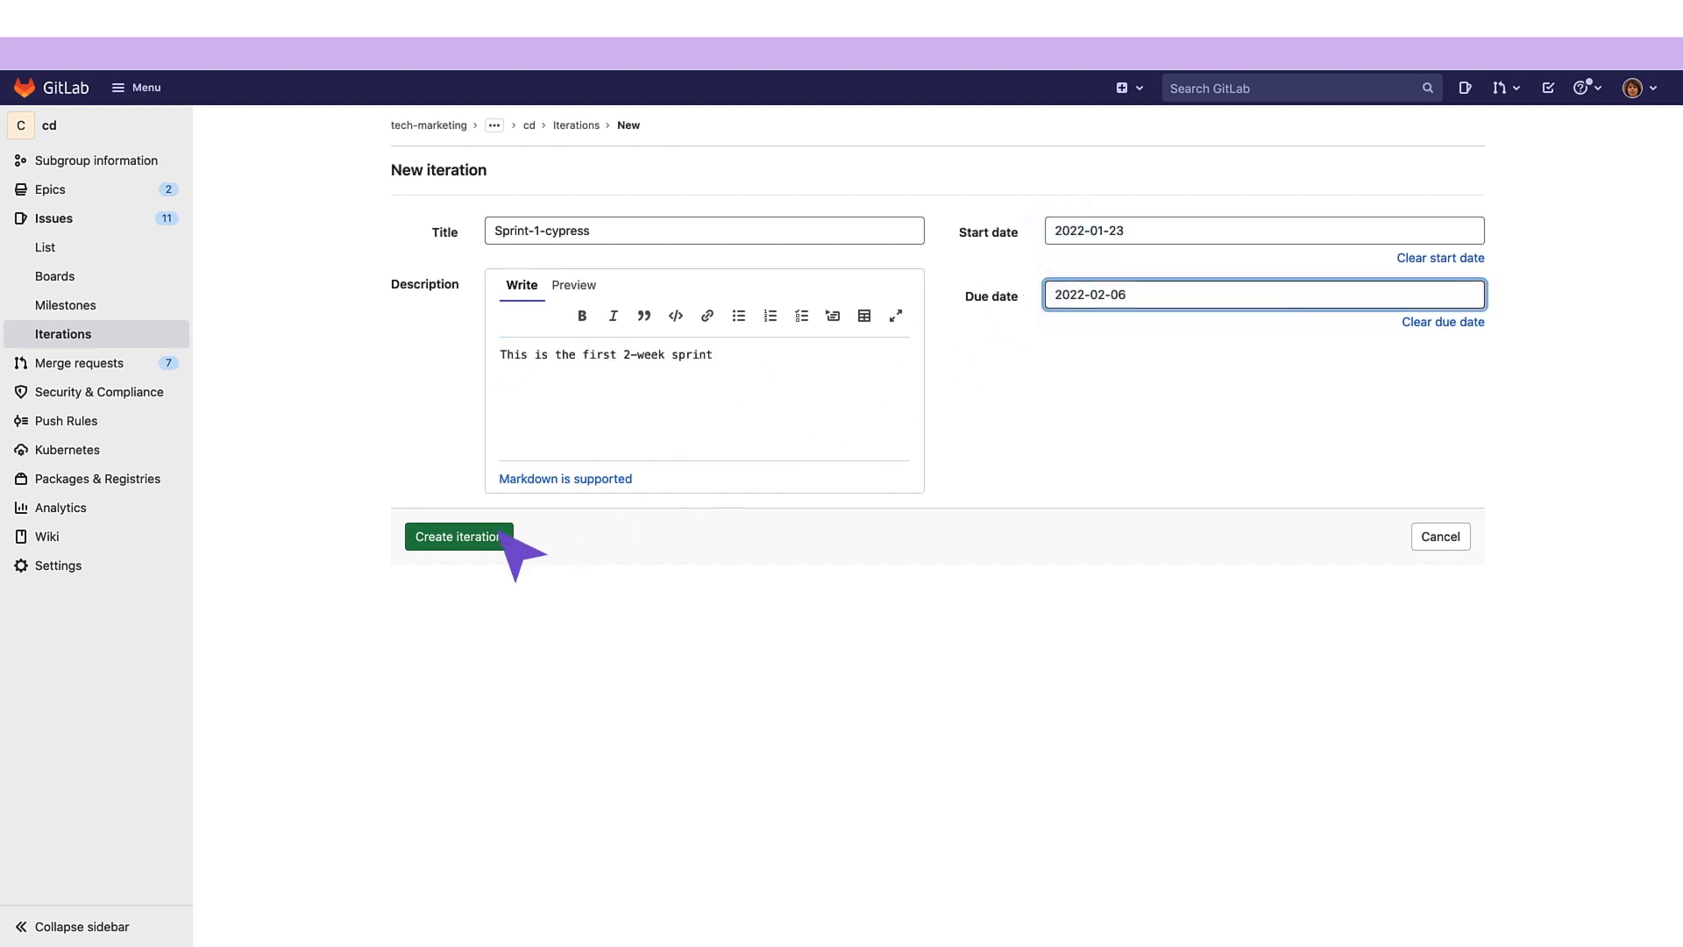
left_click(457, 536)
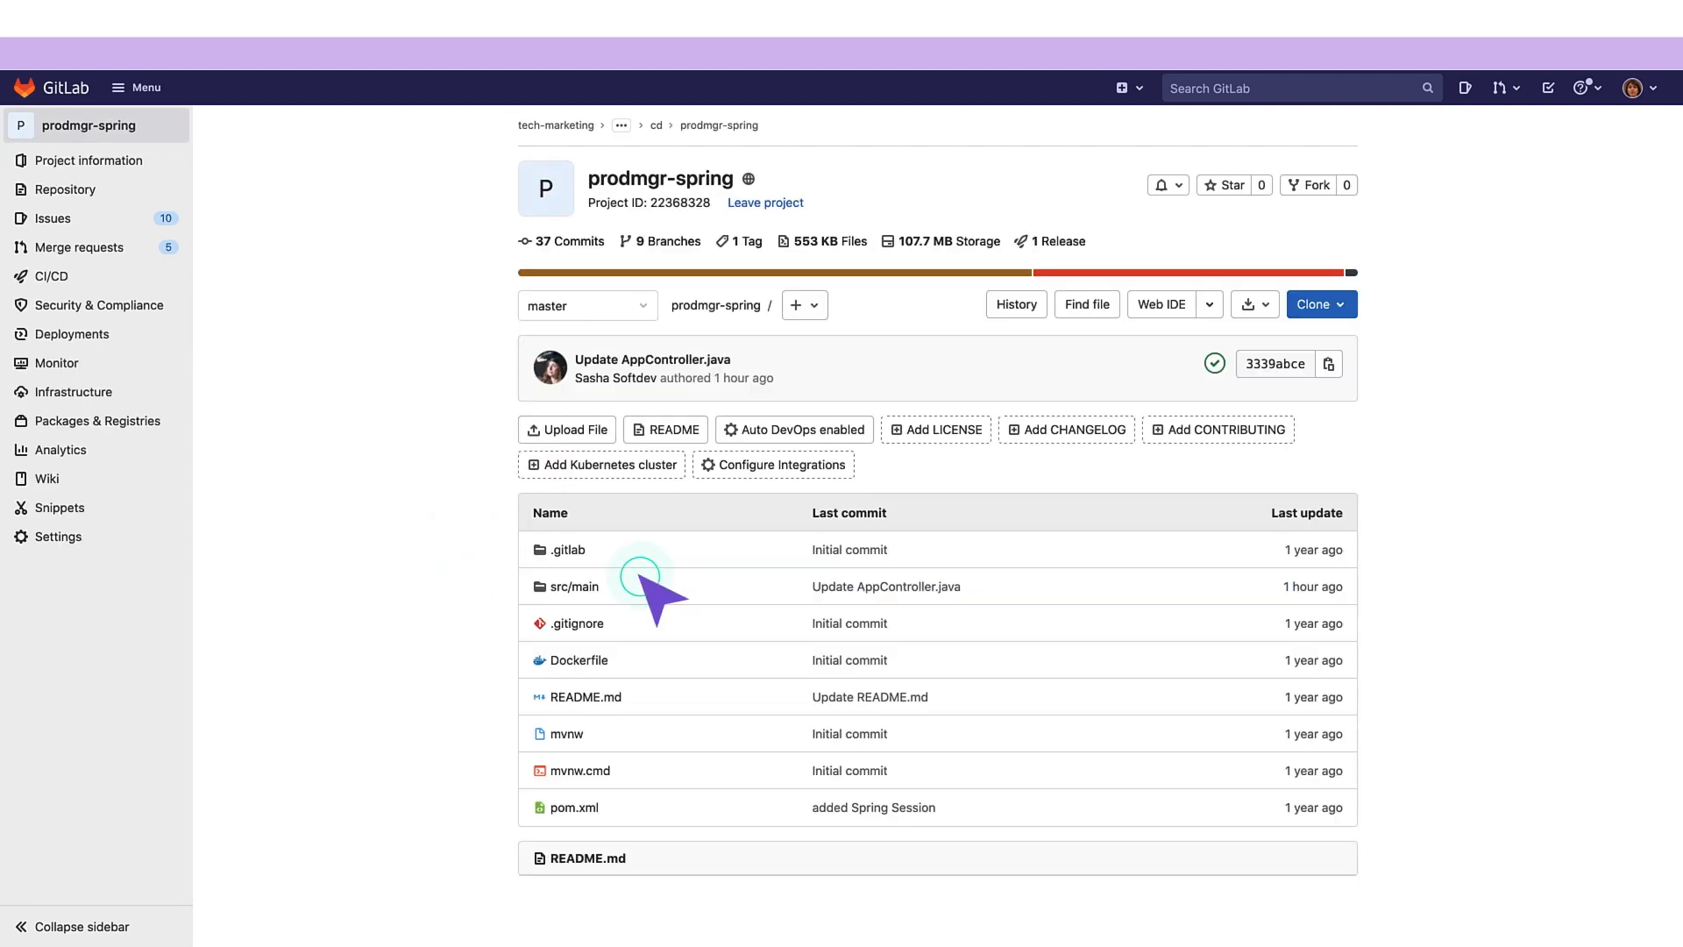
Step: Bulk-edit prodmgr-spring issues to assign them the Sprint-1-cypress iteration
left_click(52, 219)
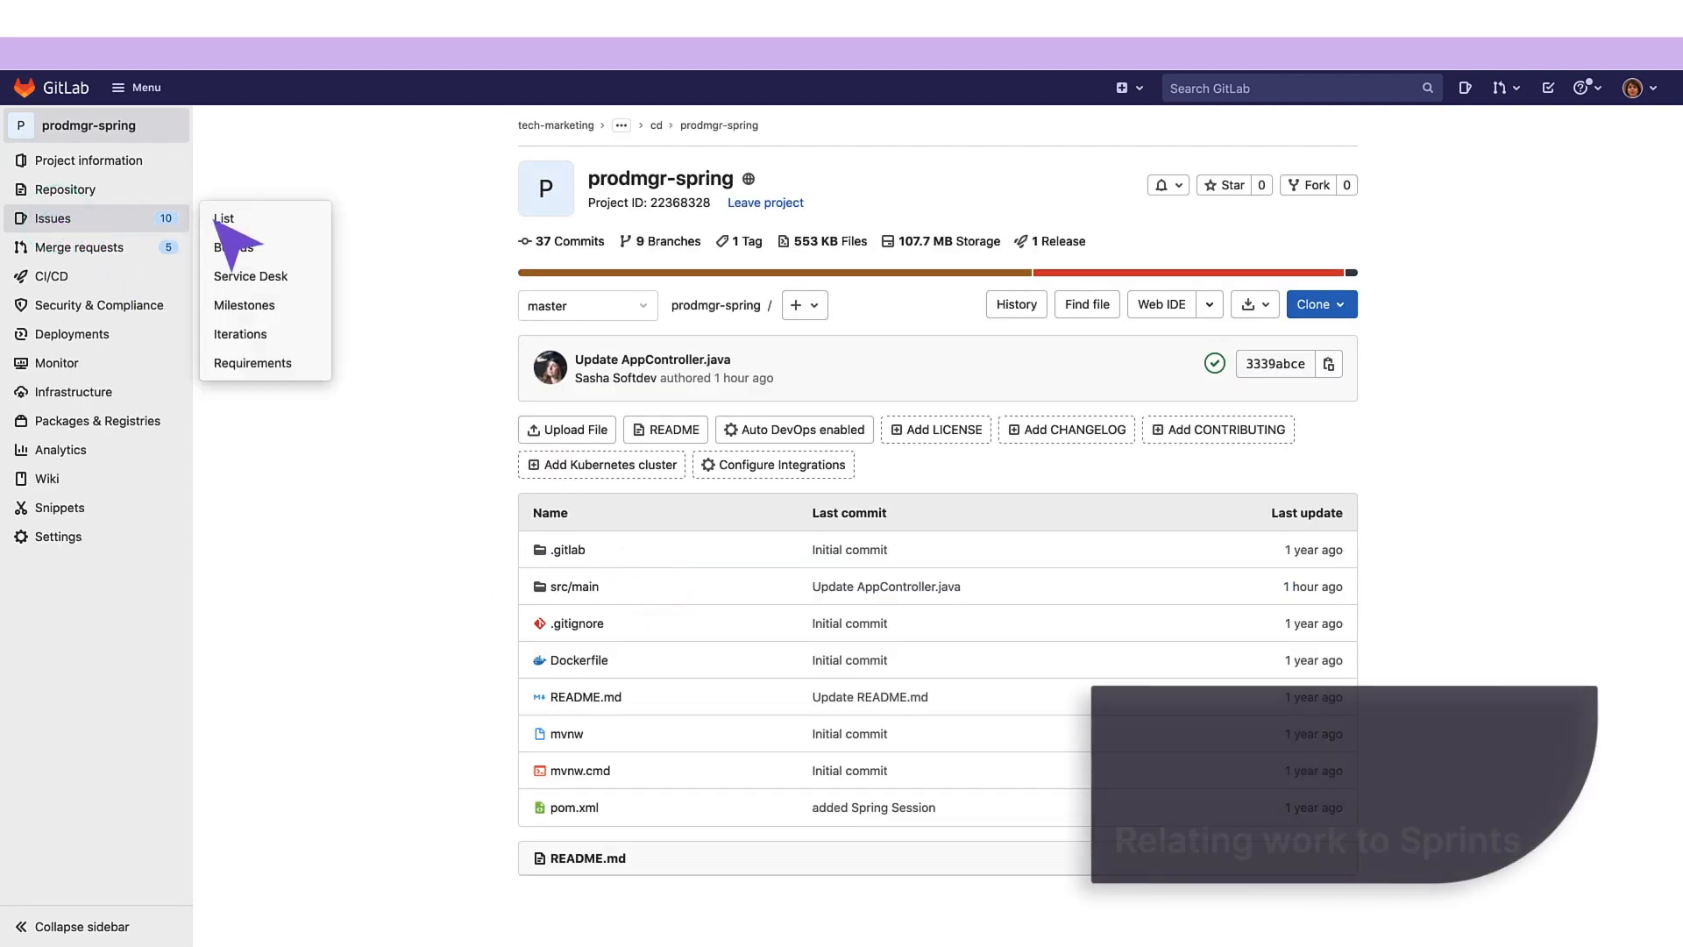
left_click(224, 219)
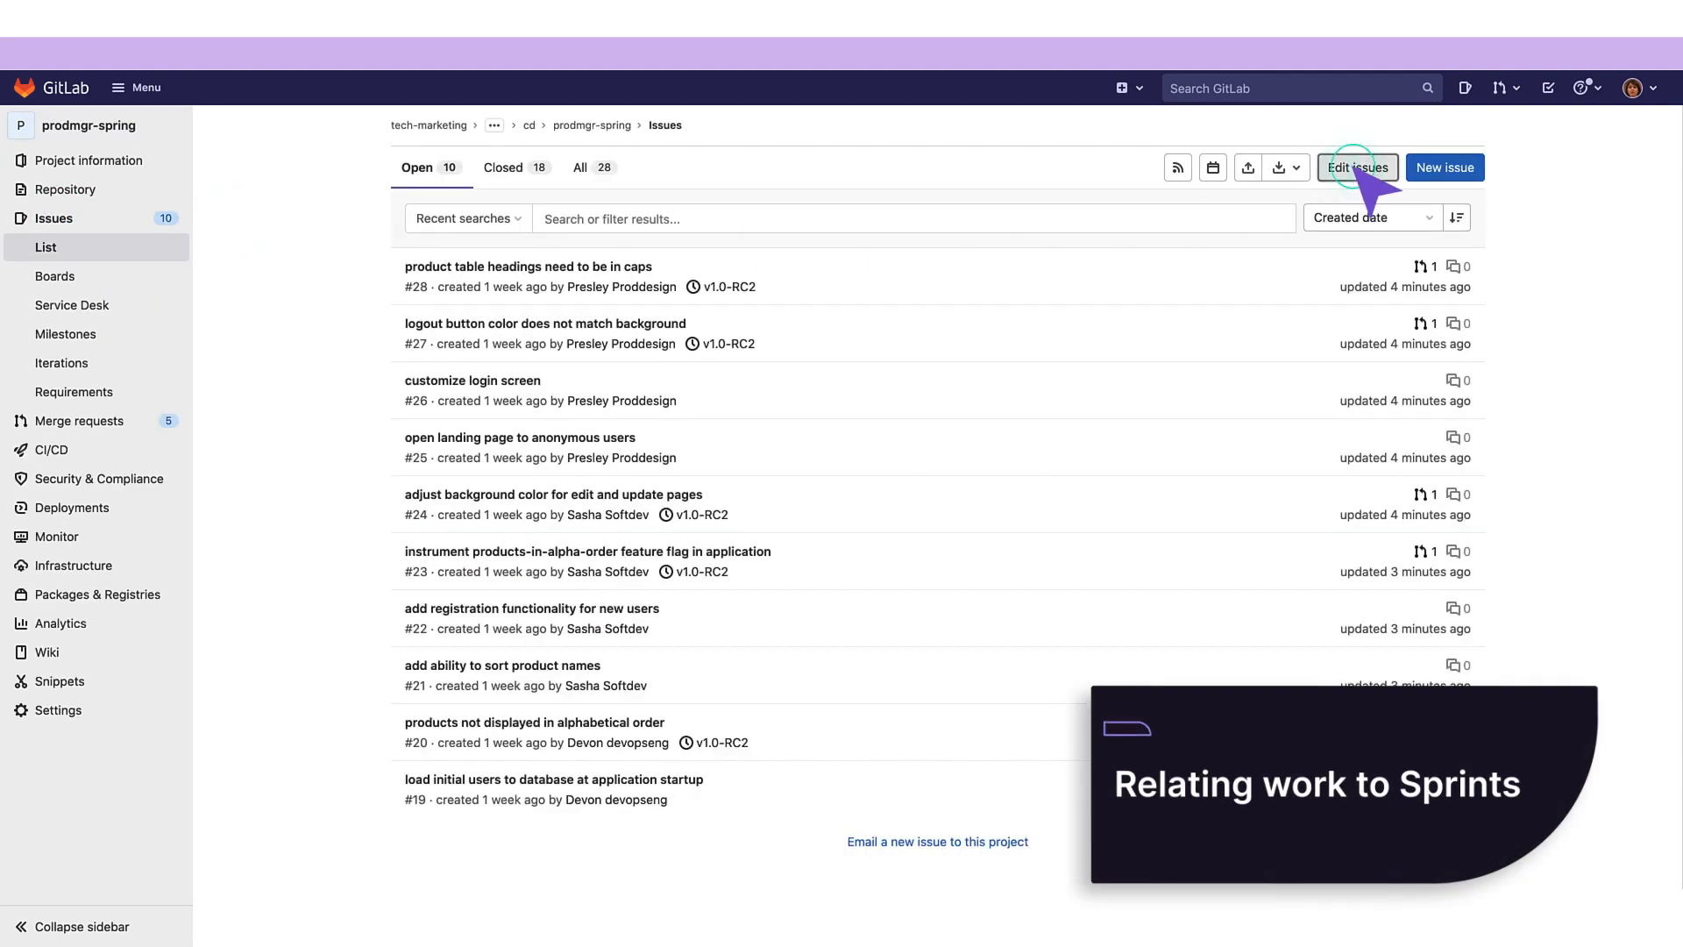
left_click(1357, 166)
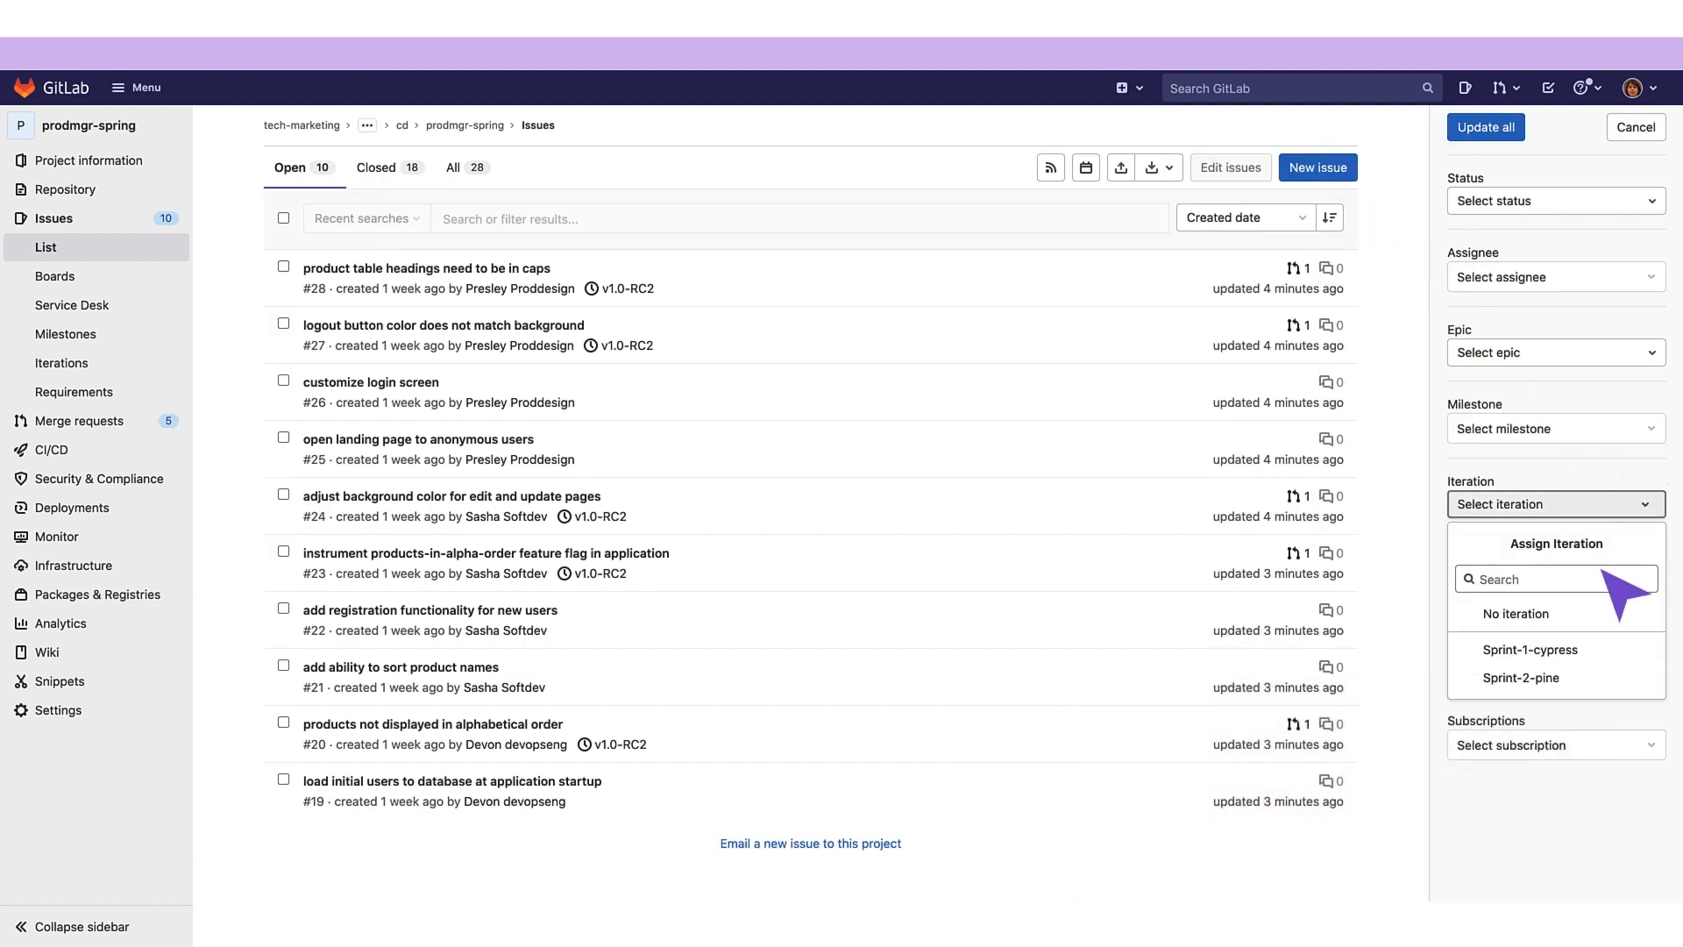
left_click(1530, 650)
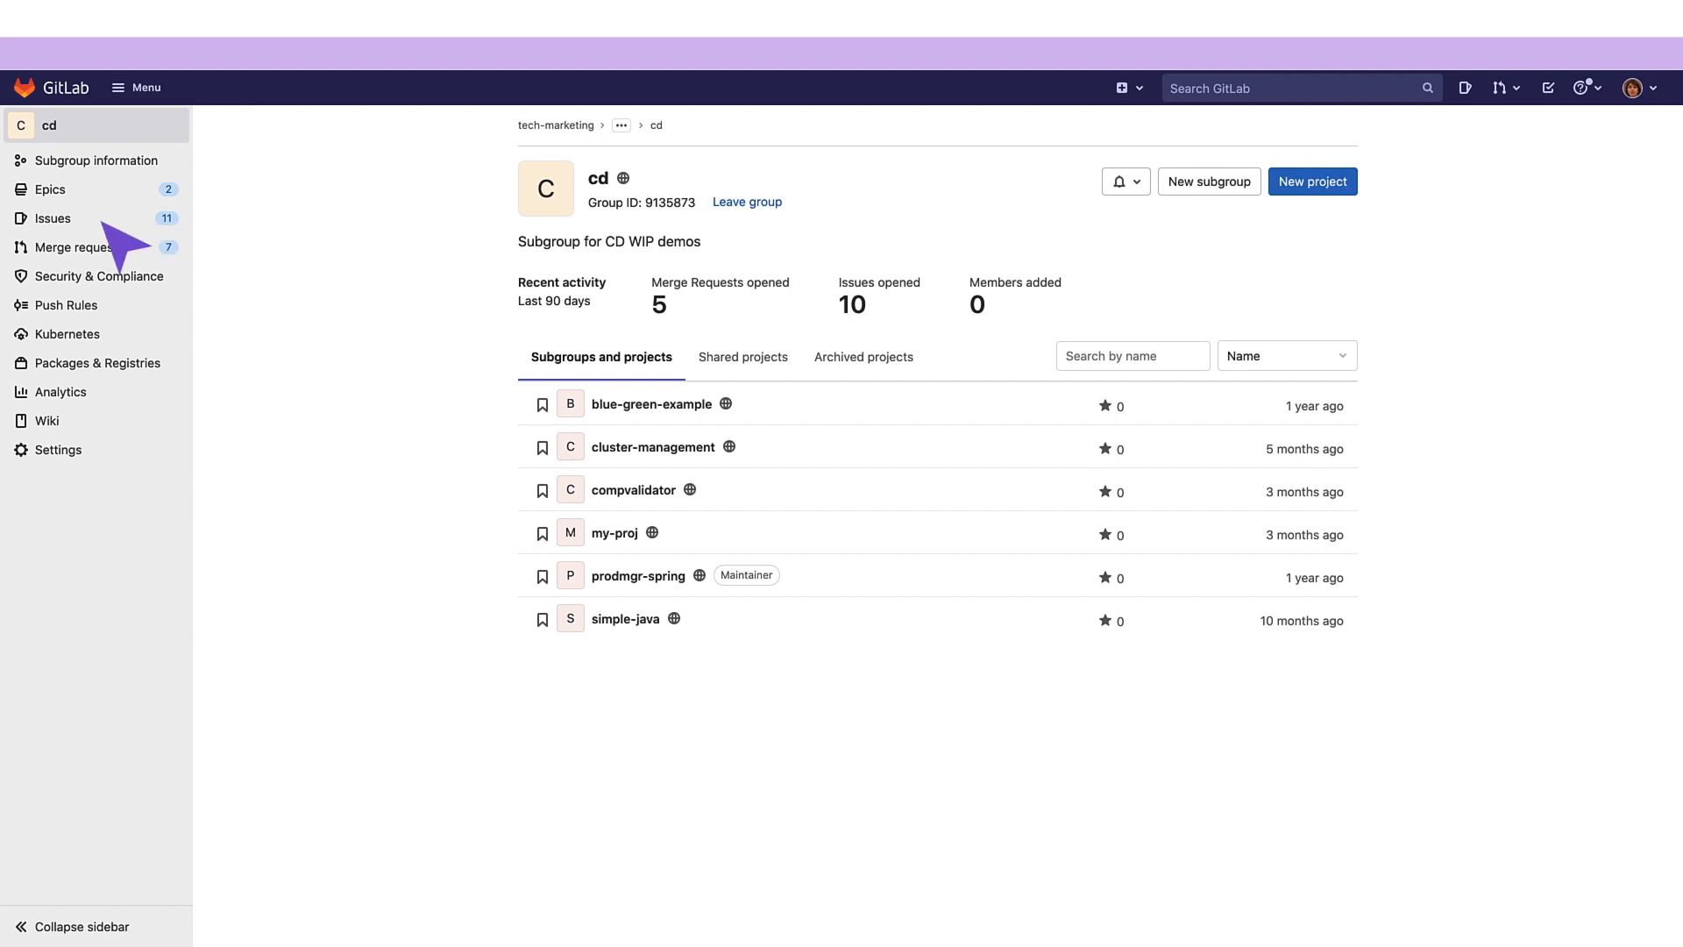
Step: Open the Sprint-2-pine iteration and review its 5 issues and burndown/burnup charts
left_click(52, 218)
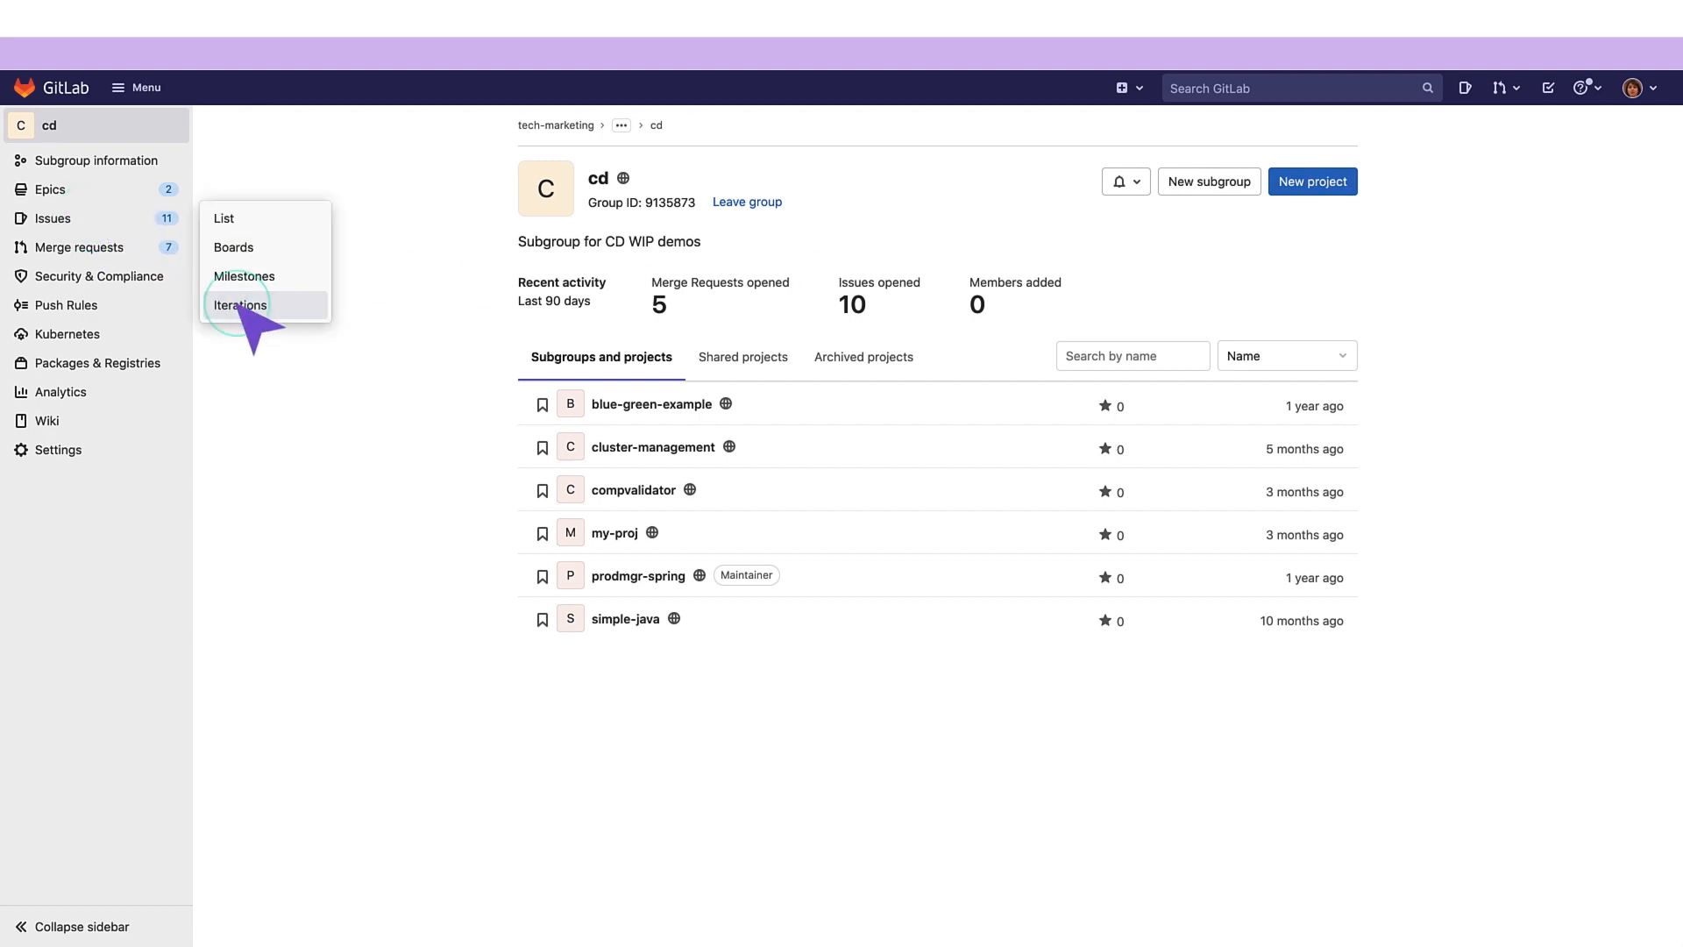
left_click(240, 305)
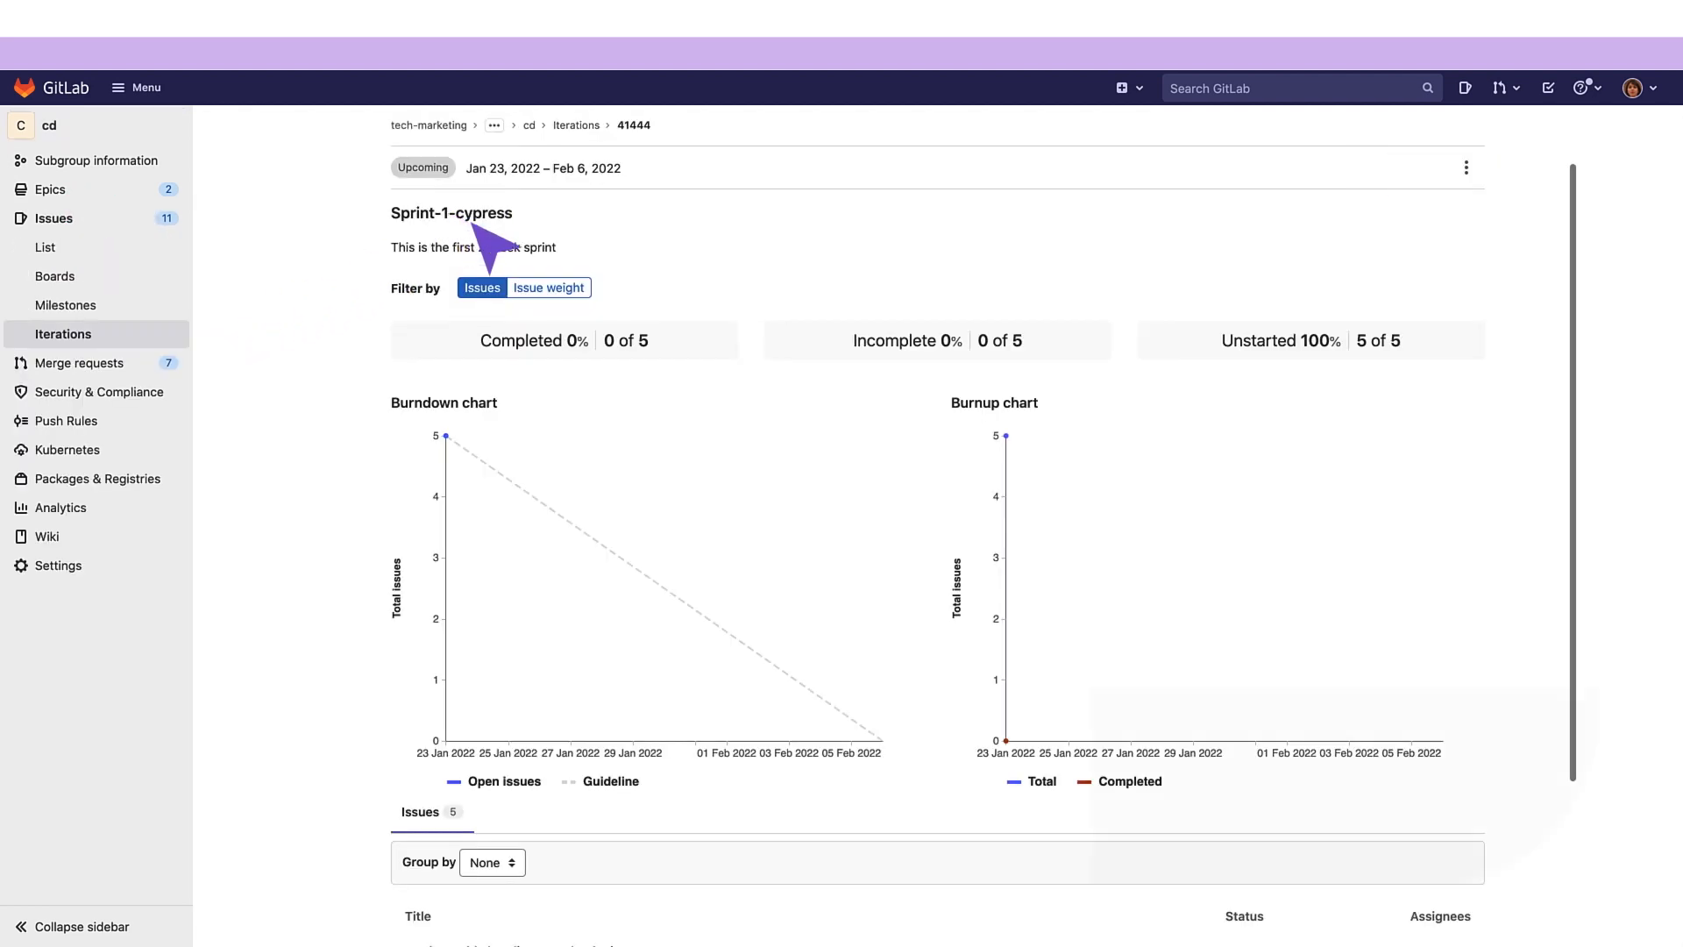
scroll("down", 3)
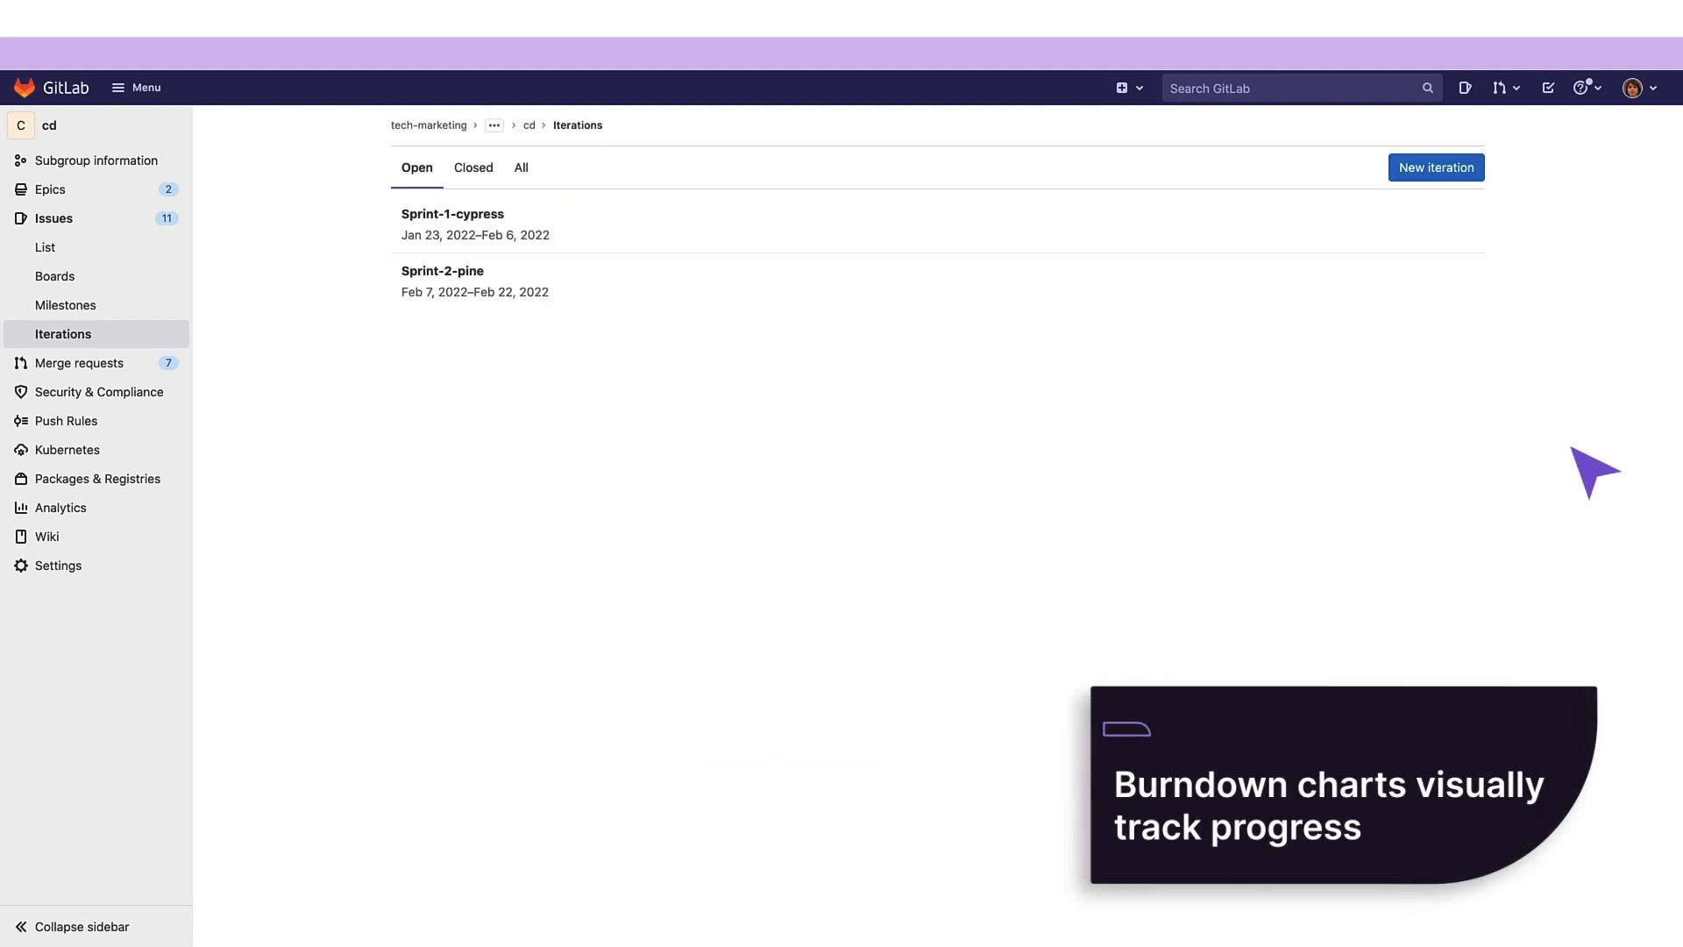
left_click(441, 271)
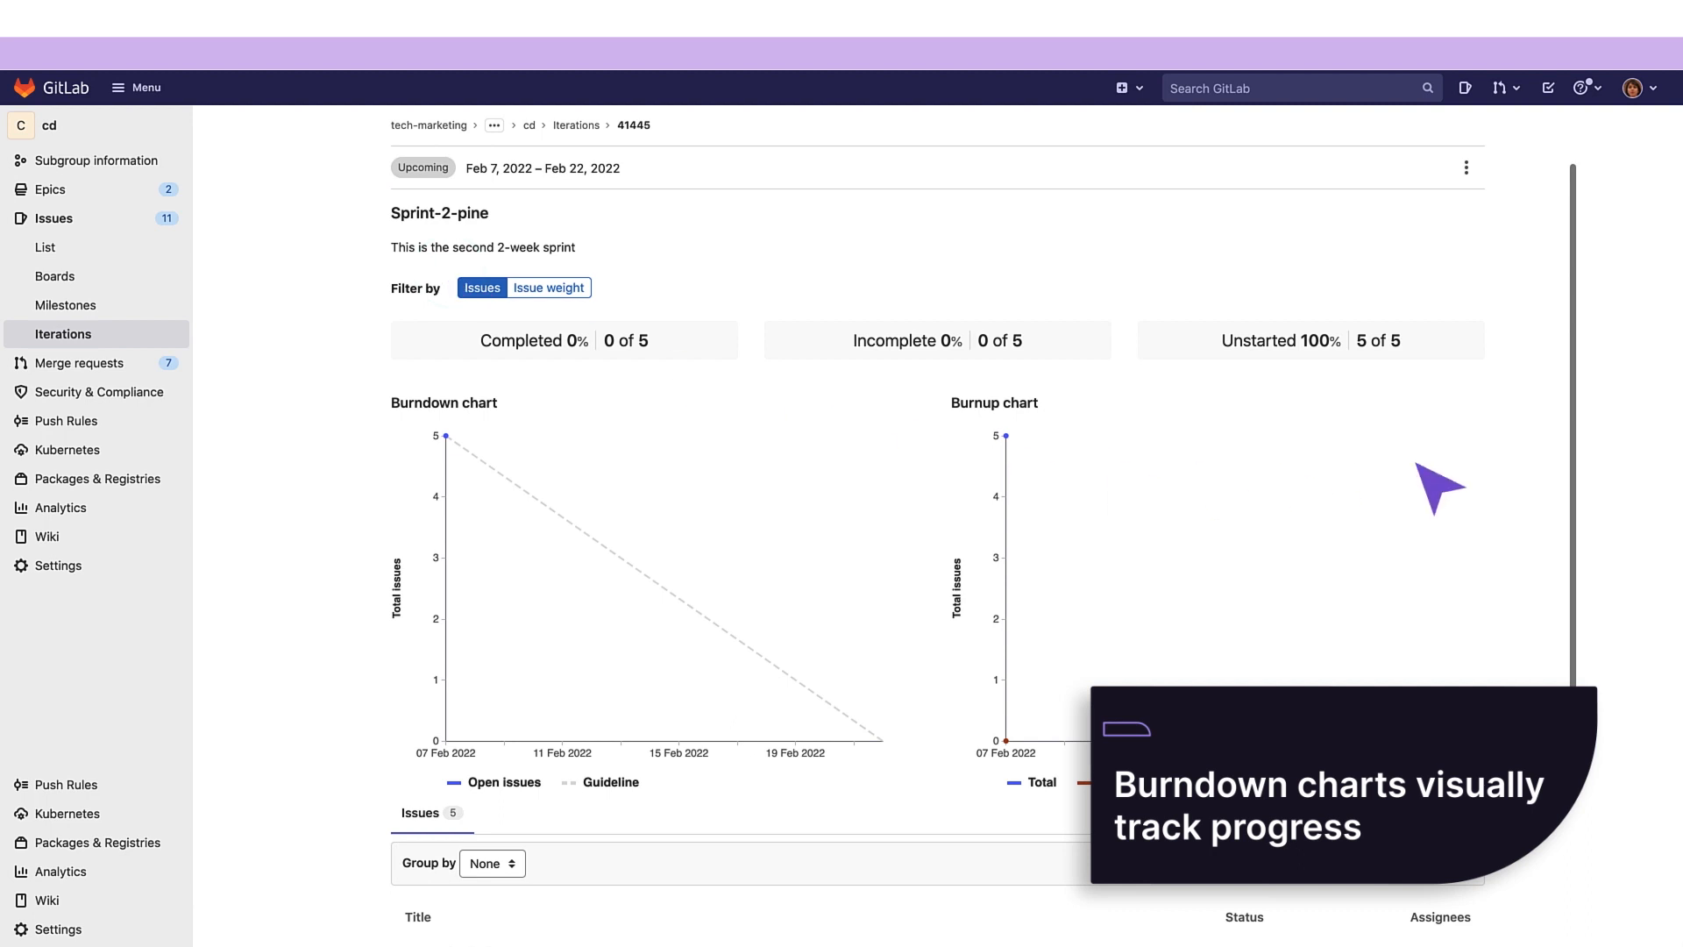
scroll("down", 3)
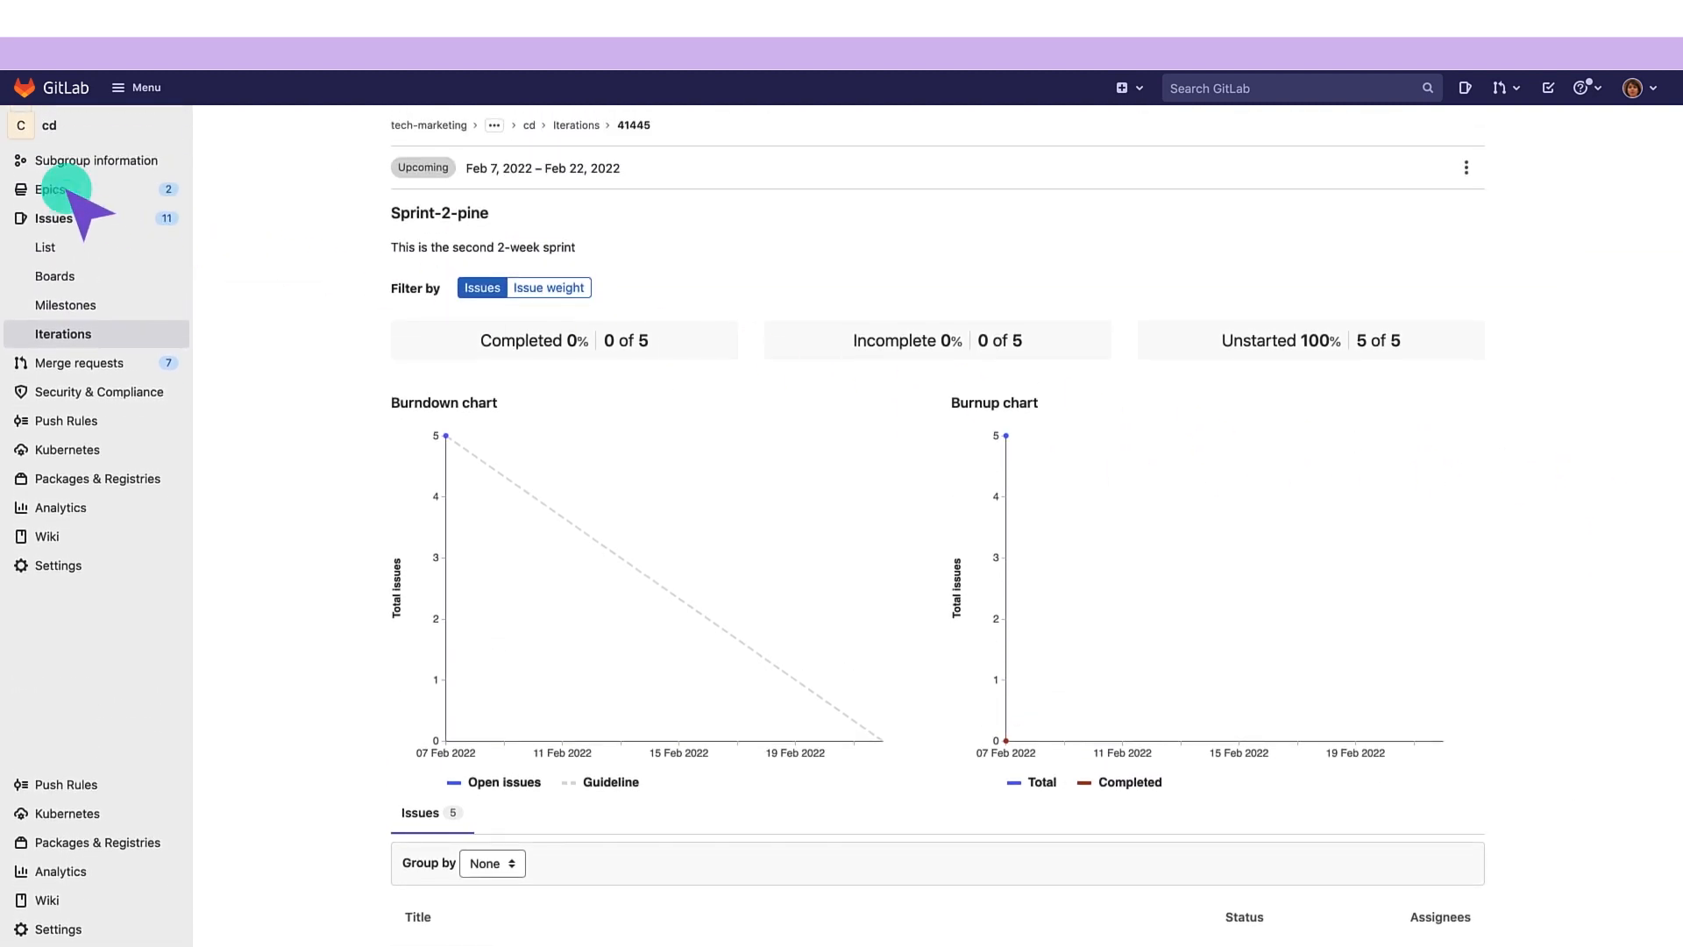
Step: View the cd group's epics roadmap with the 'Within 3 years' timeframe
left_click(51, 190)
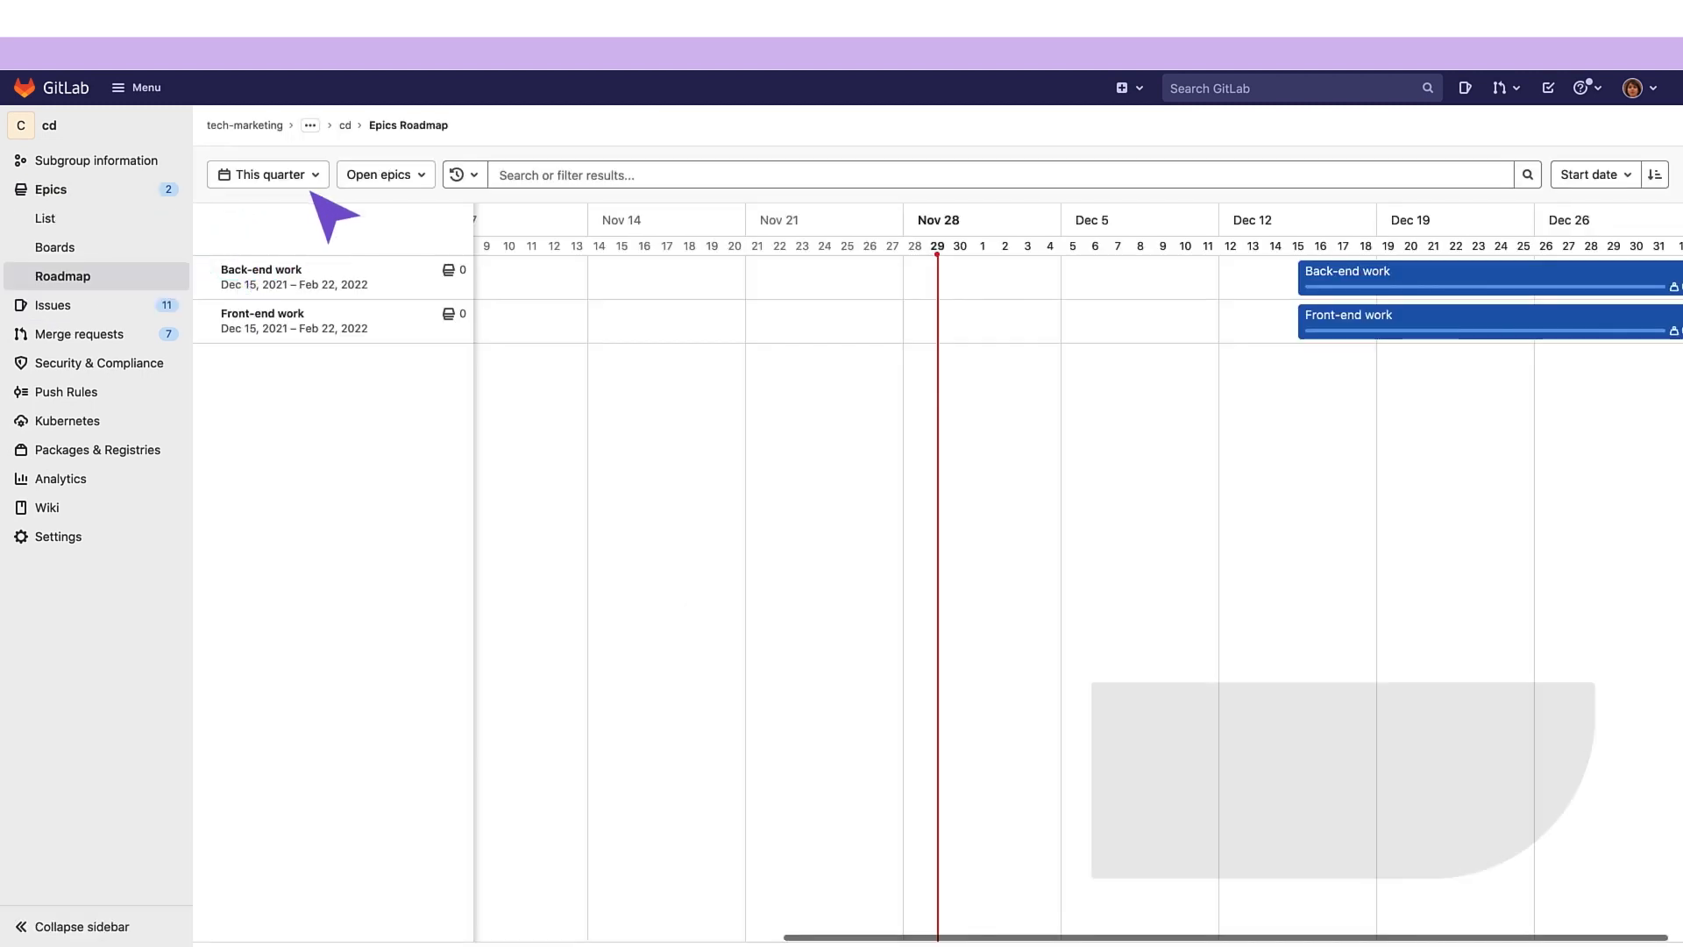
left_click(266, 174)
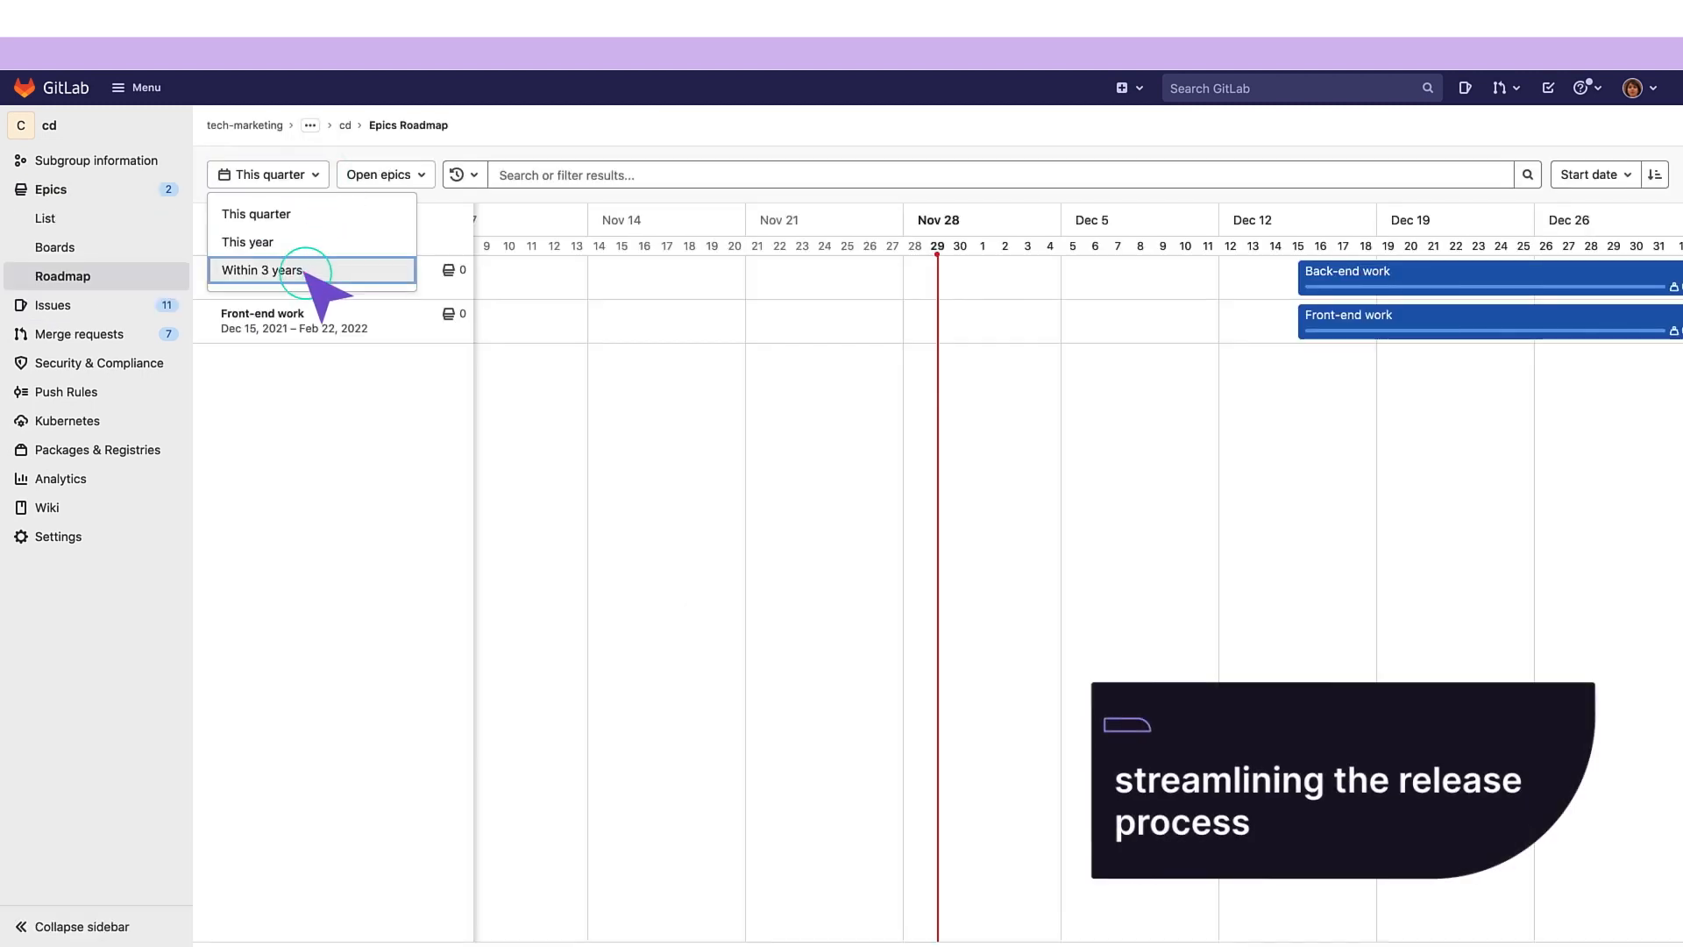
left_click(259, 269)
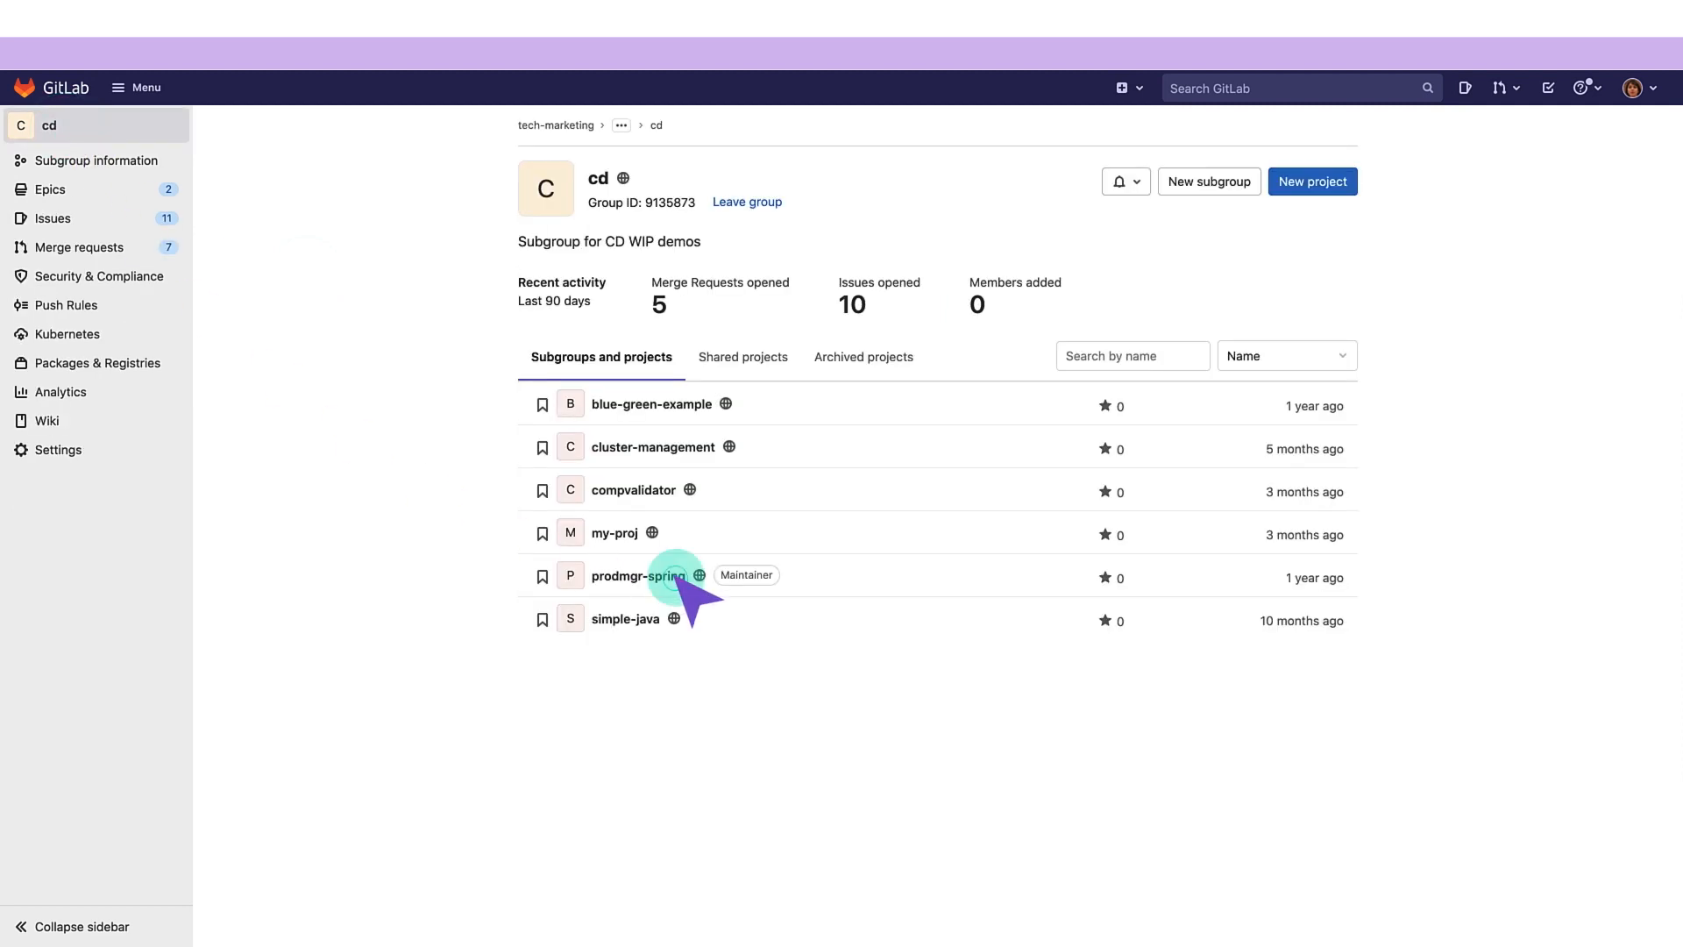
Step: In prodmgr-spring CI/CD settings, add a Feb 18–22 Eastern Time deploy freeze
left_click(639, 575)
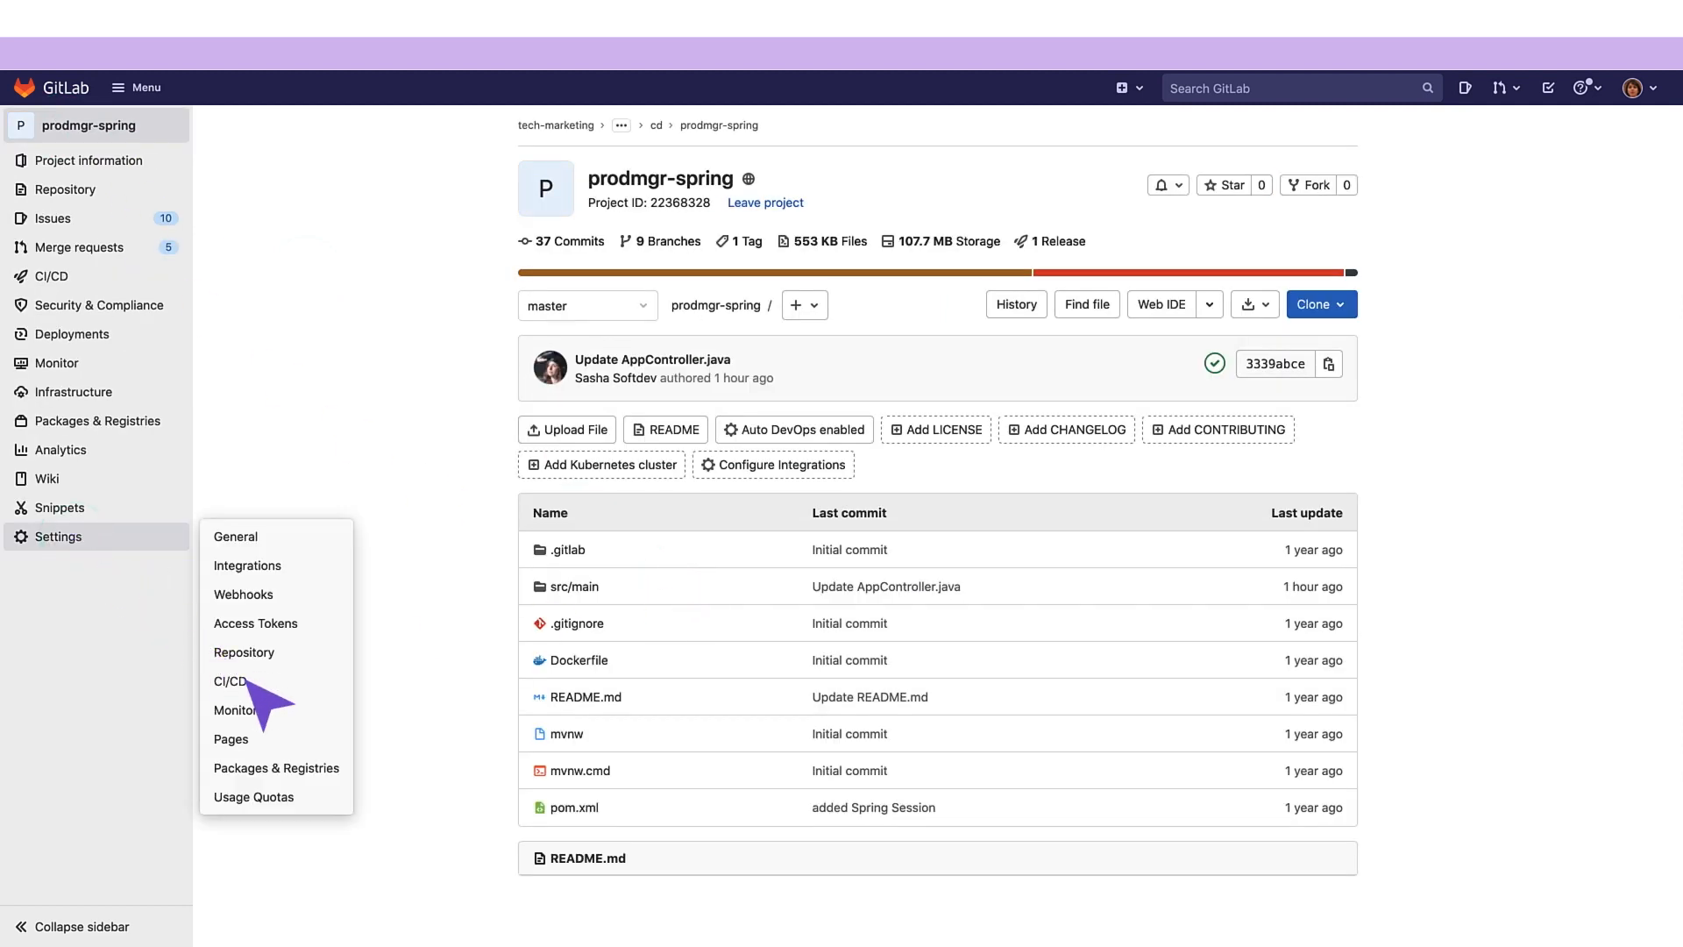
left_click(229, 680)
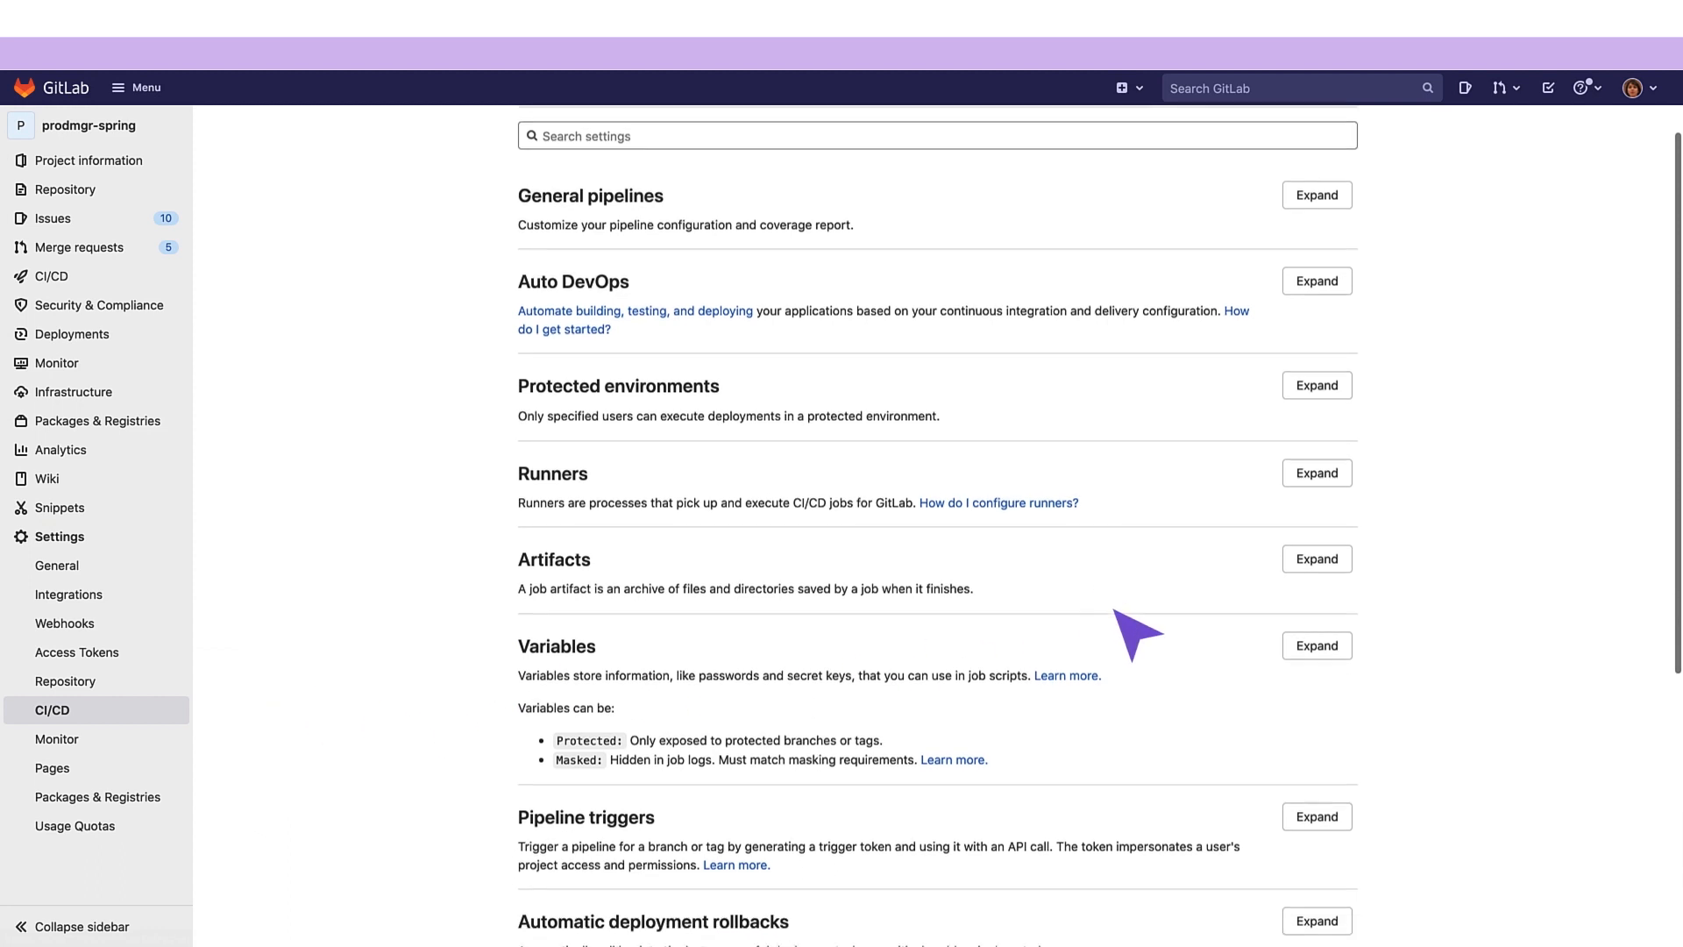
scroll("down", 3)
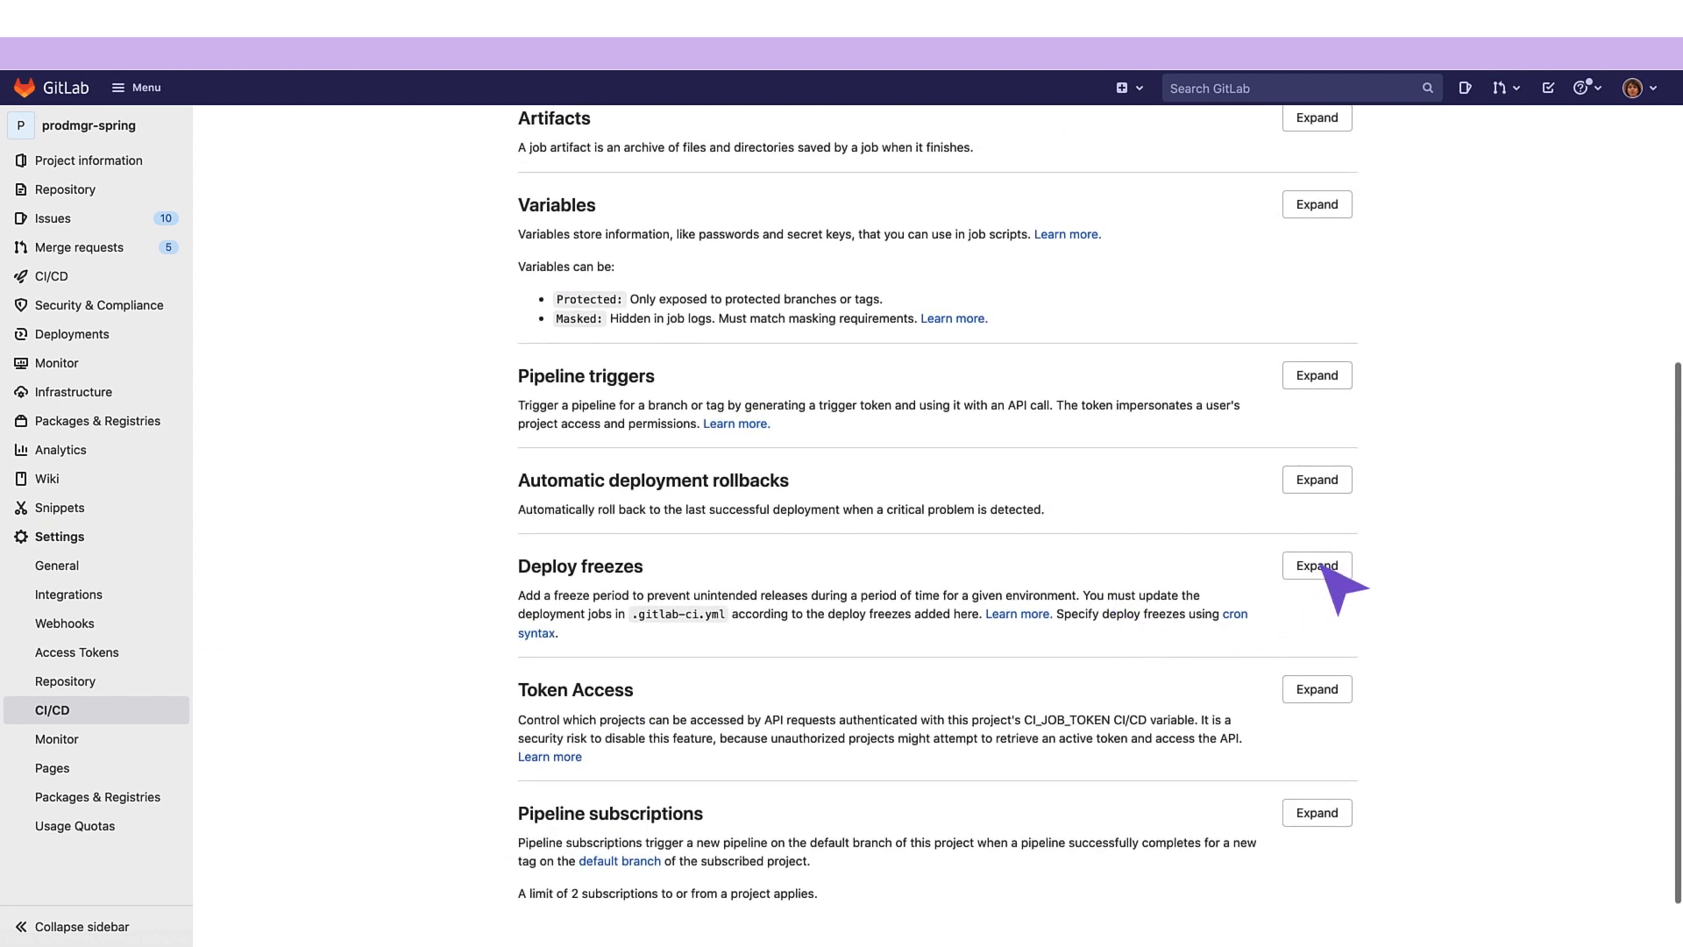
left_click(1315, 565)
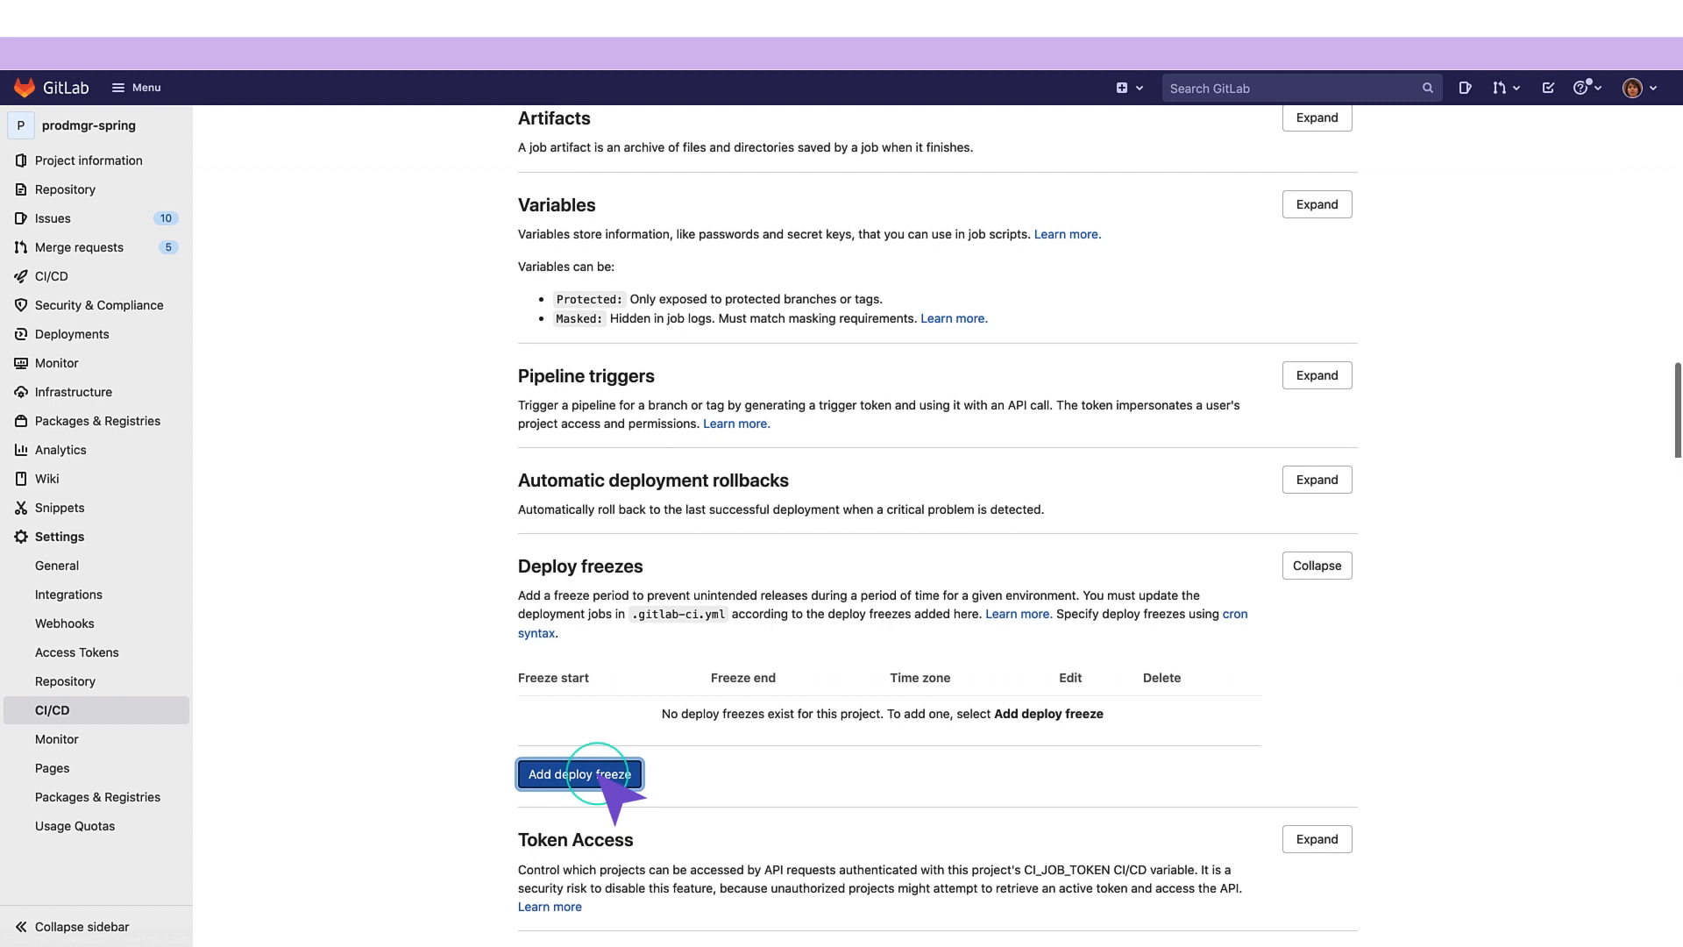
left_click(580, 774)
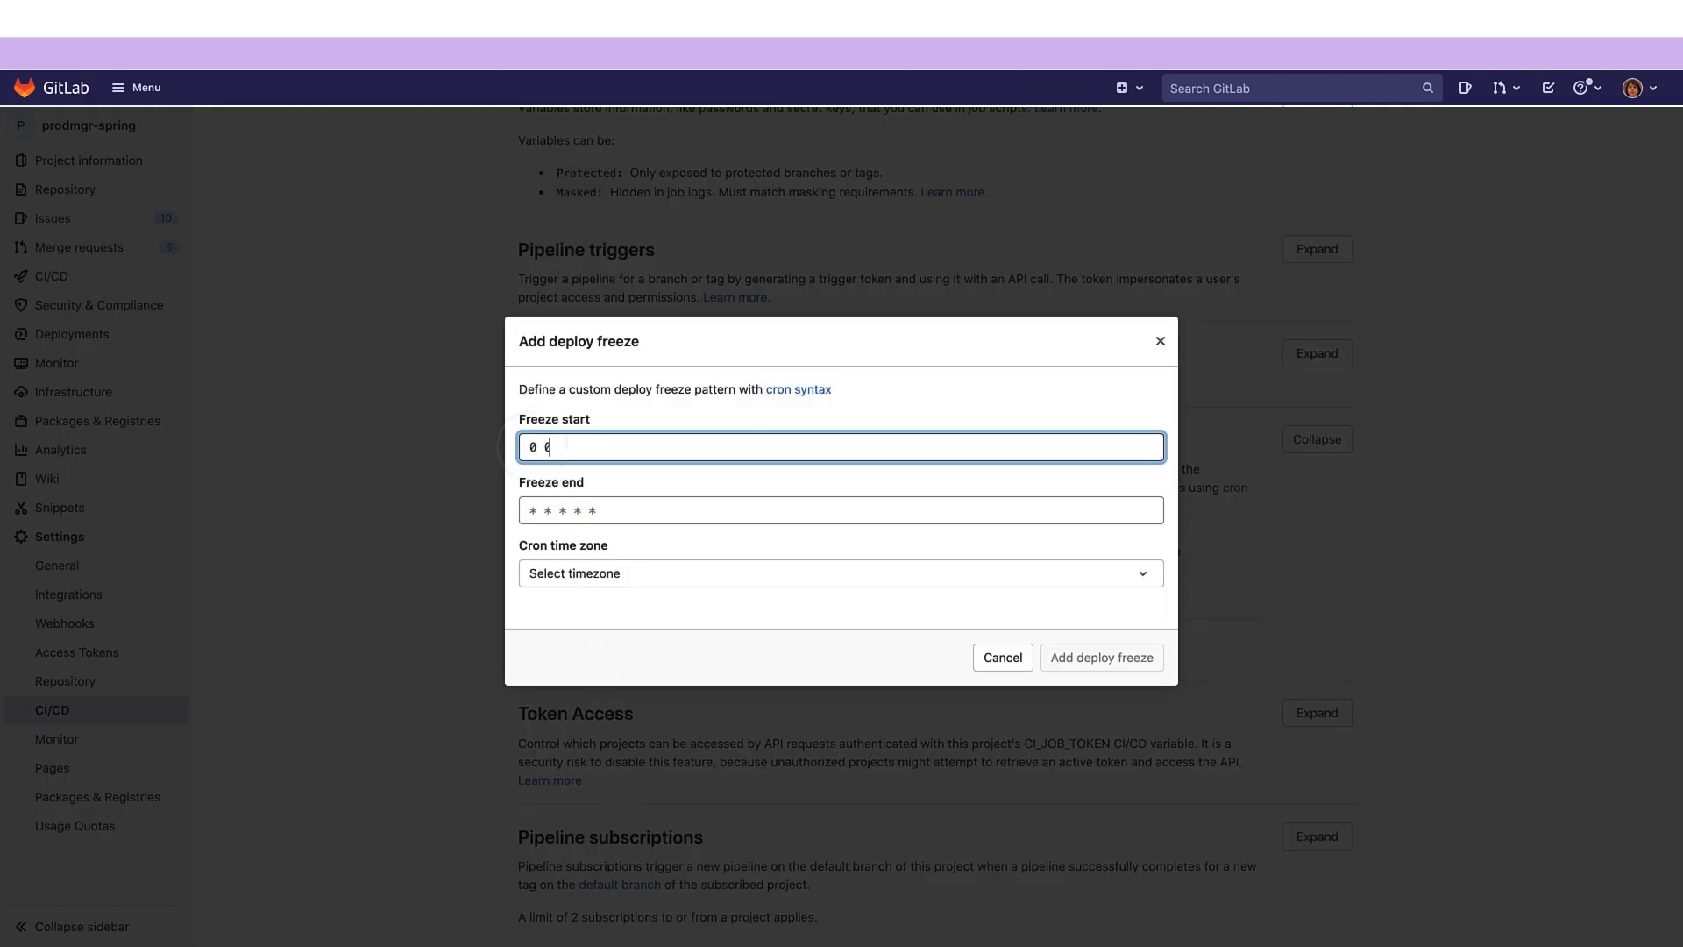
type("0 0 22 2")
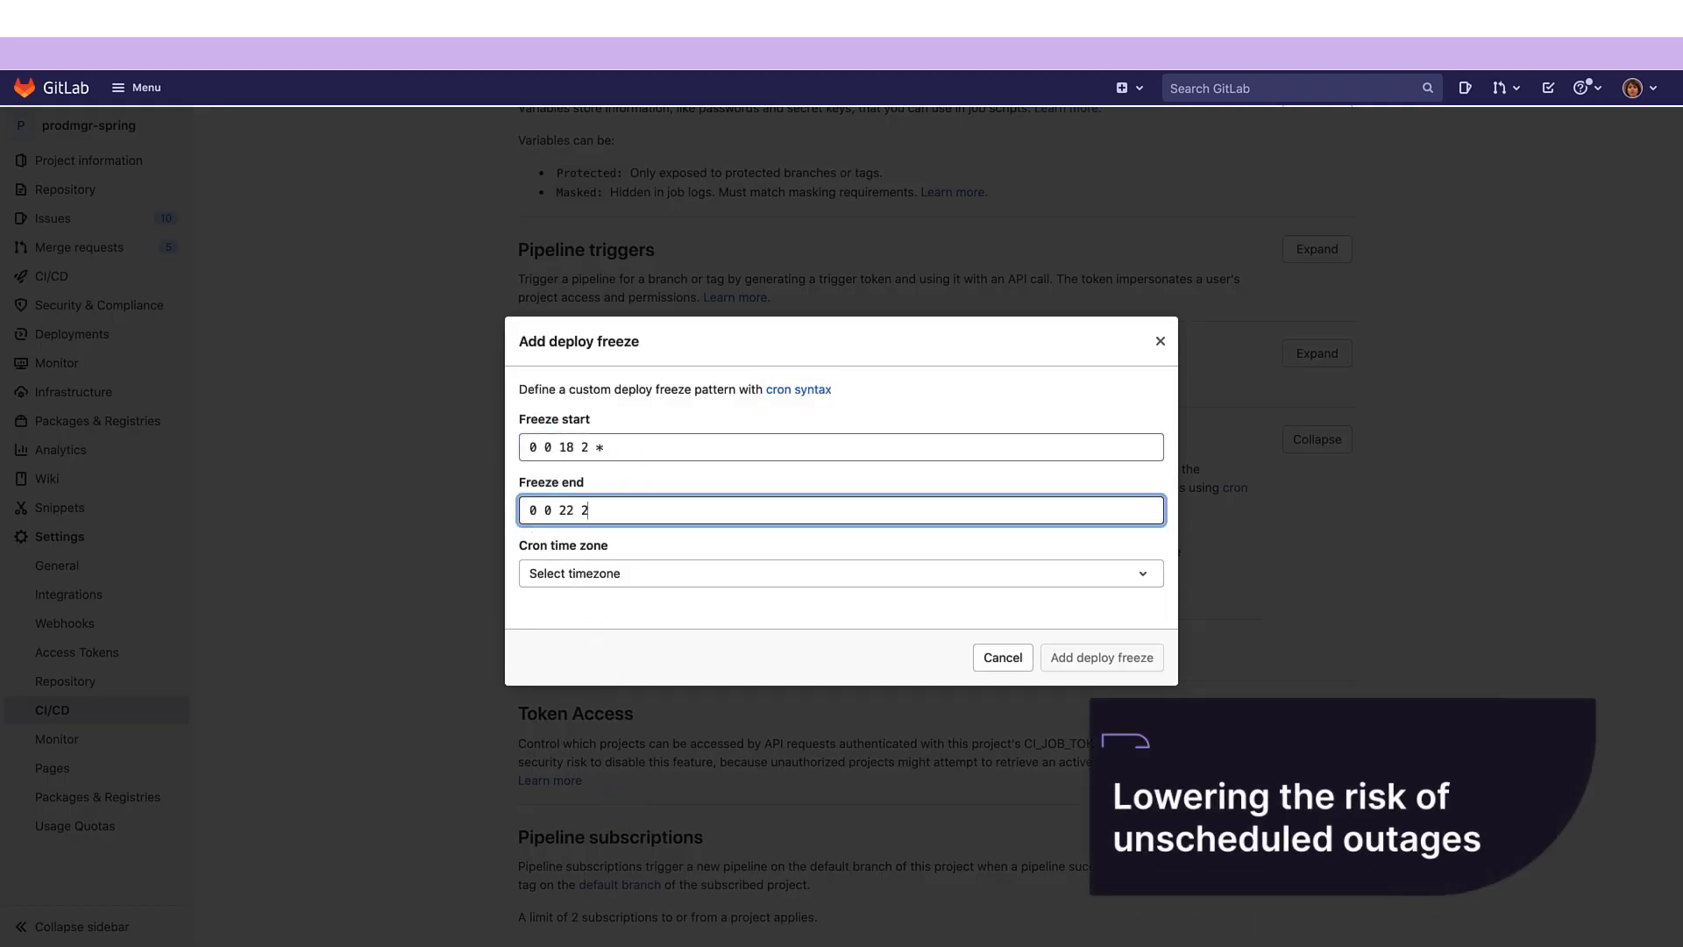
left_click(840, 572)
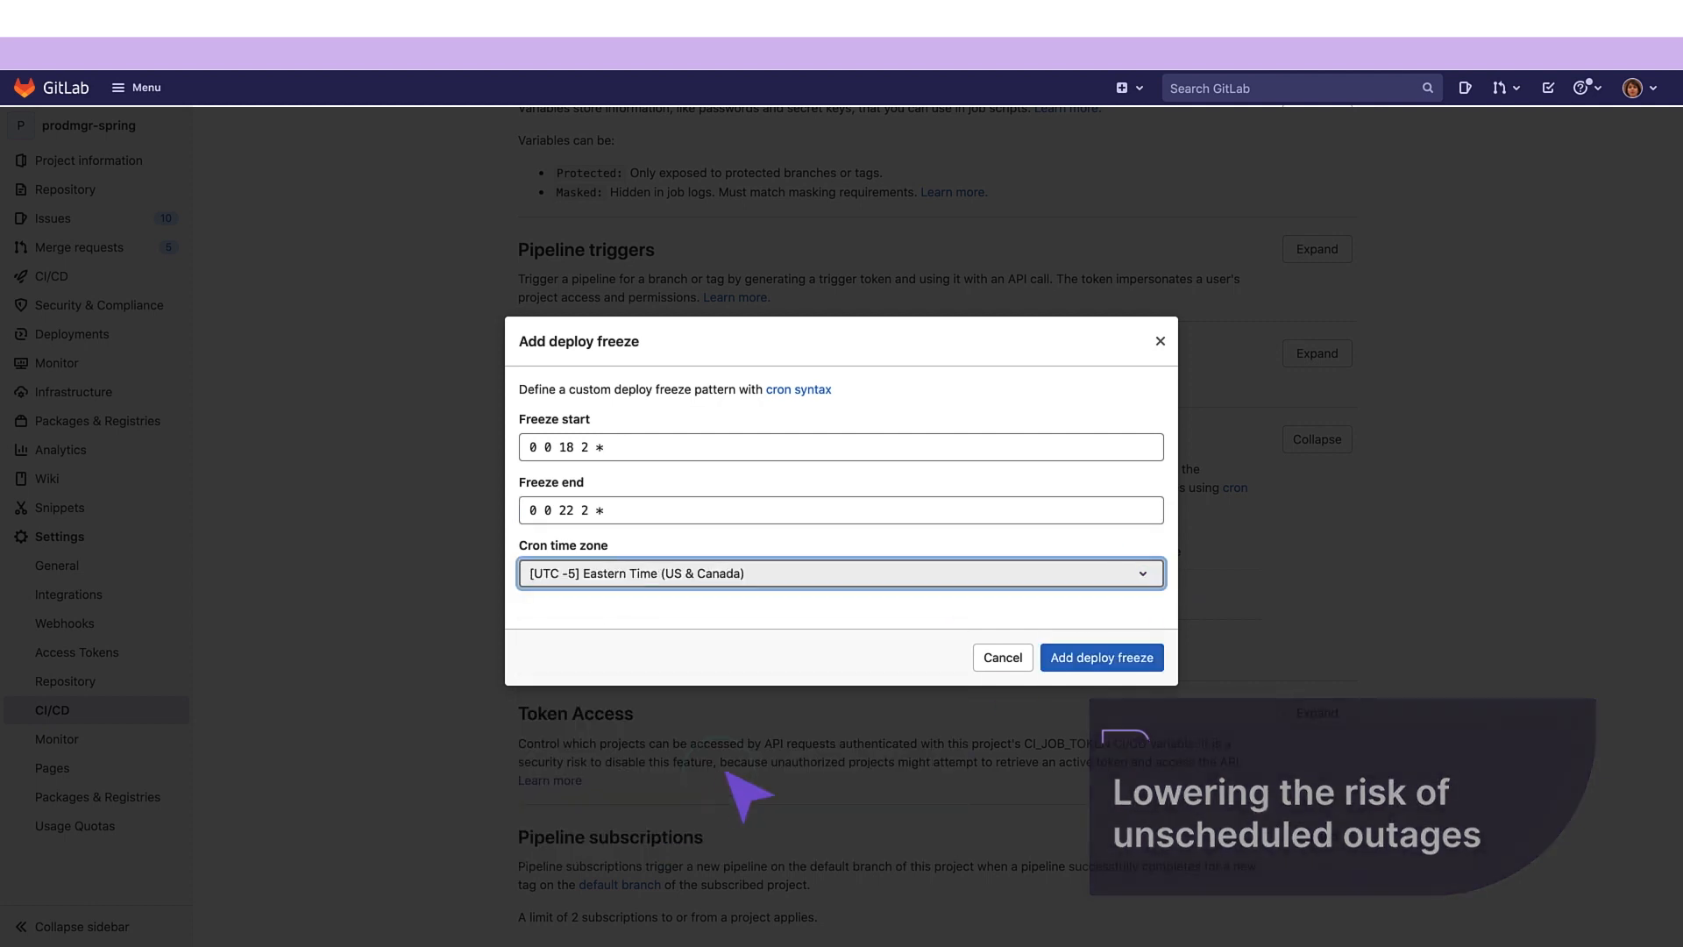
left_click(1000, 656)
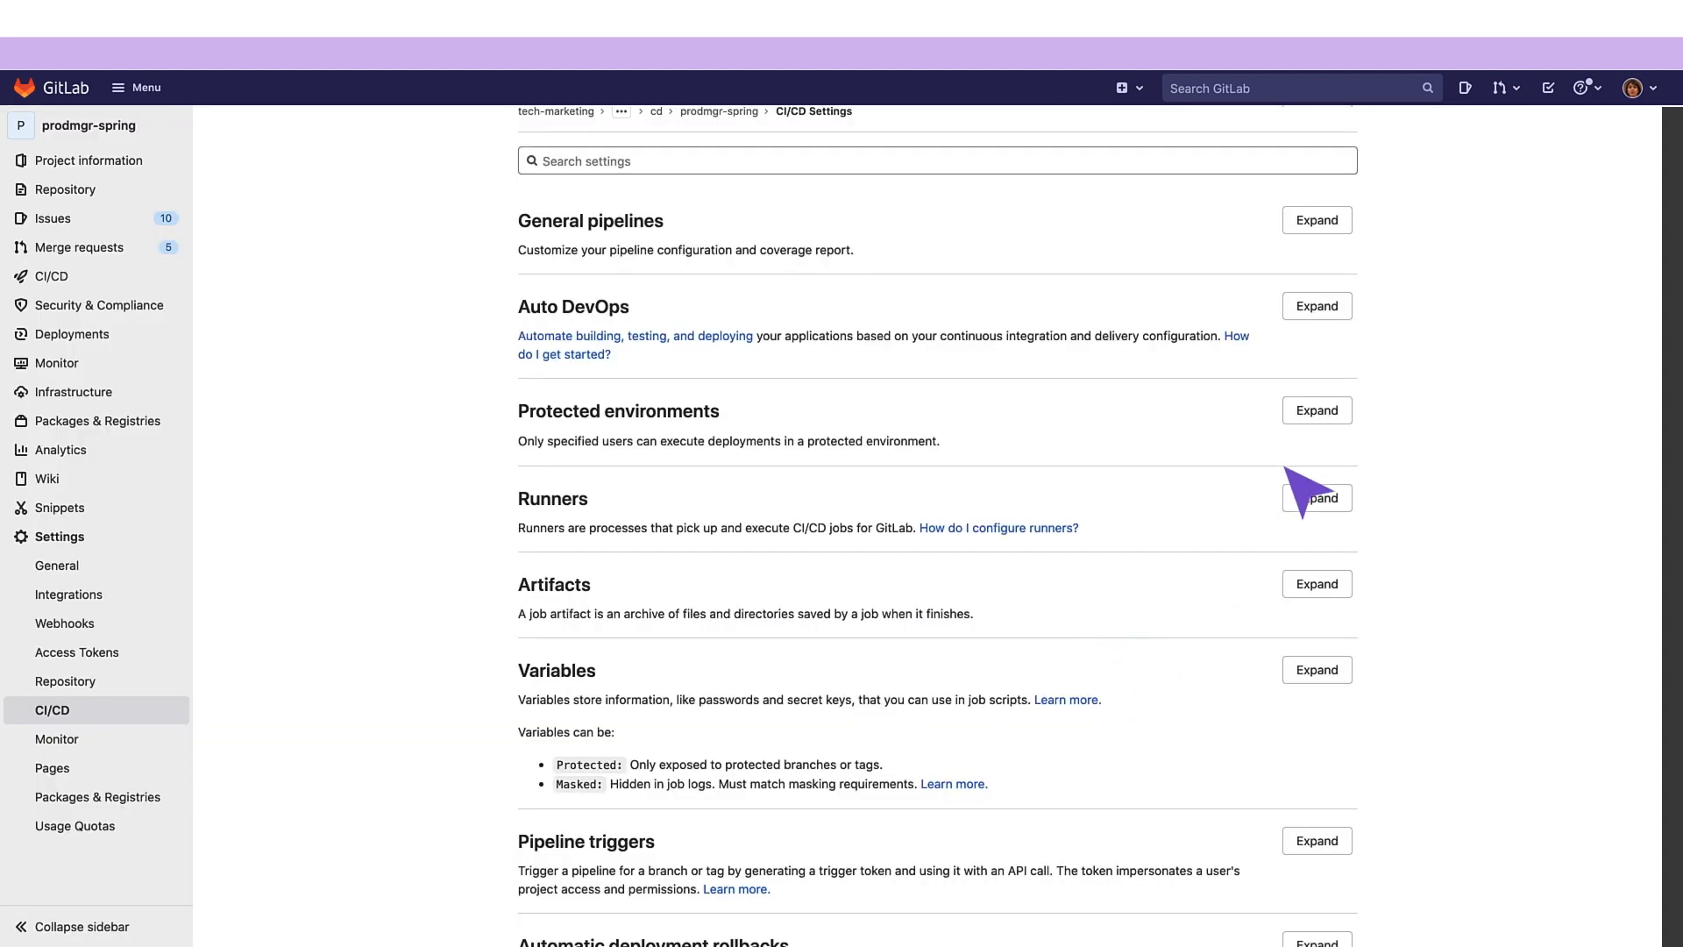
Step: Protect the production environment, allowing three selected users to deploy
left_click(1316, 410)
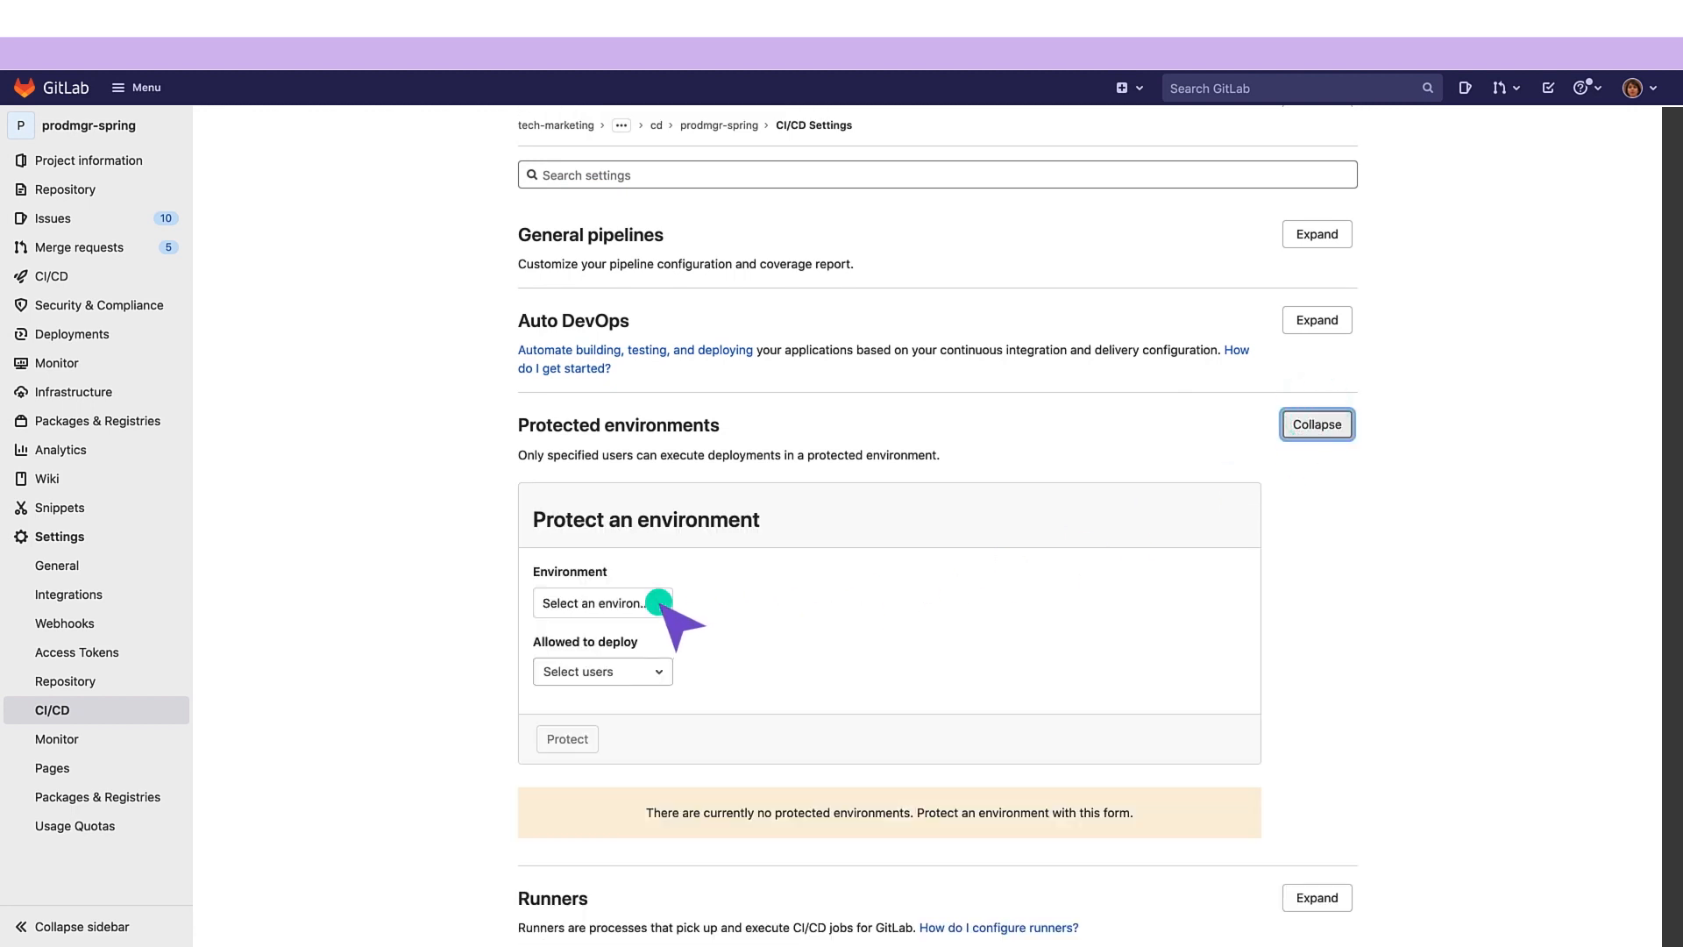
left_click(602, 602)
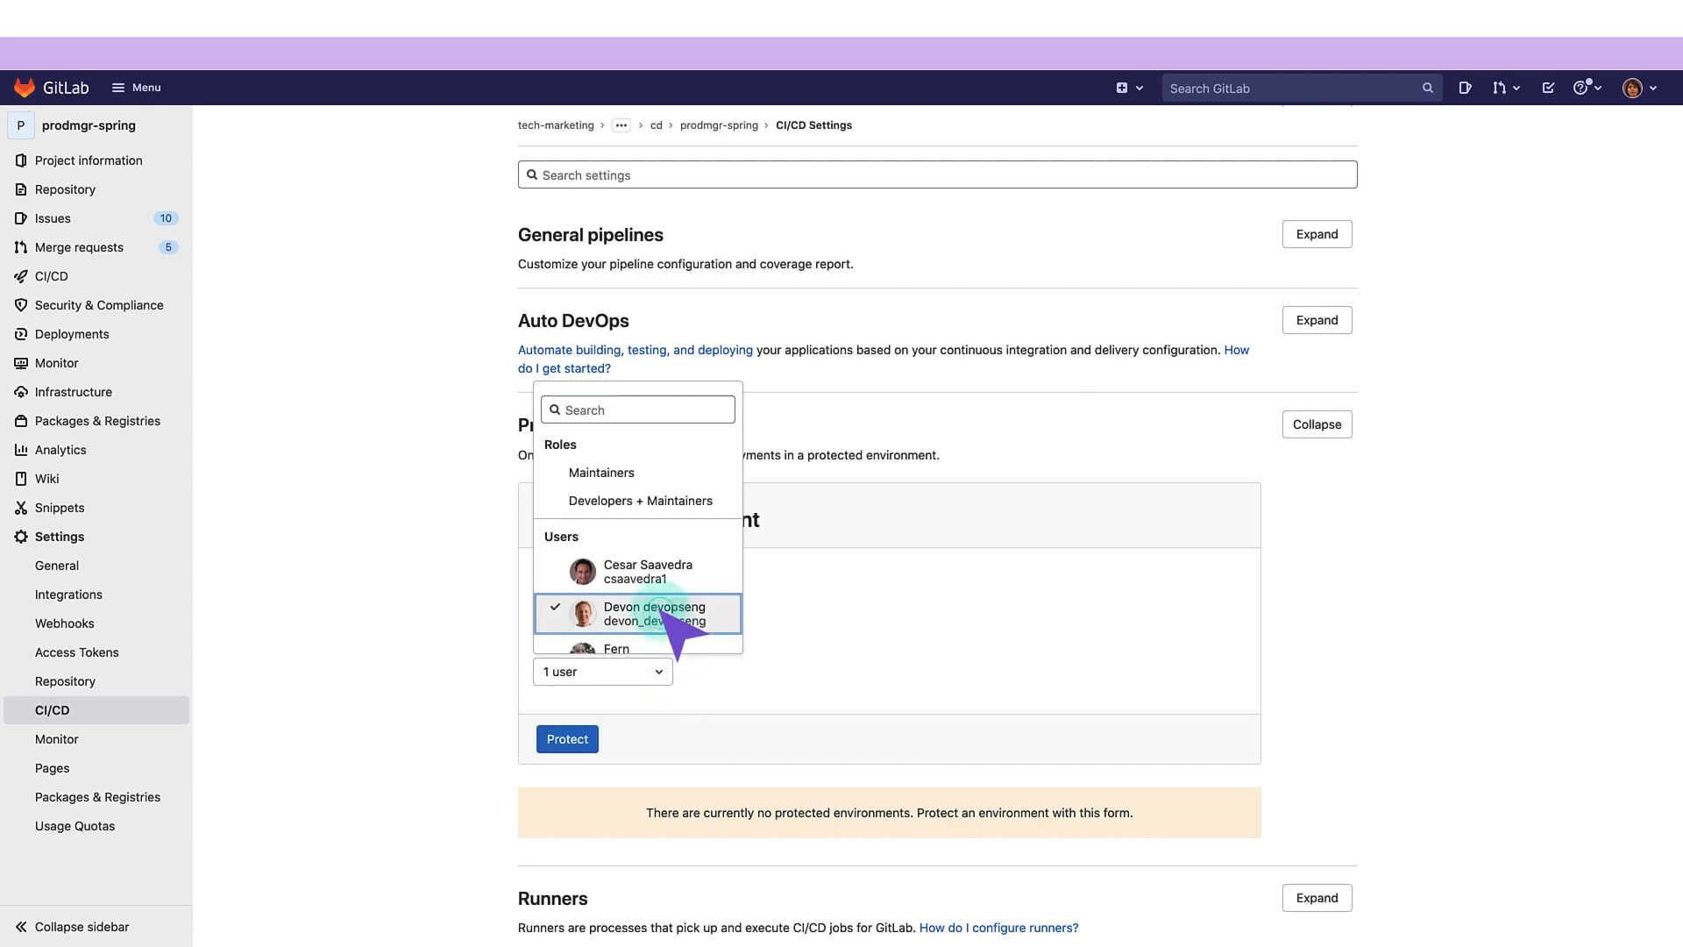
scroll("down", 3)
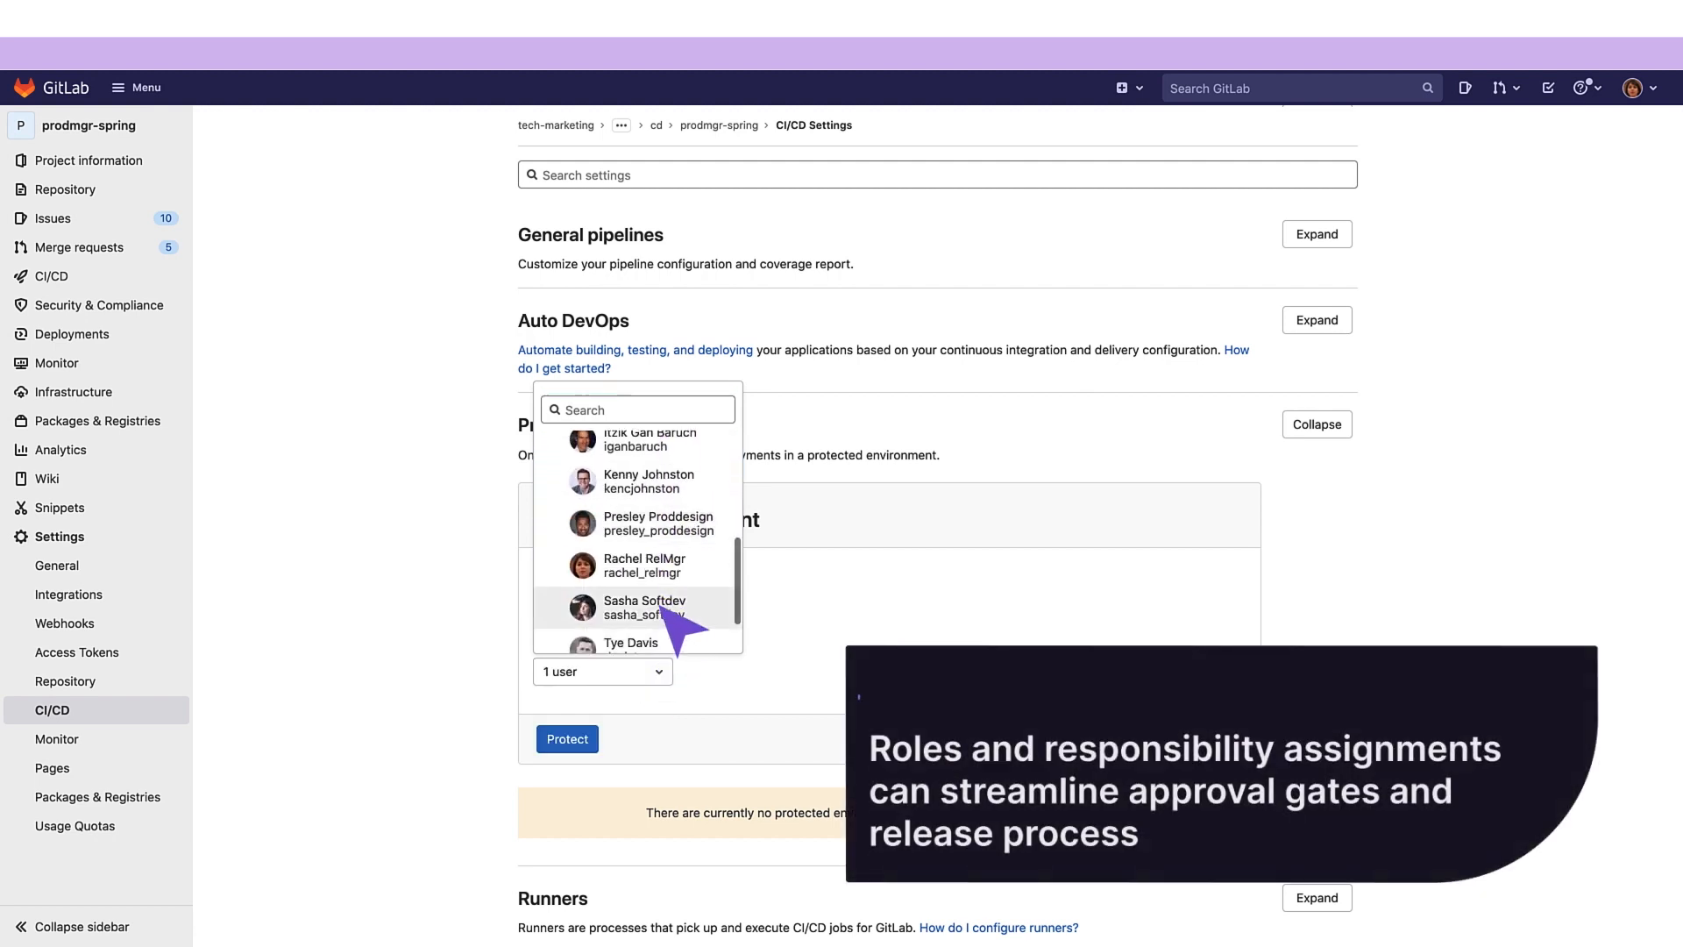
left_click(645, 606)
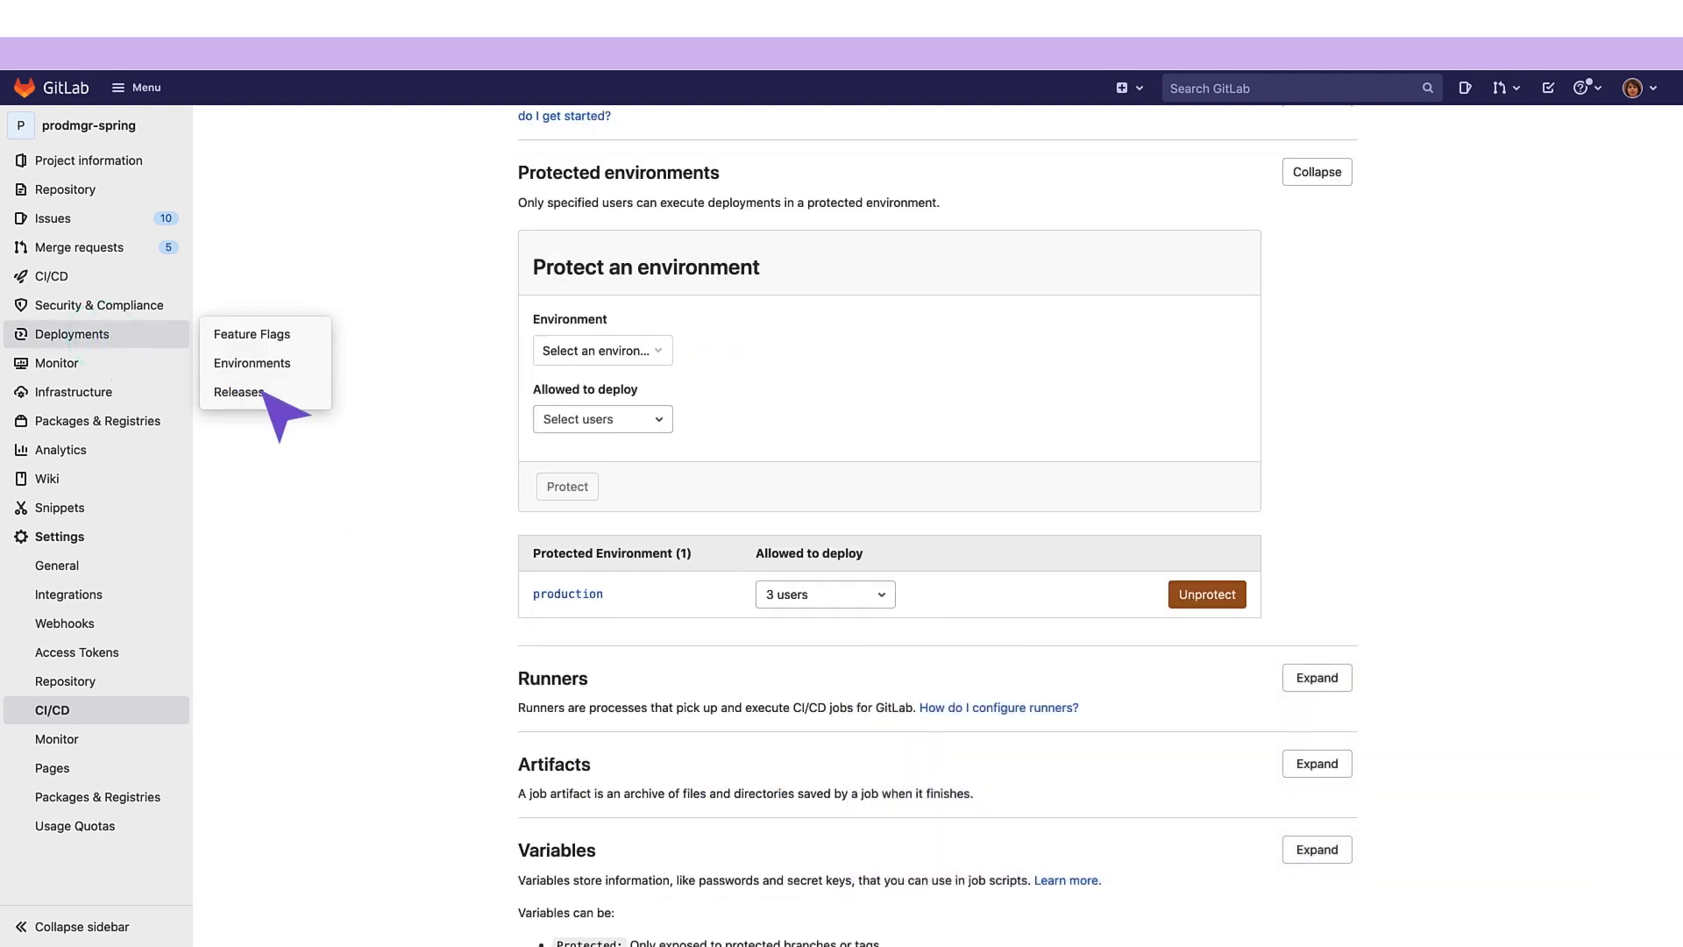
Step: Publish release 'Product Manager App v1.0-RC2' on tag v1.0-RC2, linked to milestone v1.0-RC2
left_click(239, 392)
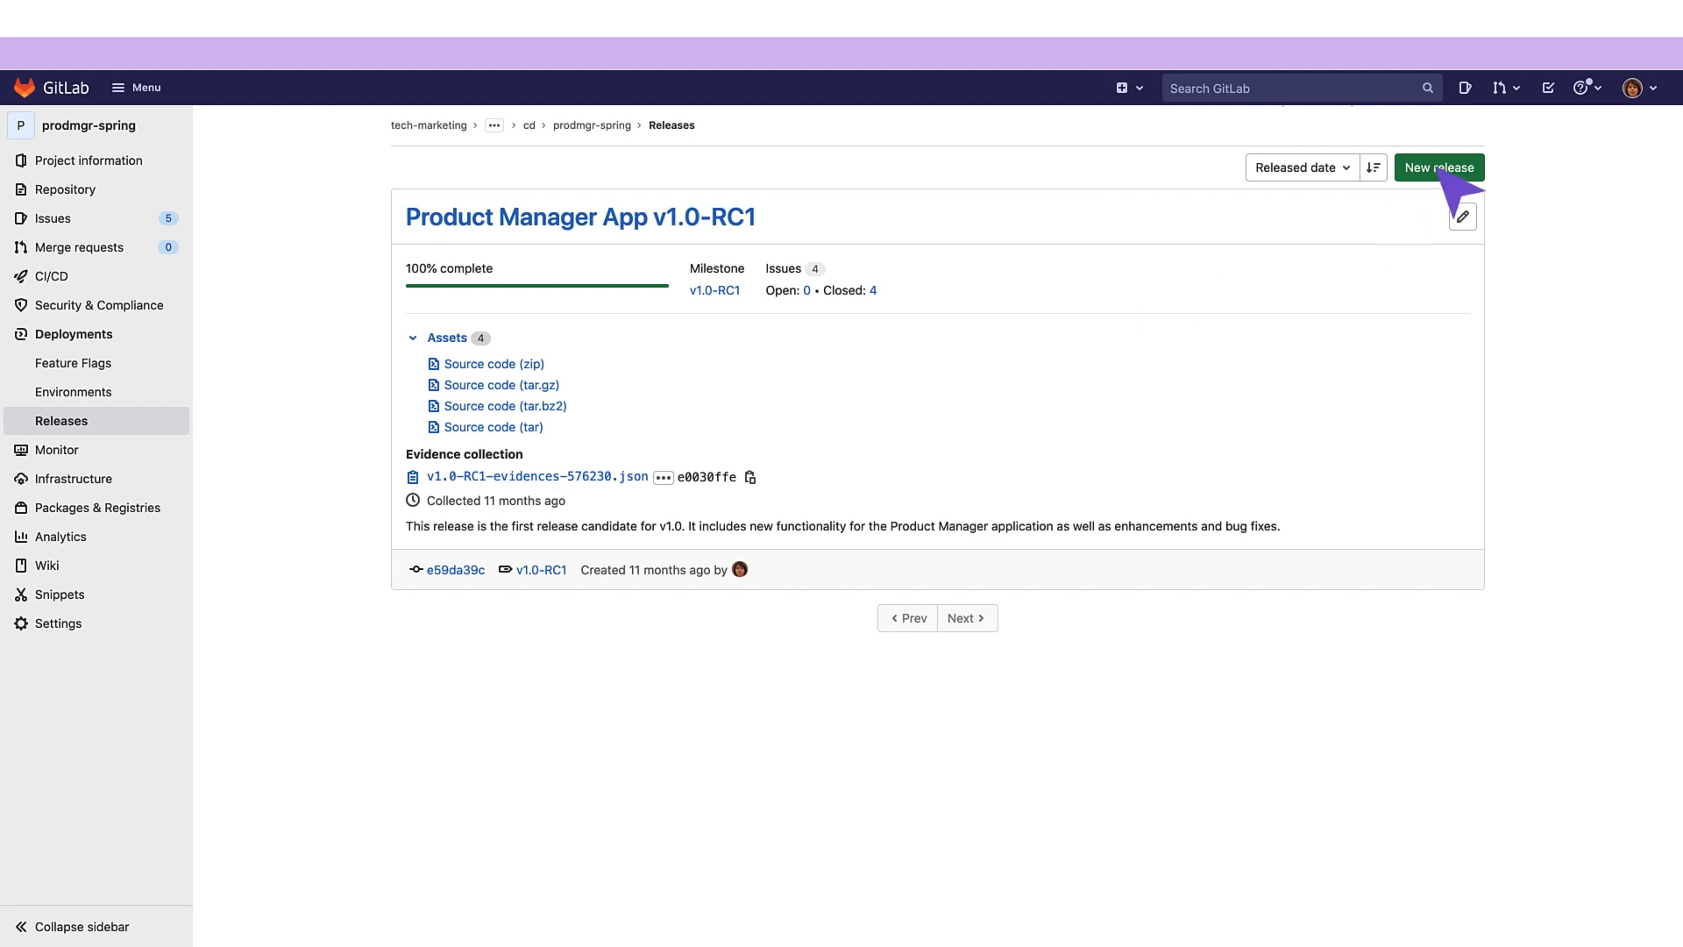
left_click(1438, 167)
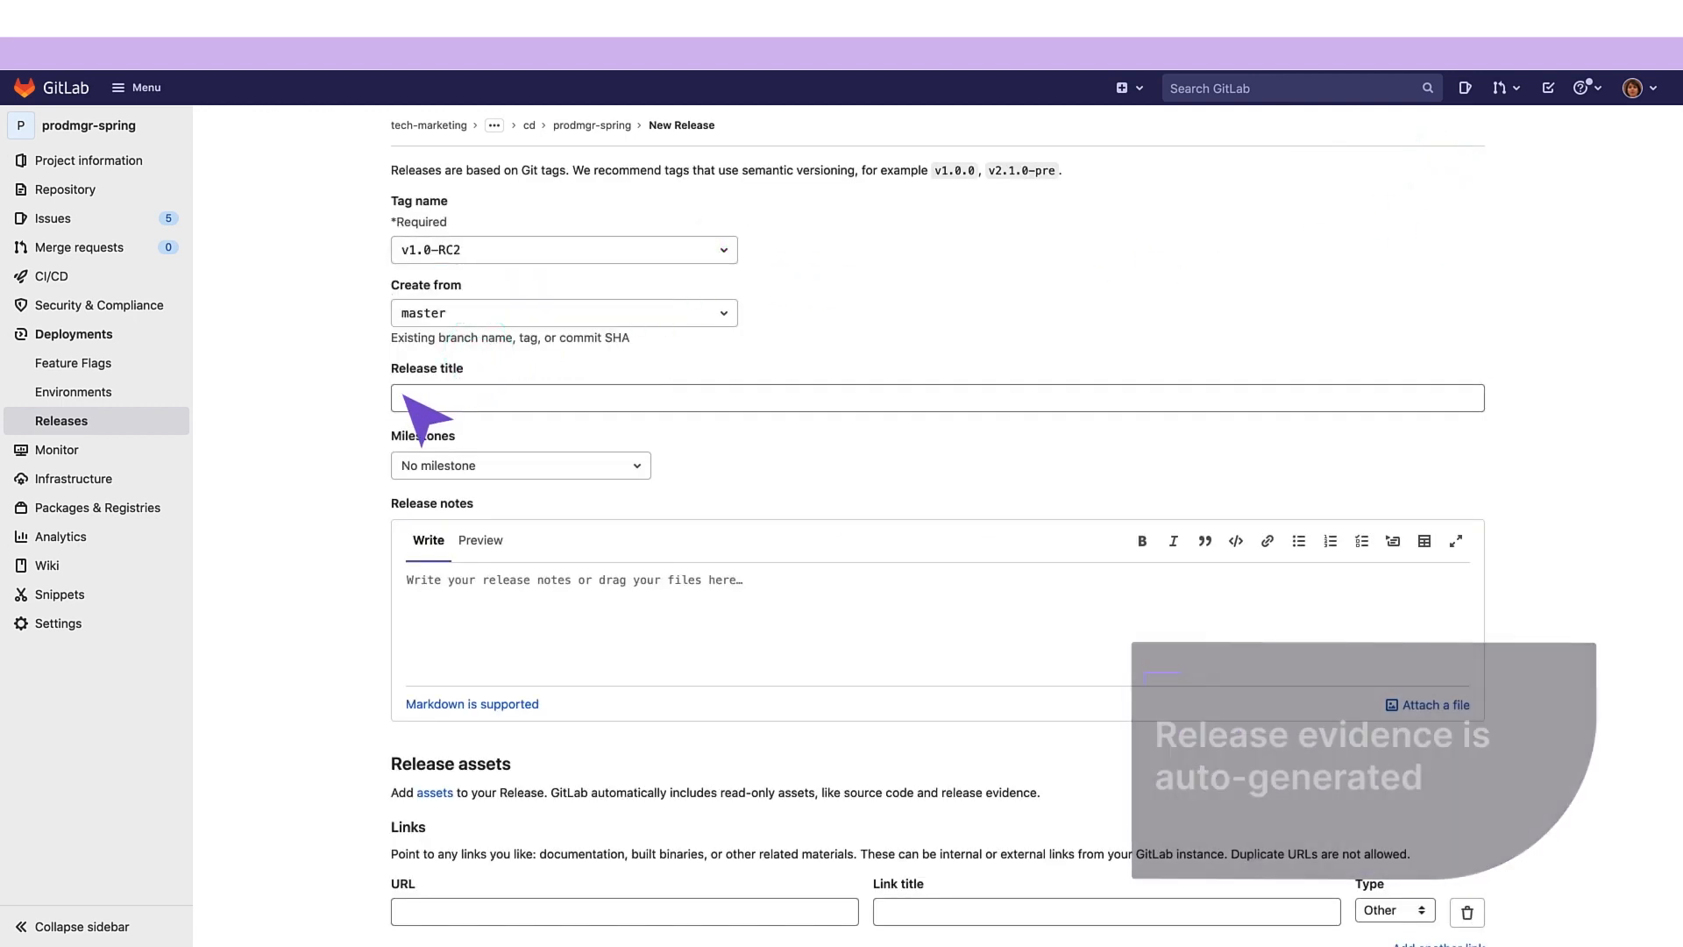
type("Product Manager App v1.0-RC2")
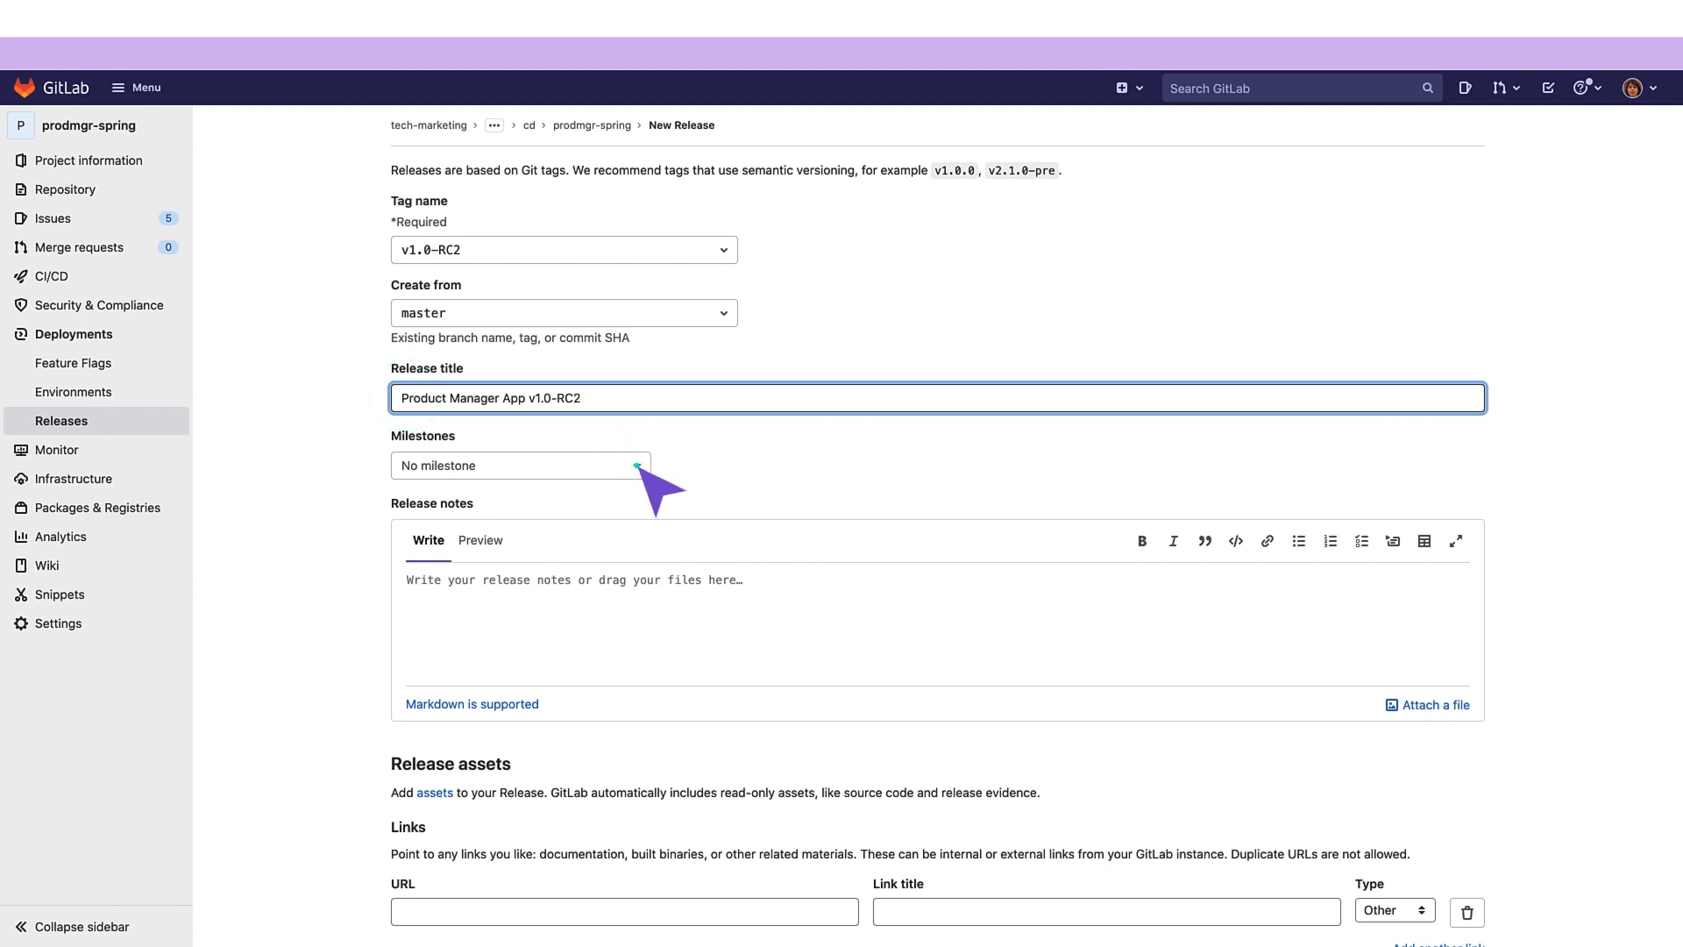
left_click(520, 465)
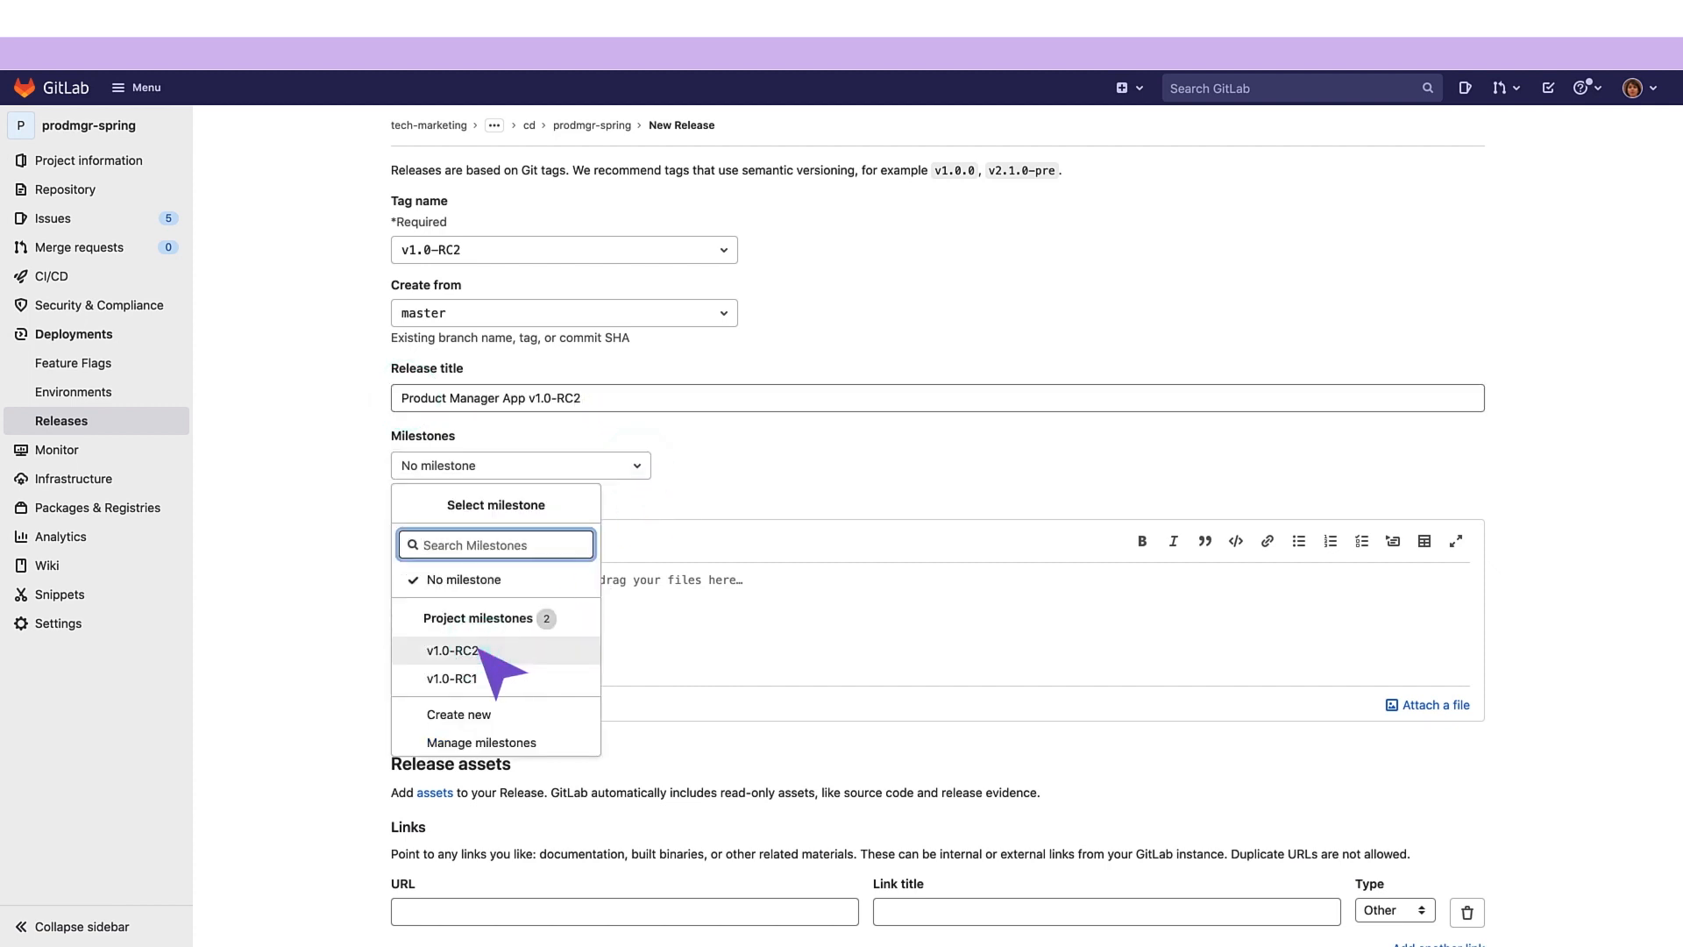
left_click(442, 650)
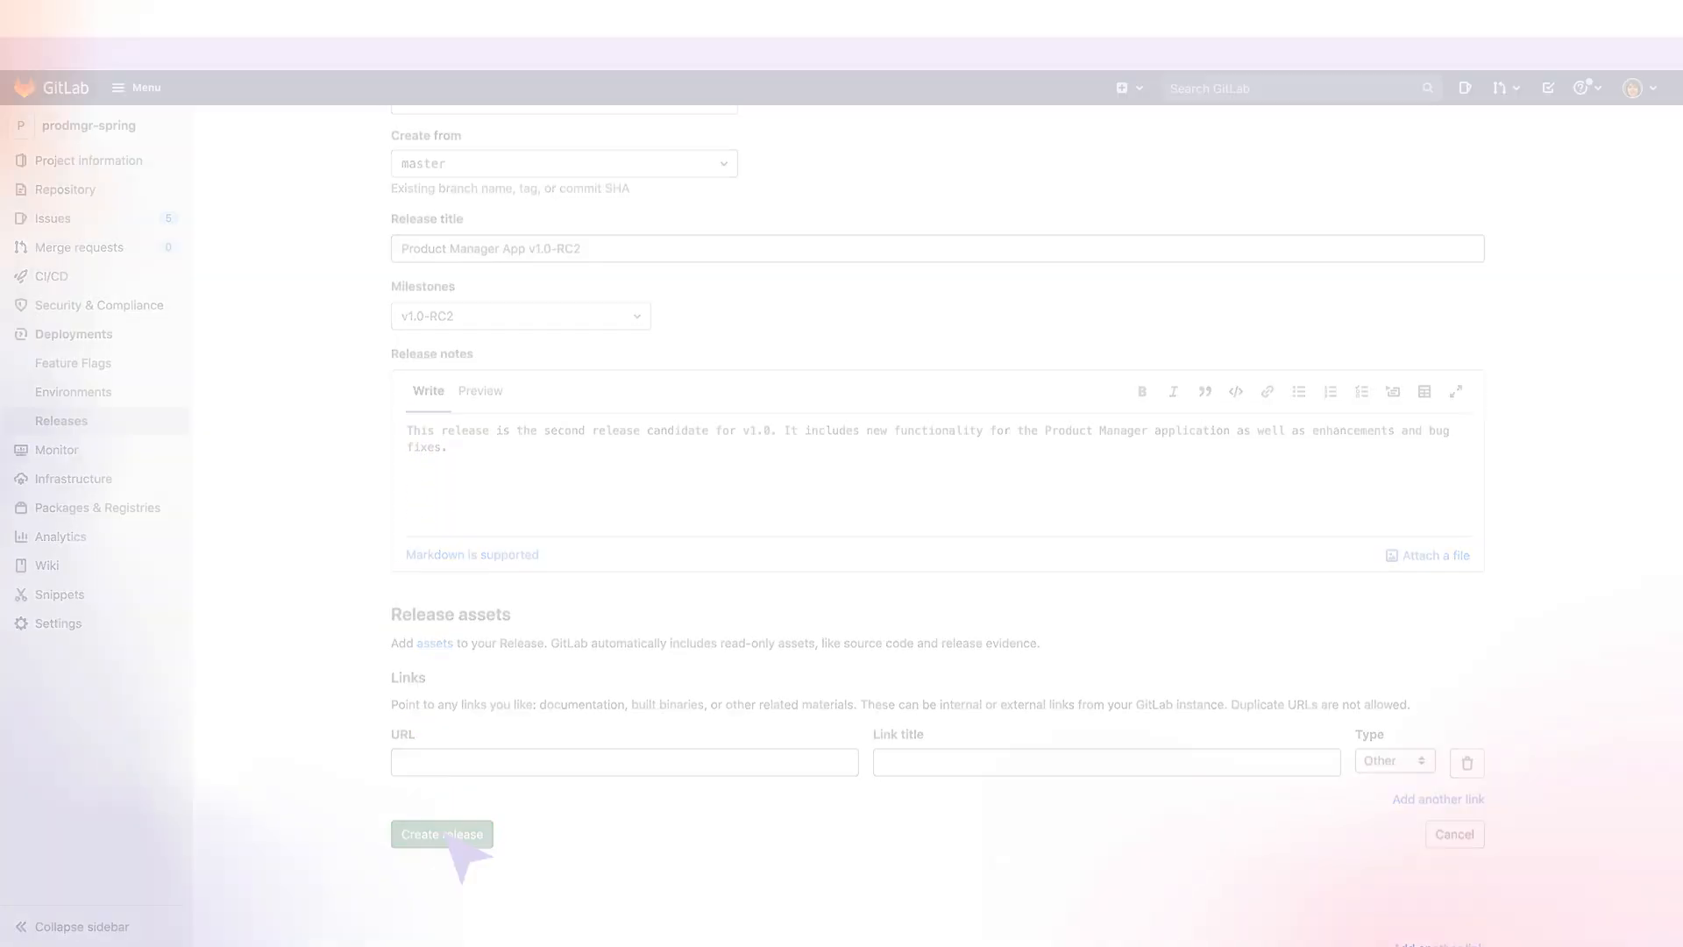
left_click(441, 834)
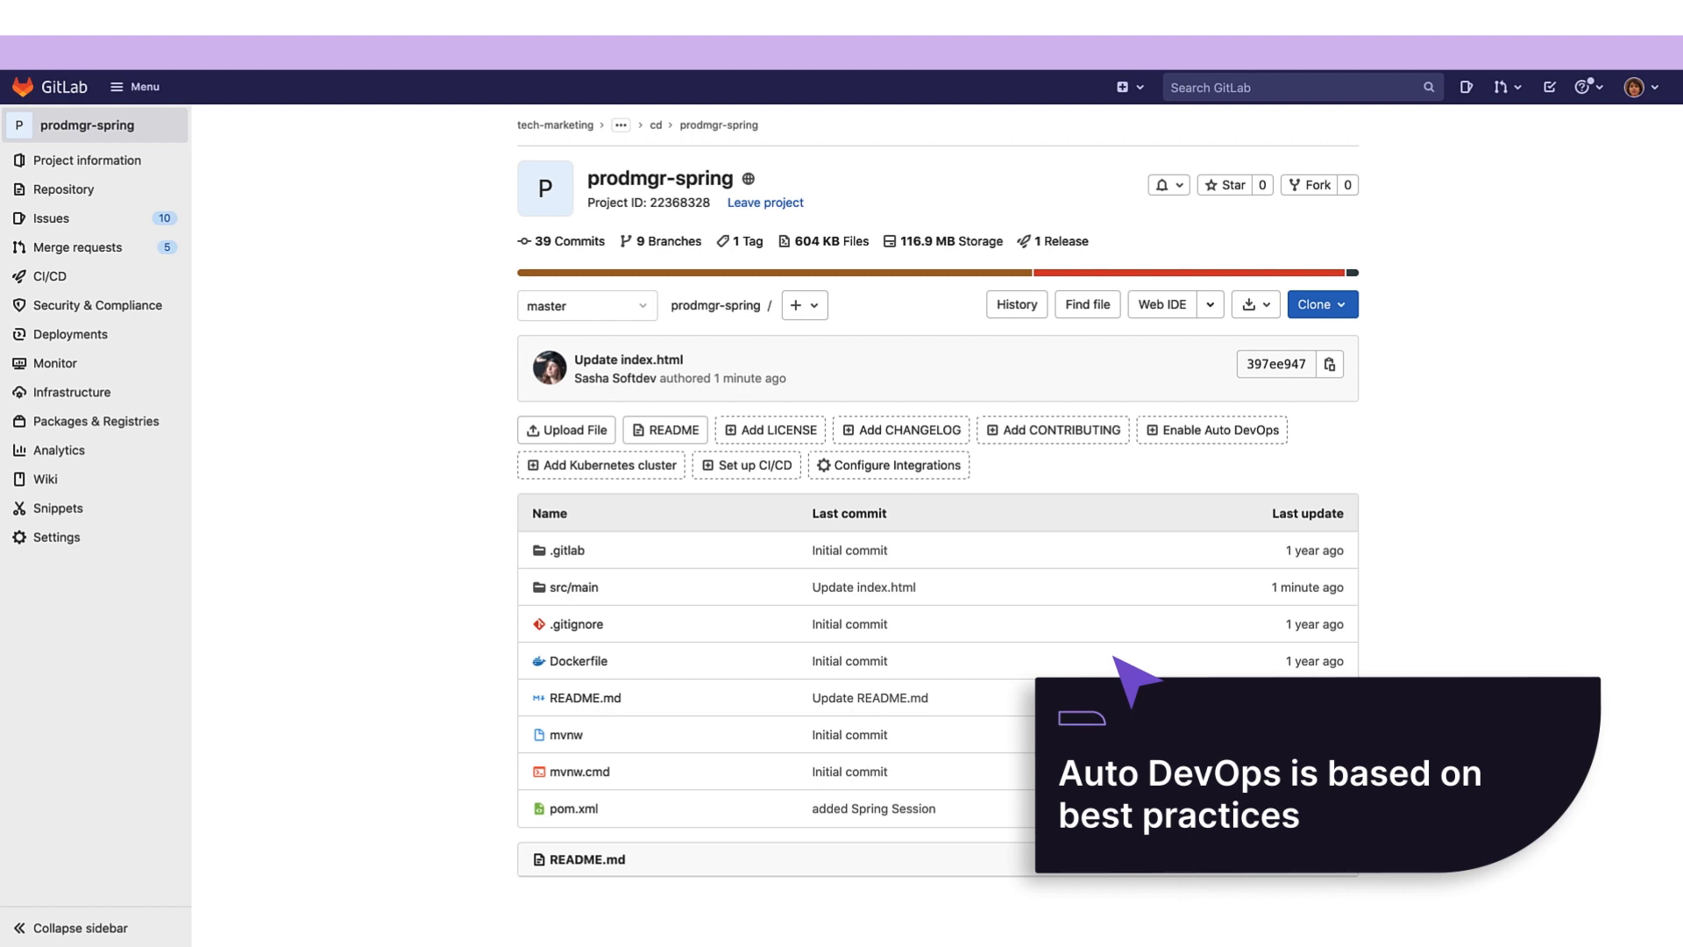
Step: Add an unprotected CANARY_ENABLED=1 CI/CD variable and make Auto DevOps the default pipeline
left_click(56, 536)
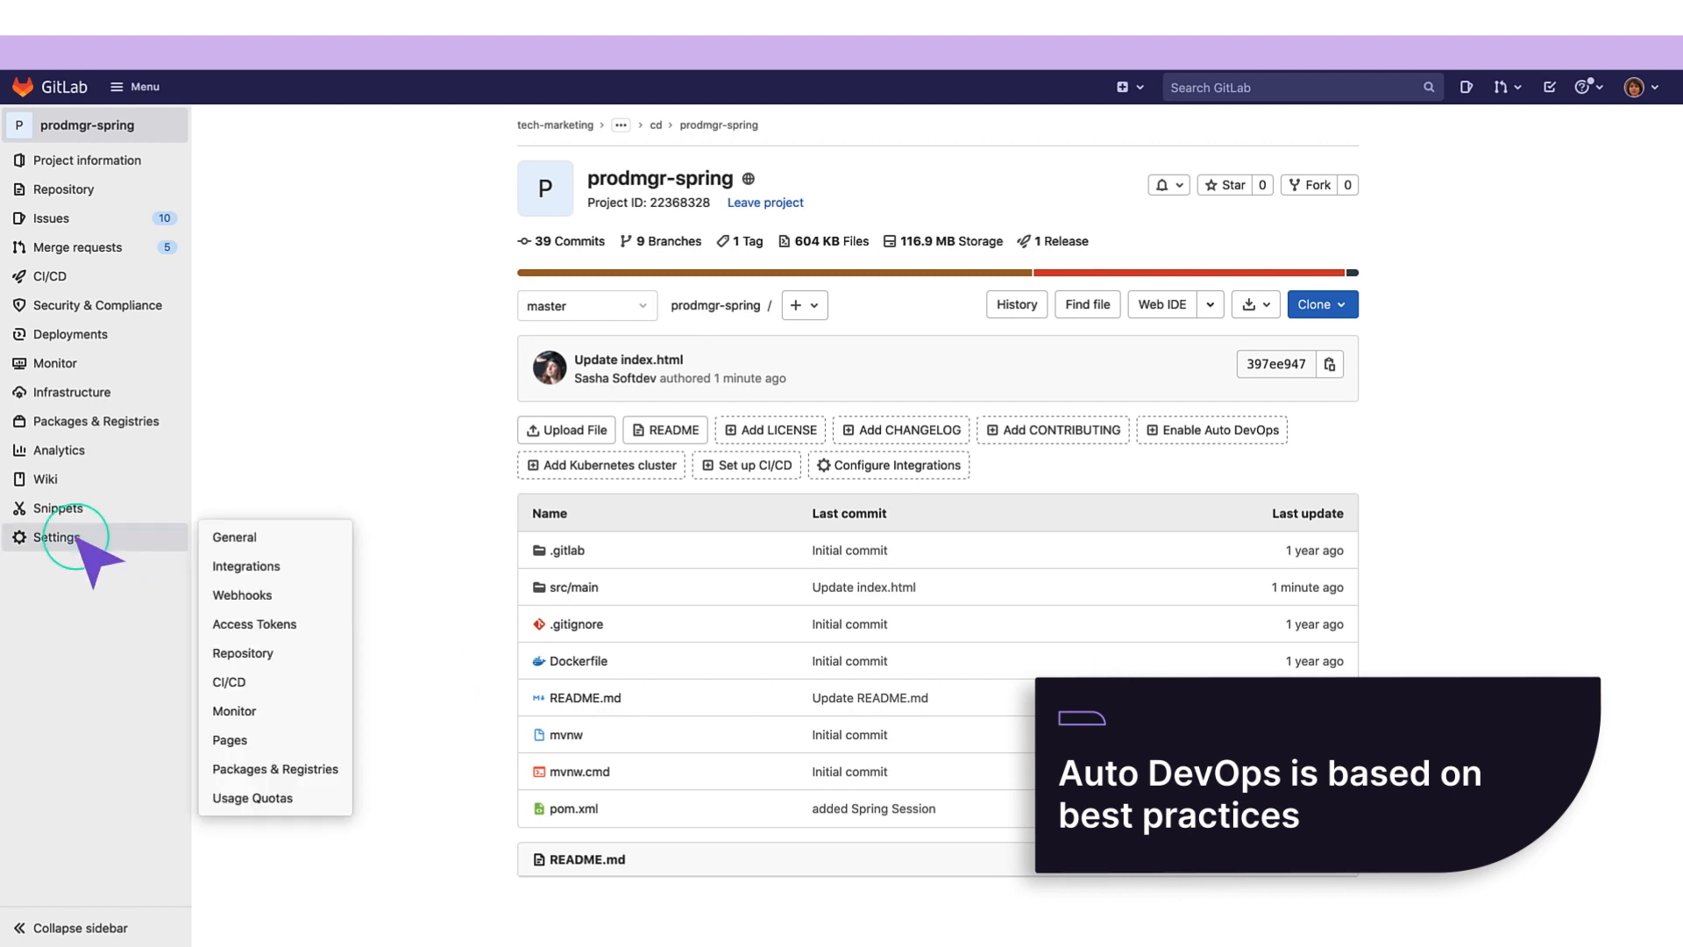
left_click(228, 682)
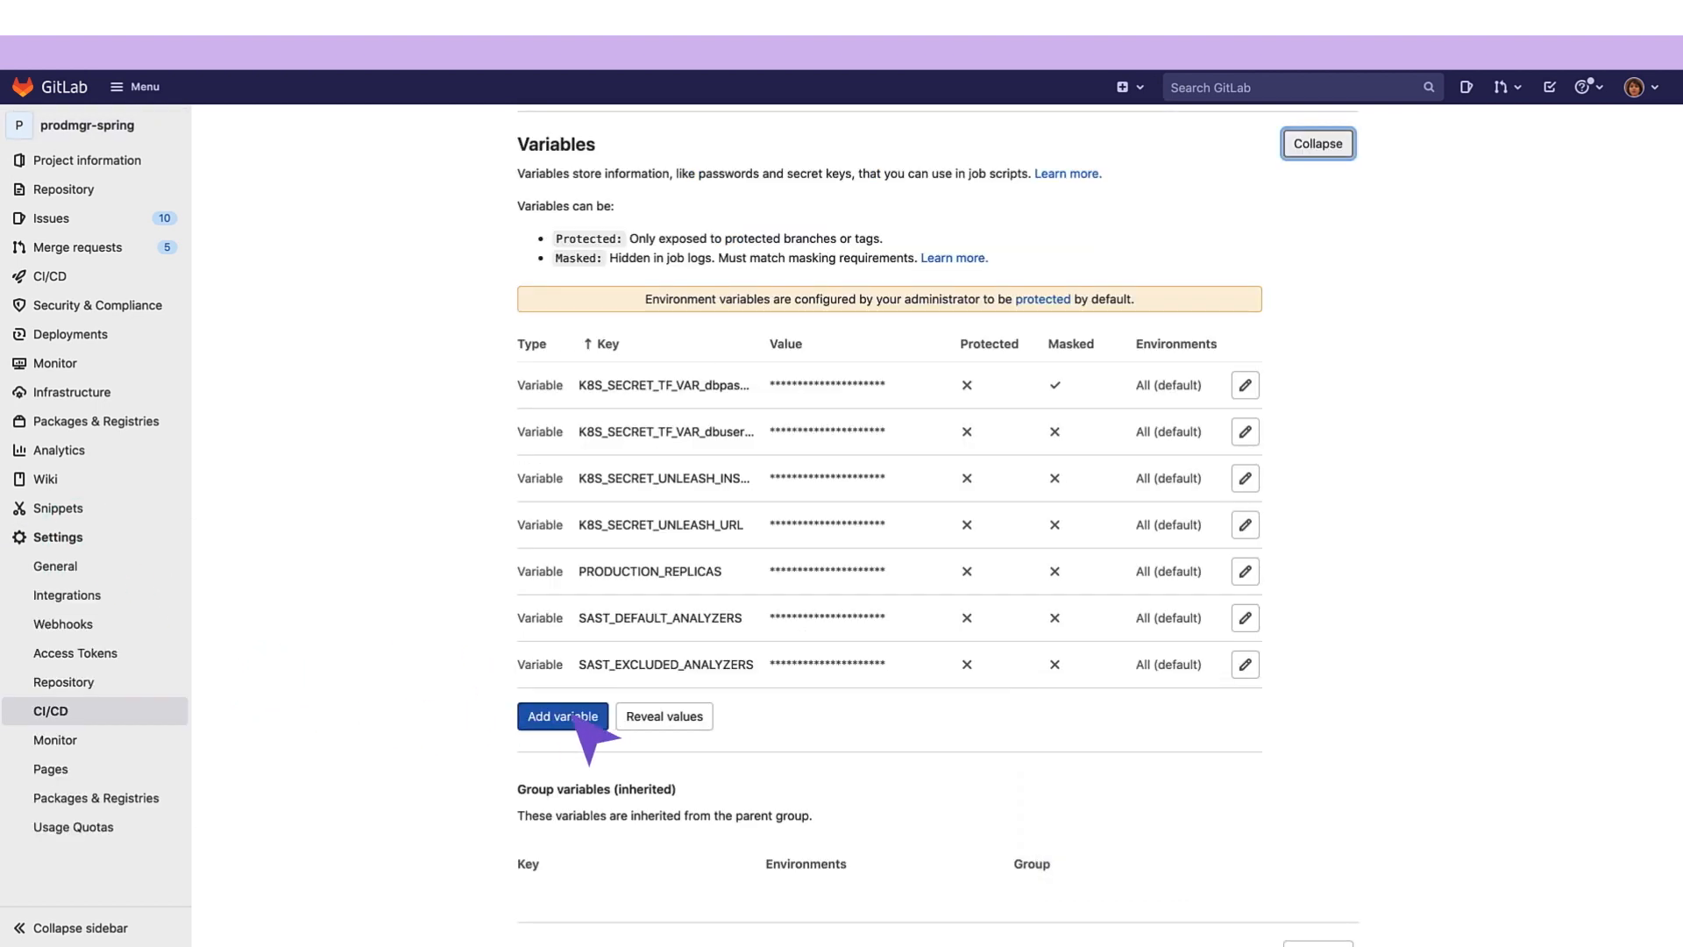
left_click(561, 716)
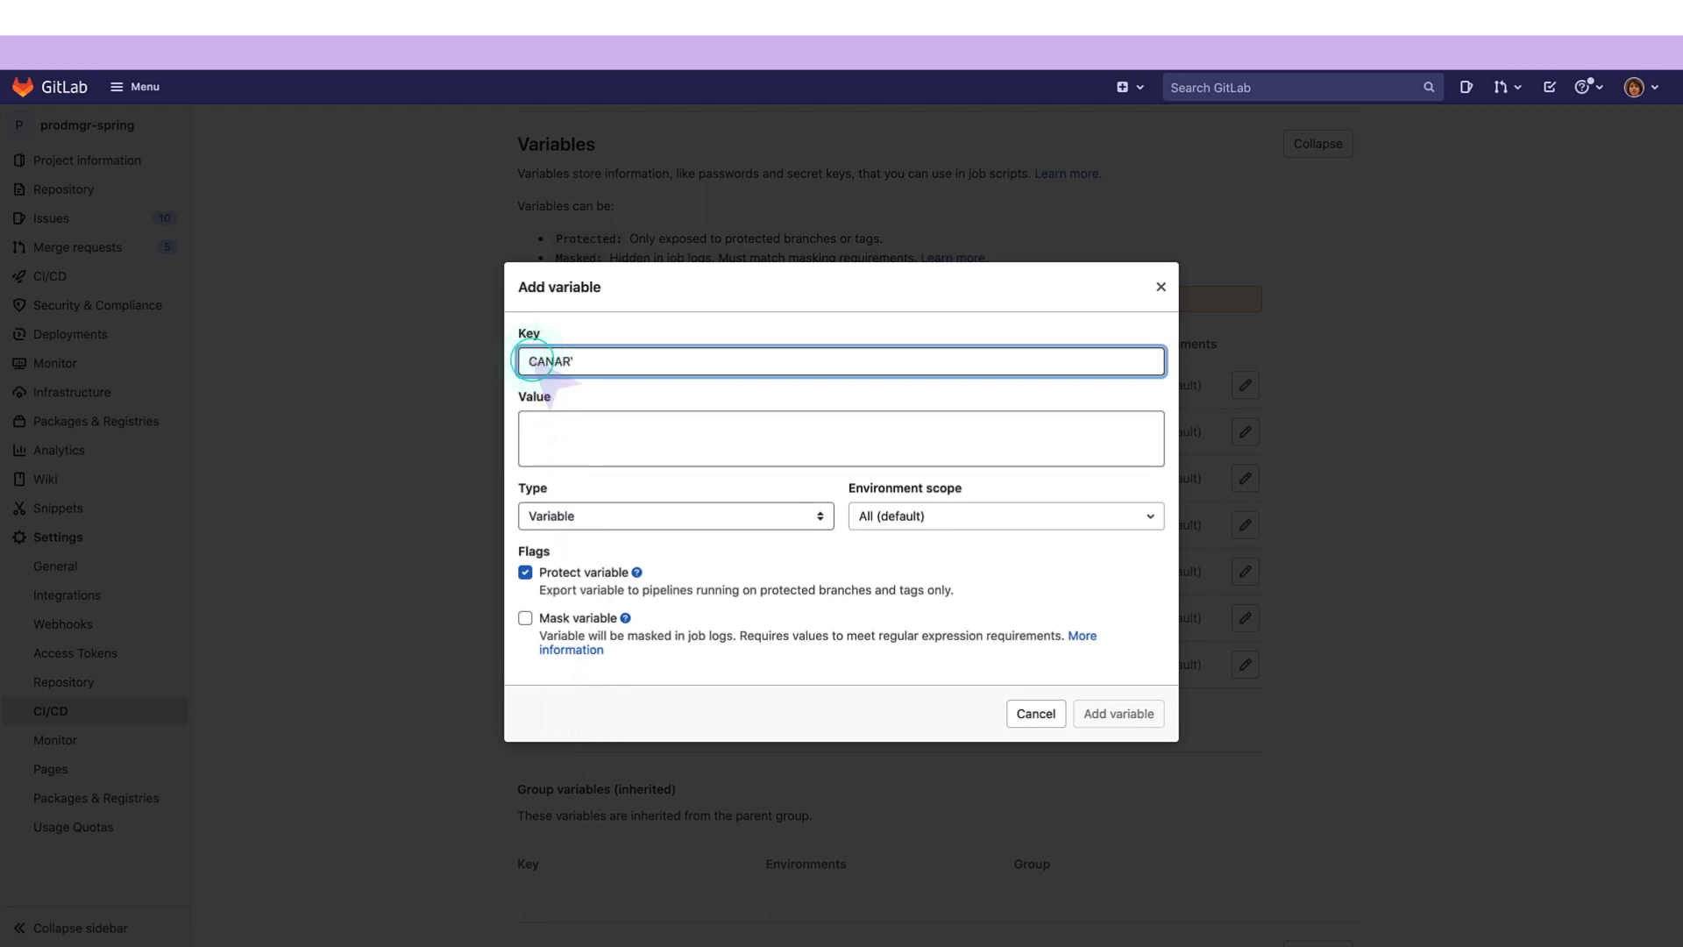
type("1")
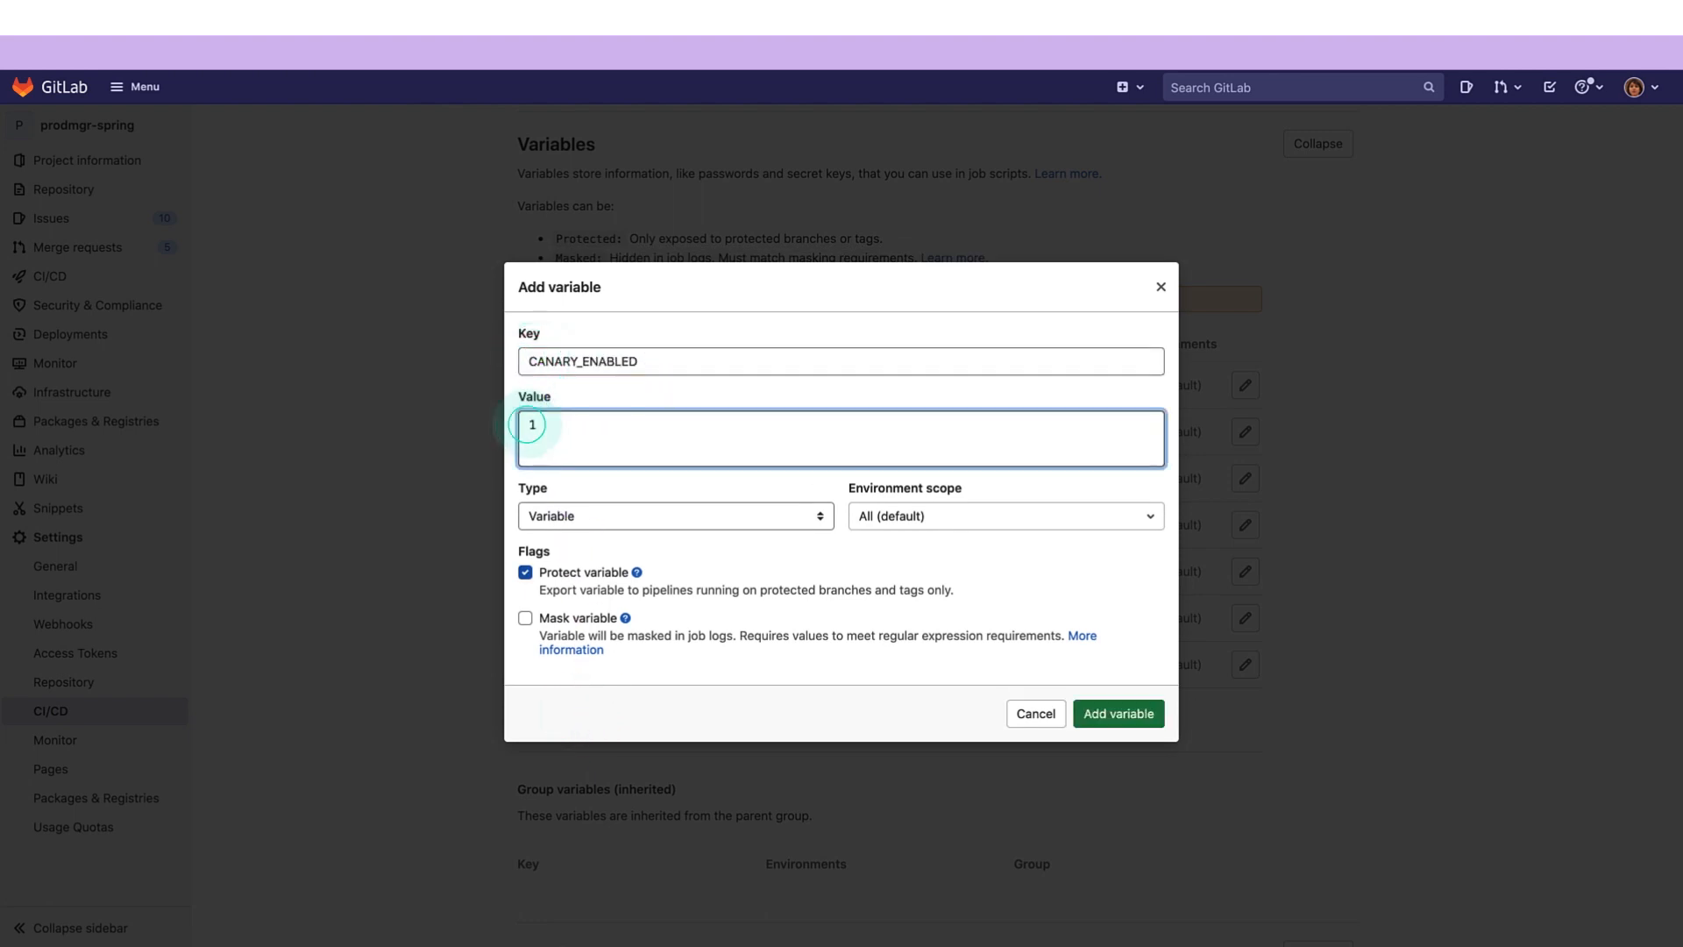
left_click(525, 572)
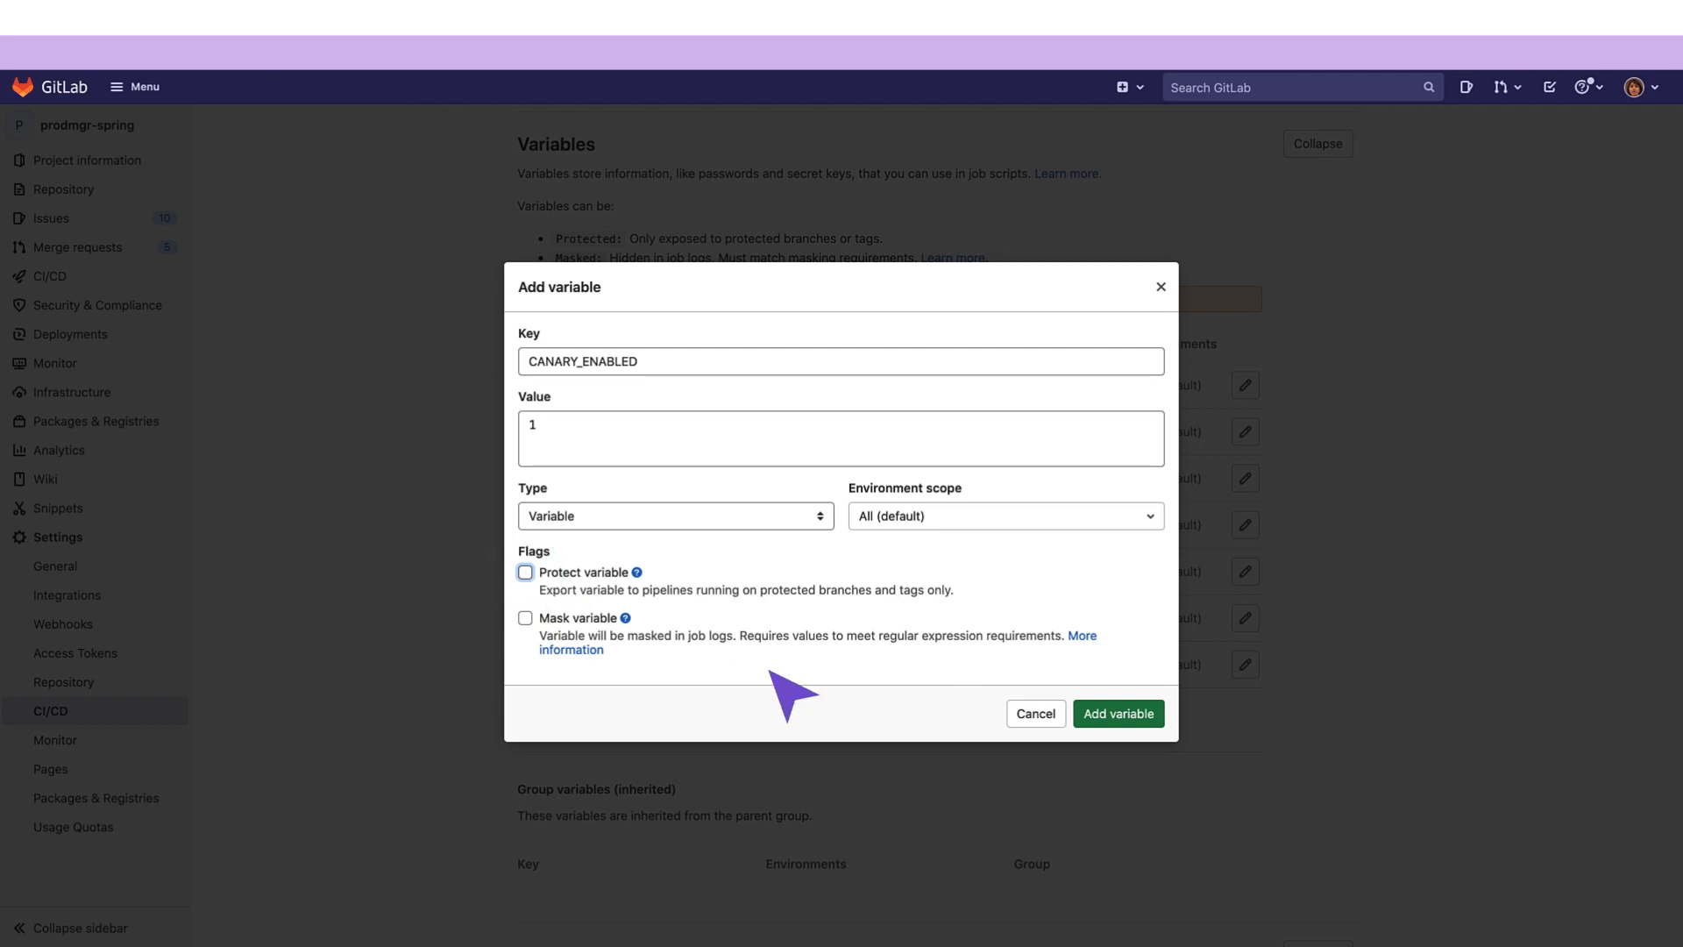
left_click(1118, 713)
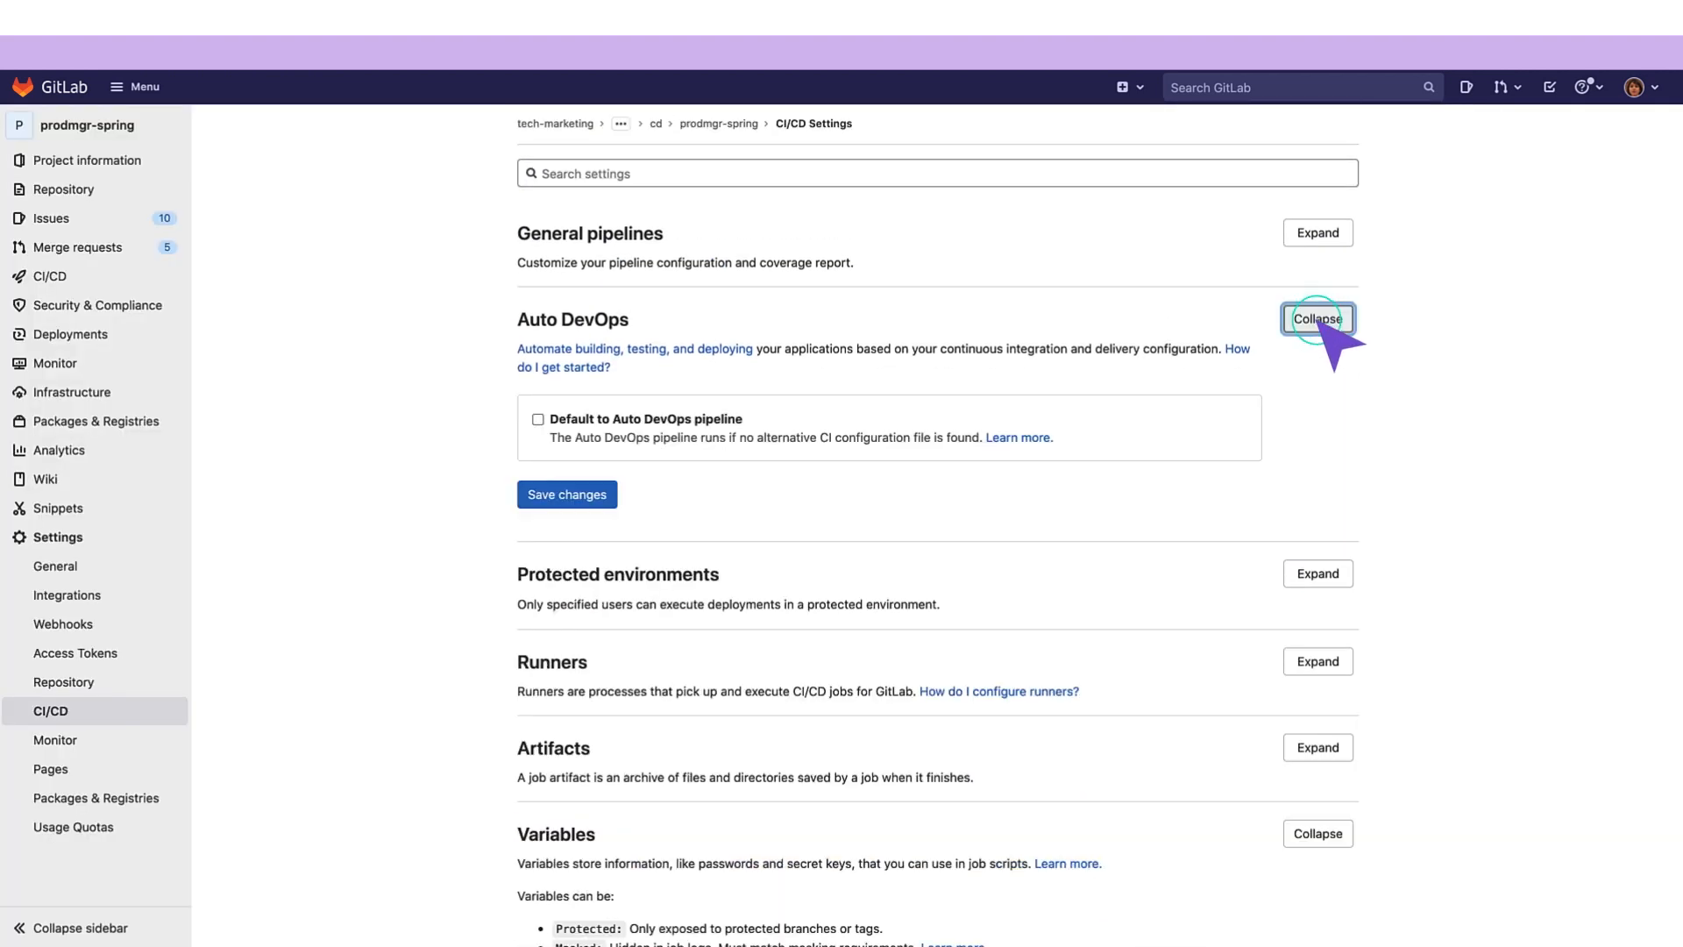
left_click(536, 419)
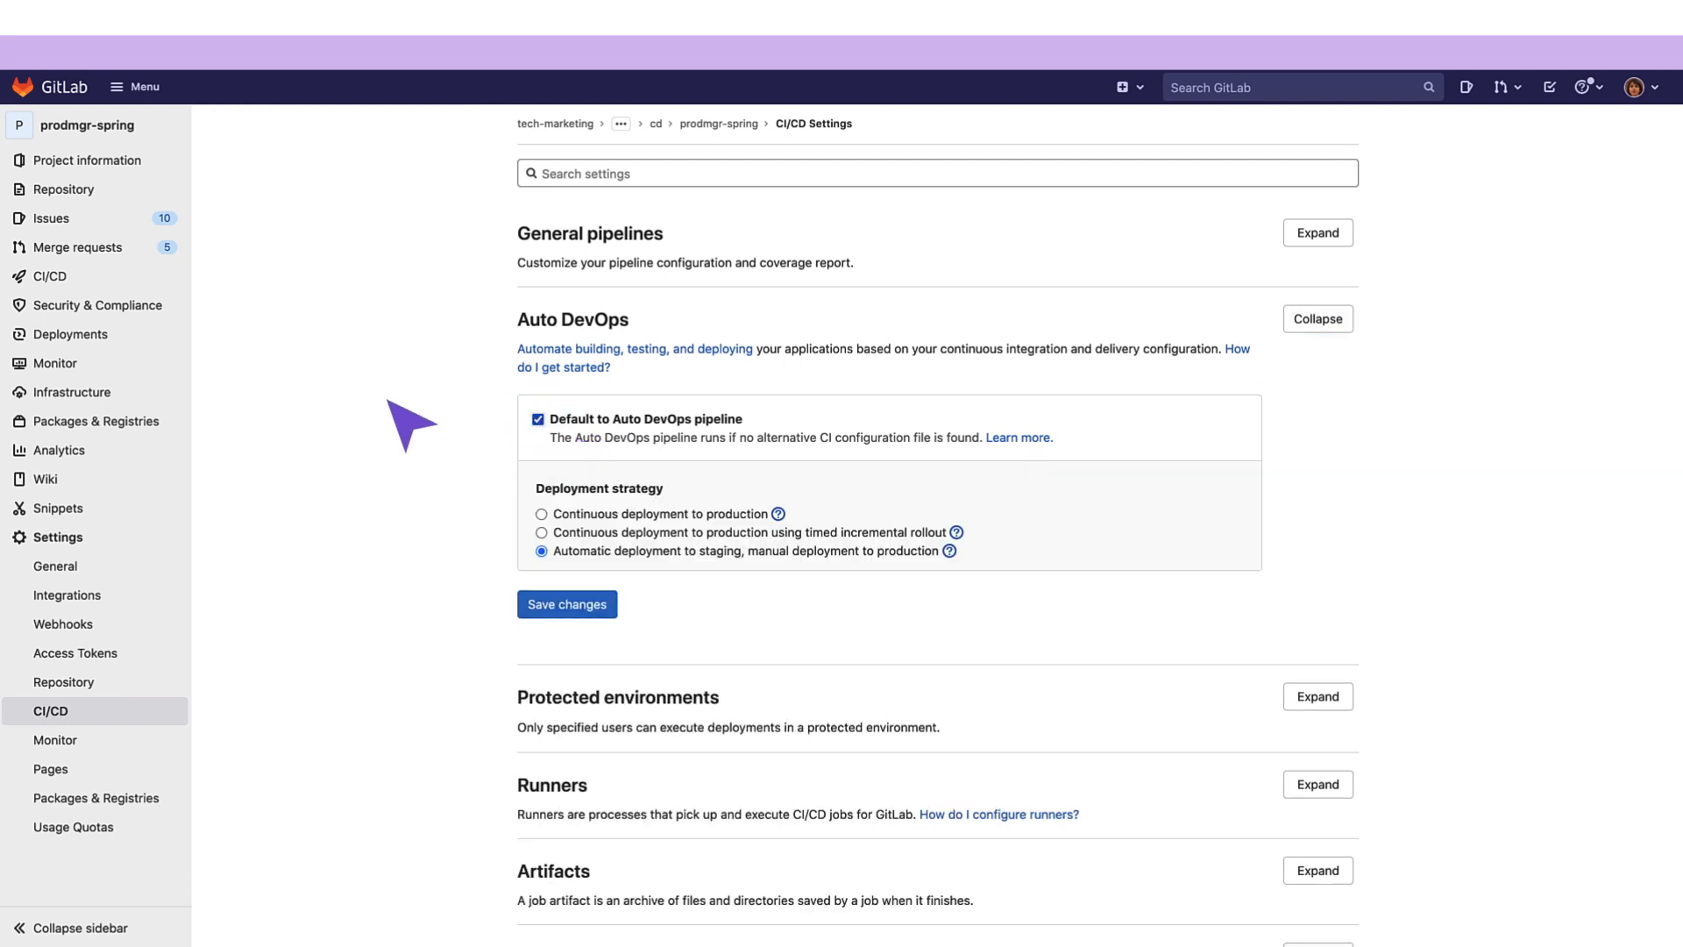
left_click(49, 276)
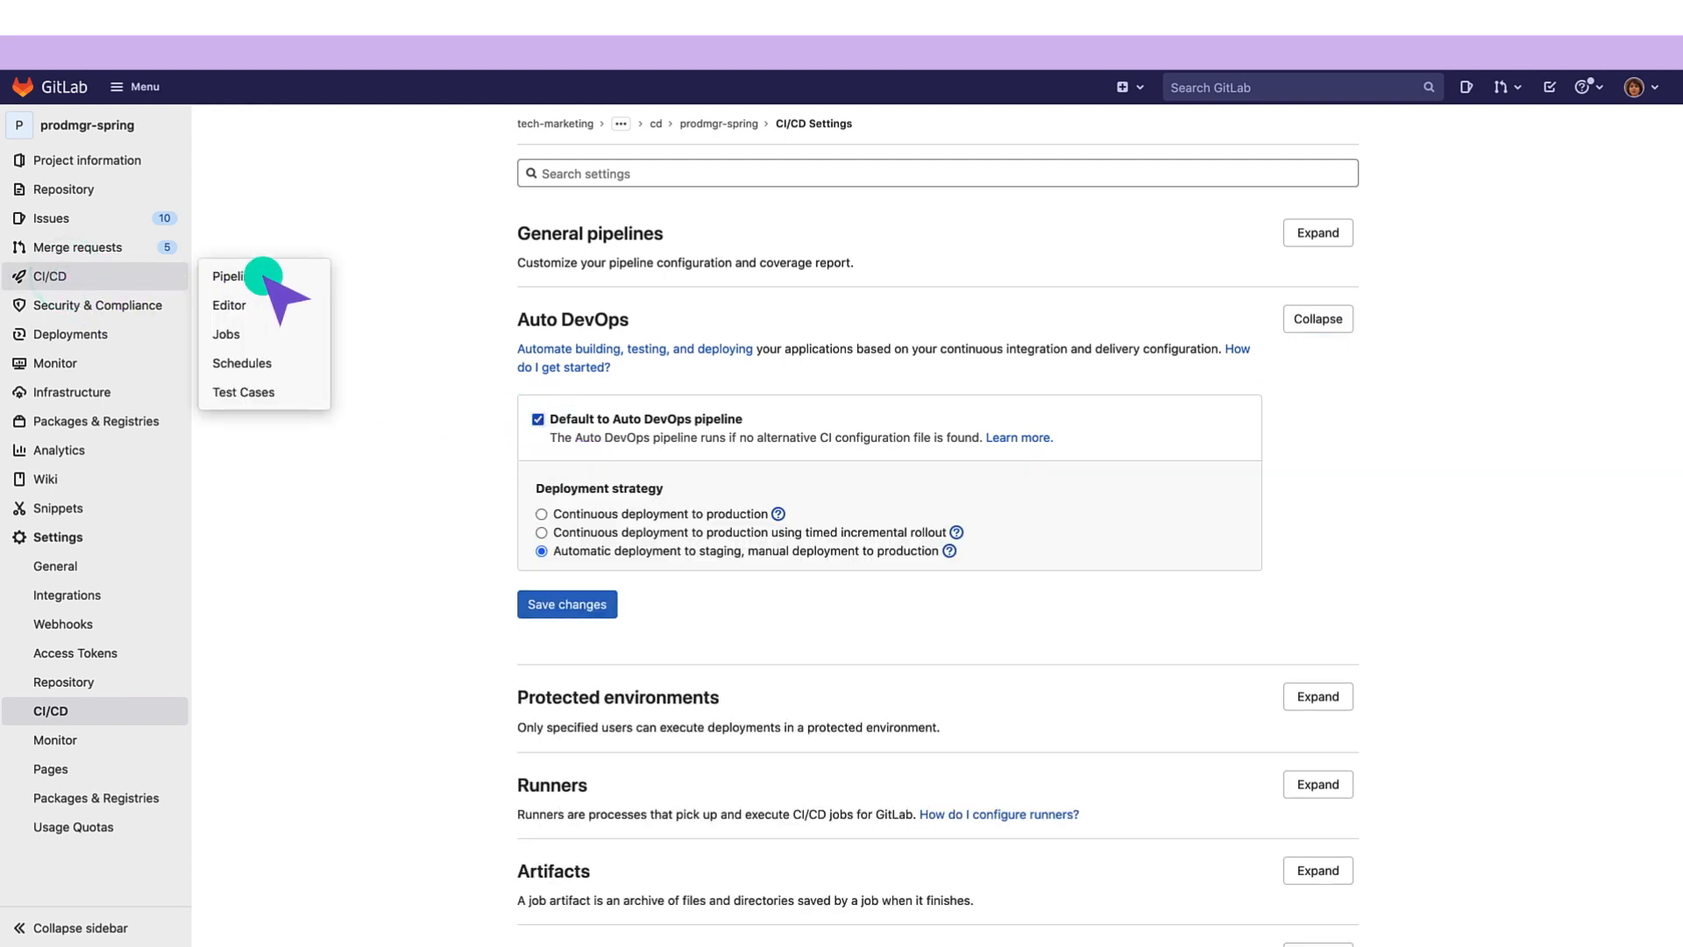
Step: Follow pipeline #421170197's build job log until it succeeds, then open Packages & Registries
left_click(231, 276)
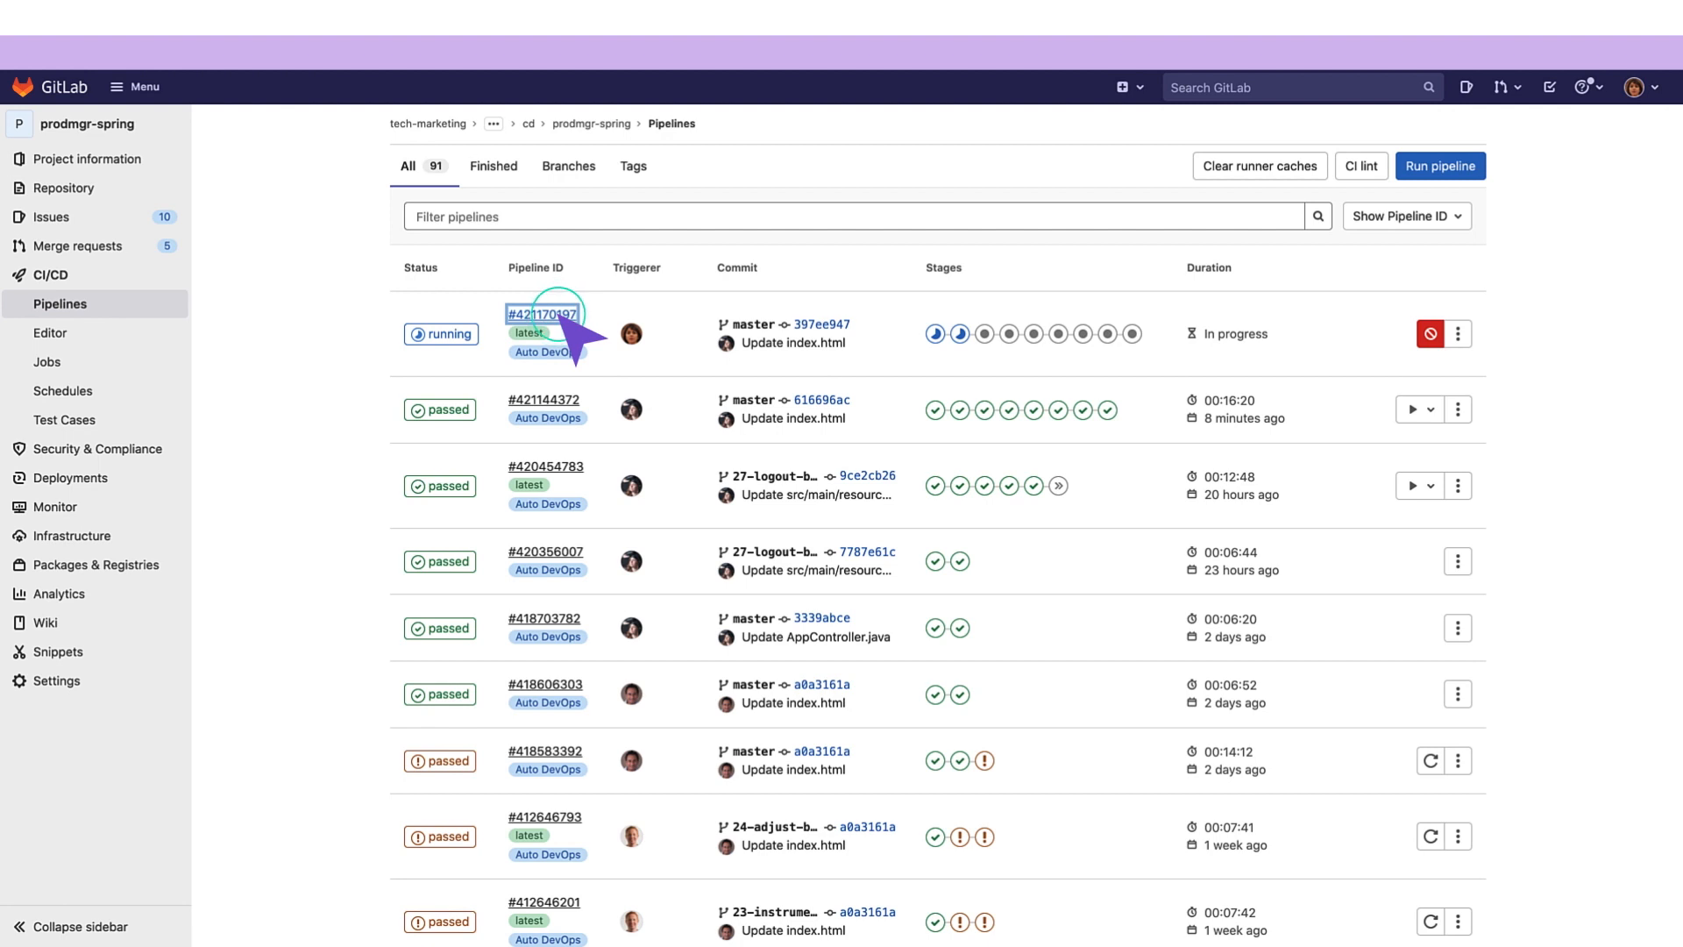
left_click(544, 315)
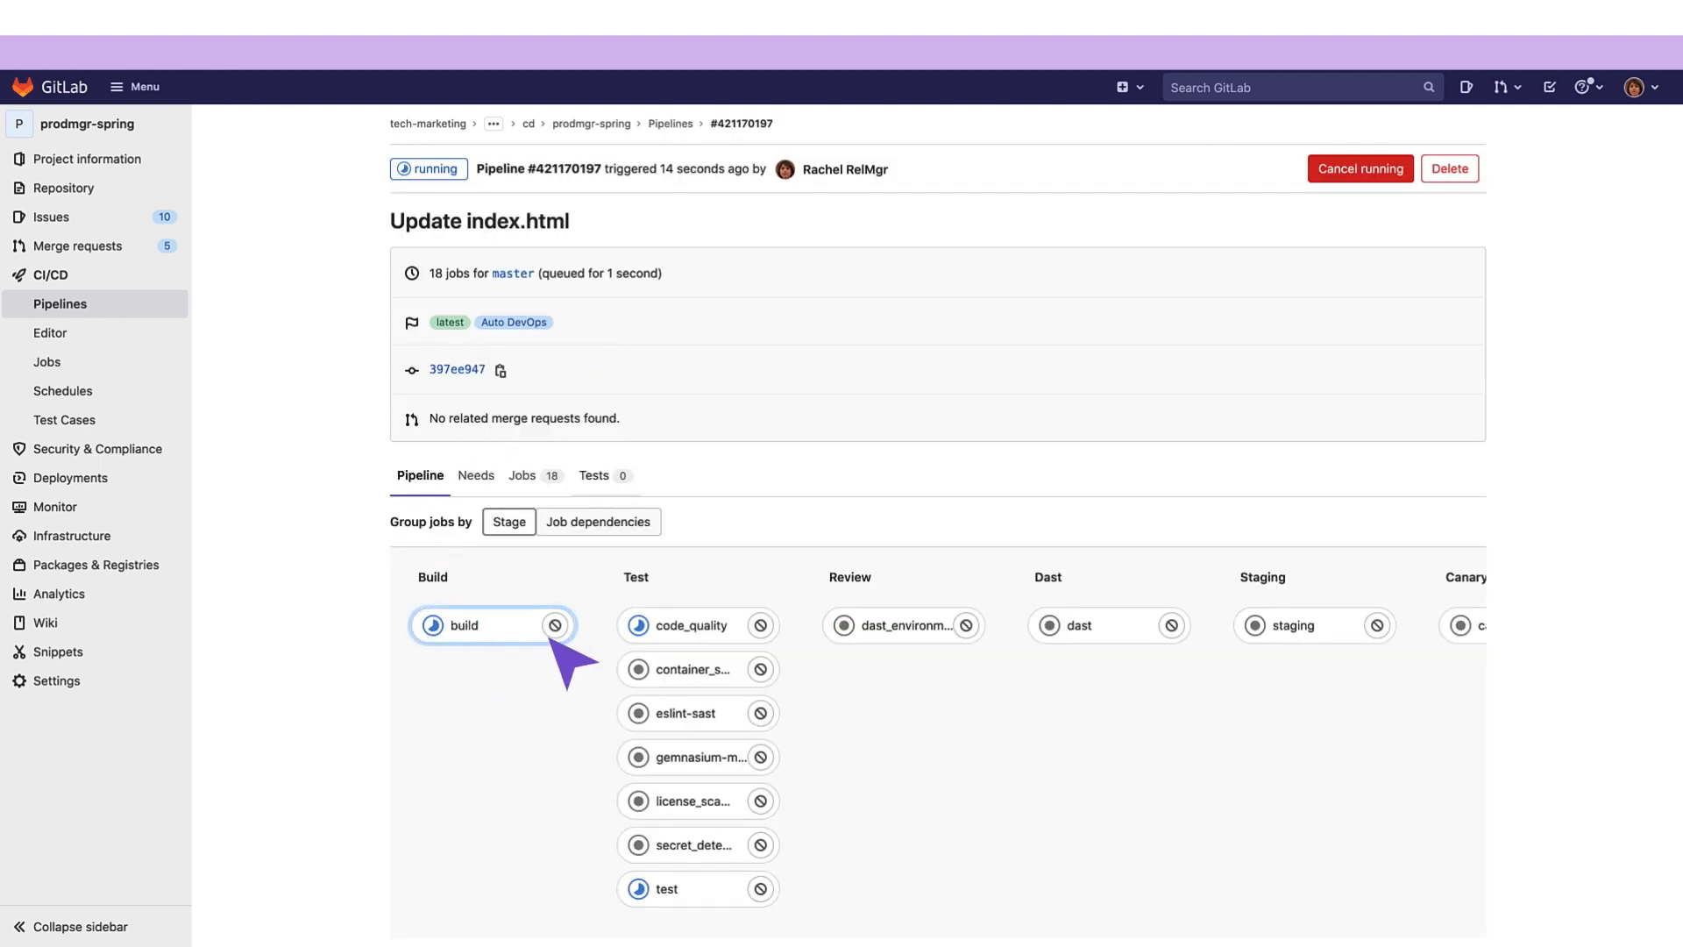
left_click(464, 625)
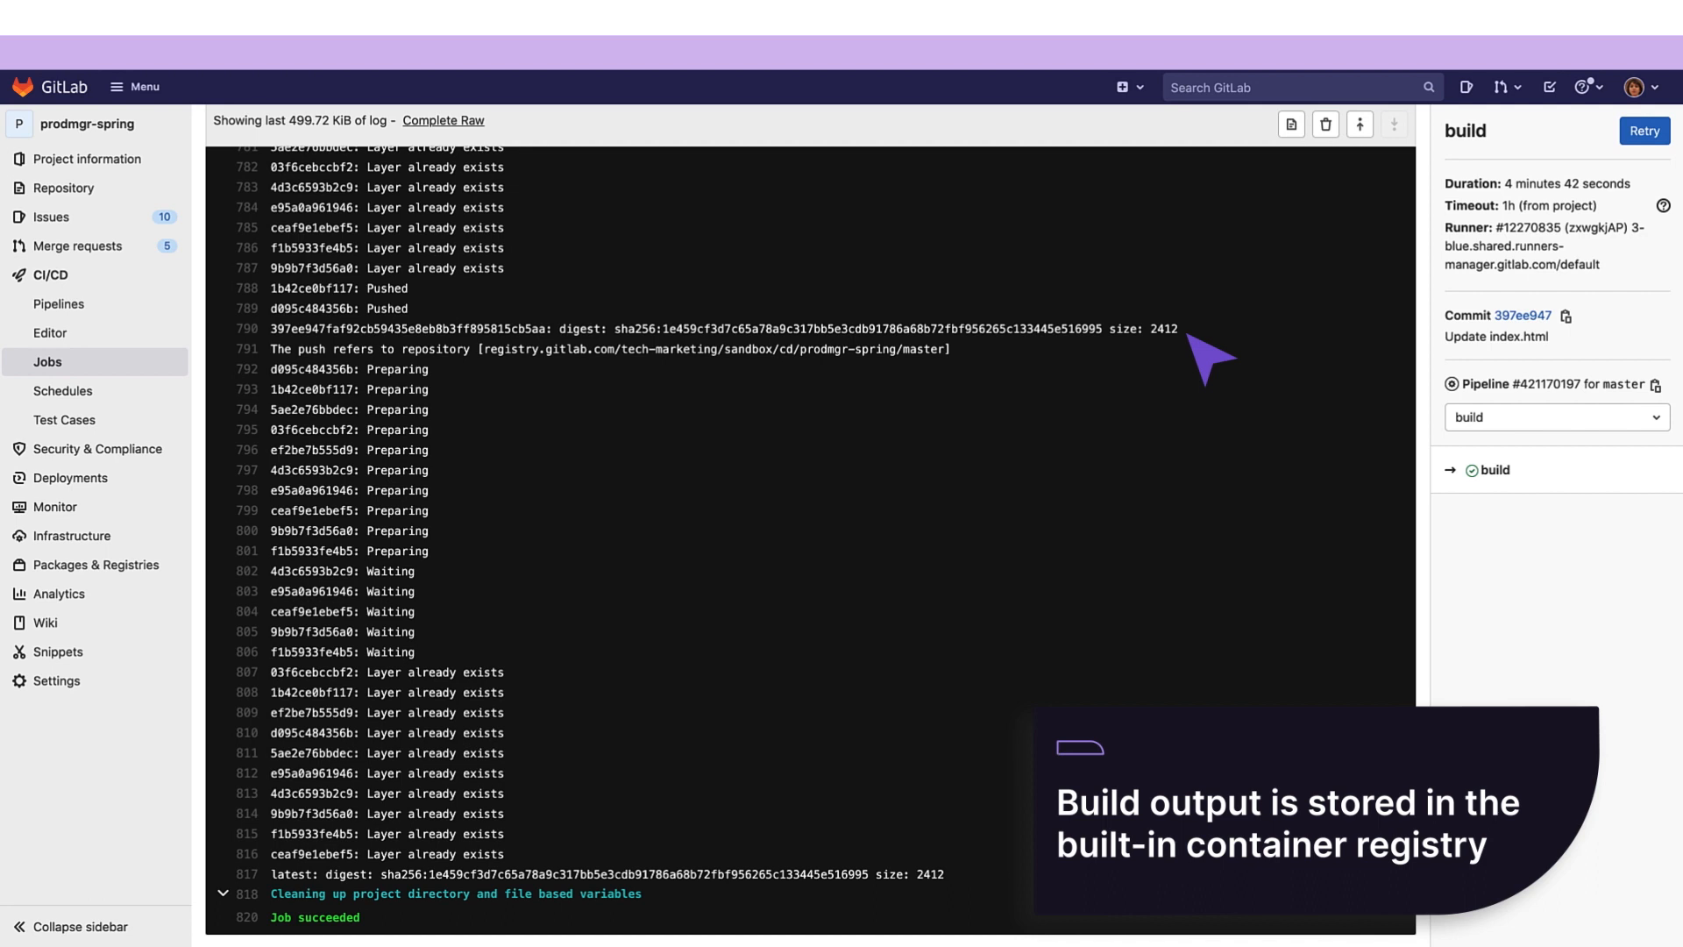
mouse_move(1125, 400)
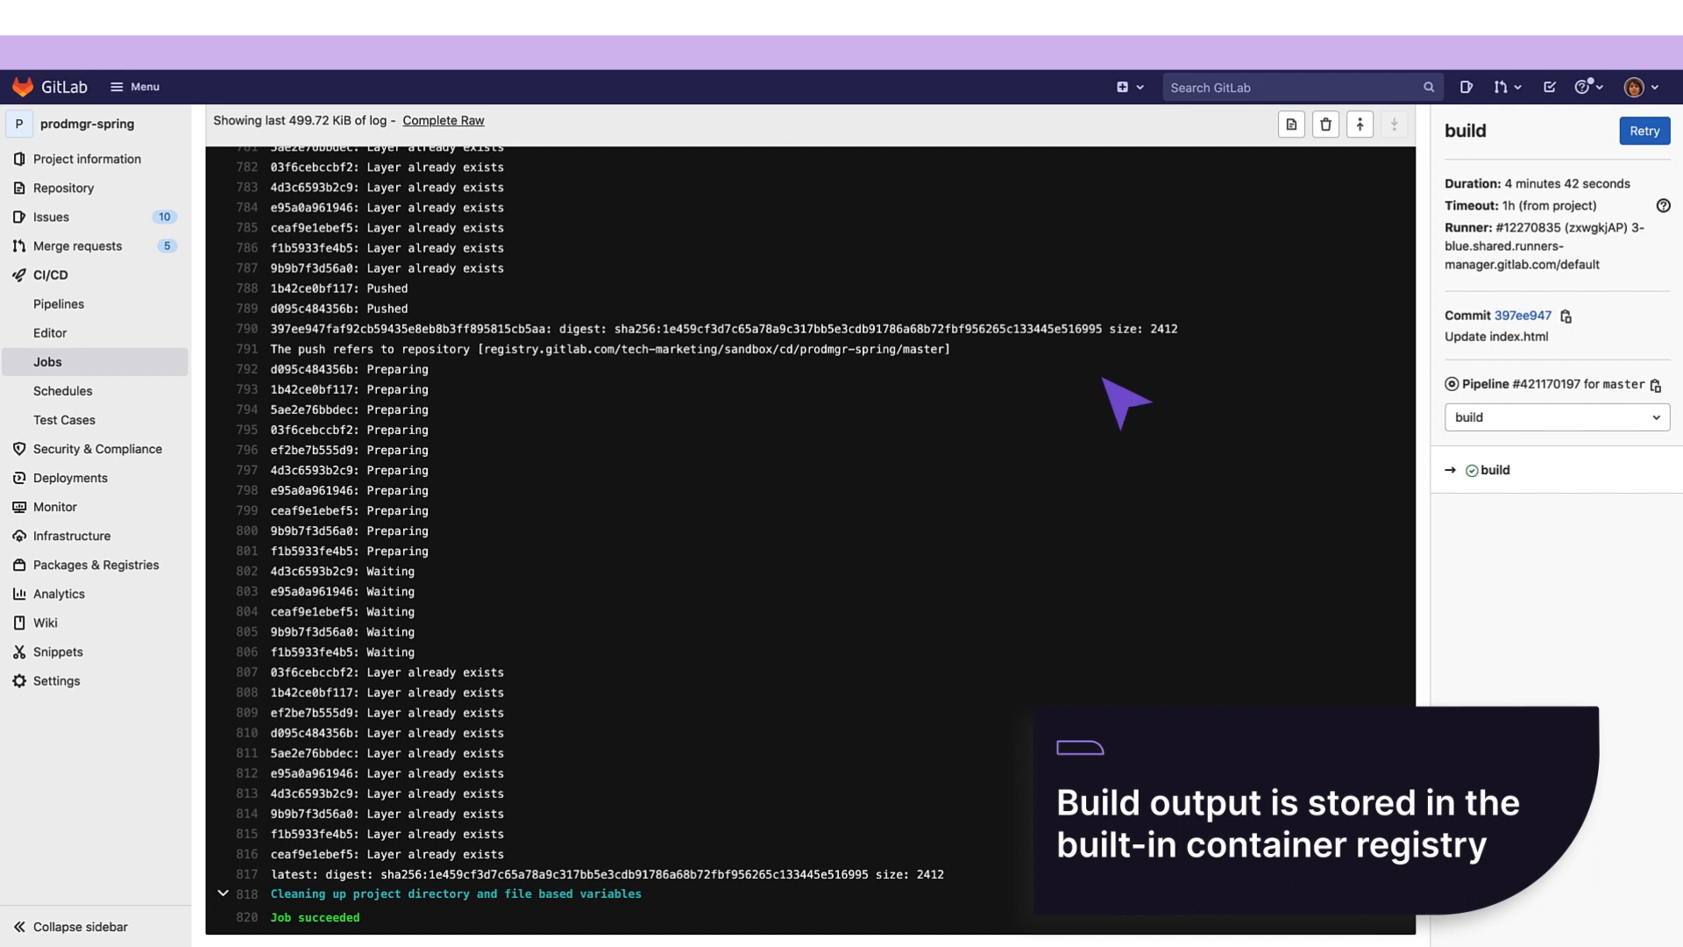
left_click(95, 564)
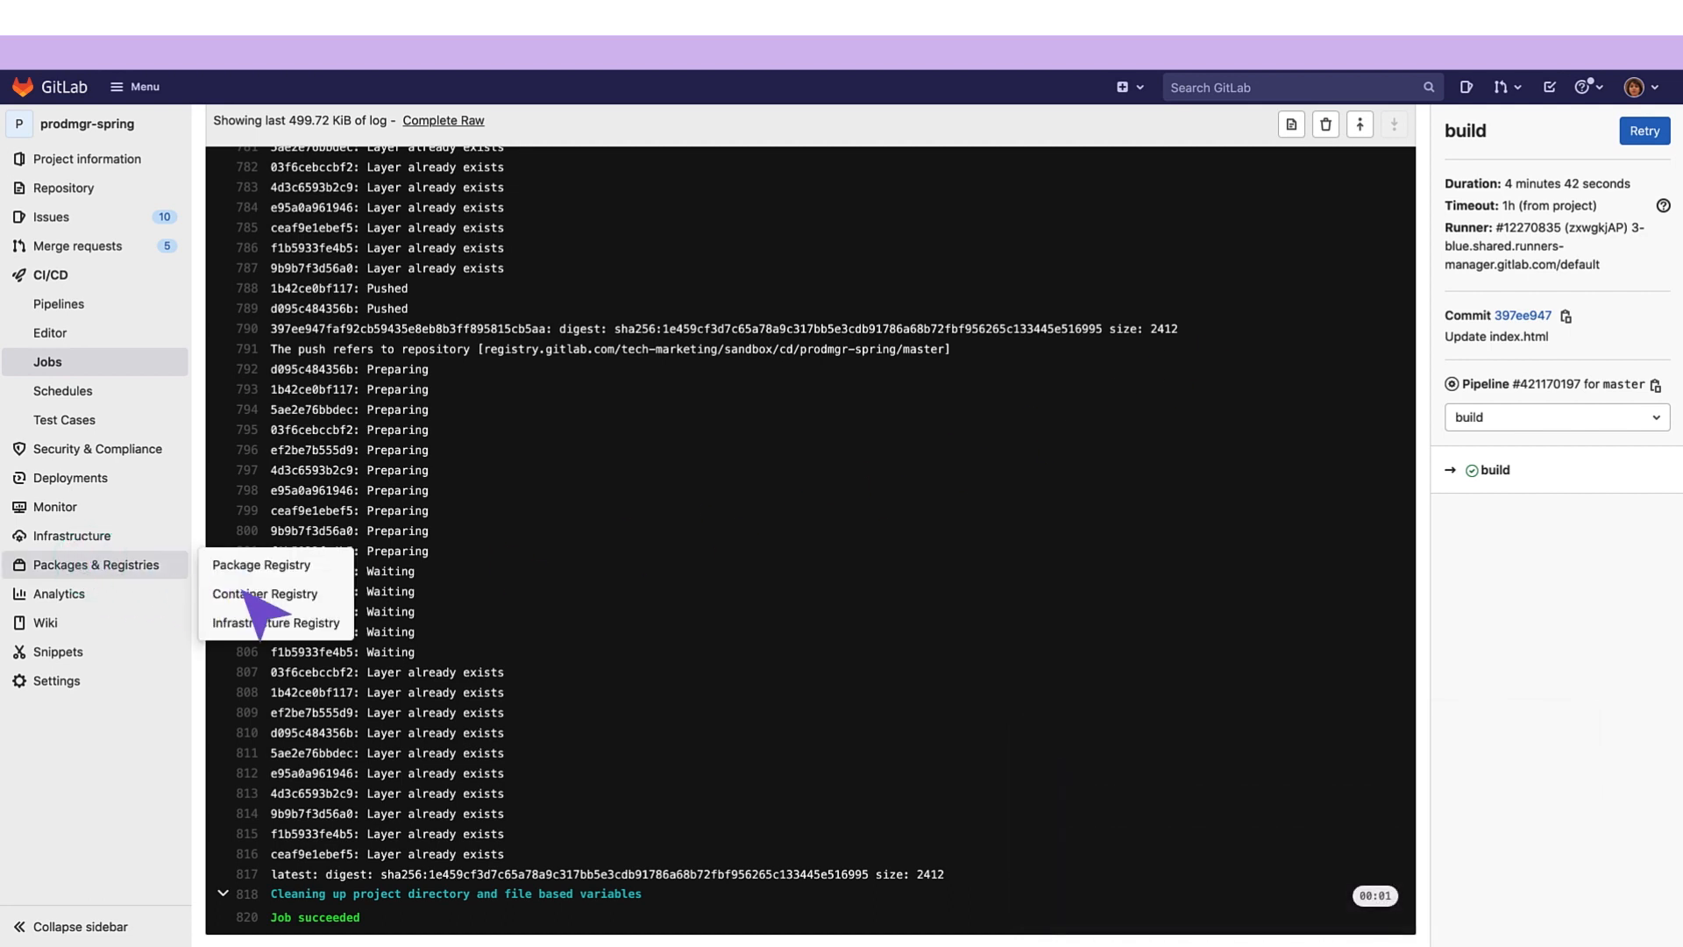
left_click(263, 593)
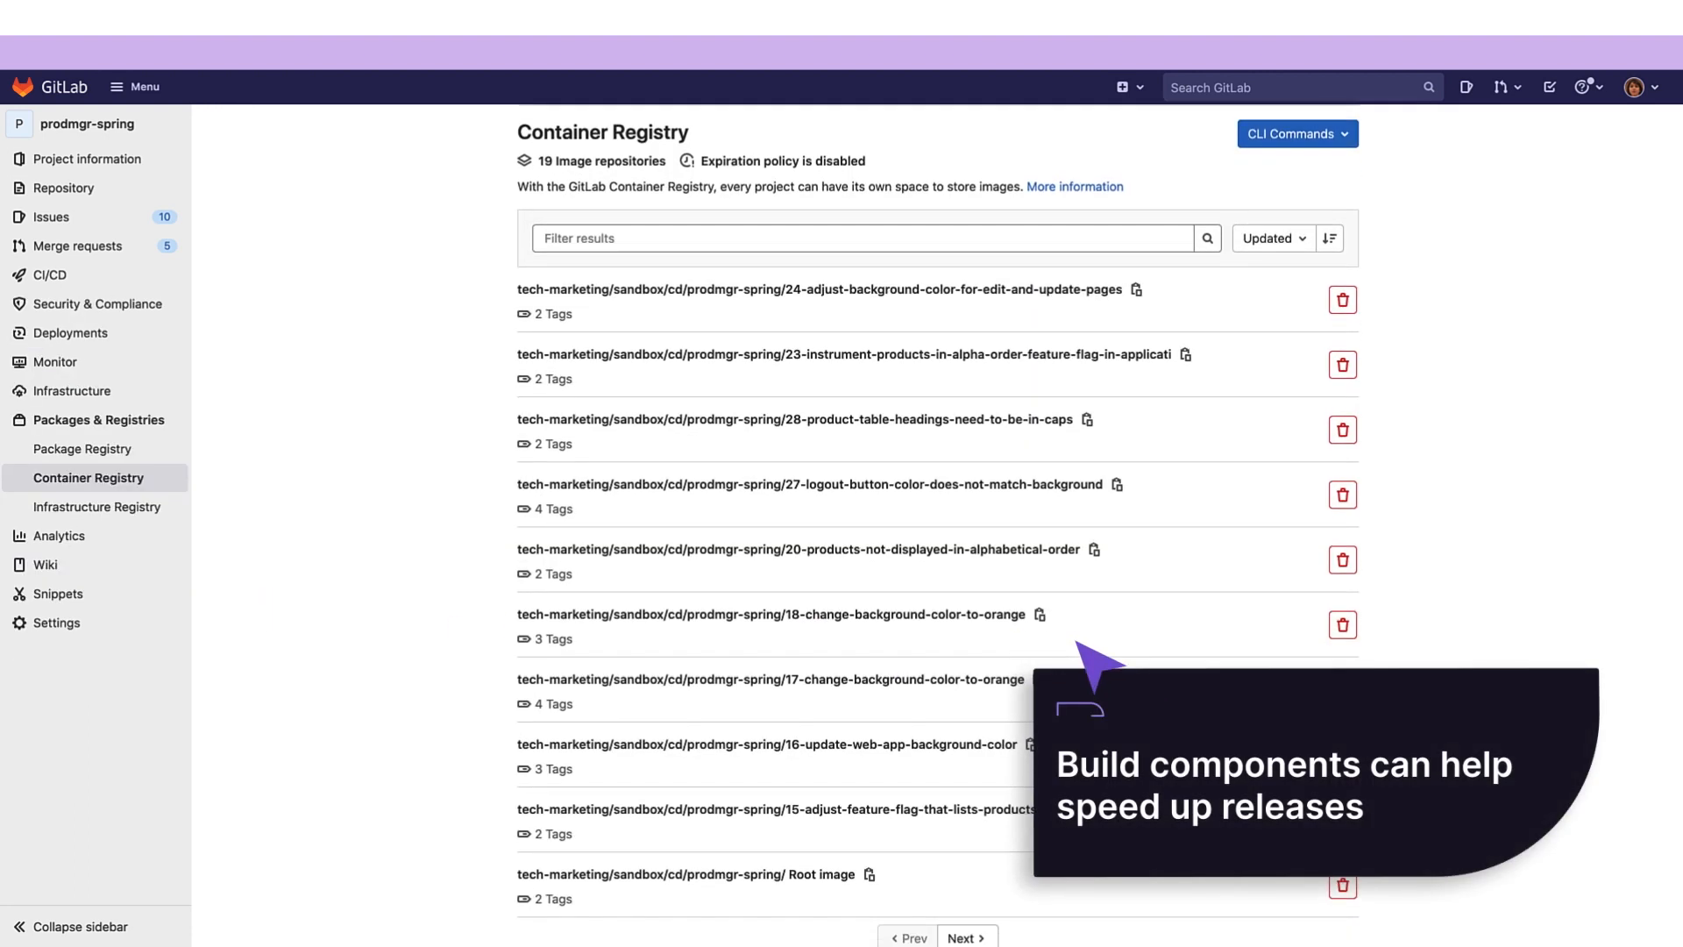
scroll("down", 3)
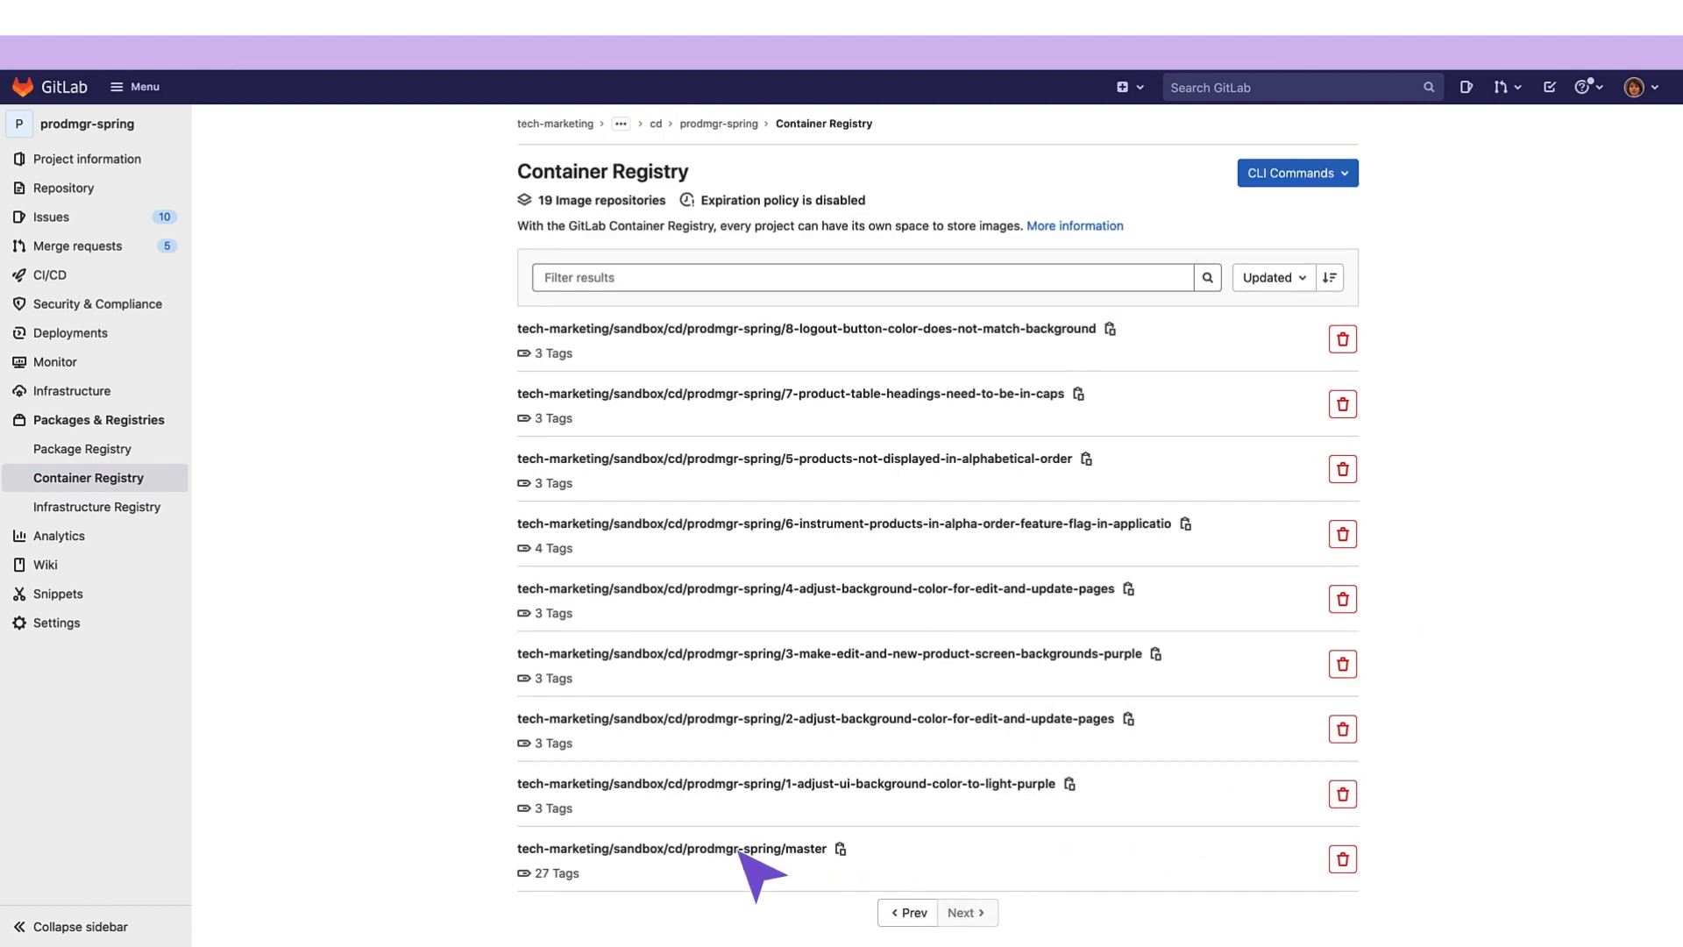
left_click(669, 848)
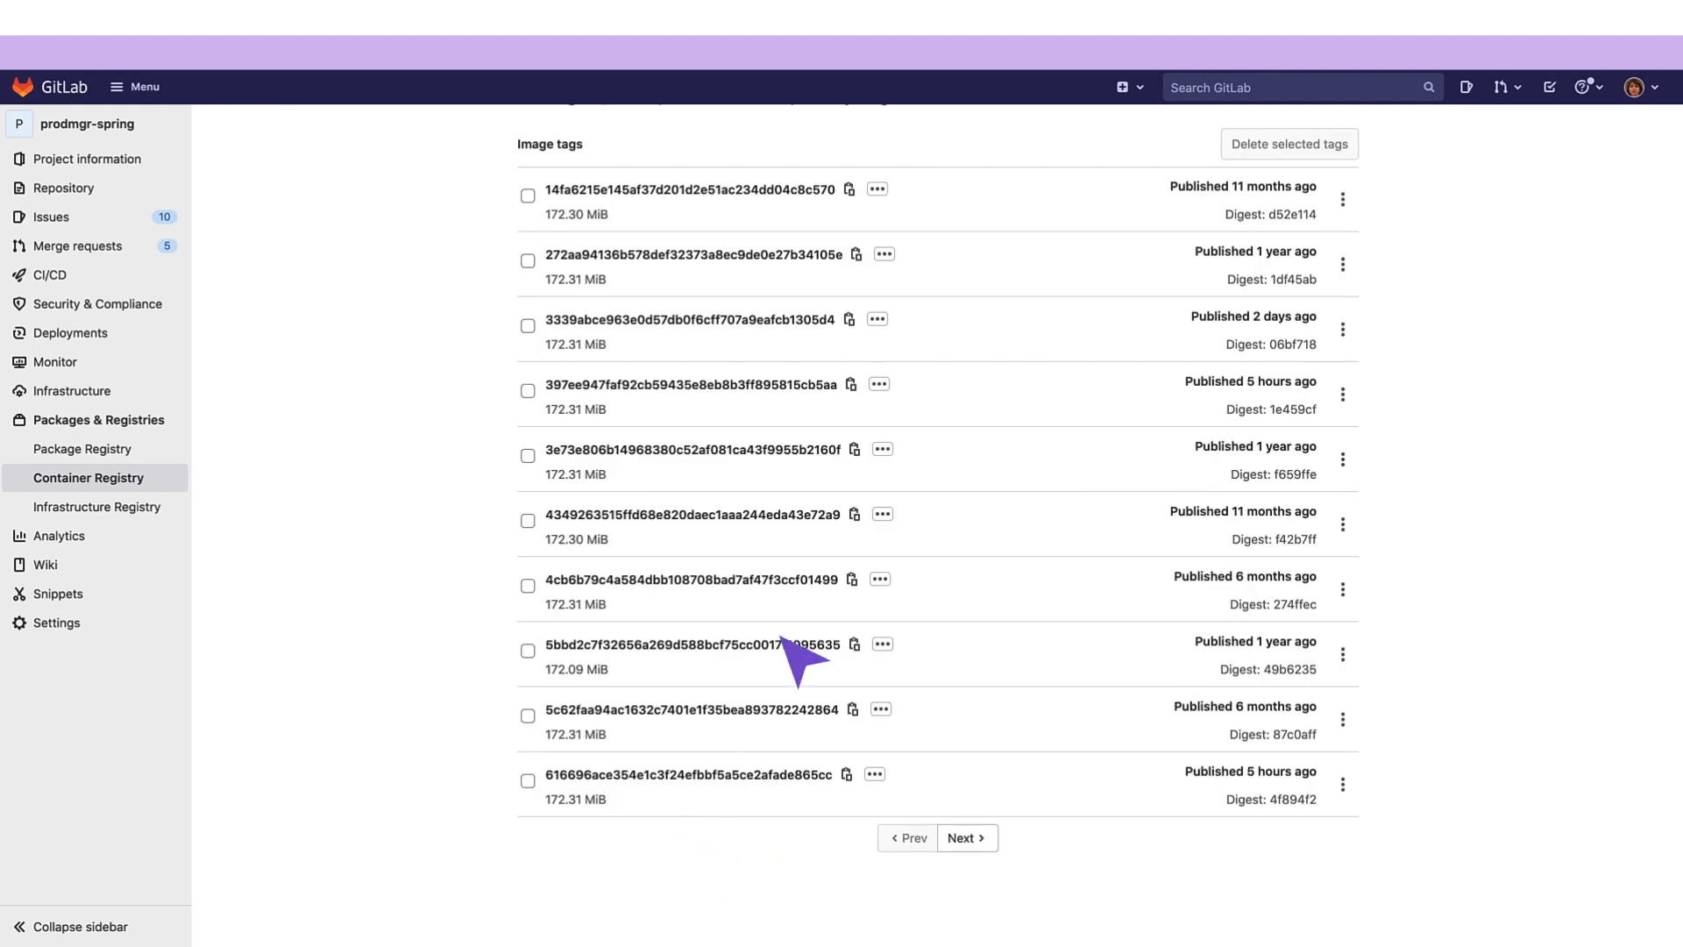
left_click(690, 384)
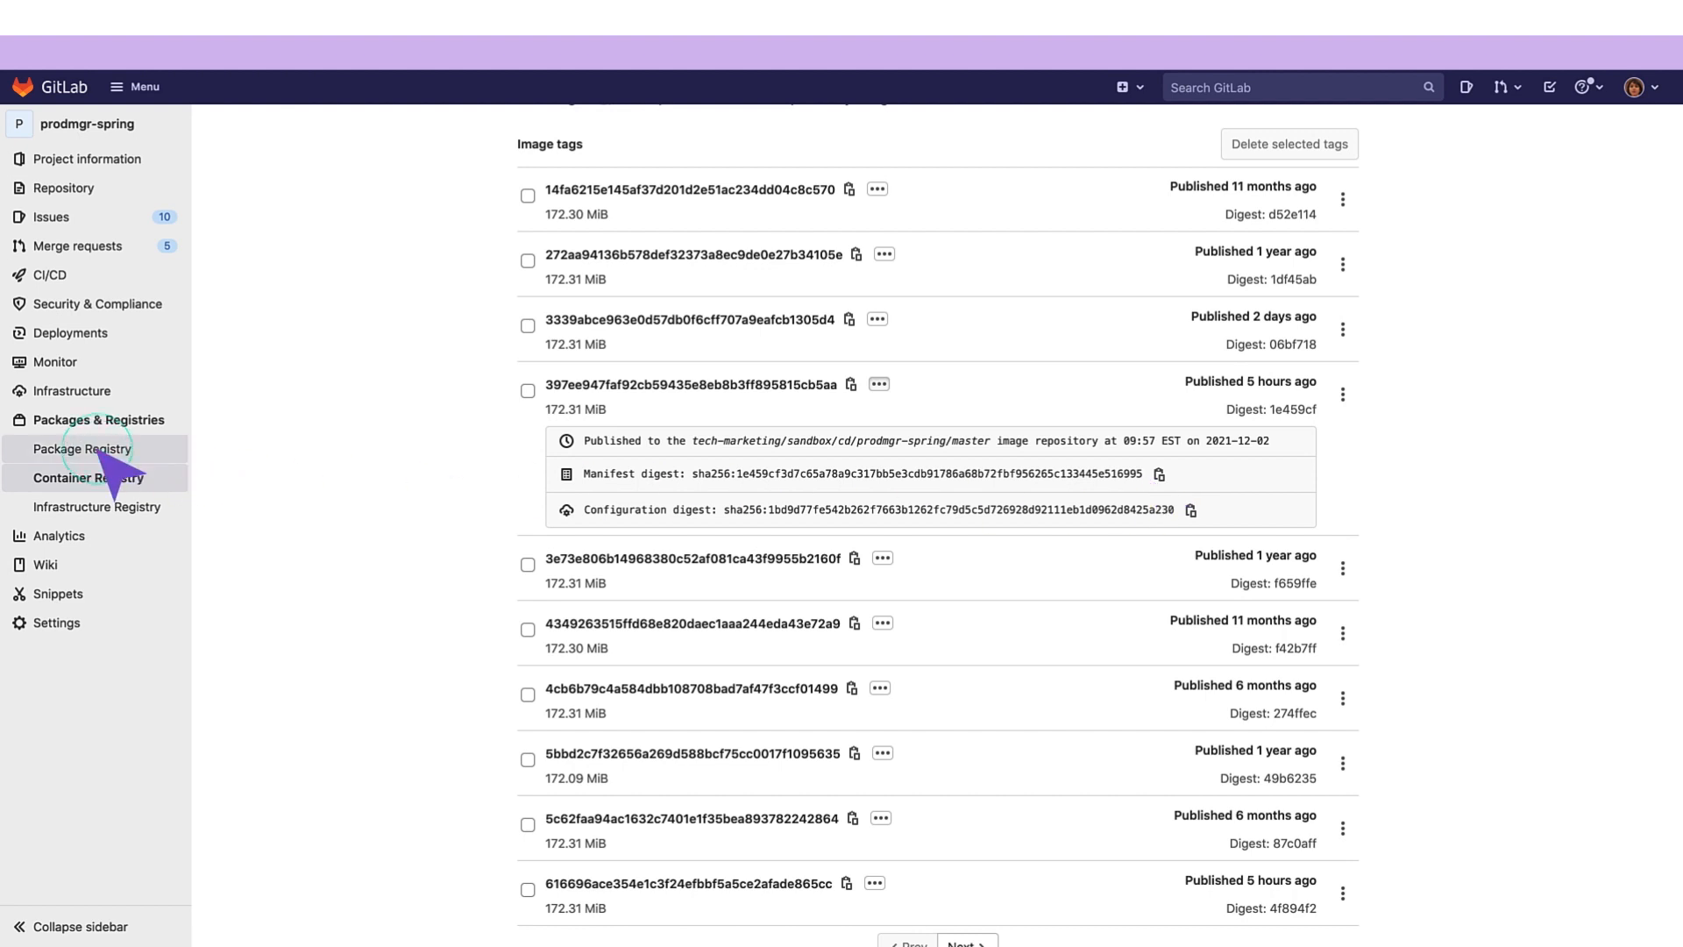
left_click(83, 448)
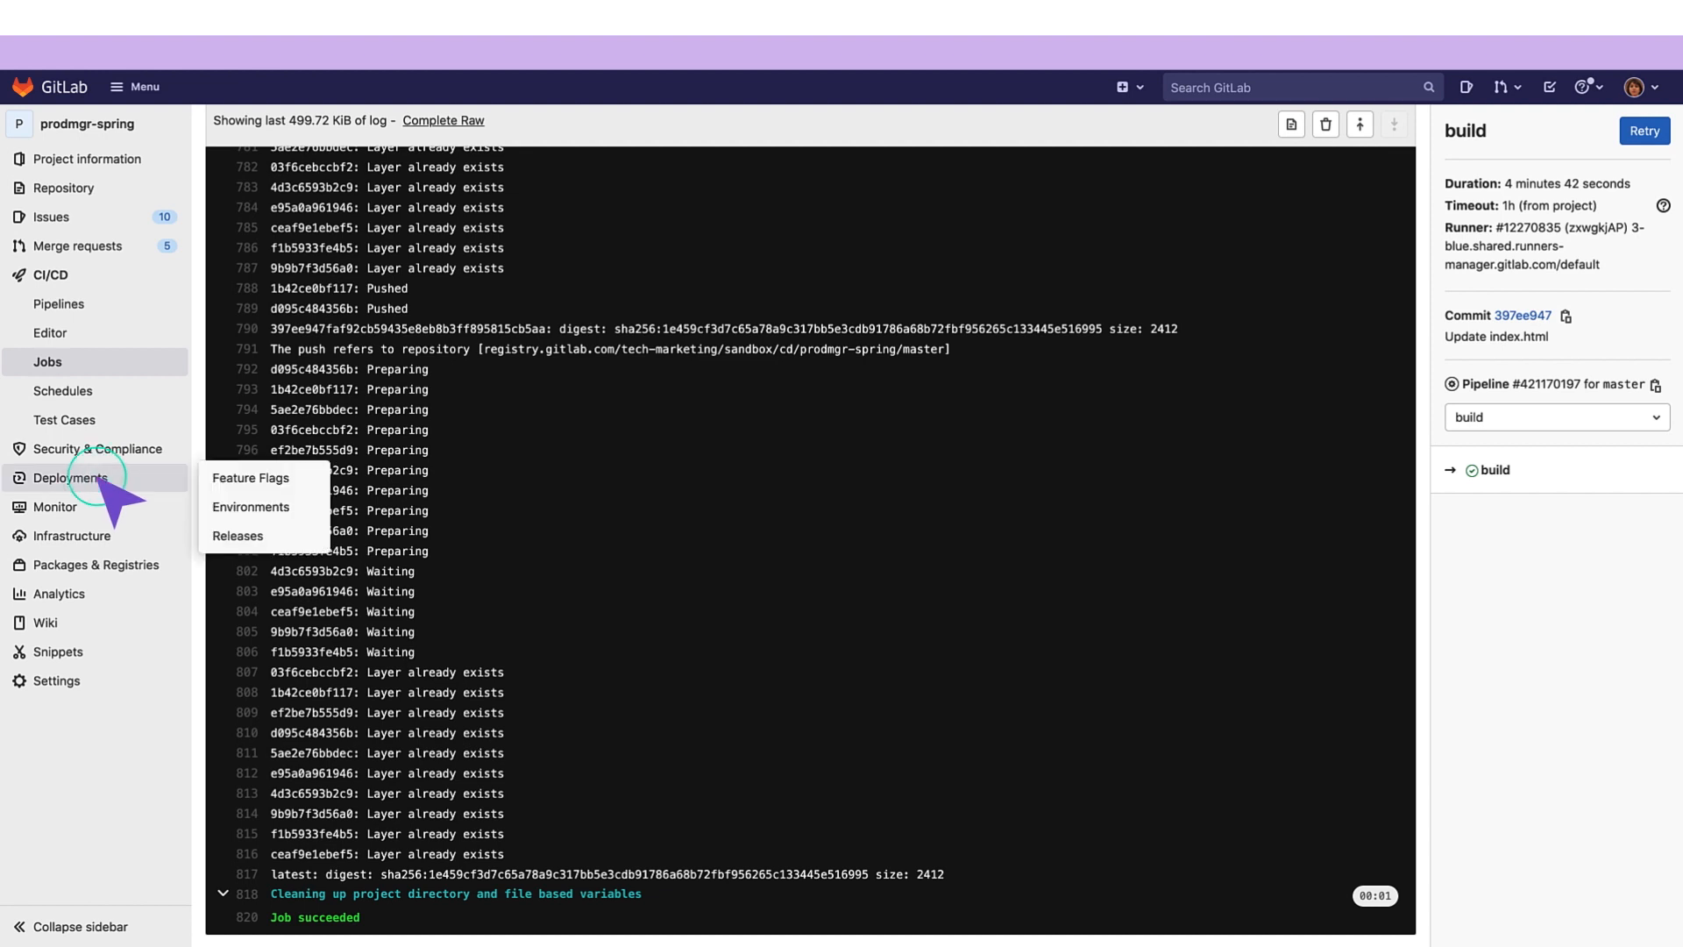
Step: Open the live production app from Environments and sign in to it
left_click(250, 506)
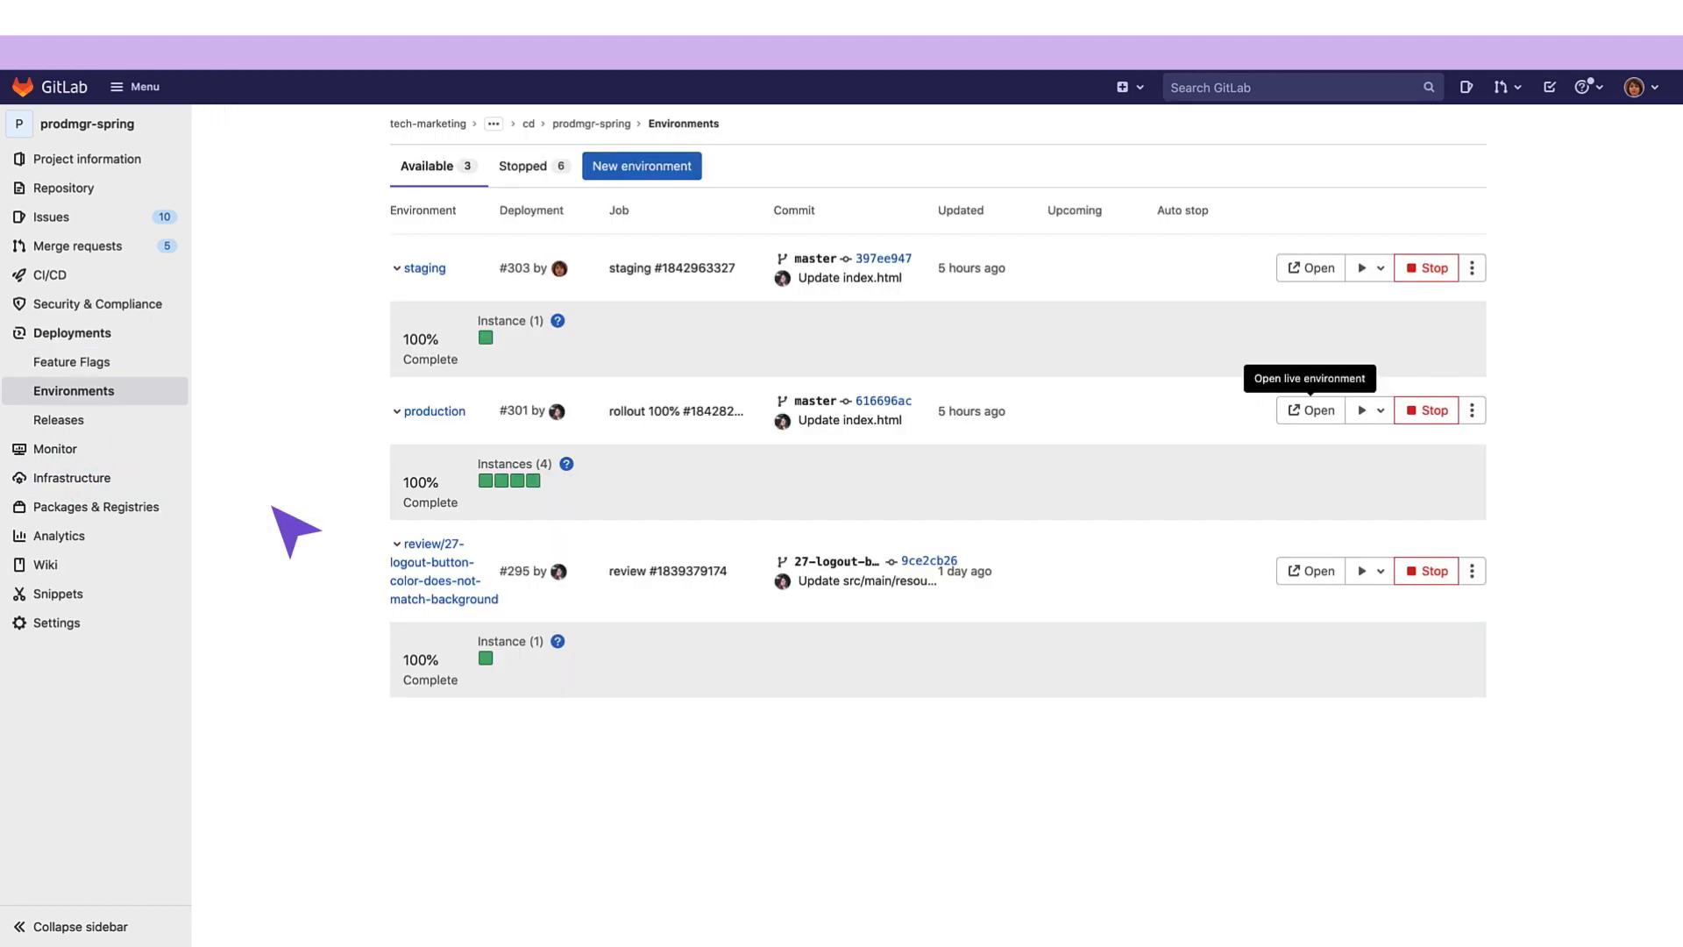
left_click(1309, 411)
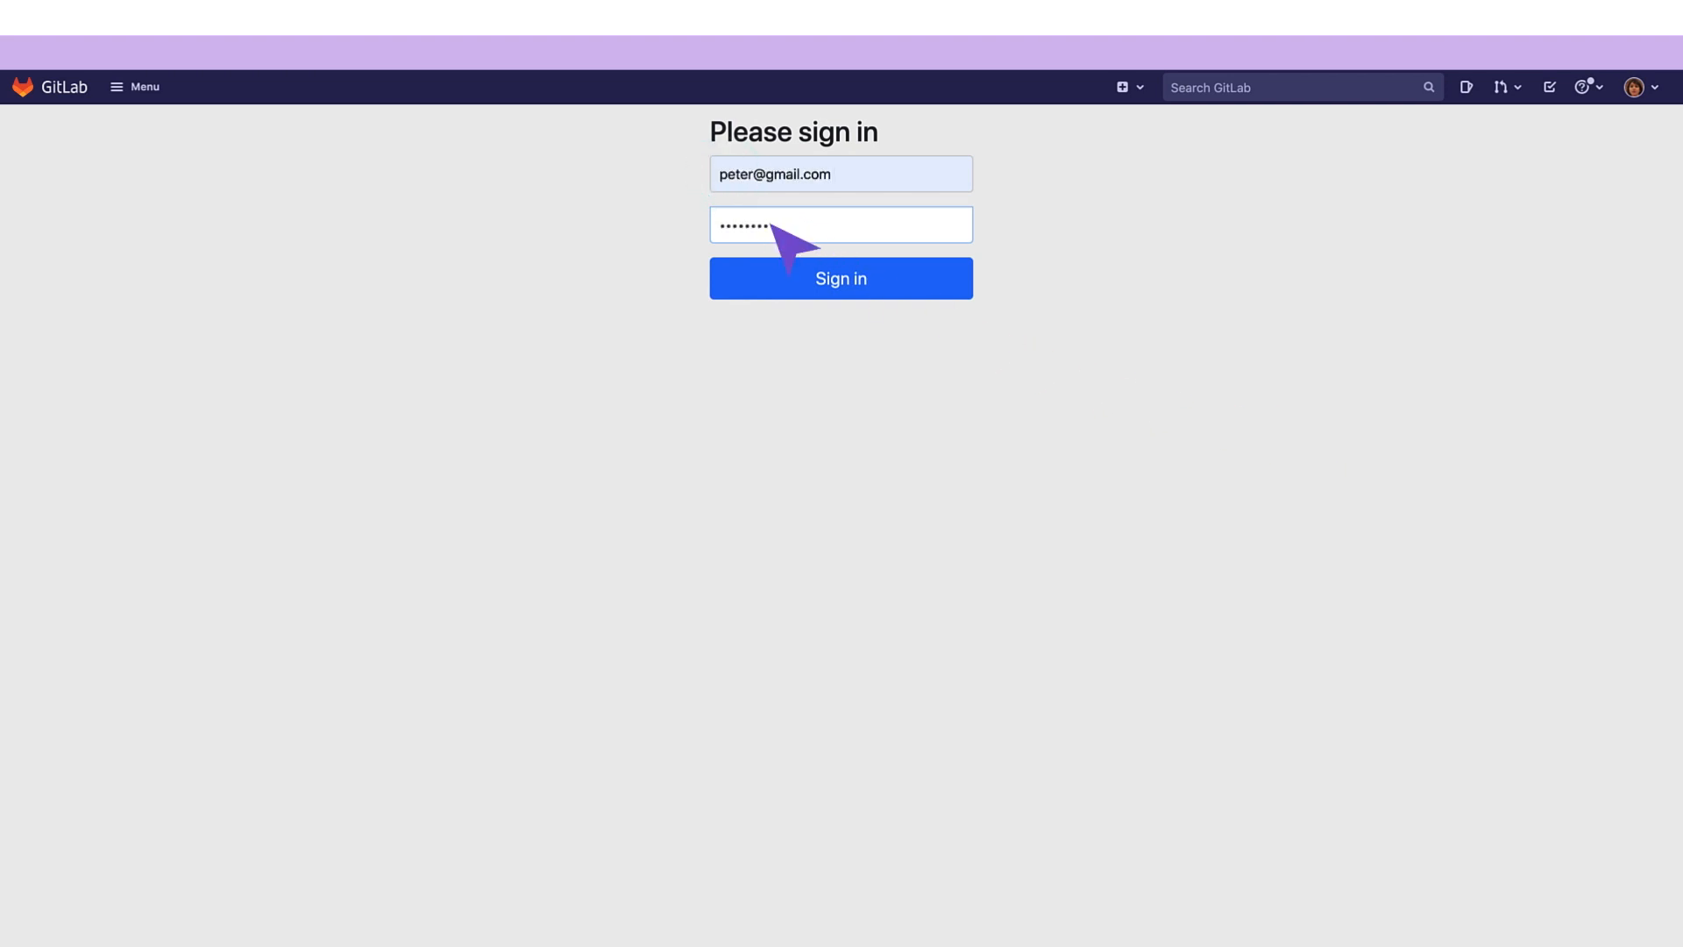
left_click(841, 278)
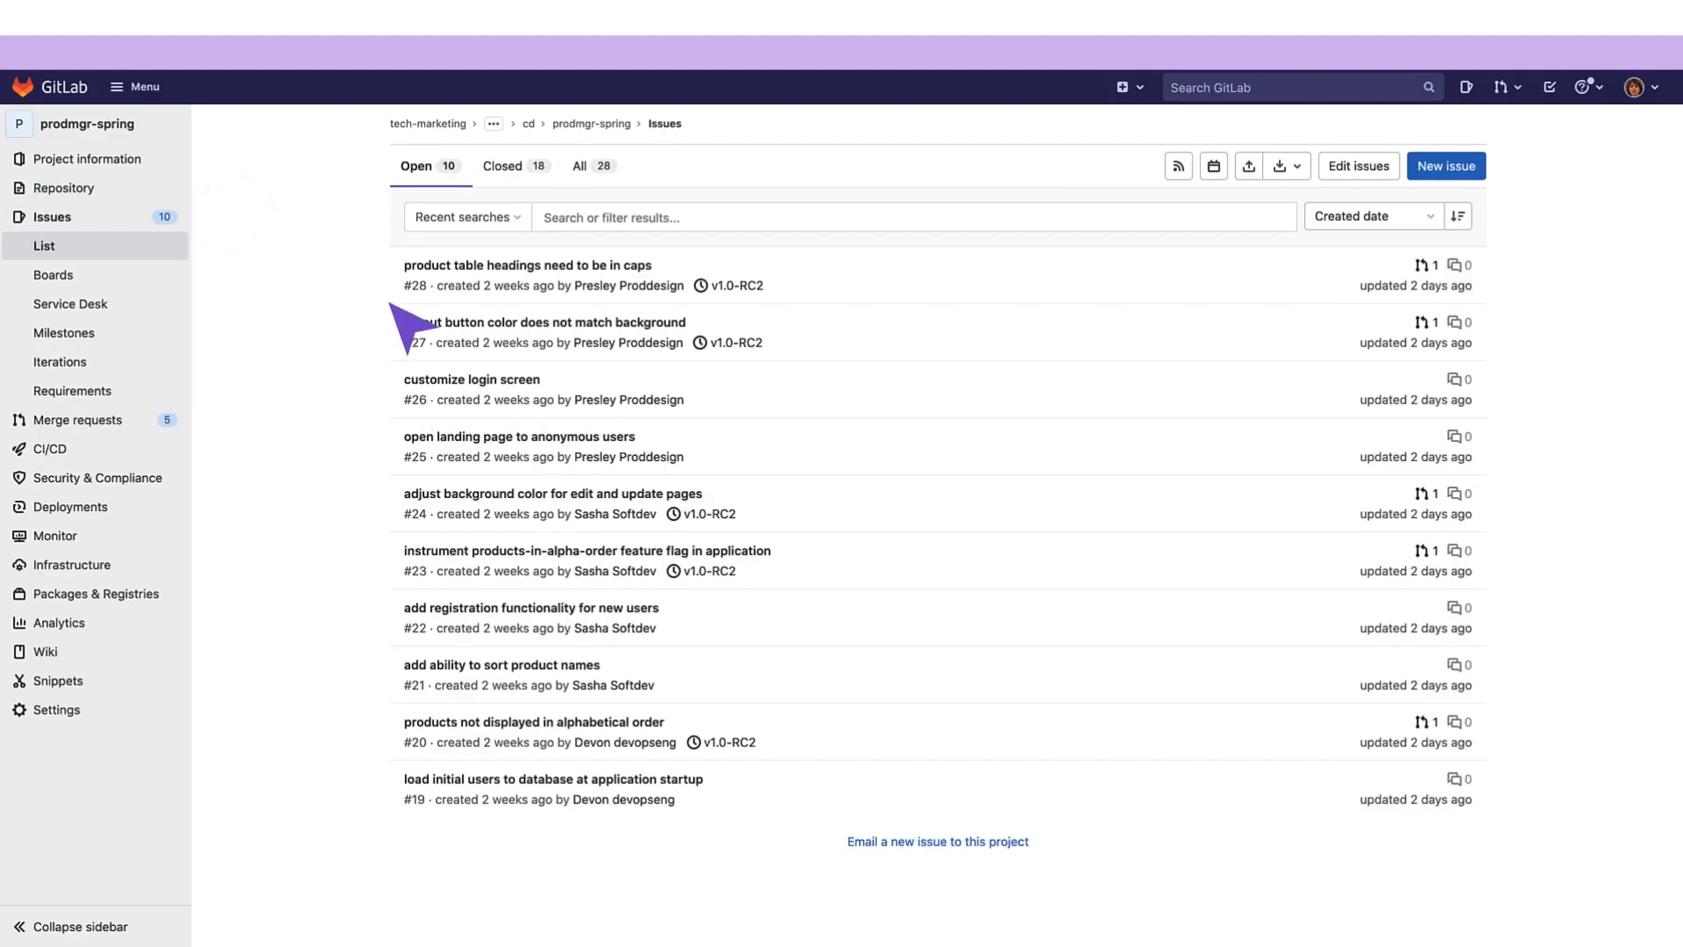
Step: Review the logout button color issue, its pipeline #421414468, and the environments list
left_click(544, 322)
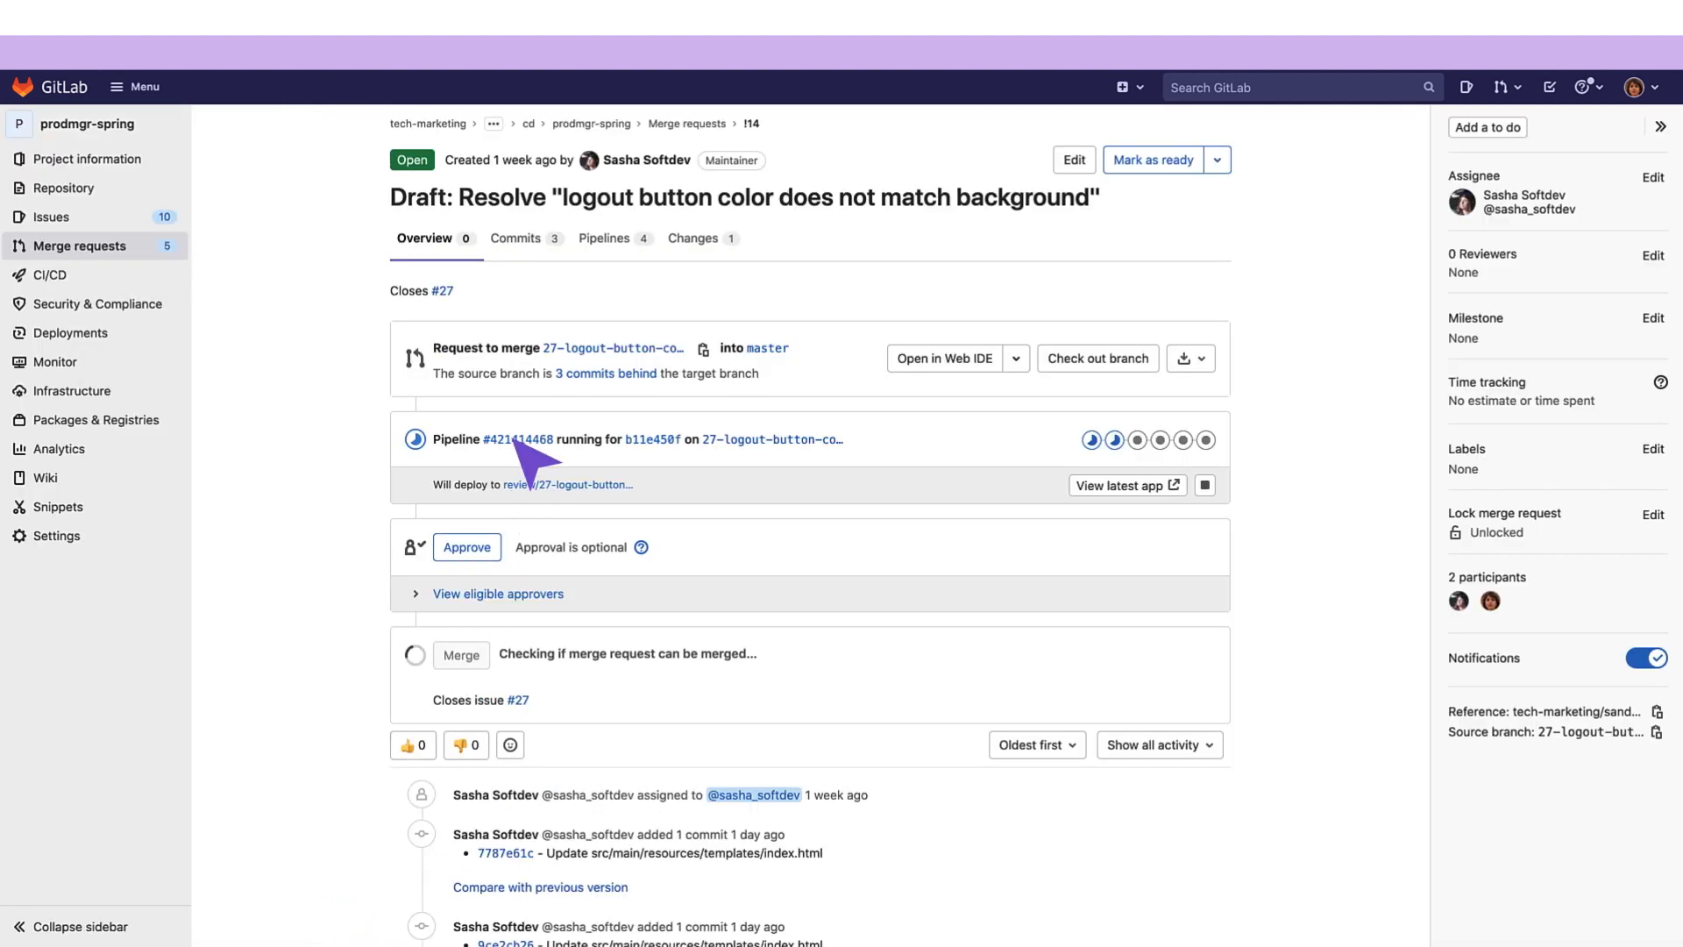
left_click(521, 440)
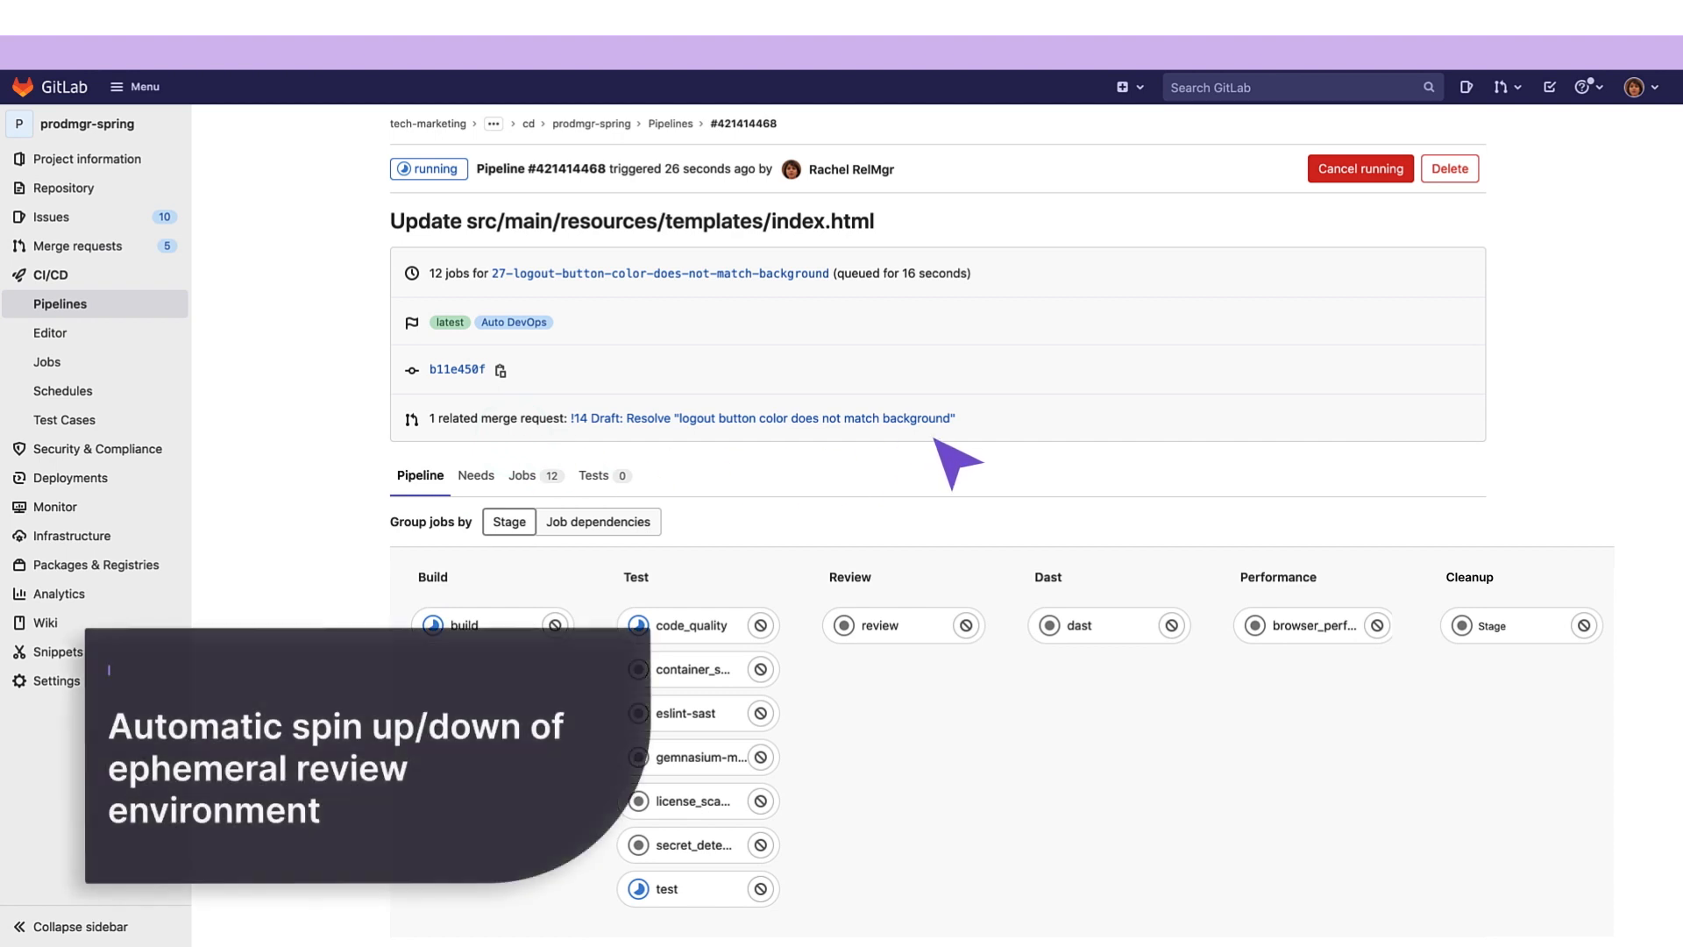
mouse_move(902, 626)
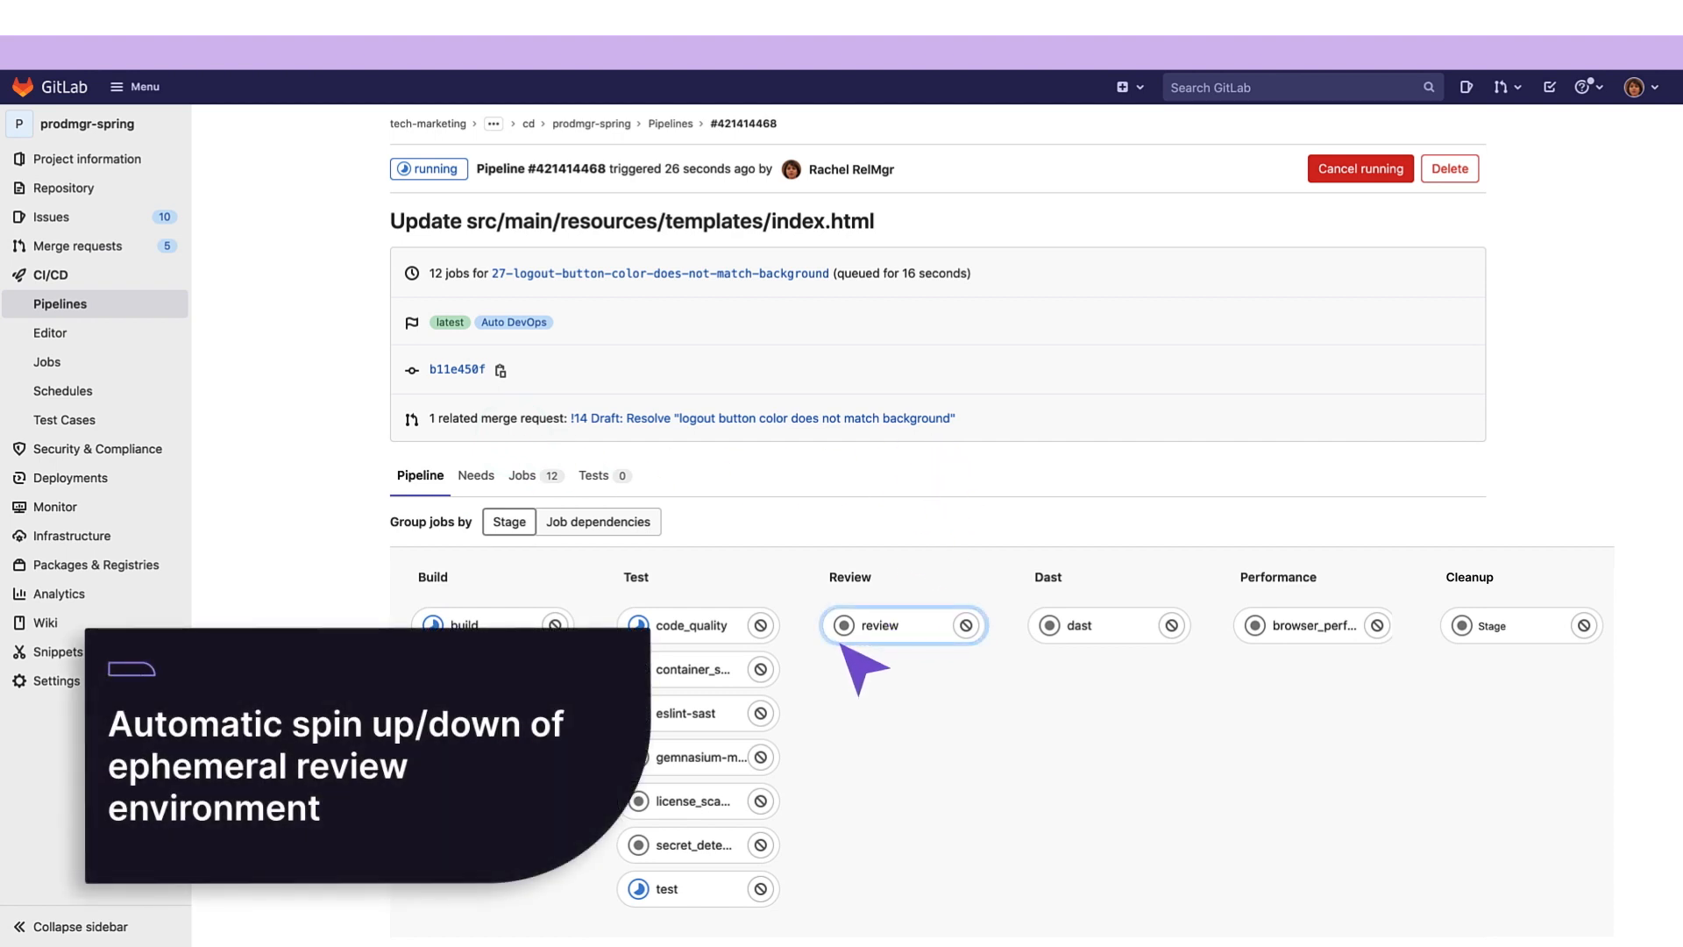
mouse_move(1520, 626)
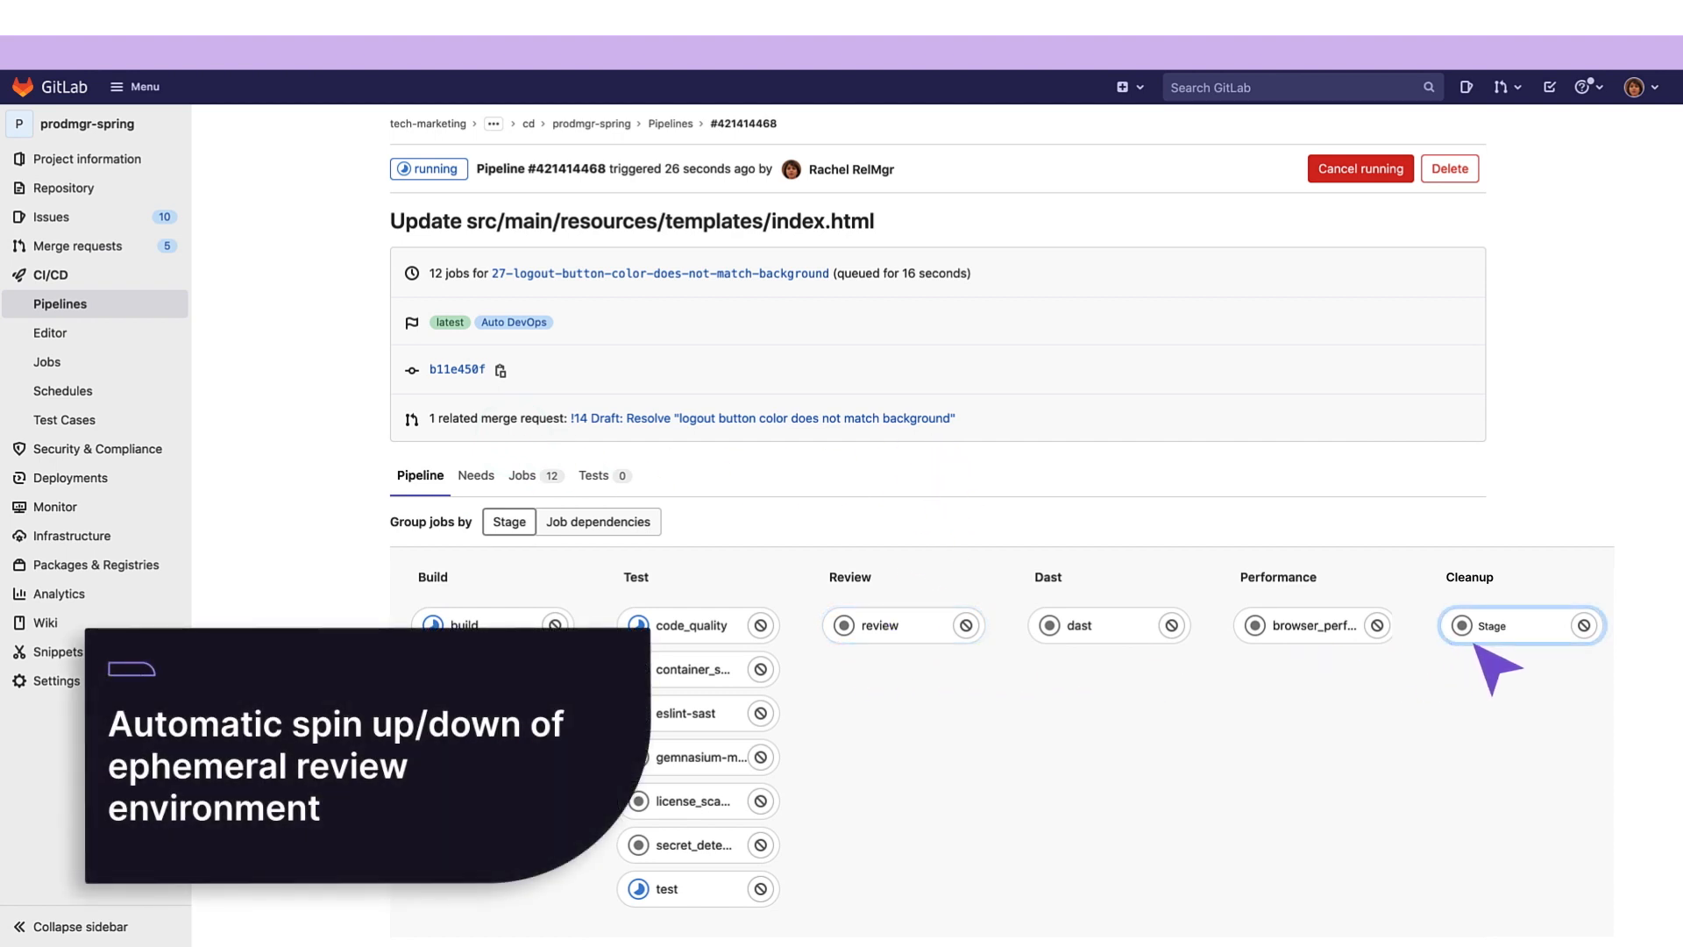
mouse_move(761, 569)
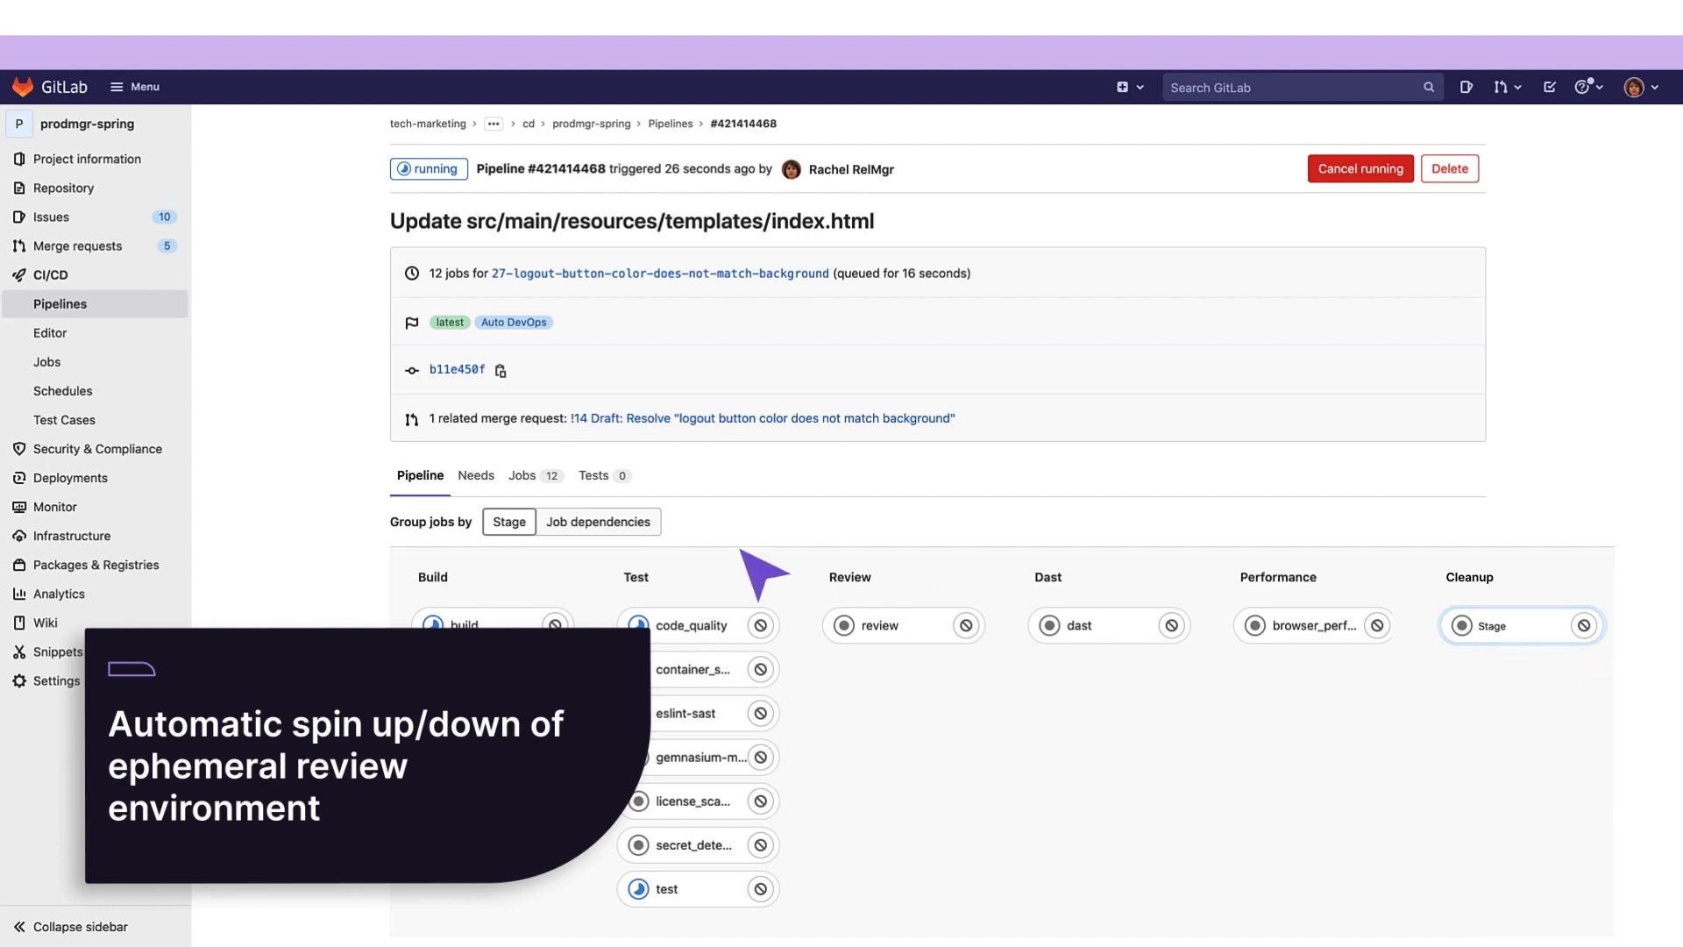
left_click(72, 478)
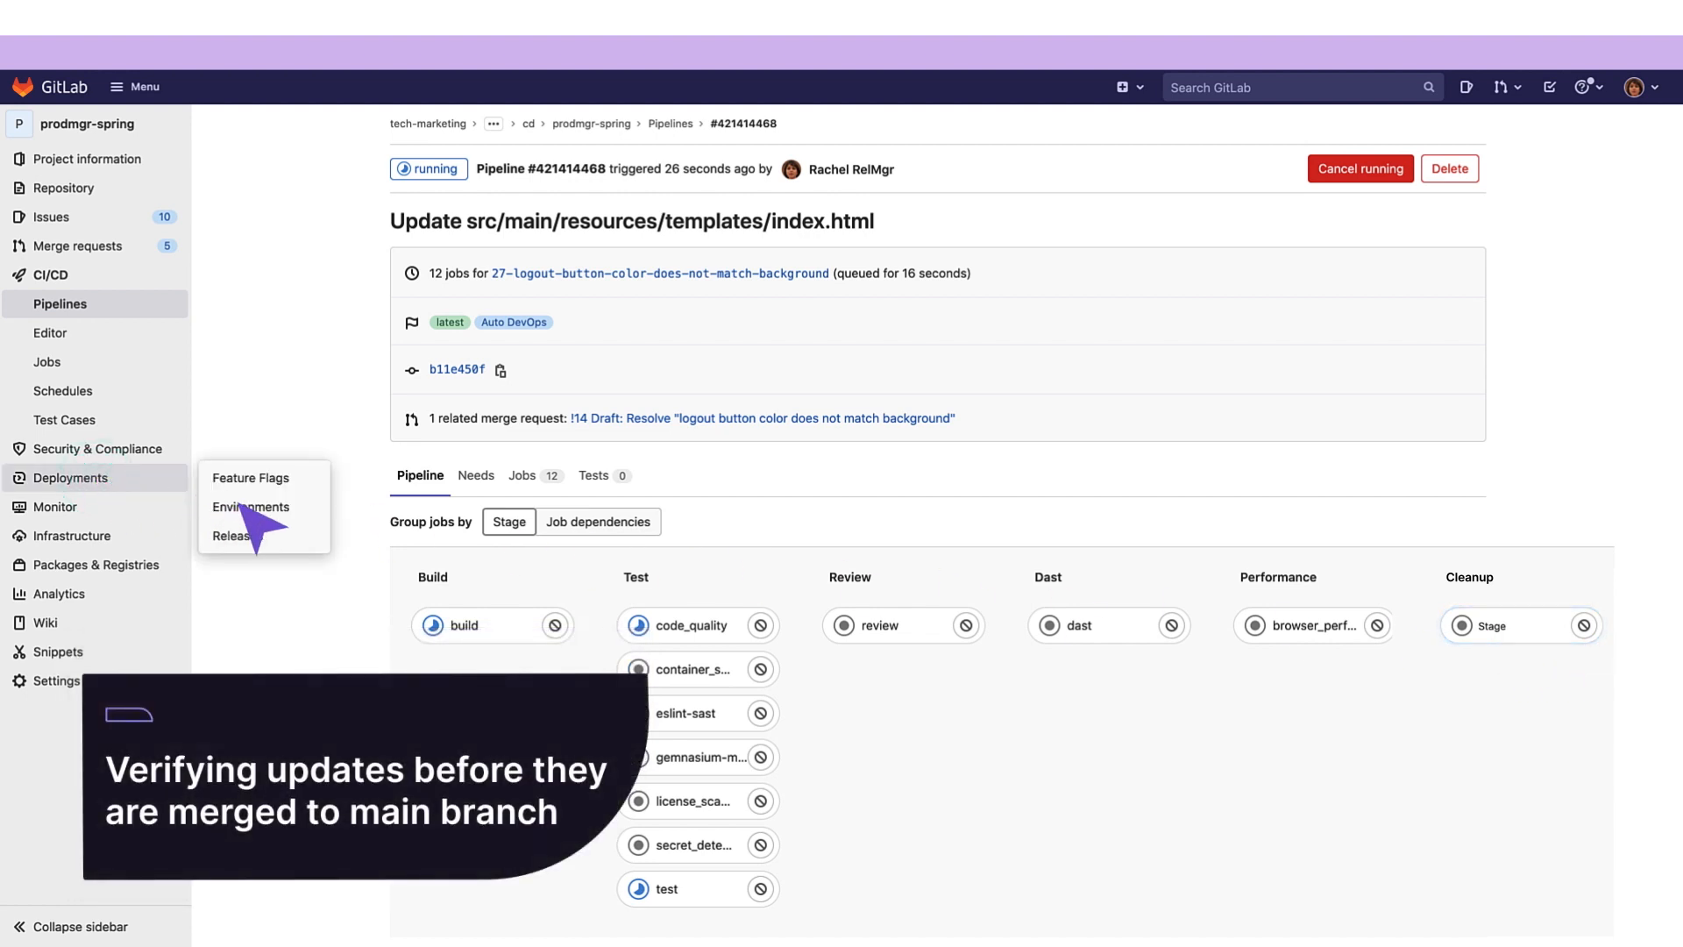
left_click(250, 507)
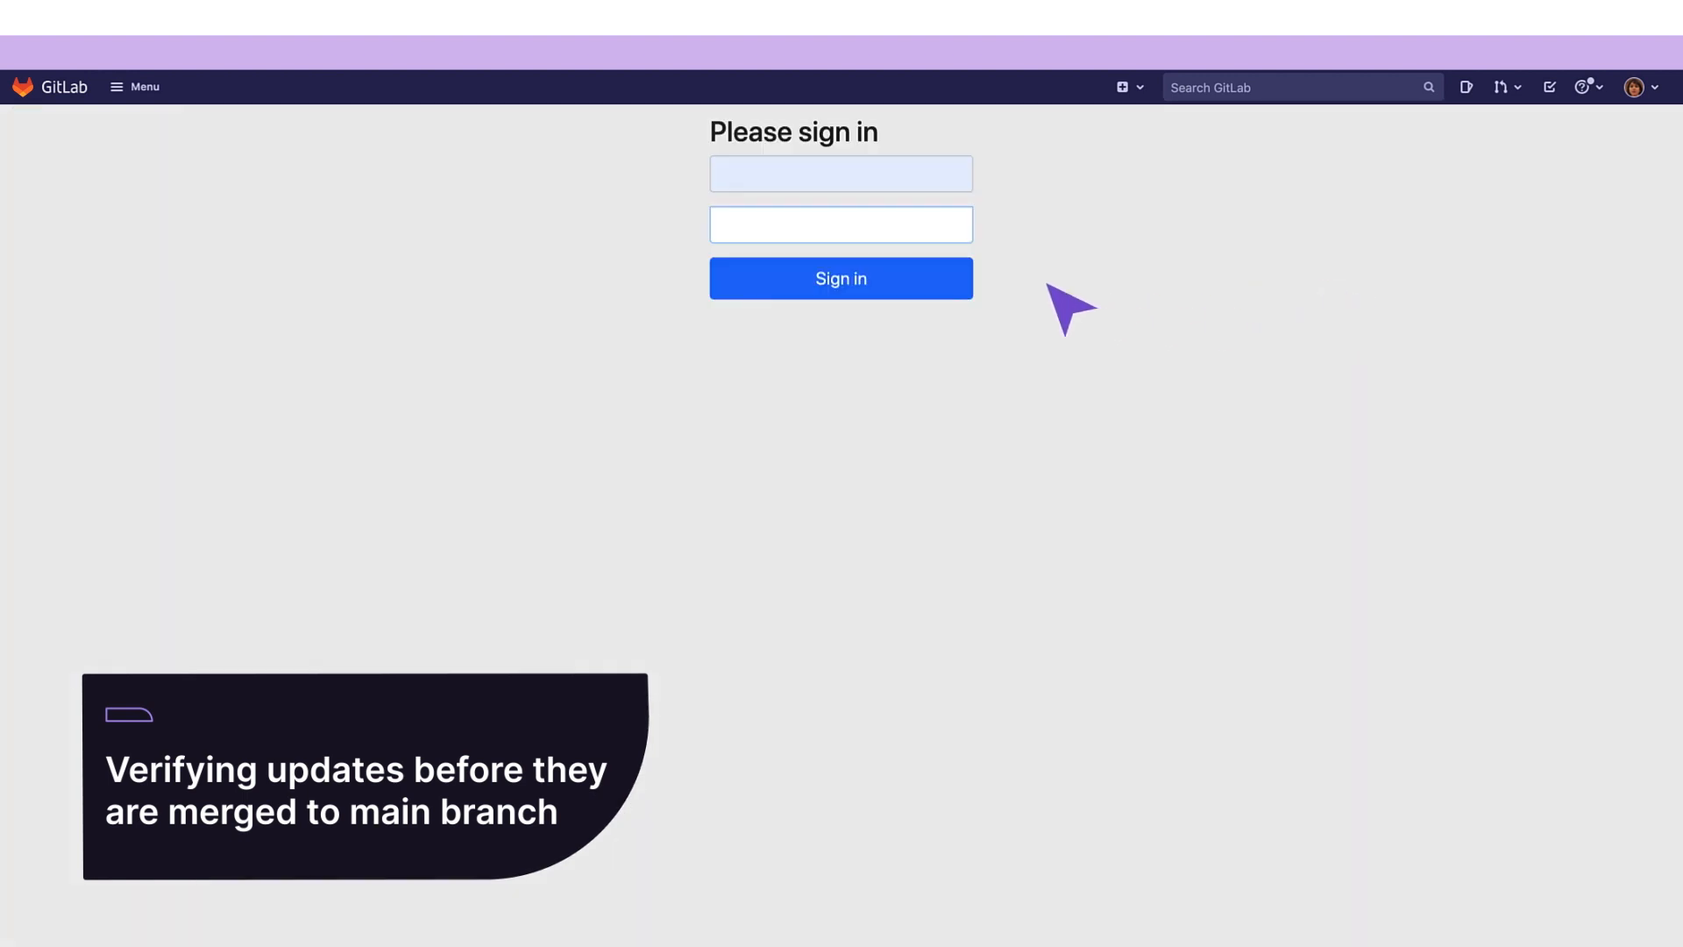
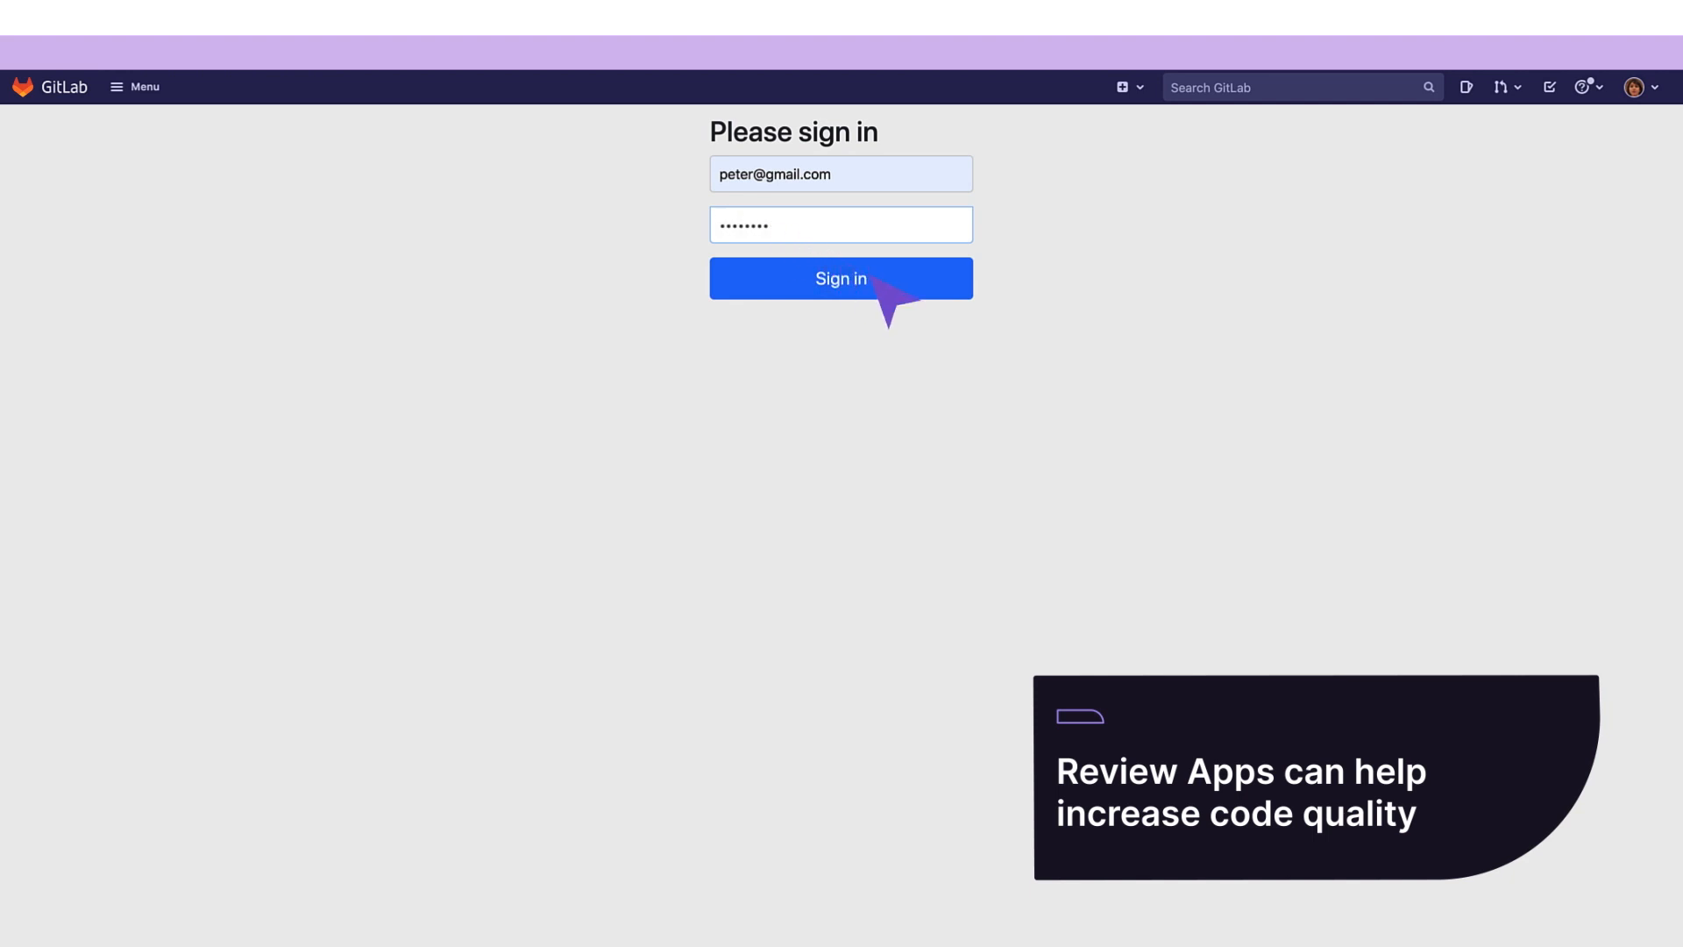
left_click(841, 277)
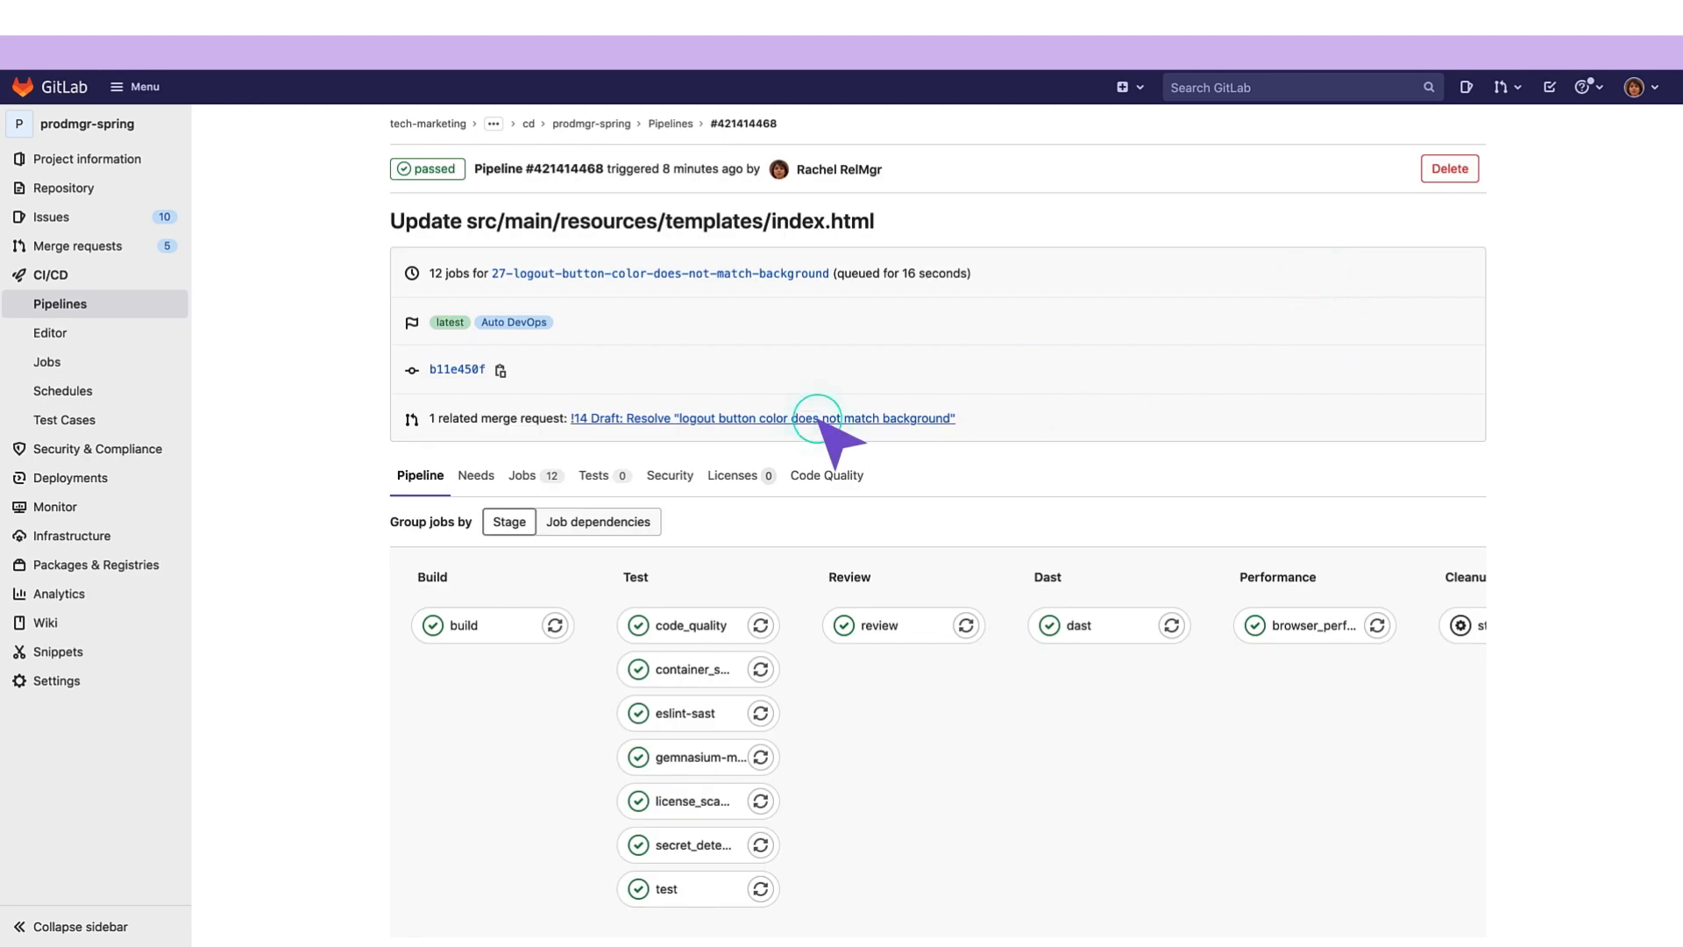
left_click(761, 418)
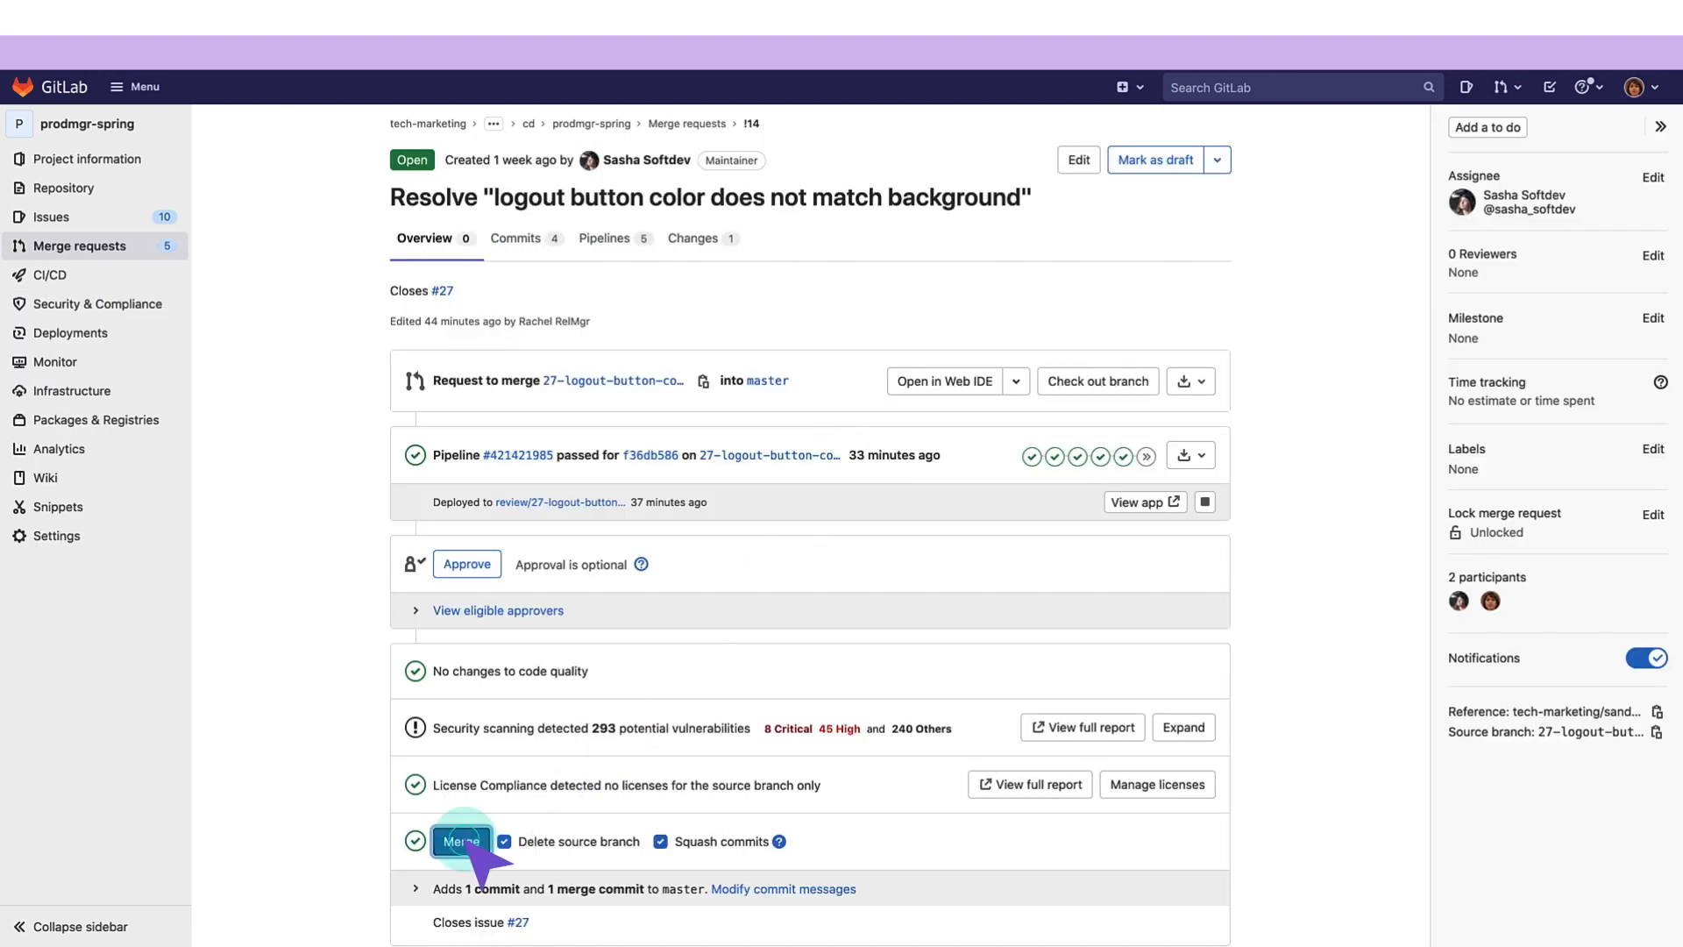
left_click(462, 840)
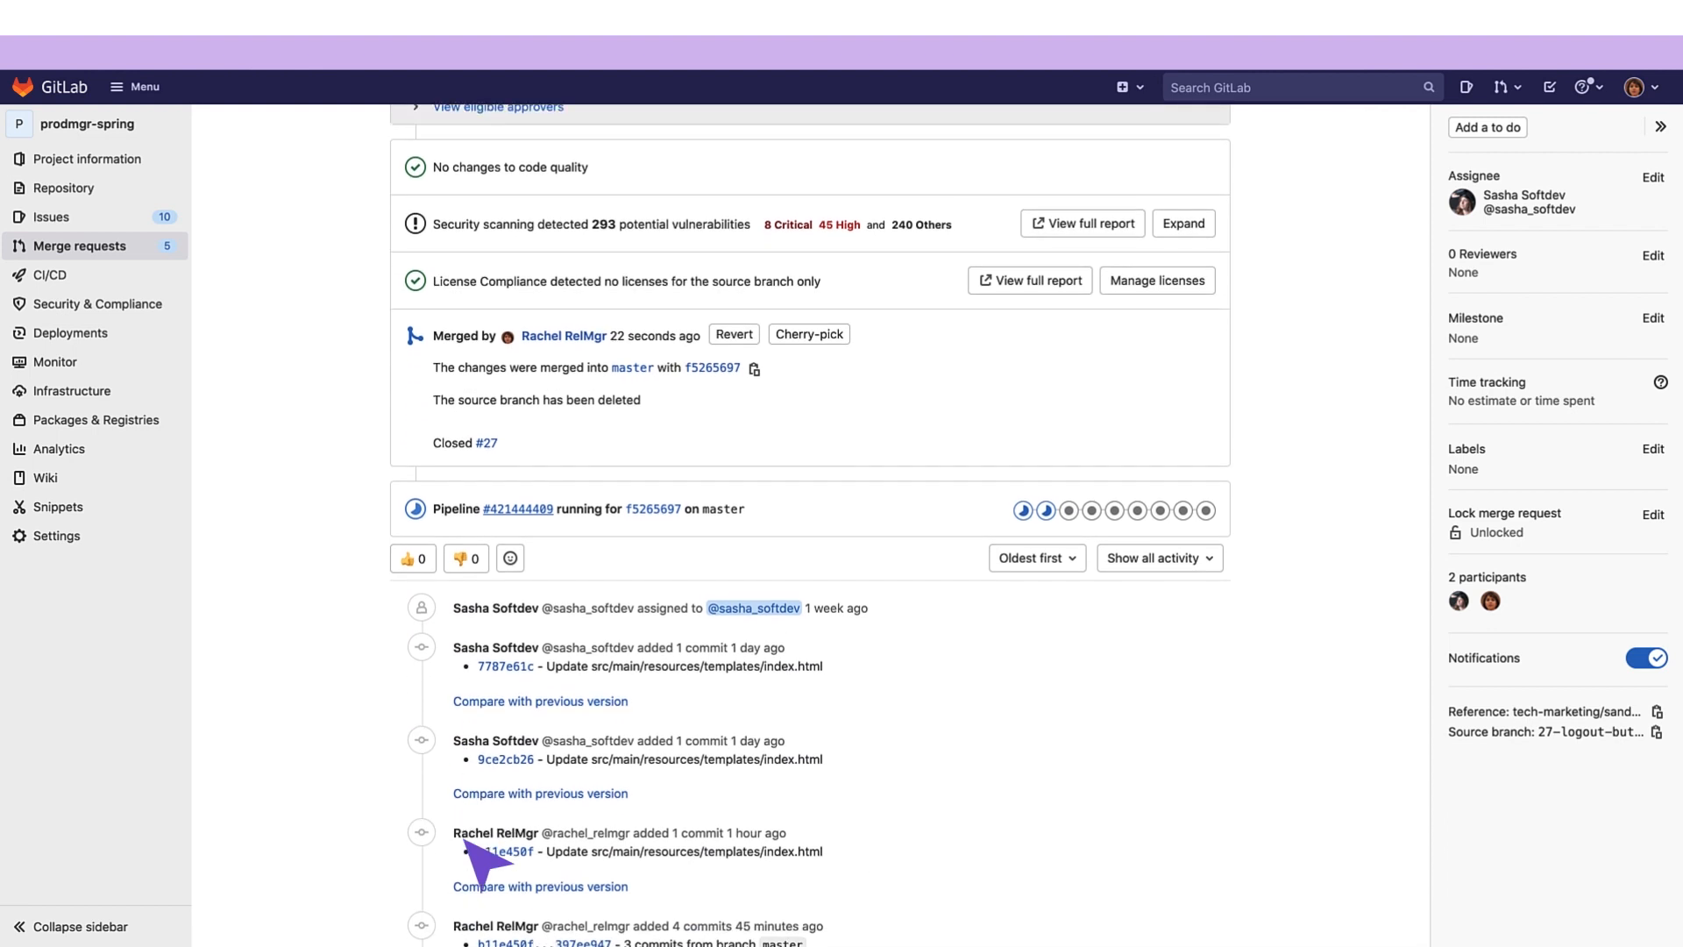
scroll("down", 3)
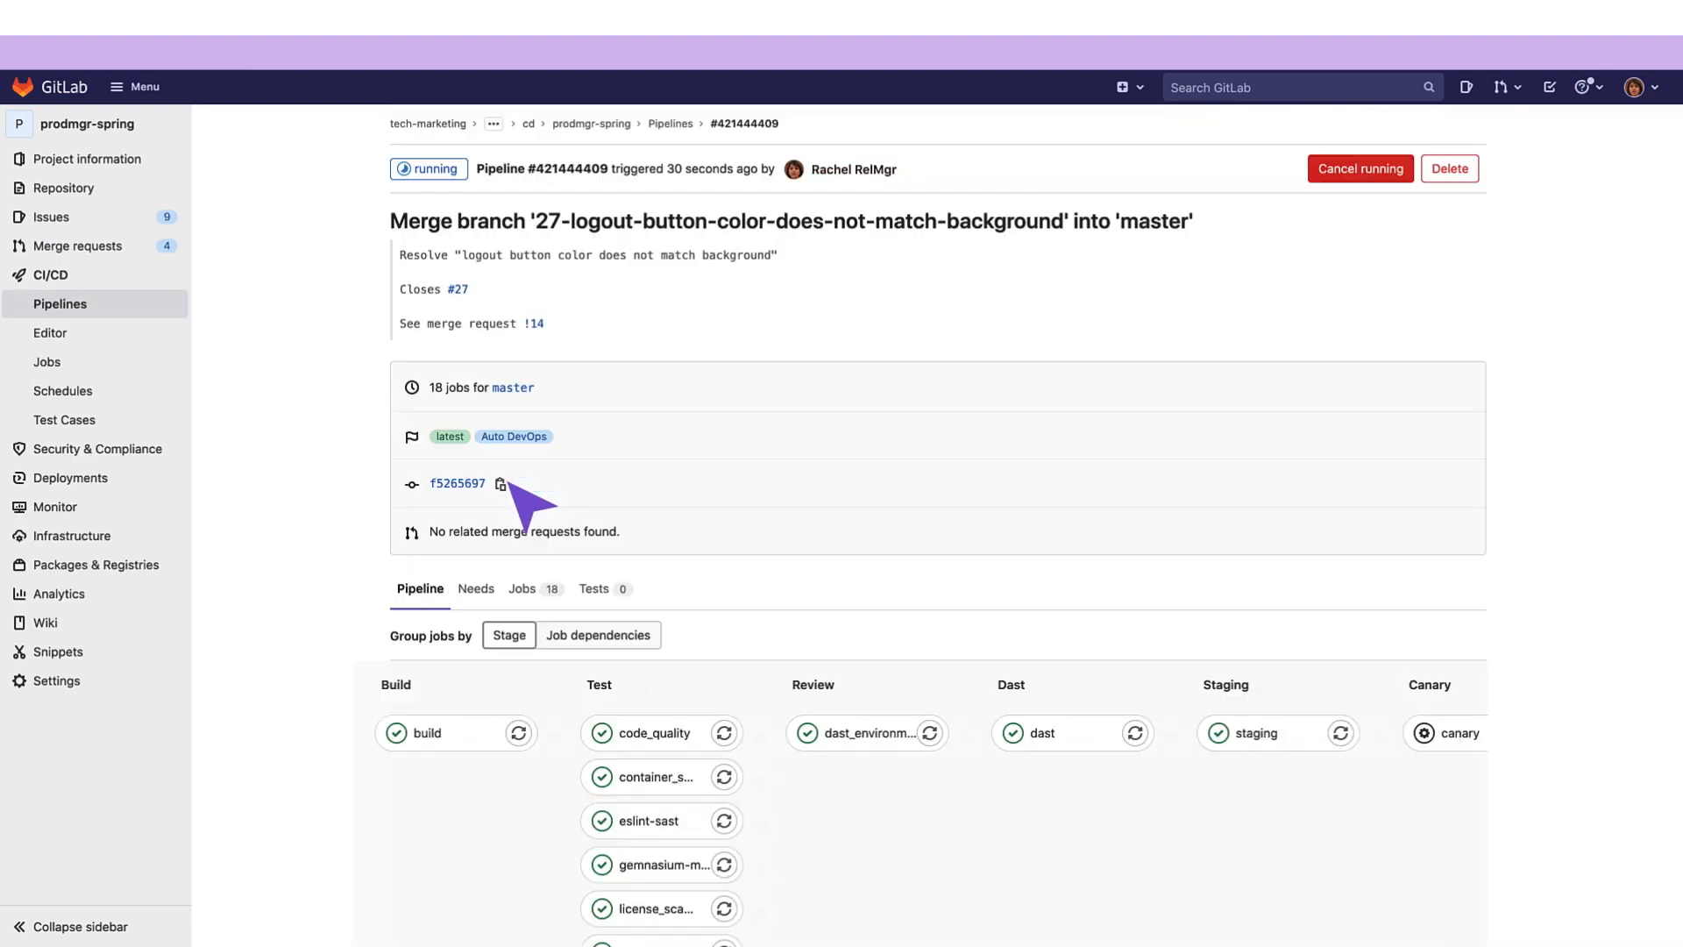
Step: Start the canary deployment job, then open the production deployment's pipeline from Environments
scroll("down", 3)
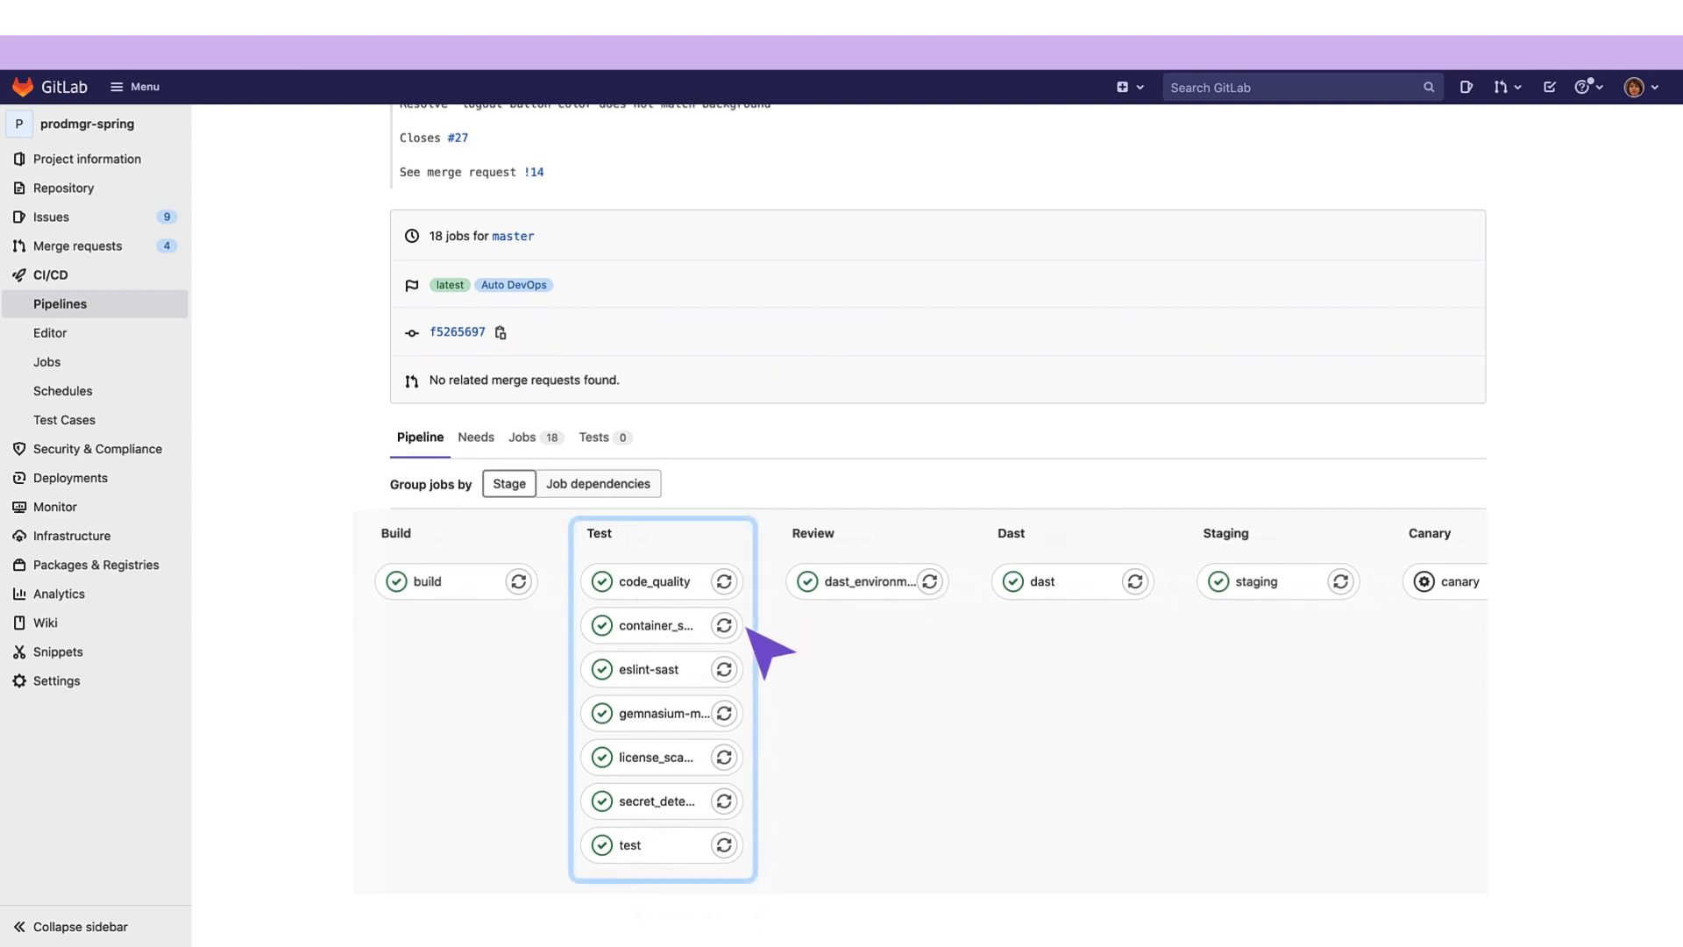
scroll("right", 3)
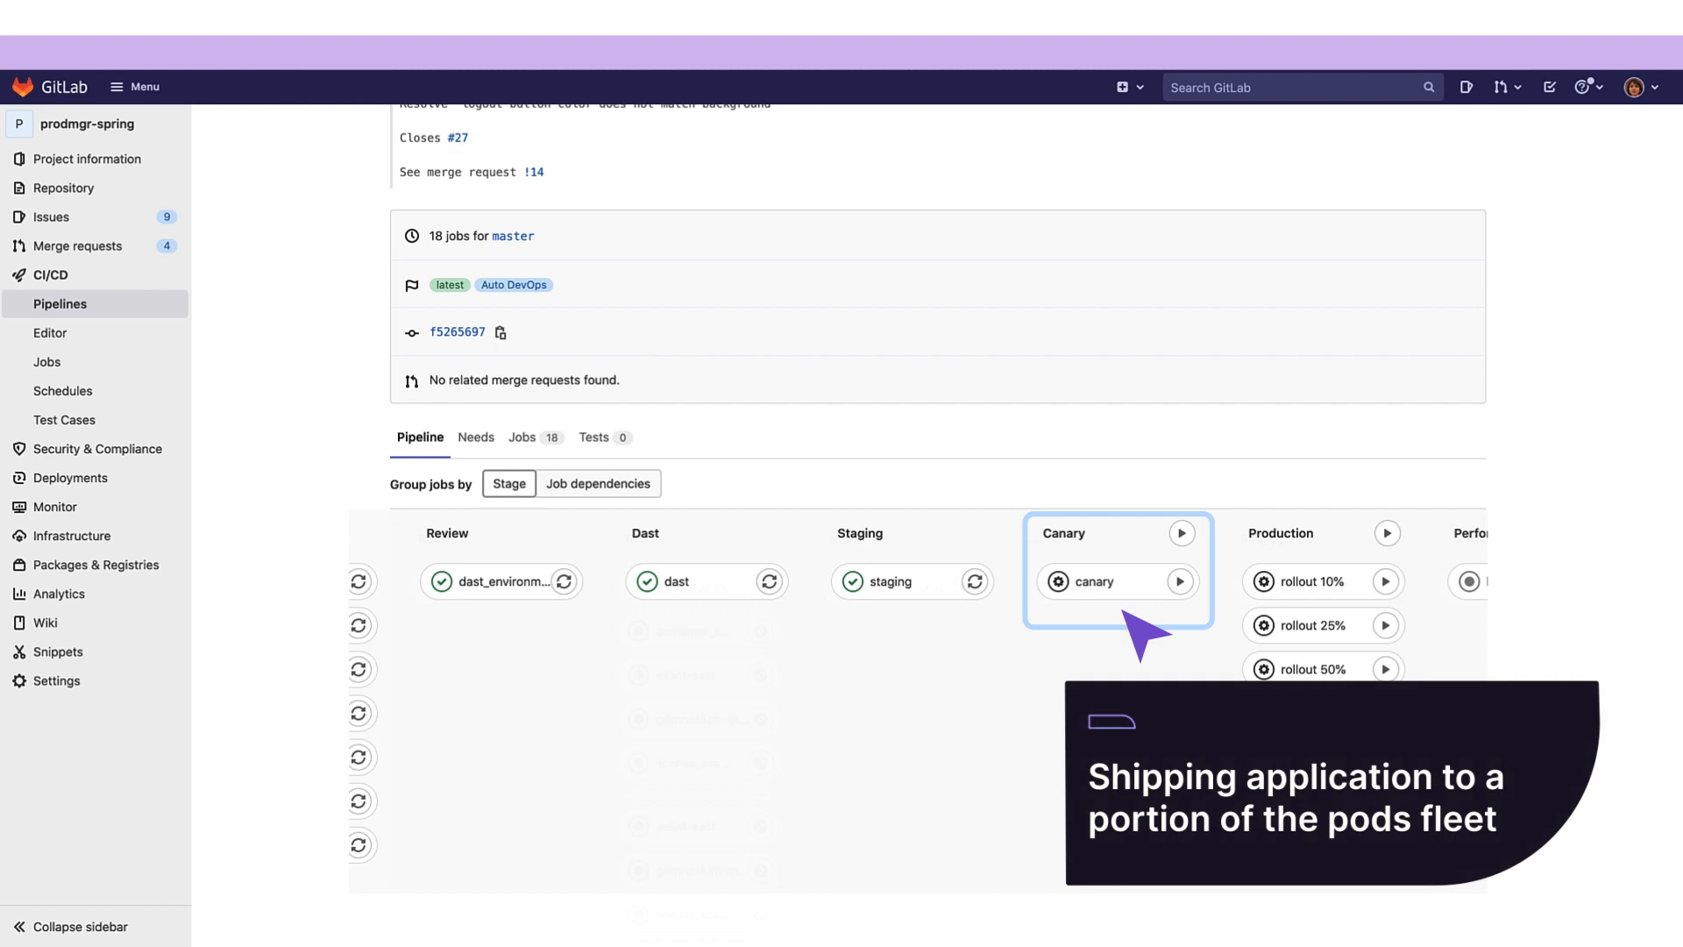
left_click(1181, 580)
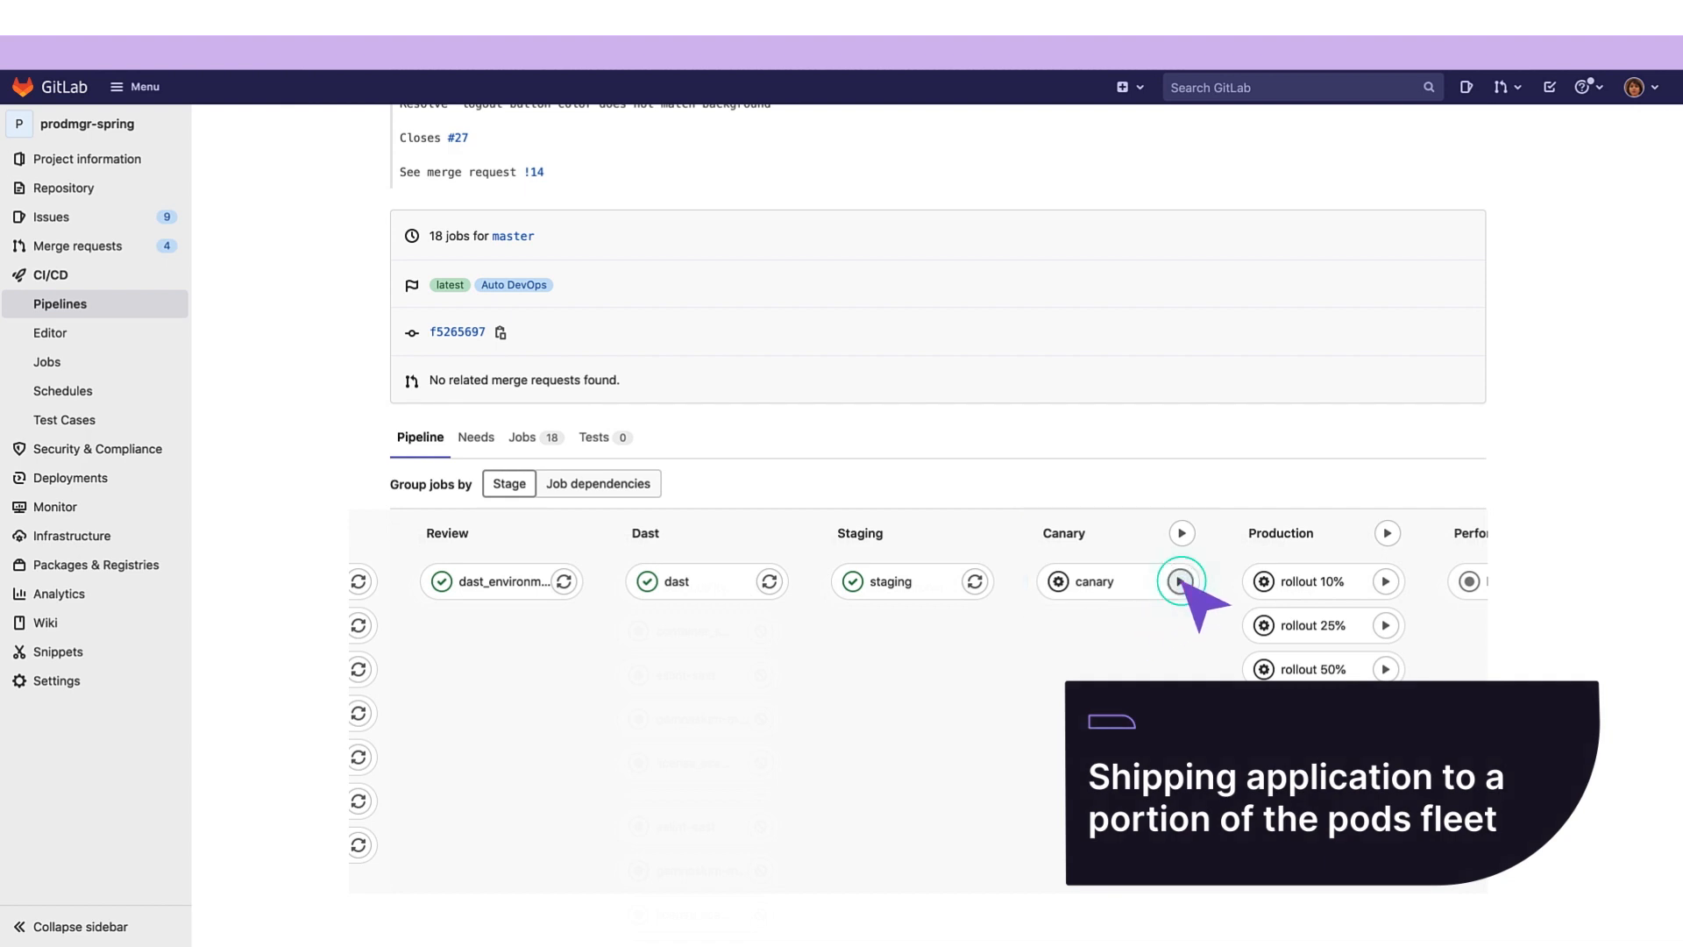
left_click(1181, 581)
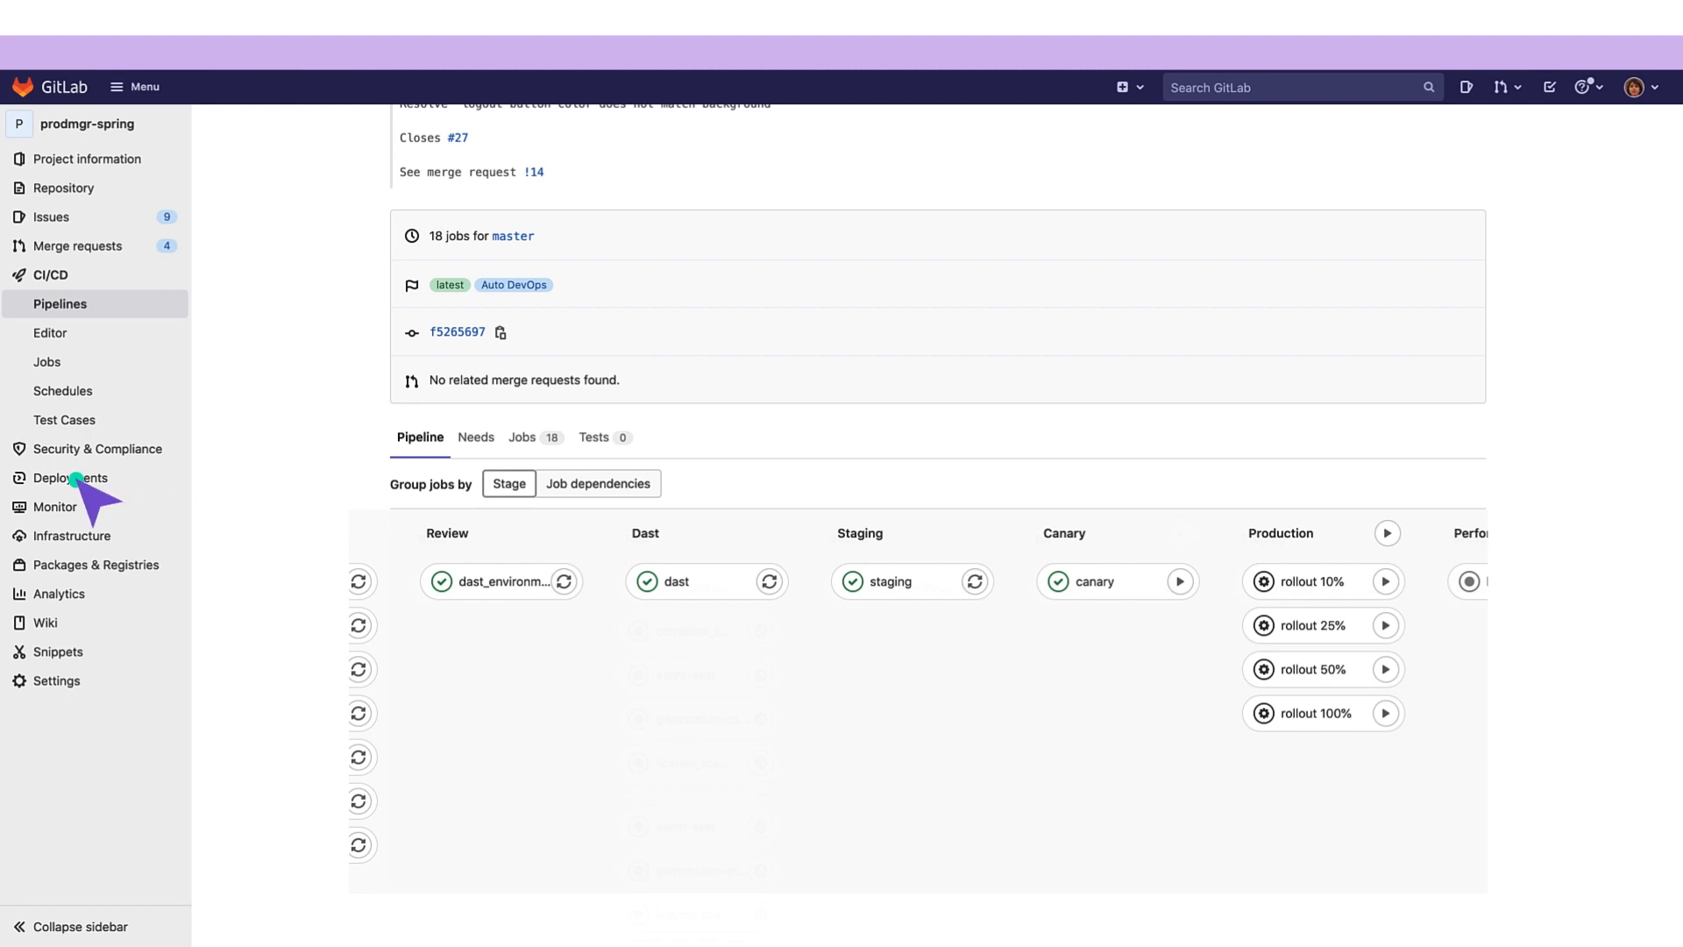
left_click(72, 478)
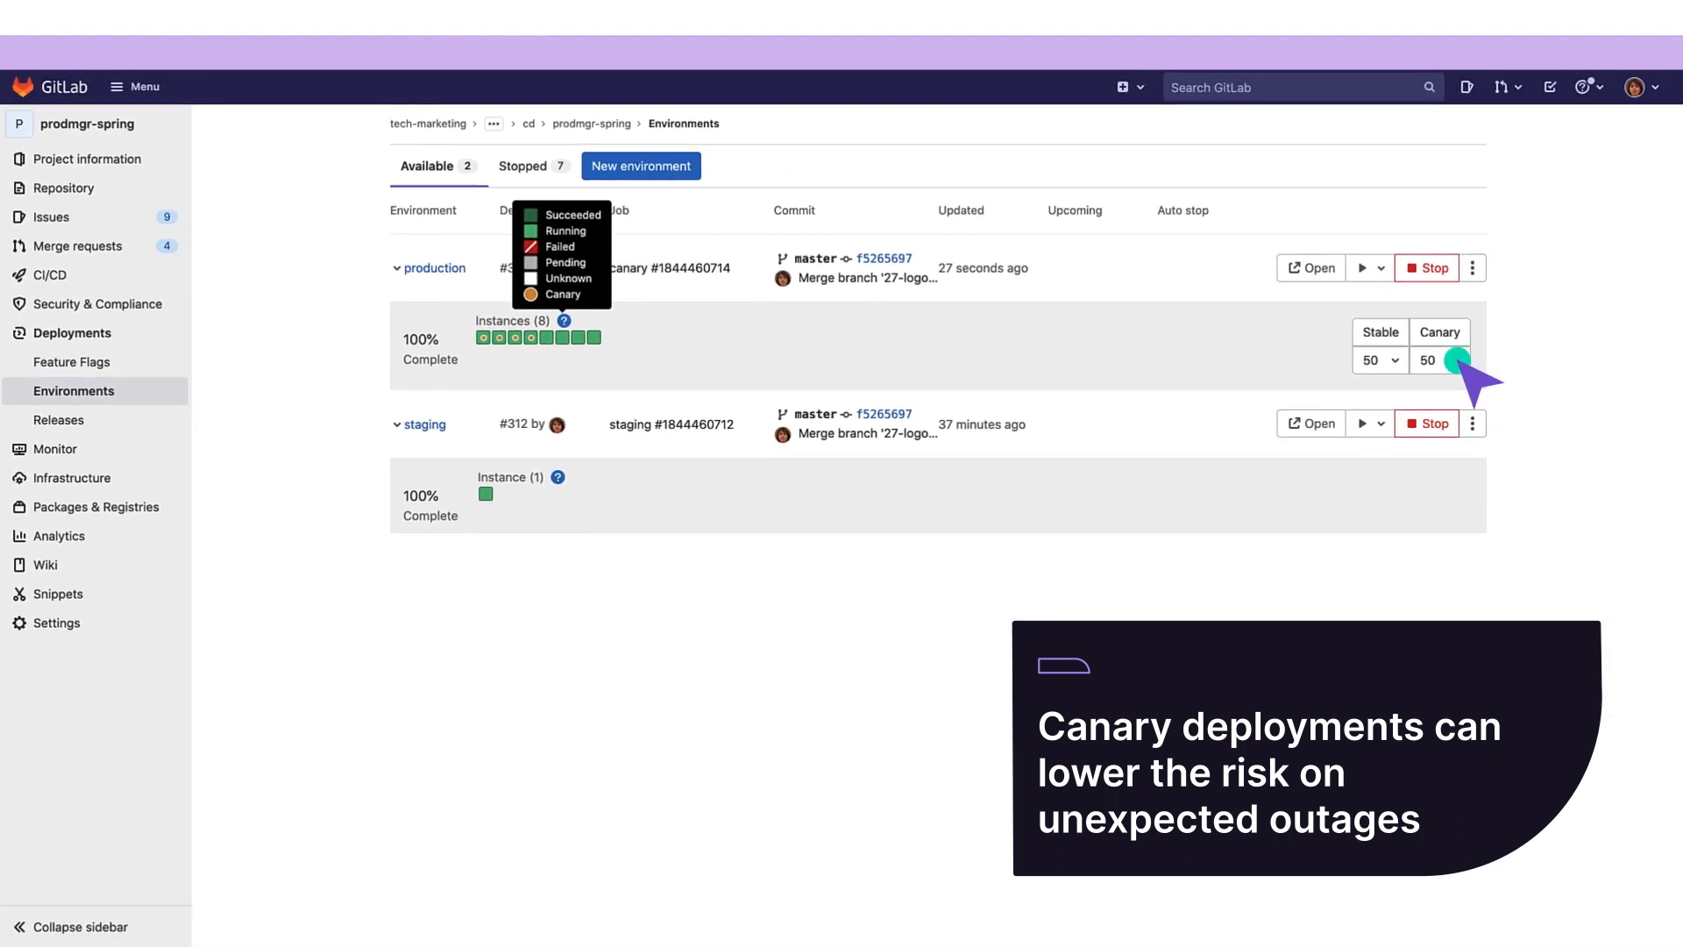
left_click(1439, 360)
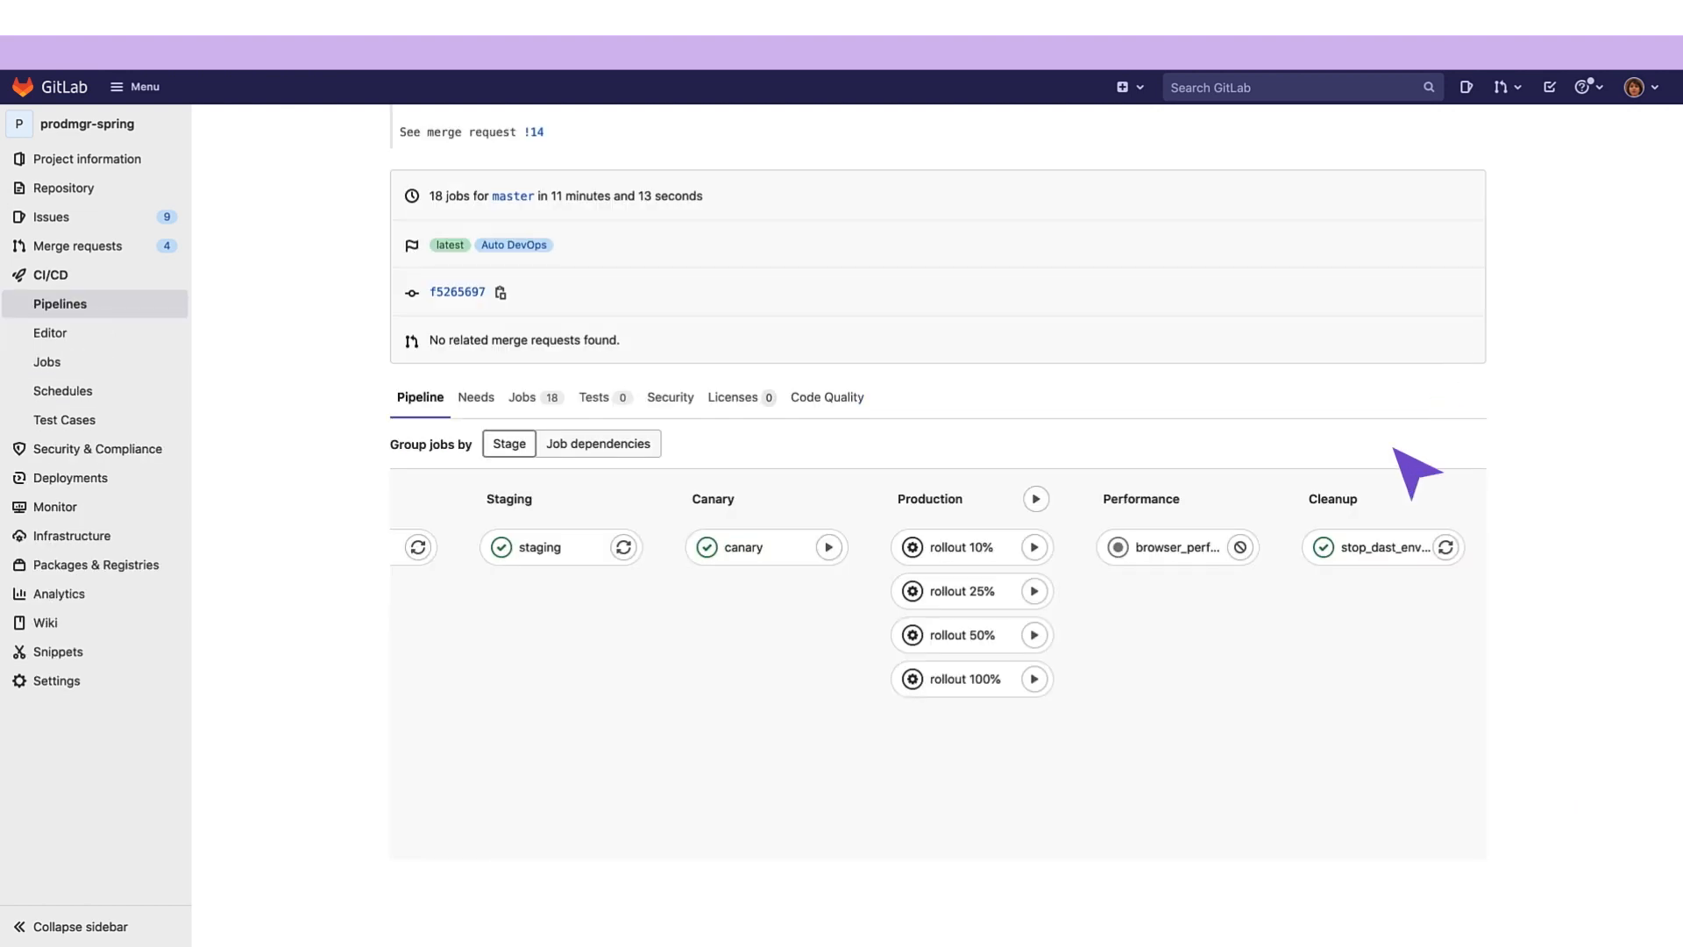
Step: Run the manual 'rollout 100%' job in the Production stage
left_click(1033, 679)
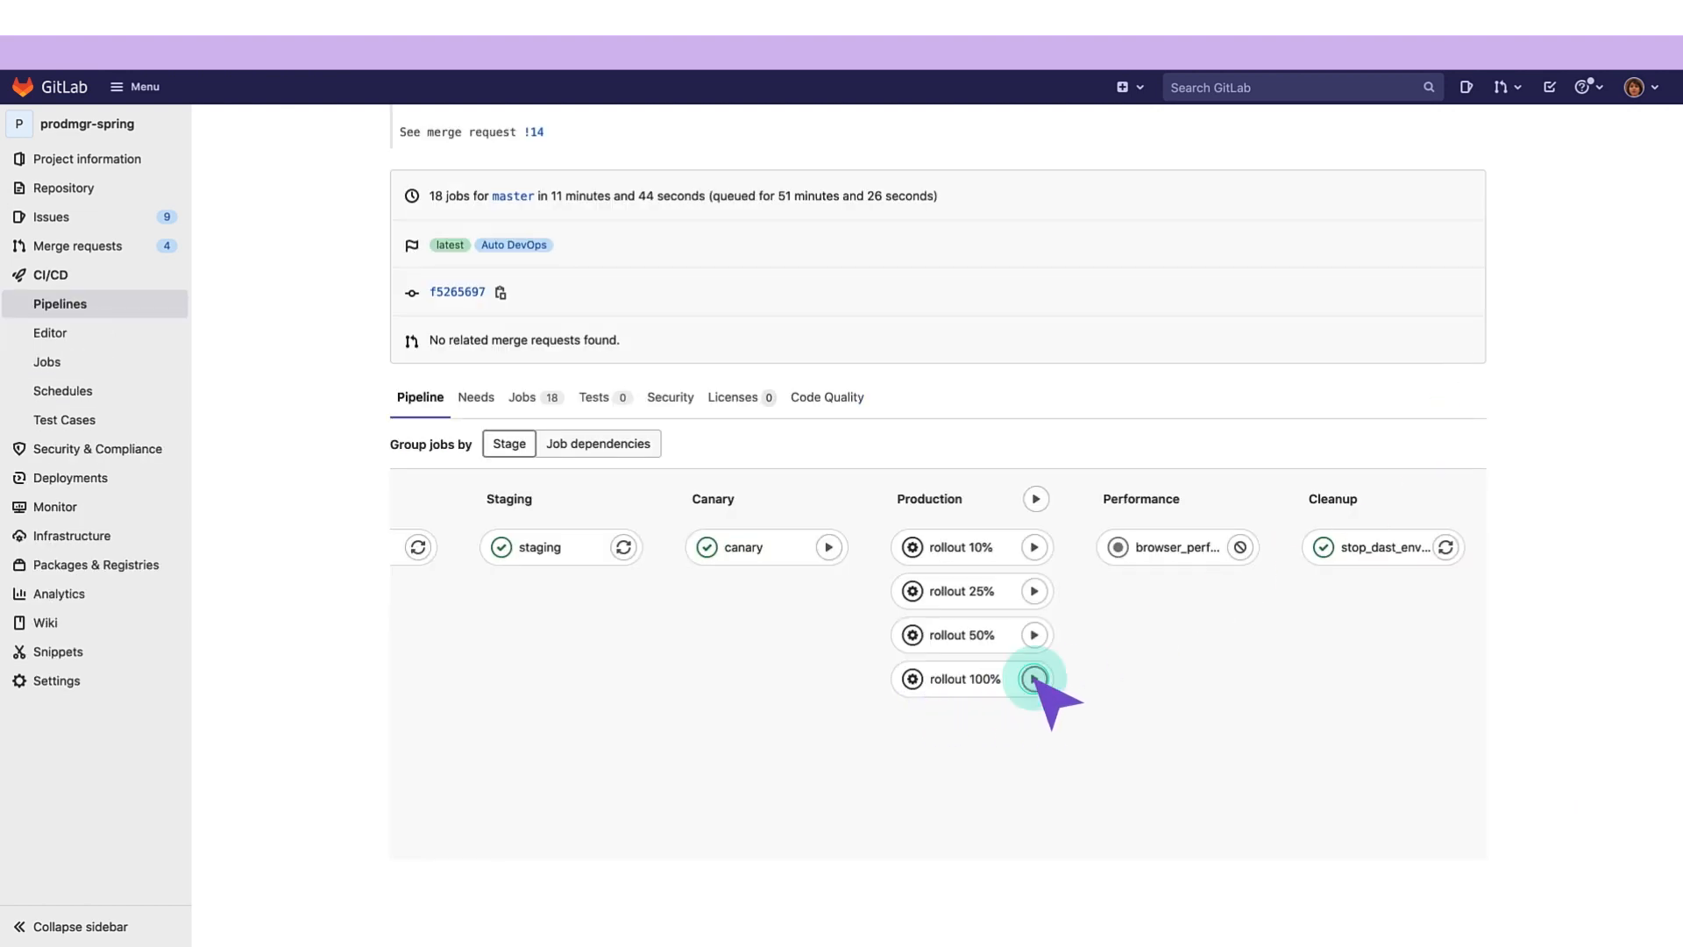
left_click(1034, 678)
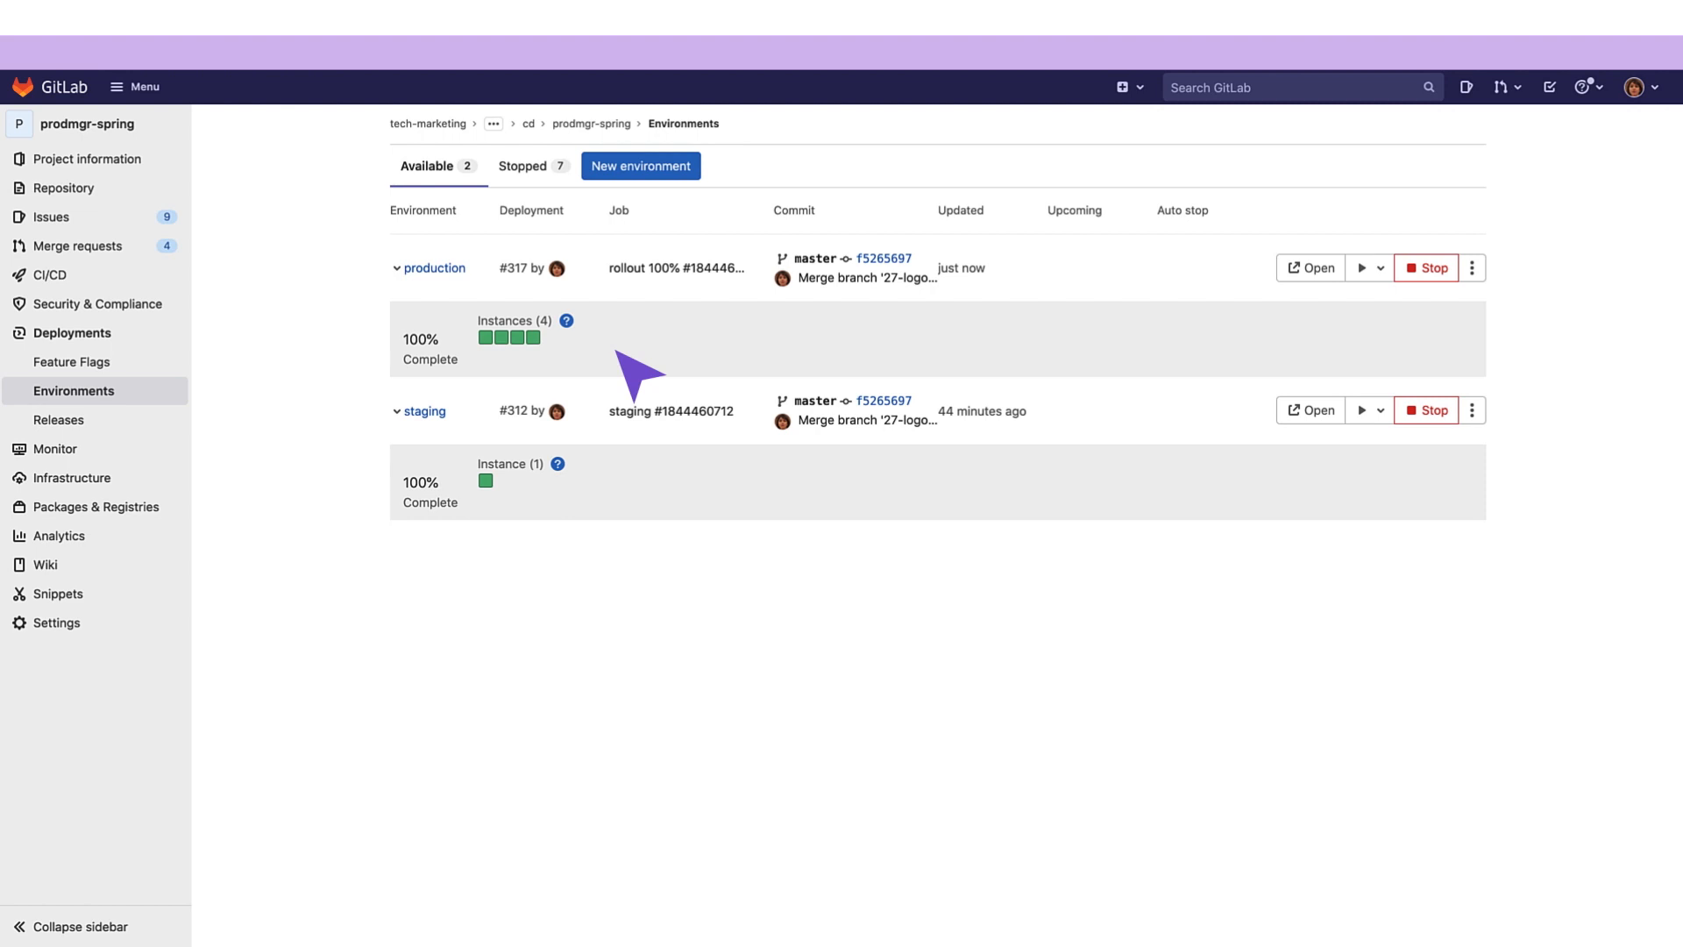
Step: Open the deployed production app and submit the account's email and password
left_click(1309, 268)
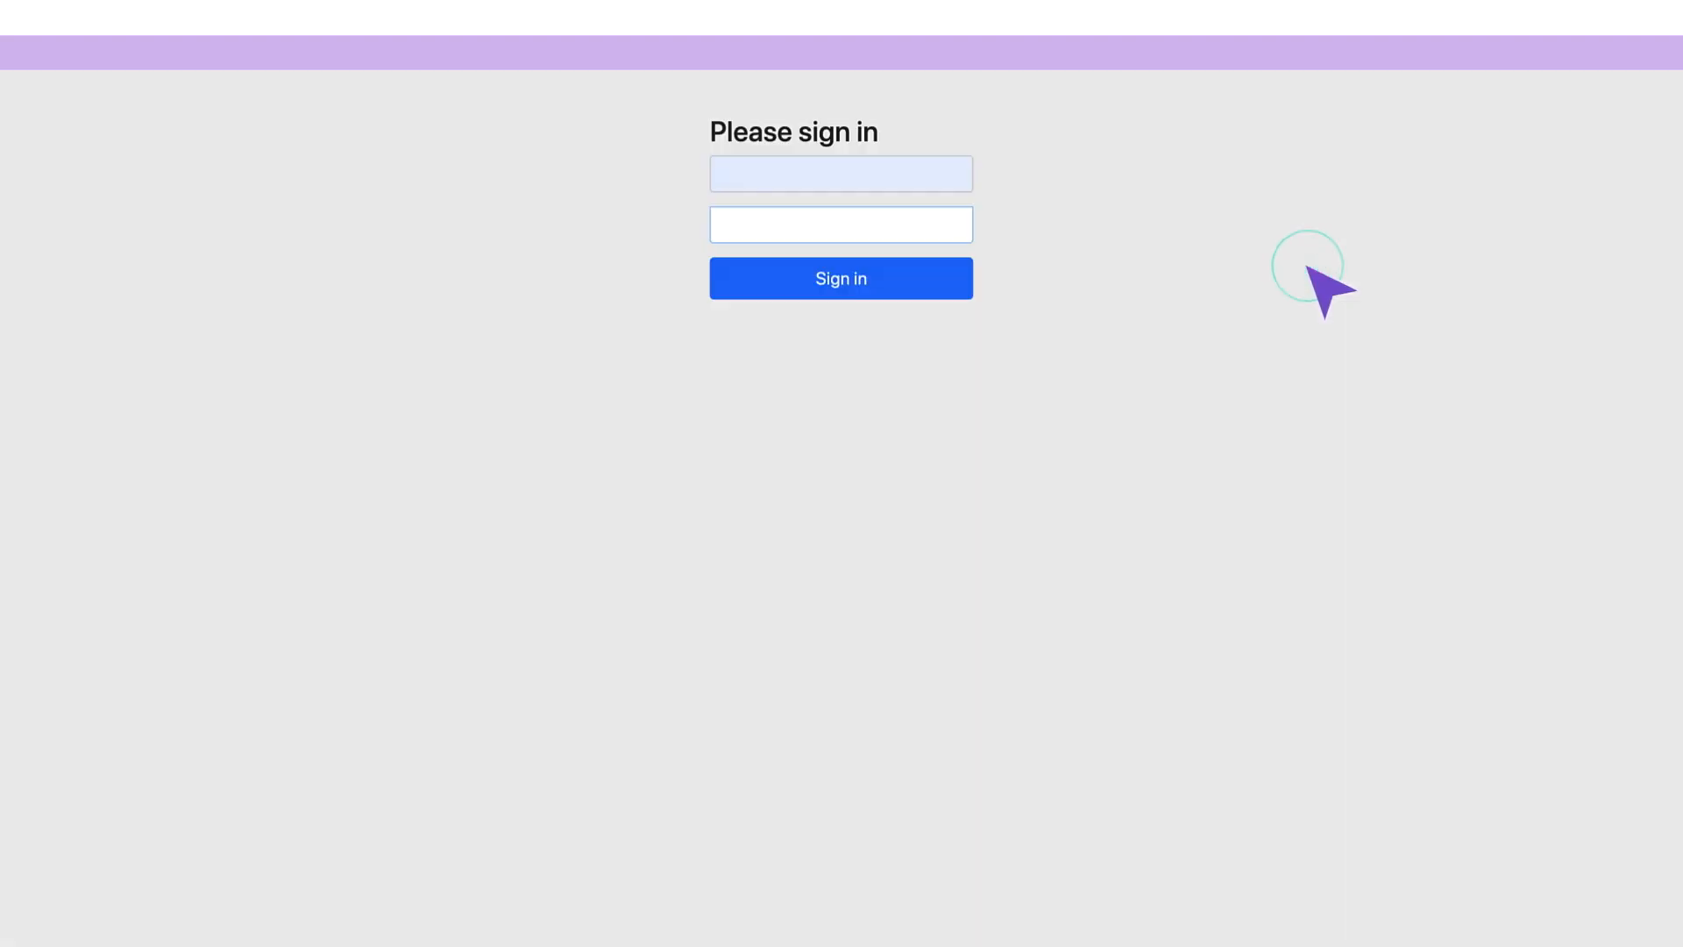
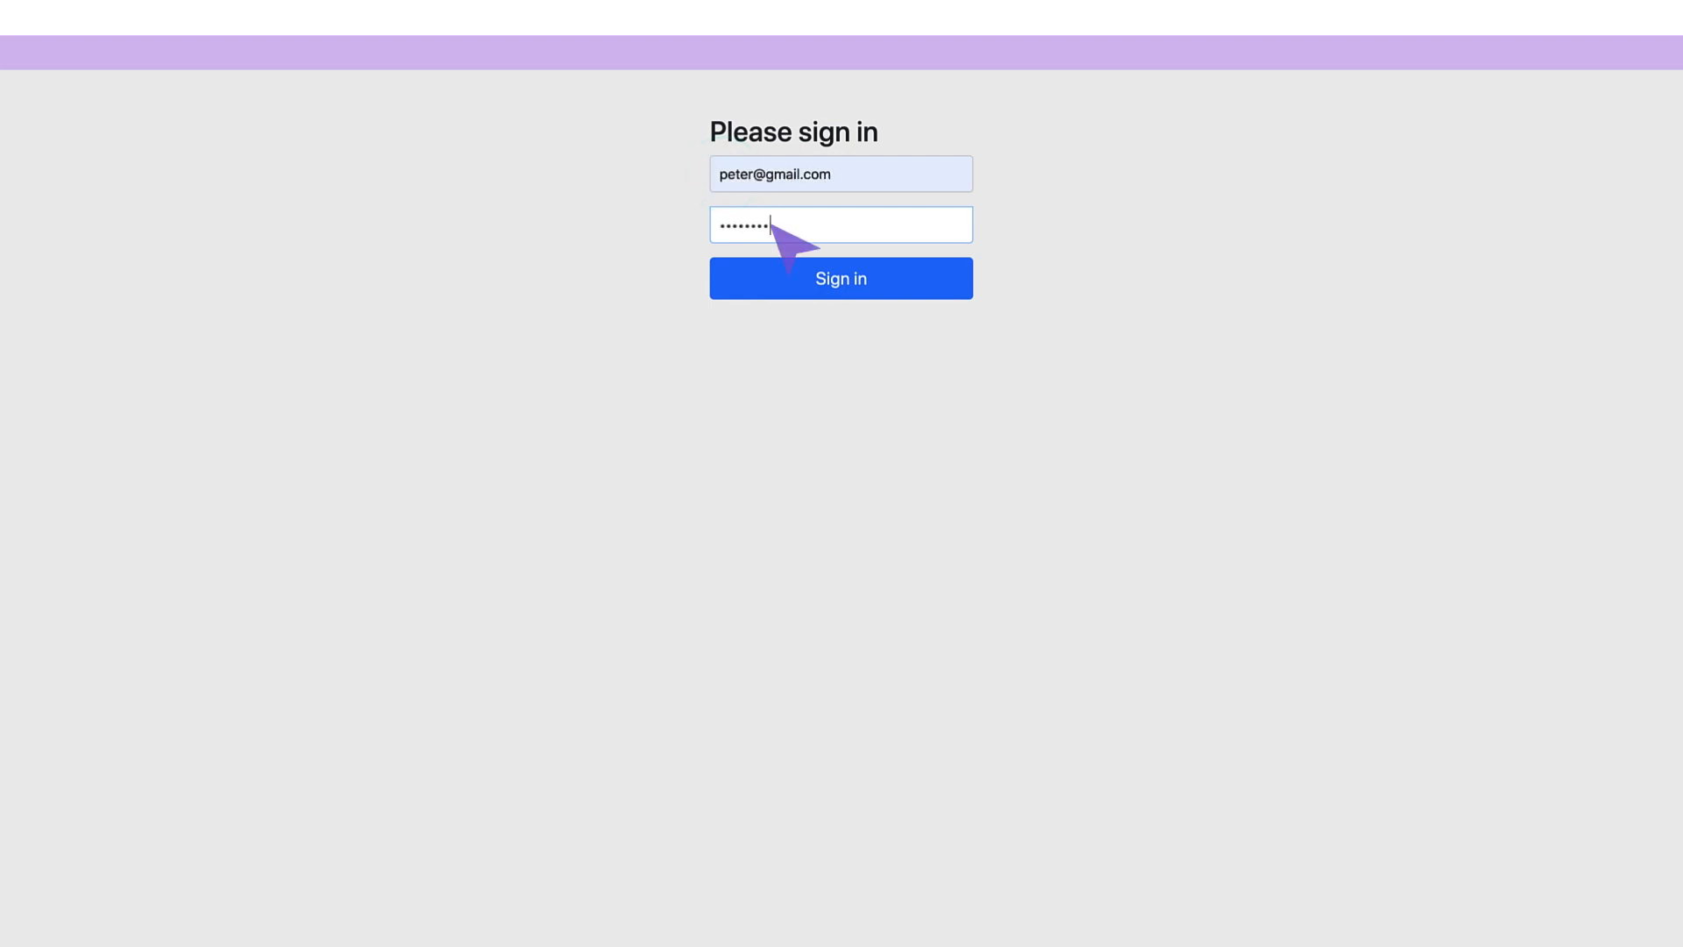
left_click(840, 278)
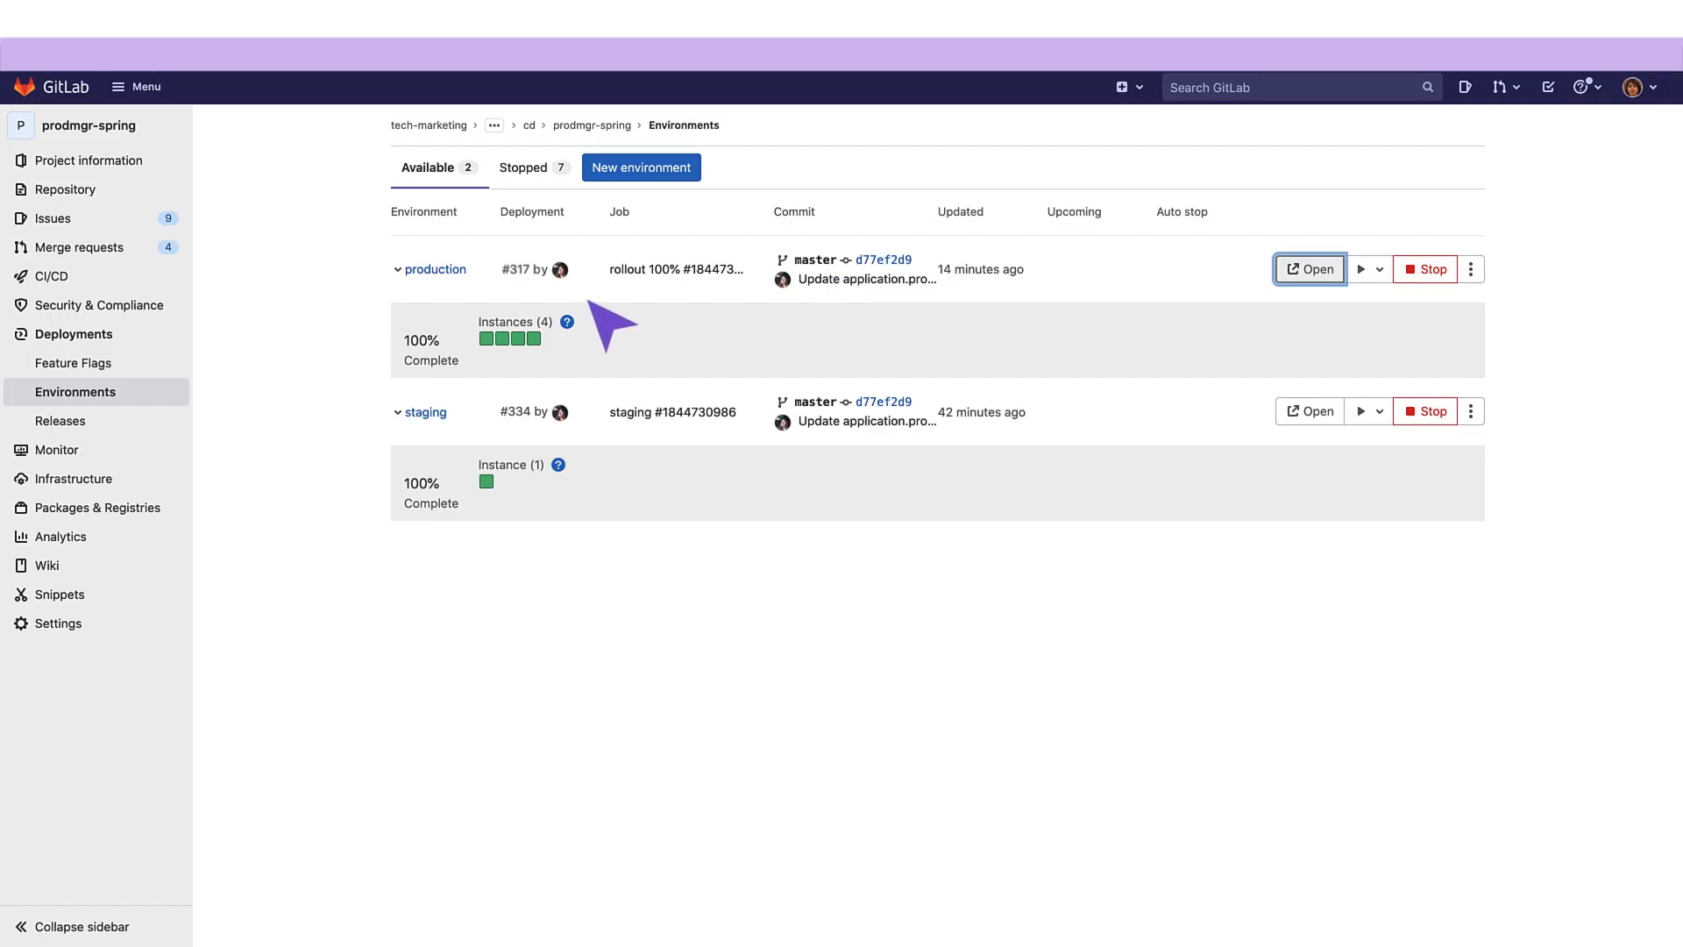
Step: Confirm a production rollback to commit 616696ac and open the running rollback job log
left_click(434, 269)
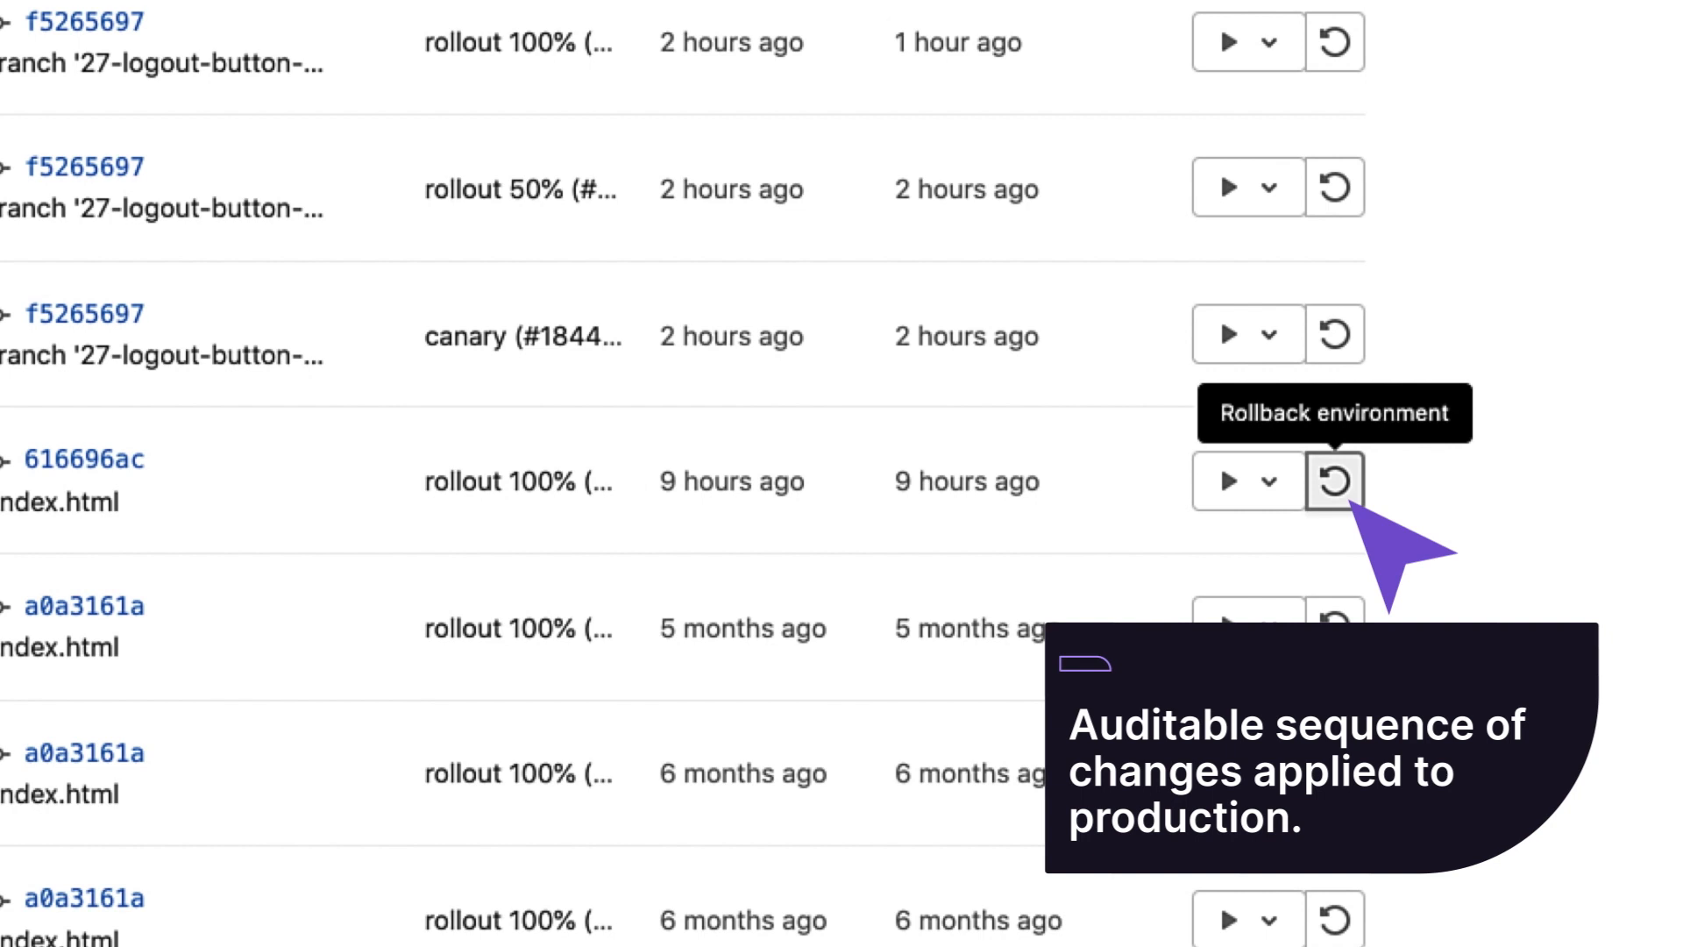
left_click(1334, 482)
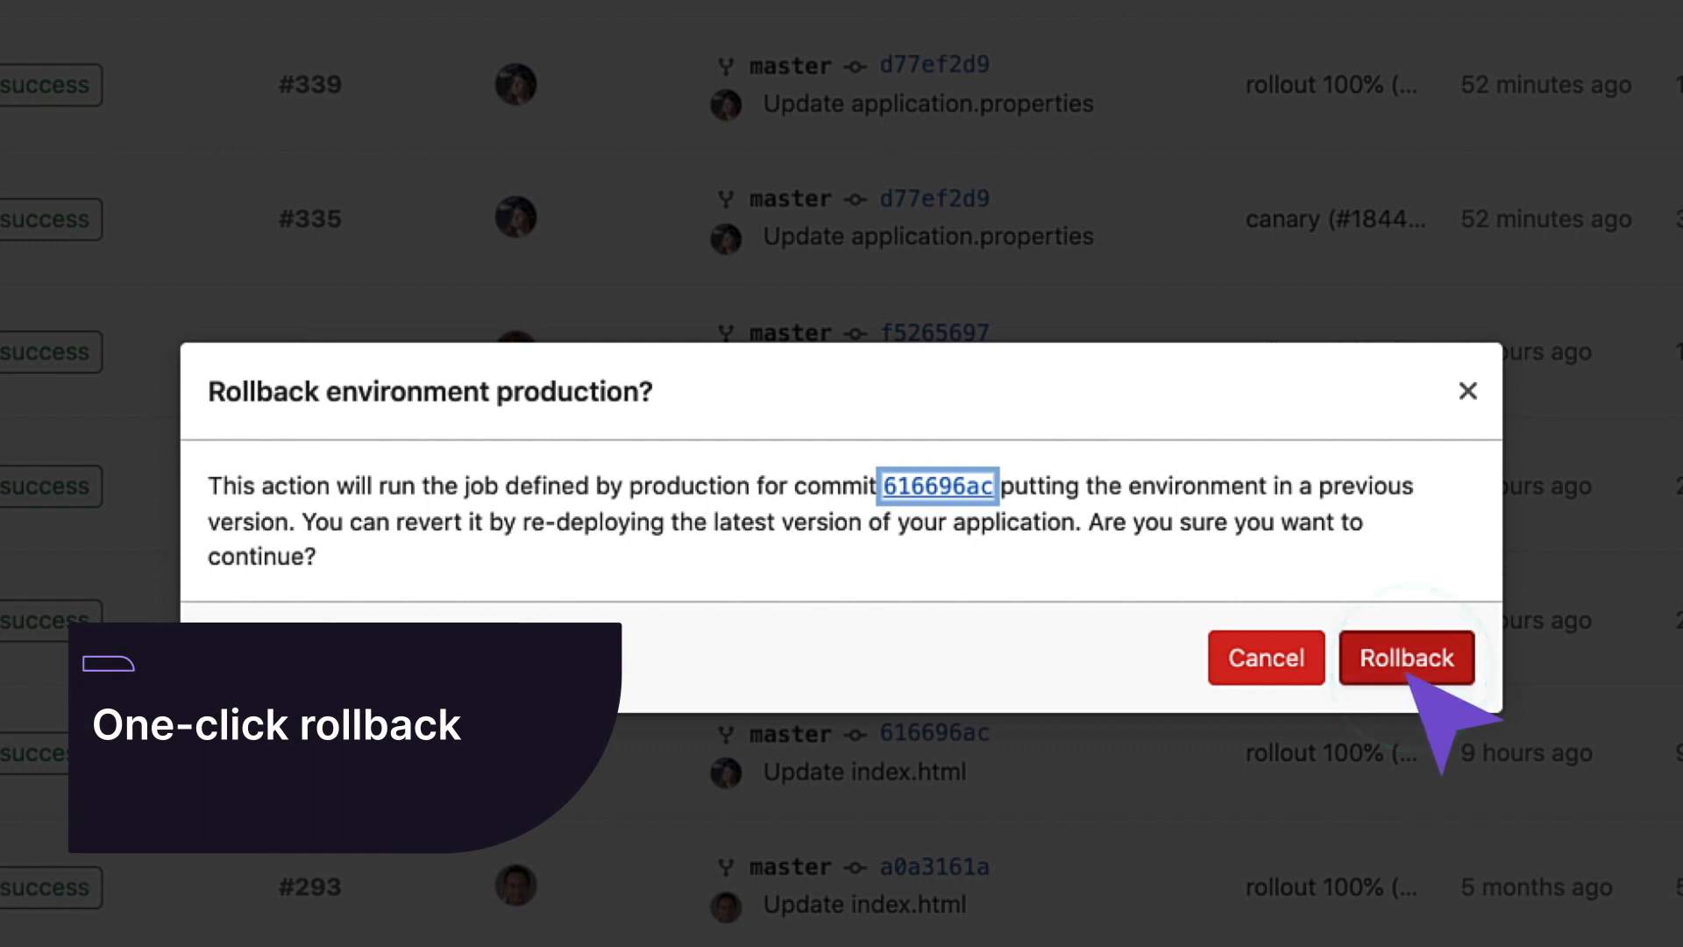
left_click(1407, 657)
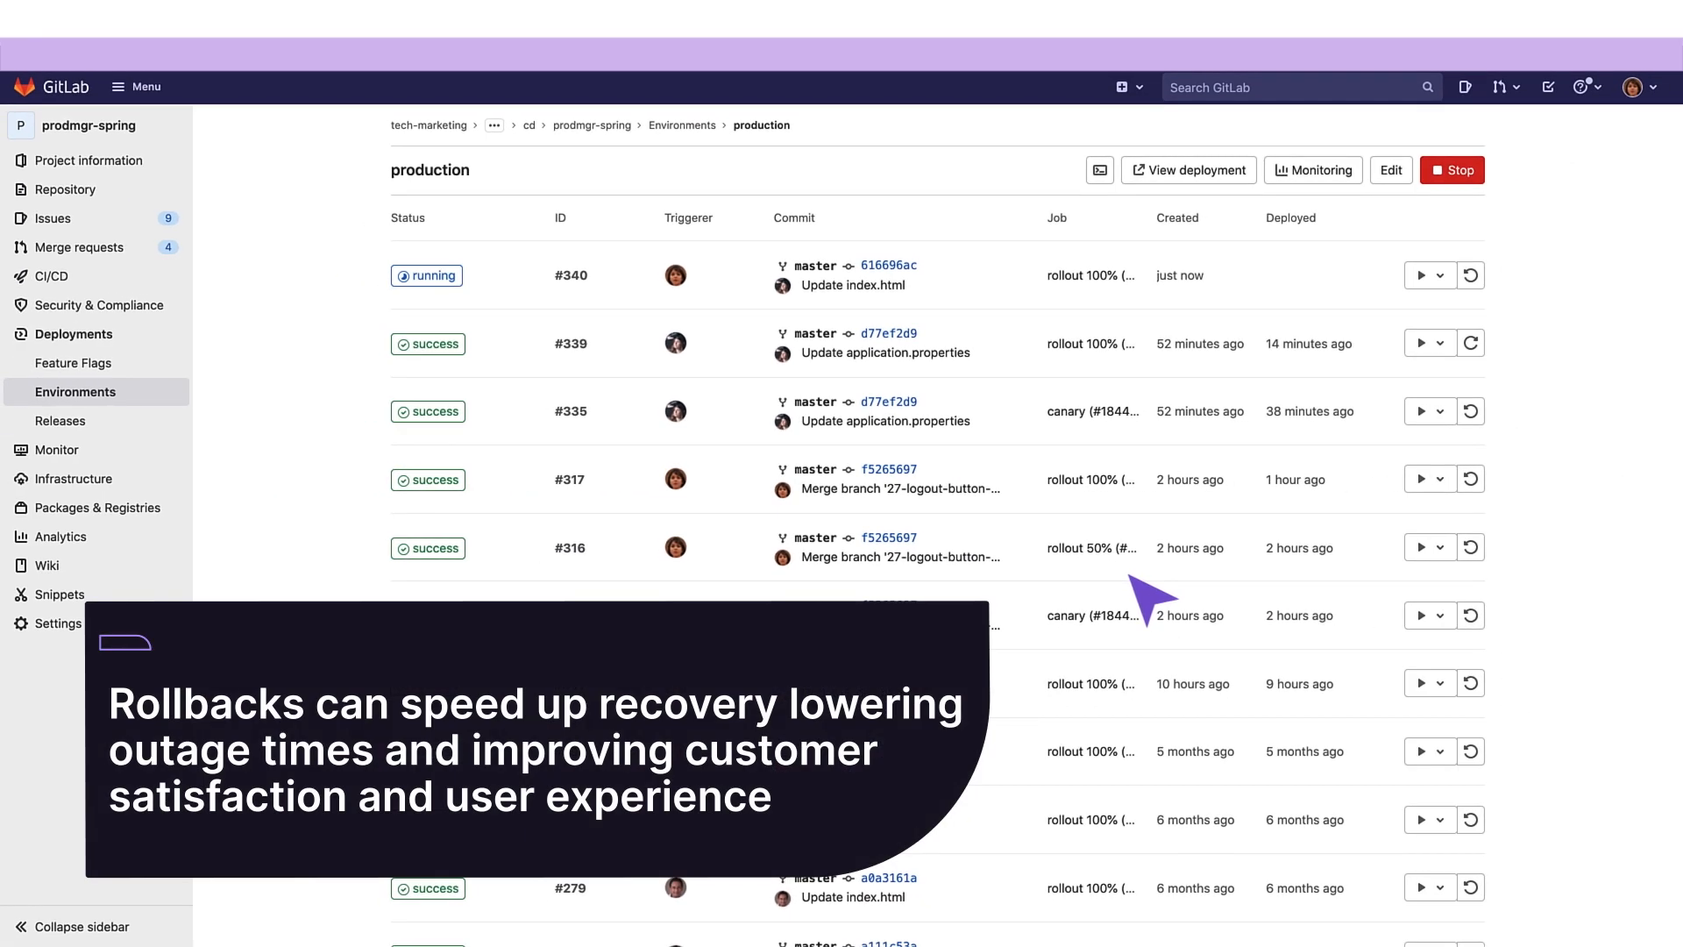
mouse_move(1047, 542)
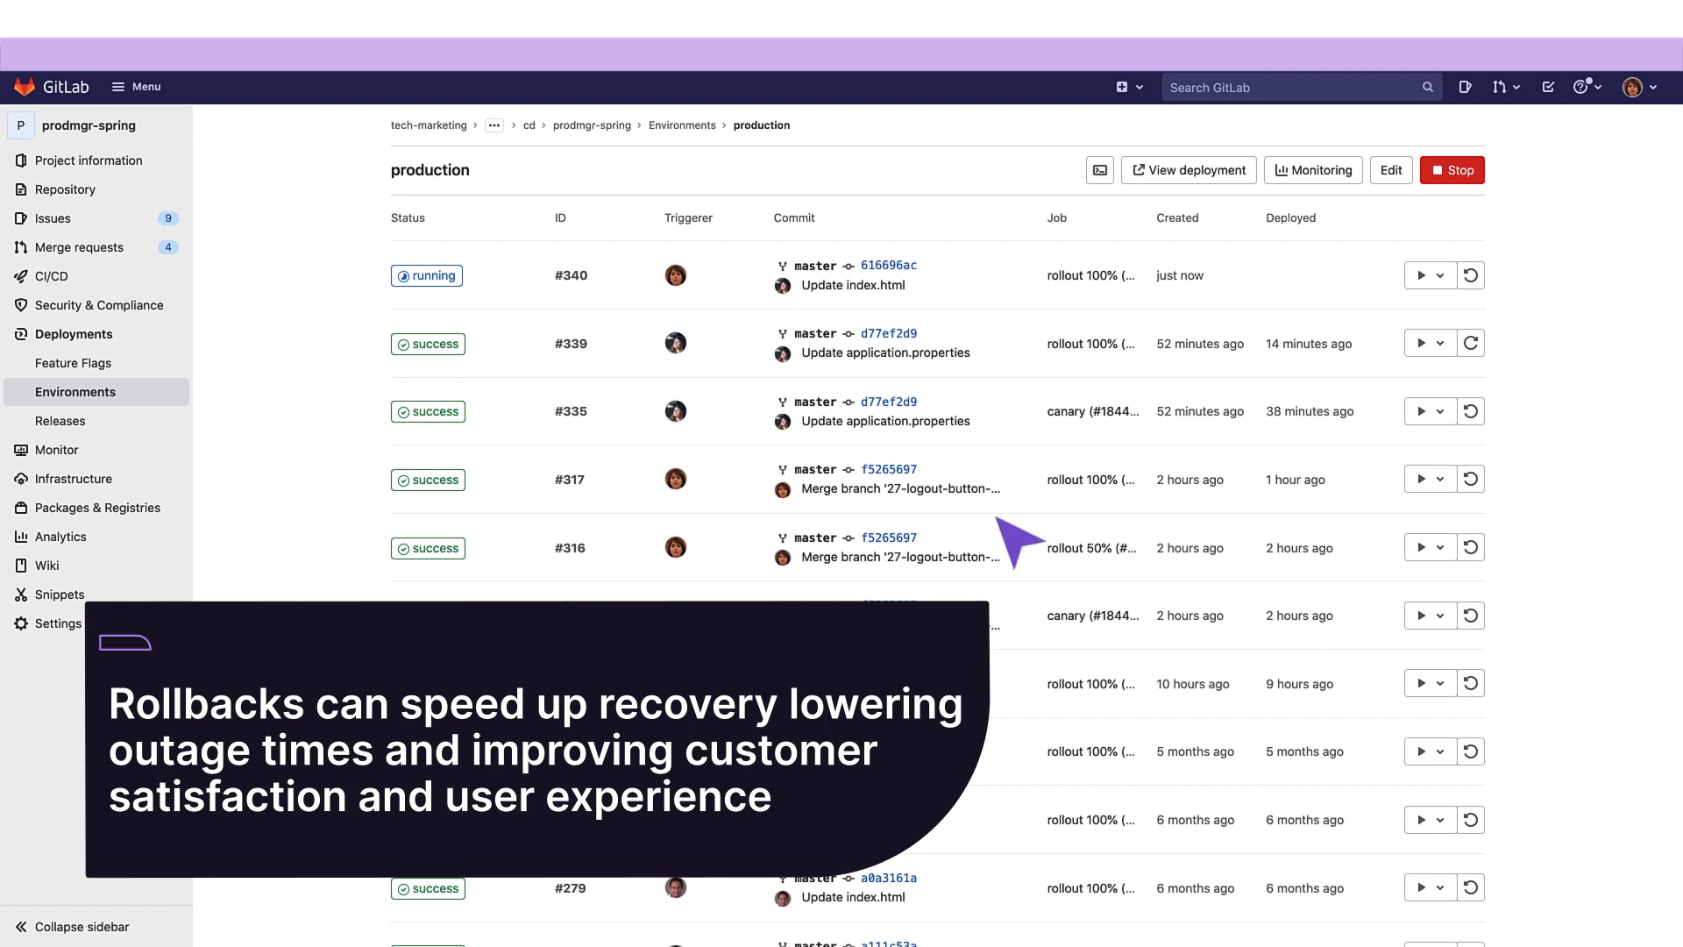
mouse_move(450, 291)
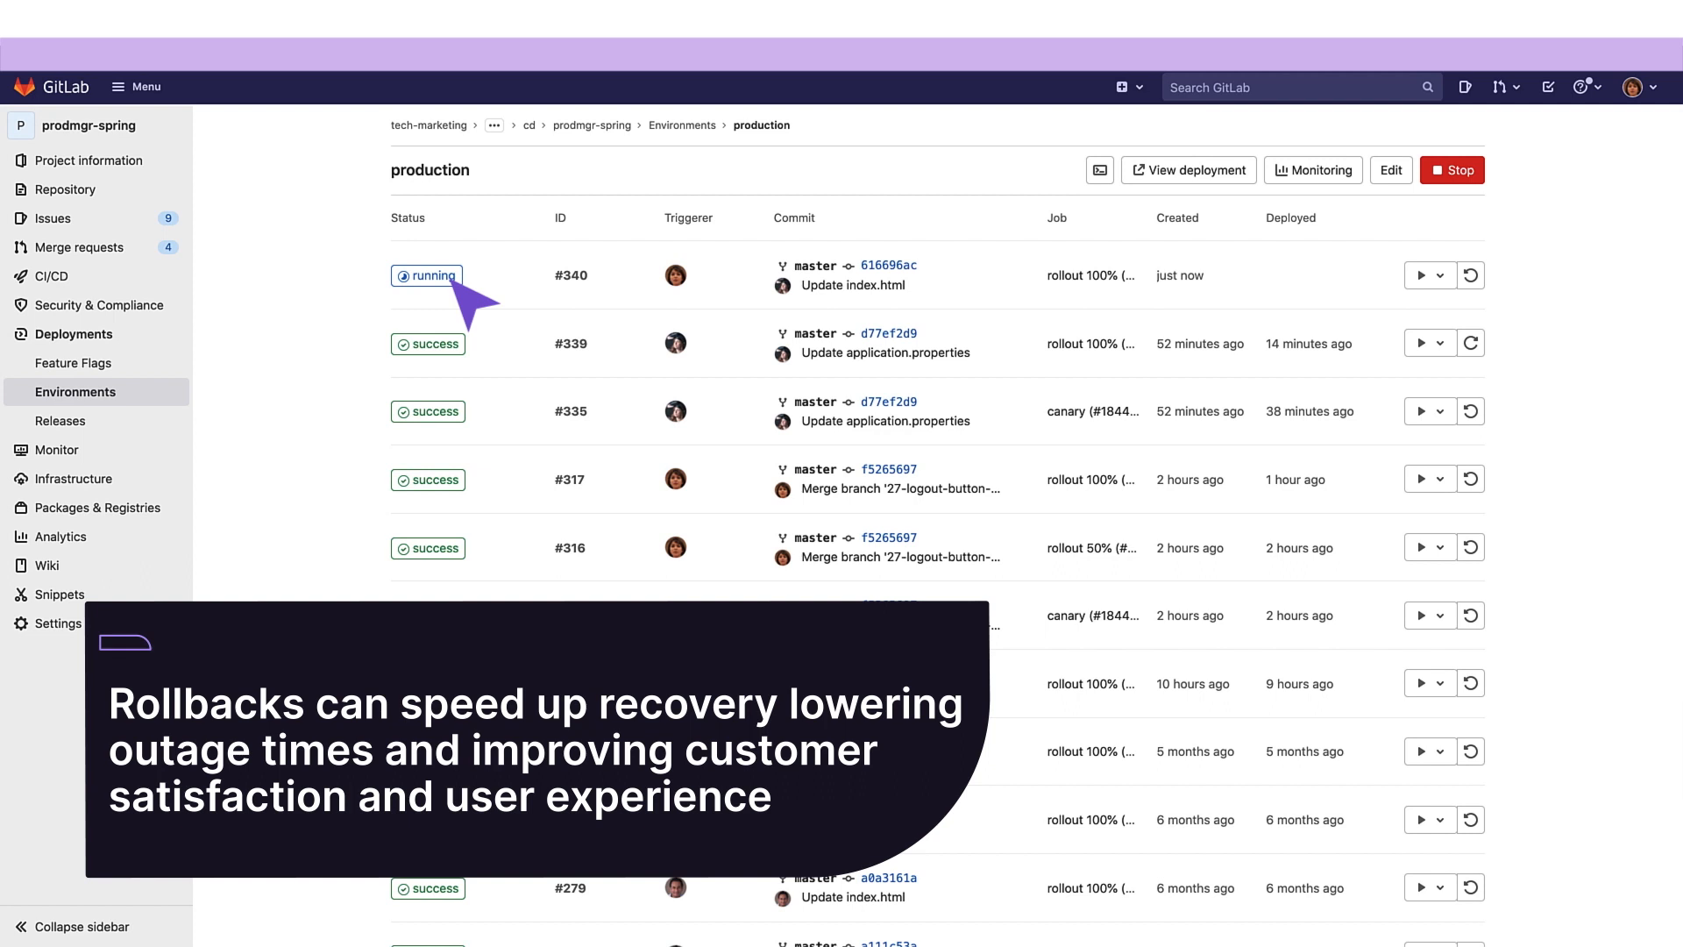
left_click(426, 275)
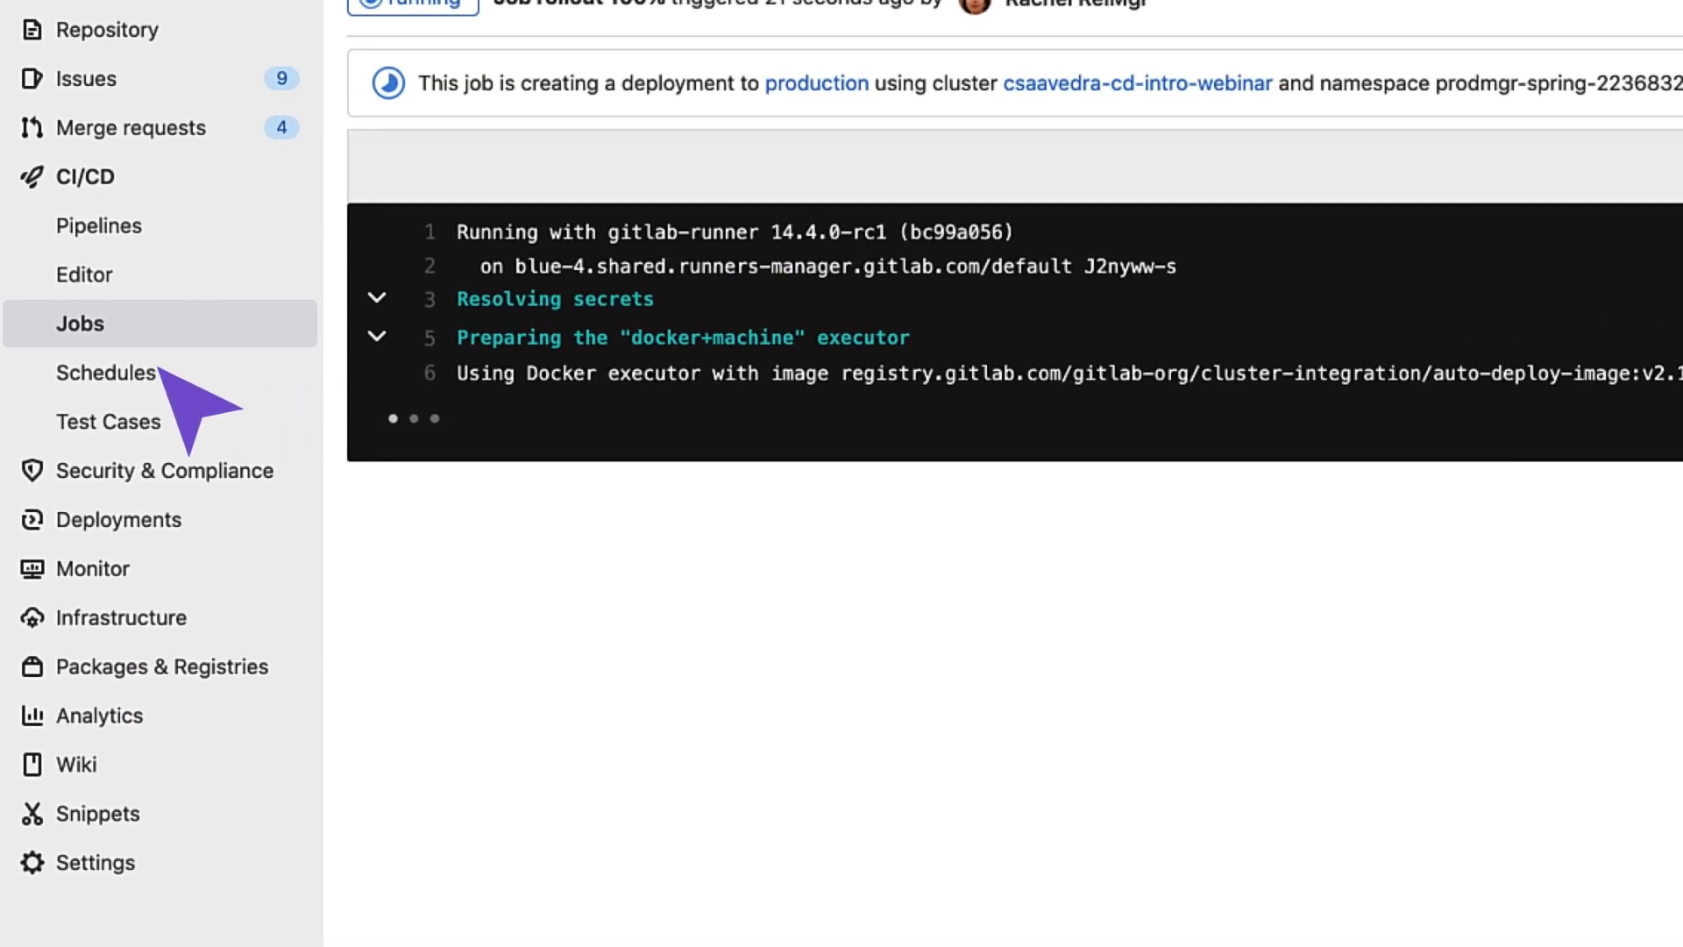
Step: Save a Daily-pipeline-staging schedule for master with cron 0 0 * * * in Eastern Time
left_click(106, 373)
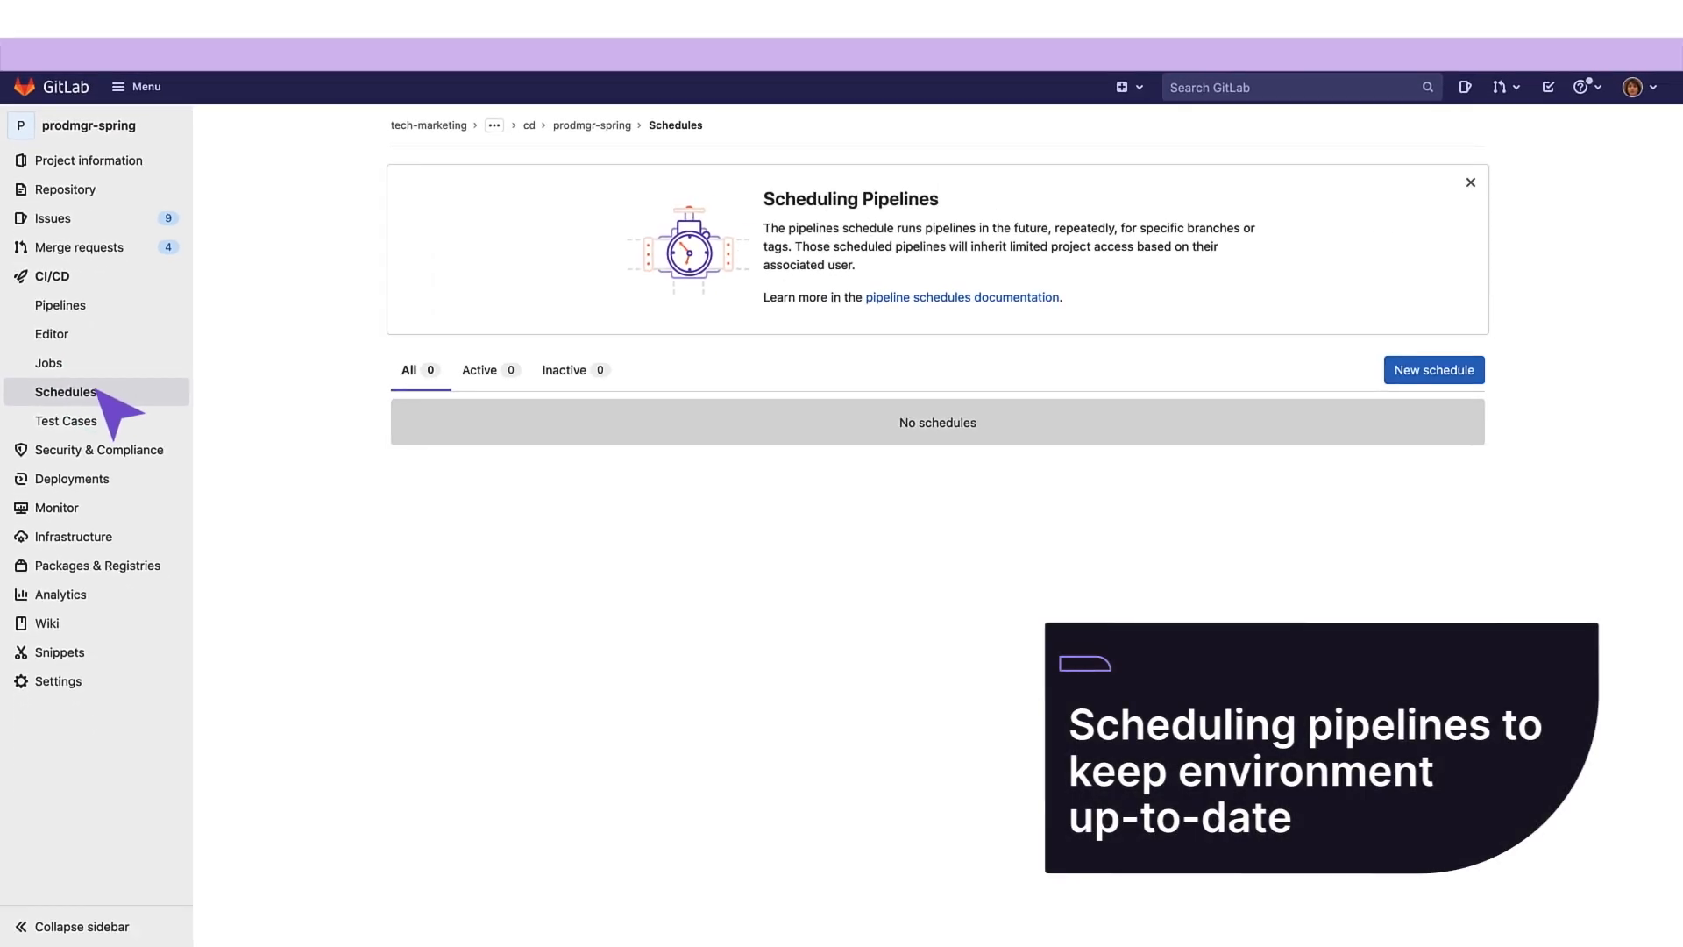
mouse_move(1401, 416)
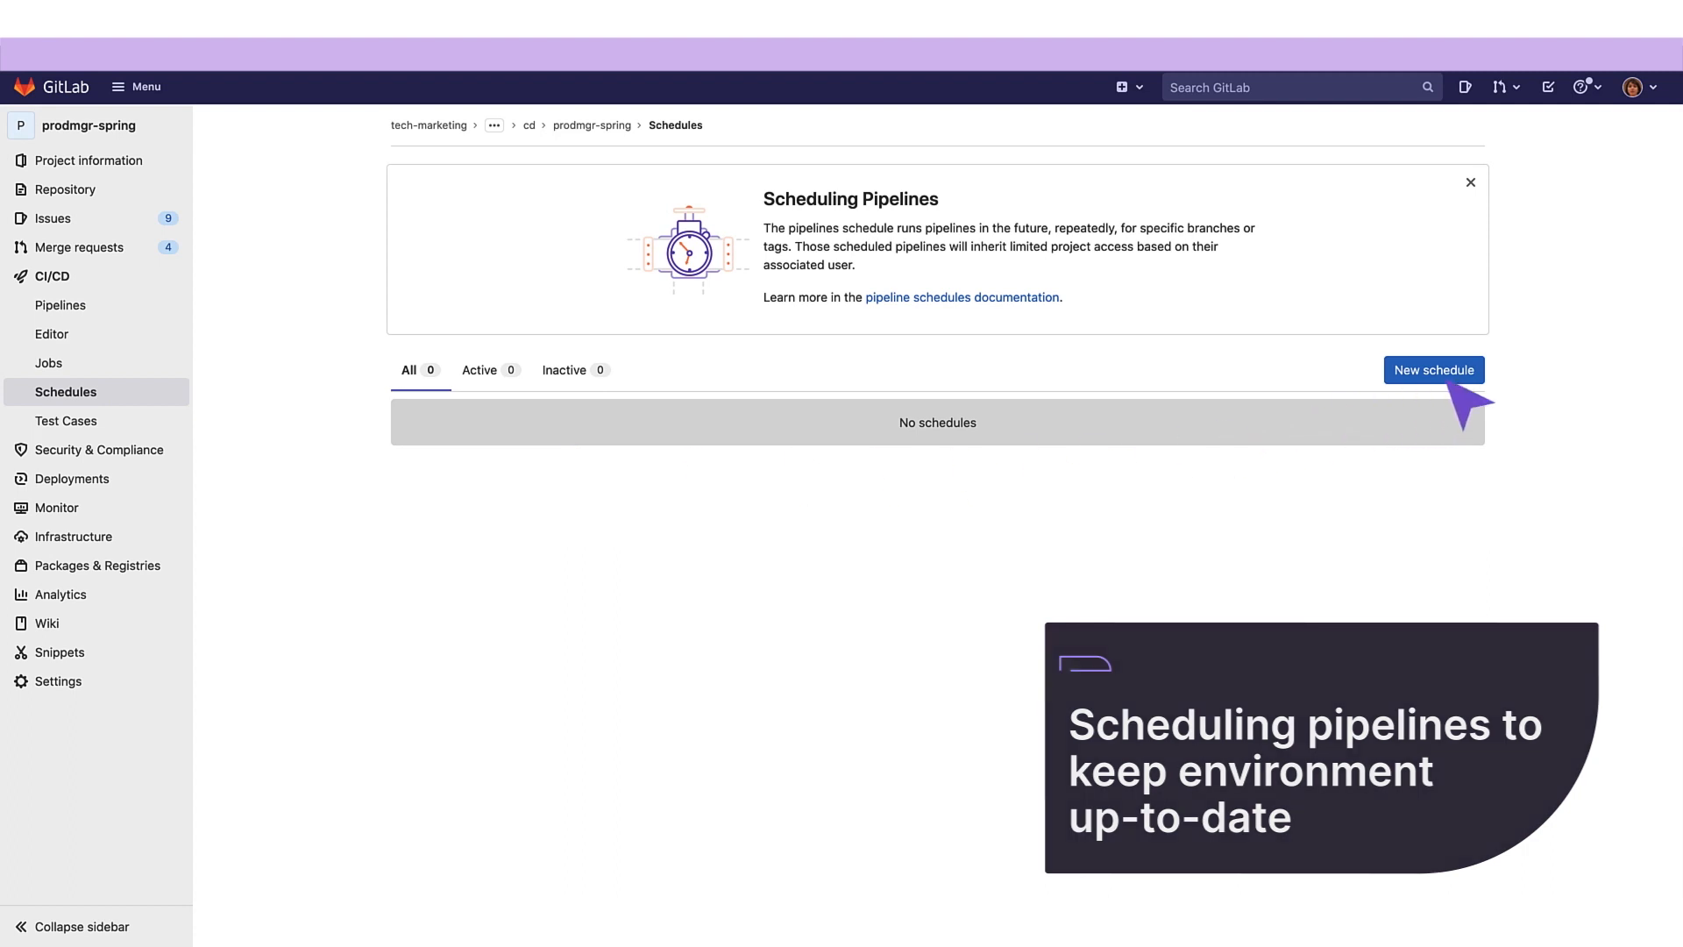
left_click(1433, 369)
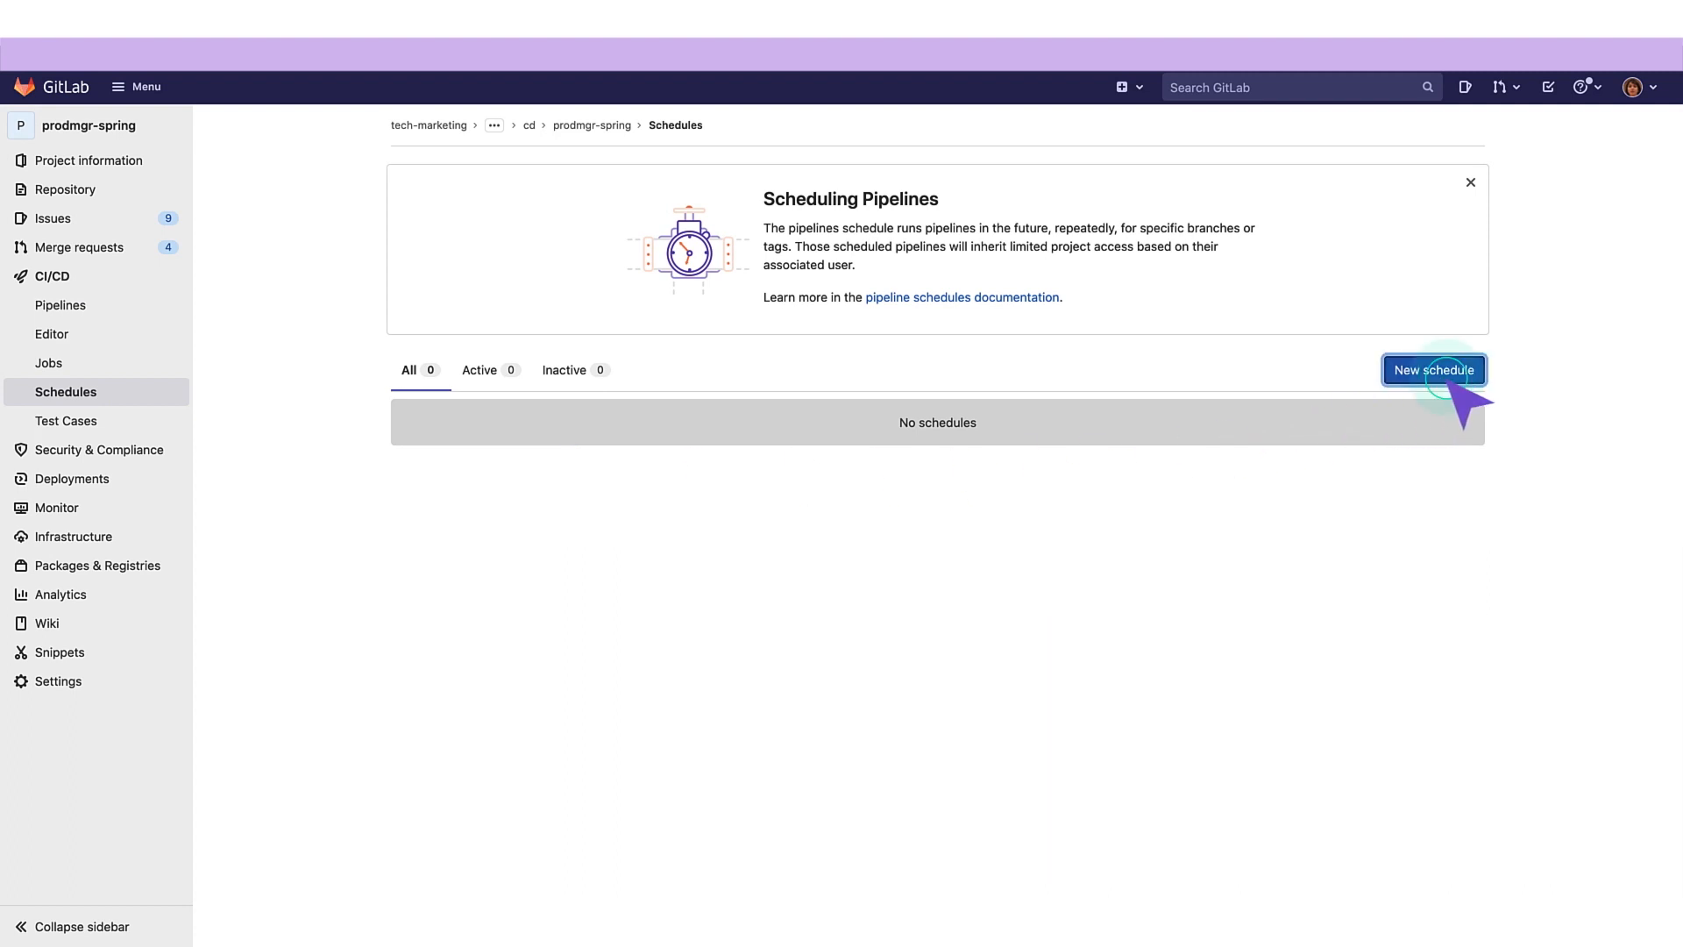
left_click(1434, 369)
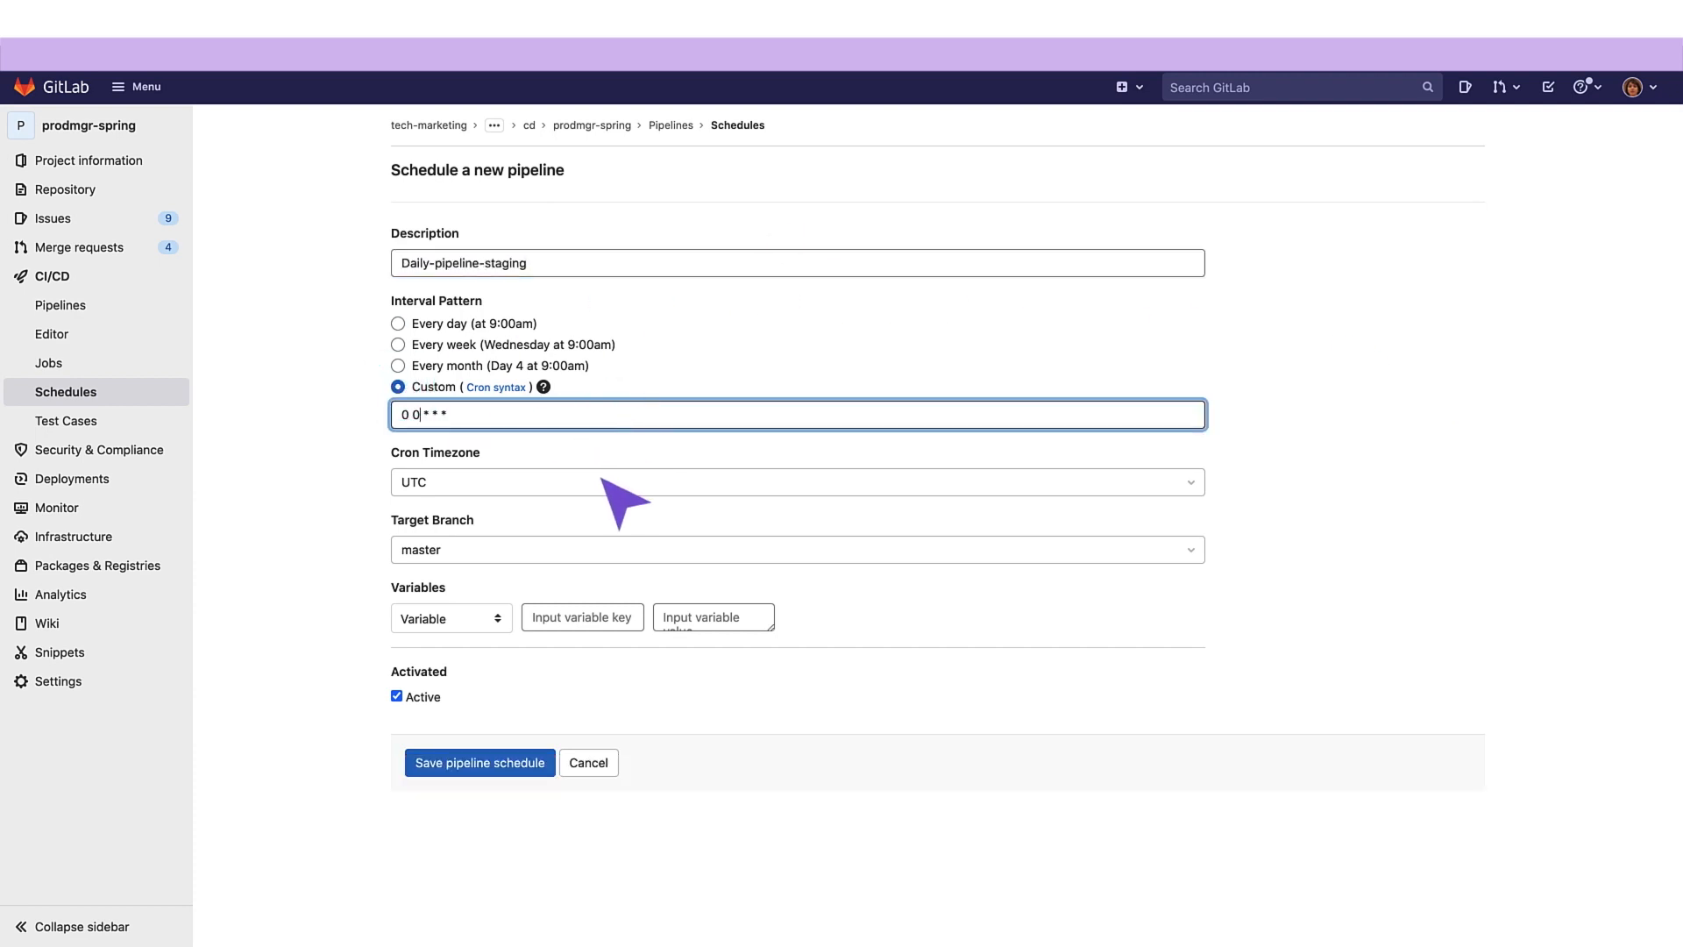
left_click(798, 481)
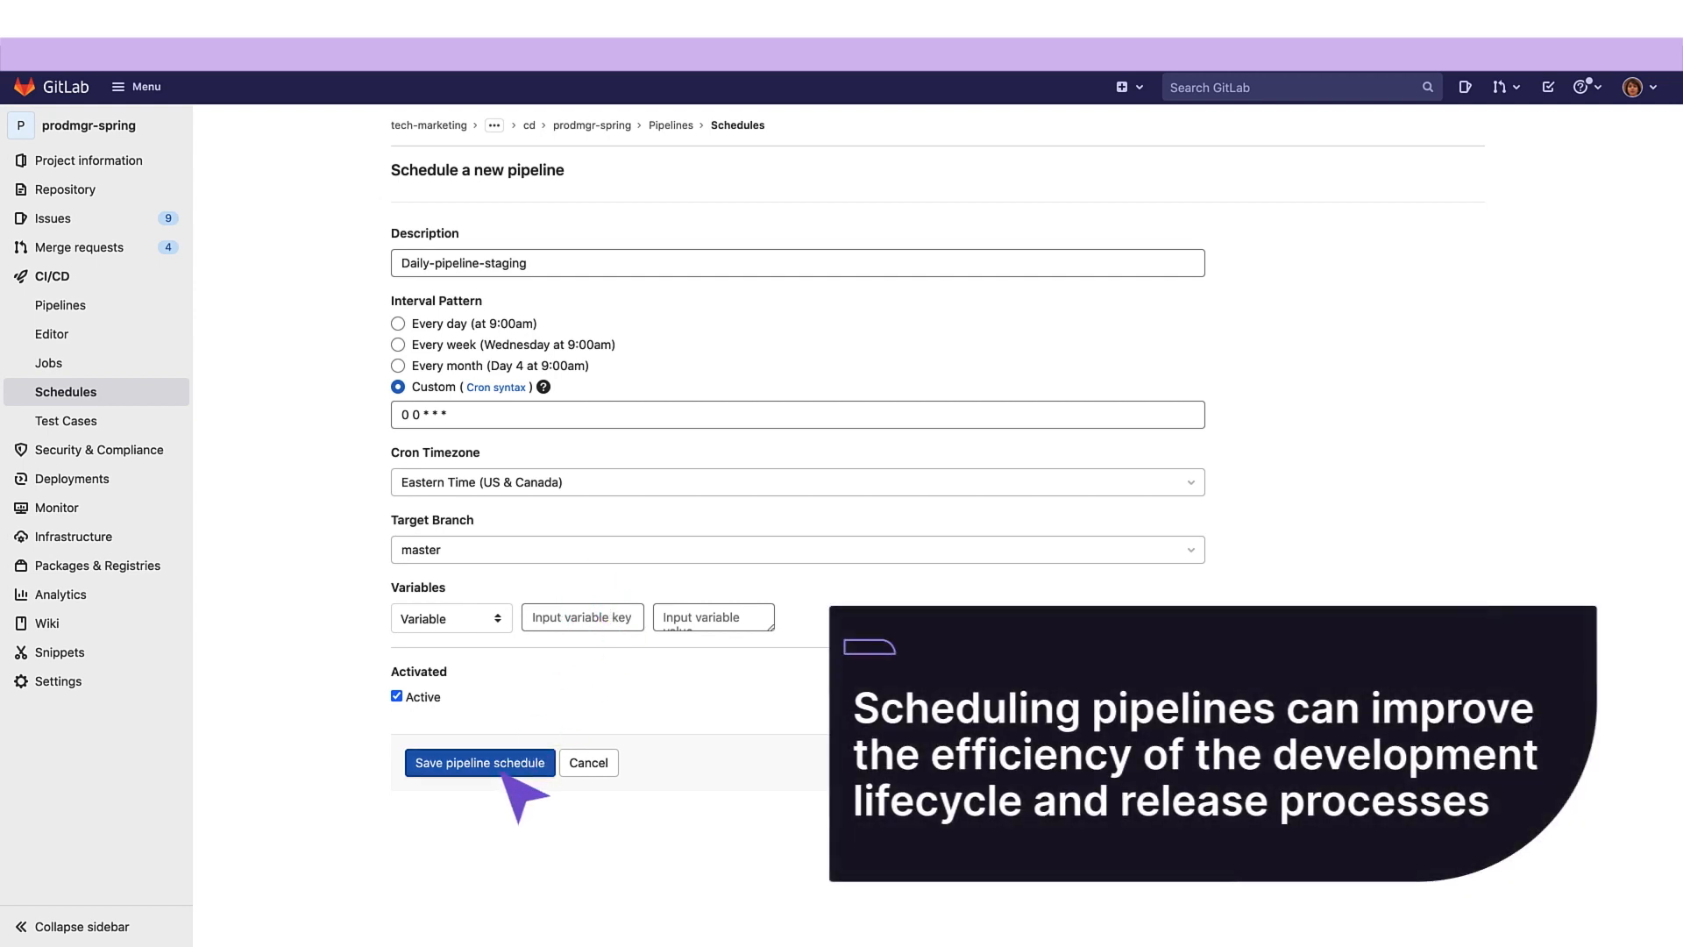
left_click(479, 762)
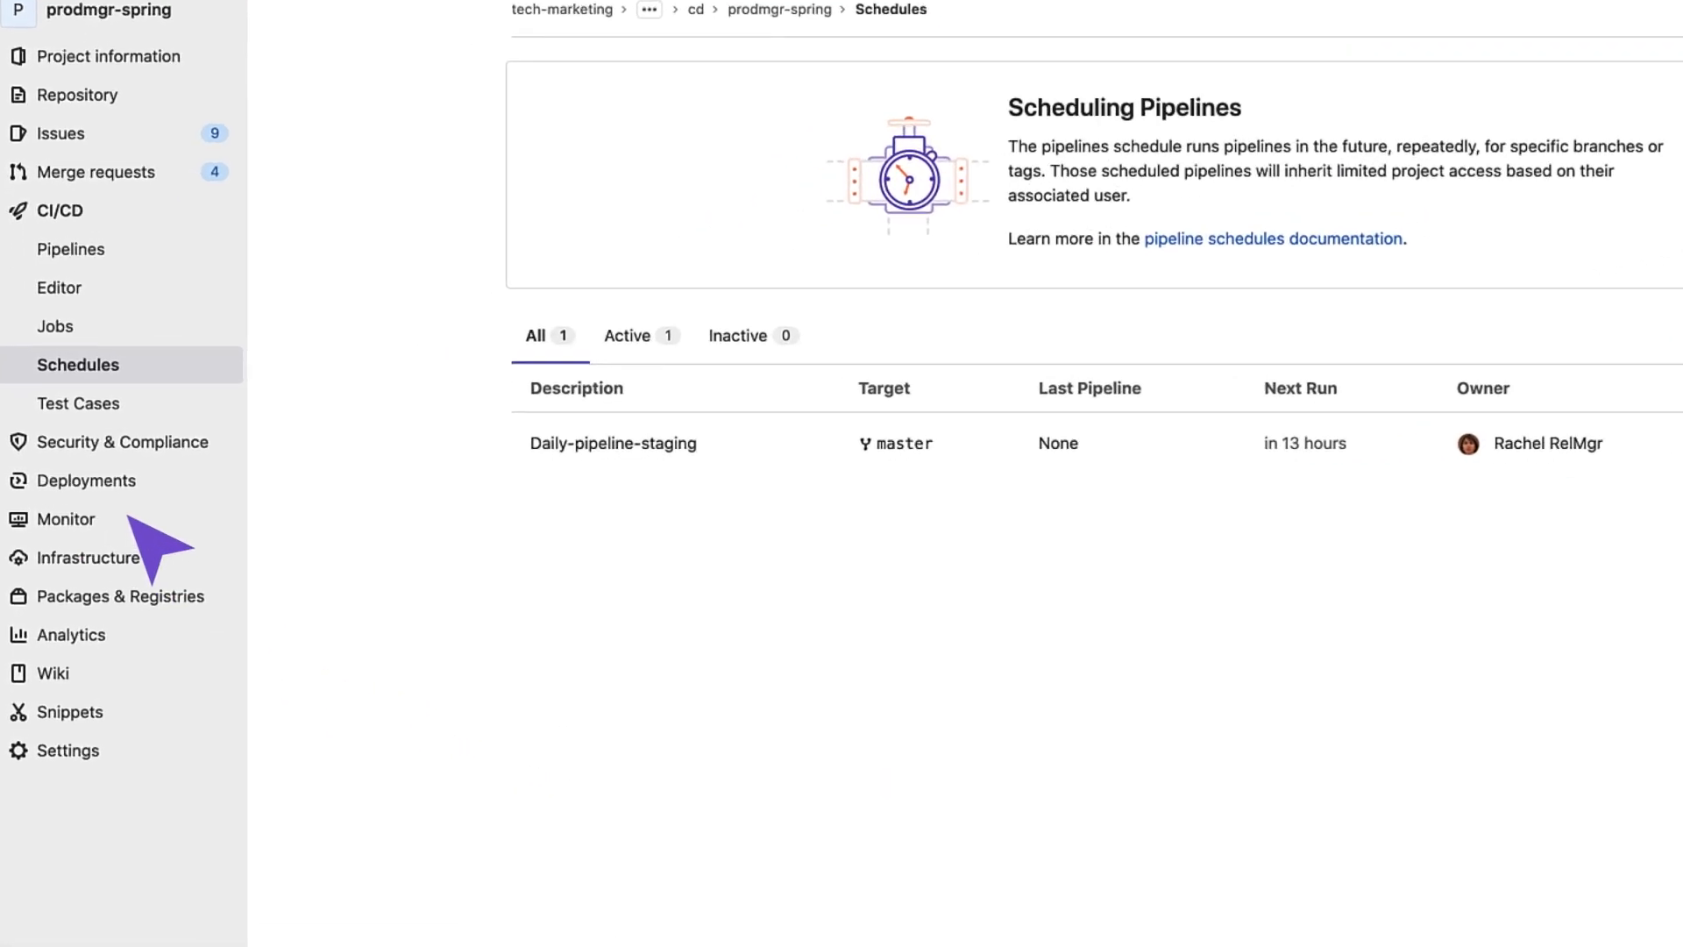
Step: Open the production metrics dashboard and expand the Kubernetes system metrics charts
left_click(66, 518)
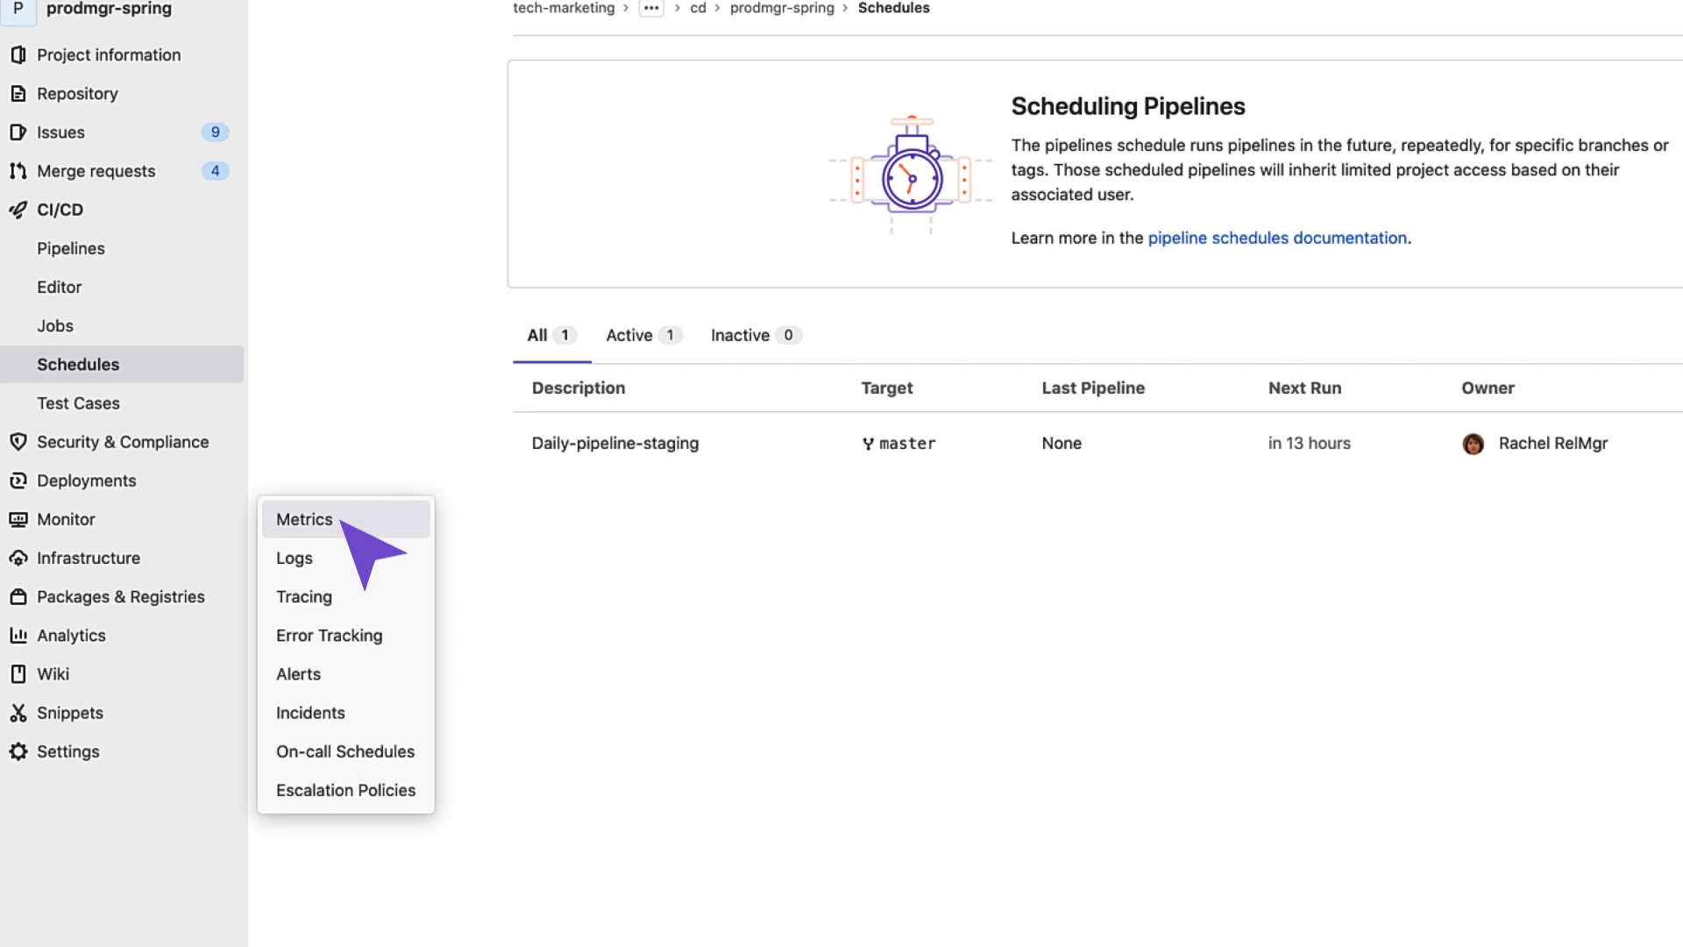
left_click(305, 520)
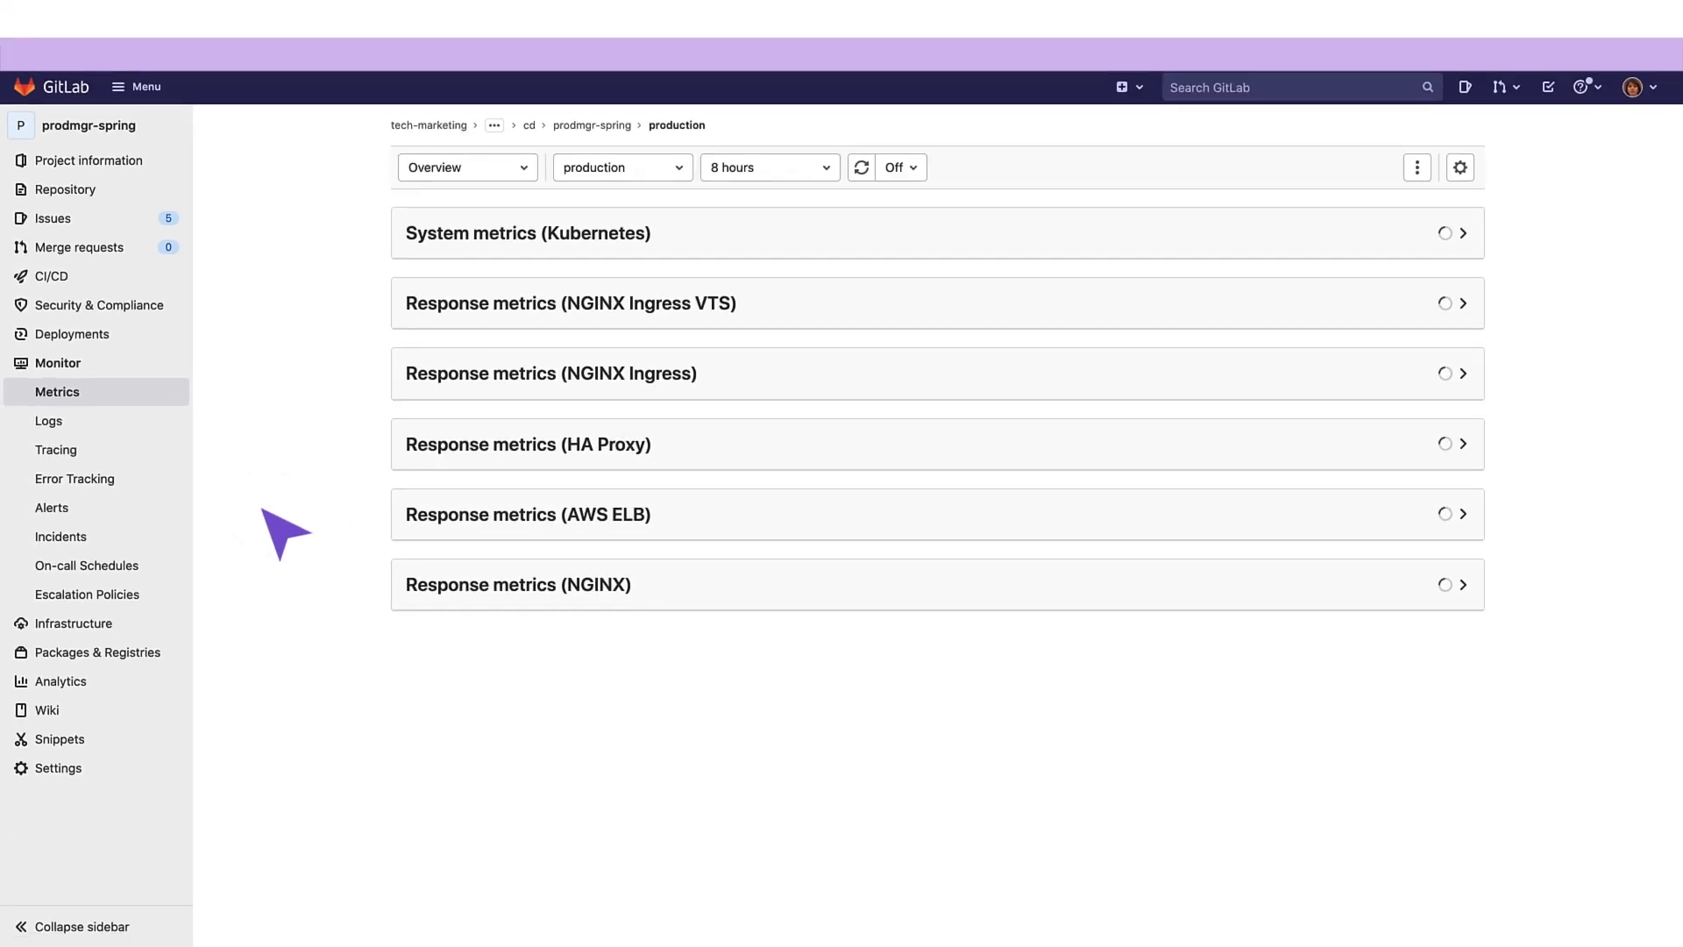
left_click(1460, 233)
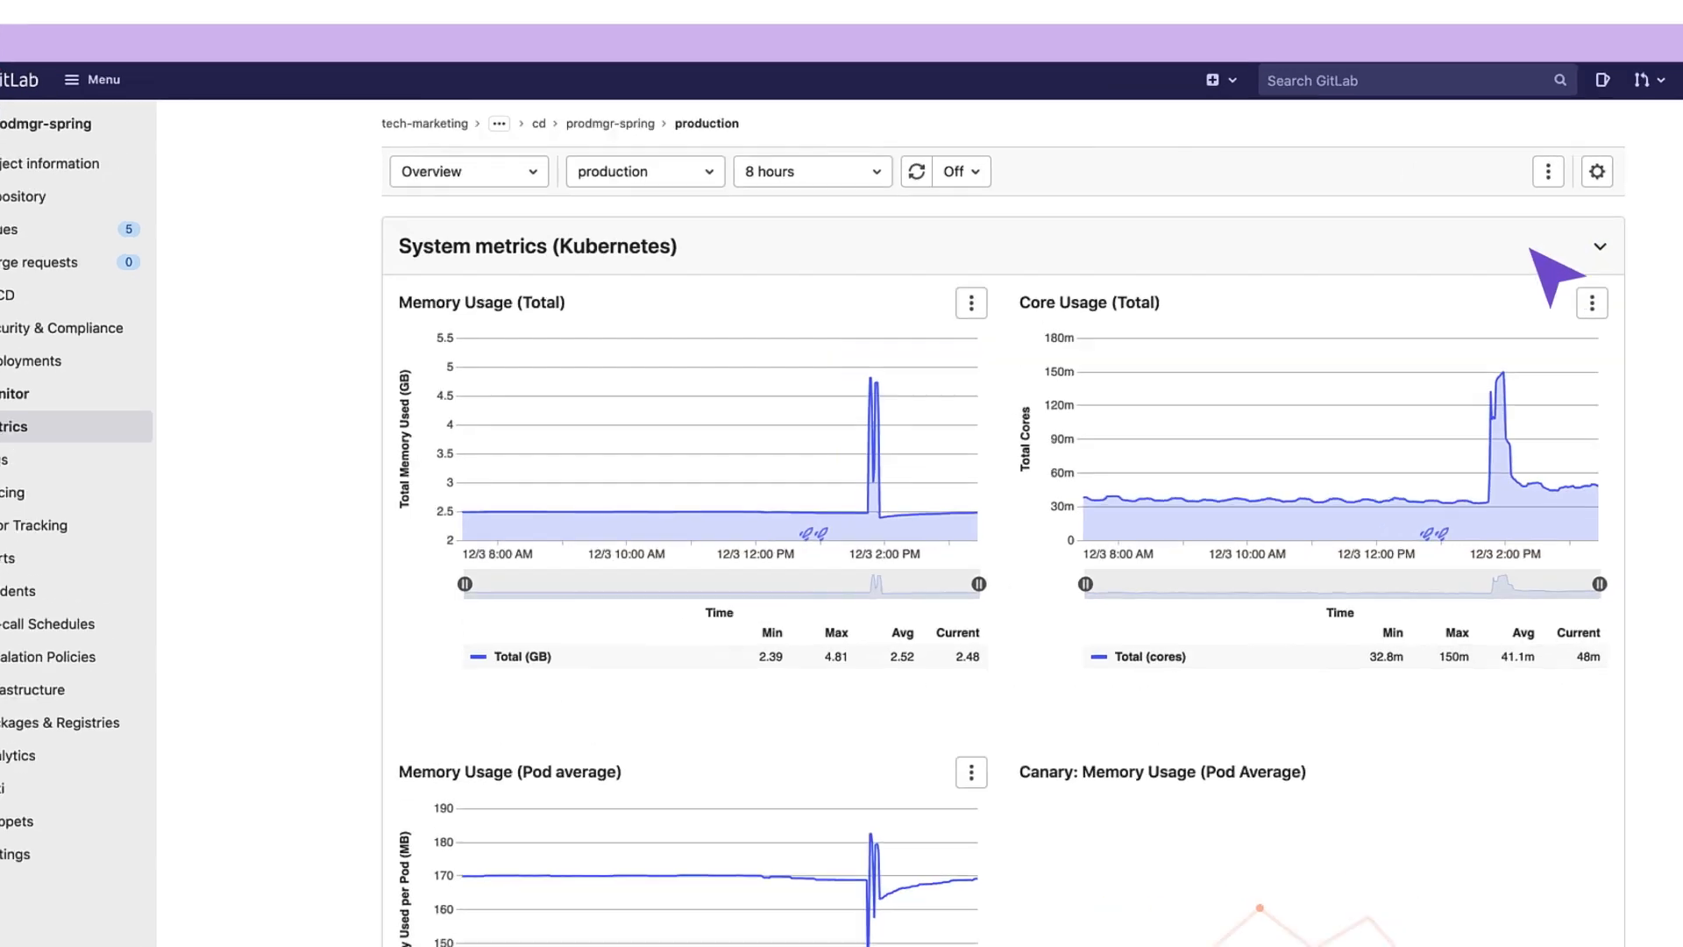
Step: Check the K8s pod health dashboard for pod production-dcf6bcffc-lc6pt
left_click(645, 170)
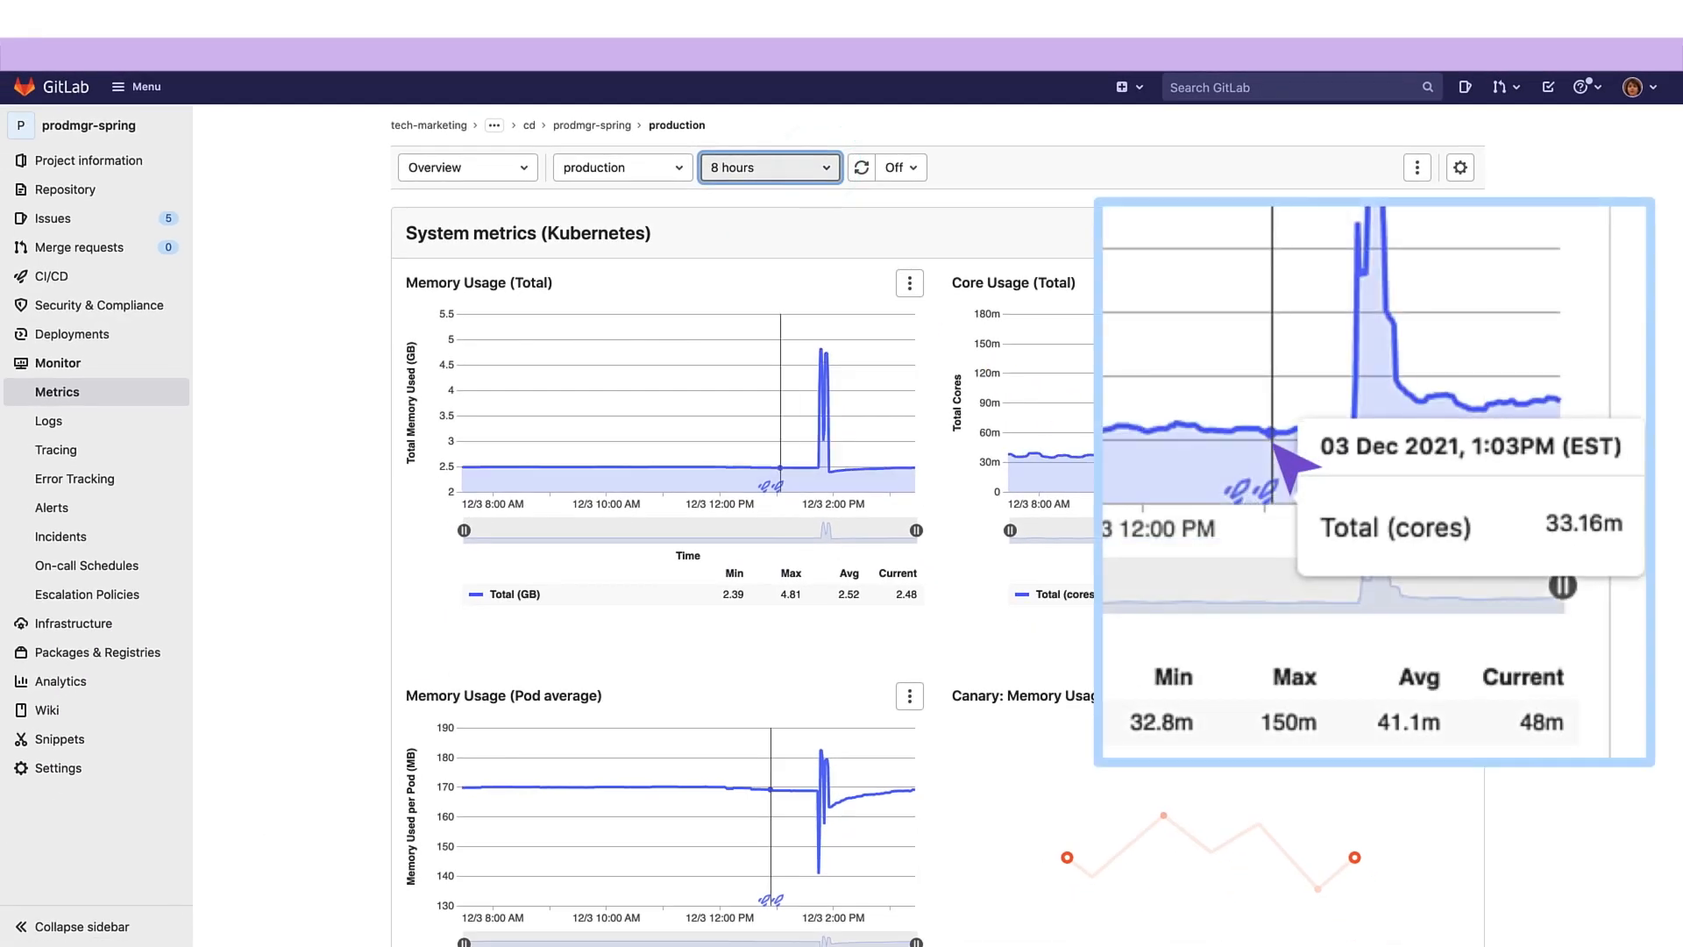
mouse_move(1245, 467)
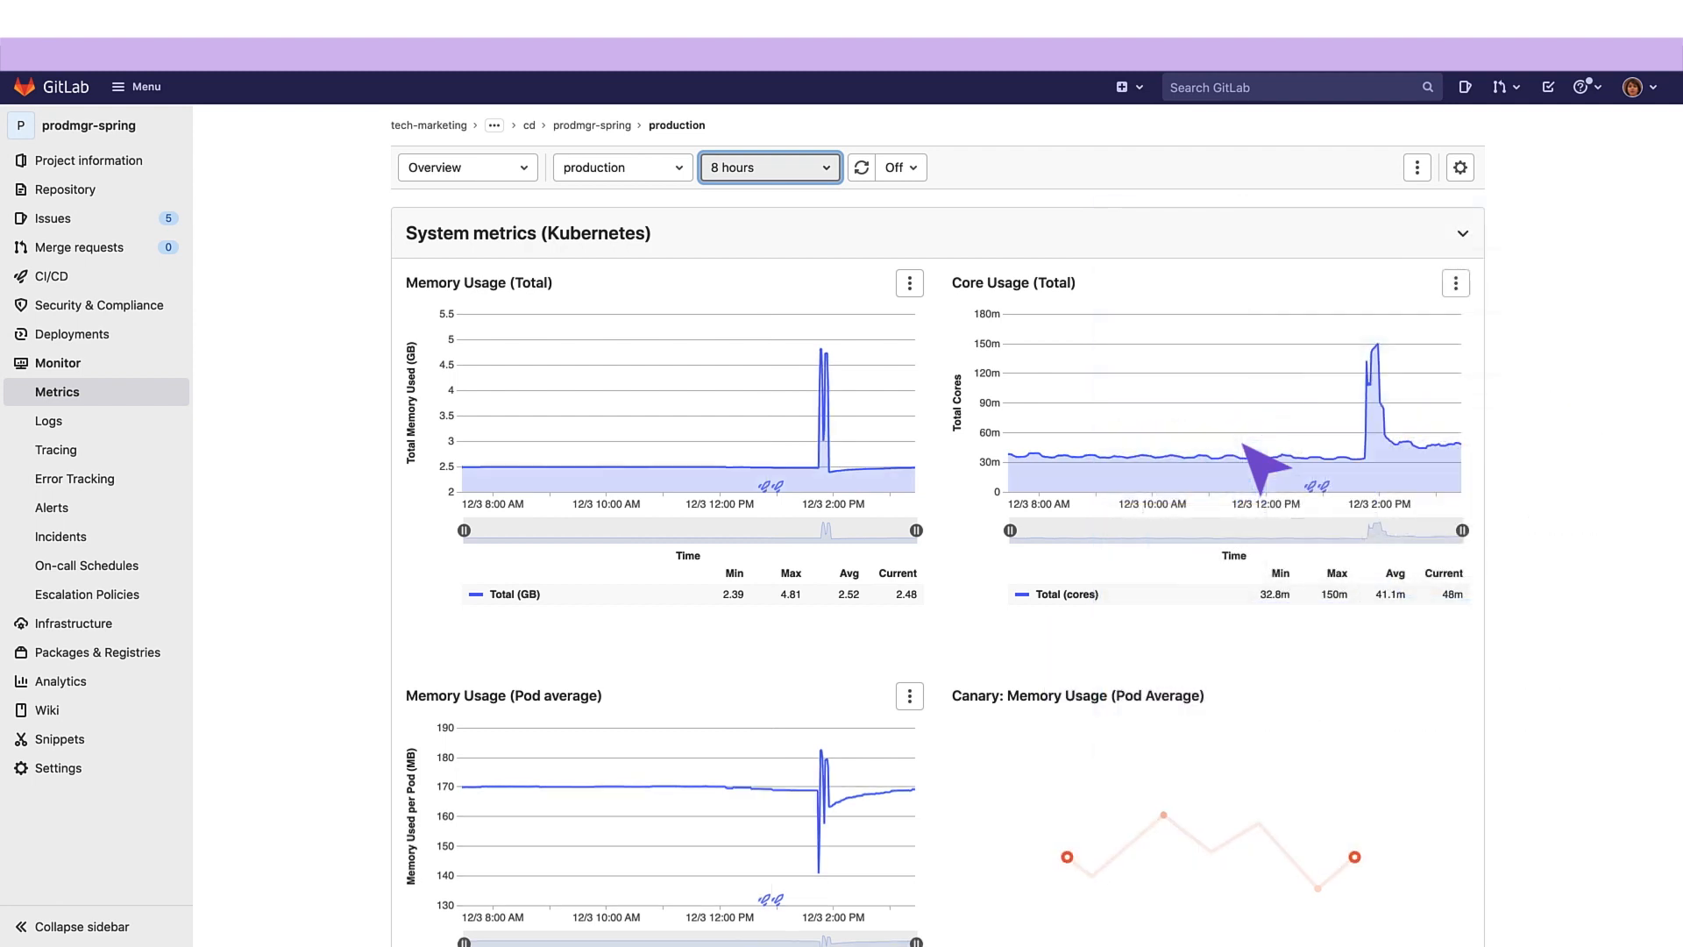
scroll("down", 3)
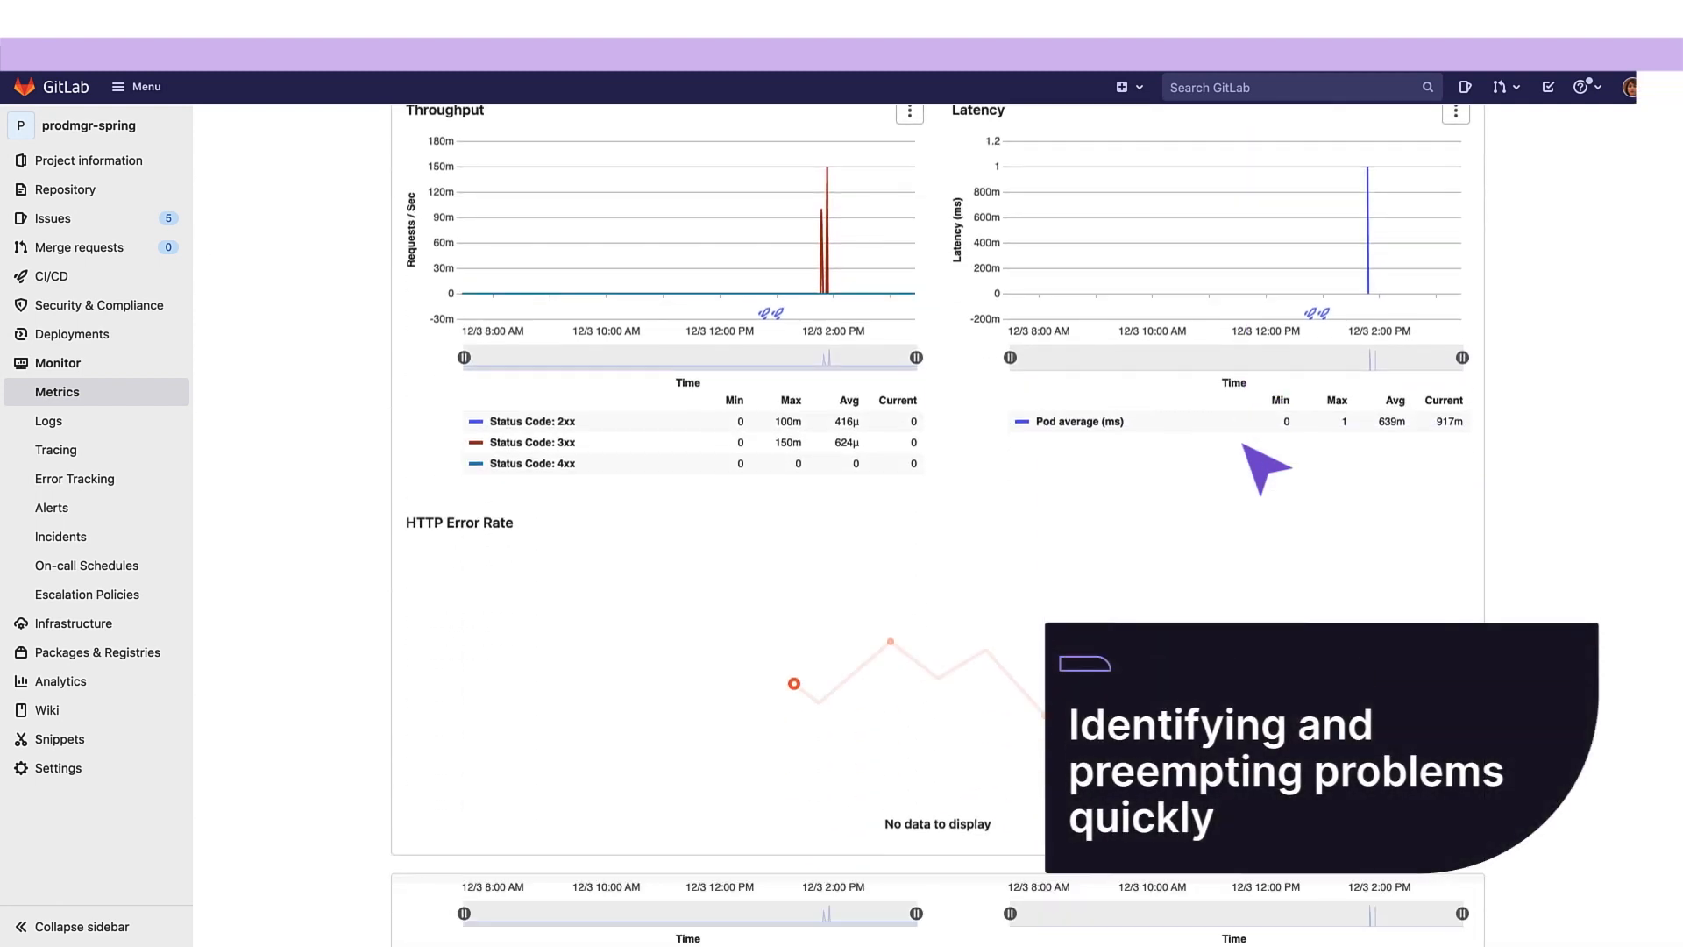
scroll("down", 3)
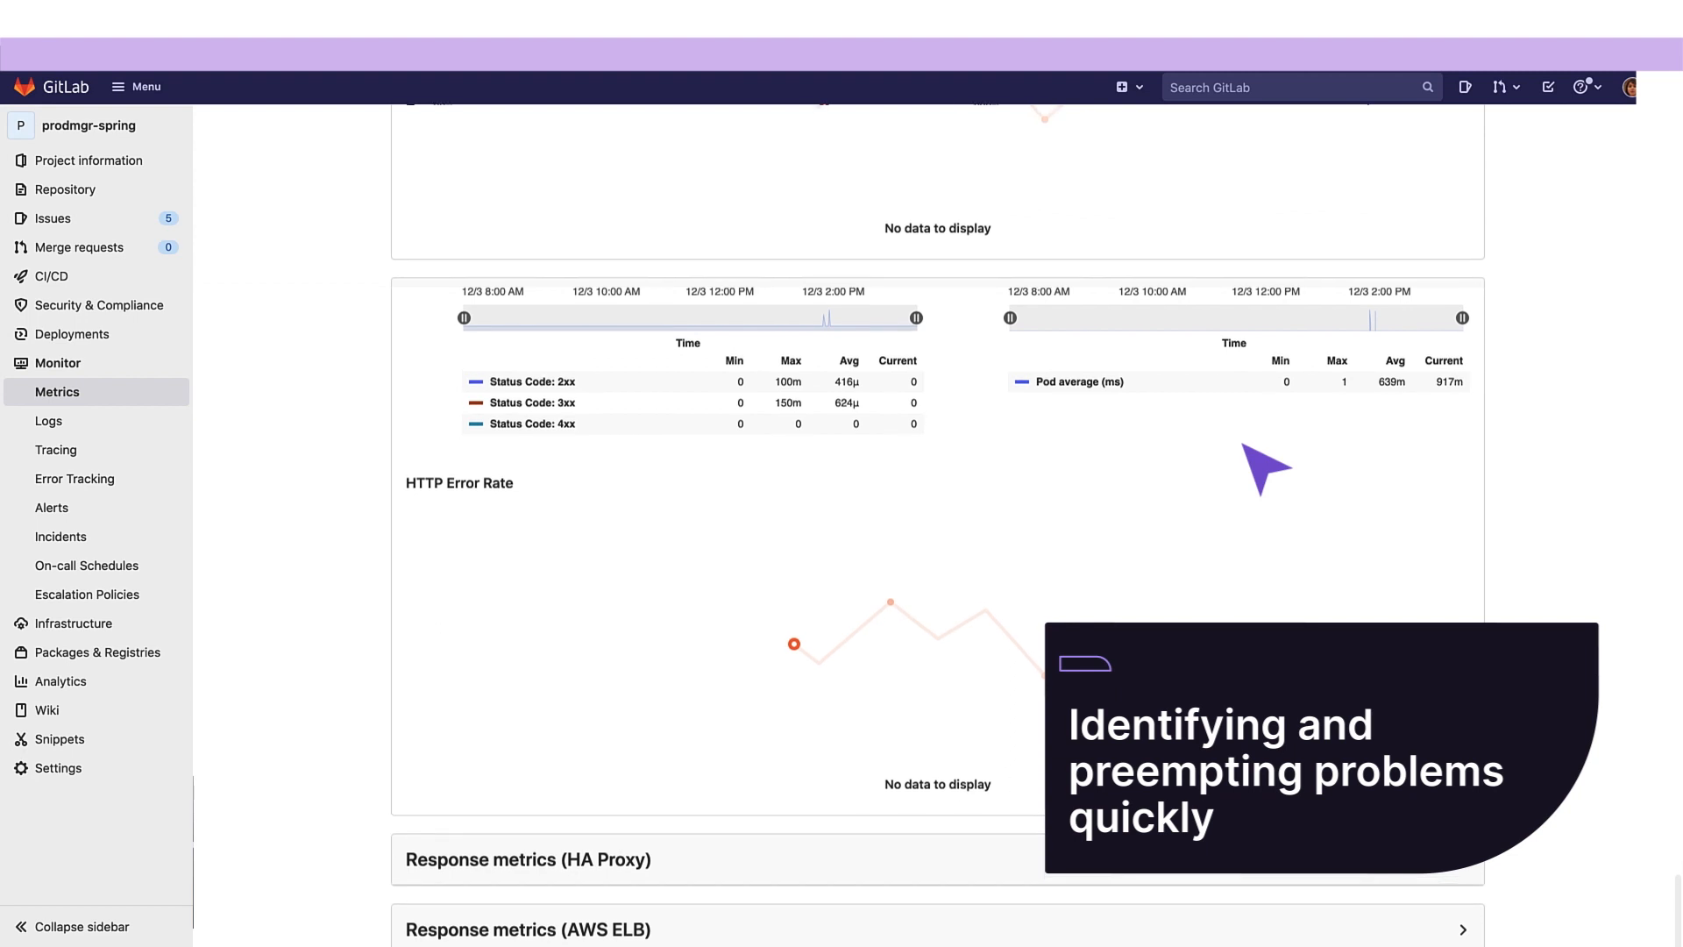
scroll("down", 3)
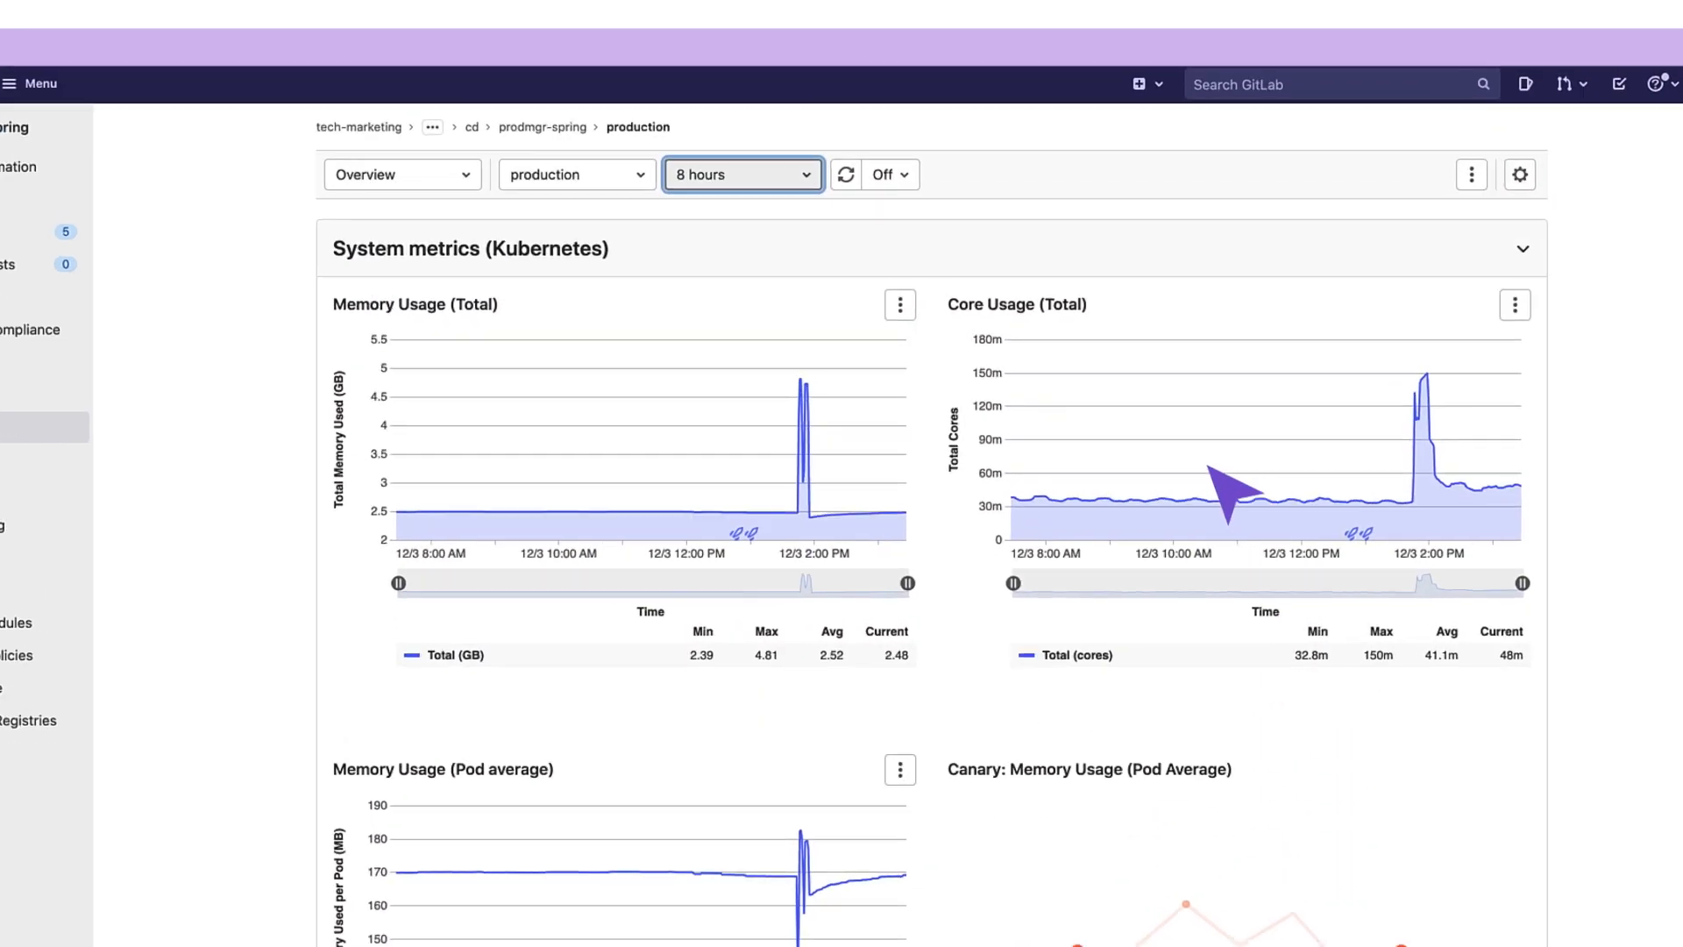
left_click(900, 305)
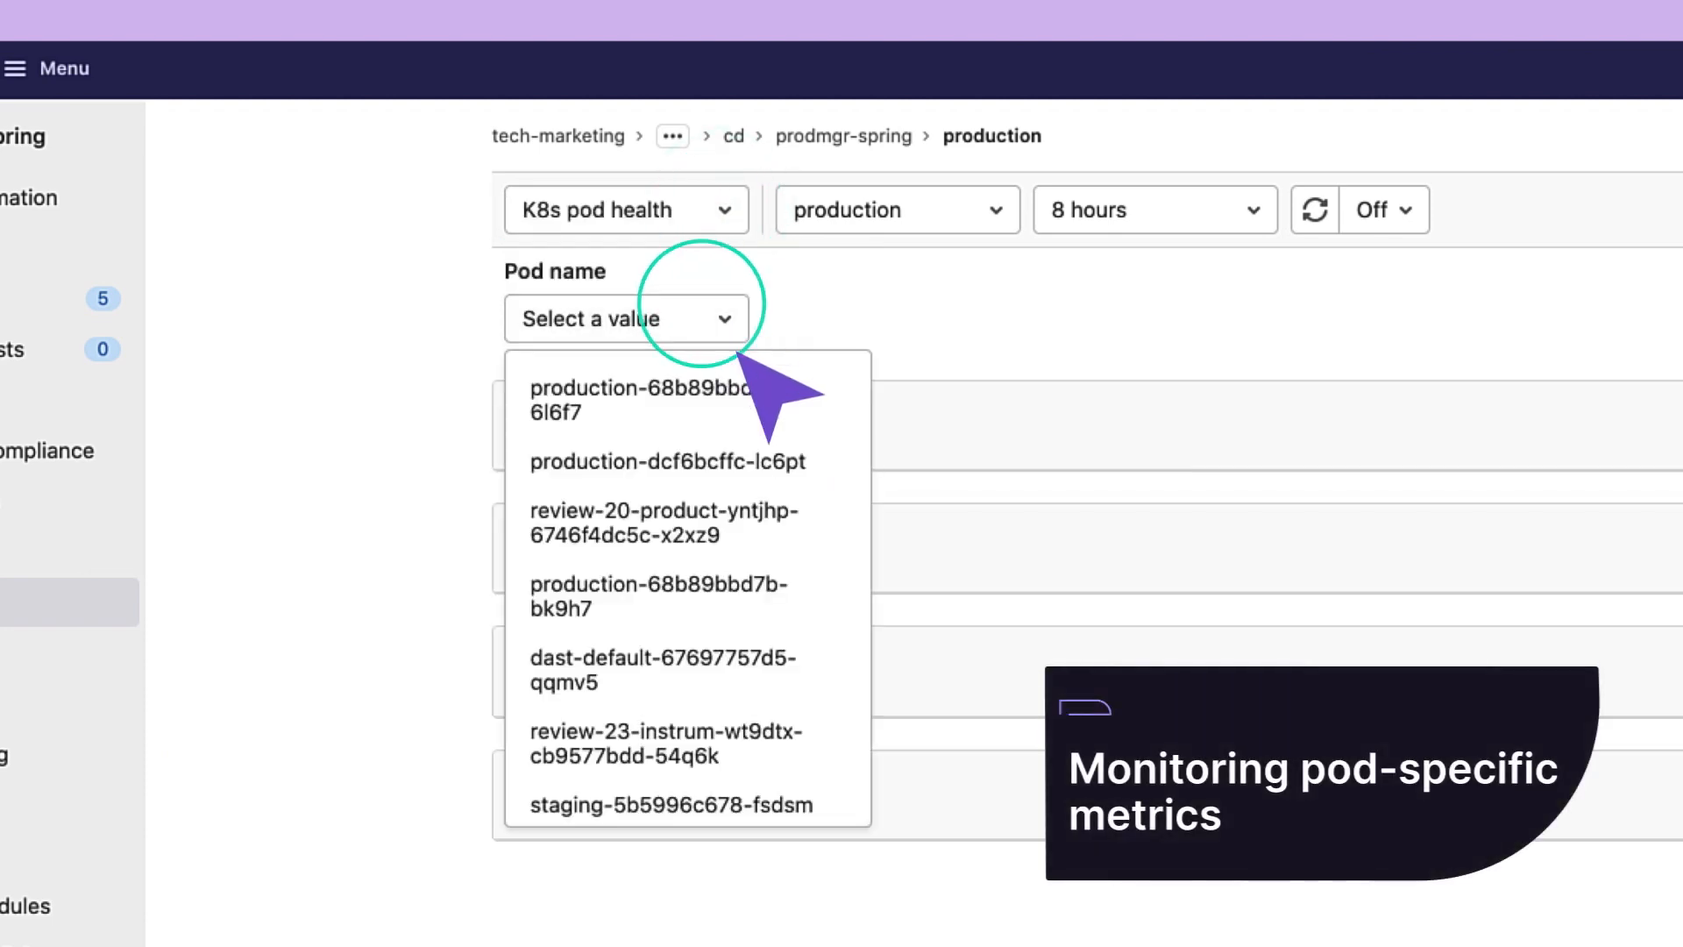
left_click(660, 462)
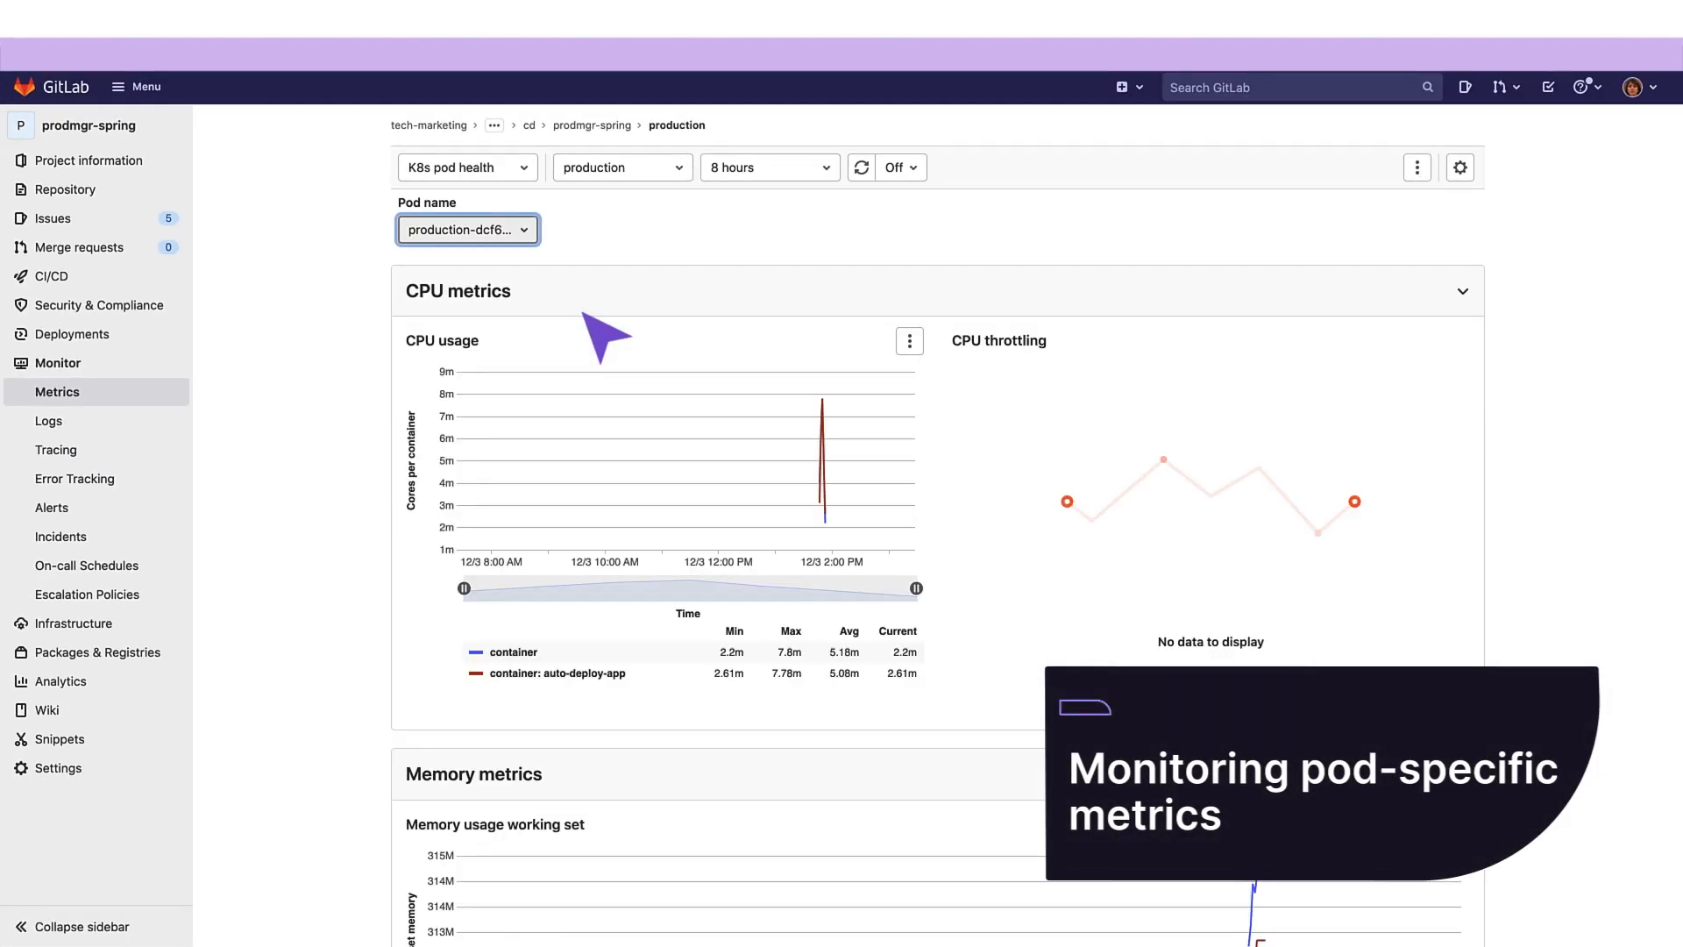
Step: Return to production metrics with Kubernetes memory and core usage charts expanded
scroll("down", 3)
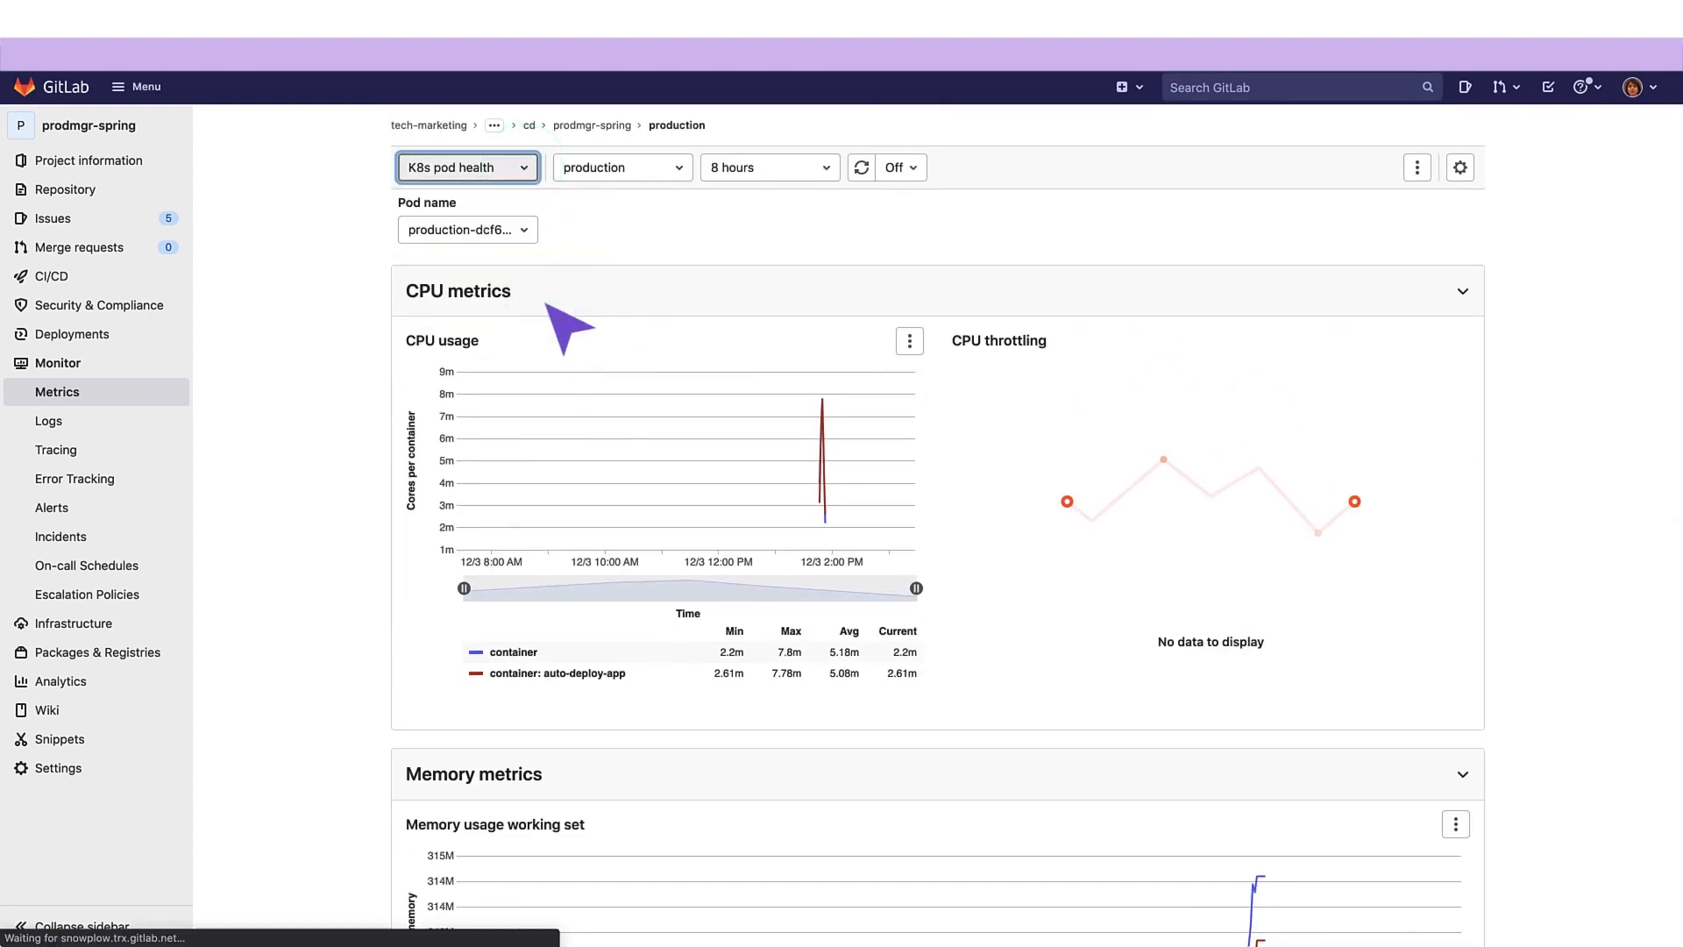
left_click(465, 167)
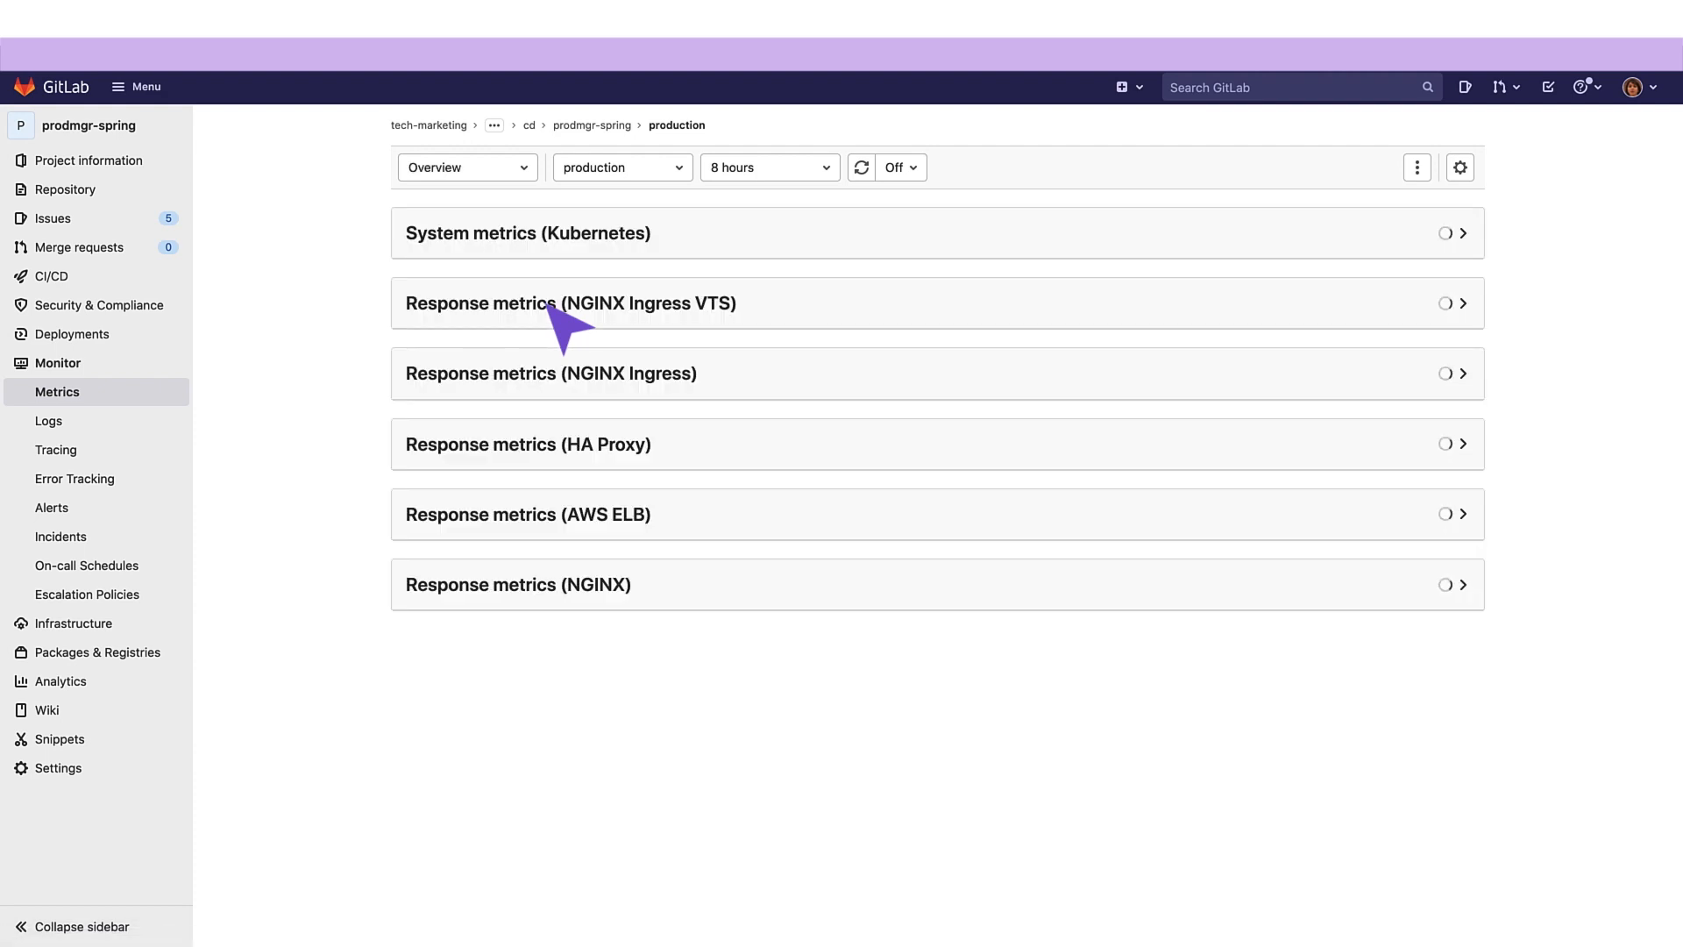
left_click(527, 233)
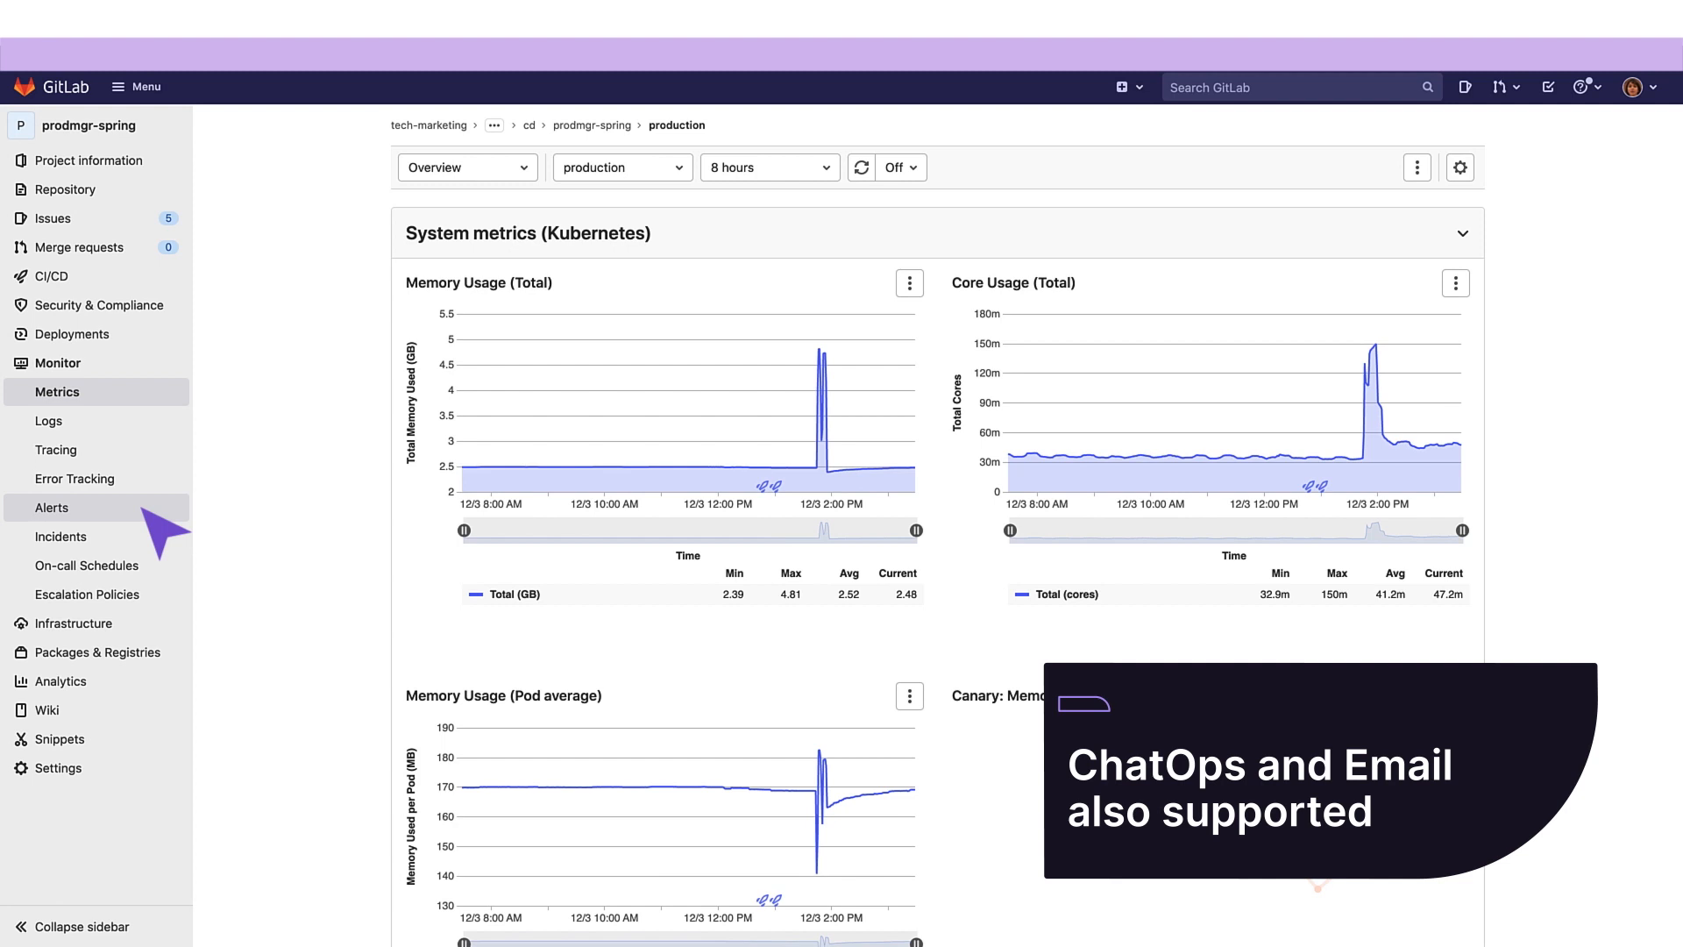
Step: Read the critical Core Usage (Total) alert's details, then return to the alerts list
left_click(52, 506)
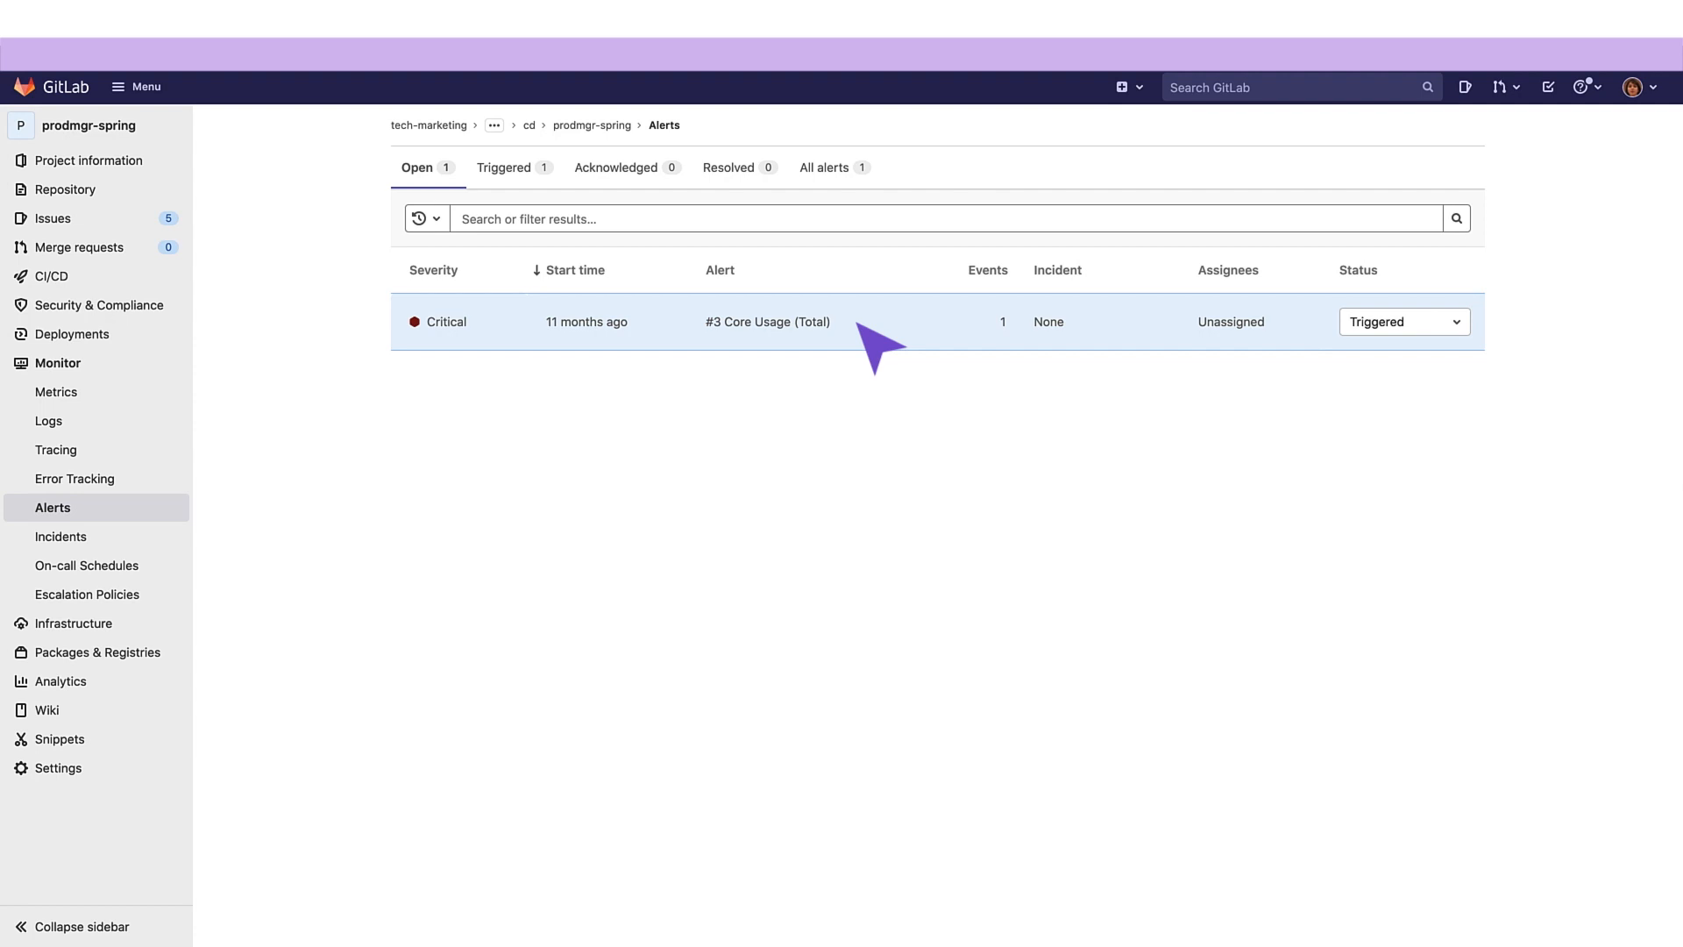
left_click(768, 321)
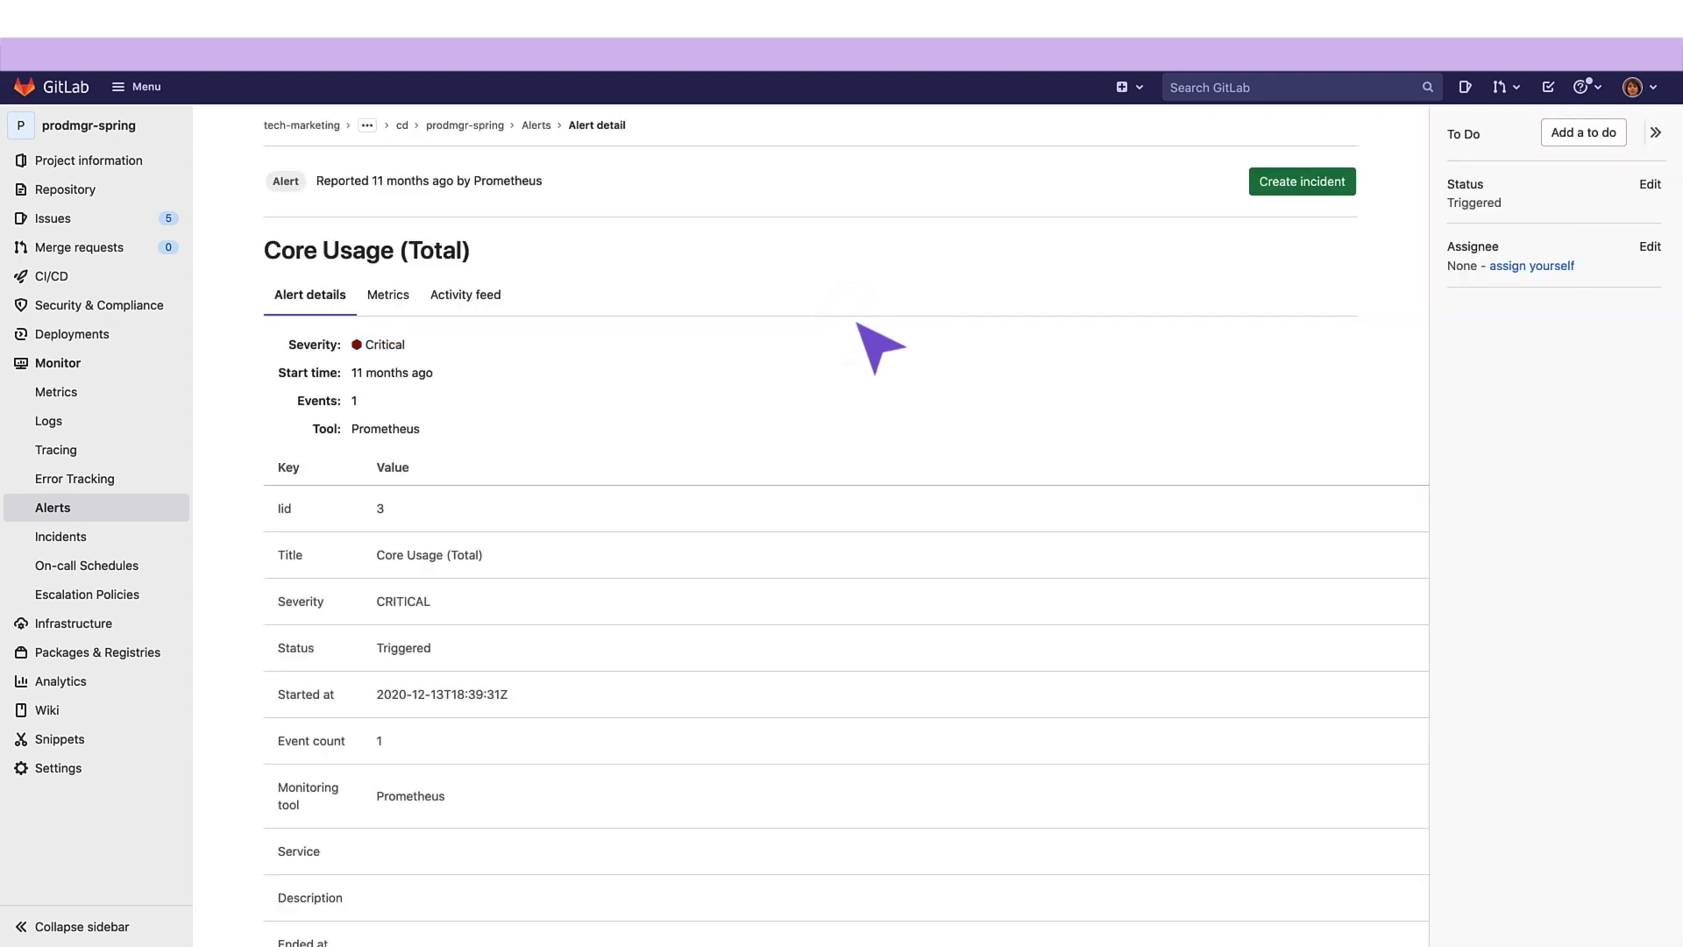
scroll("down", 3)
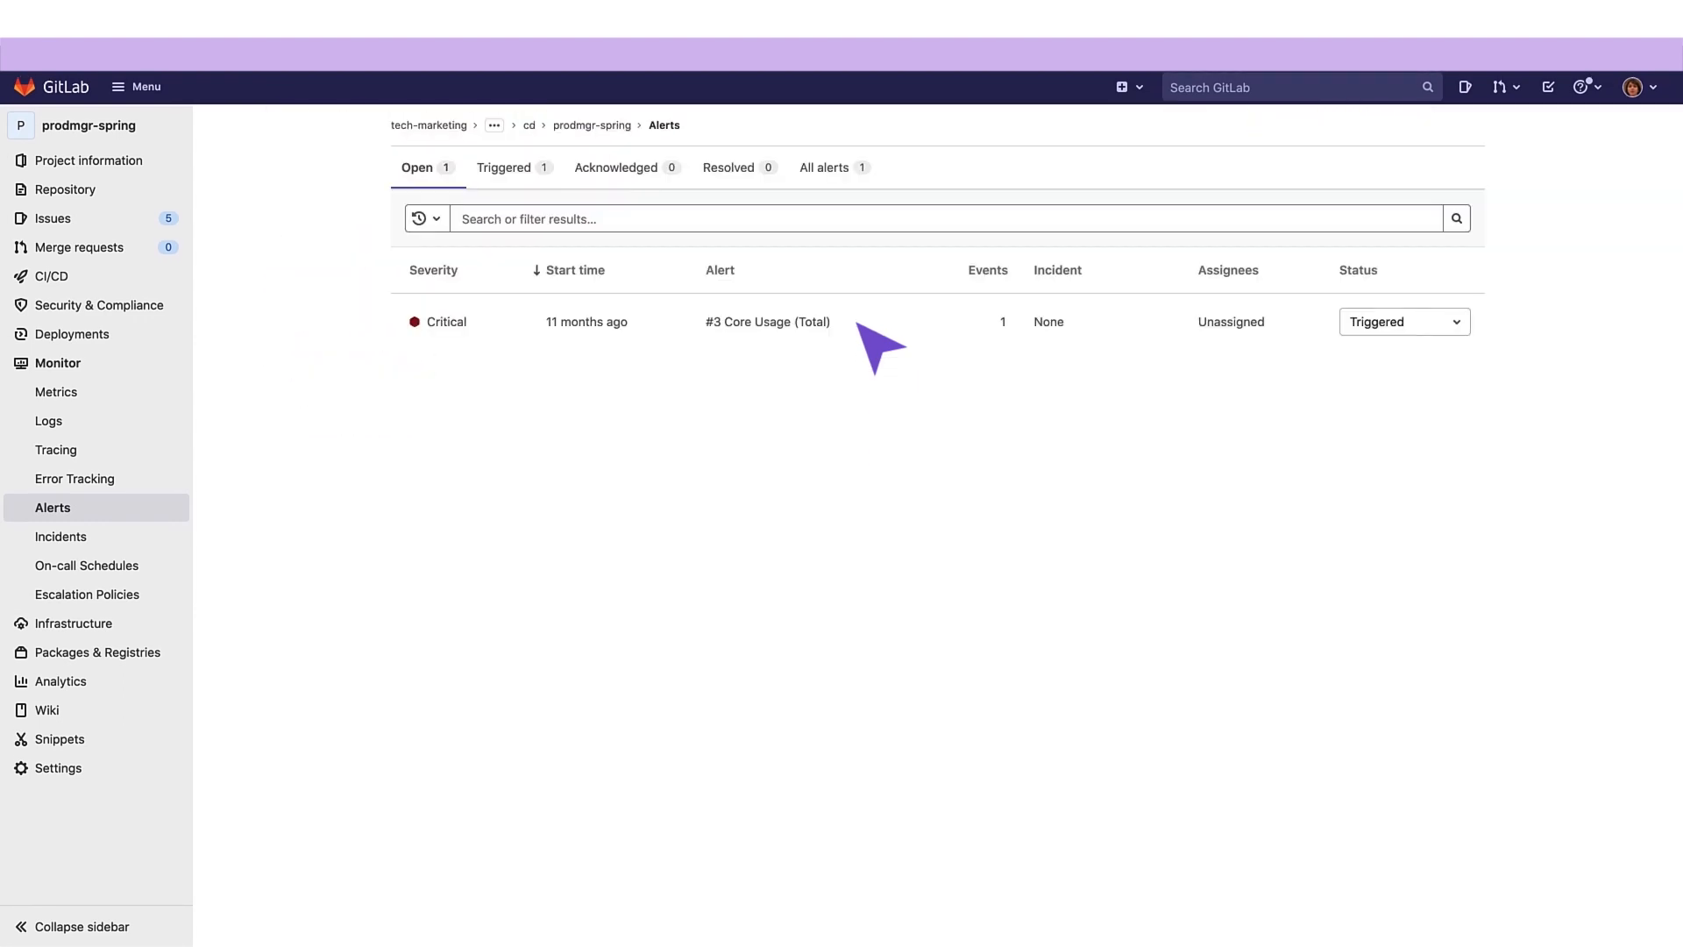
left_click(60, 680)
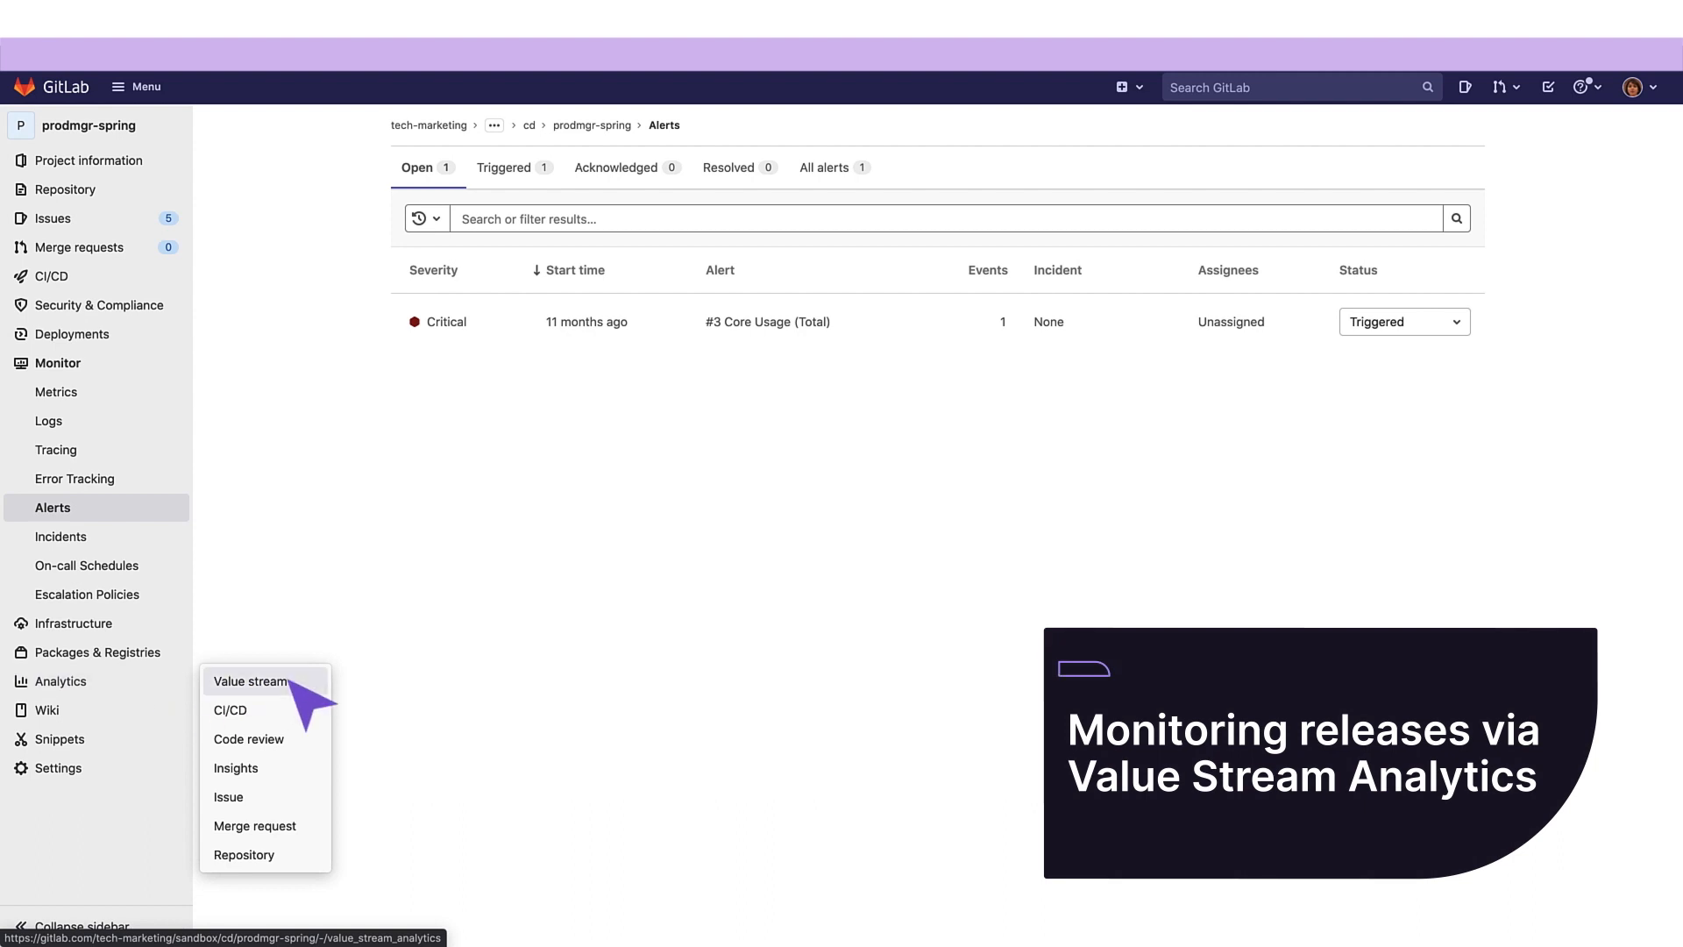
Step: Show Value Stream Analytics: 15-day lead time, 7 commits, 5 deploys over 30 days
left_click(250, 680)
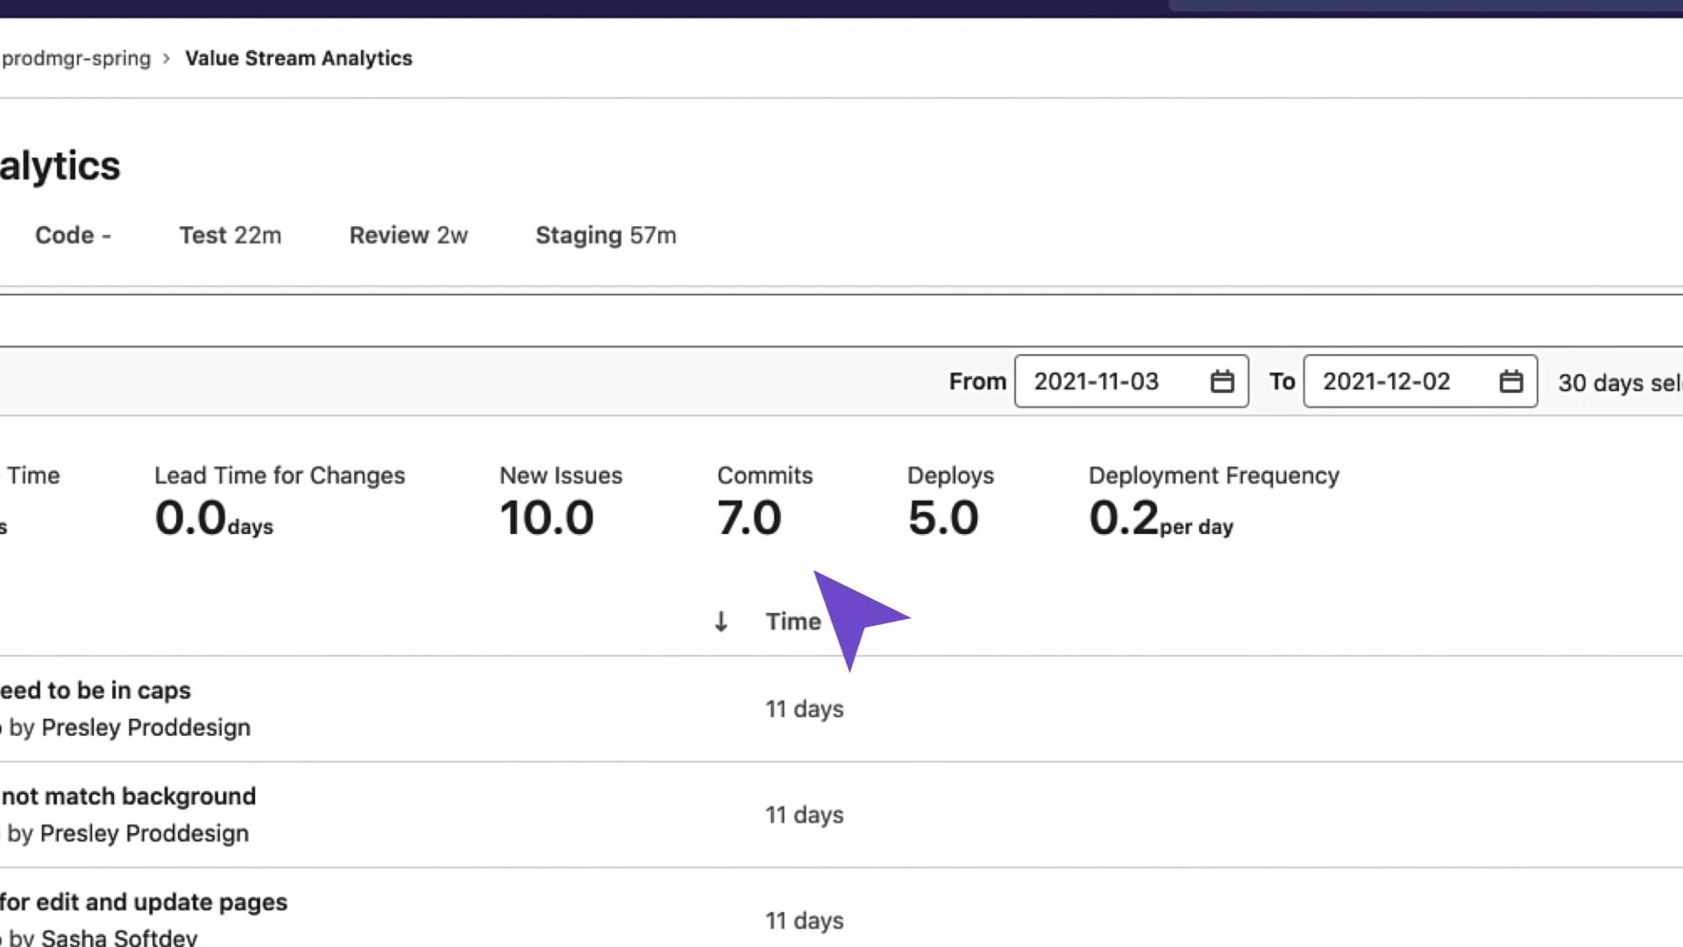
scroll("right", 3)
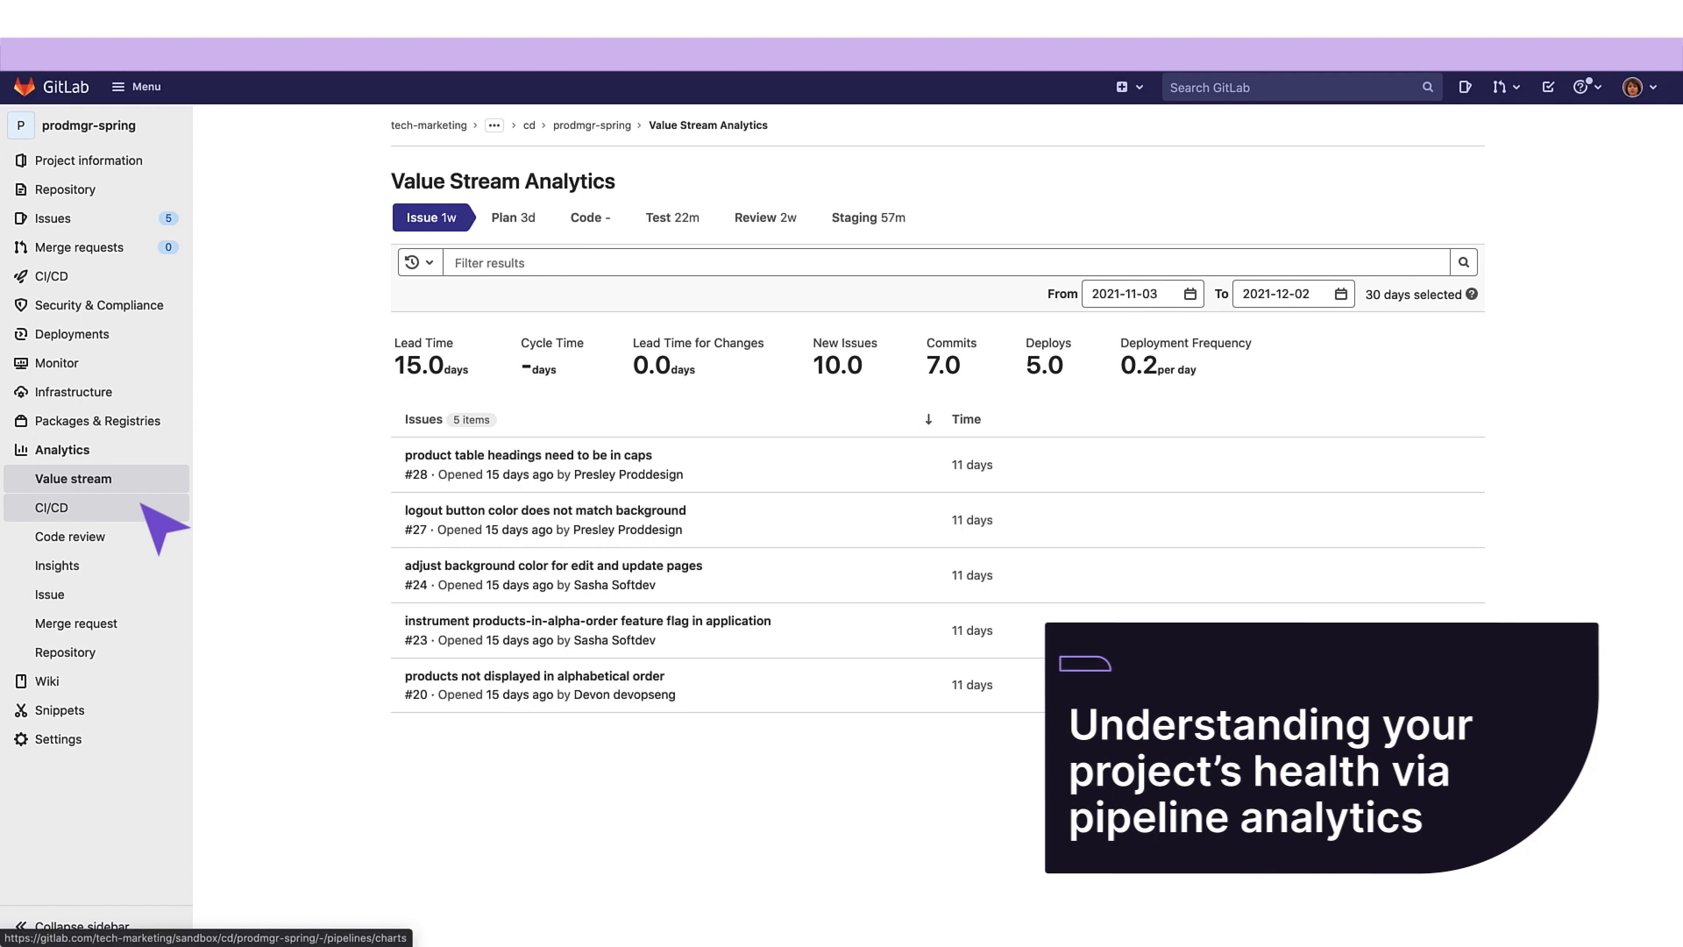
Step: View deployment frequency, lead time, time to restore, and change failure rate (0%) charts
left_click(51, 507)
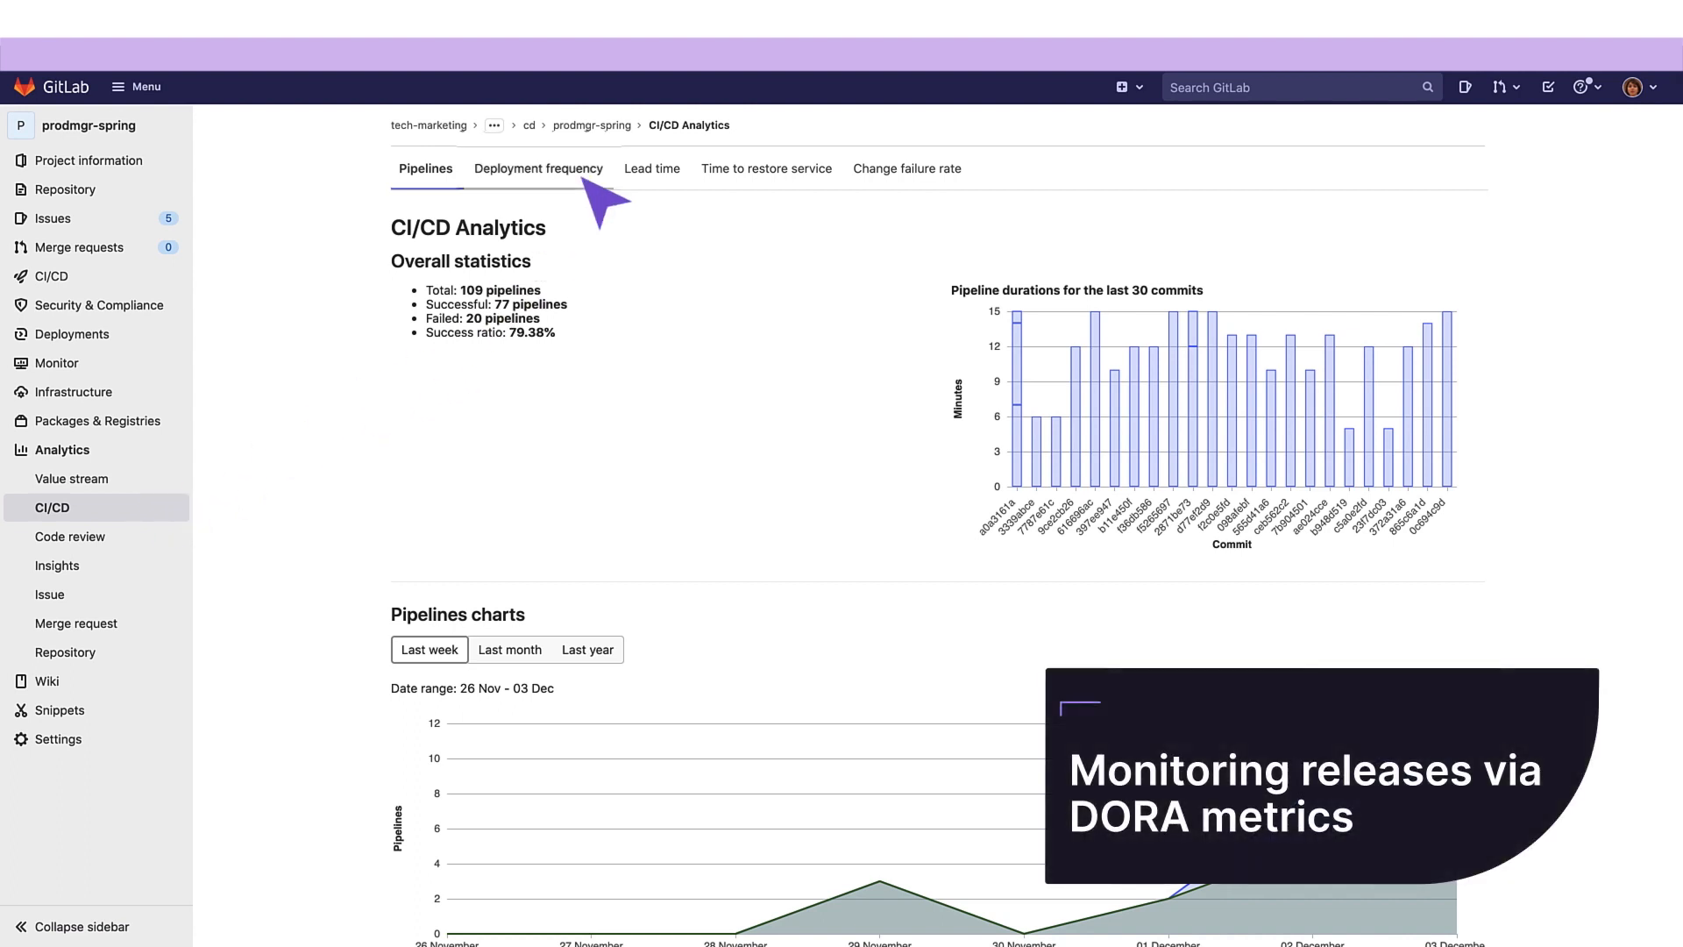
left_click(537, 168)
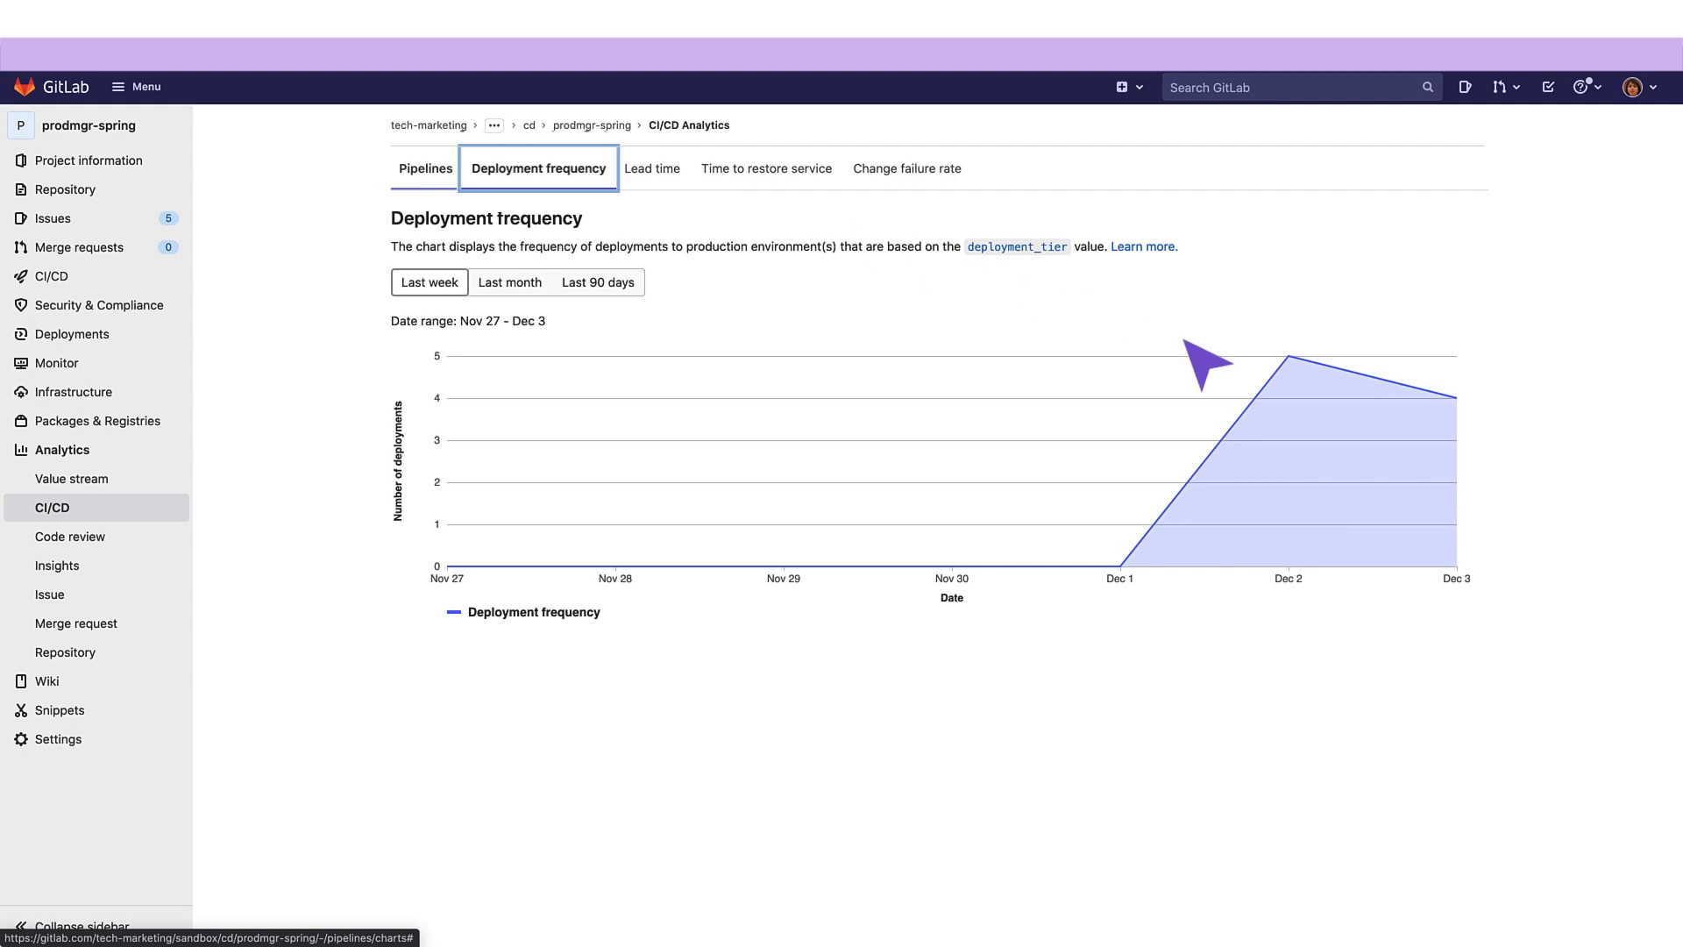
mouse_move(1288, 359)
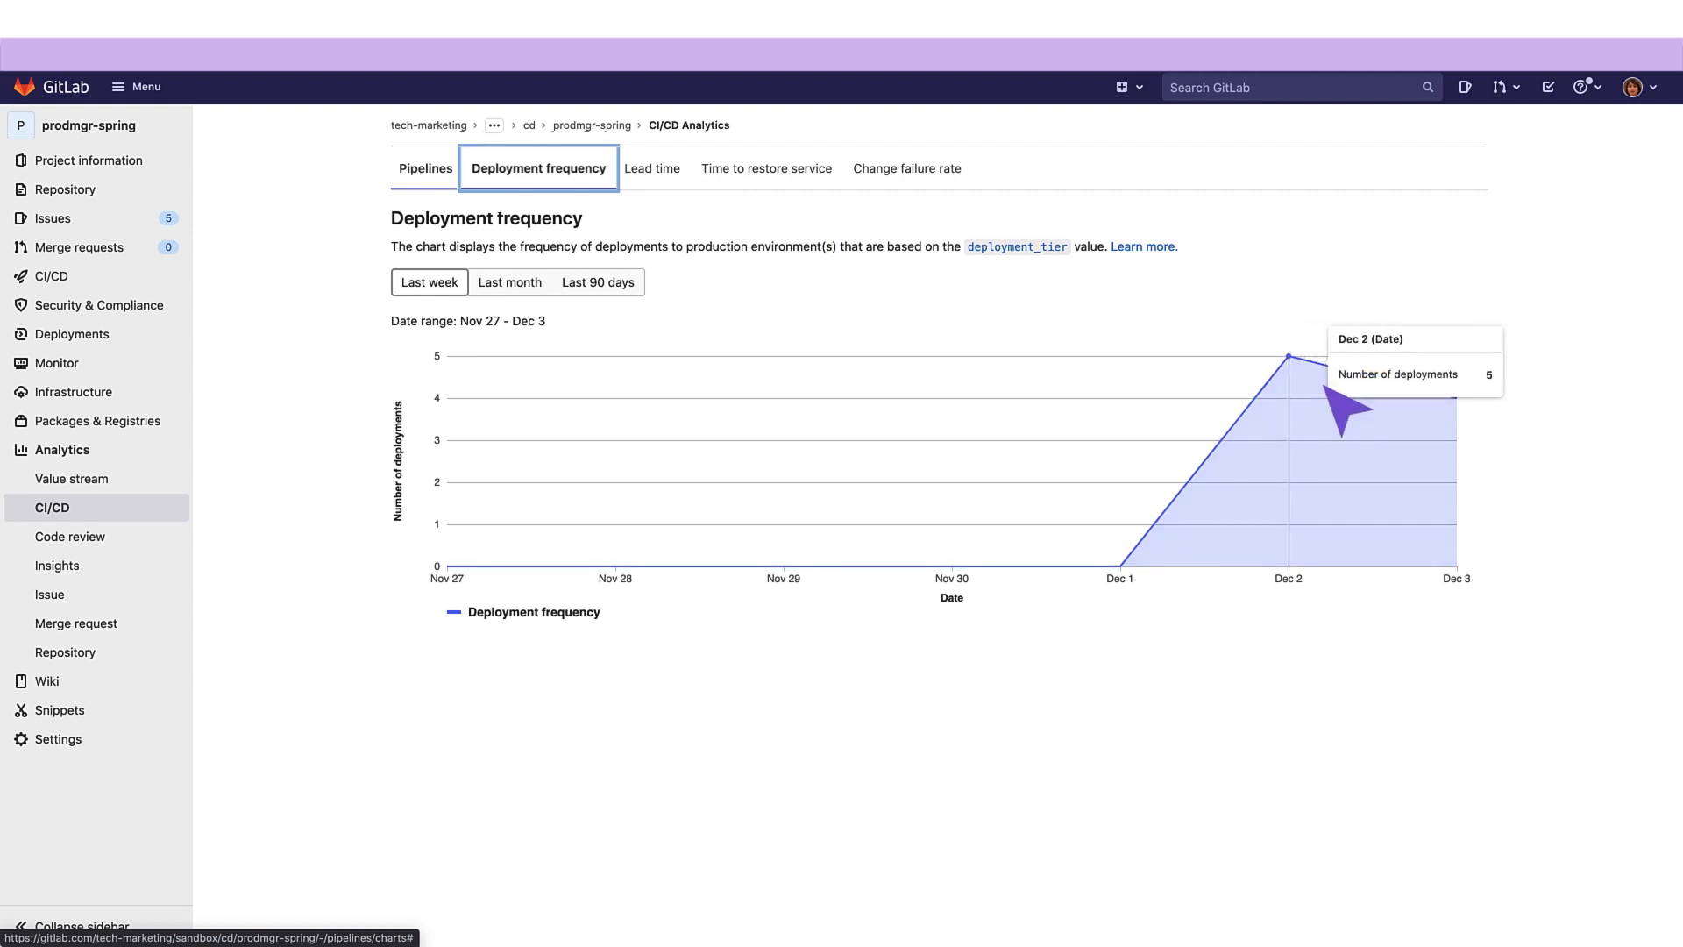
mouse_move(1457, 420)
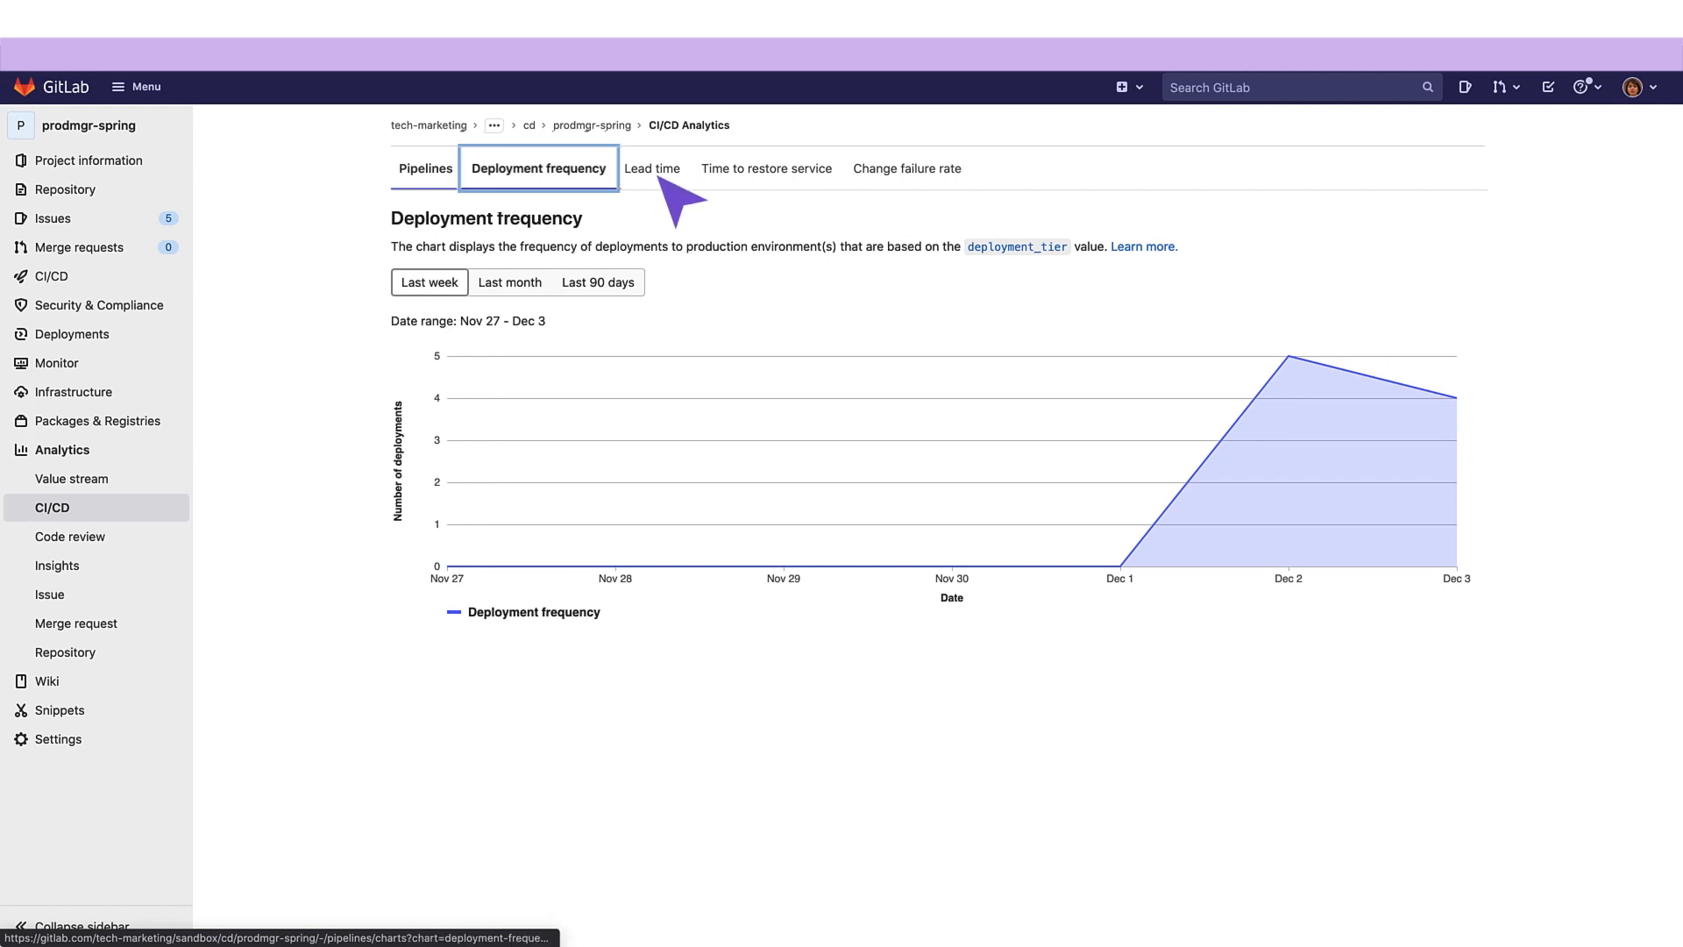
left_click(652, 168)
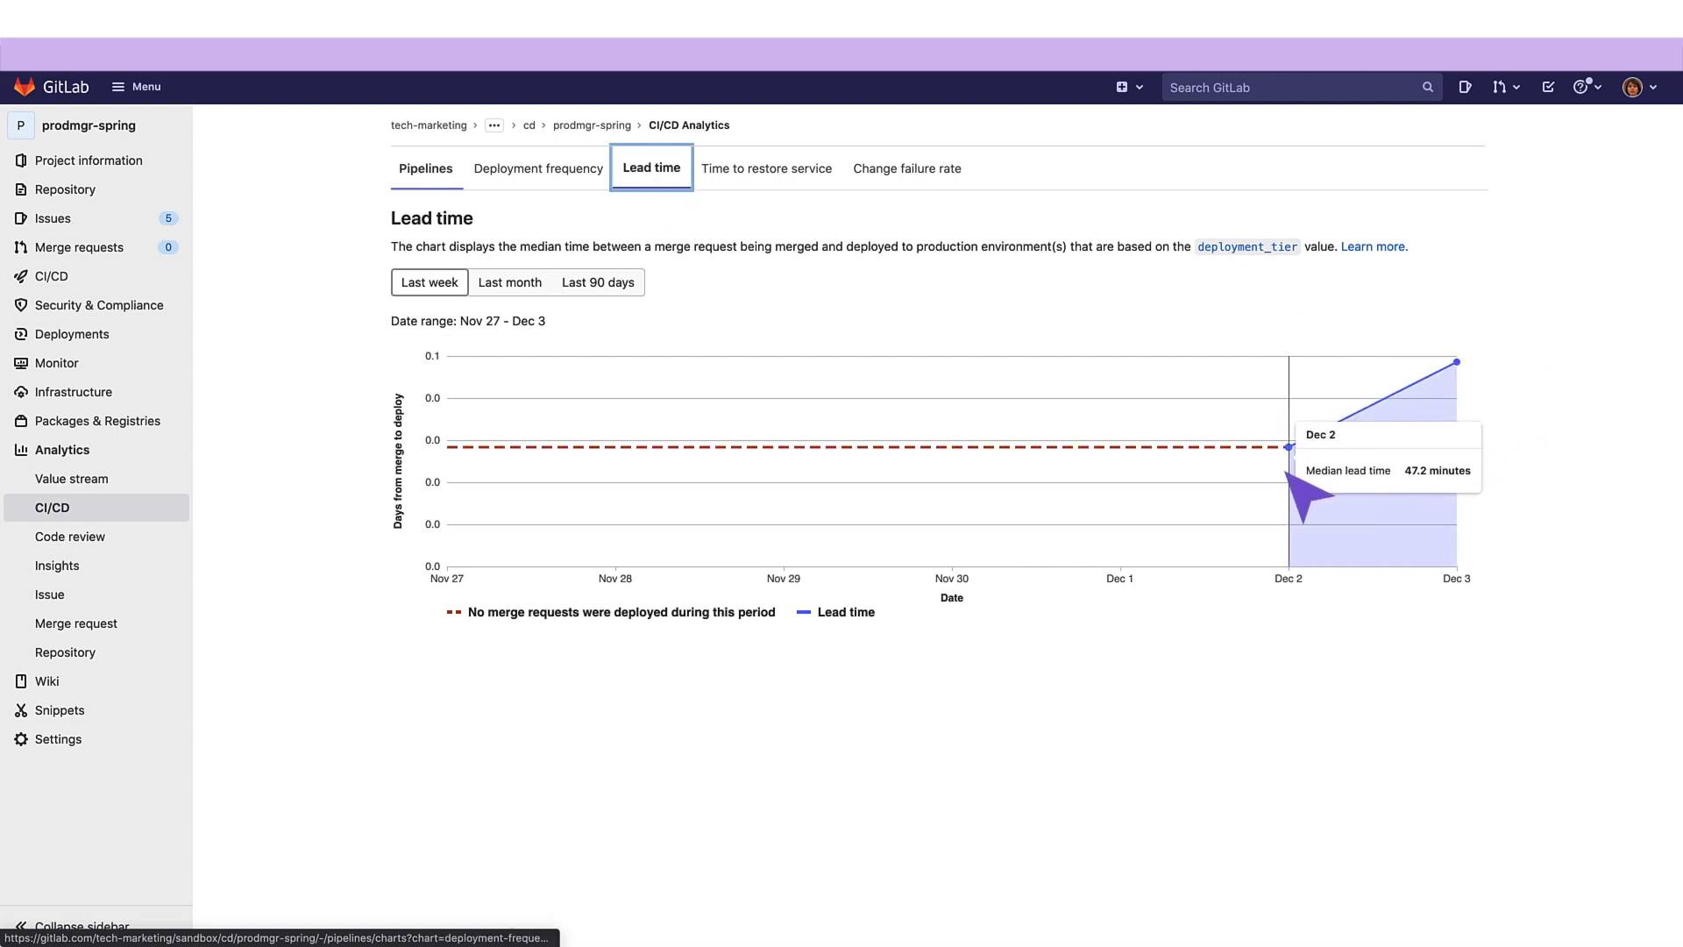
left_click(767, 169)
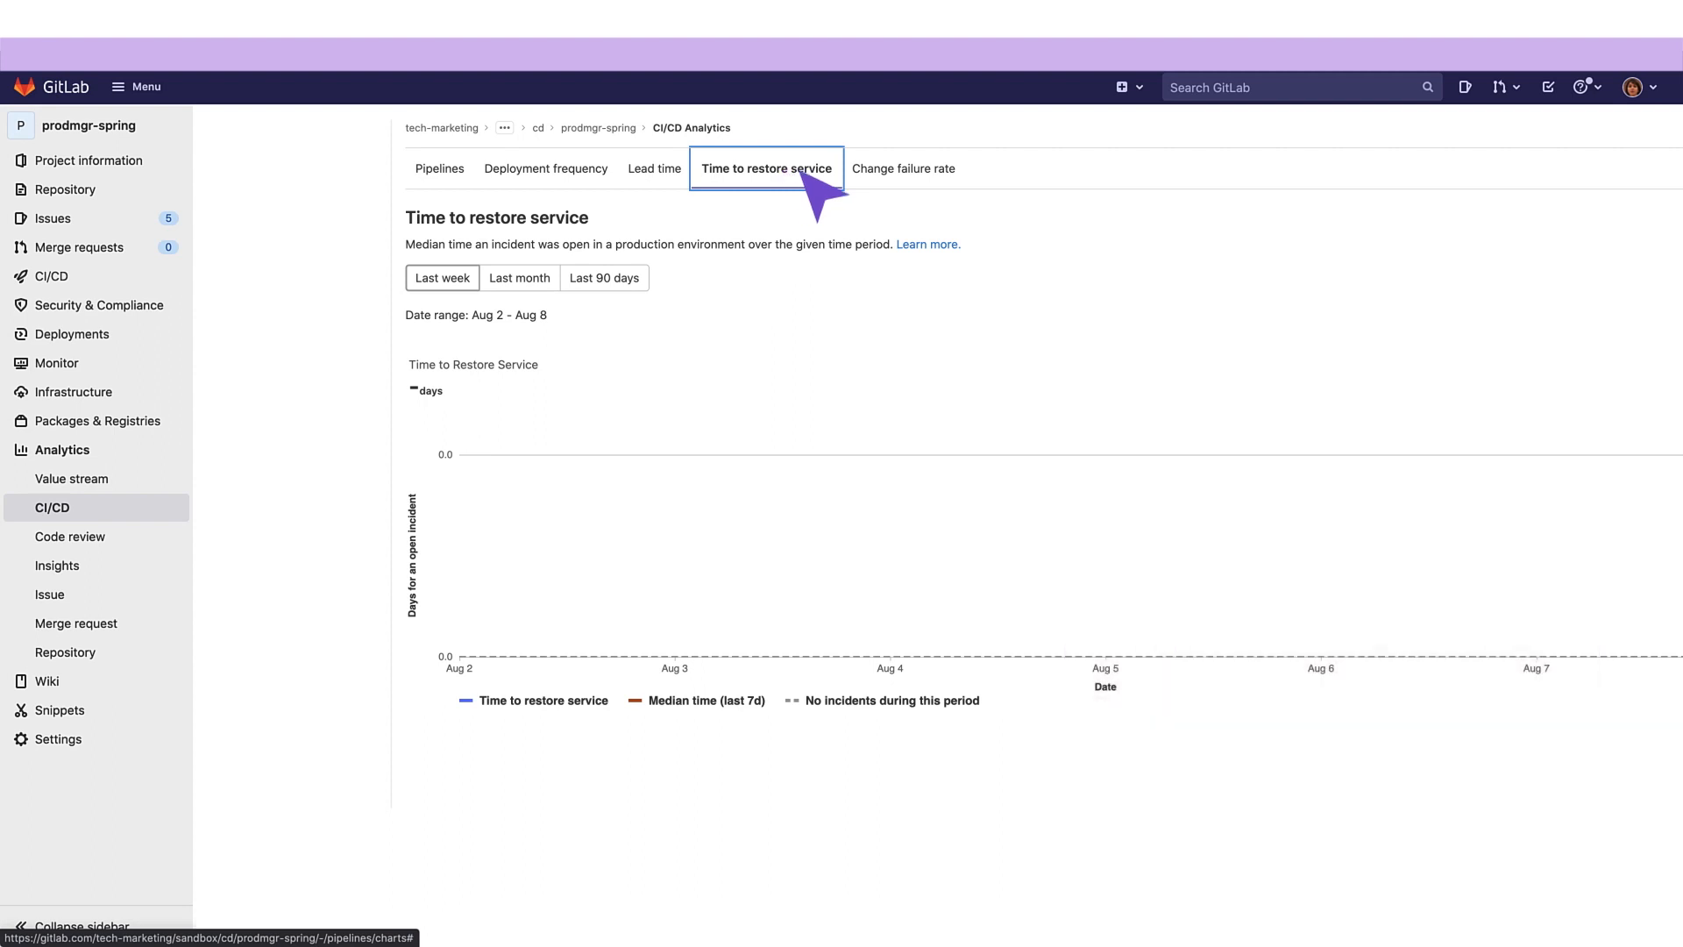
left_click(903, 169)
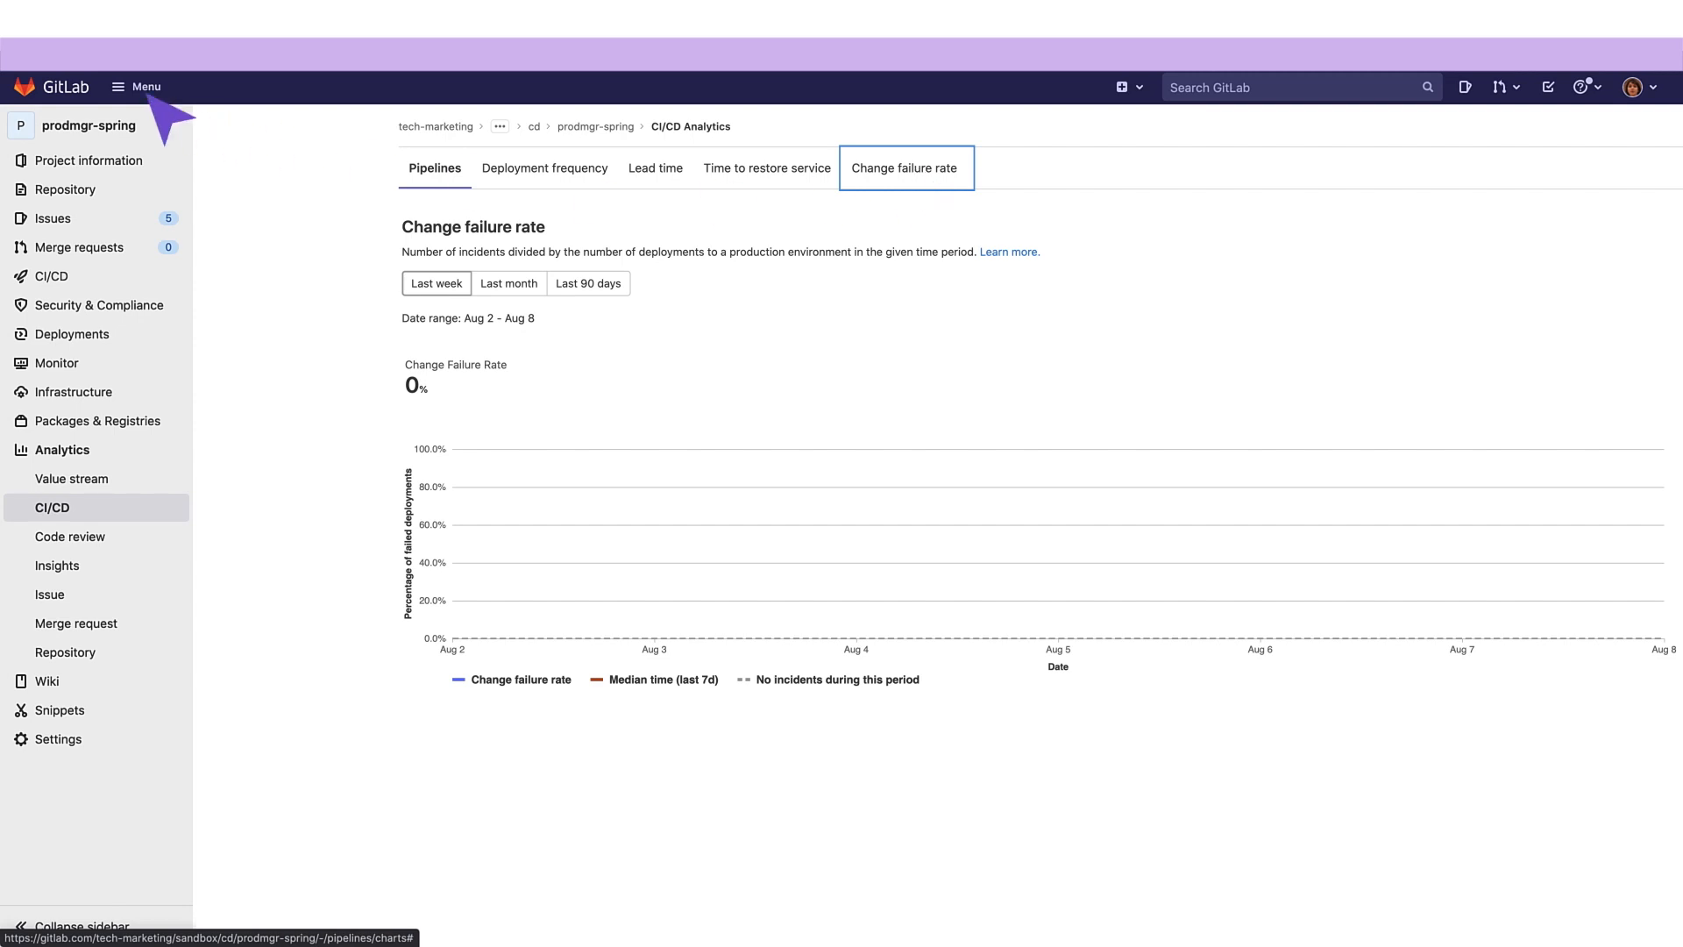
Step: Add prodmgr-spring to the Operations Dashboard from Menu > Operations
left_click(137, 87)
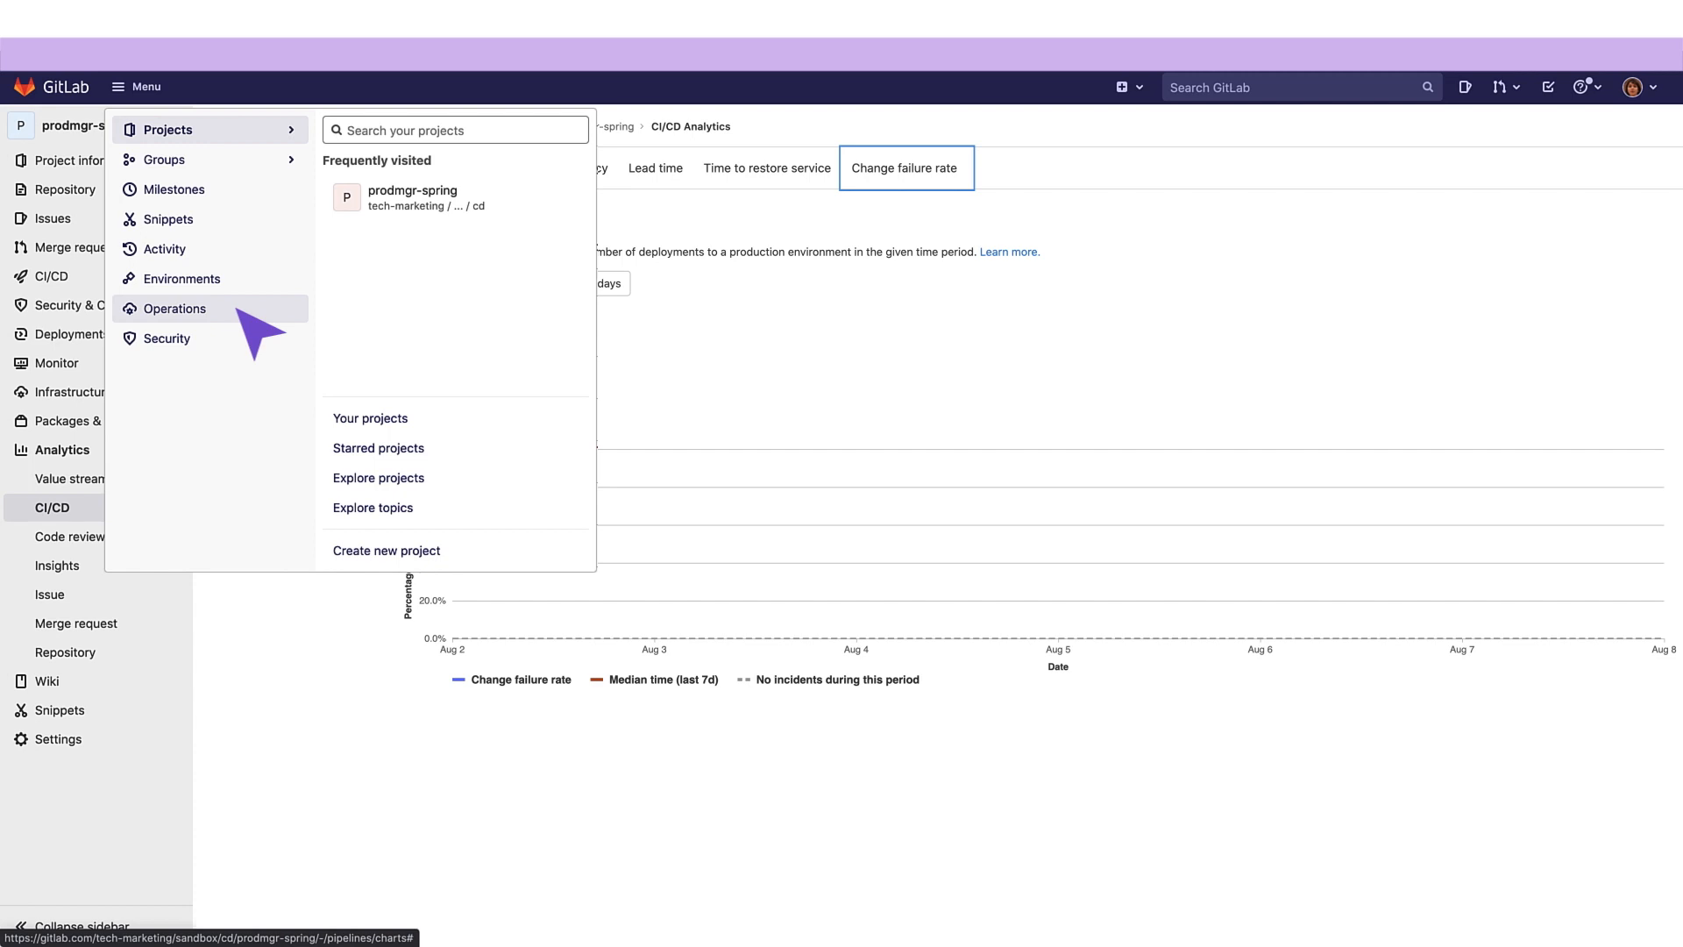
left_click(176, 310)
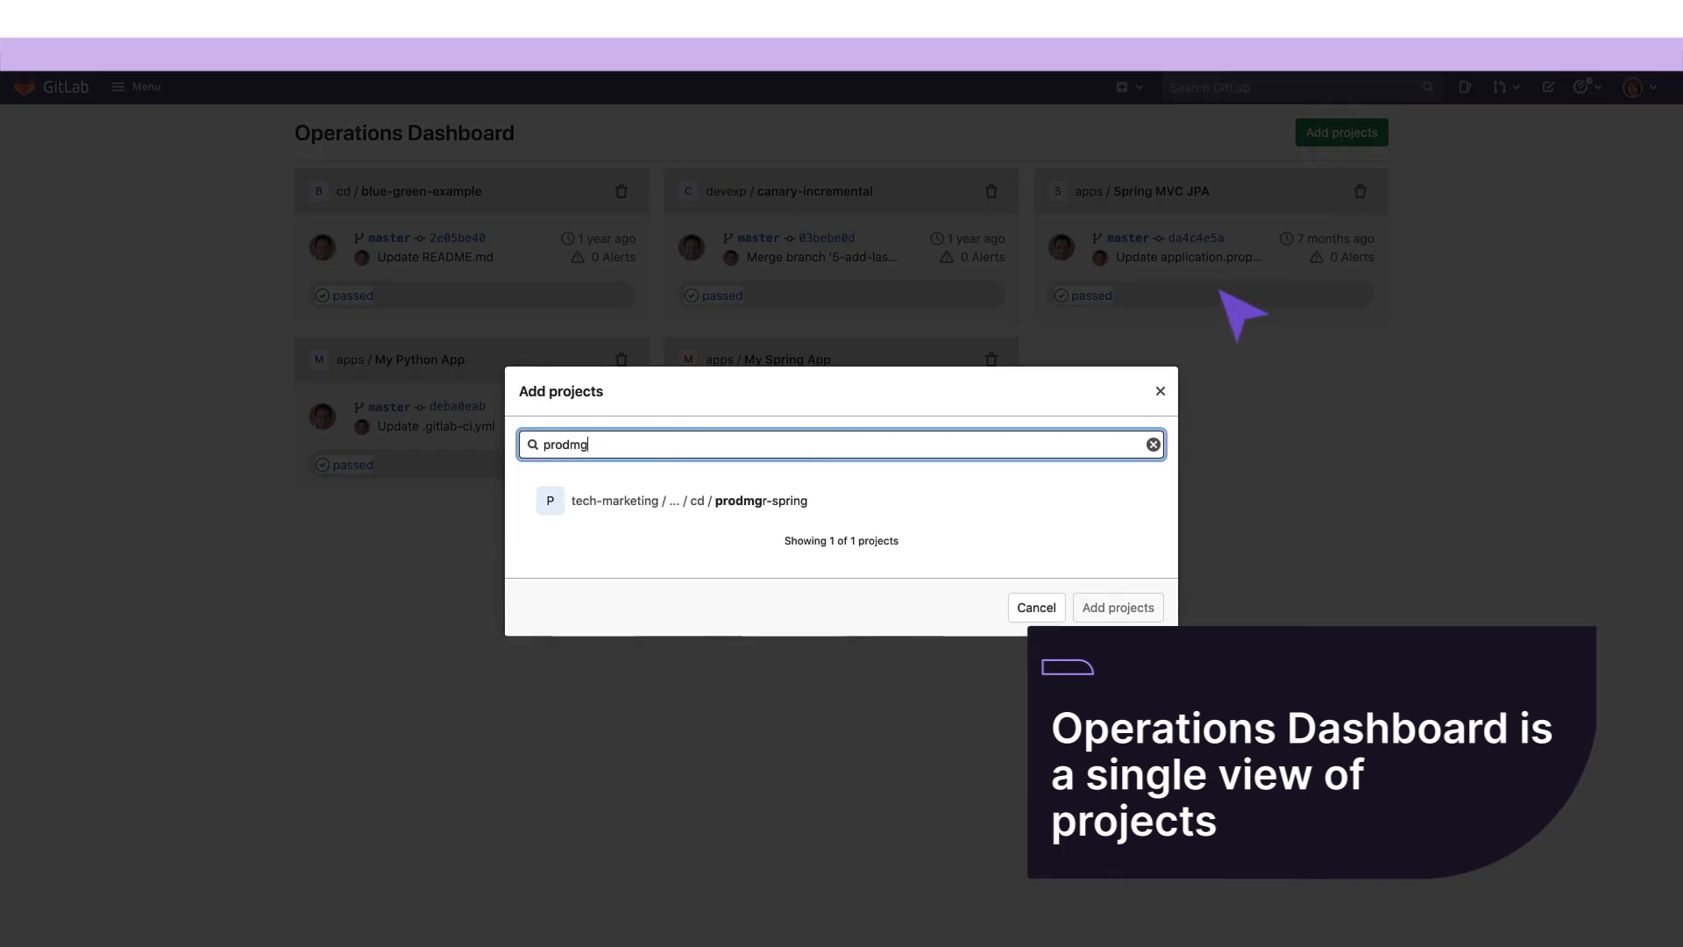
left_click(1116, 607)
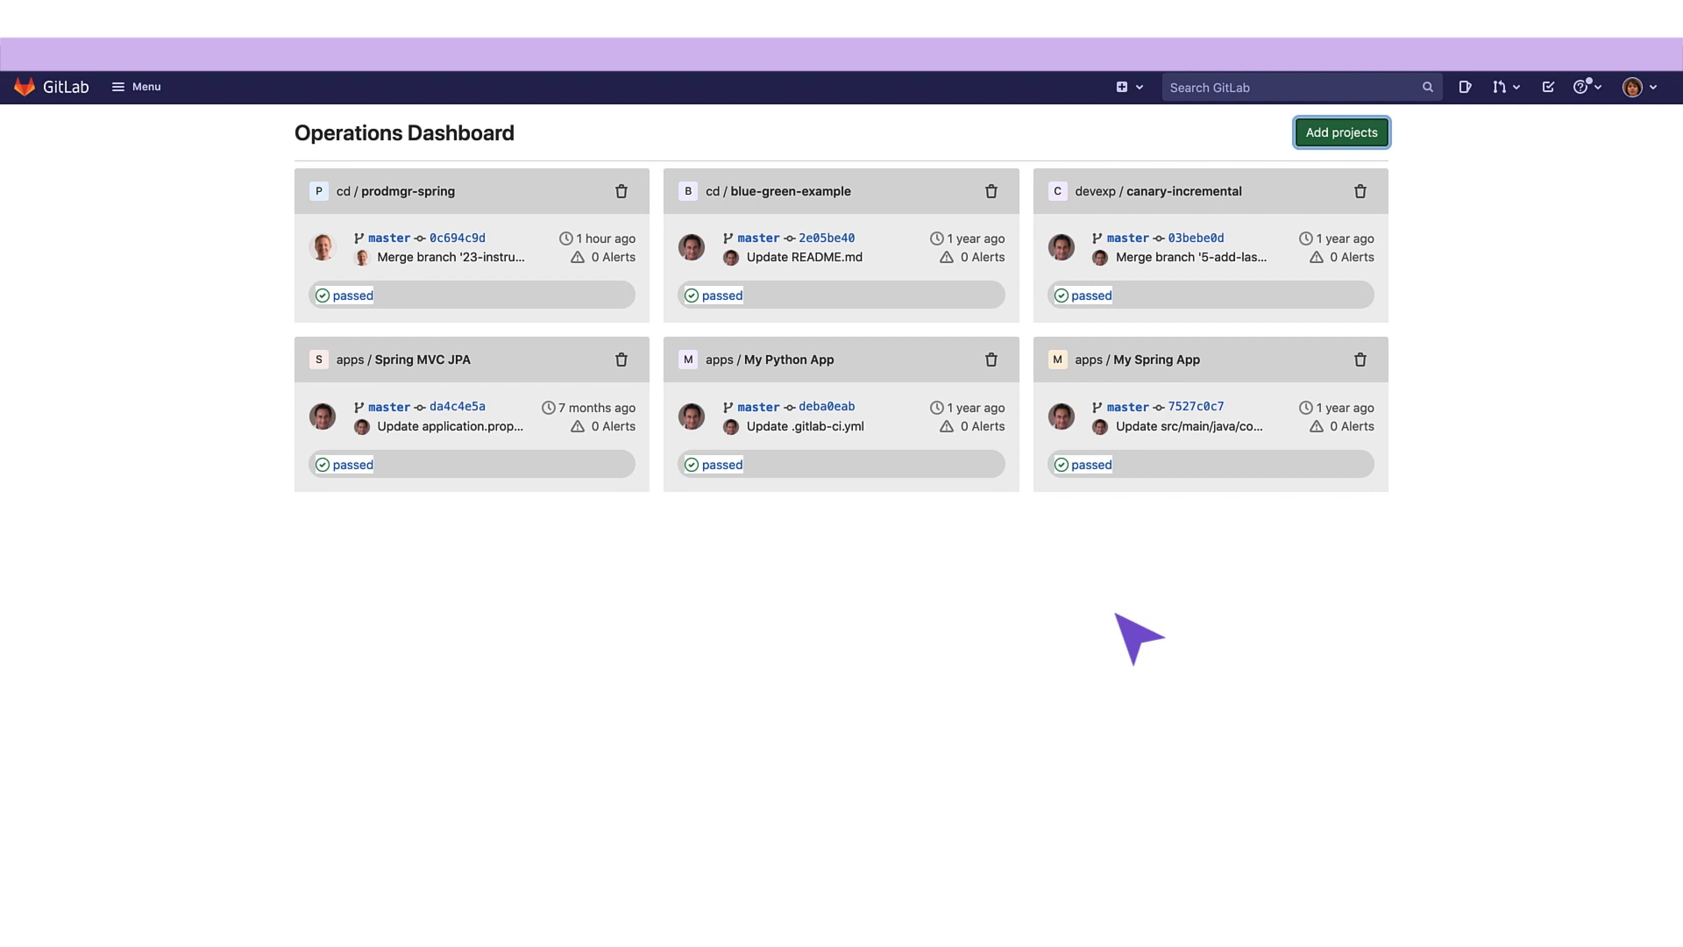
mouse_move(1120, 631)
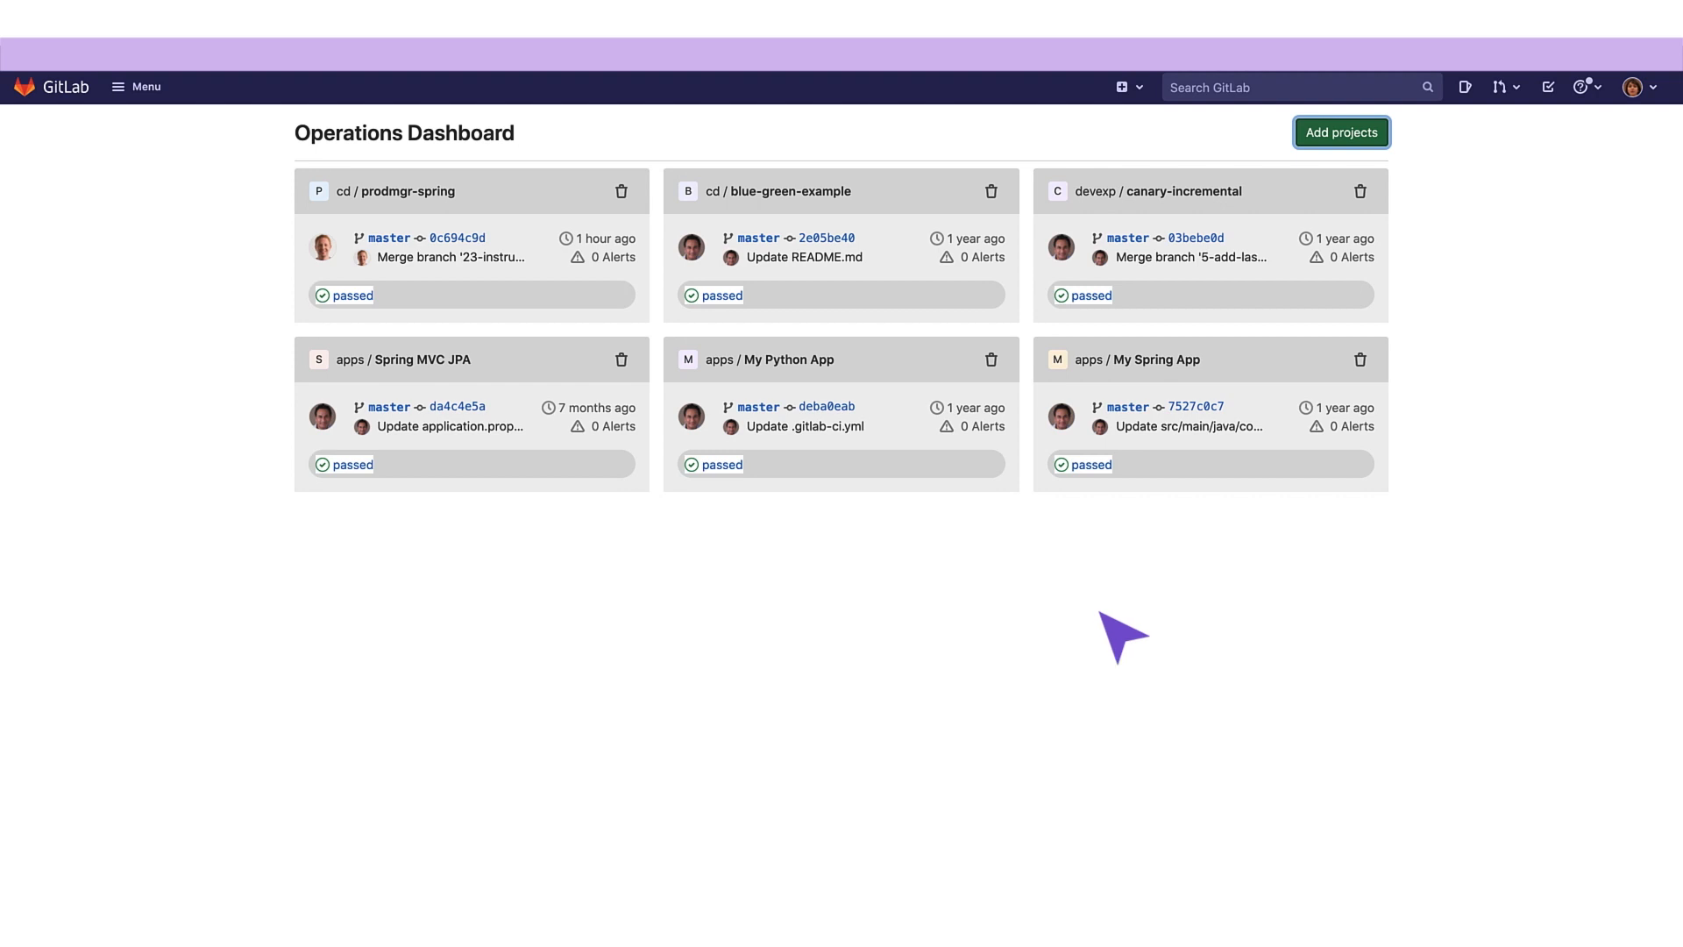
left_click(138, 87)
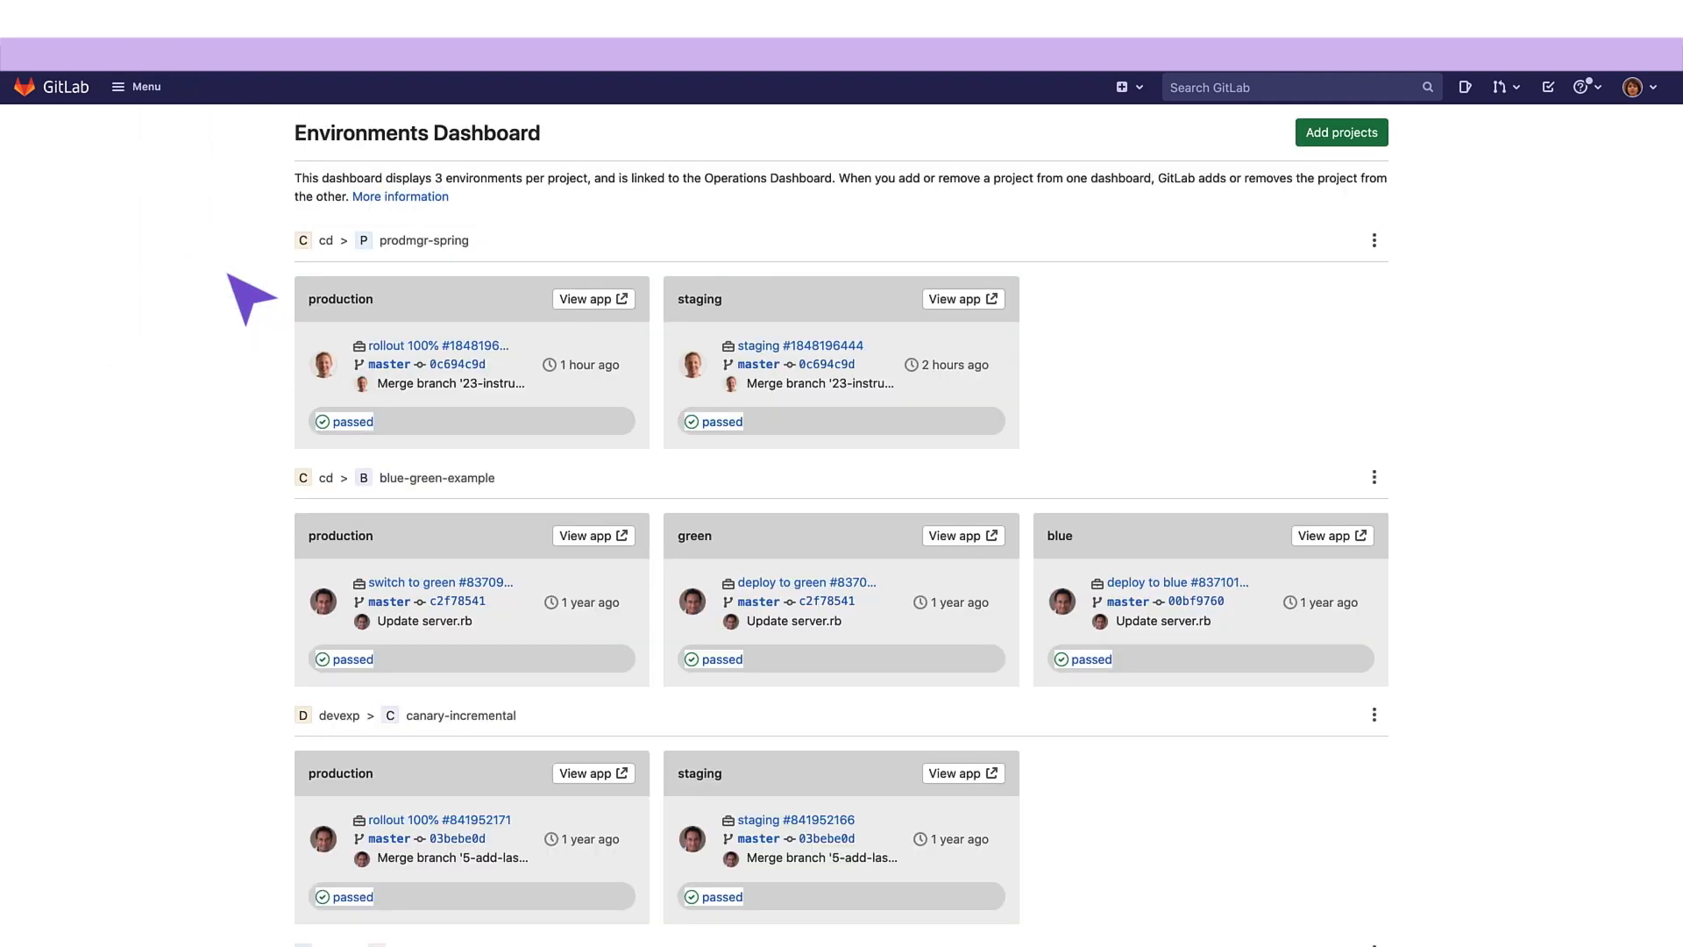
Step: Open prodmgr-spring's production environment from the Environments Dashboard and review its deployments
scroll("down", 3)
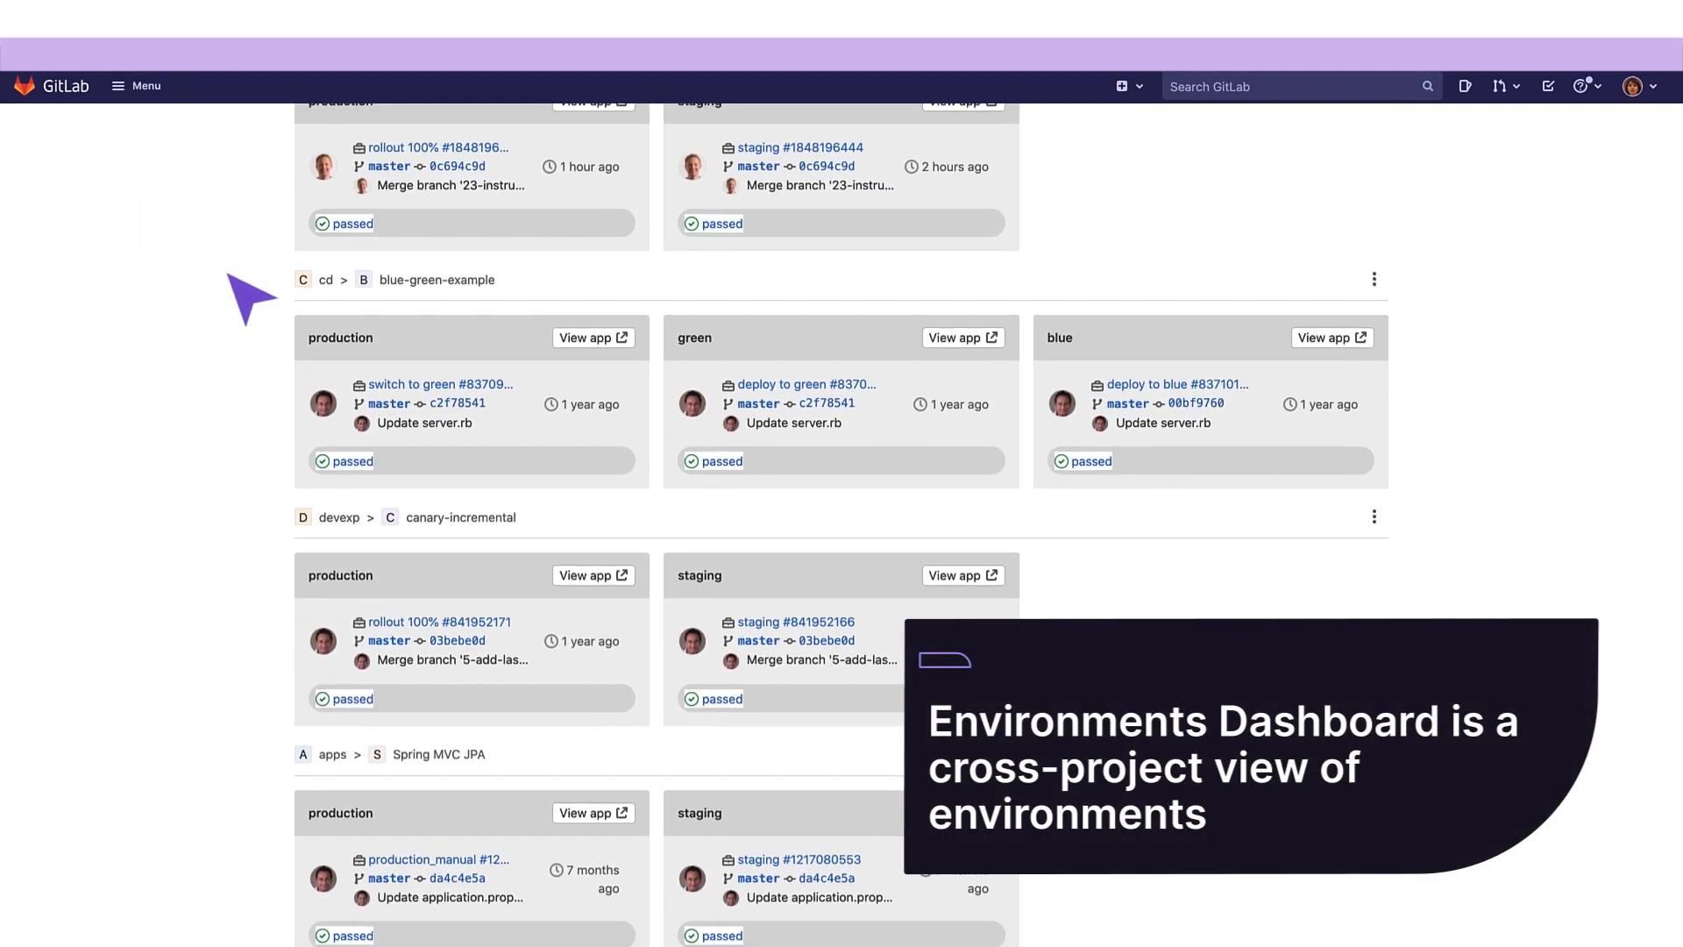
scroll("down", 3)
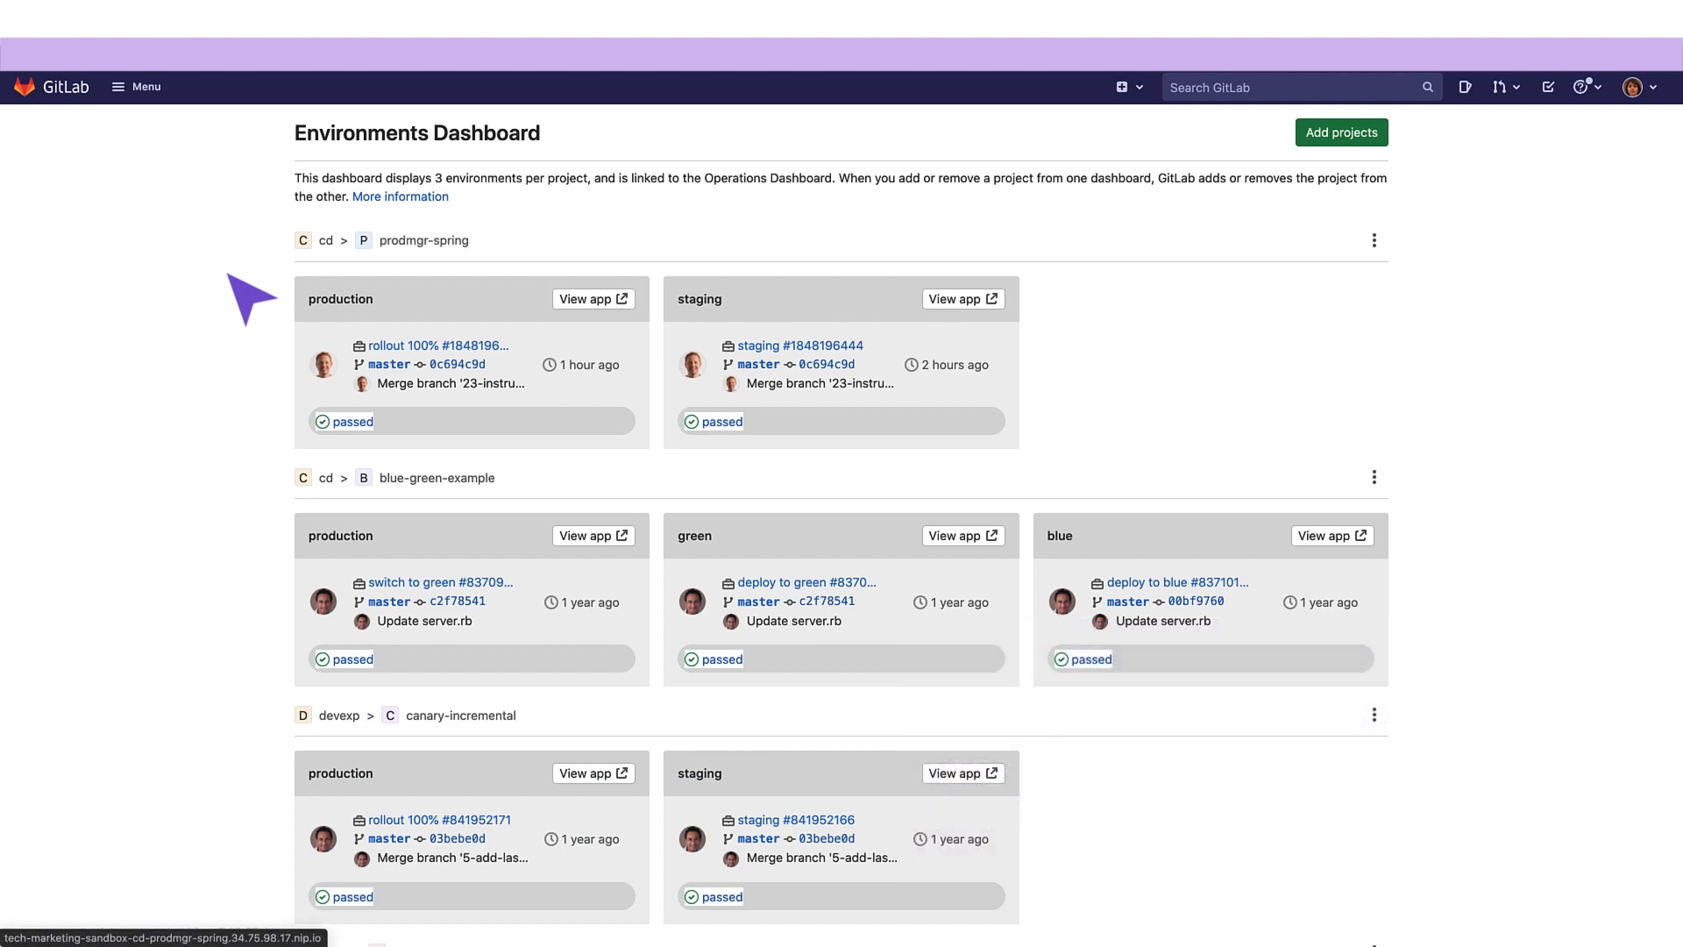
mouse_move(365, 327)
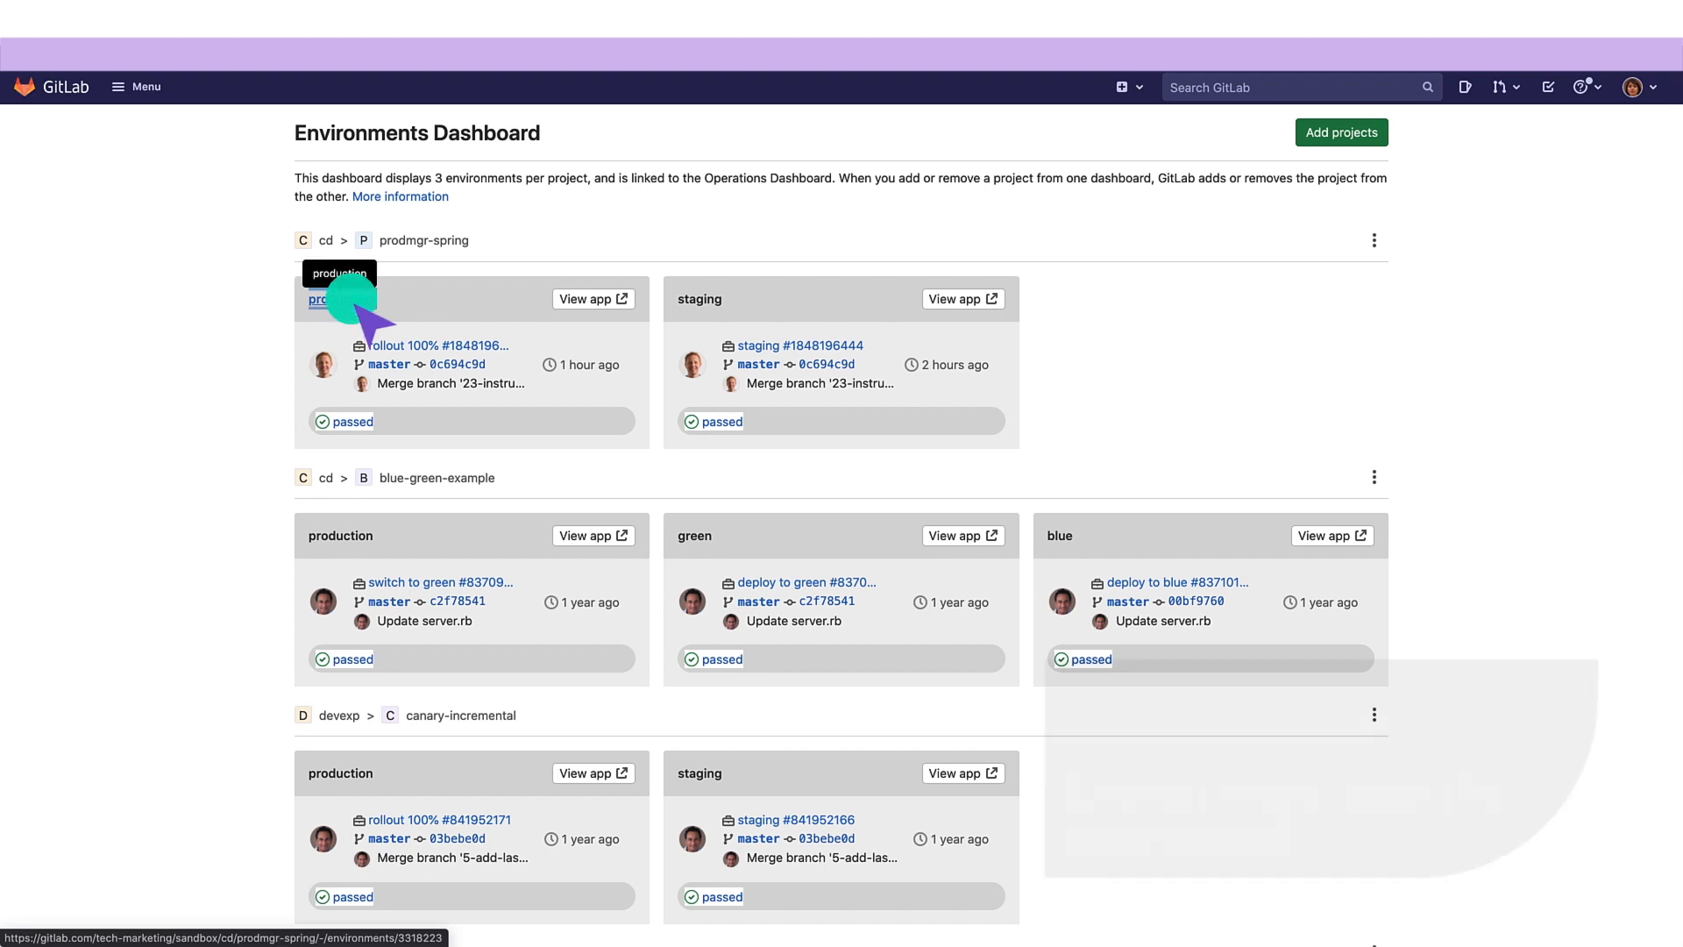
left_click(320, 298)
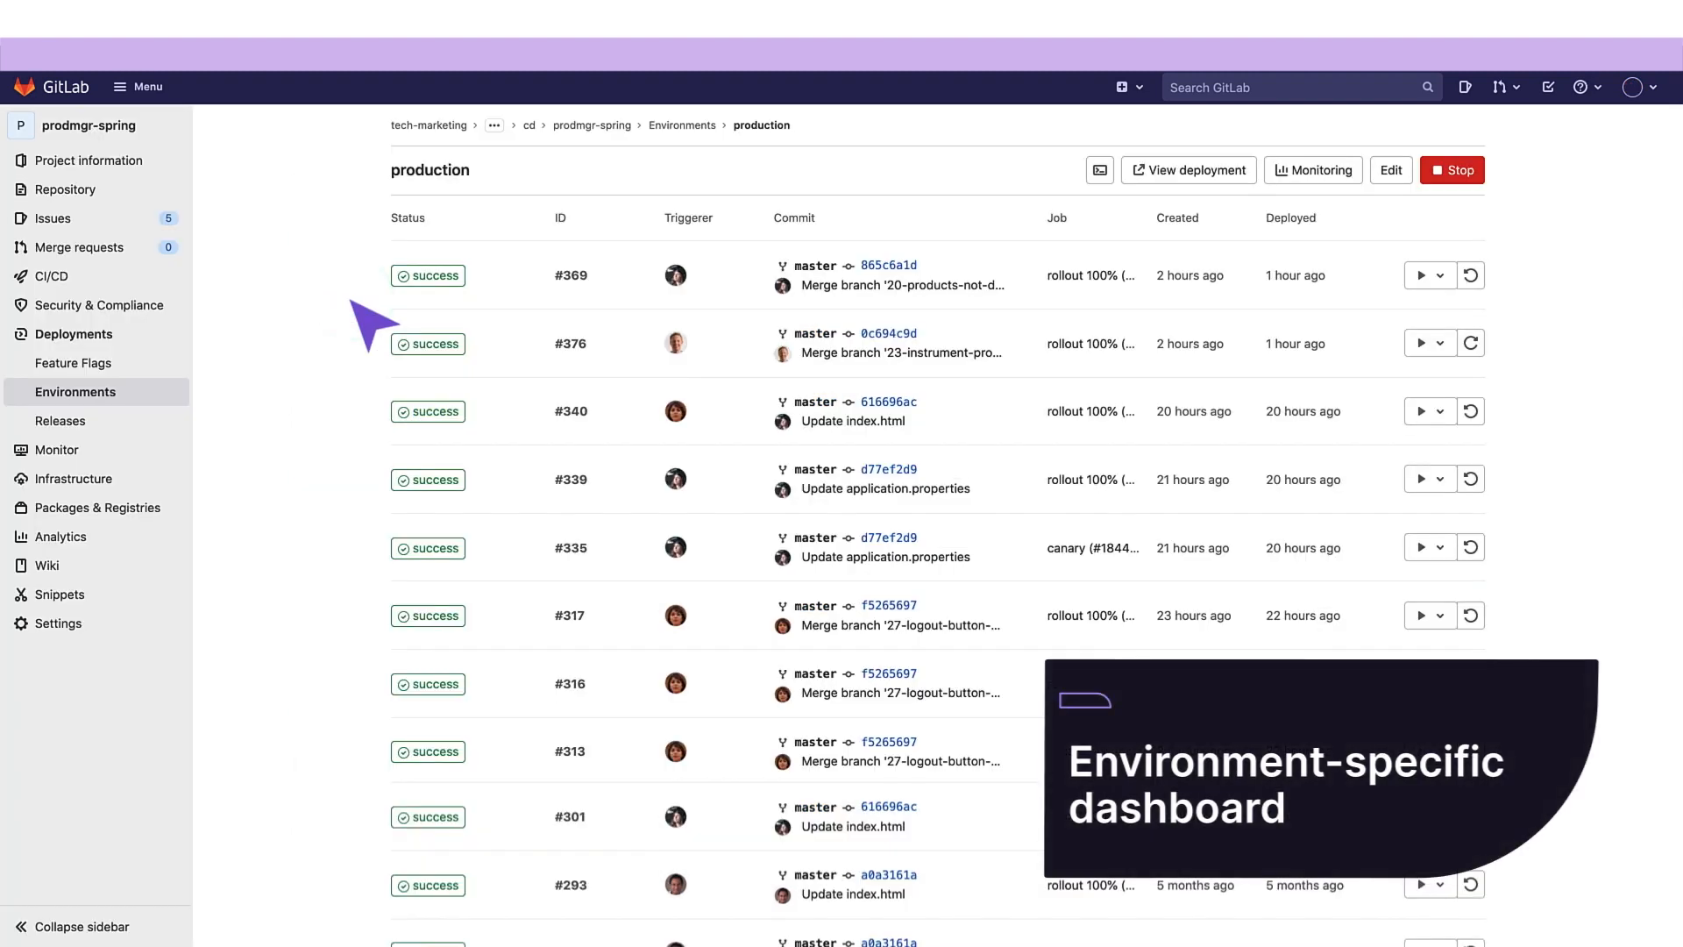
scroll("down", 3)
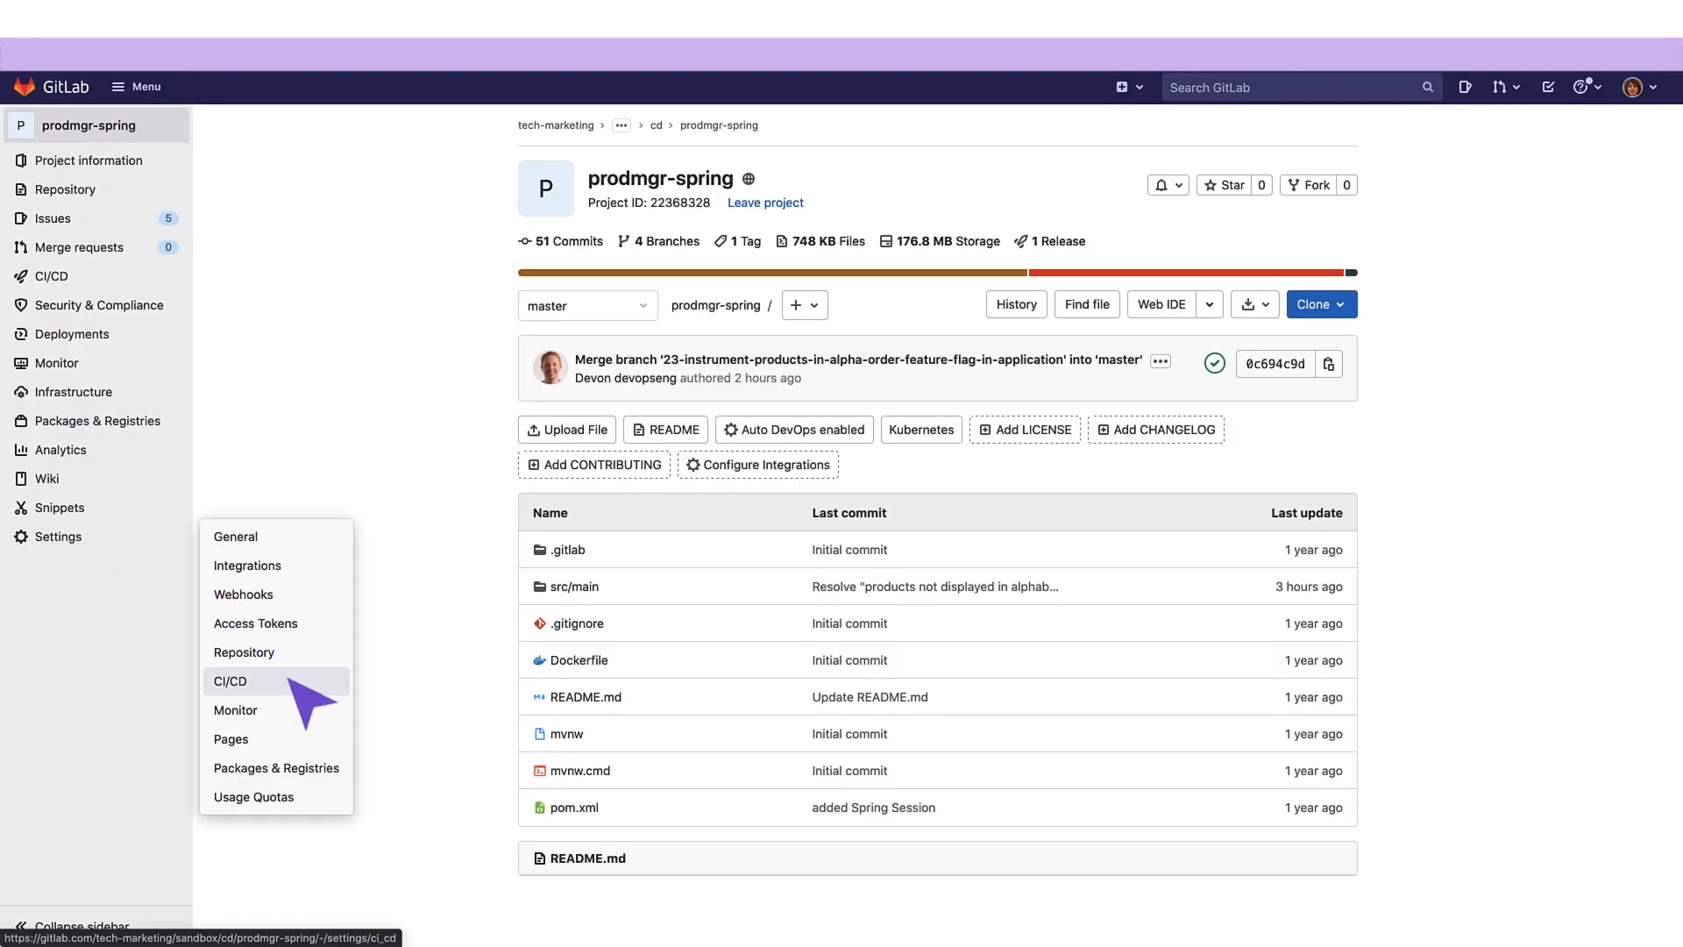
Step: Switch Auto DevOps to continuous production deployment and run master pipeline #422262065
left_click(230, 680)
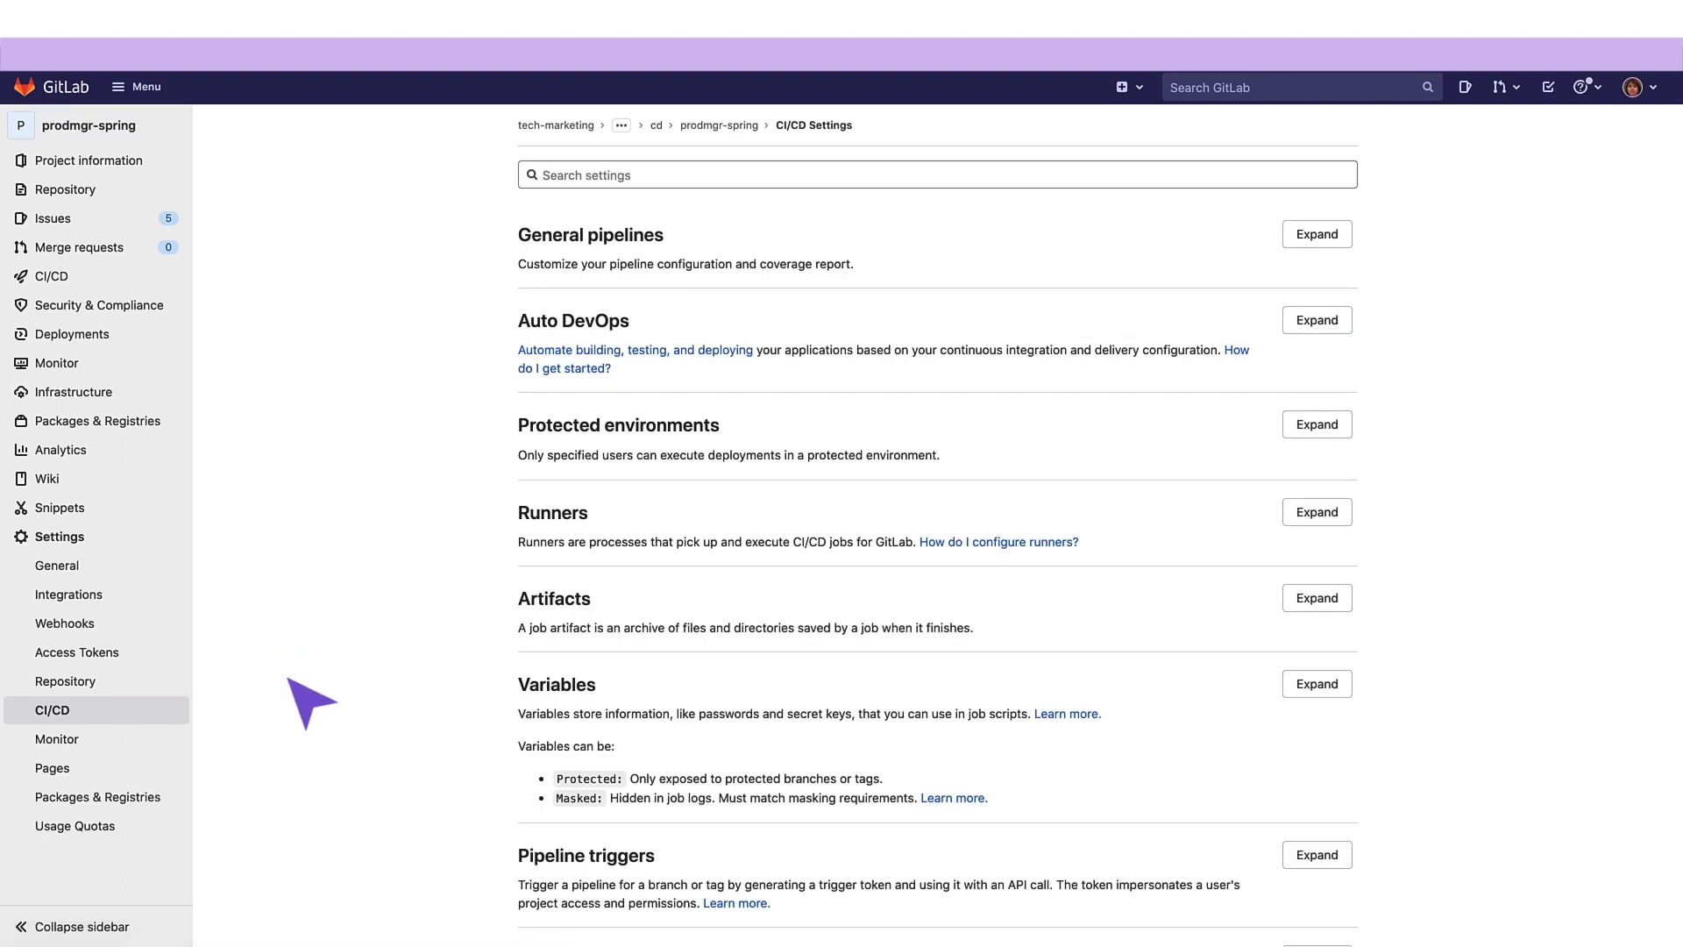
left_click(1316, 319)
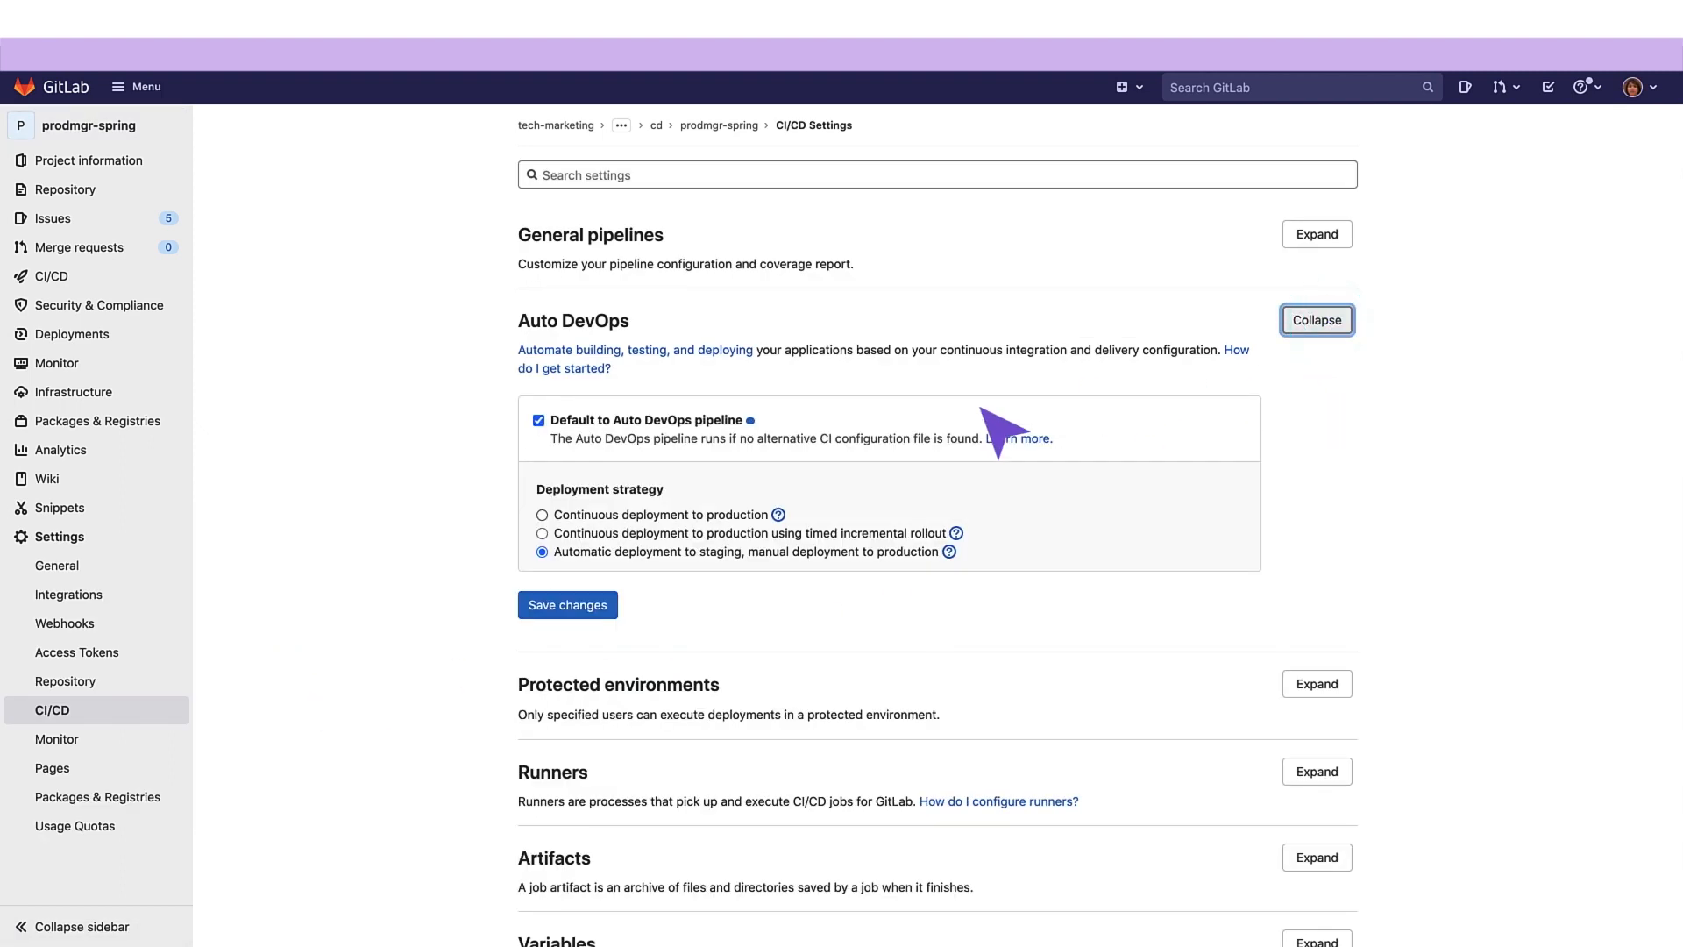
mouse_move(559, 526)
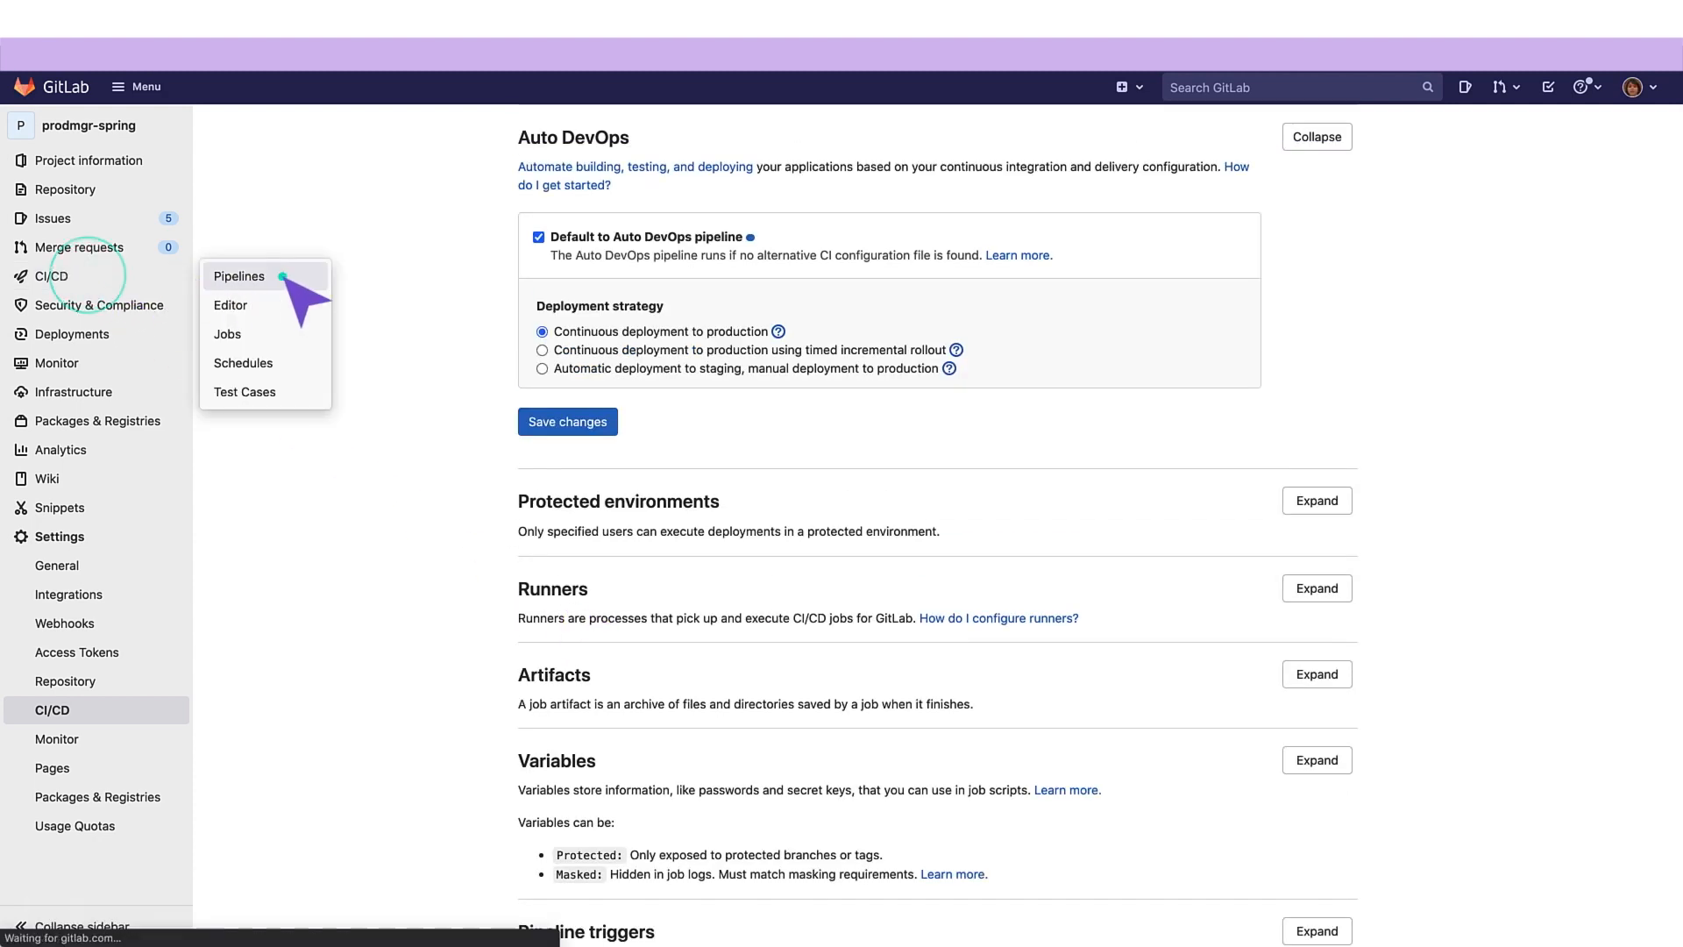
left_click(239, 276)
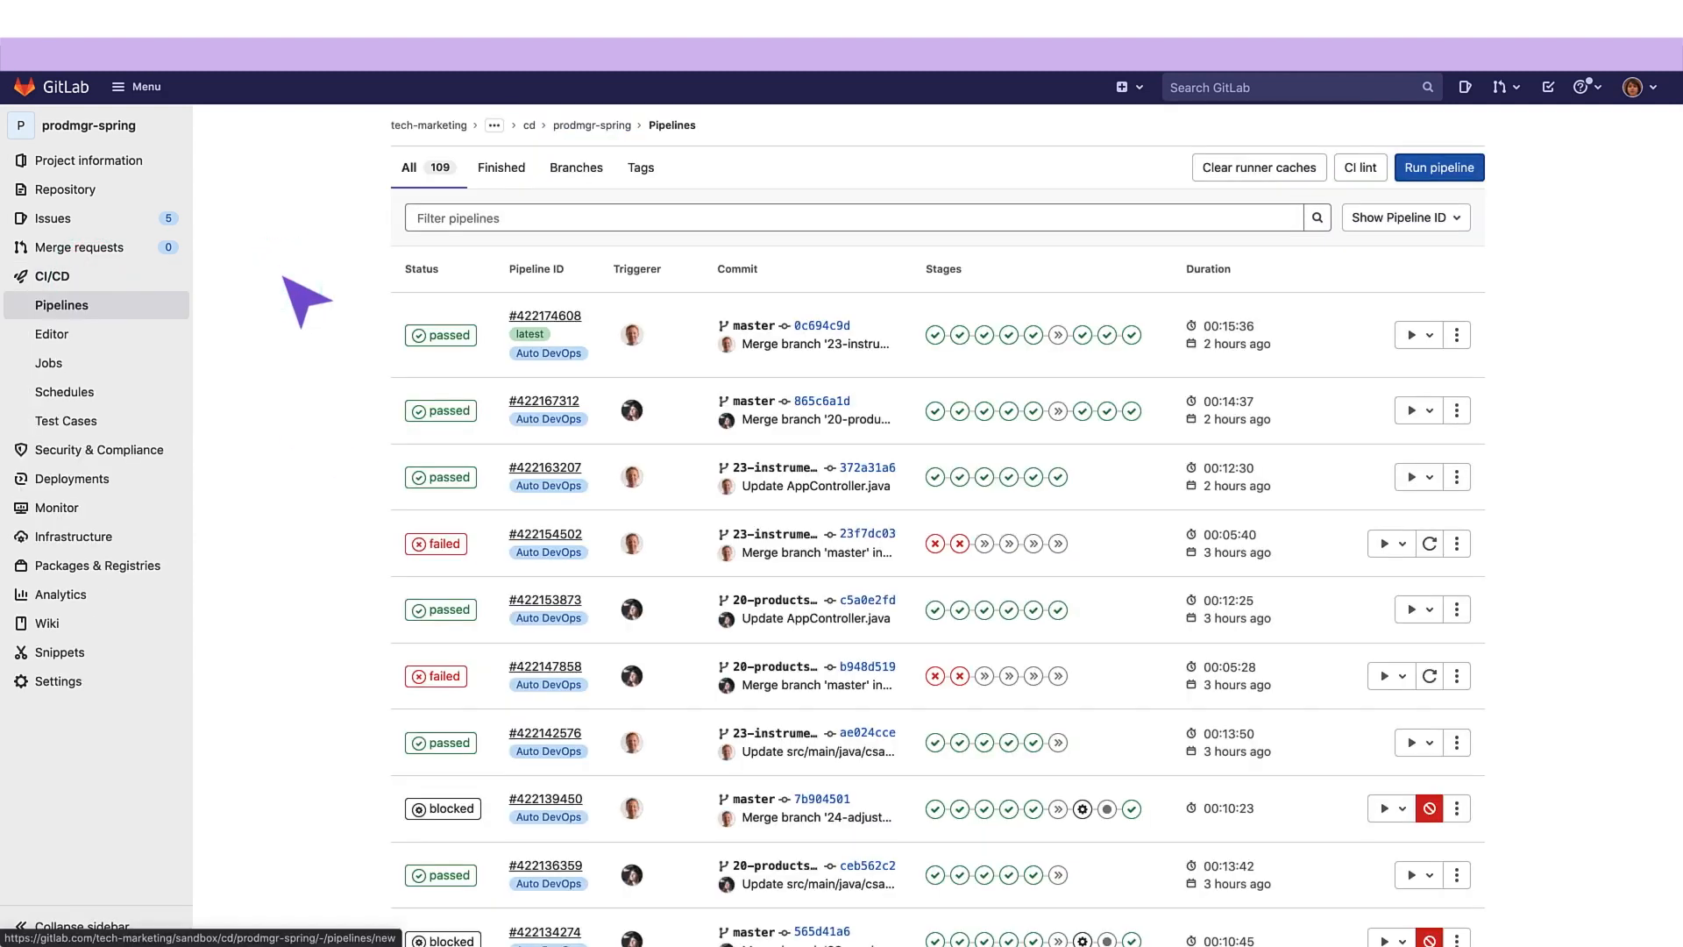
left_click(1438, 167)
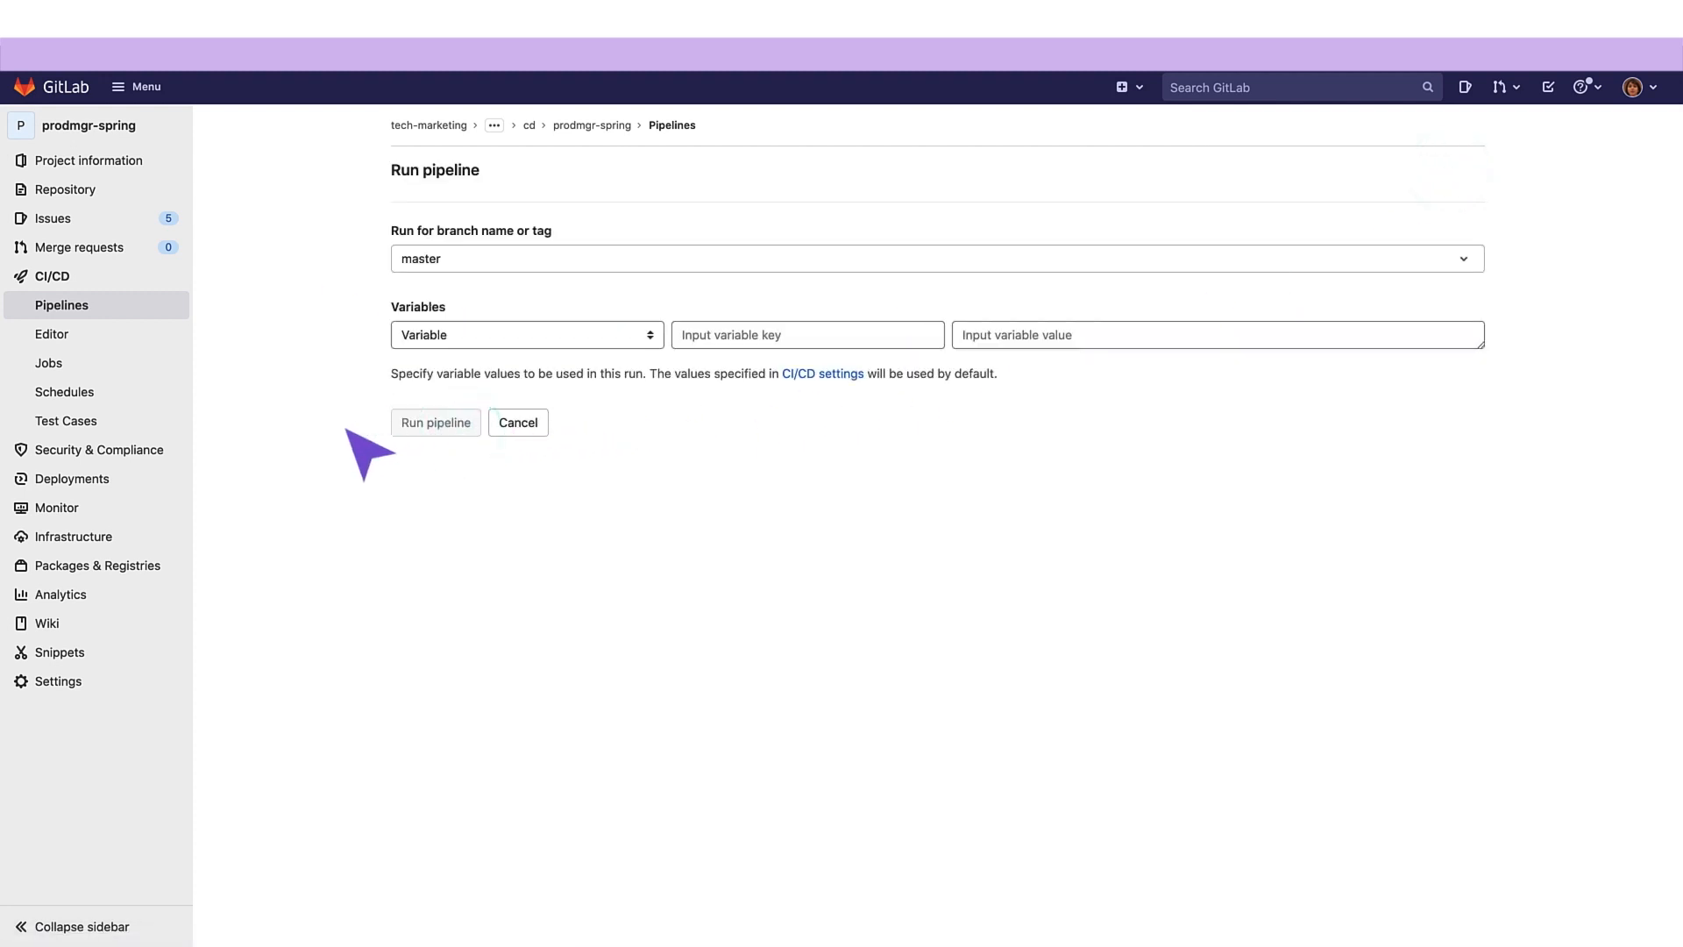
left_click(435, 421)
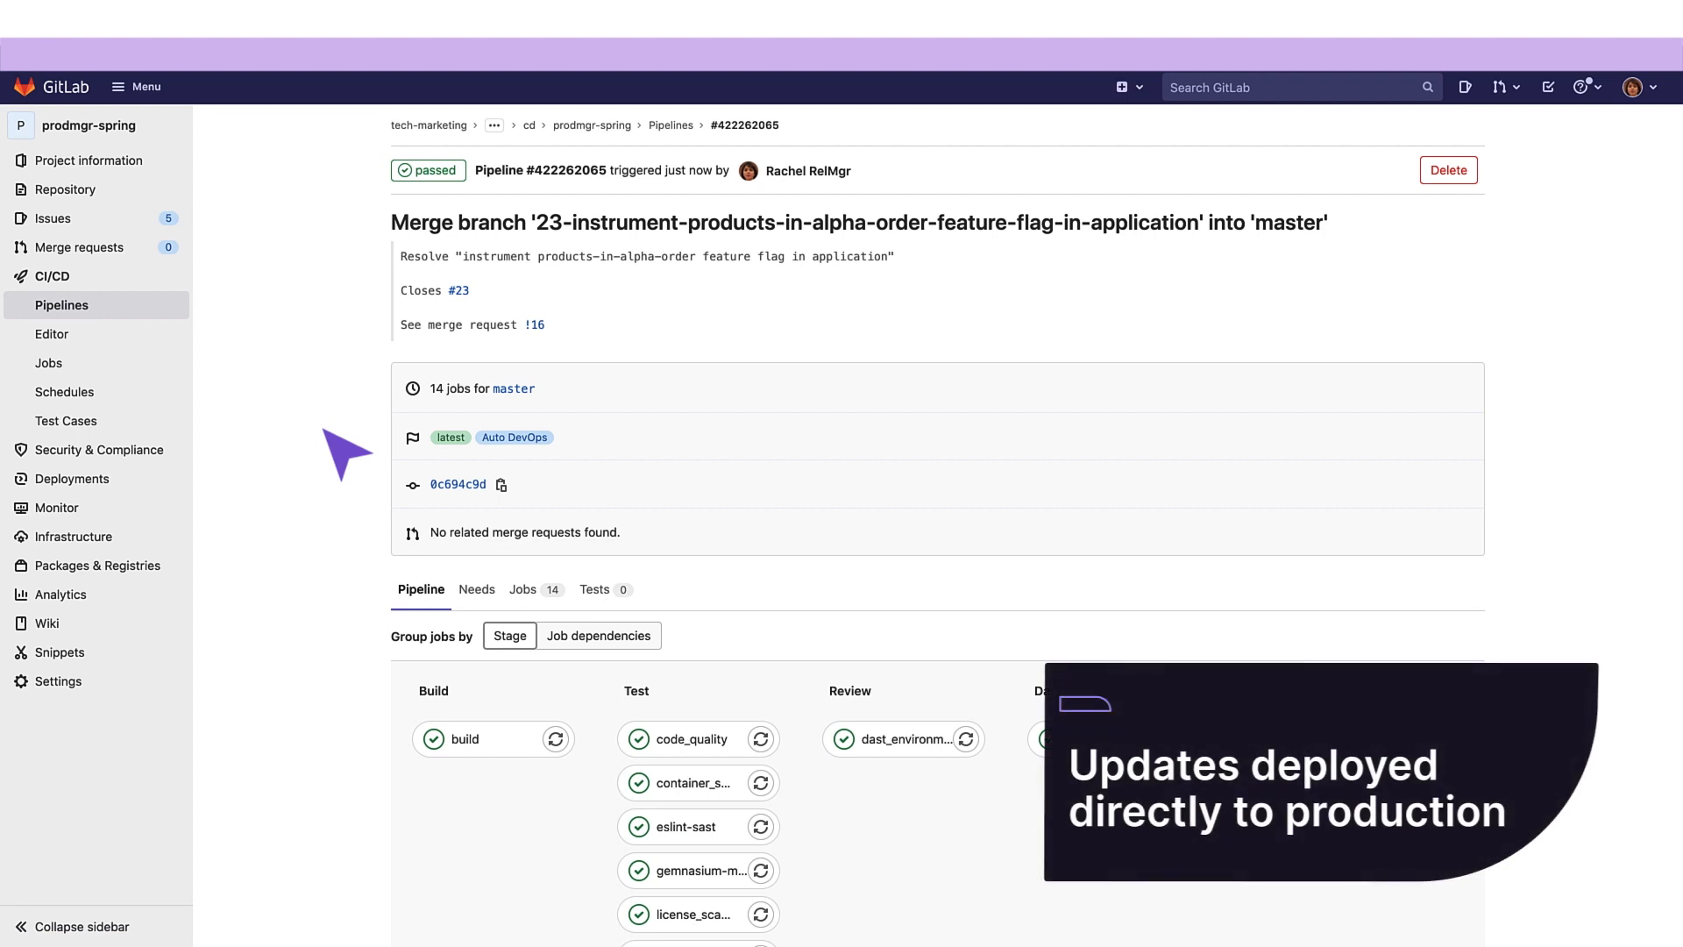
Step: Open the project's Feature Flags and view the user lists
left_click(73, 478)
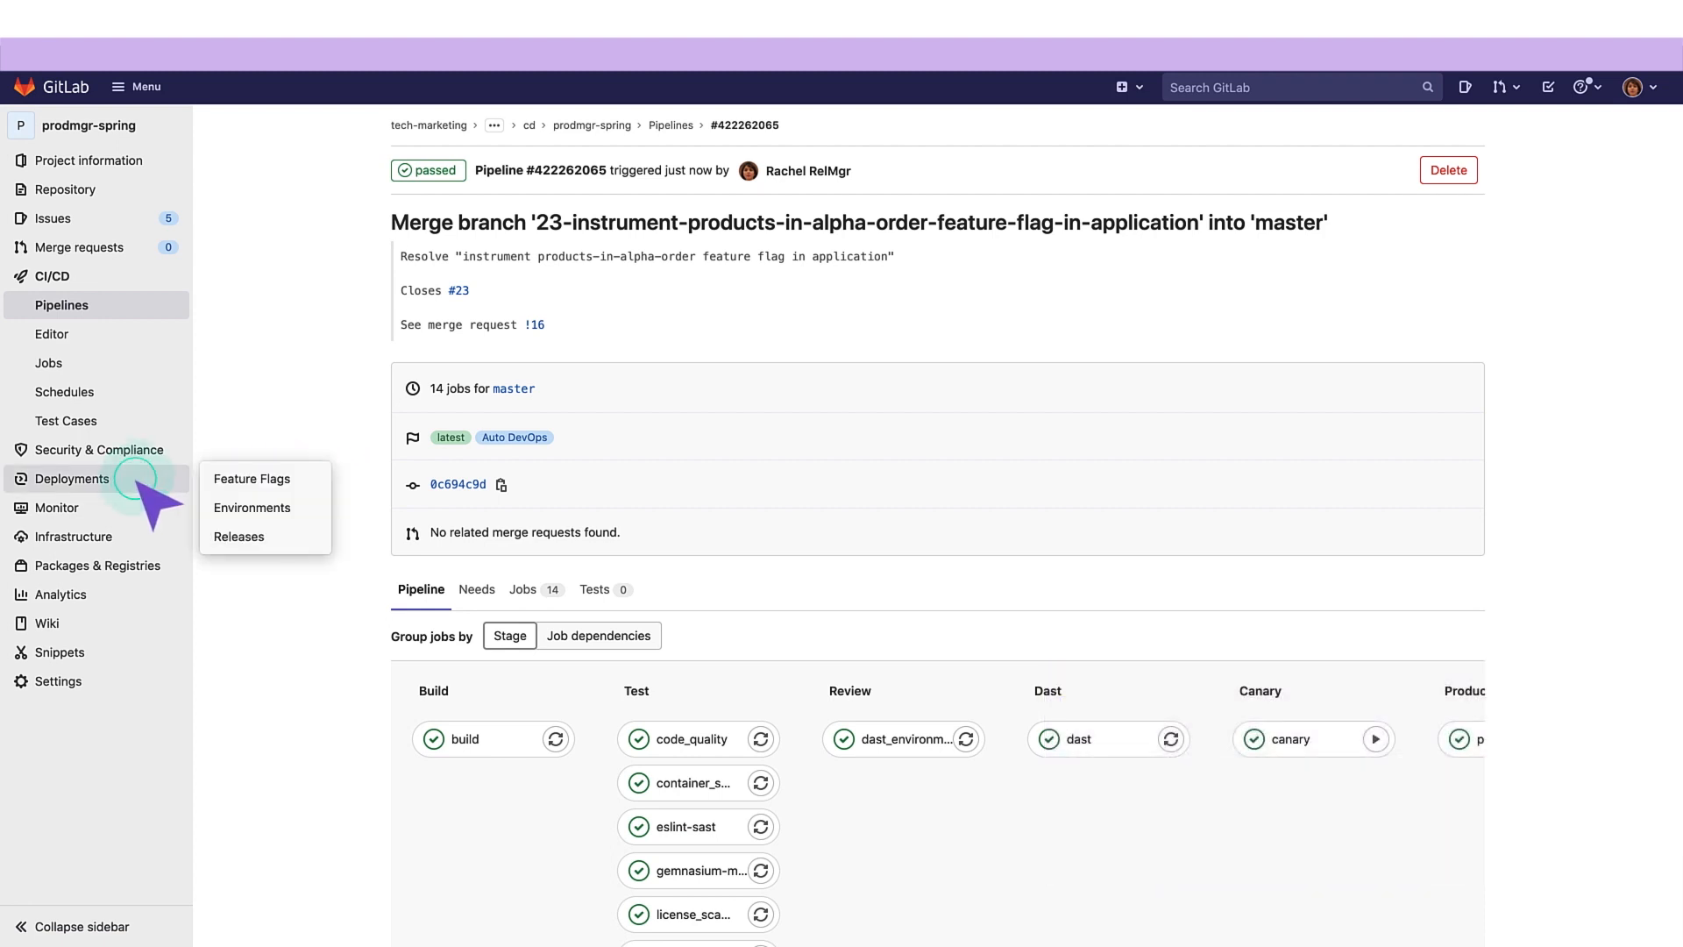
left_click(253, 479)
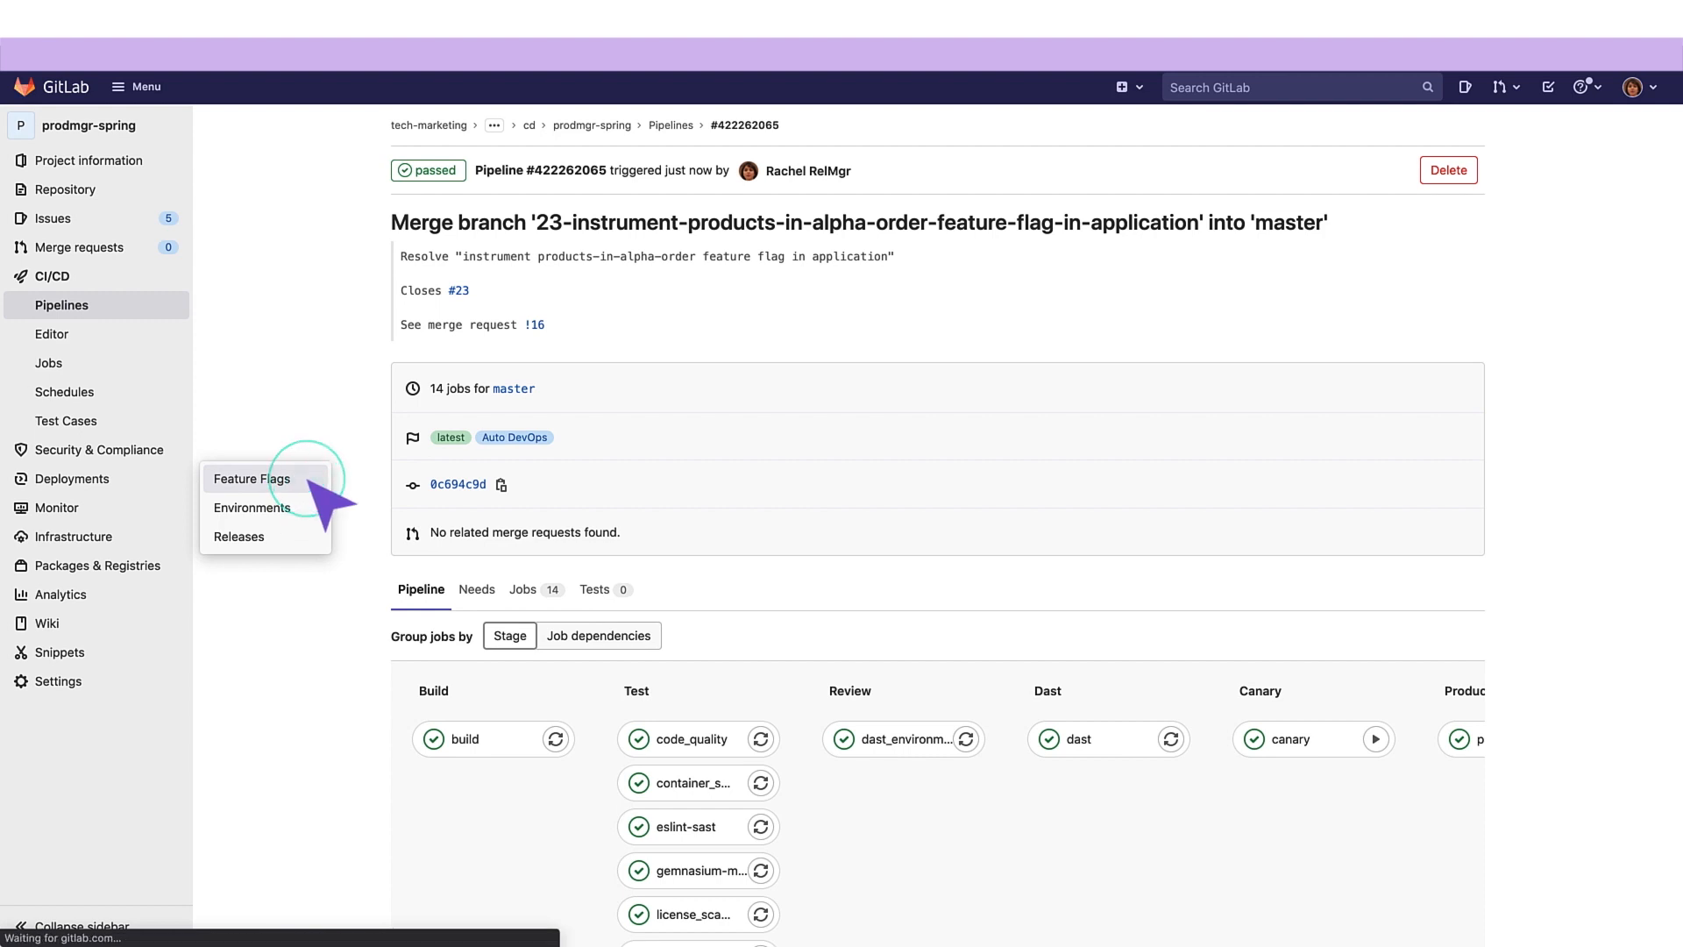
left_click(253, 478)
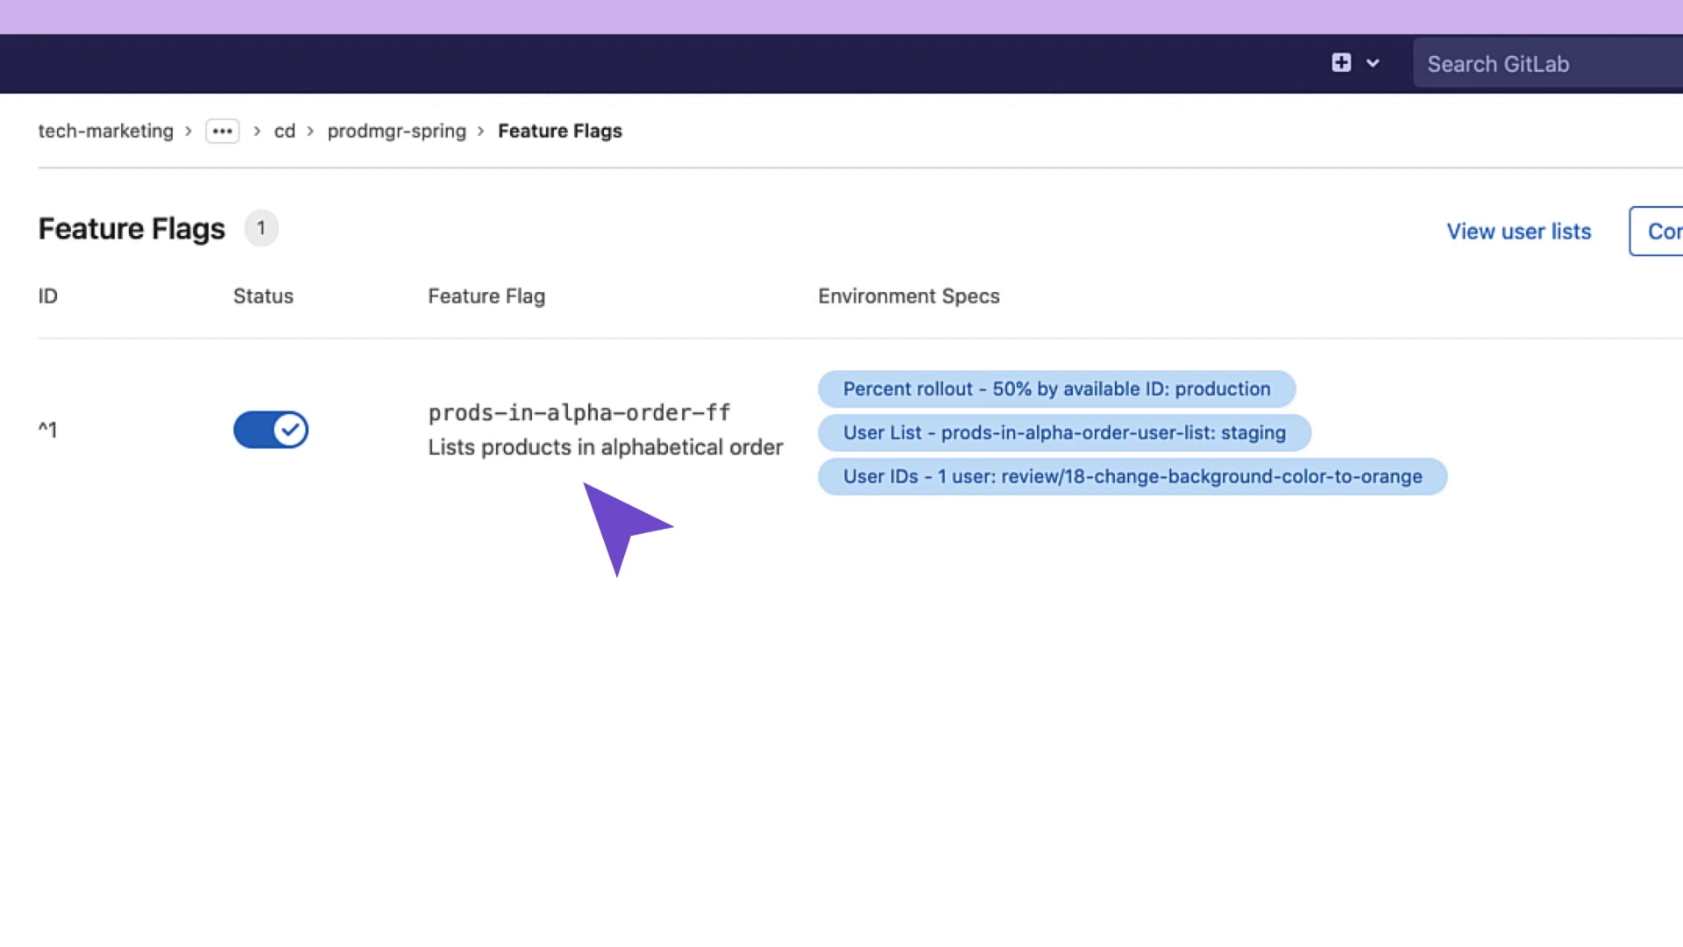
left_click(1517, 232)
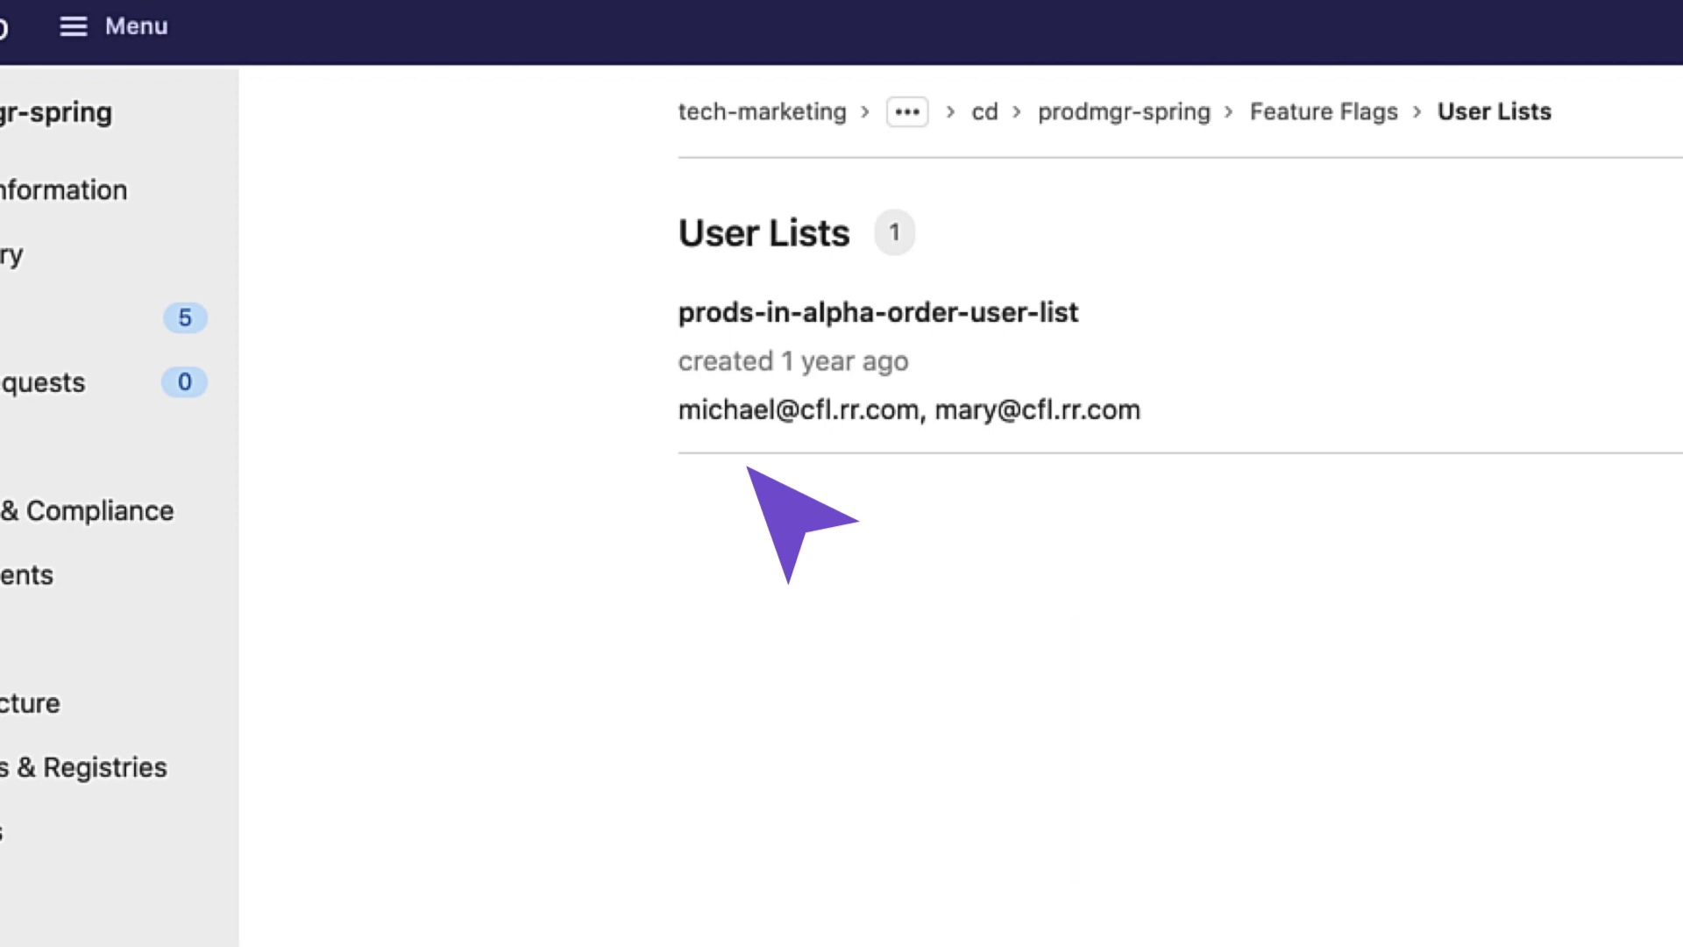
mouse_move(1323, 111)
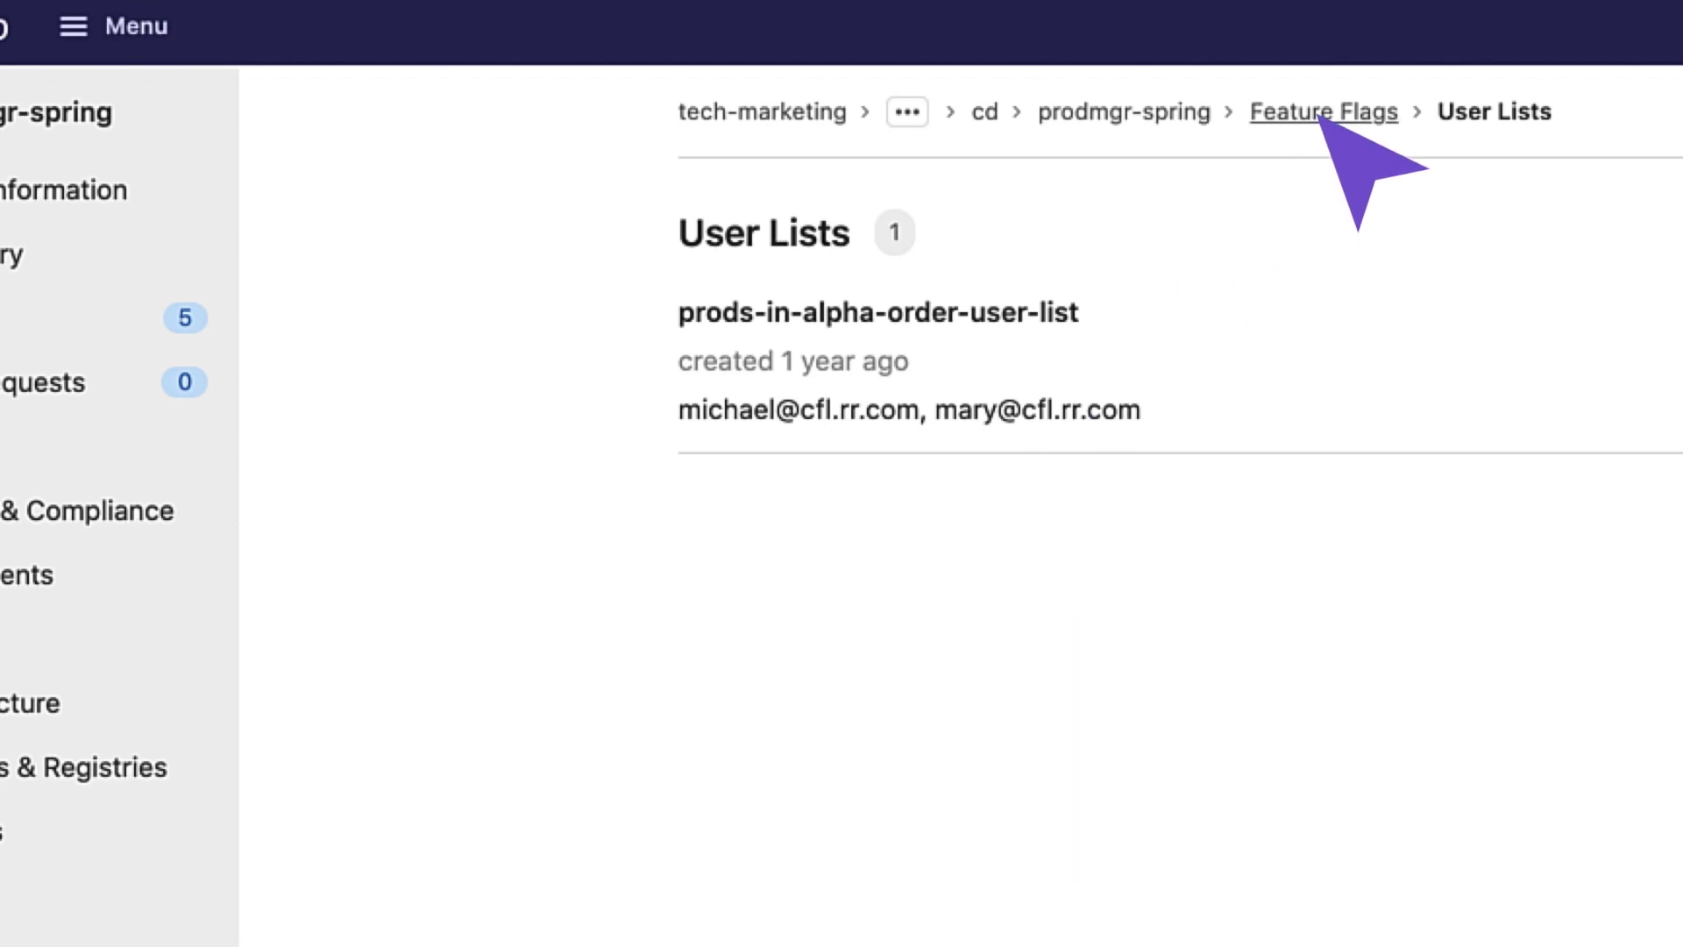
left_click(1324, 111)
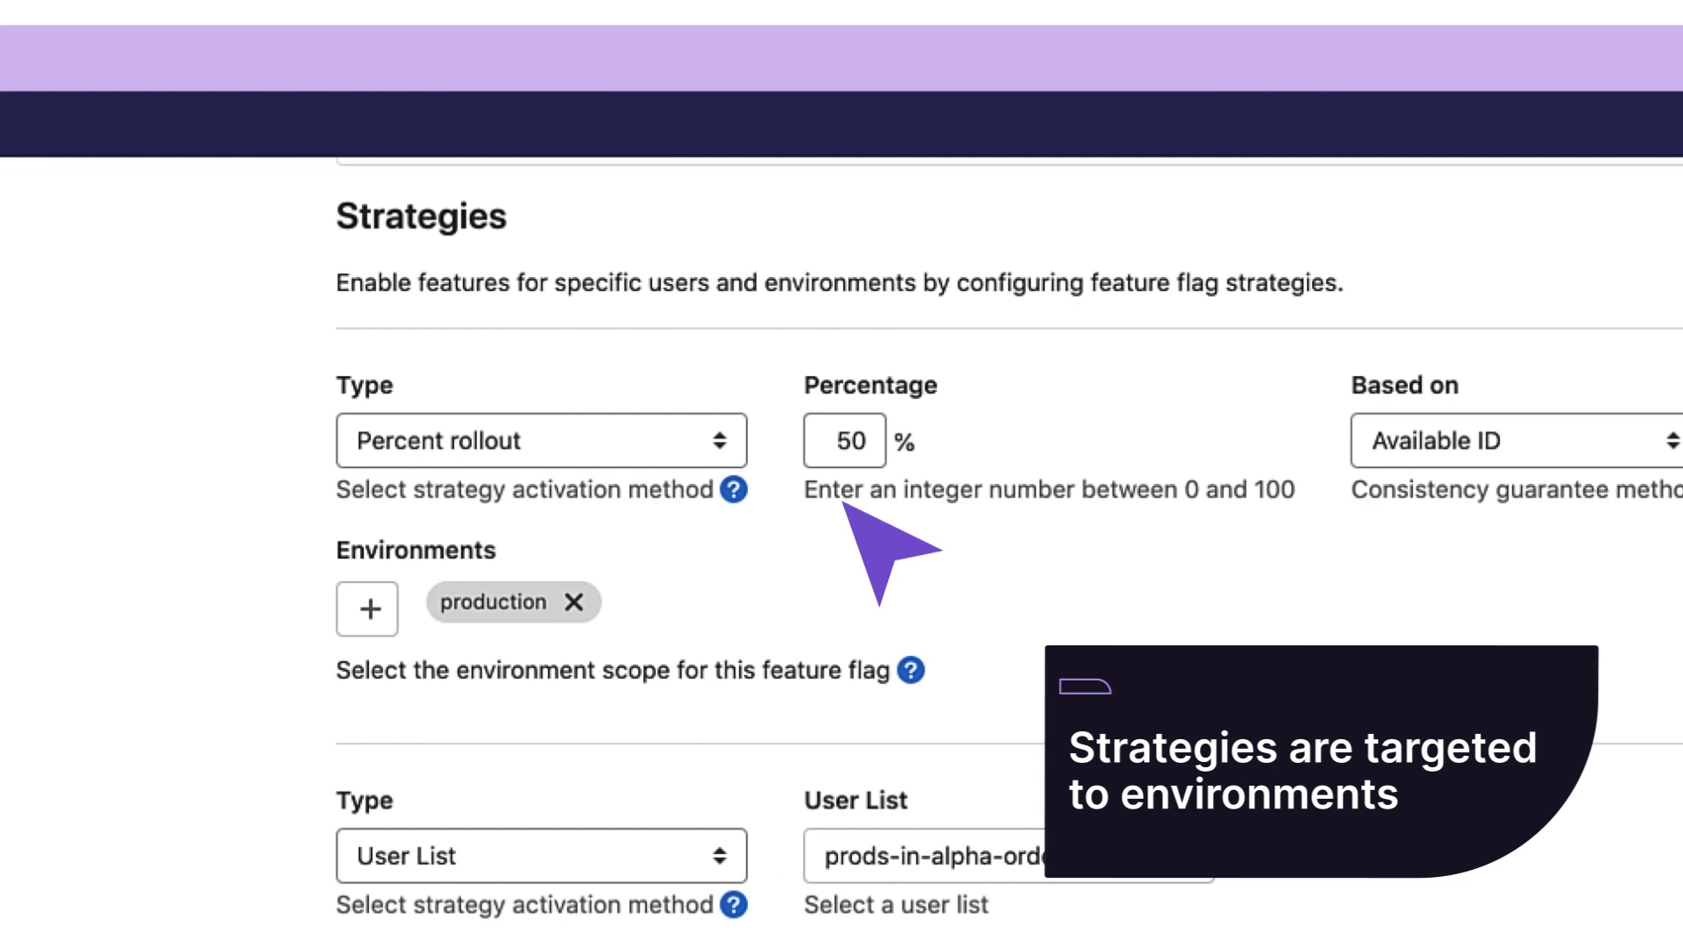
Step: Inspect prods-in-alpha-order-ff's three strategies, cancel without saving, then show environments
scroll("right", 3)
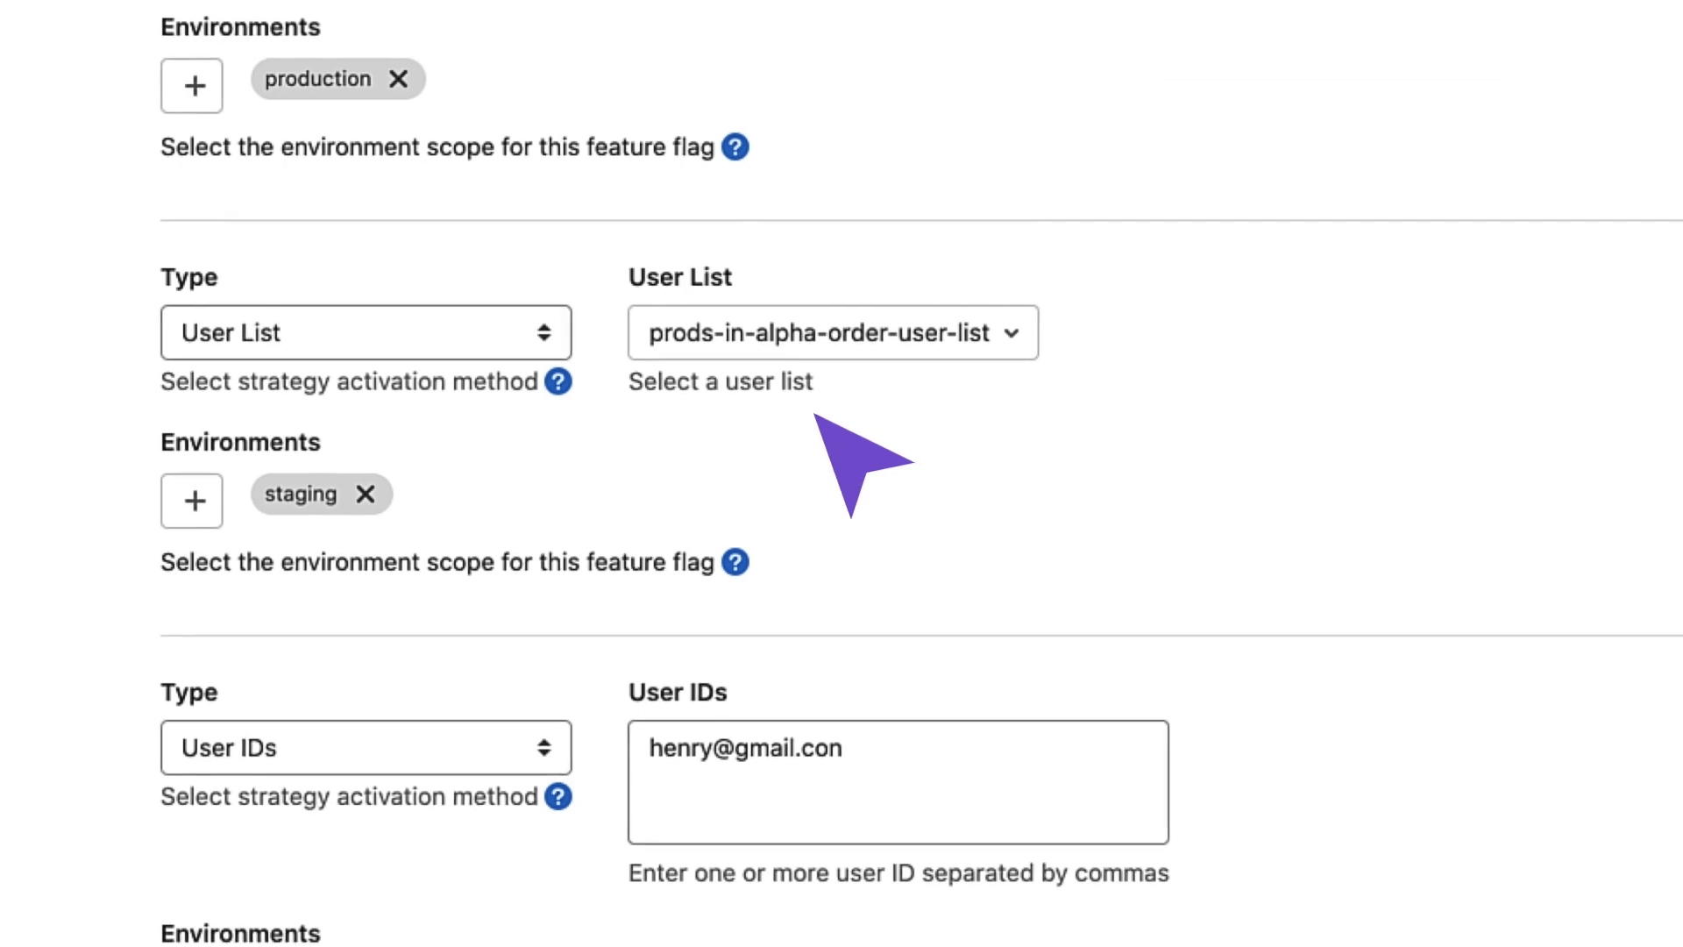
scroll("down", 3)
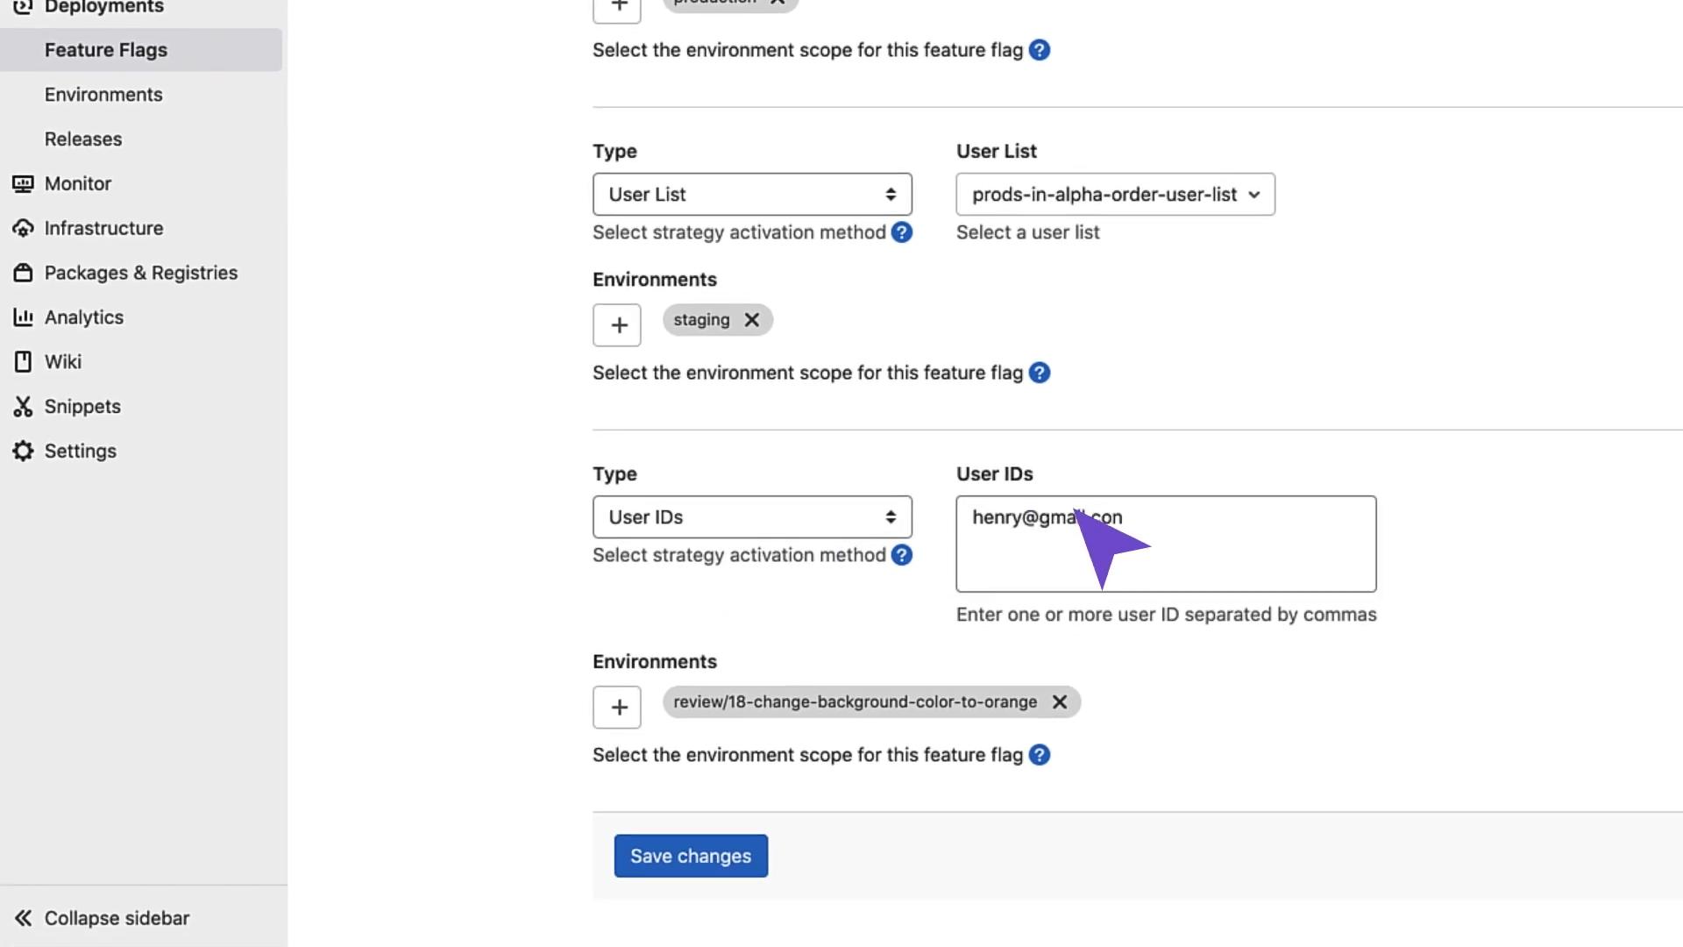
left_click(1165, 544)
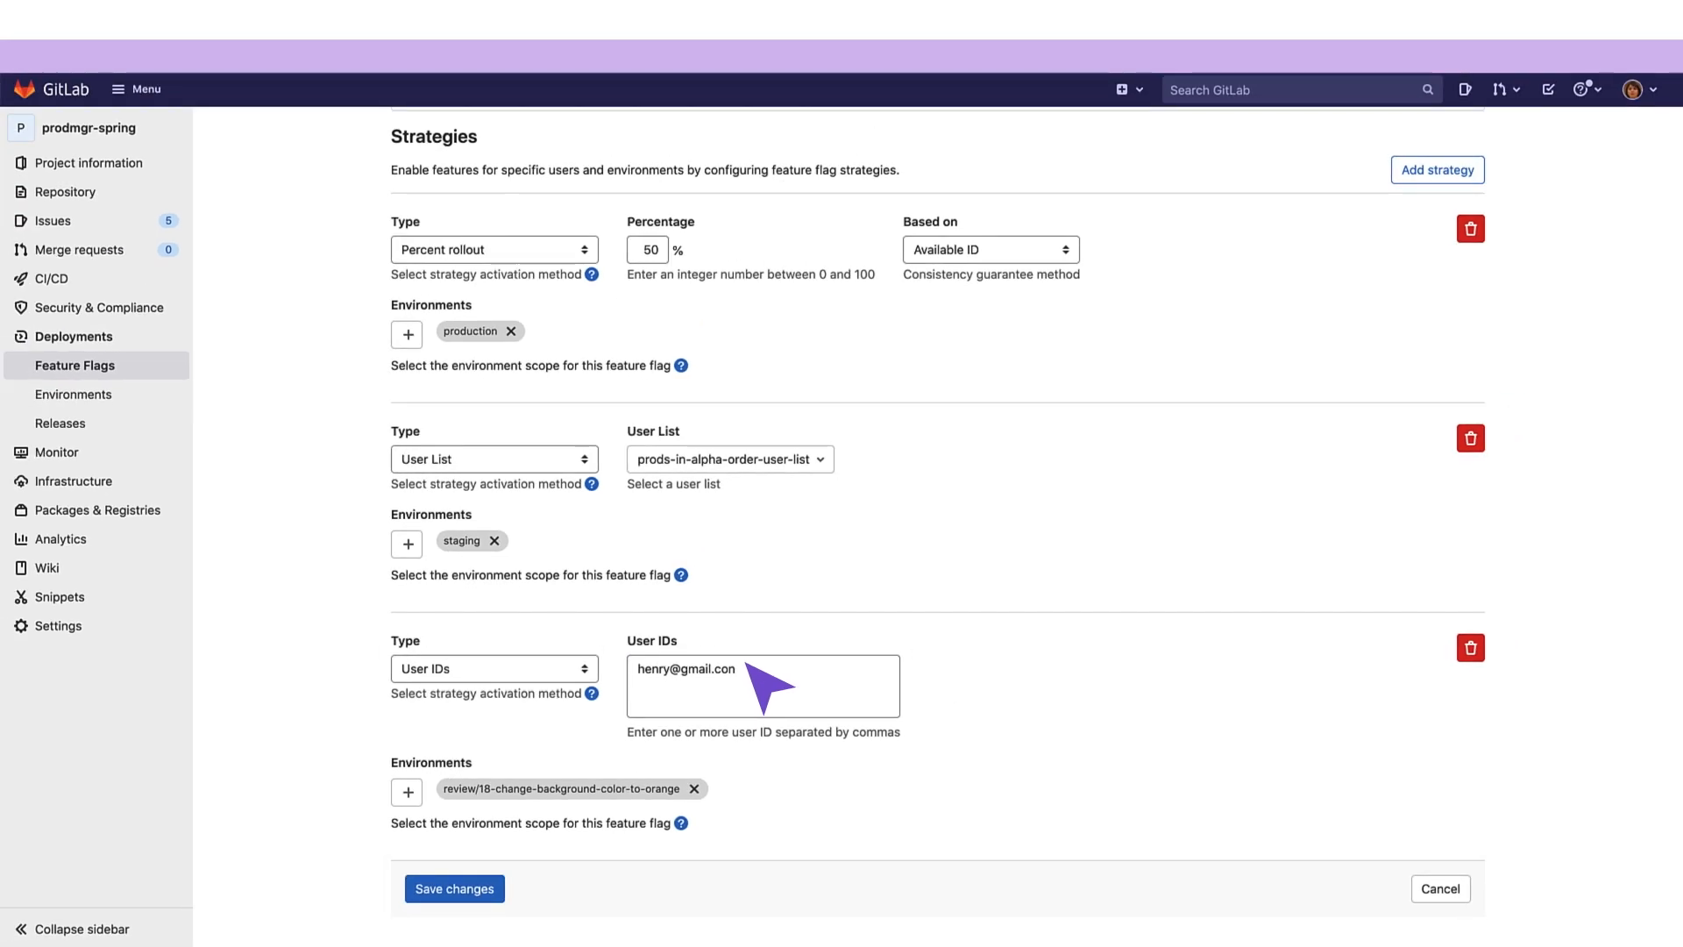
mouse_move(1395, 918)
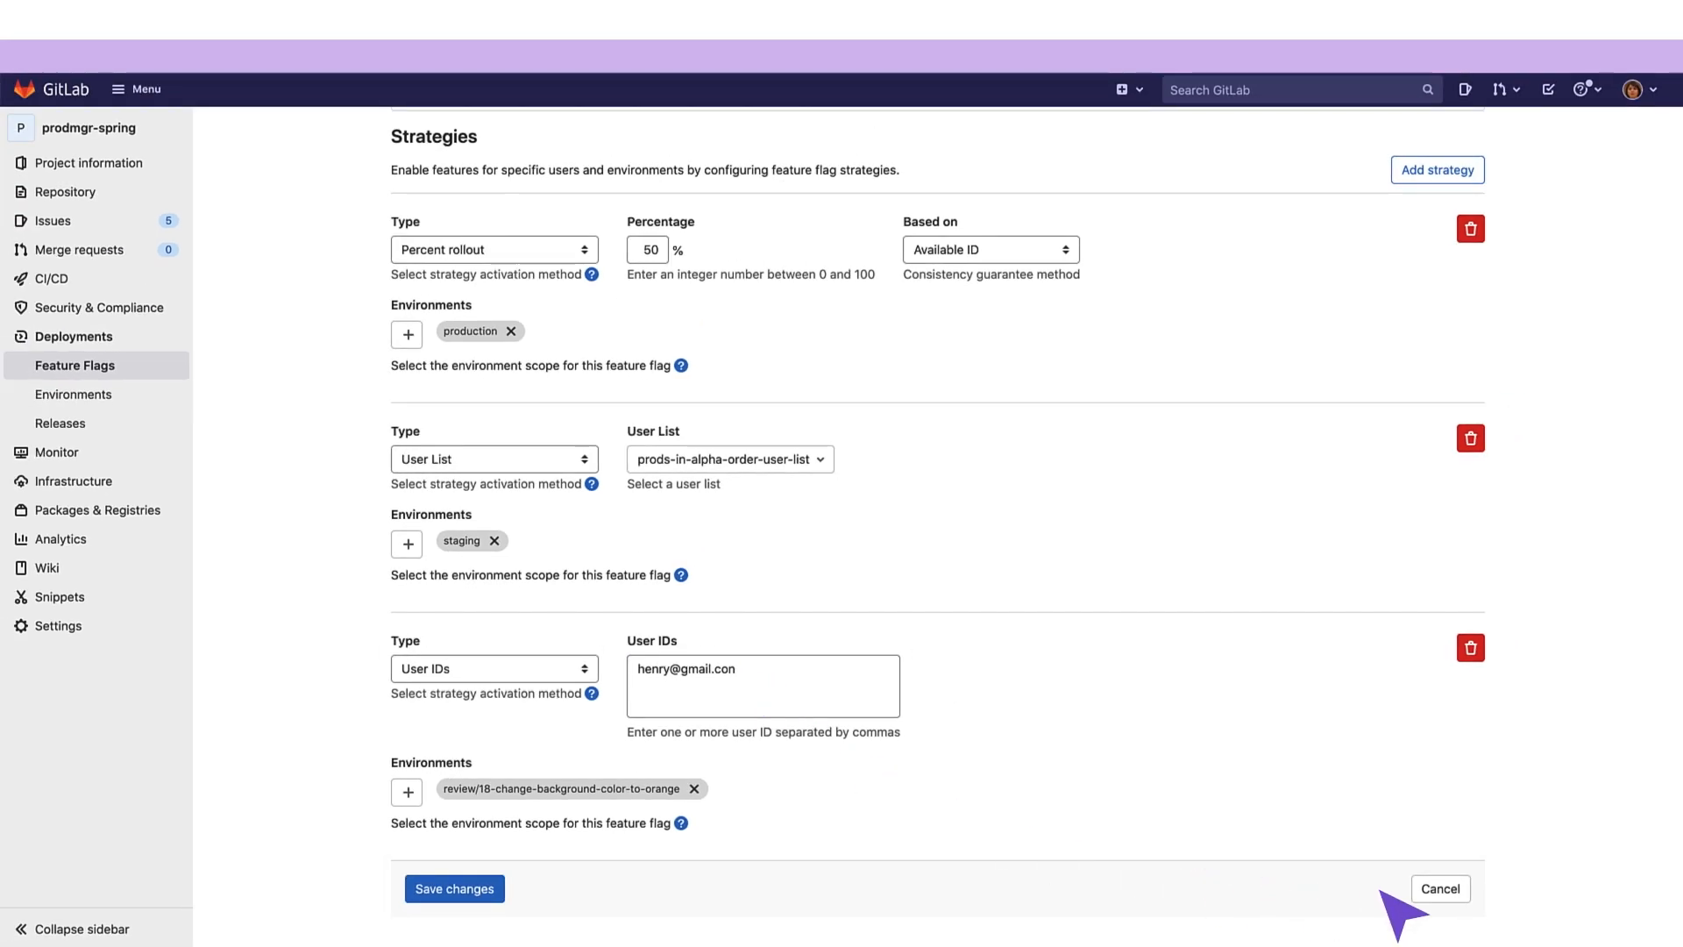
left_click(1440, 888)
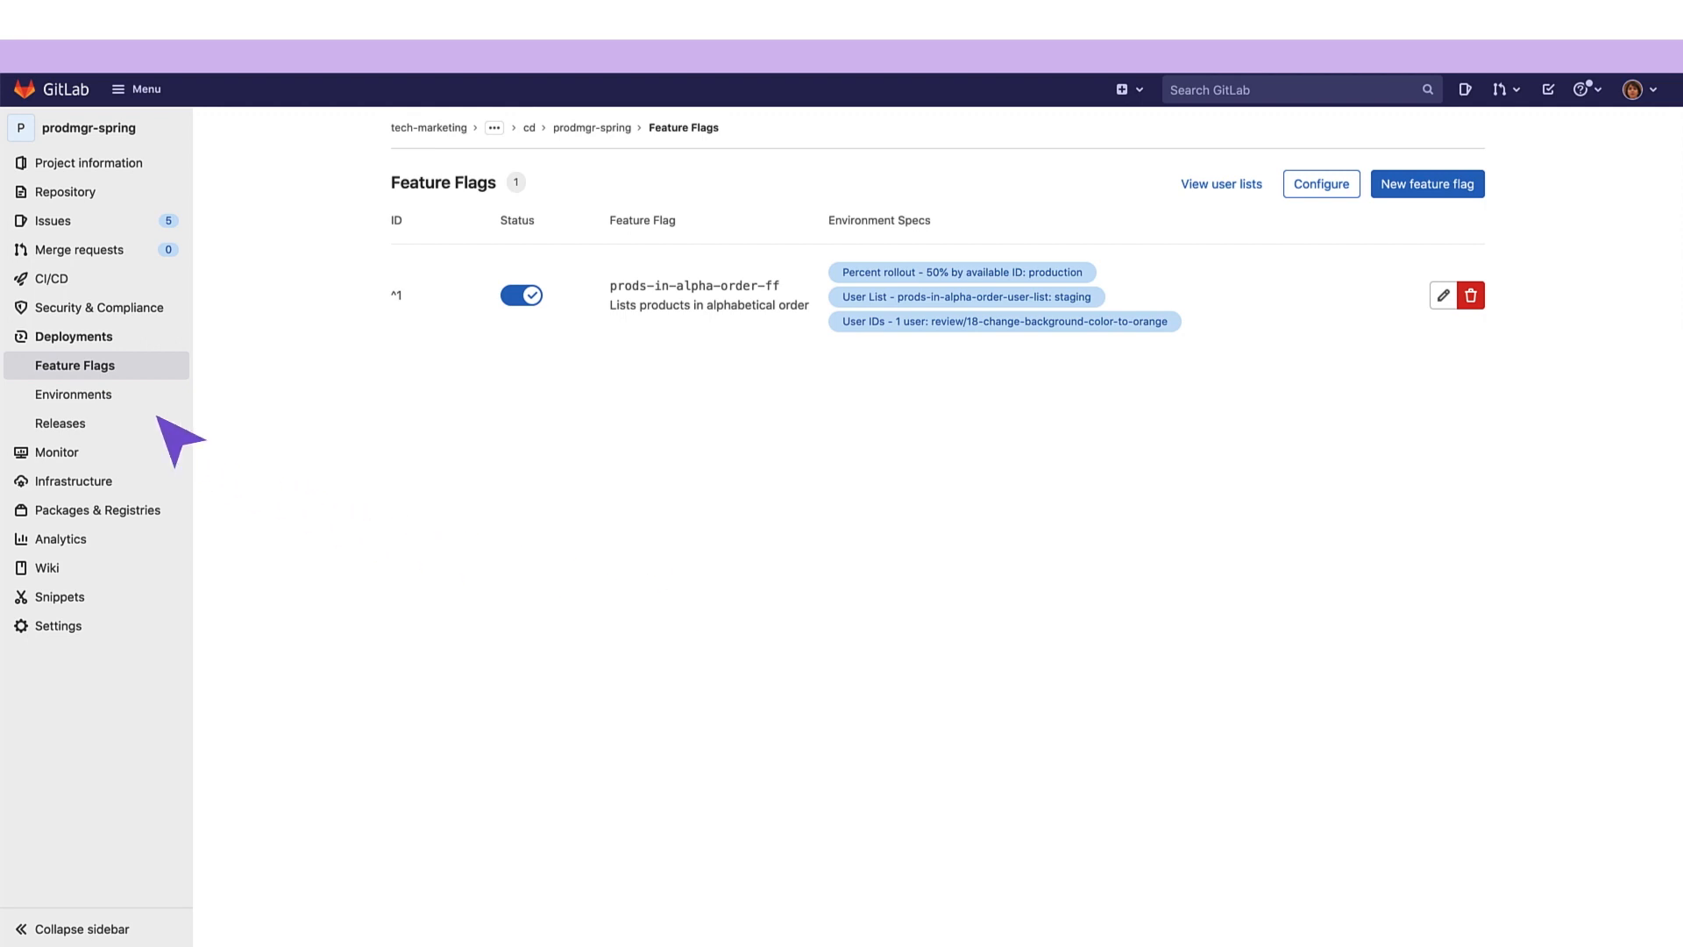
left_click(76, 394)
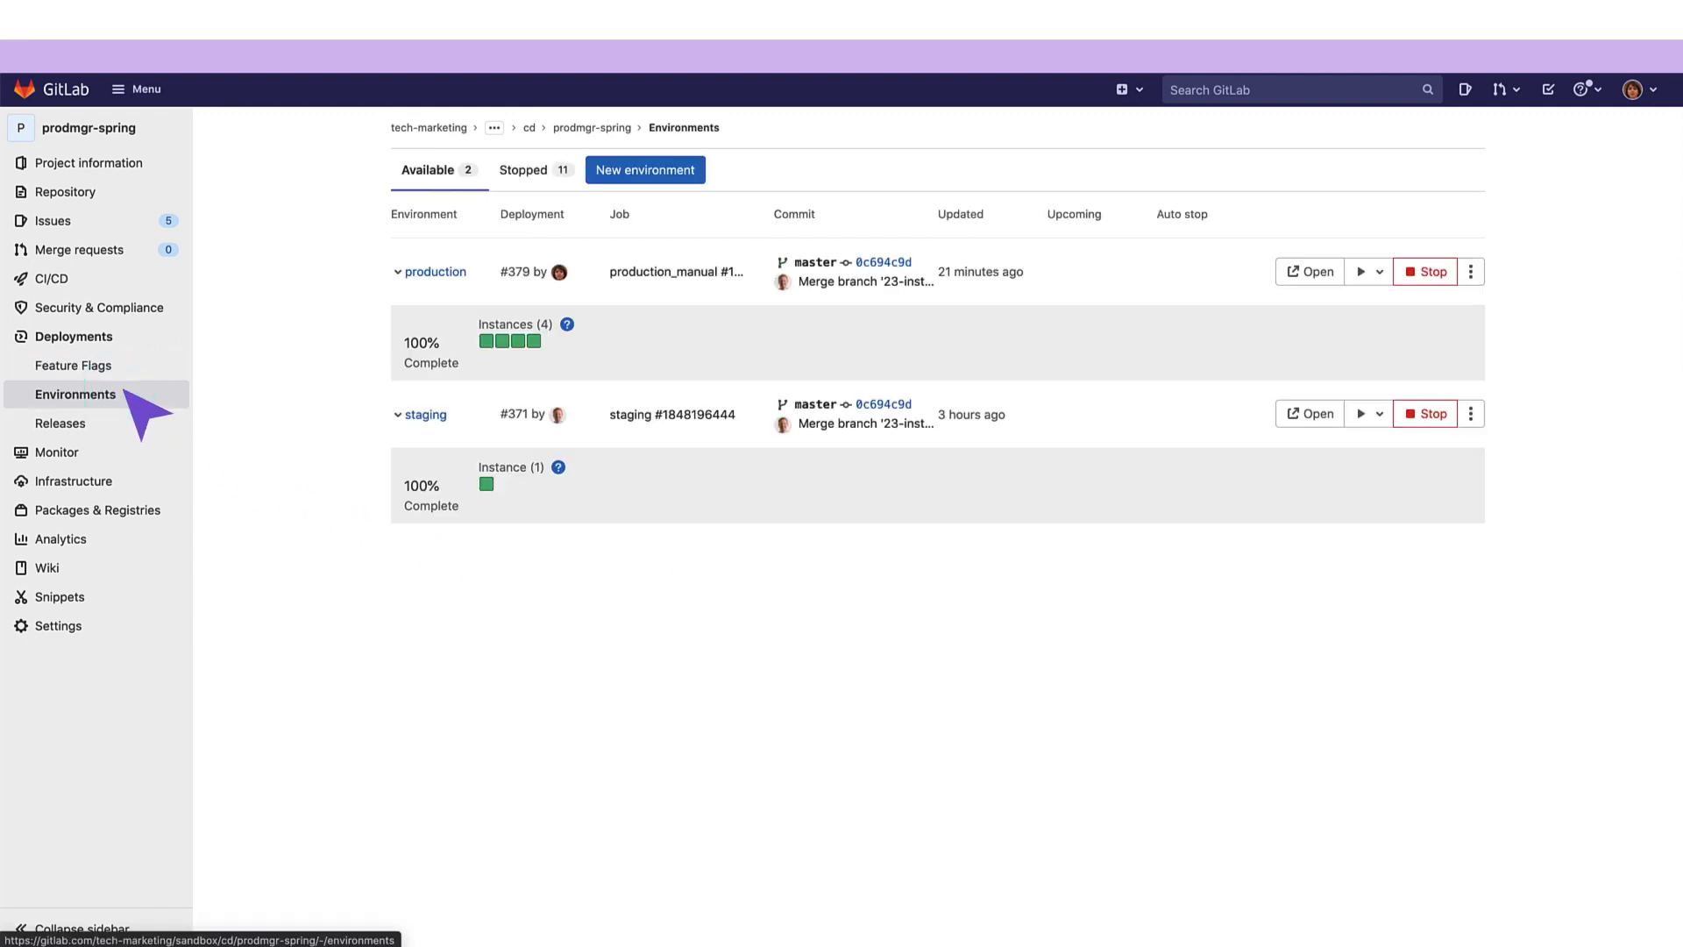
mouse_move(1307, 413)
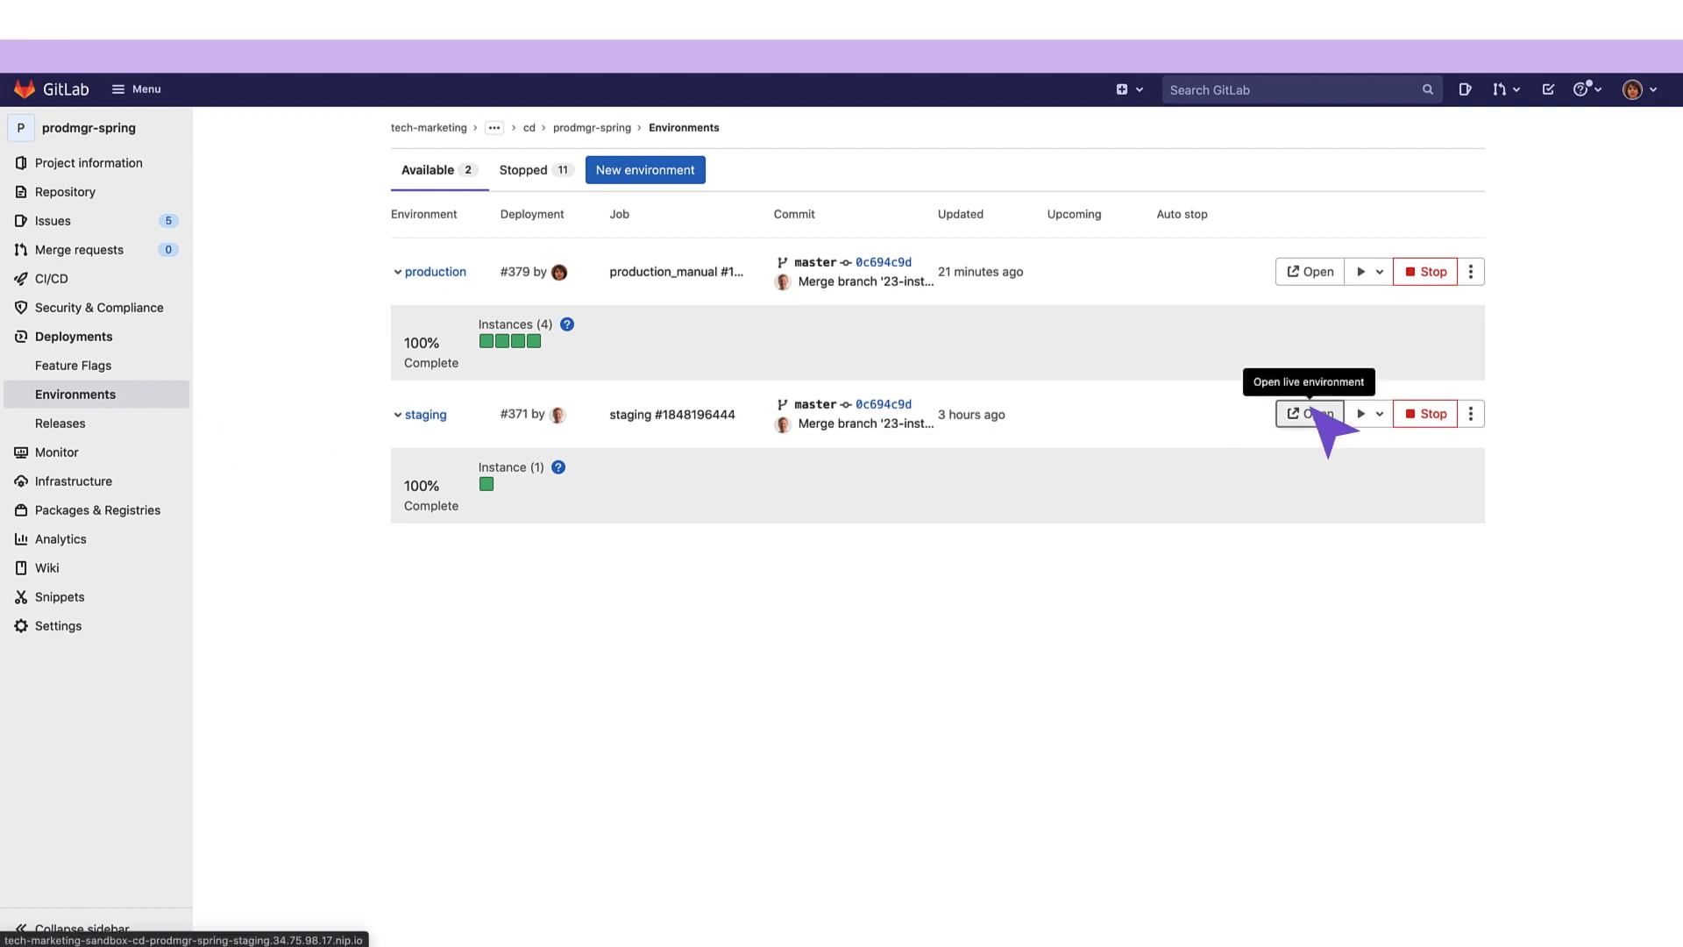
Step: Open the staging app and sign in as the first test user
left_click(1307, 413)
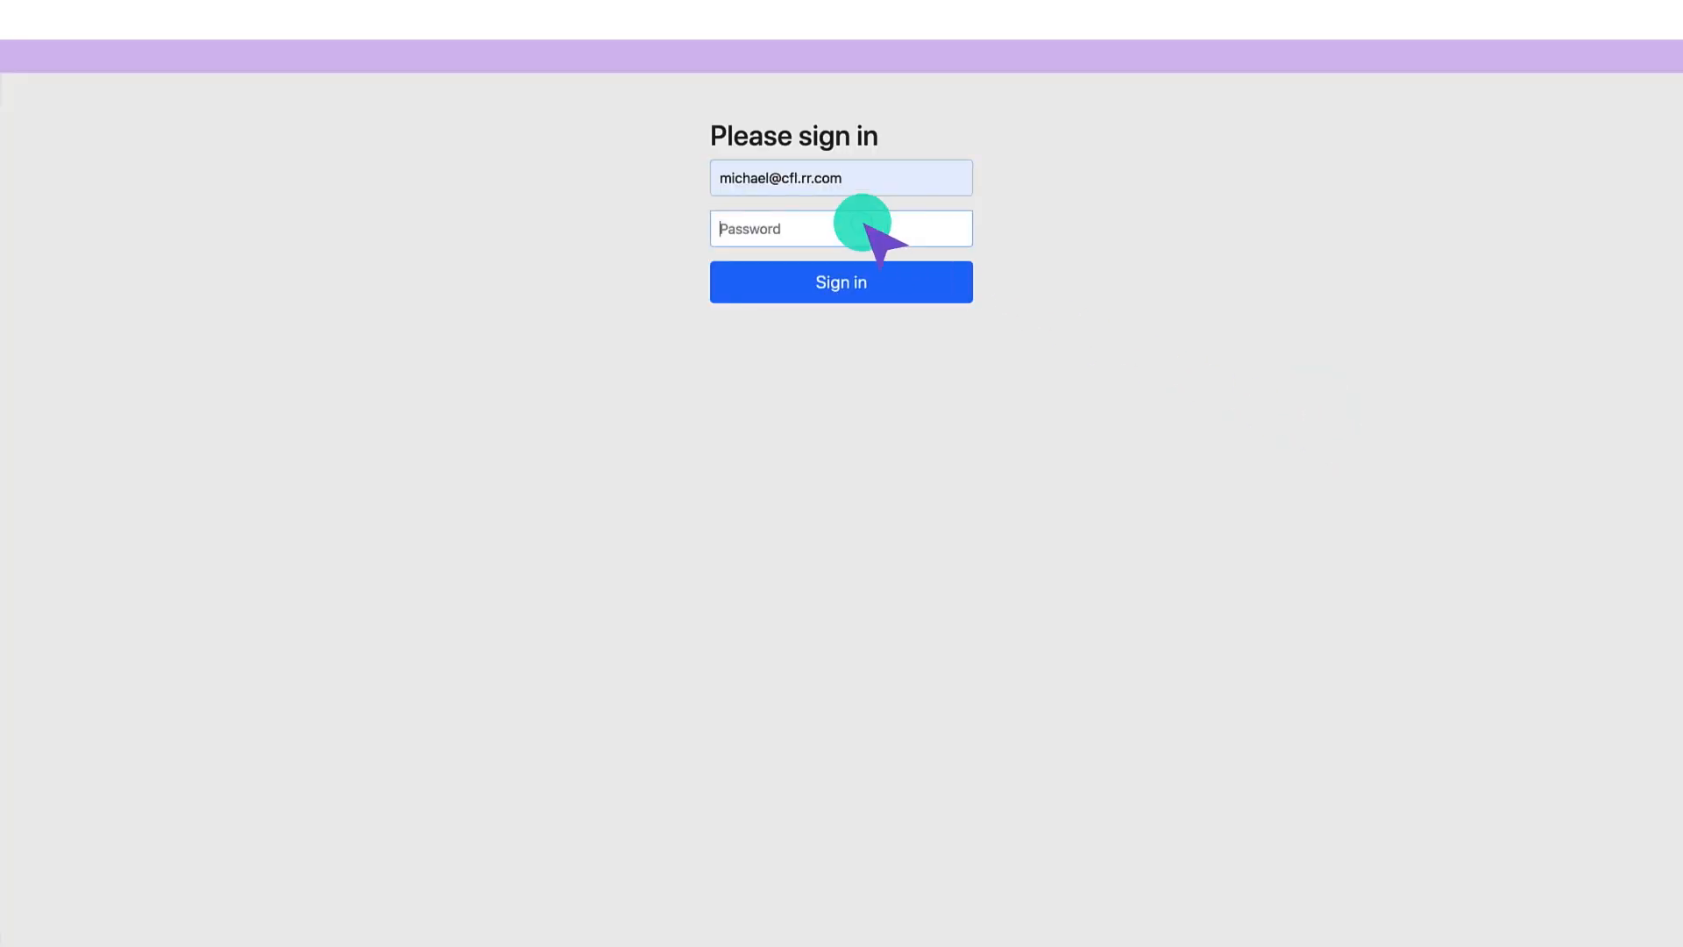
left_click(841, 282)
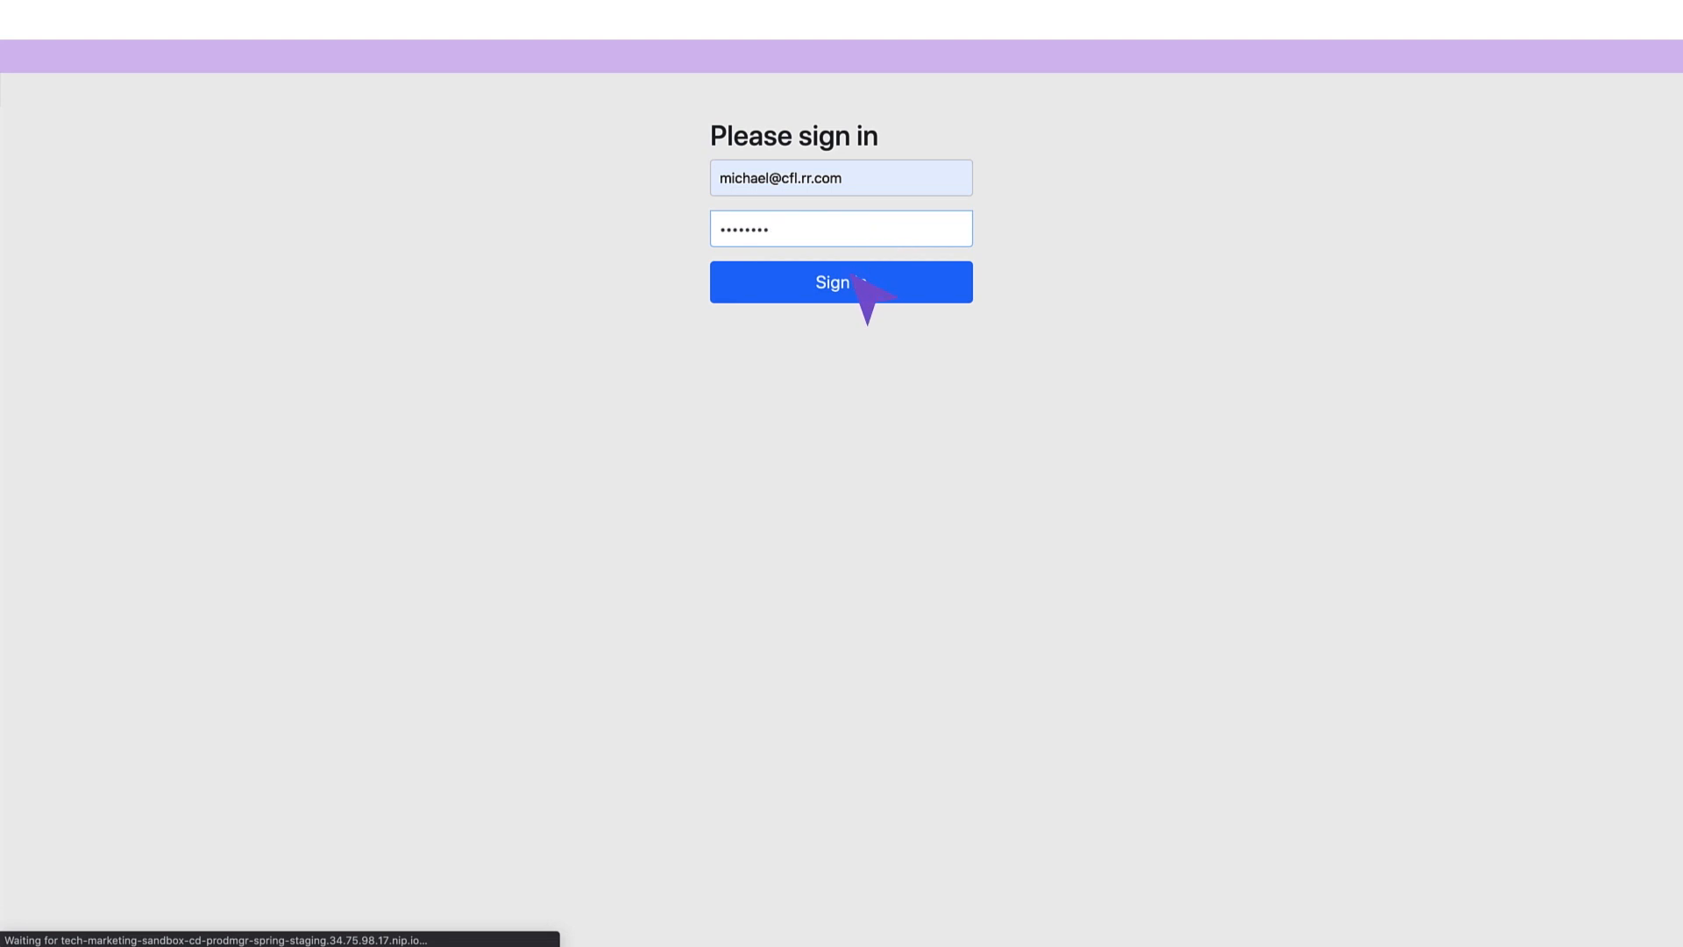
left_click(840, 281)
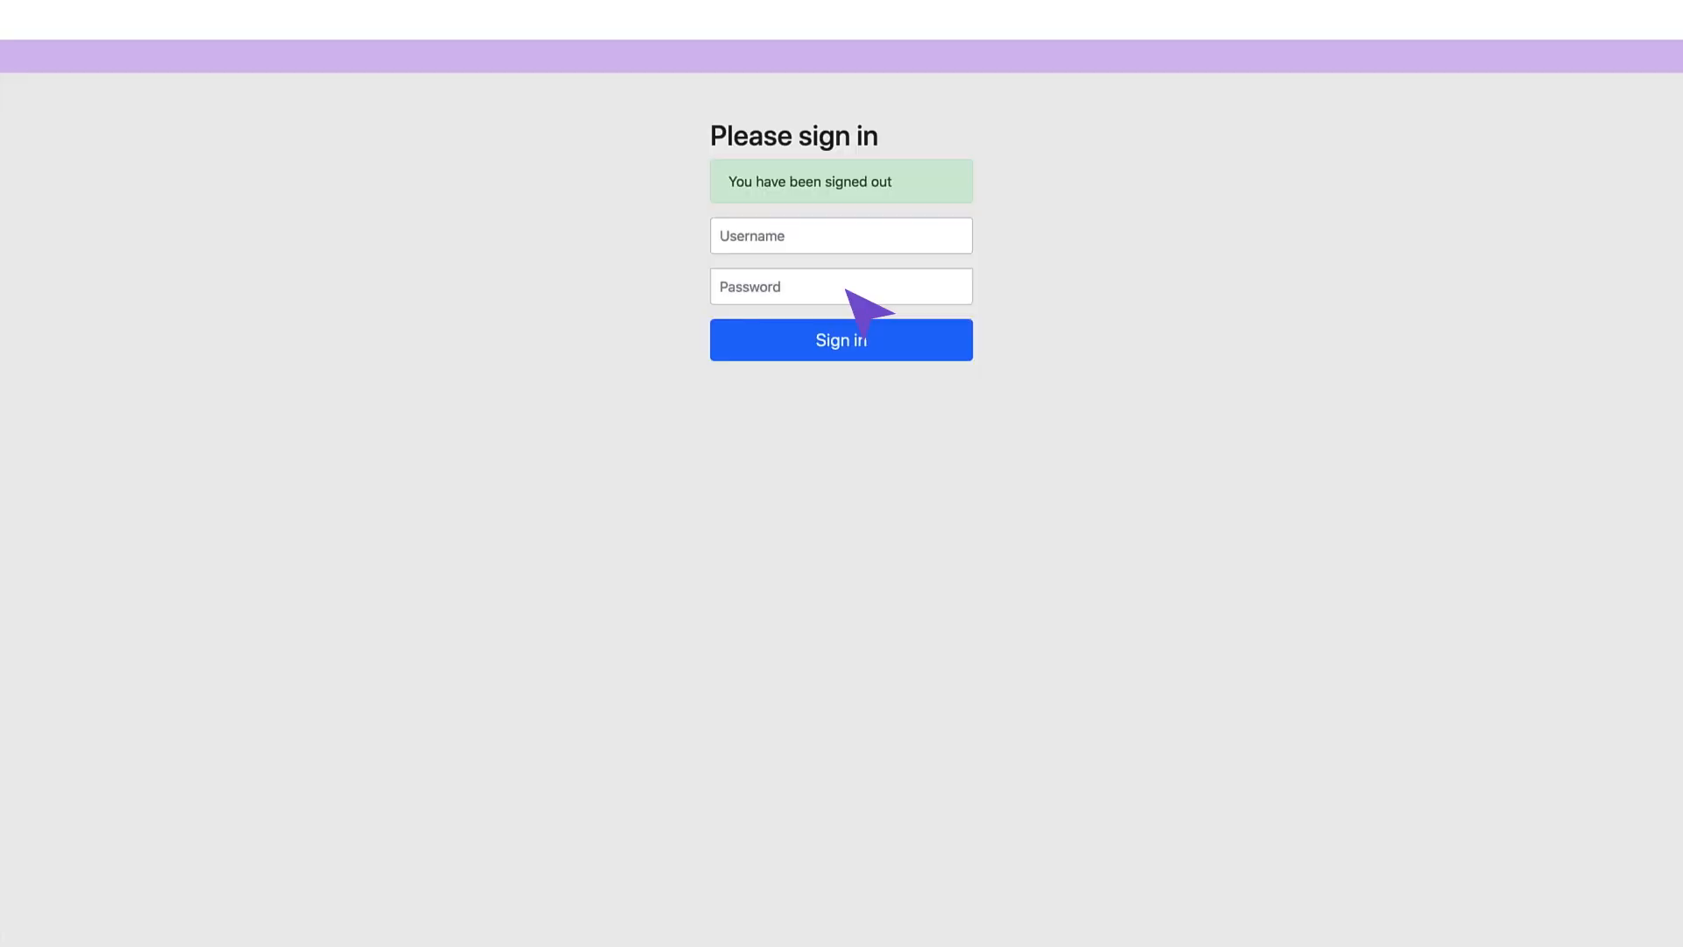
left_click(841, 235)
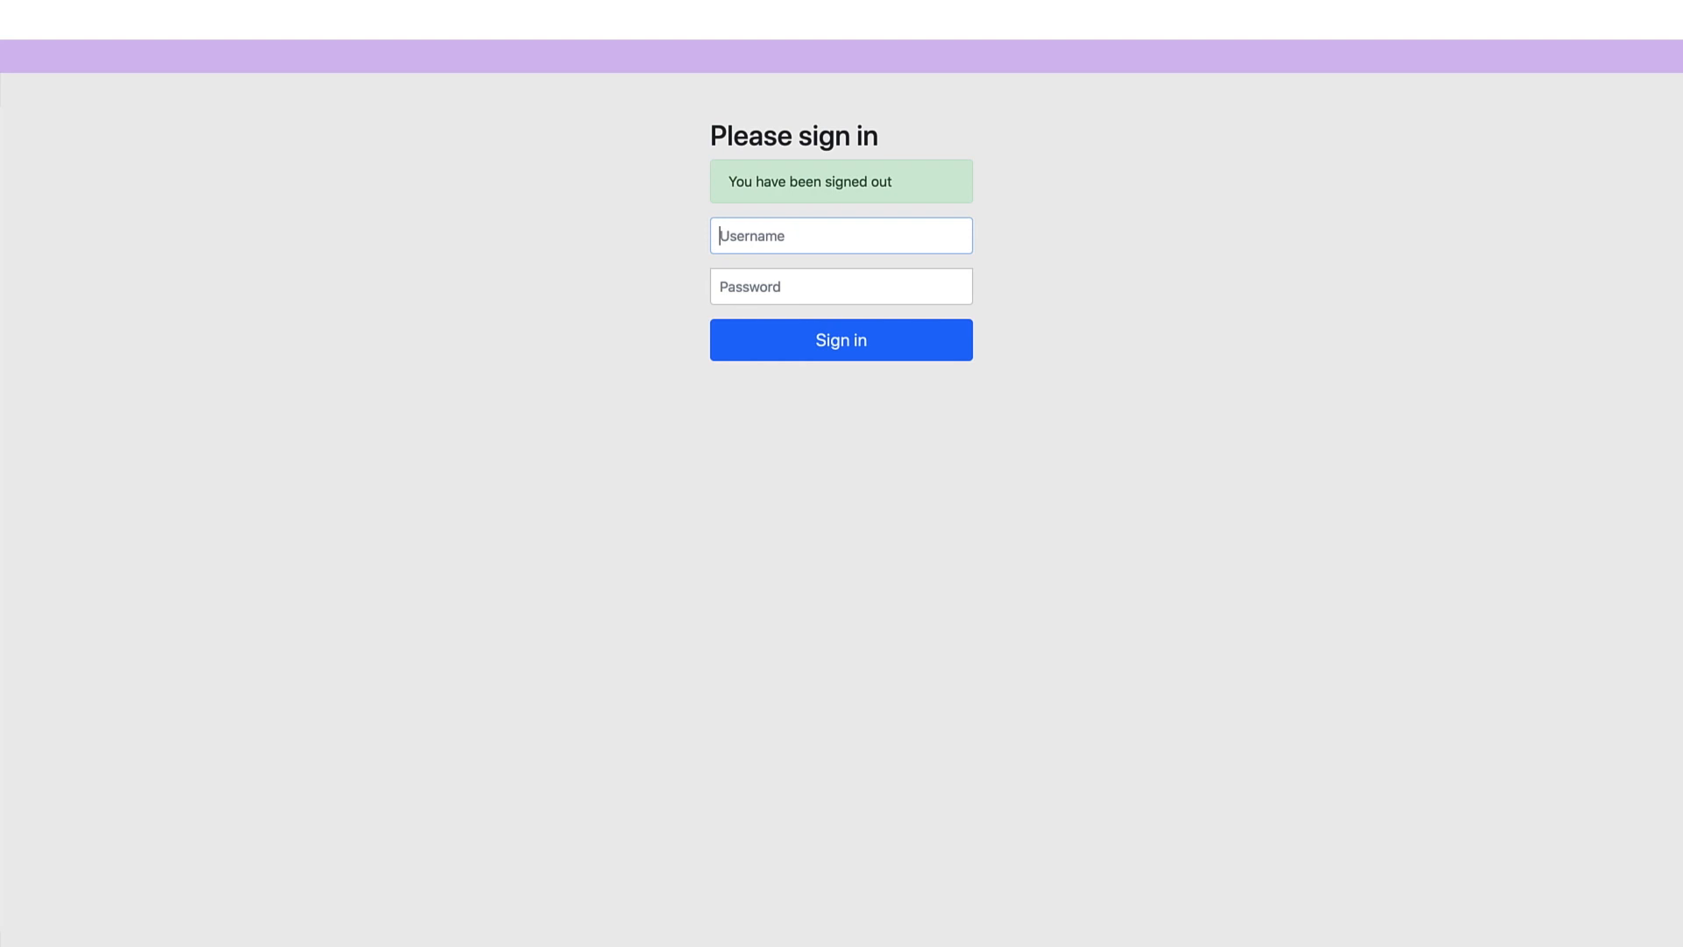
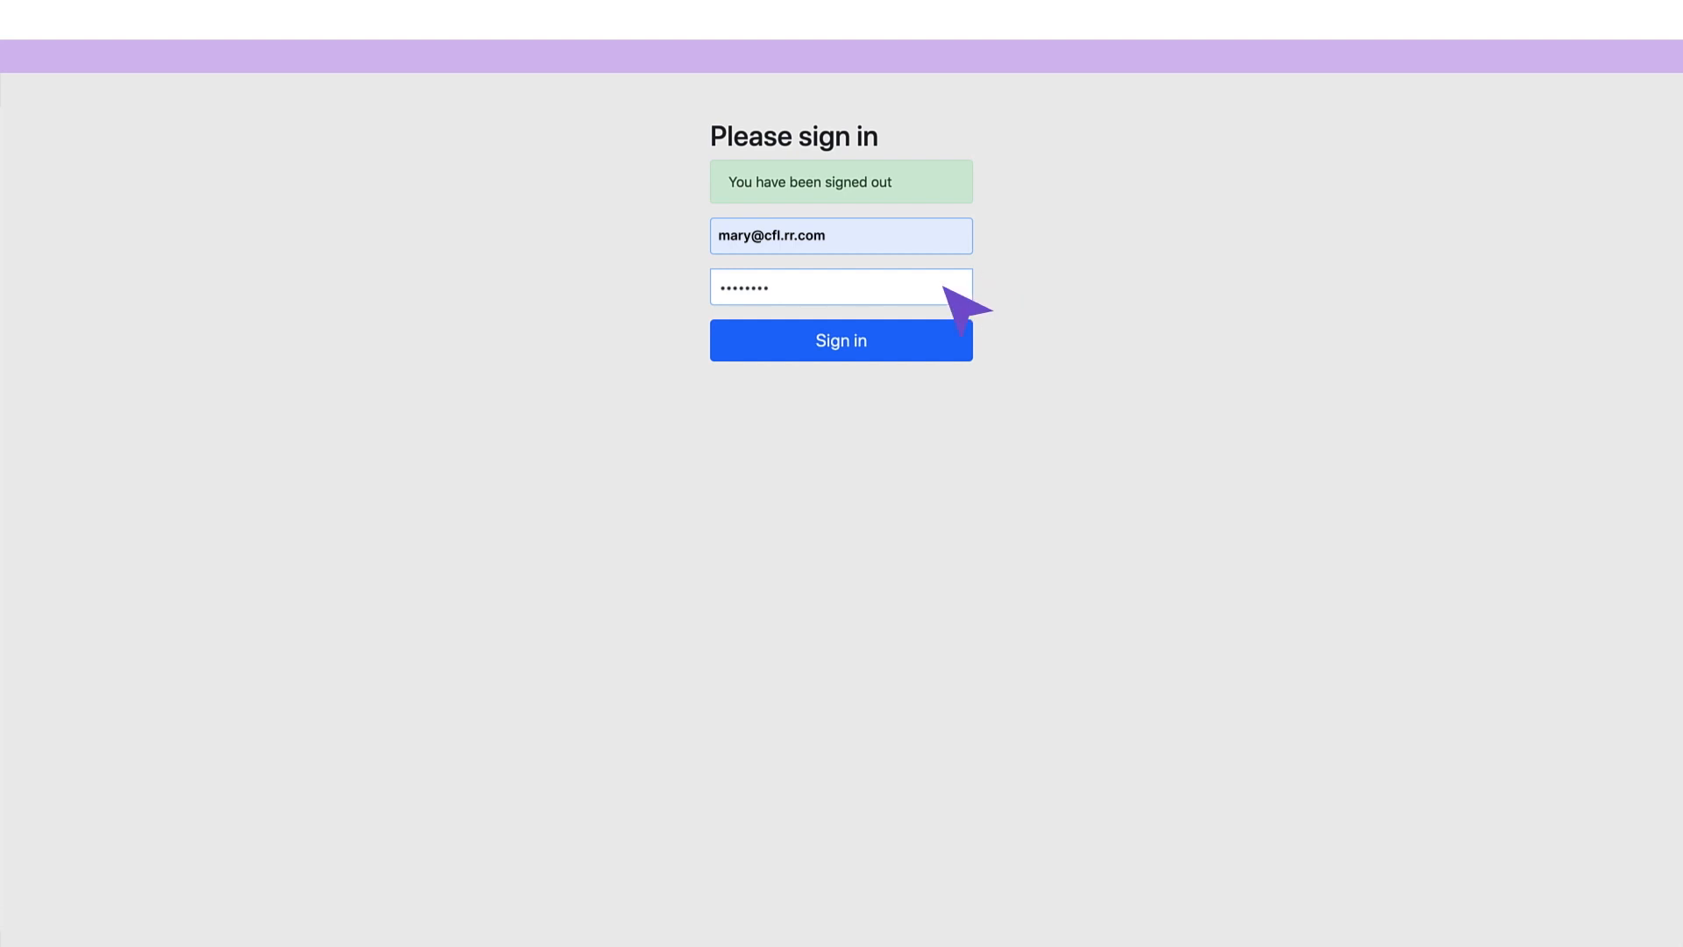
left_click(841, 340)
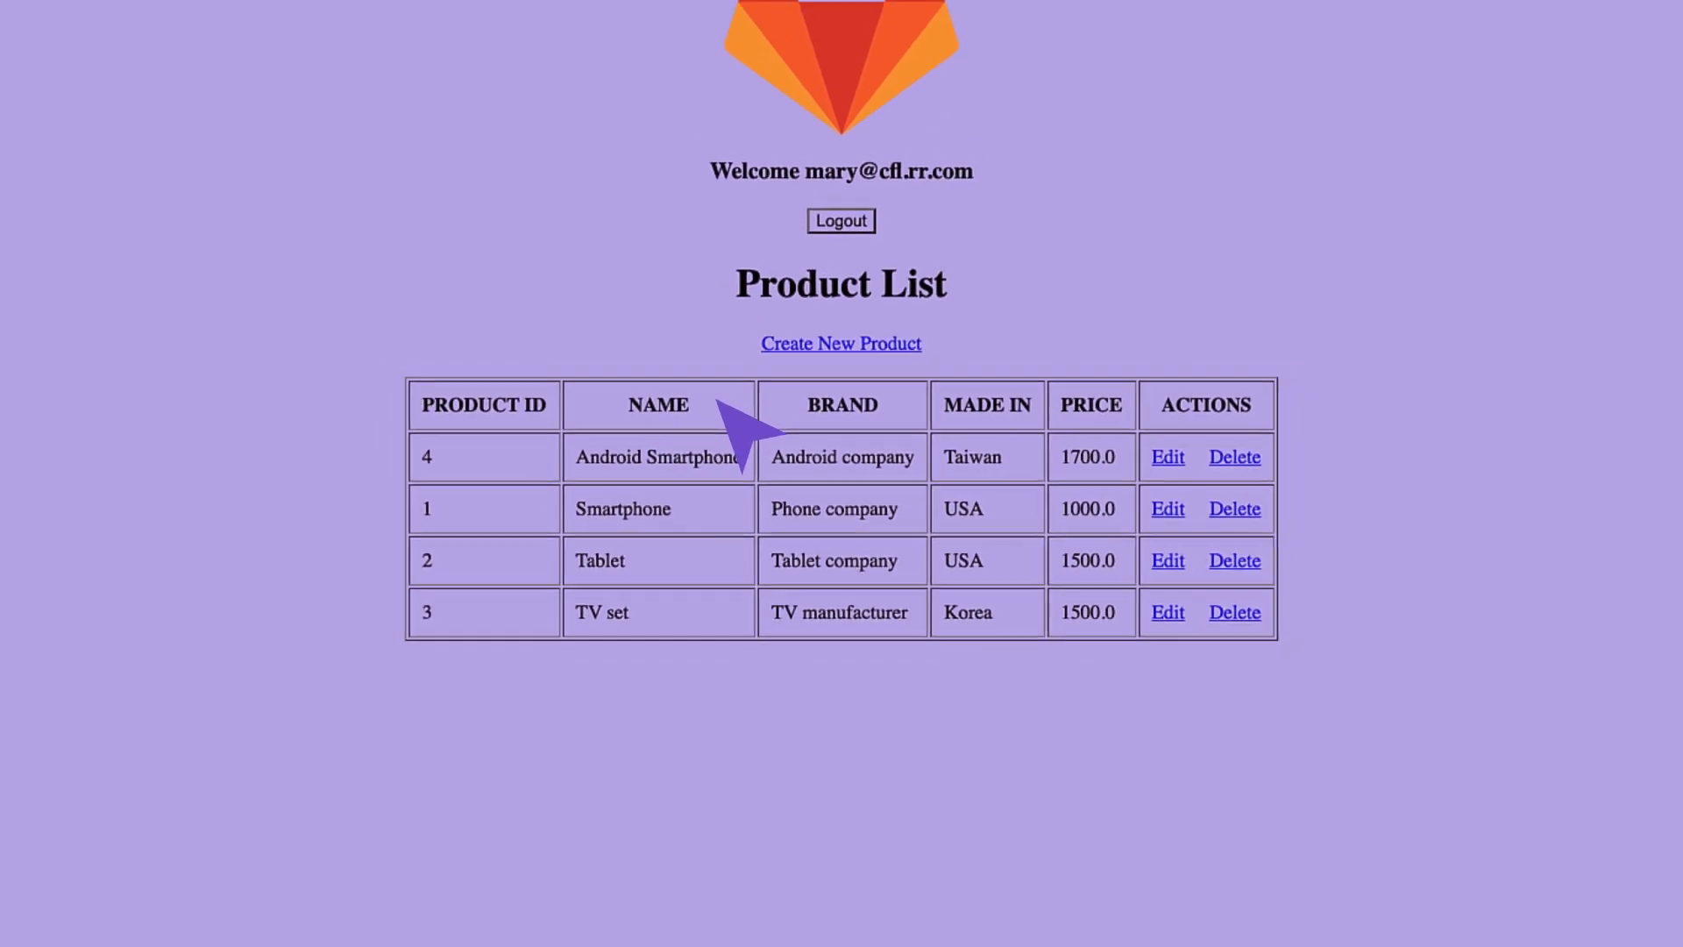
left_click(840, 220)
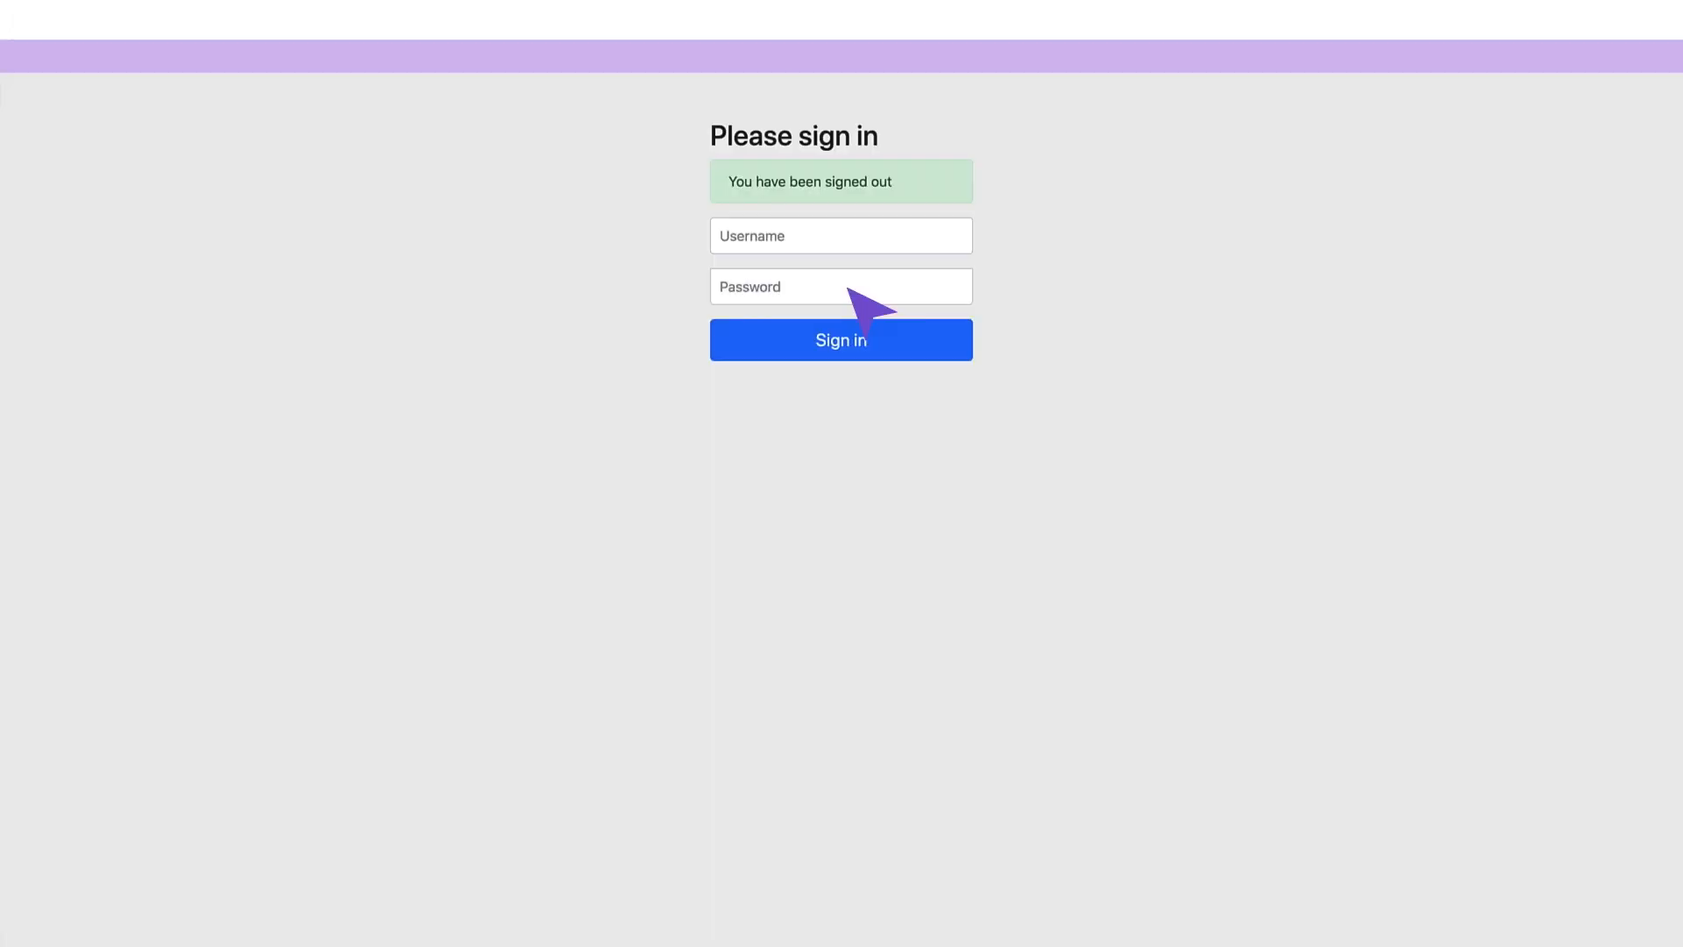
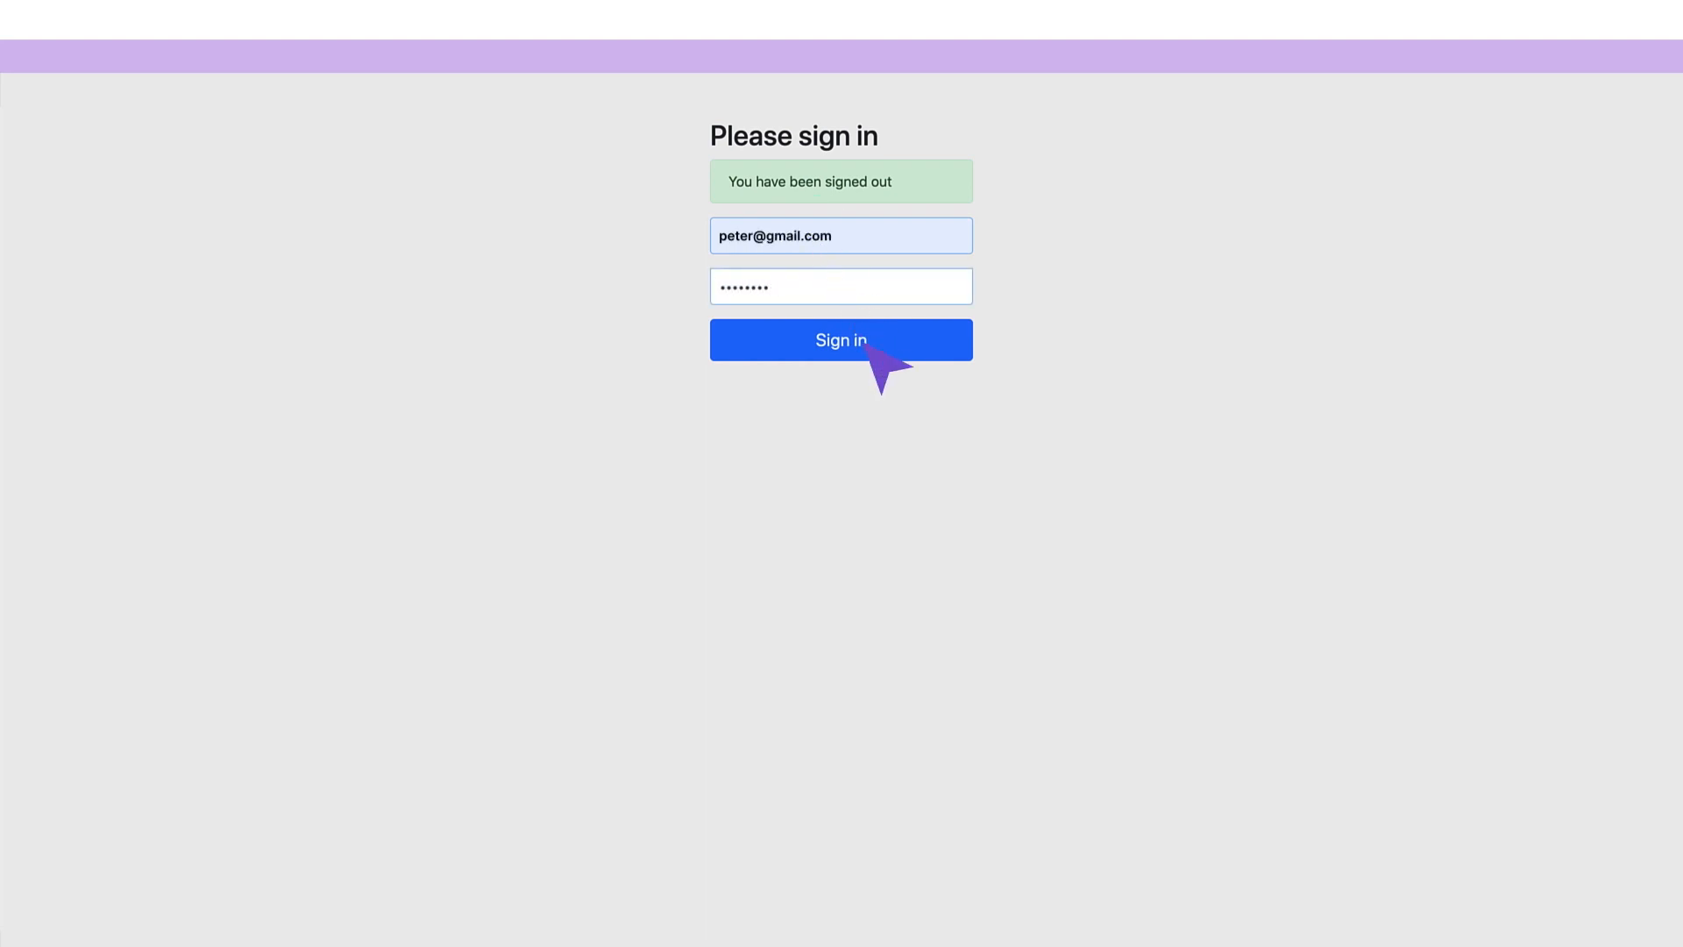
left_click(841, 340)
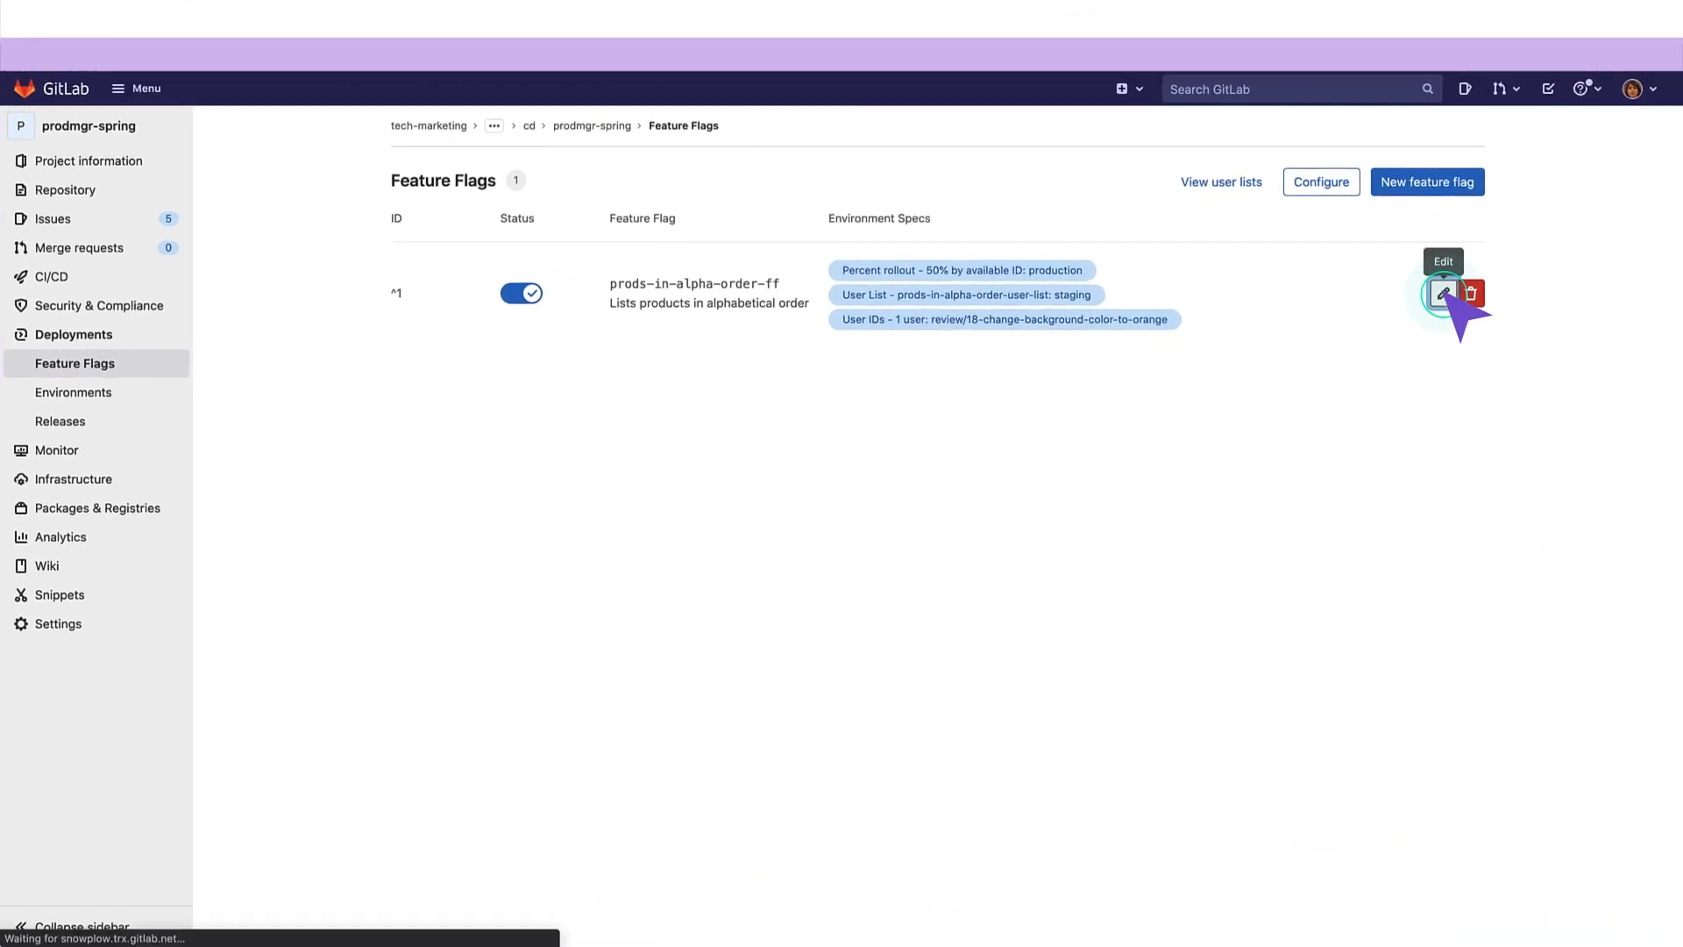
Step: Edit prods-in-alpha-order-ff to see its percent rollout, user list and user ID strategies
left_click(1443, 293)
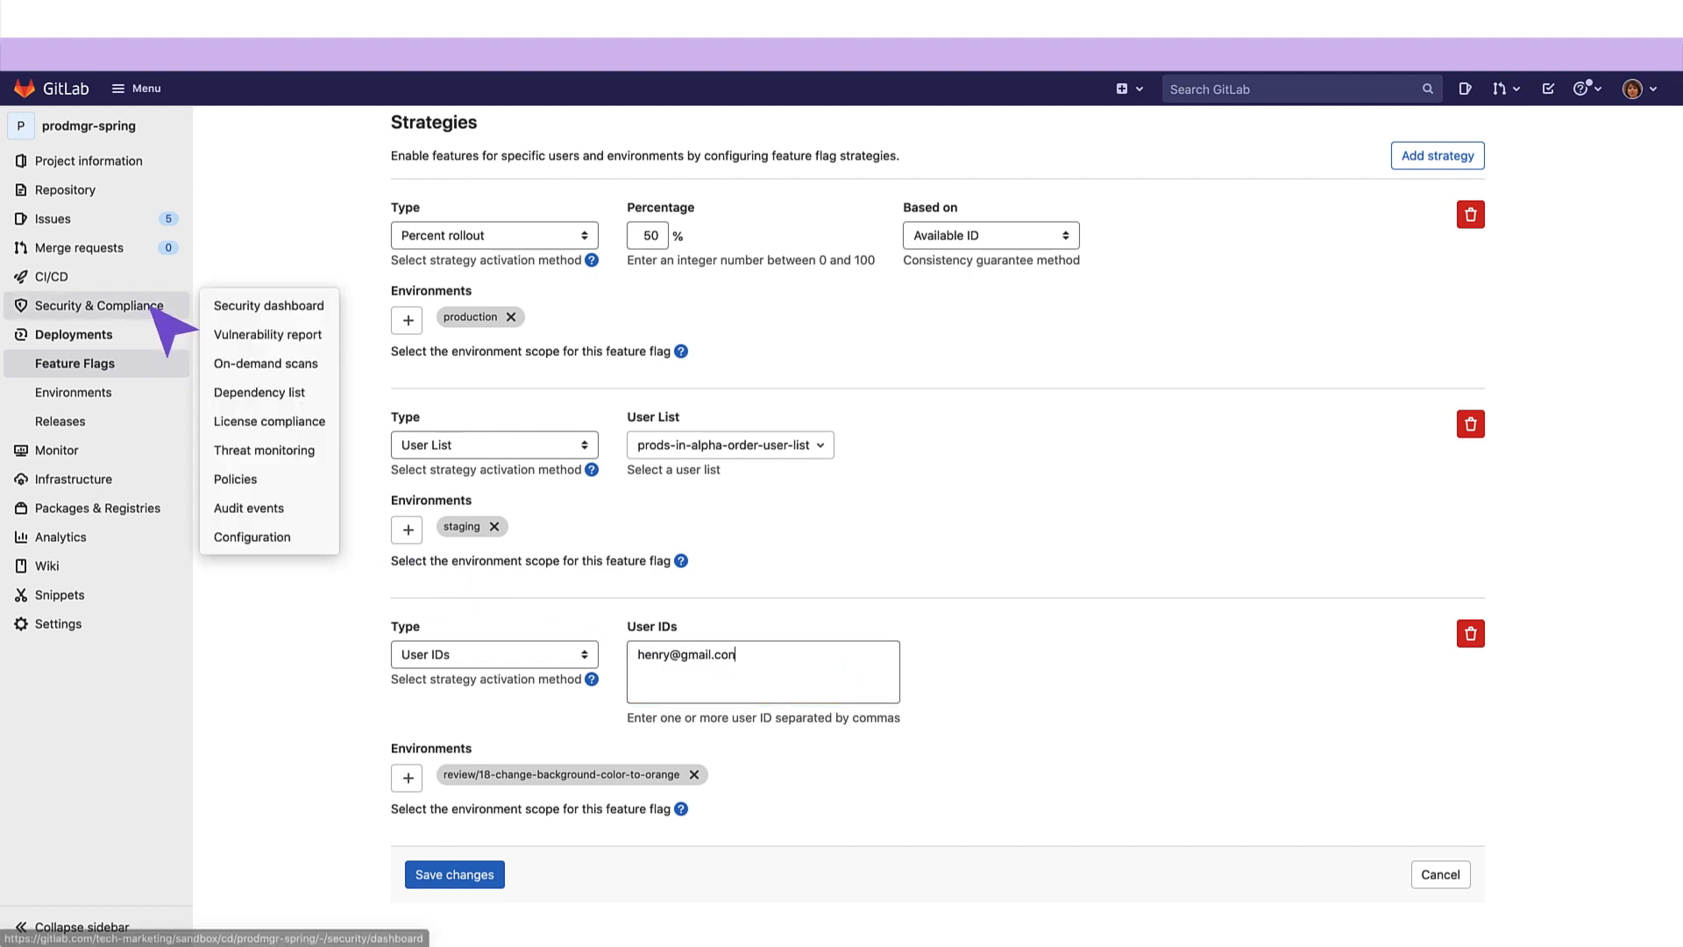
Step: Inspect the feature flag user ID updates in audit events, then view the security dashboard
left_click(249, 508)
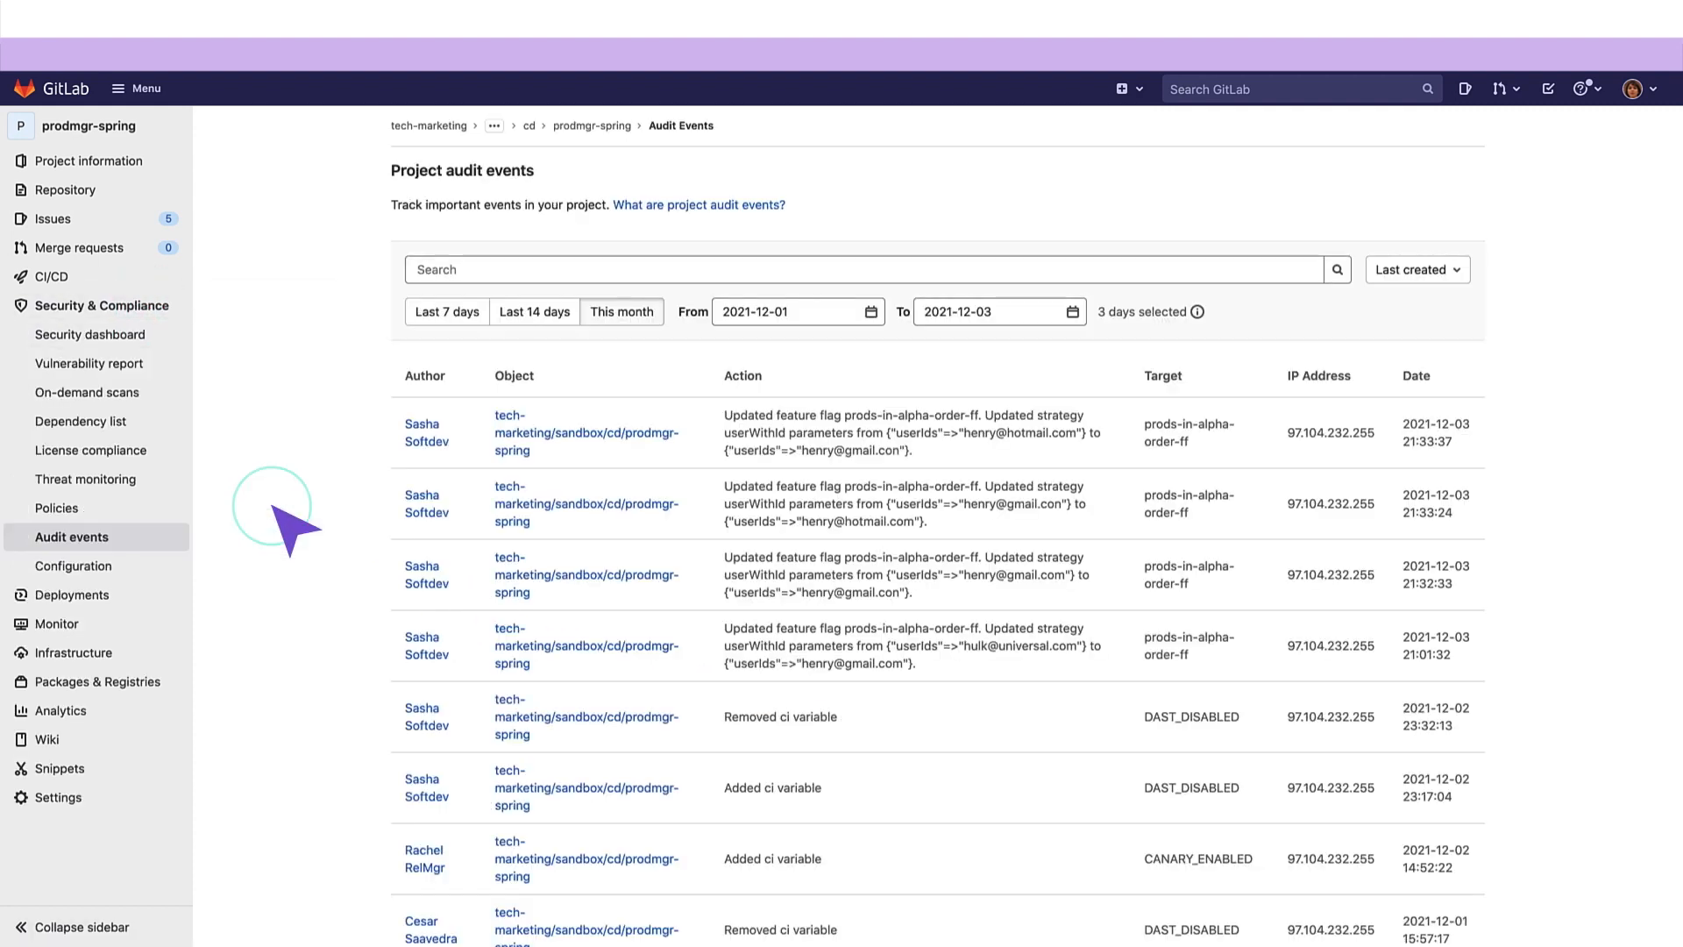
mouse_move(440, 450)
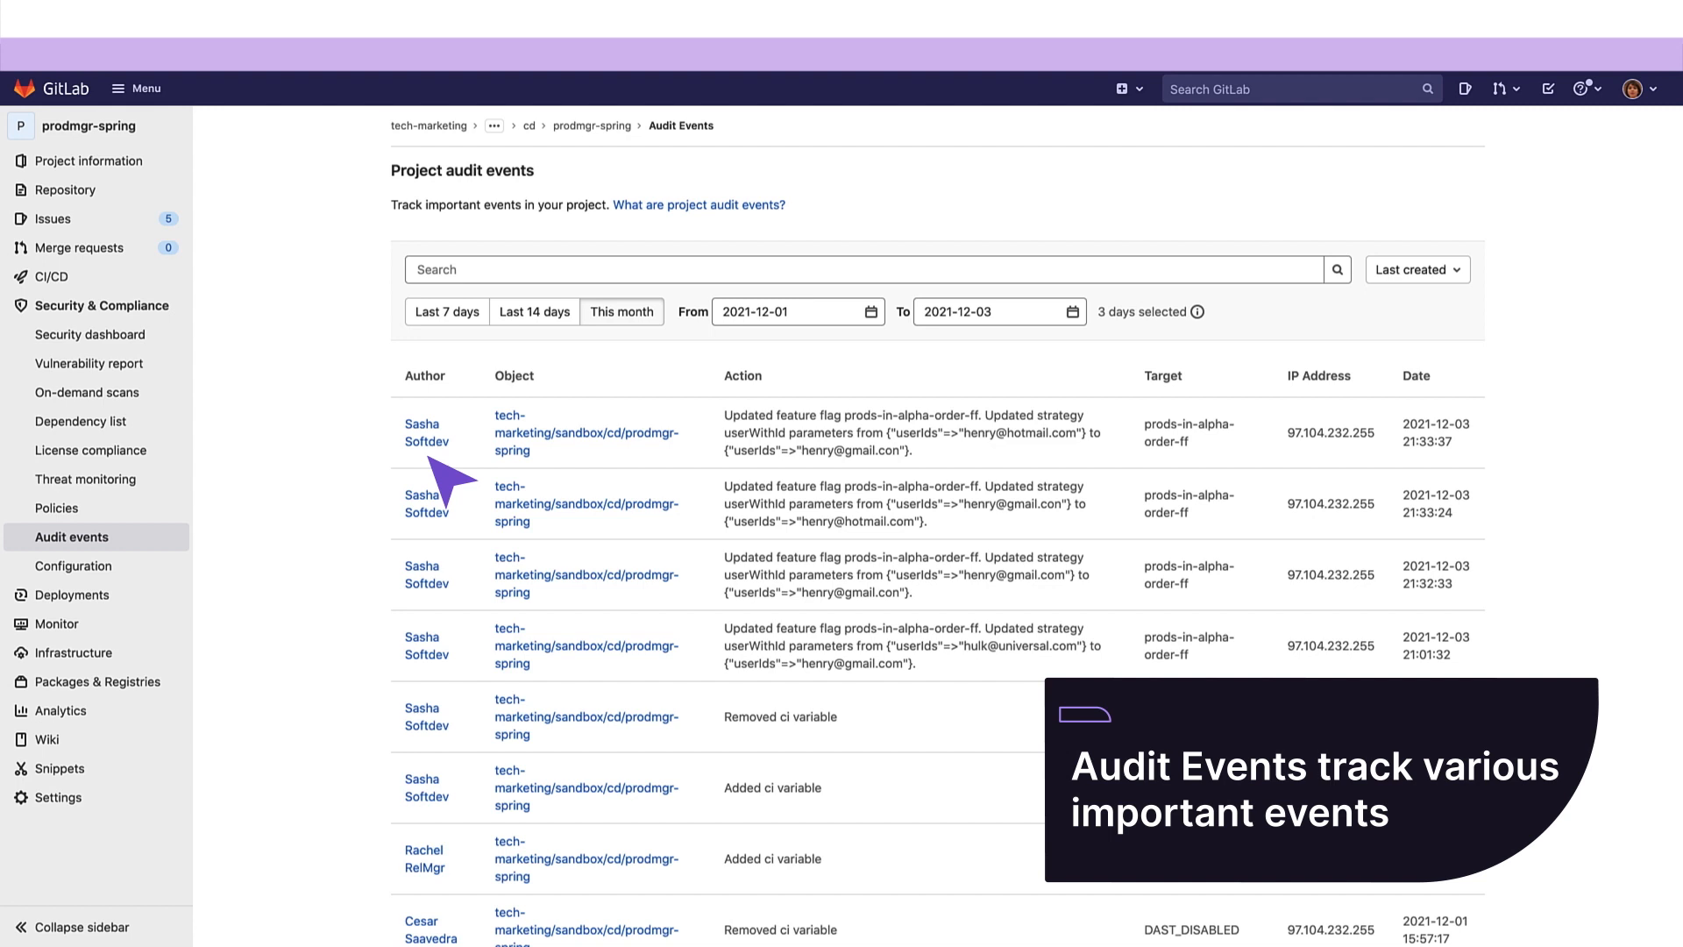
mouse_move(784, 472)
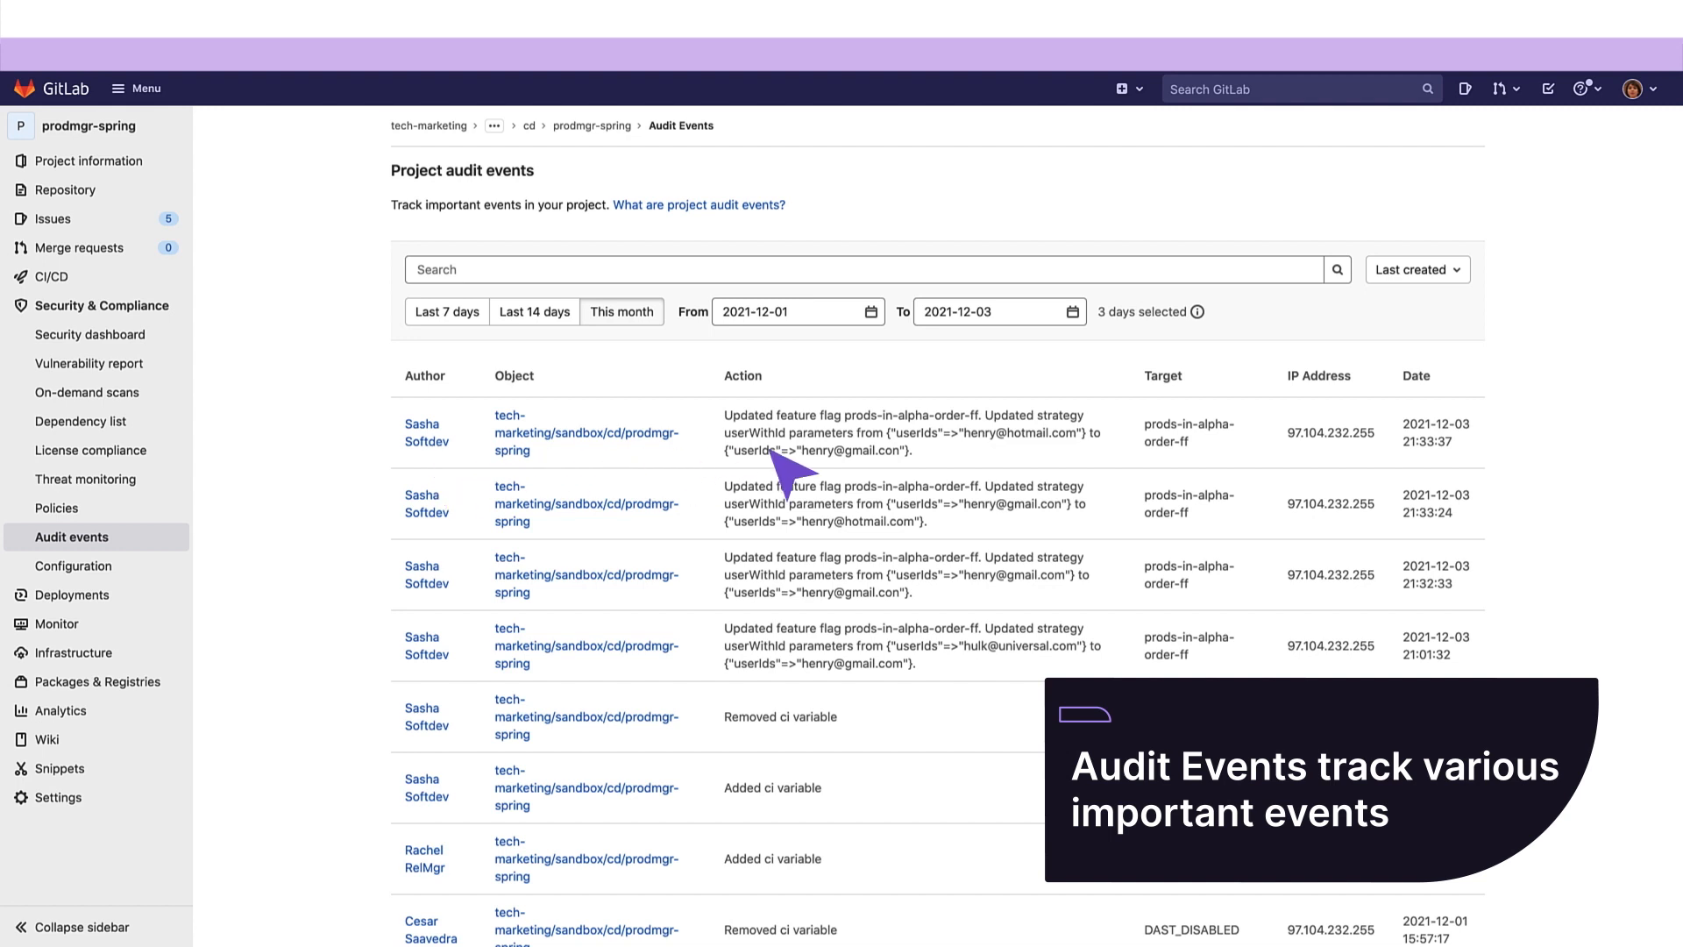
double_click(848, 450)
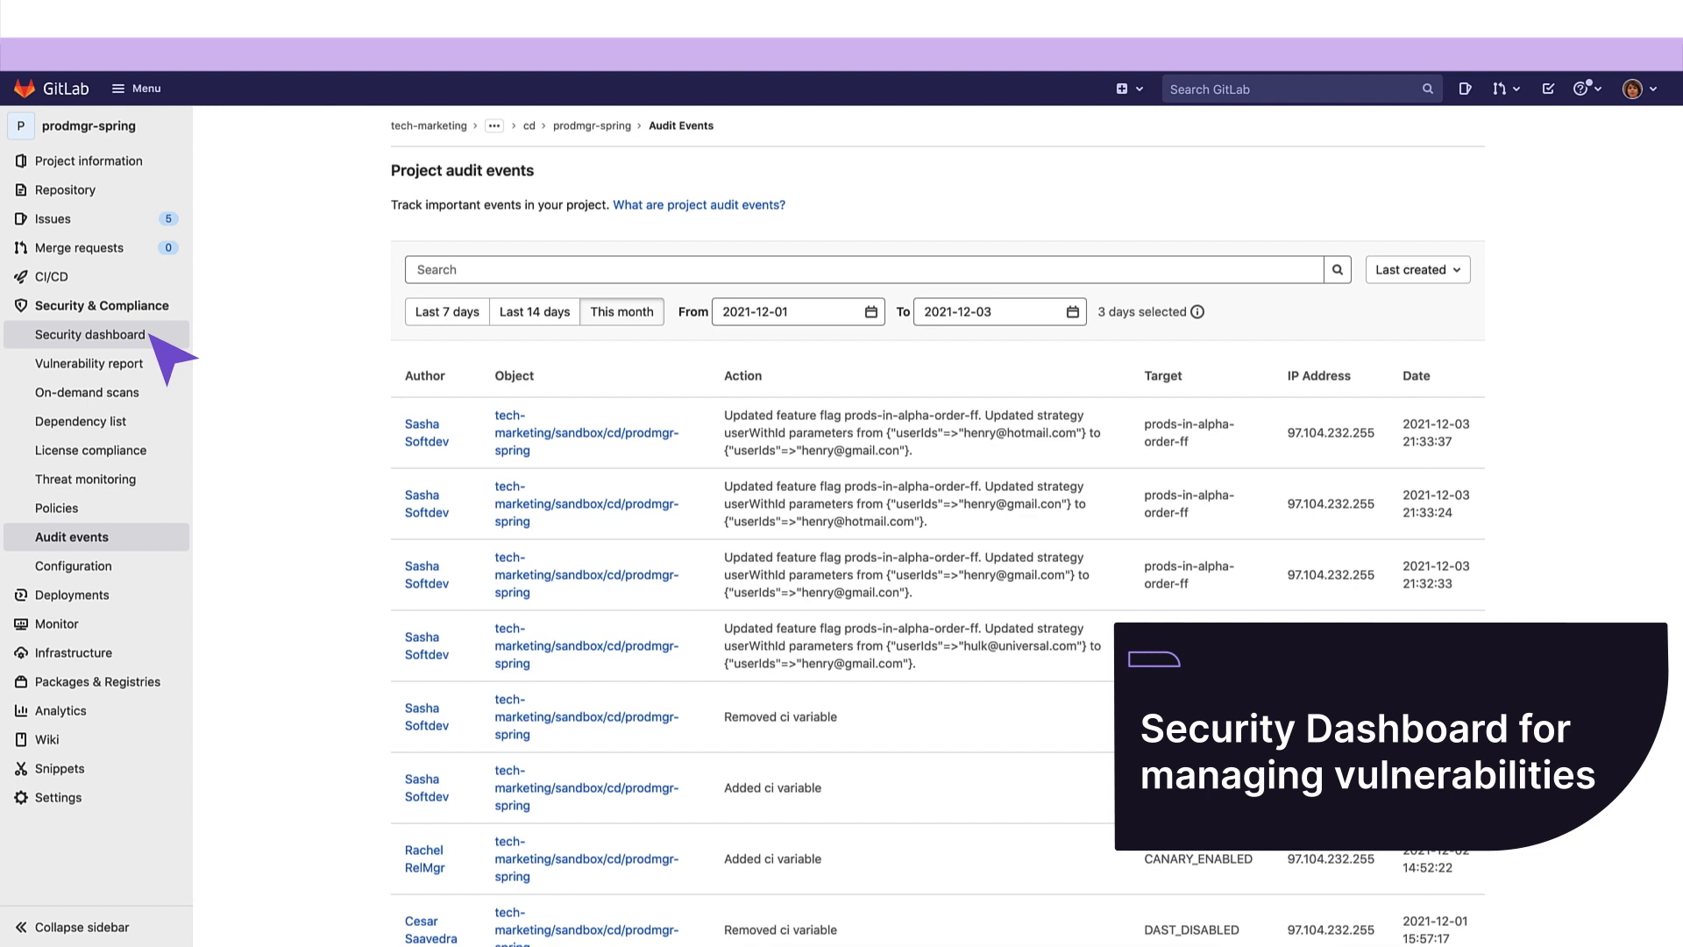
left_click(91, 334)
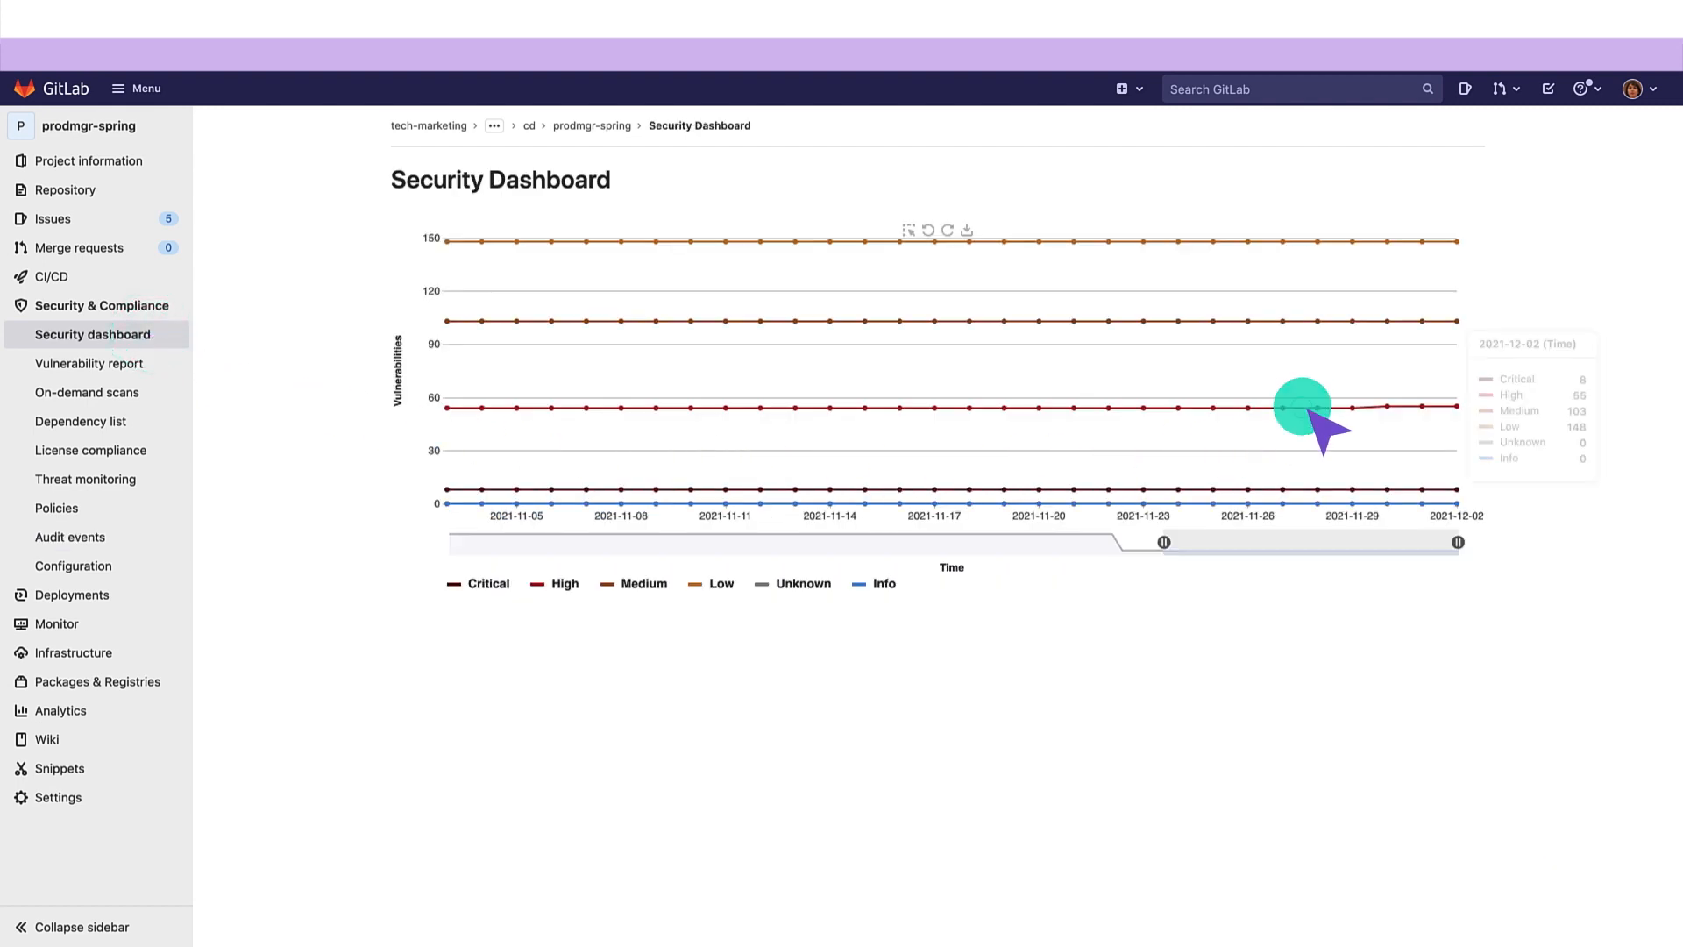